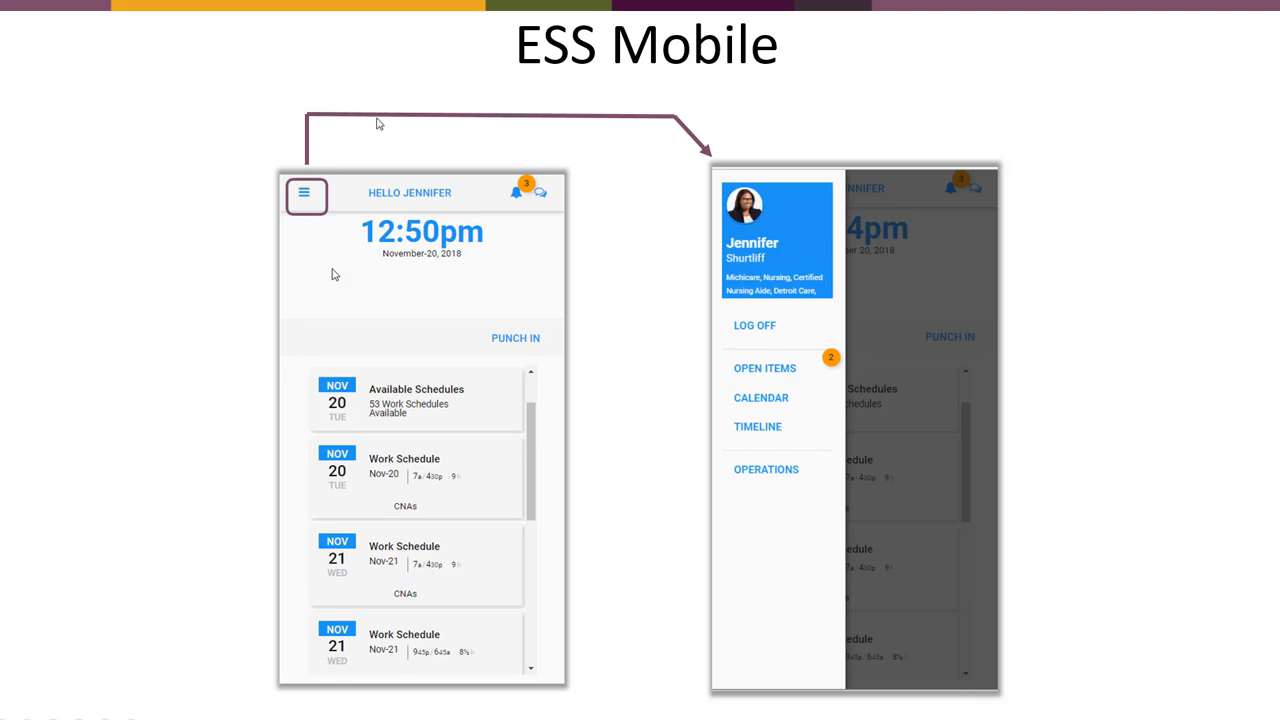
mouse_move(778, 543)
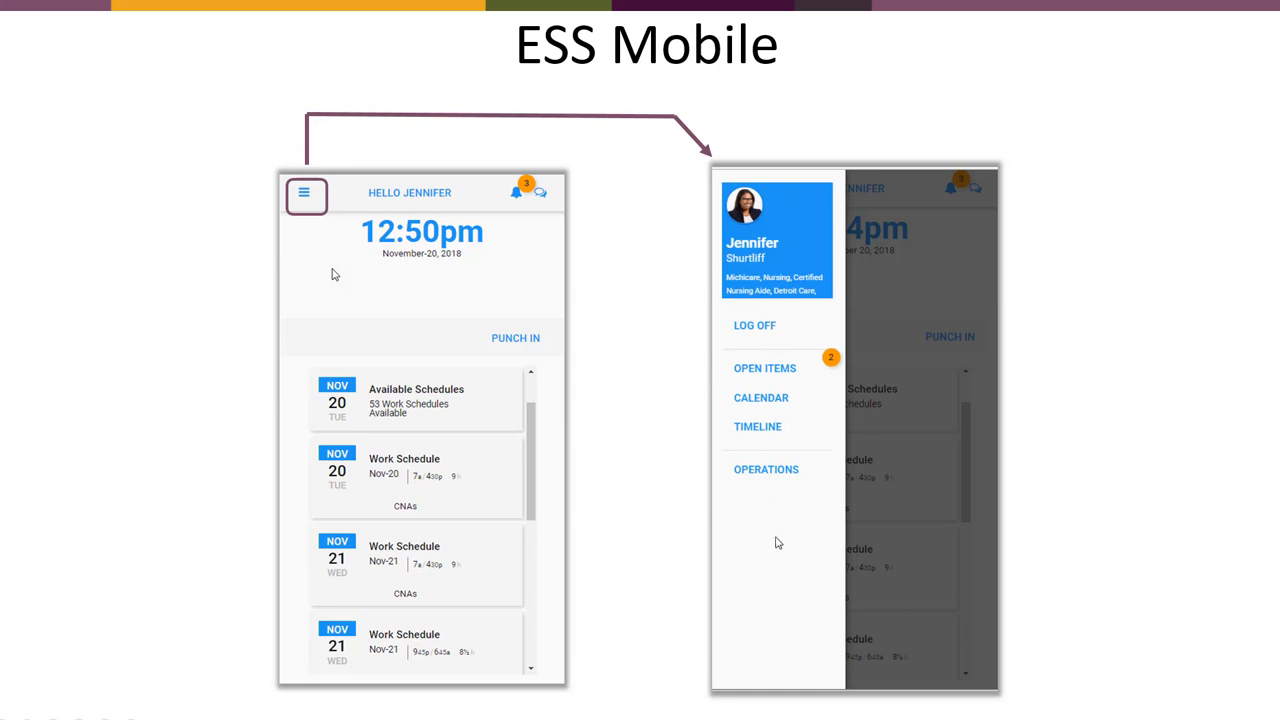
mouse_move(697, 562)
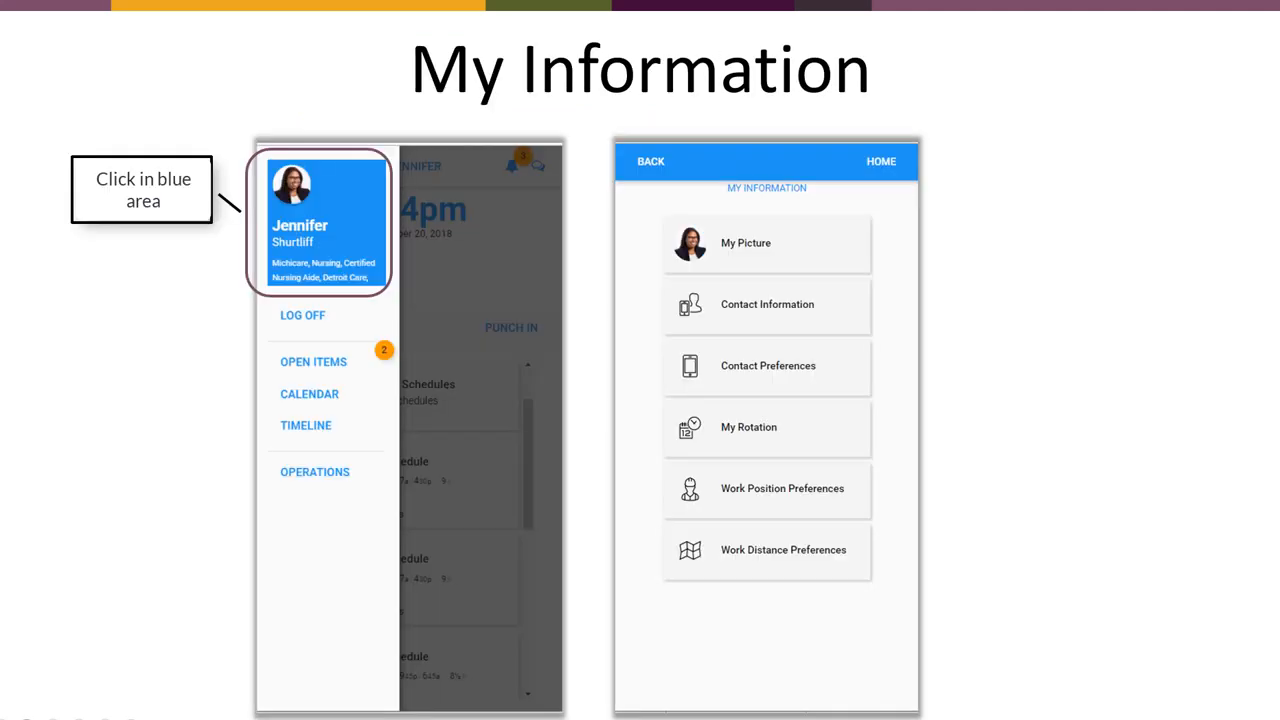
mouse_move(344, 245)
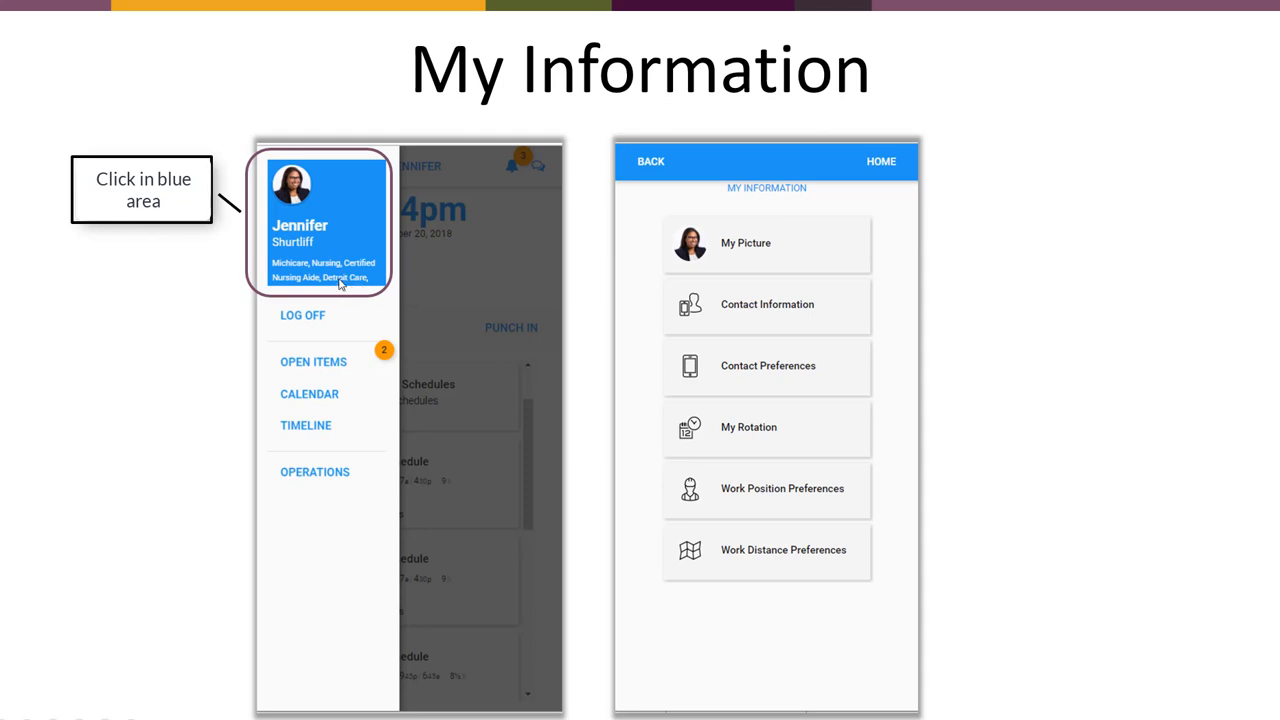
mouse_move(720, 234)
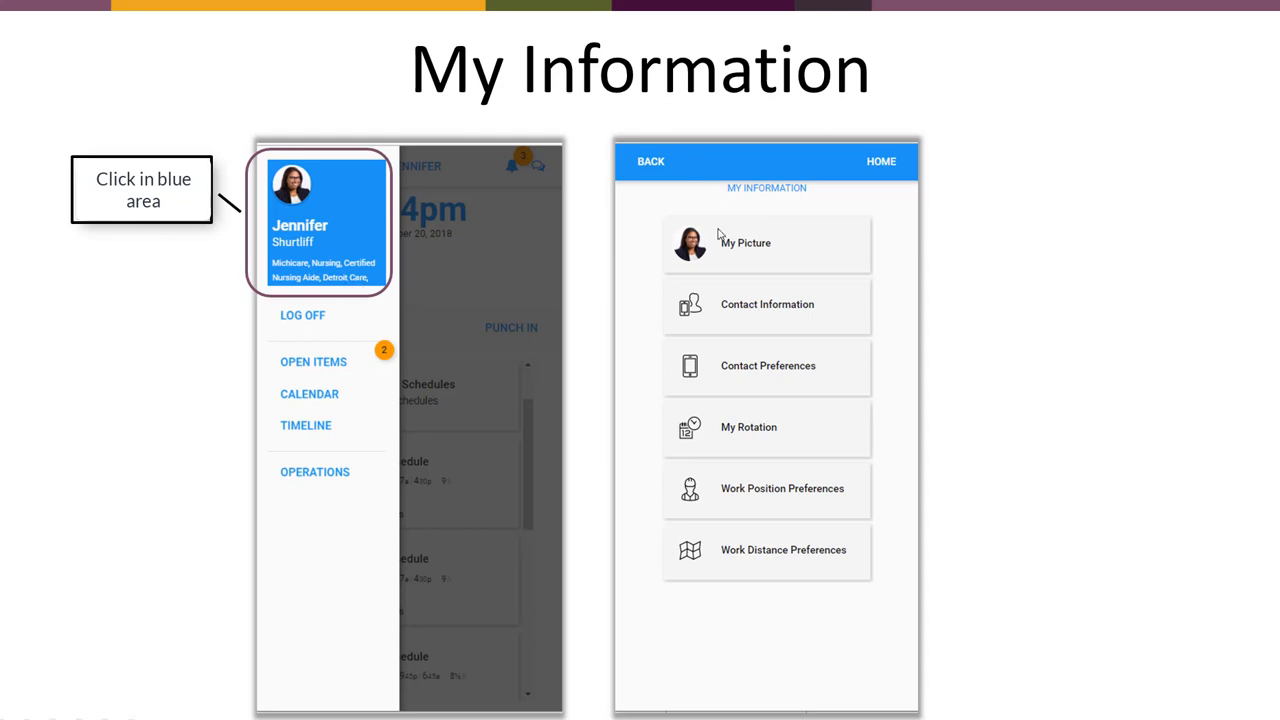
mouse_move(838, 303)
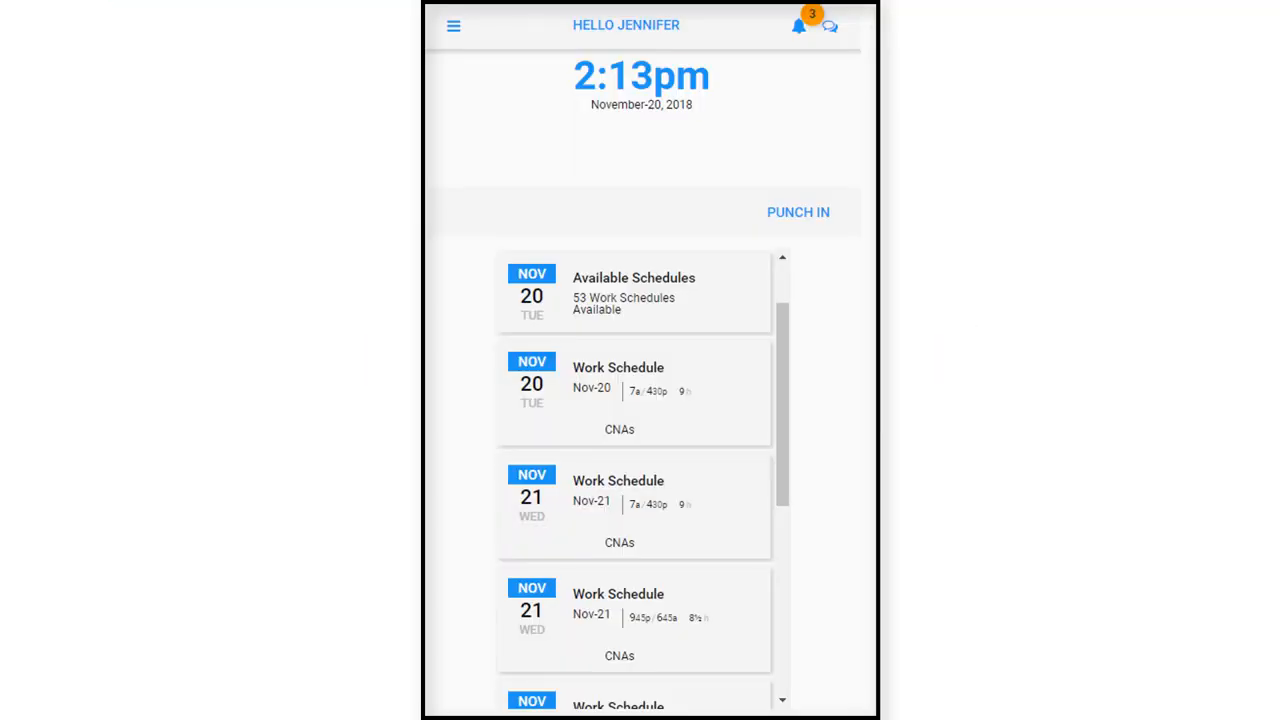
mouse_move(443, 37)
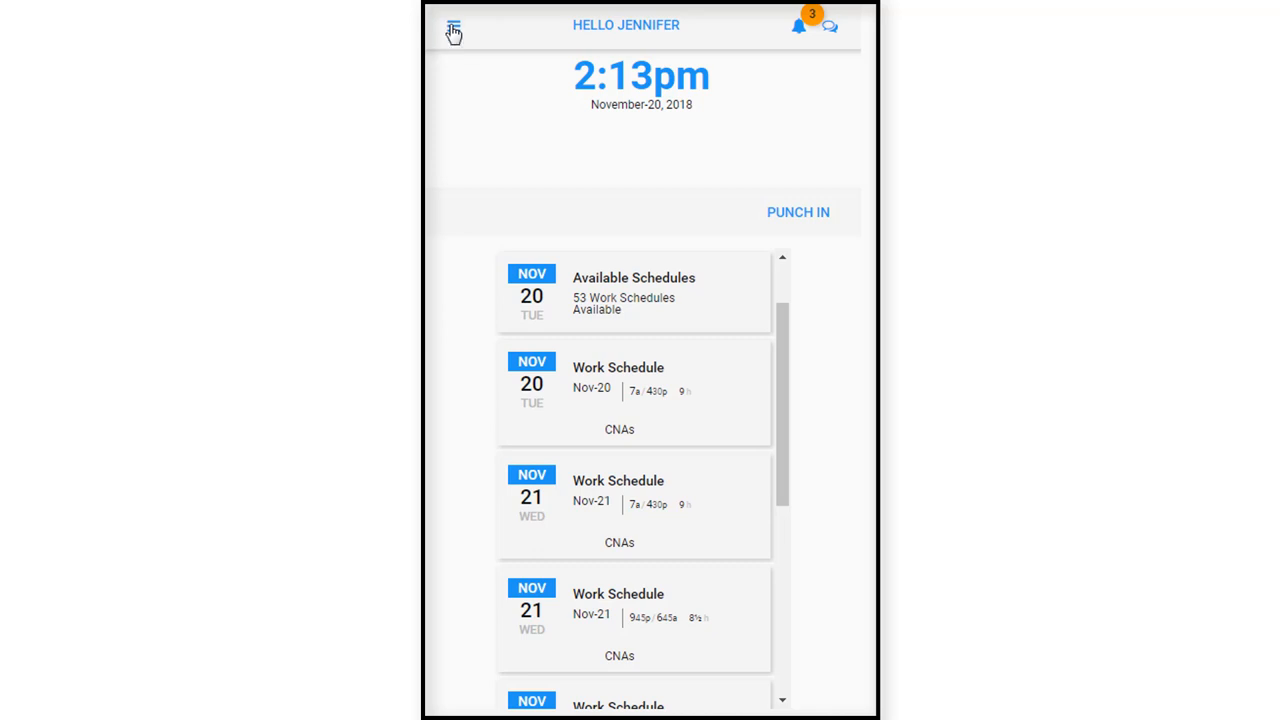
Open the side menu with the profile, Open Items, Calendar, Timeline and Operations.
left_click(452, 29)
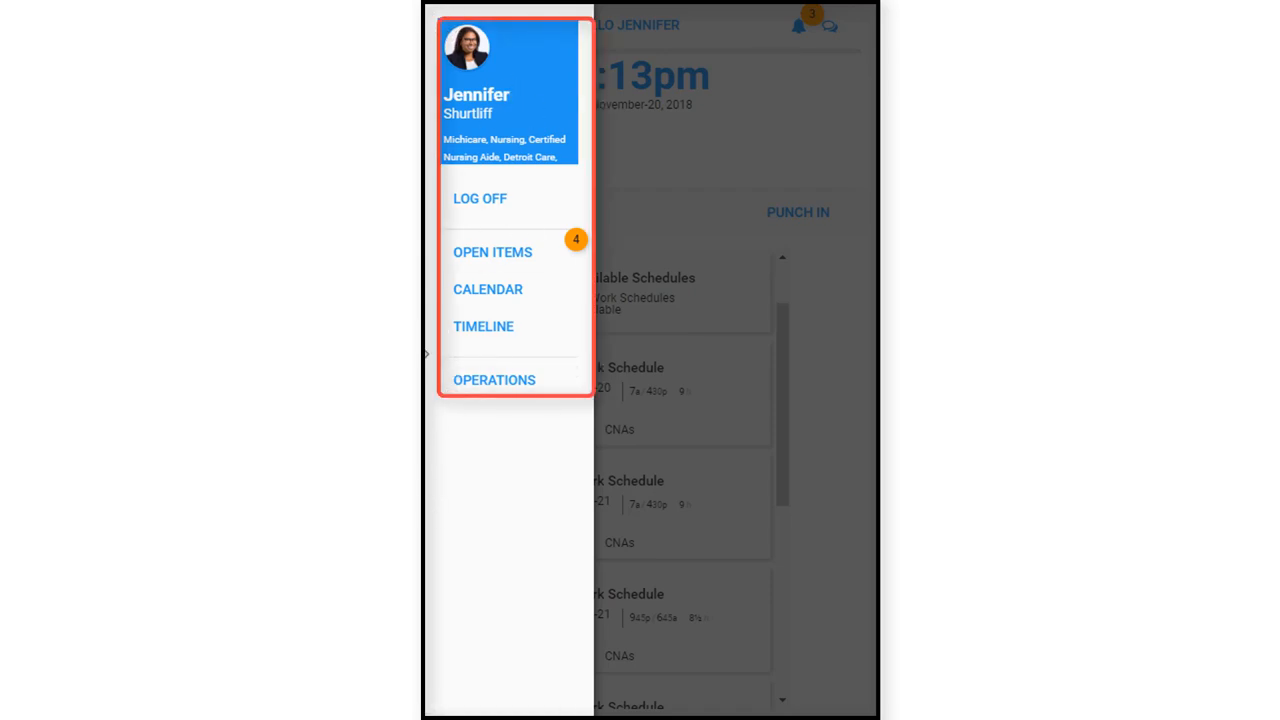
mouse_move(430, 86)
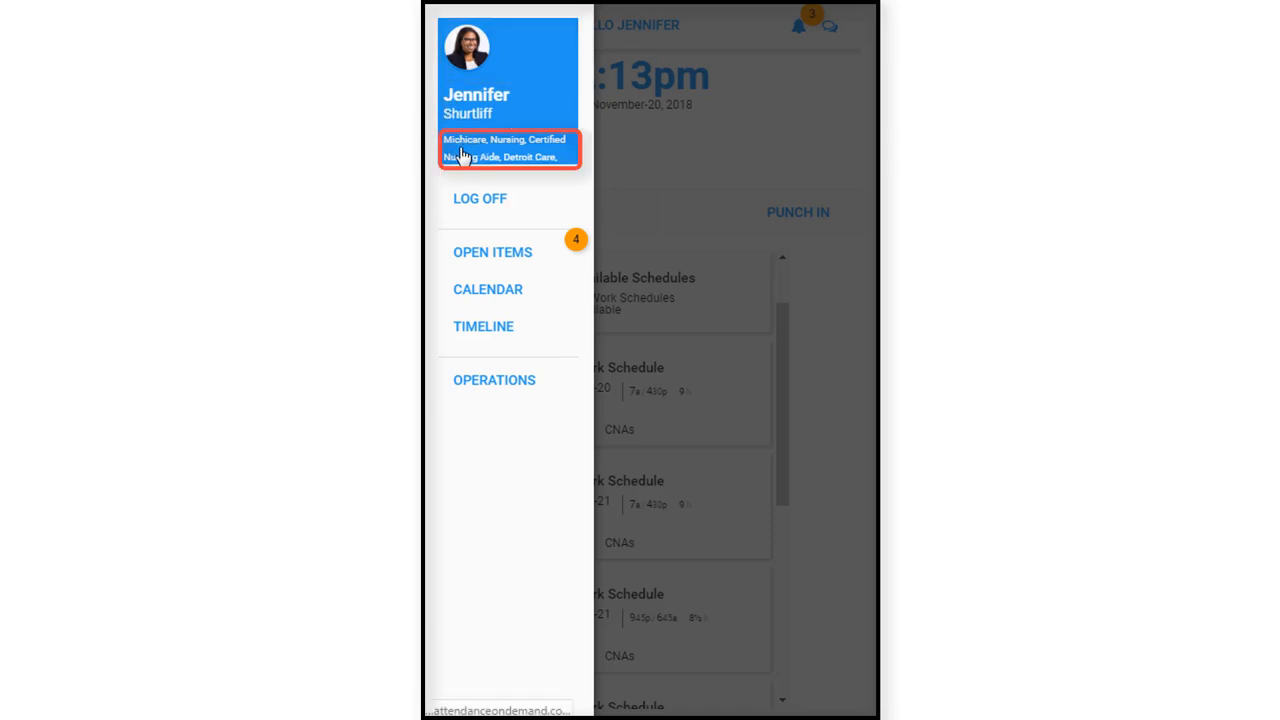
mouse_move(492, 148)
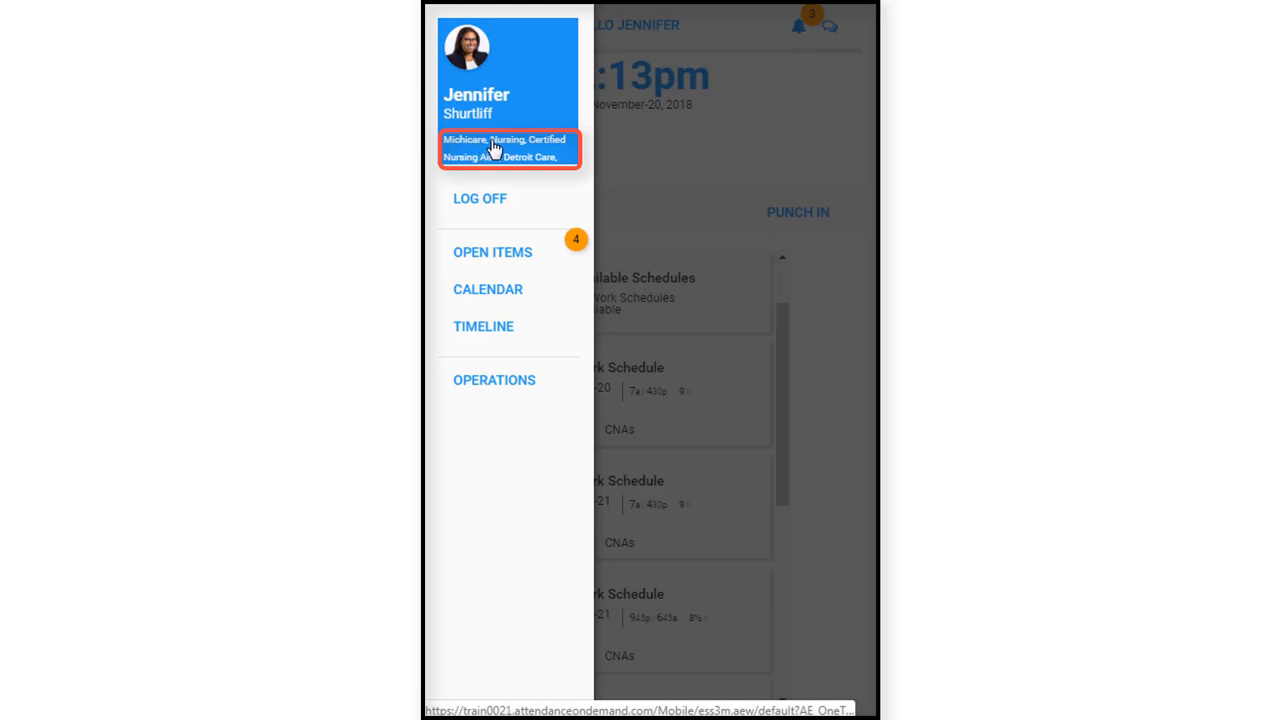
mouse_move(578, 160)
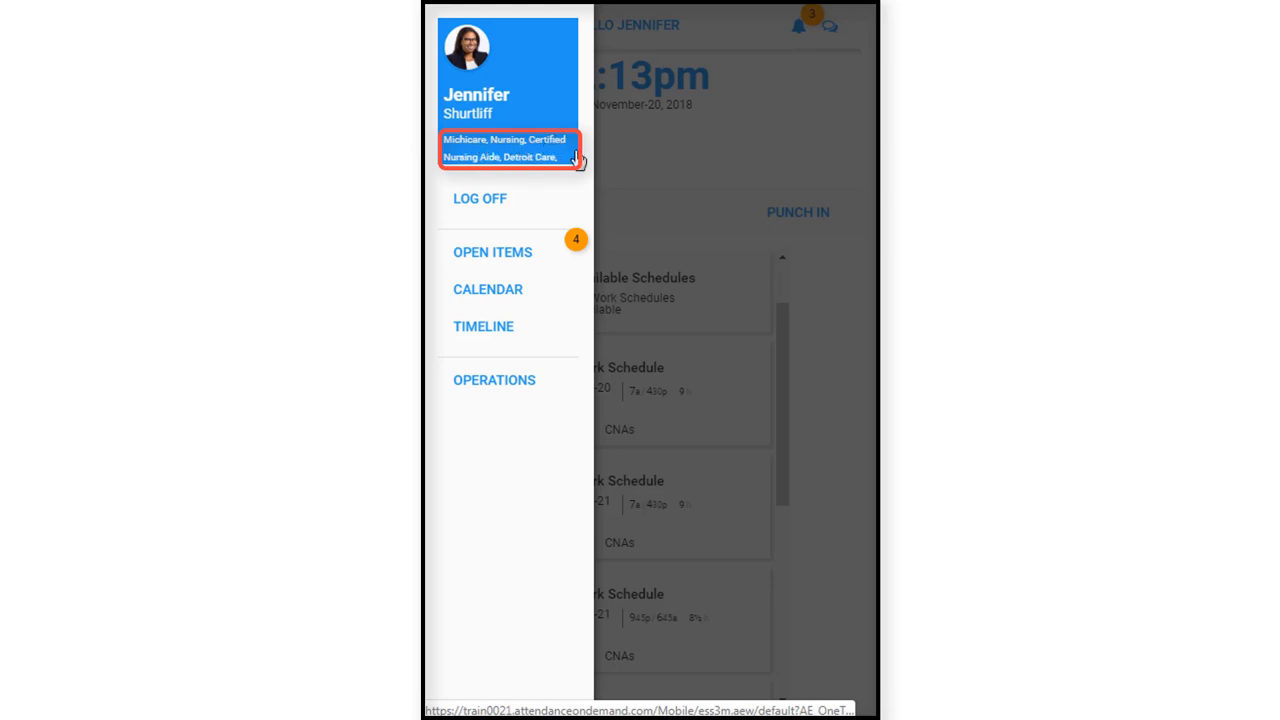
mouse_move(547, 155)
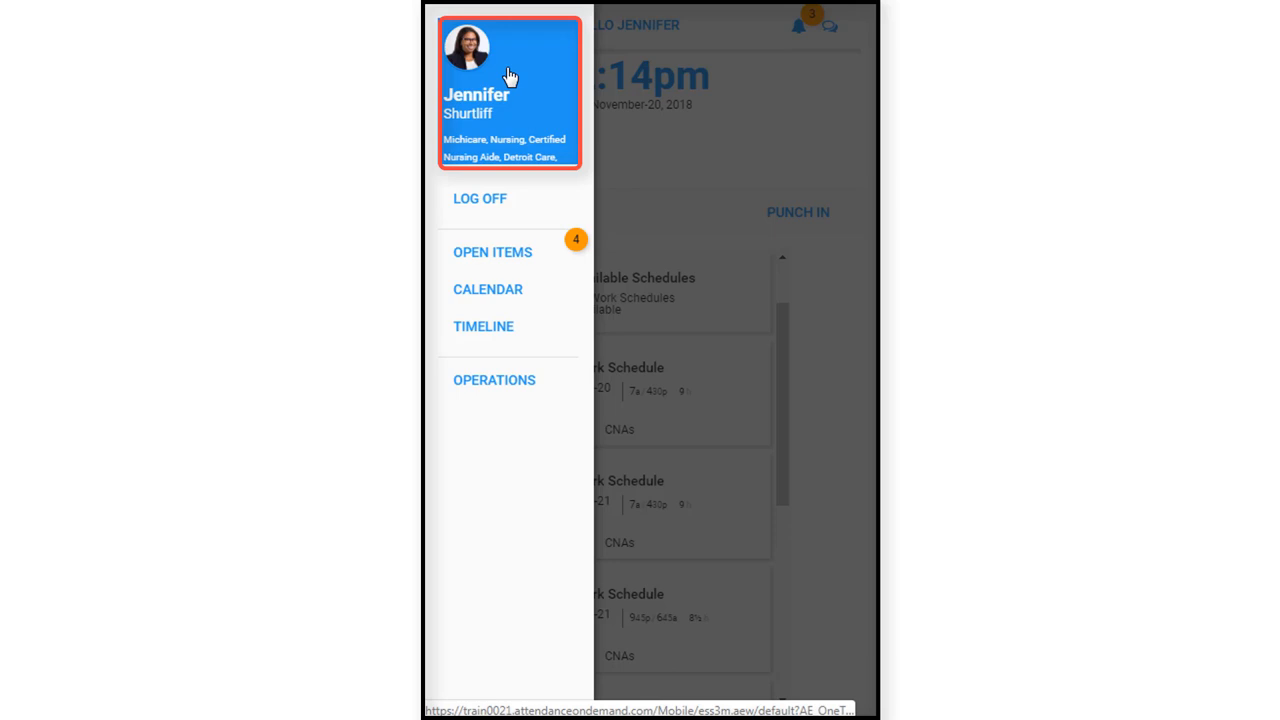
Open My Information from the blue profile area at the top of the side menu.
left_click(510, 75)
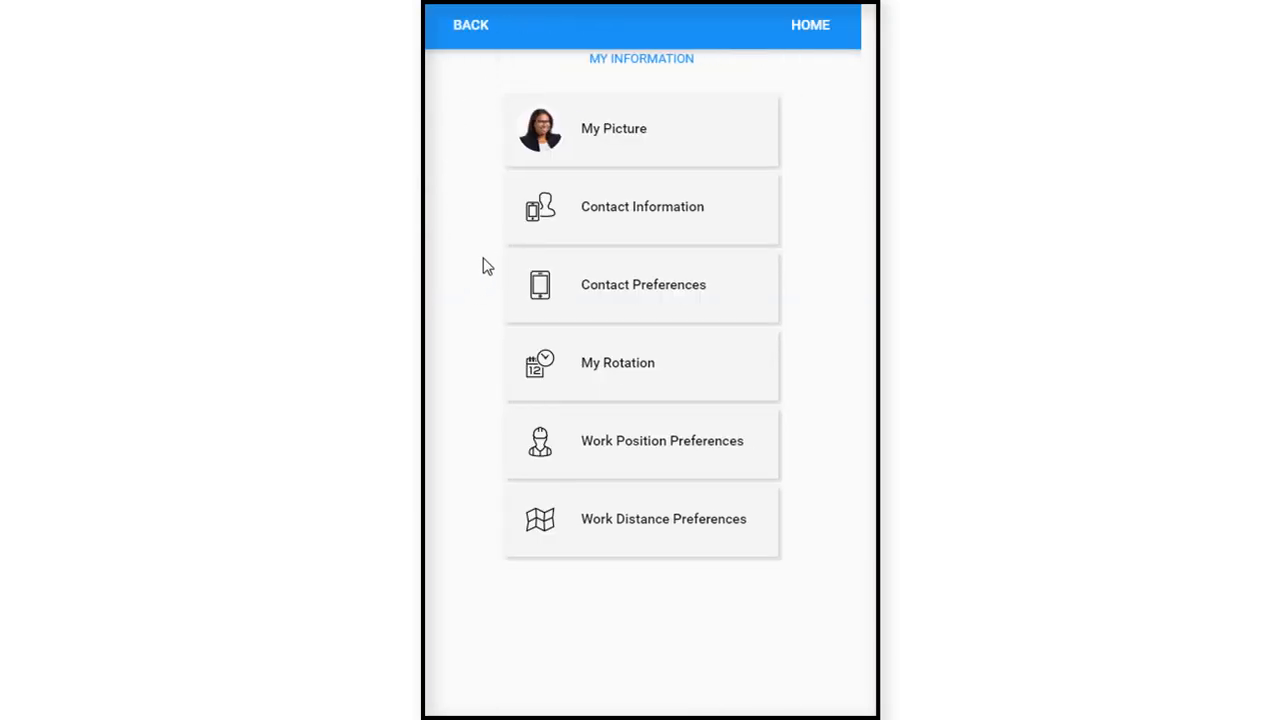
mouse_move(476, 131)
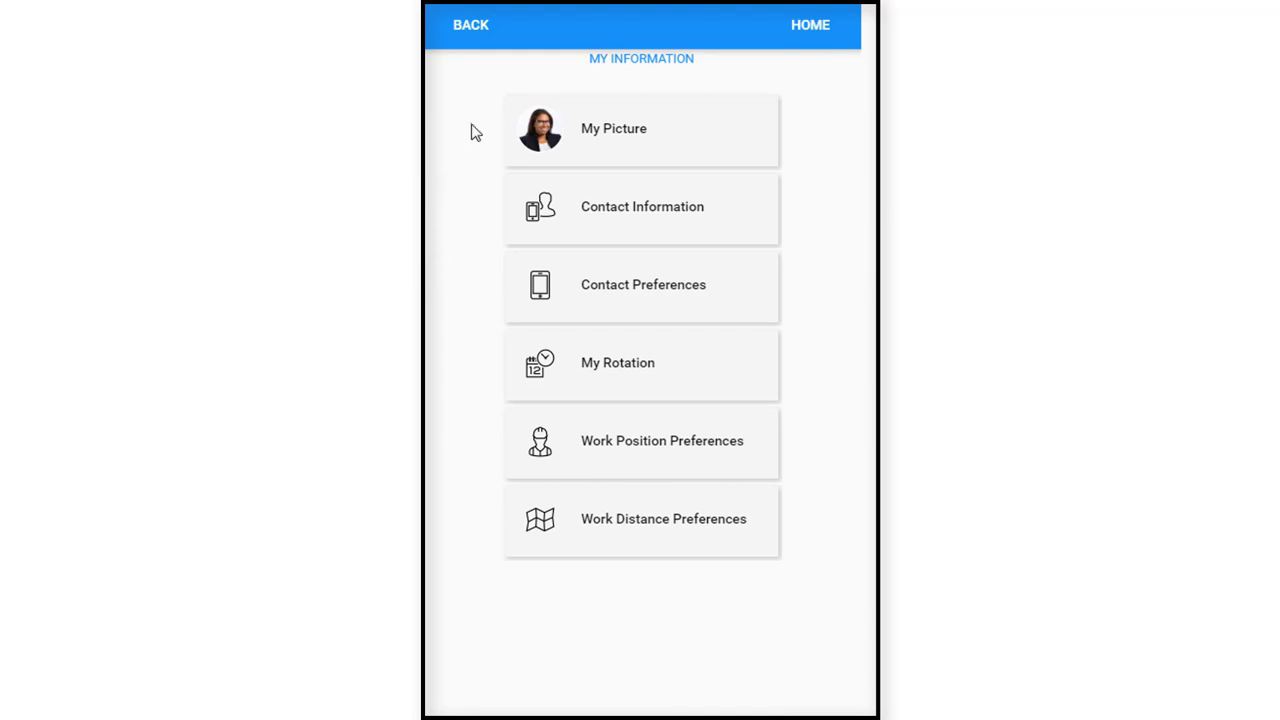
double_click(641, 58)
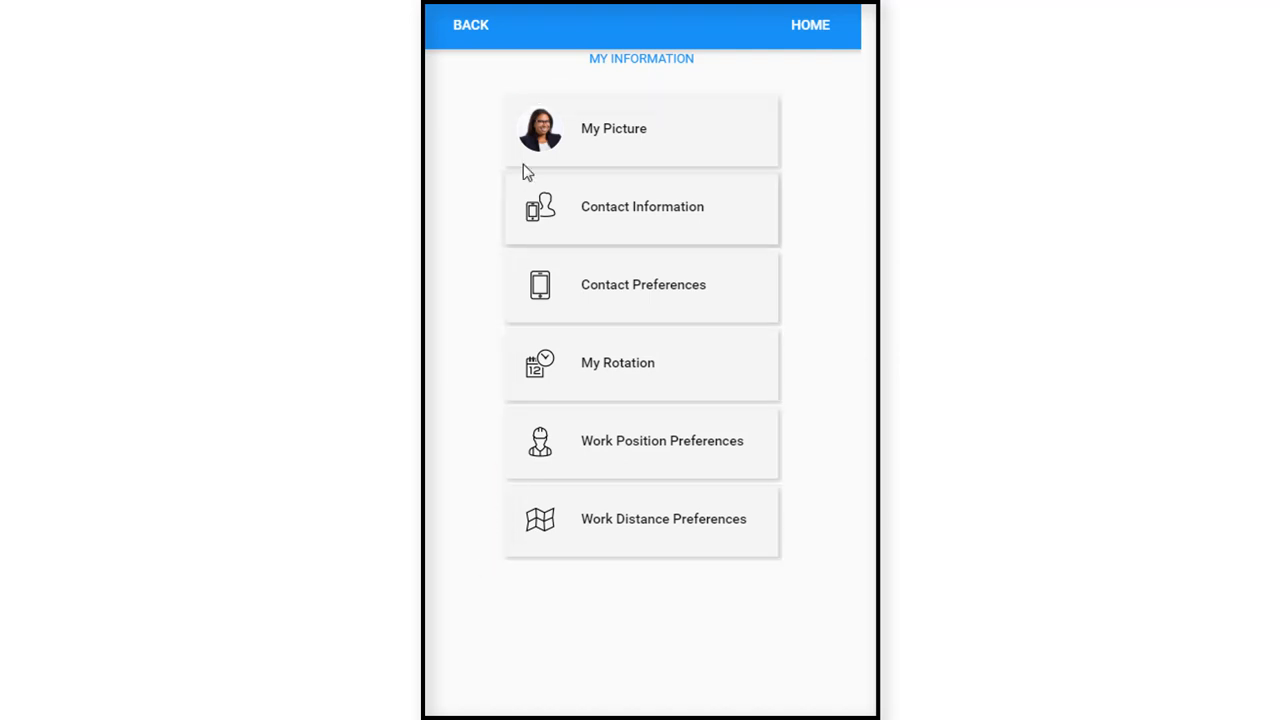
mouse_move(485, 390)
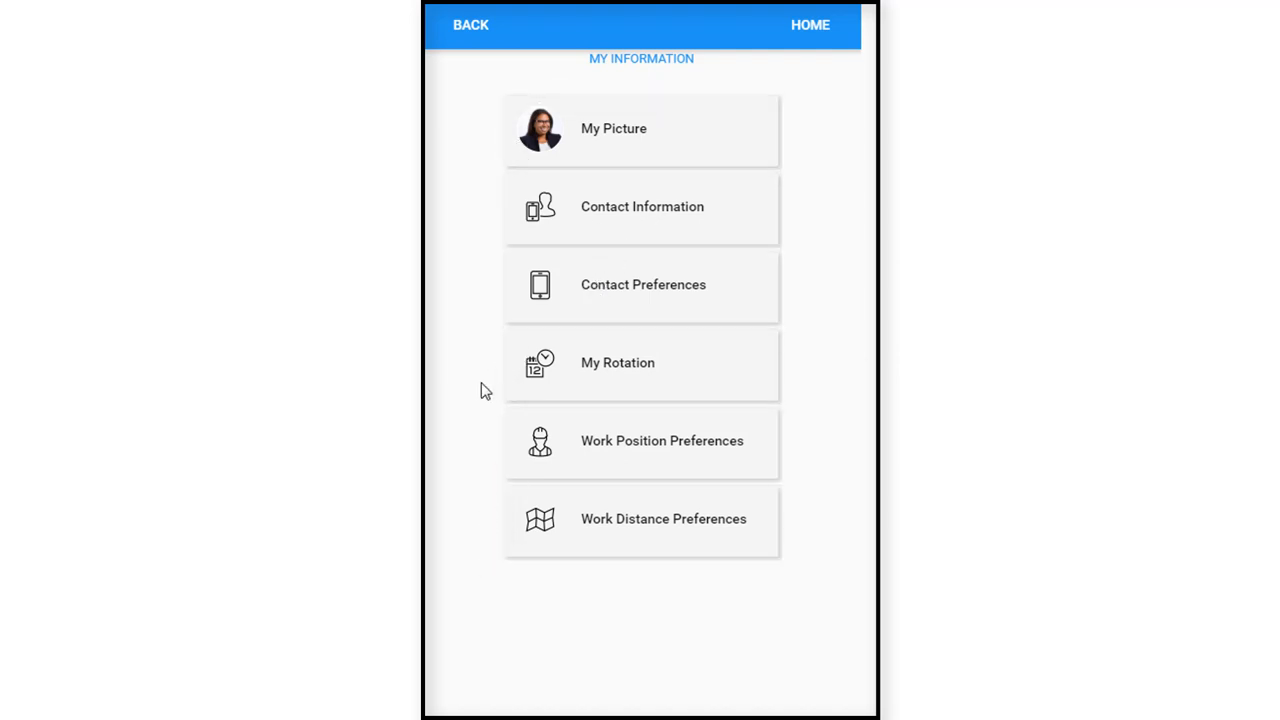
mouse_move(447, 190)
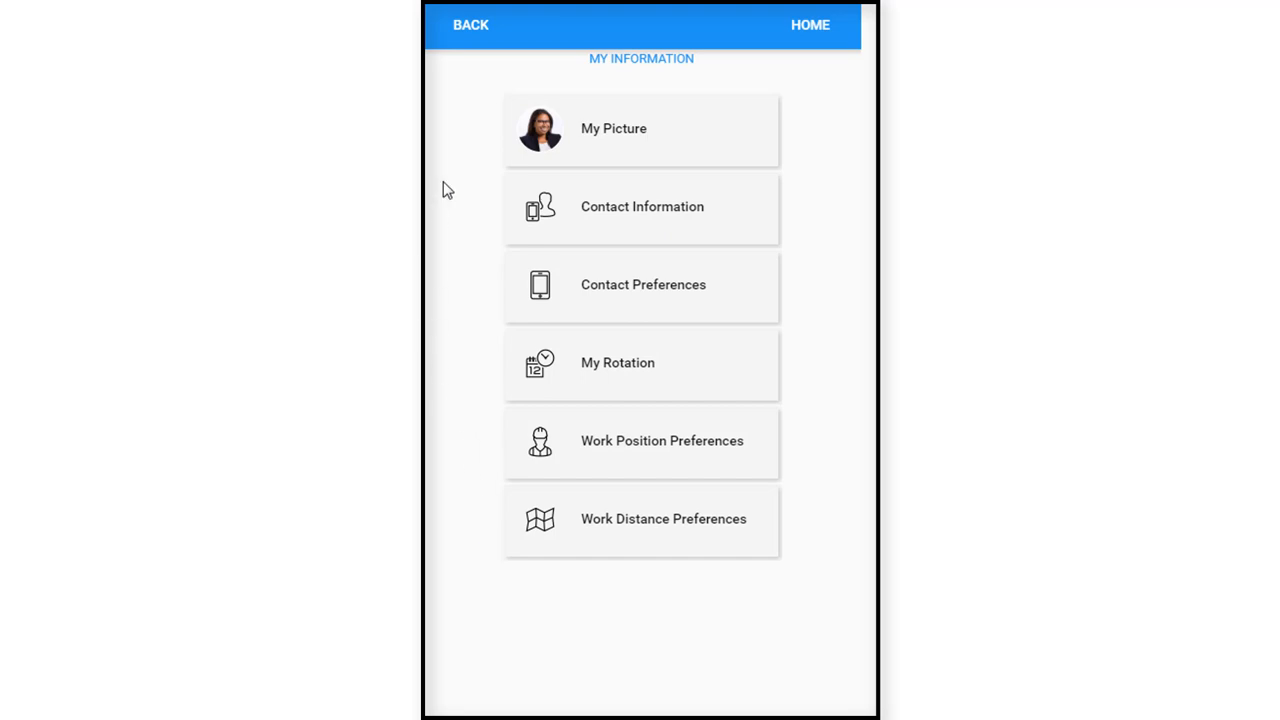
mouse_move(490, 170)
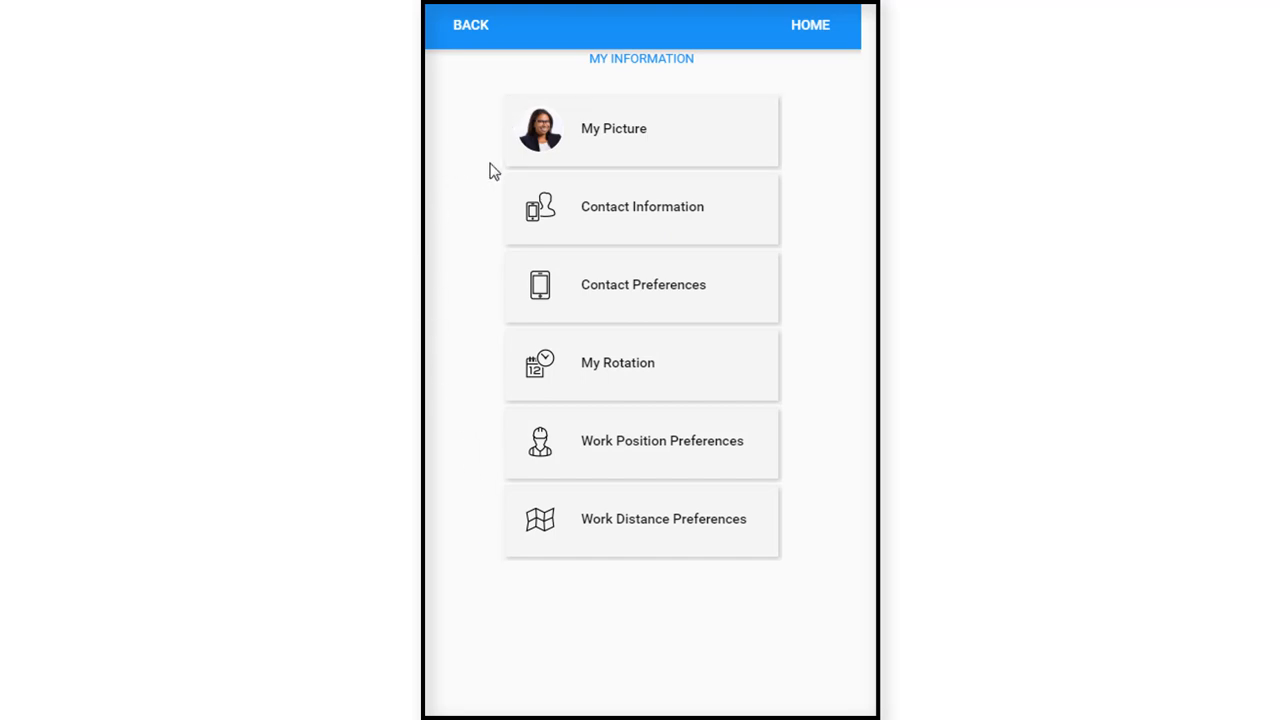
mouse_move(509, 300)
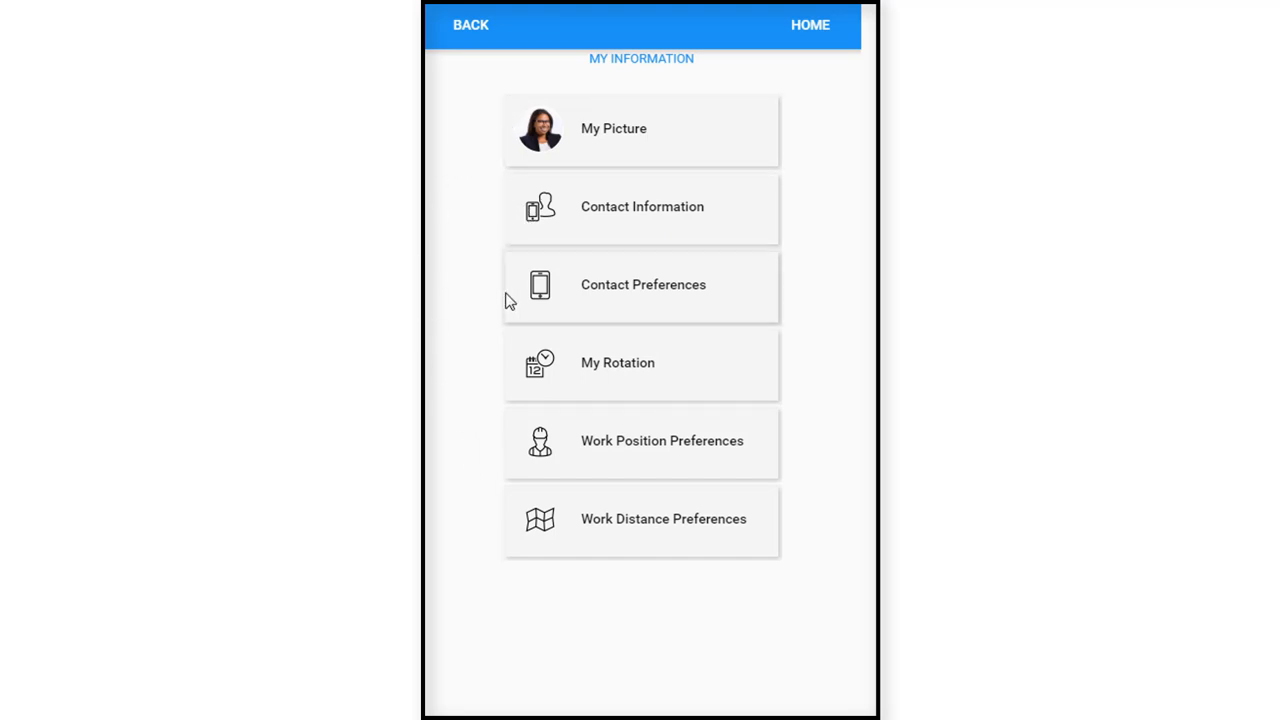
mouse_move(448, 362)
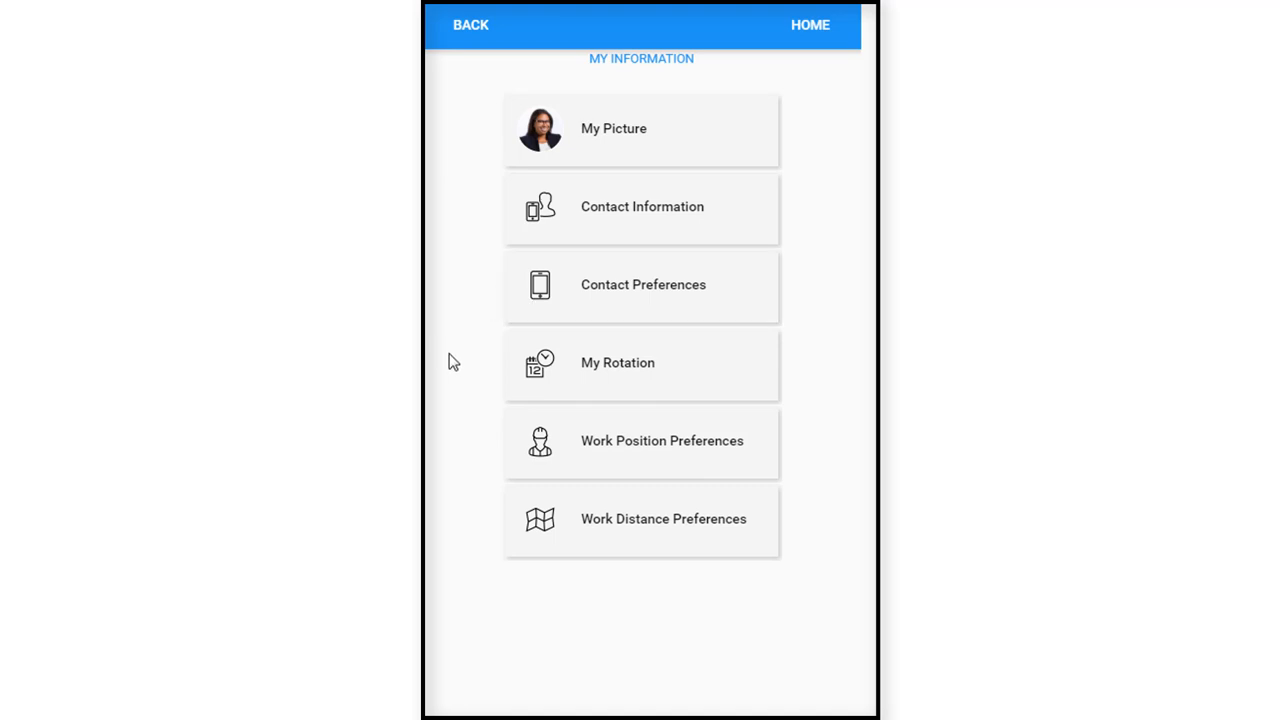
mouse_move(479, 447)
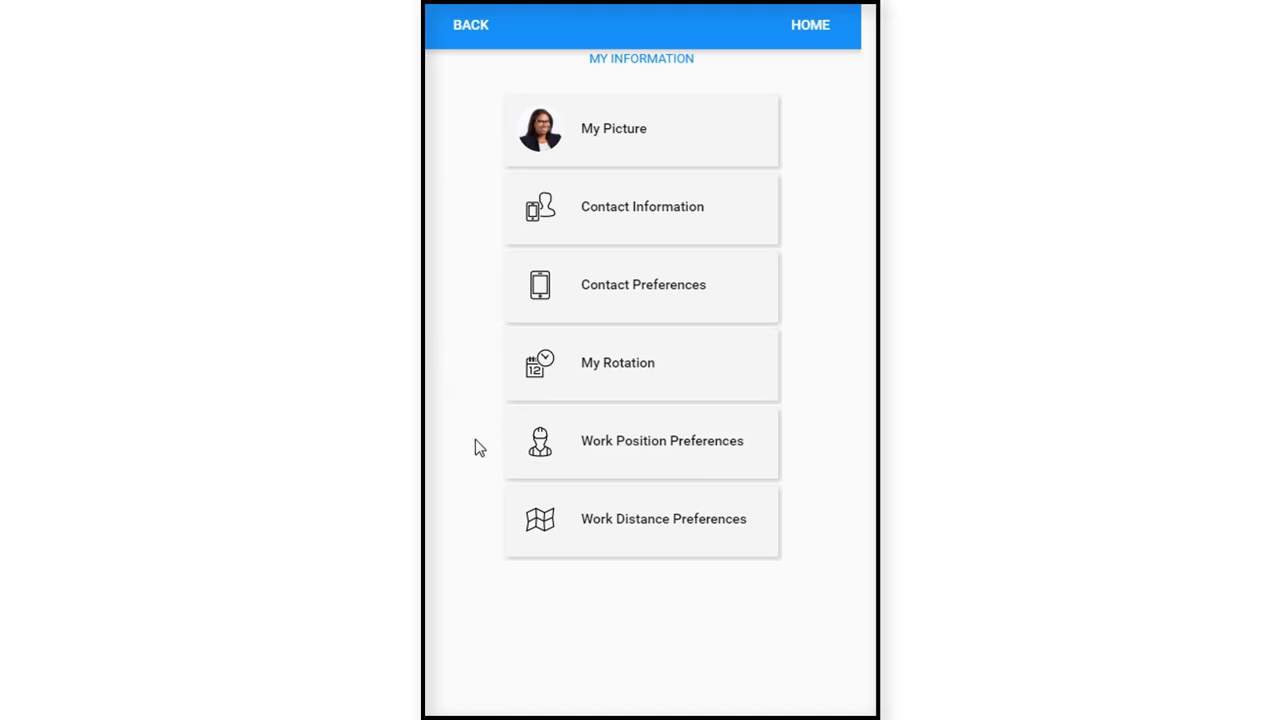
mouse_move(523, 451)
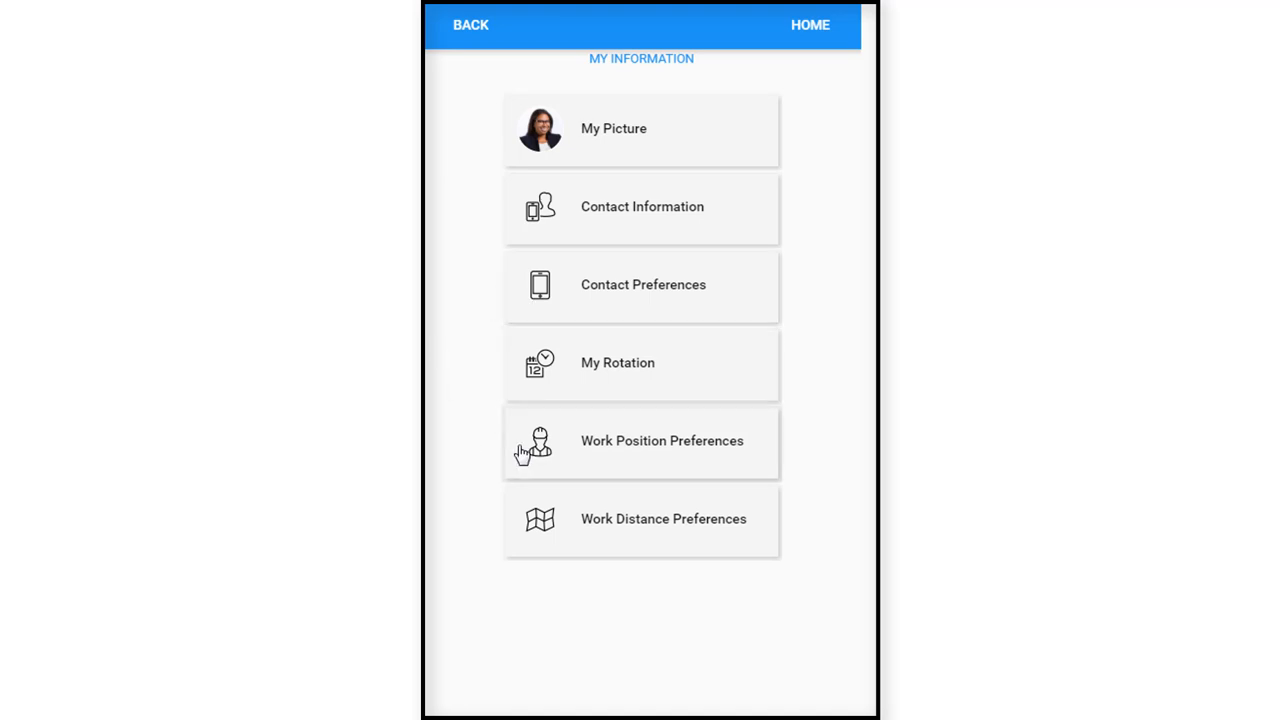
mouse_move(540, 535)
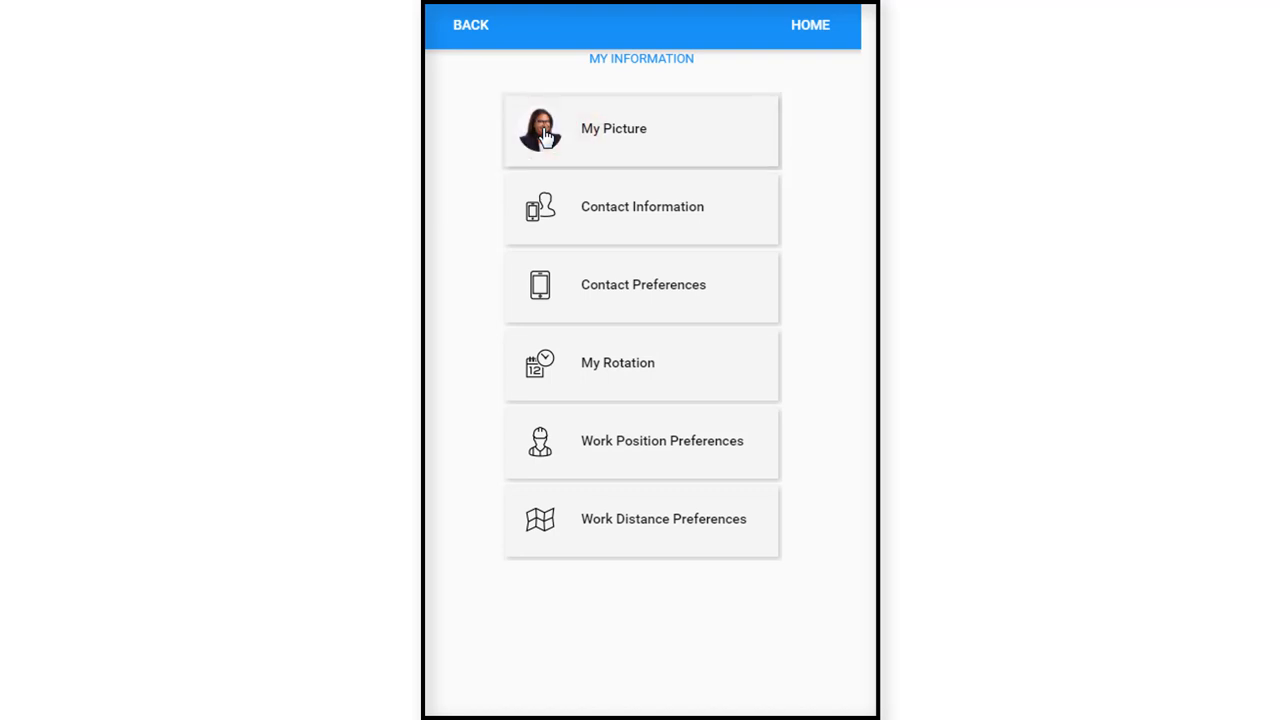
Open the My Image page and browse for a new profile picture.
left_click(614, 128)
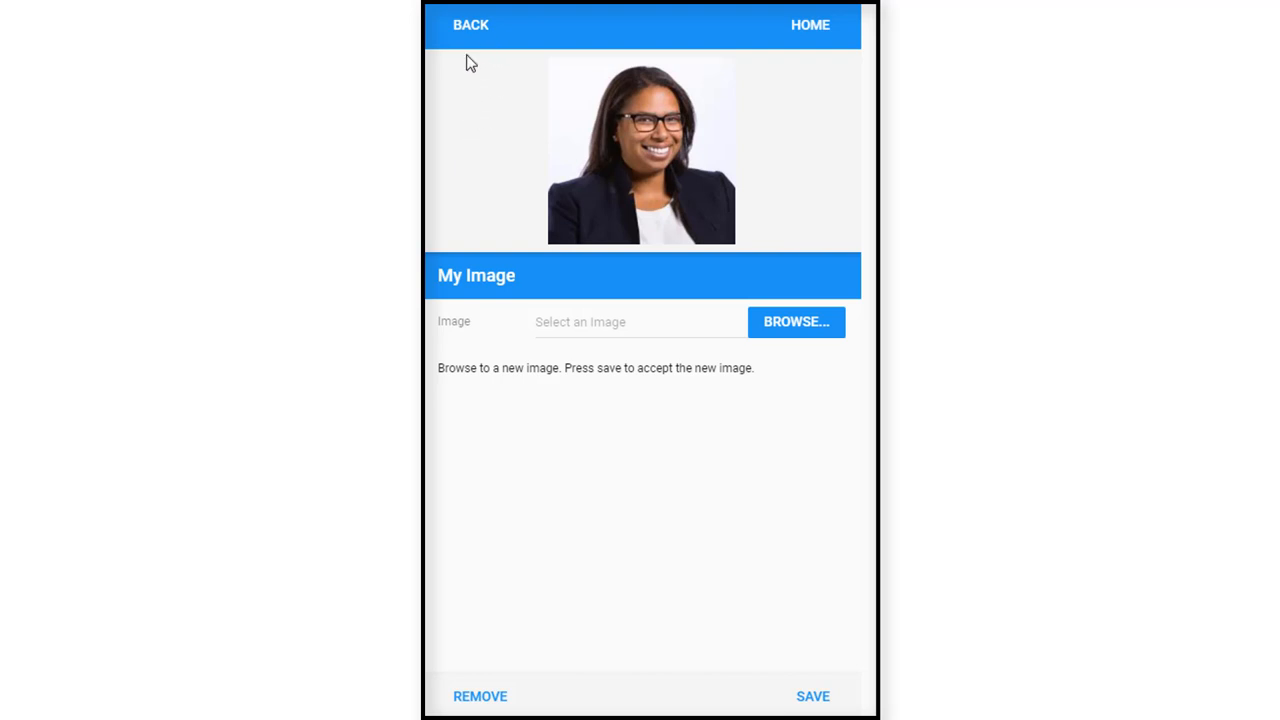
mouse_move(471, 333)
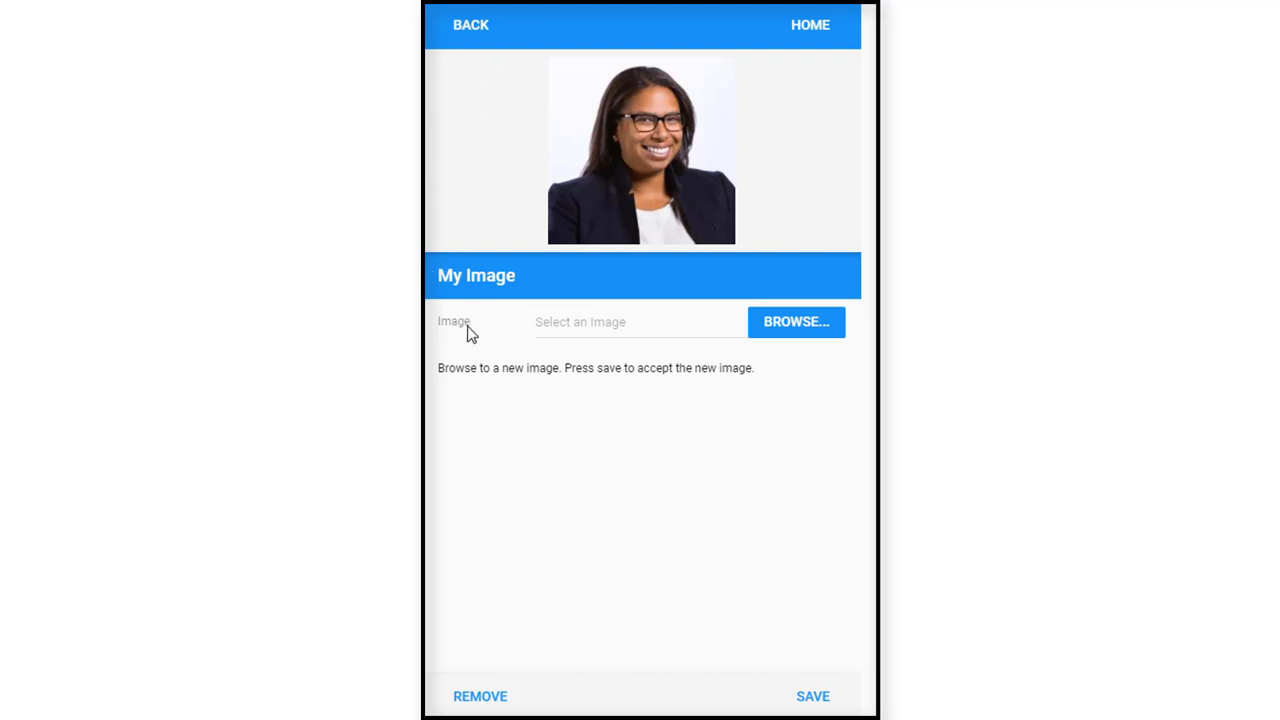
mouse_move(795, 321)
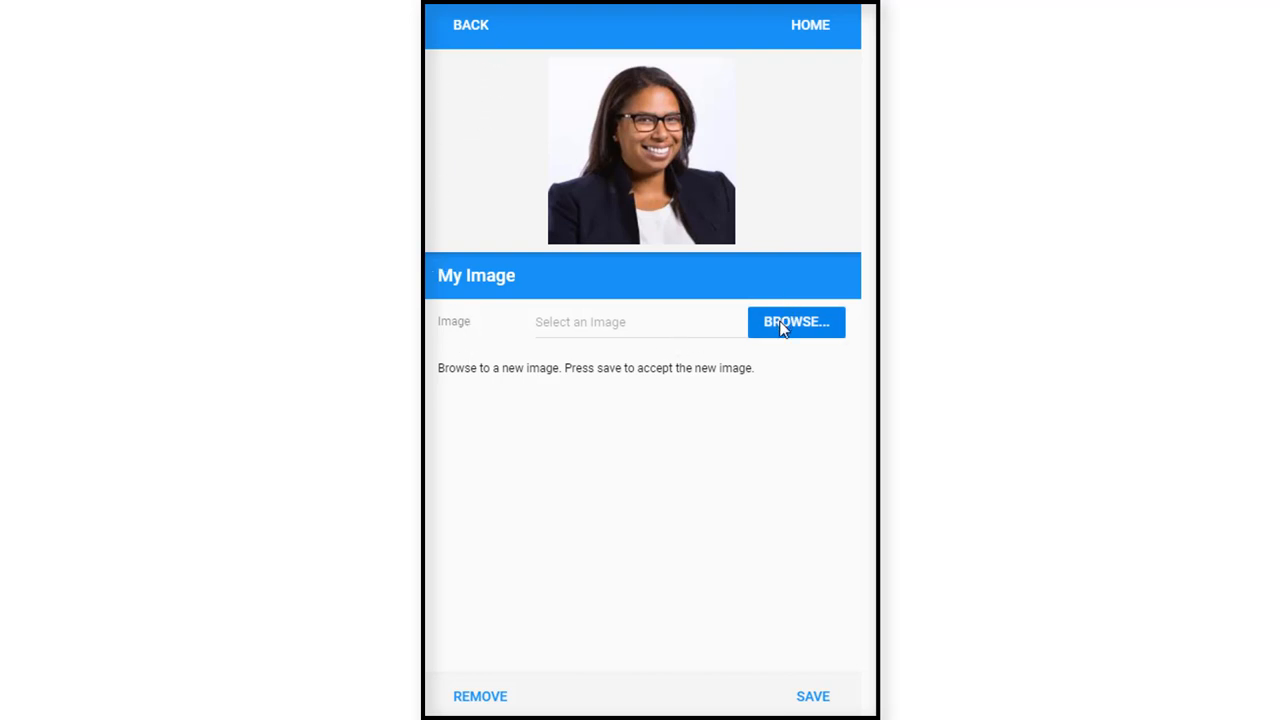
left_click(796, 321)
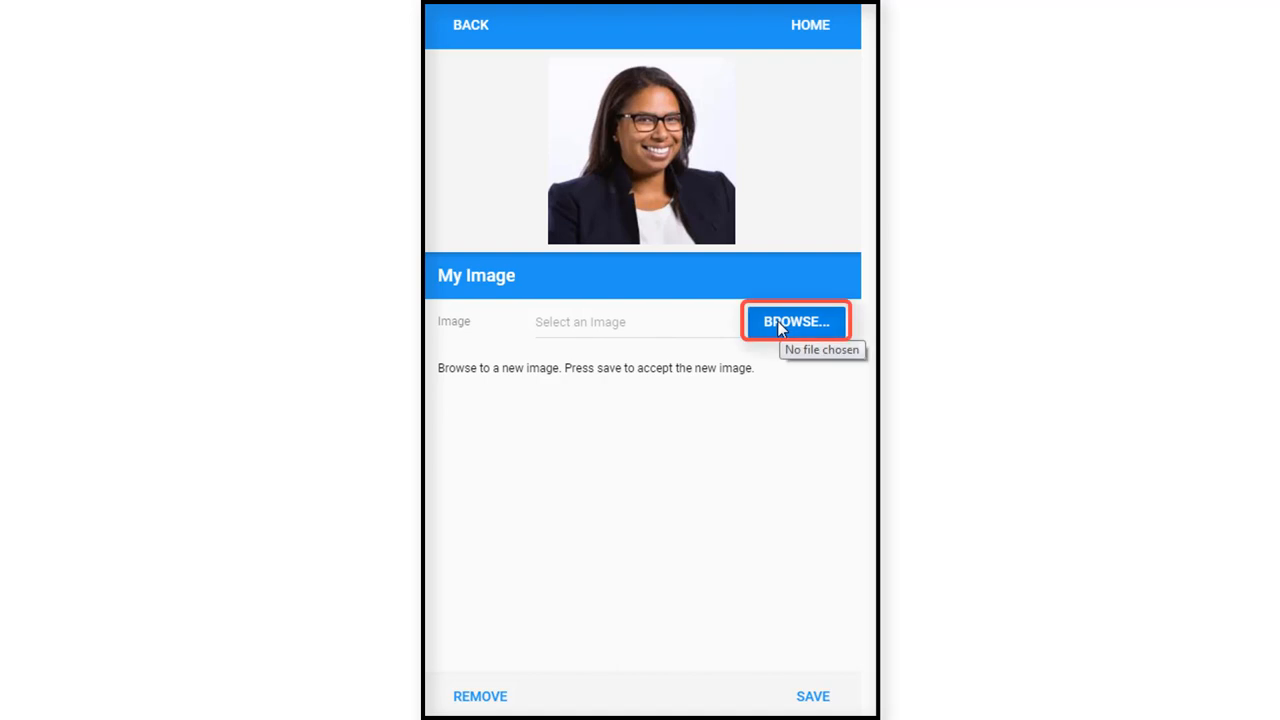
mouse_move(708, 261)
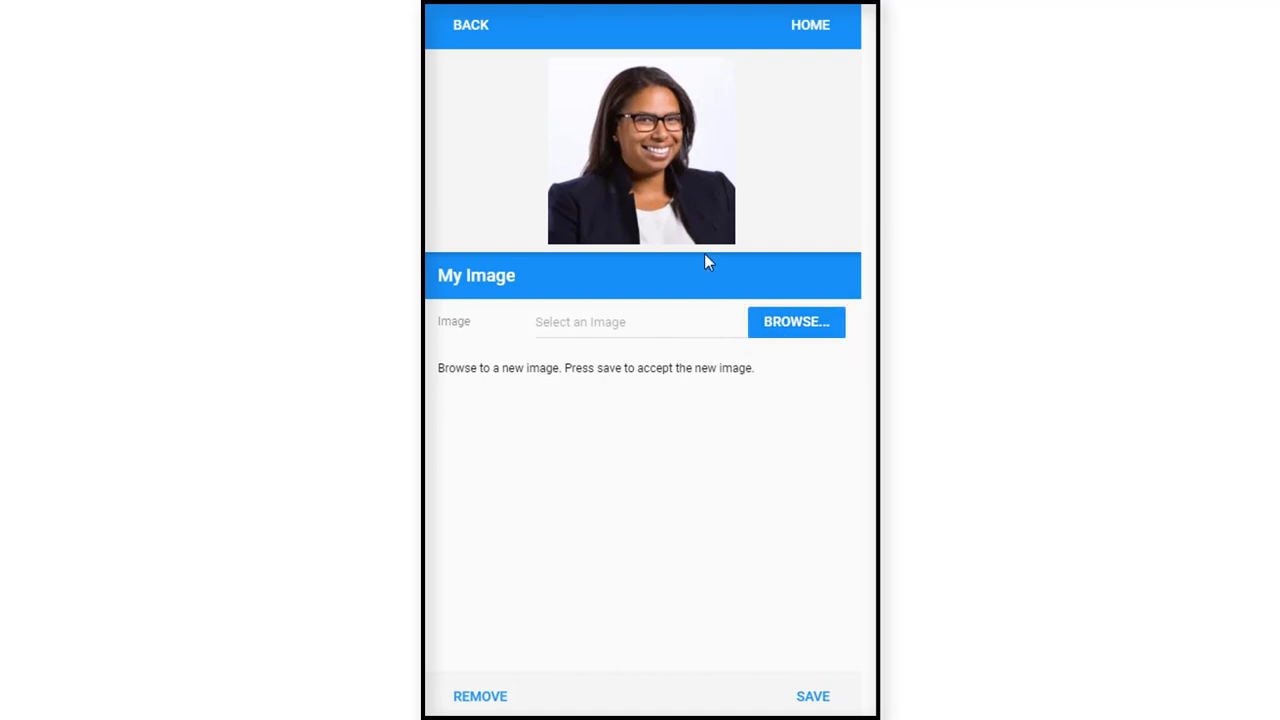
mouse_move(668, 224)
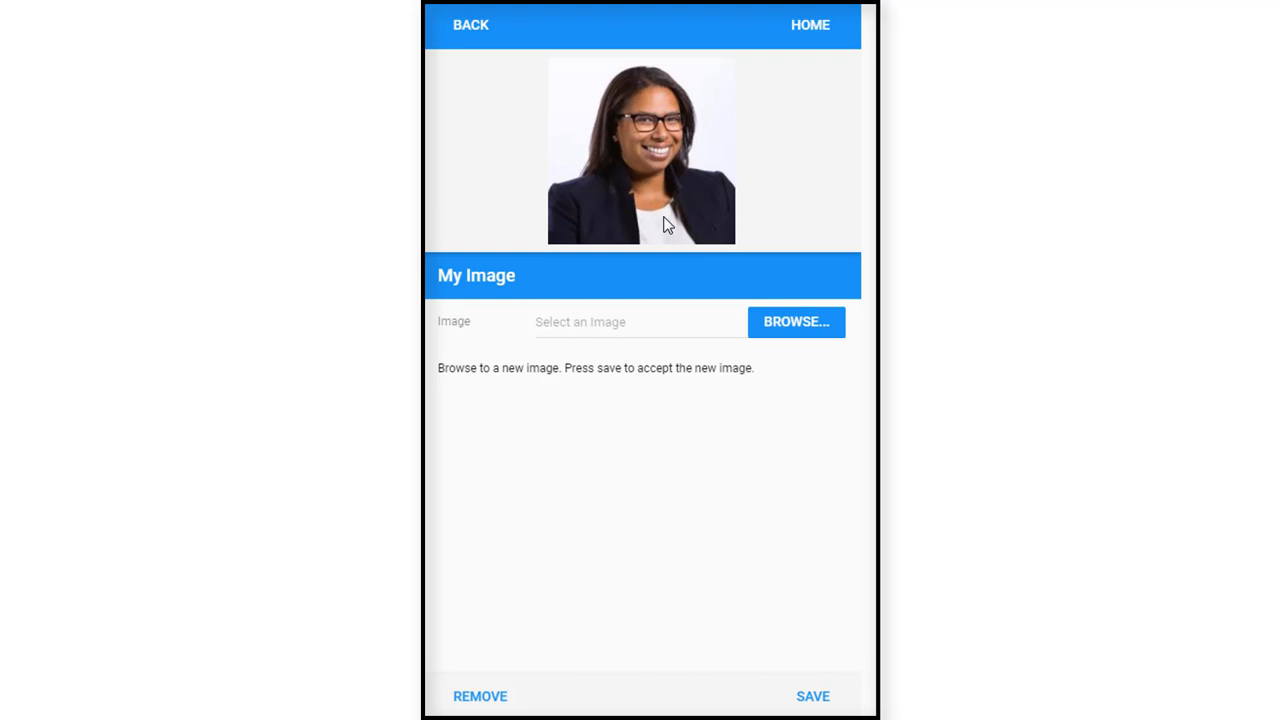
mouse_move(815, 330)
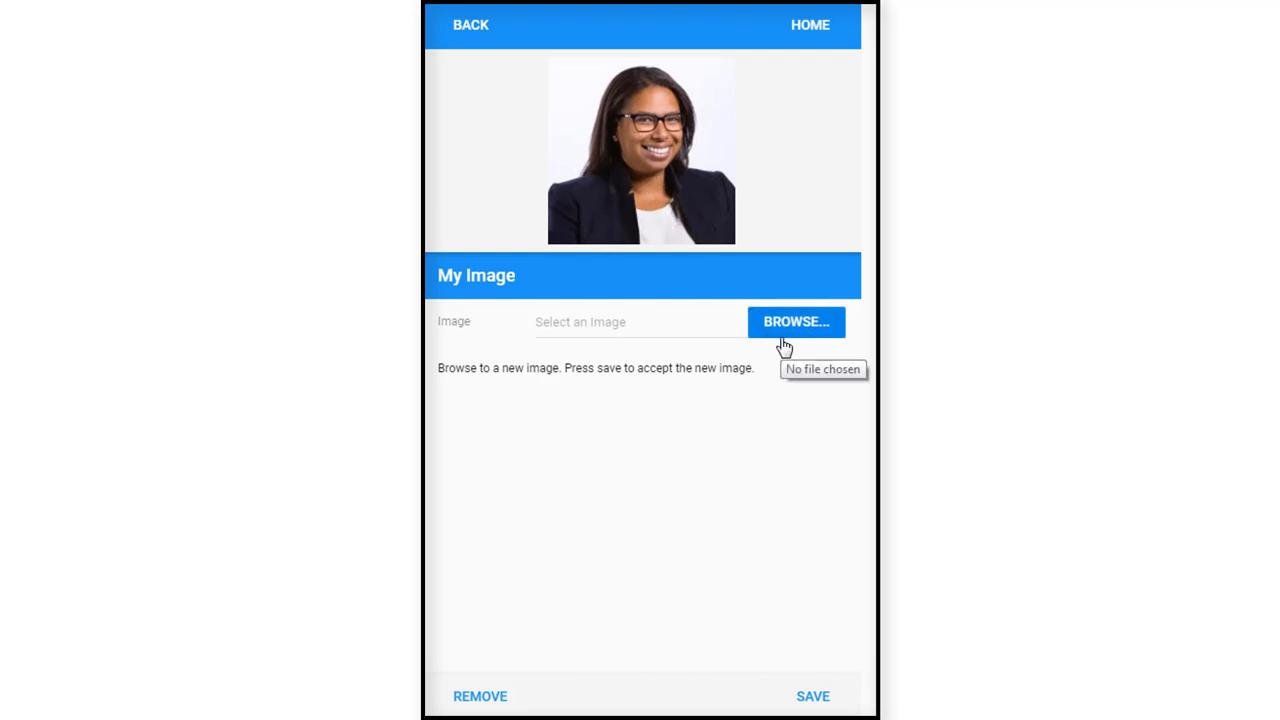
mouse_move(630, 205)
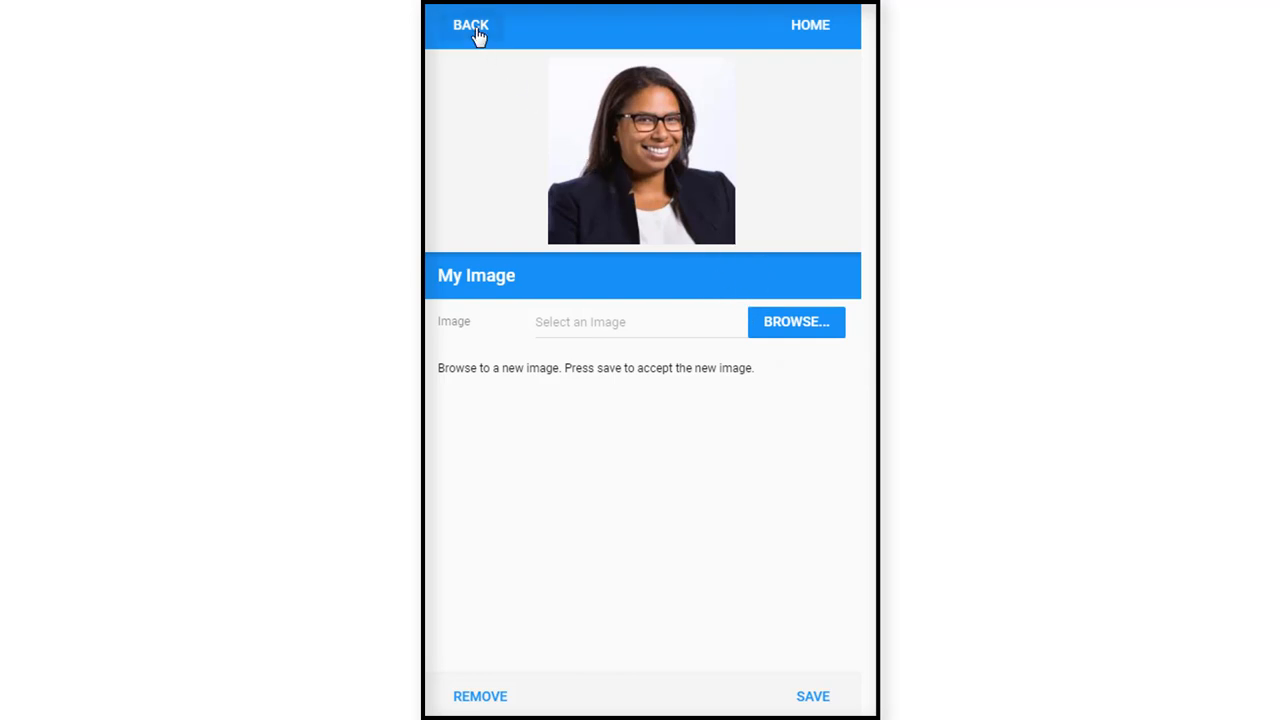
mouse_move(658, 256)
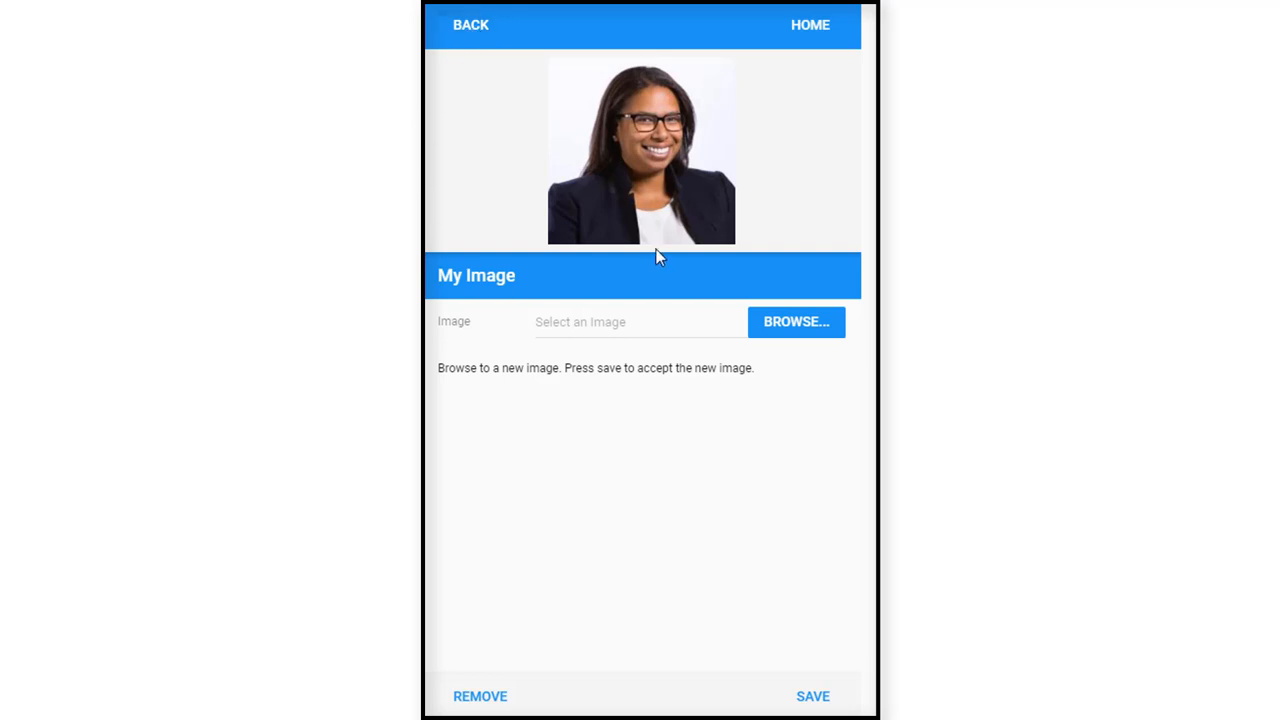
mouse_move(645, 197)
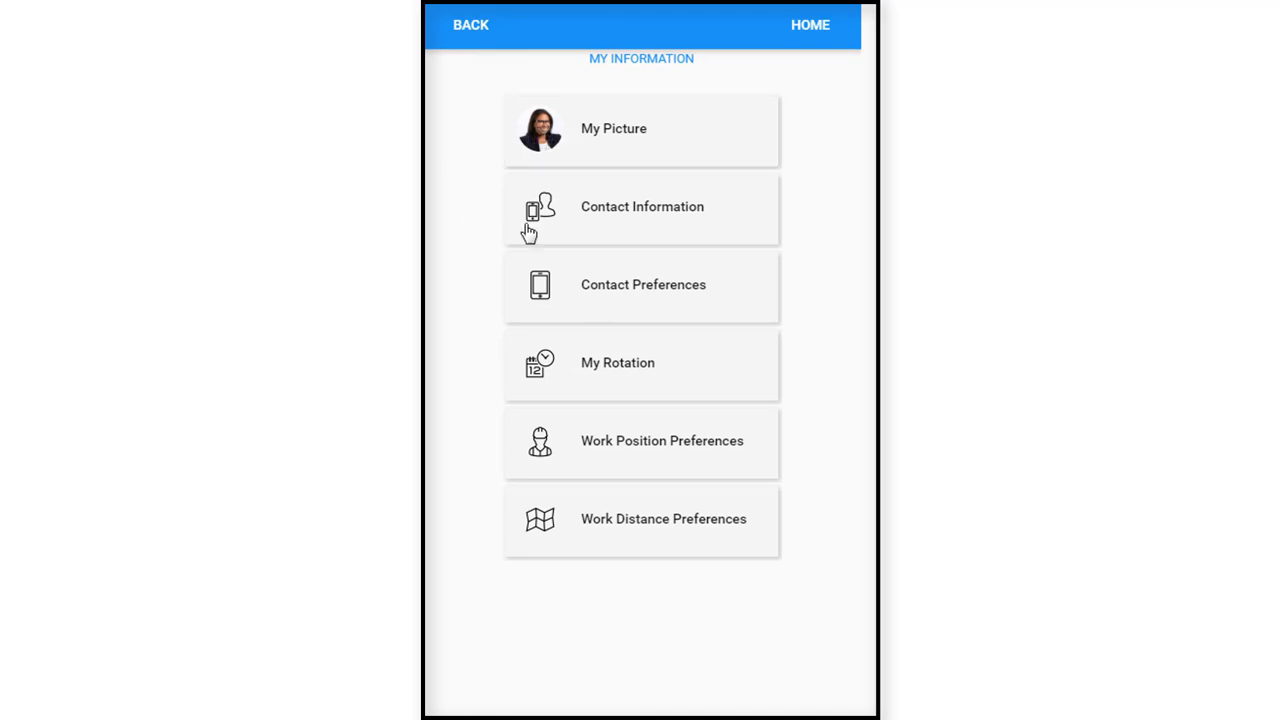
mouse_move(634, 224)
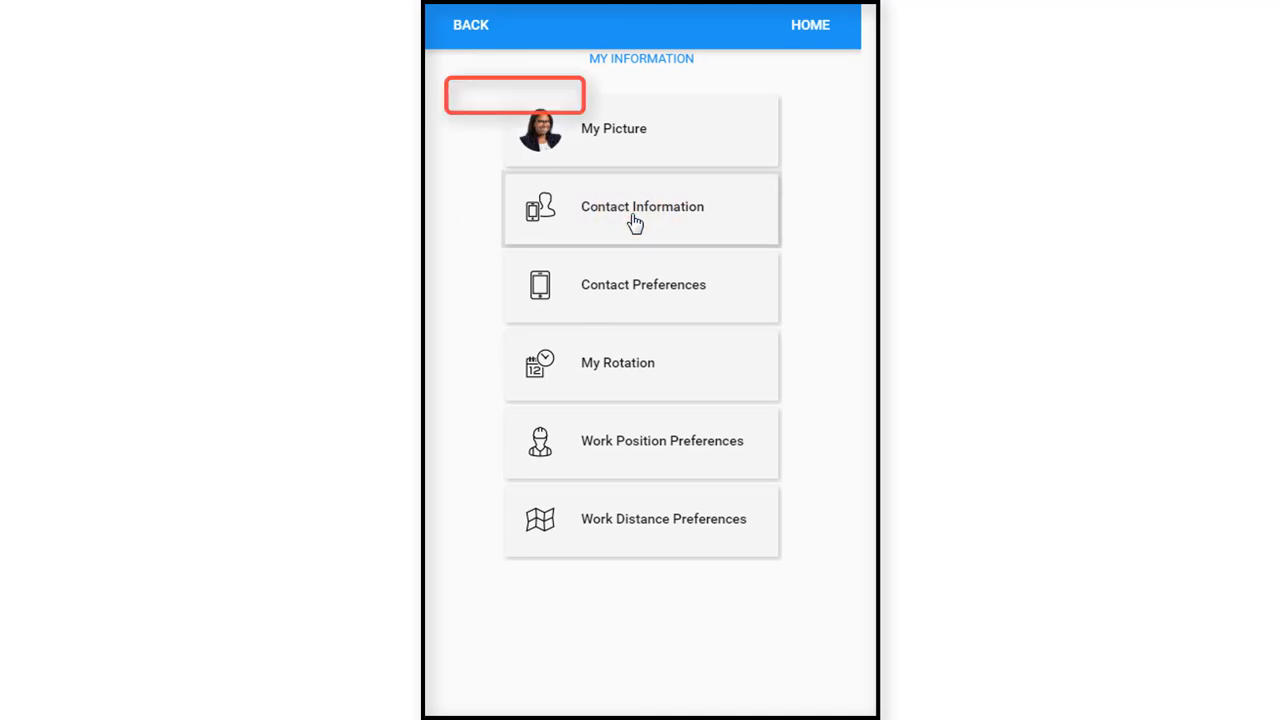
left_click(640, 207)
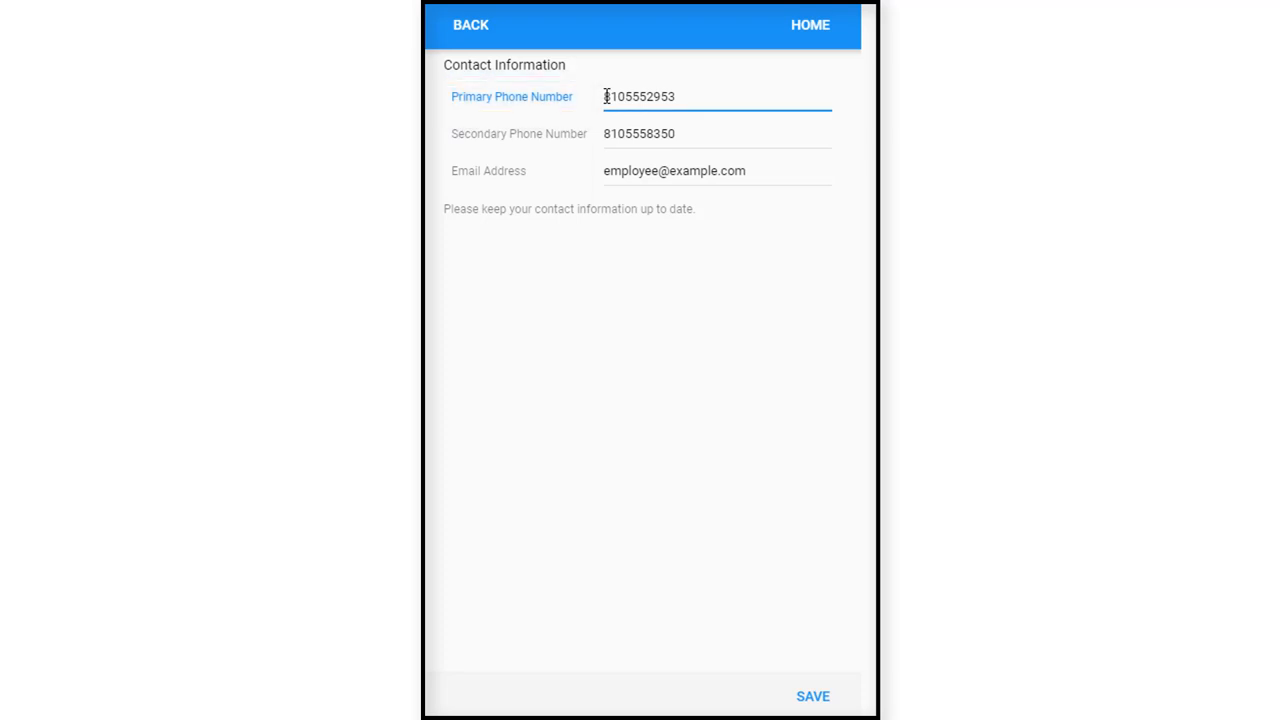
mouse_move(628, 124)
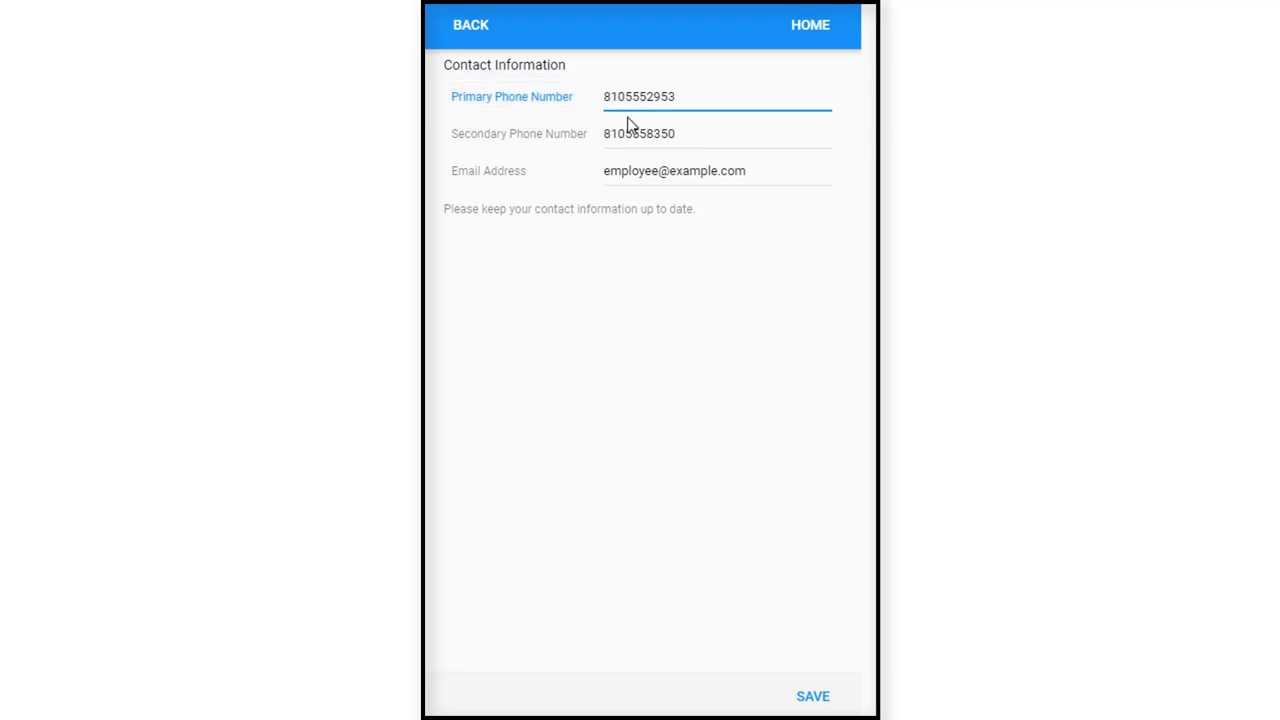
left_click(678, 96)
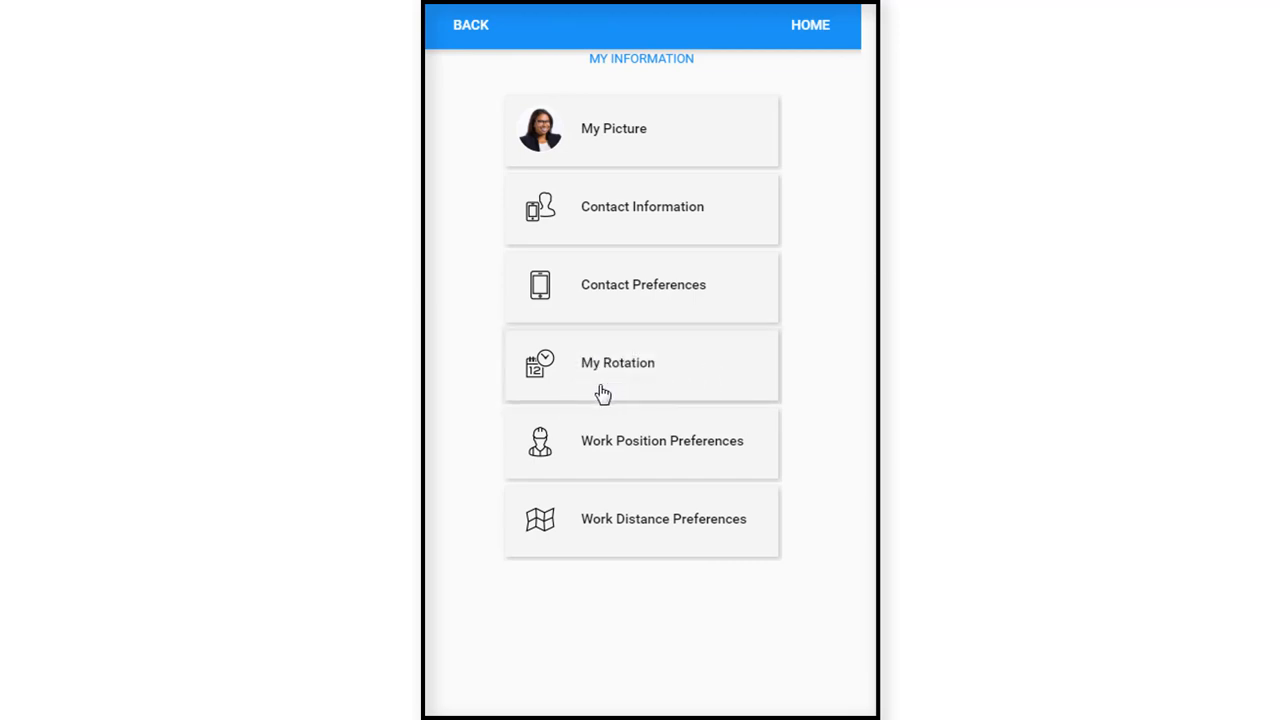
mouse_move(550, 218)
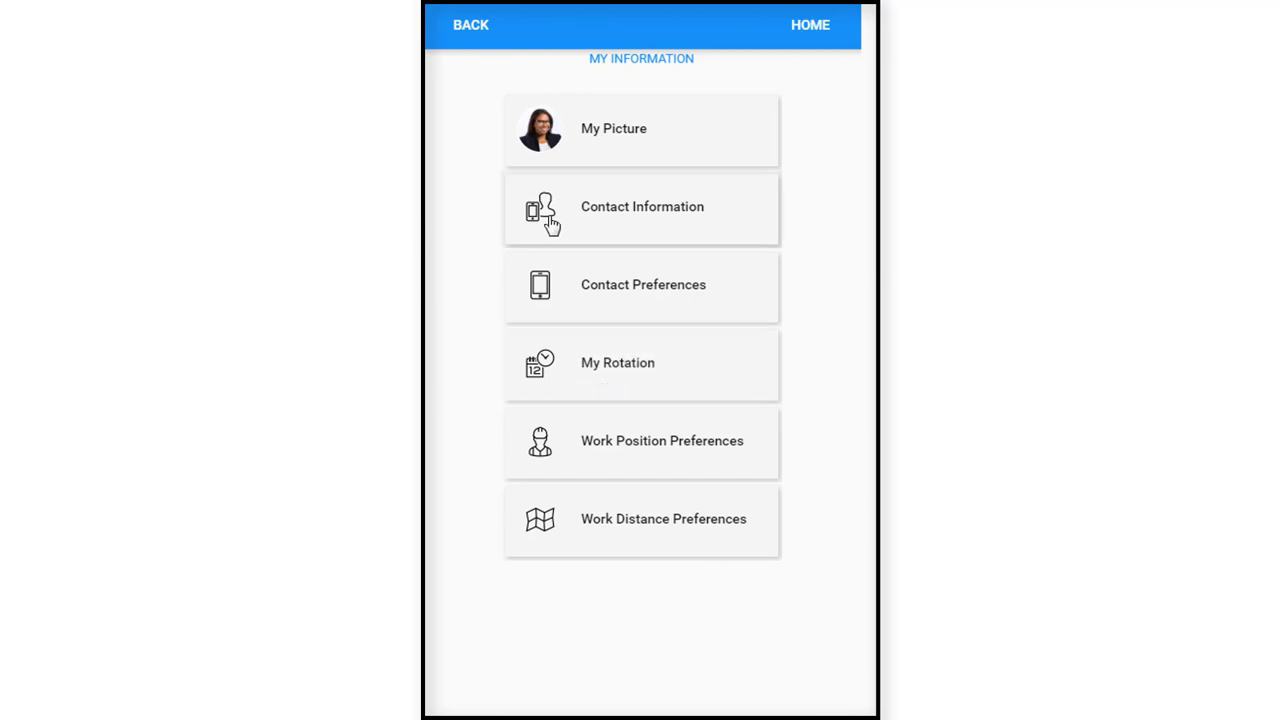
mouse_move(584, 292)
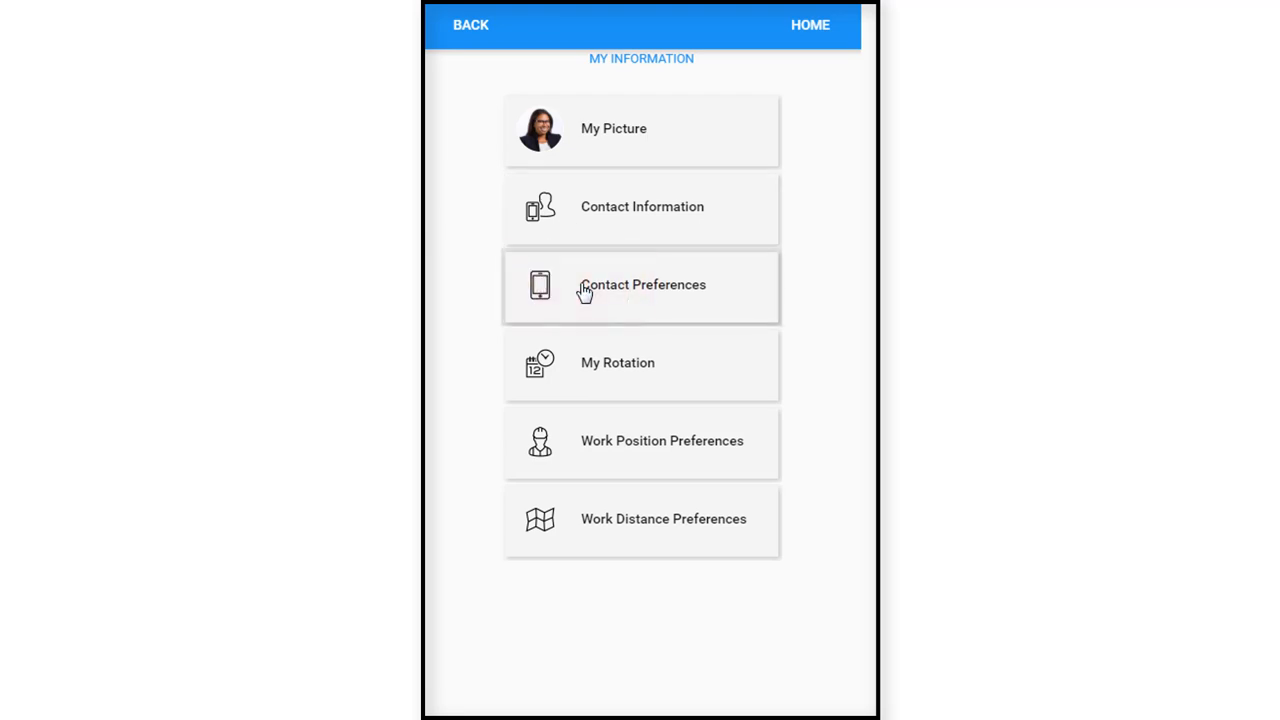
In Contact Preferences, keep texts to Primary Phone Number and toggle email notifications on.
left_click(641, 285)
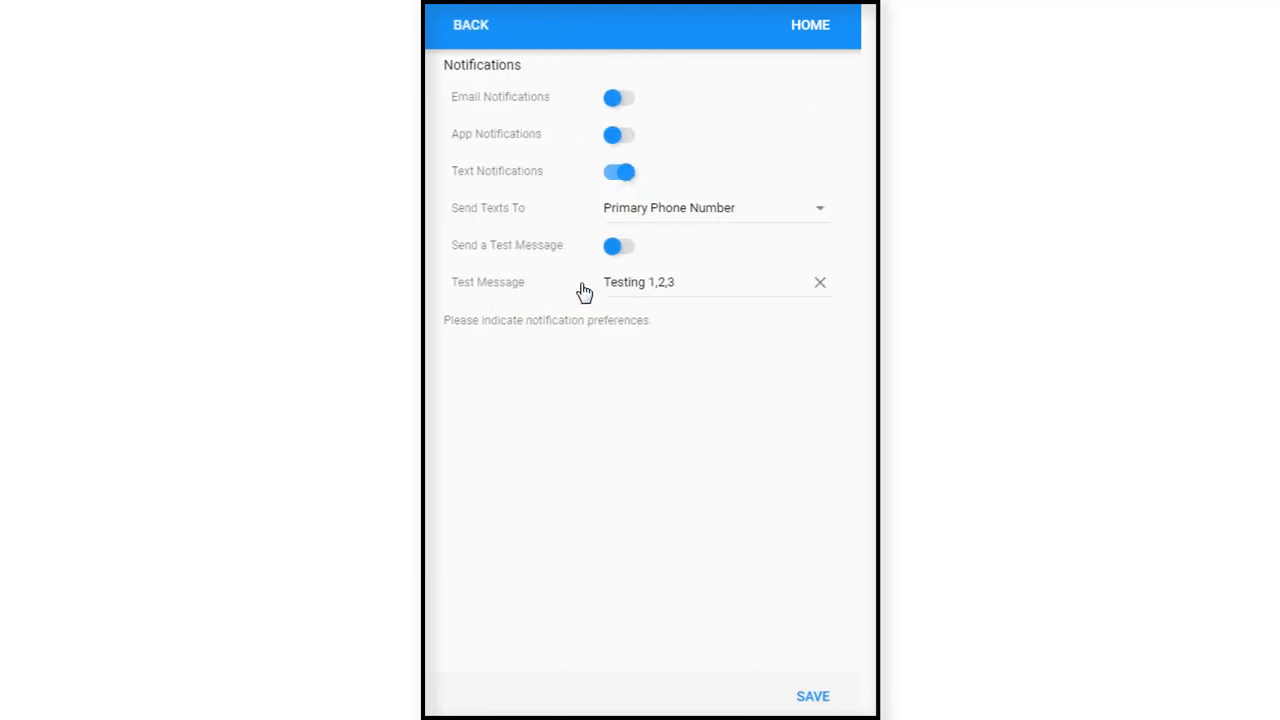
mouse_move(591, 107)
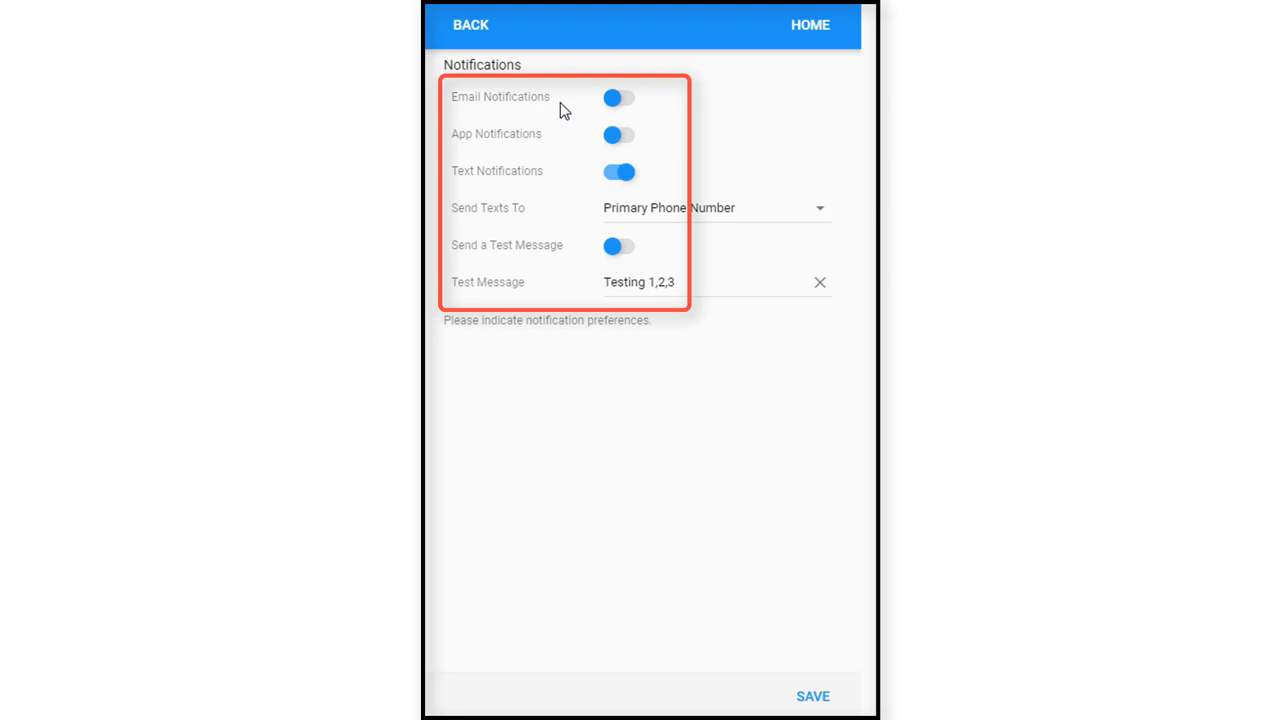
mouse_move(590, 113)
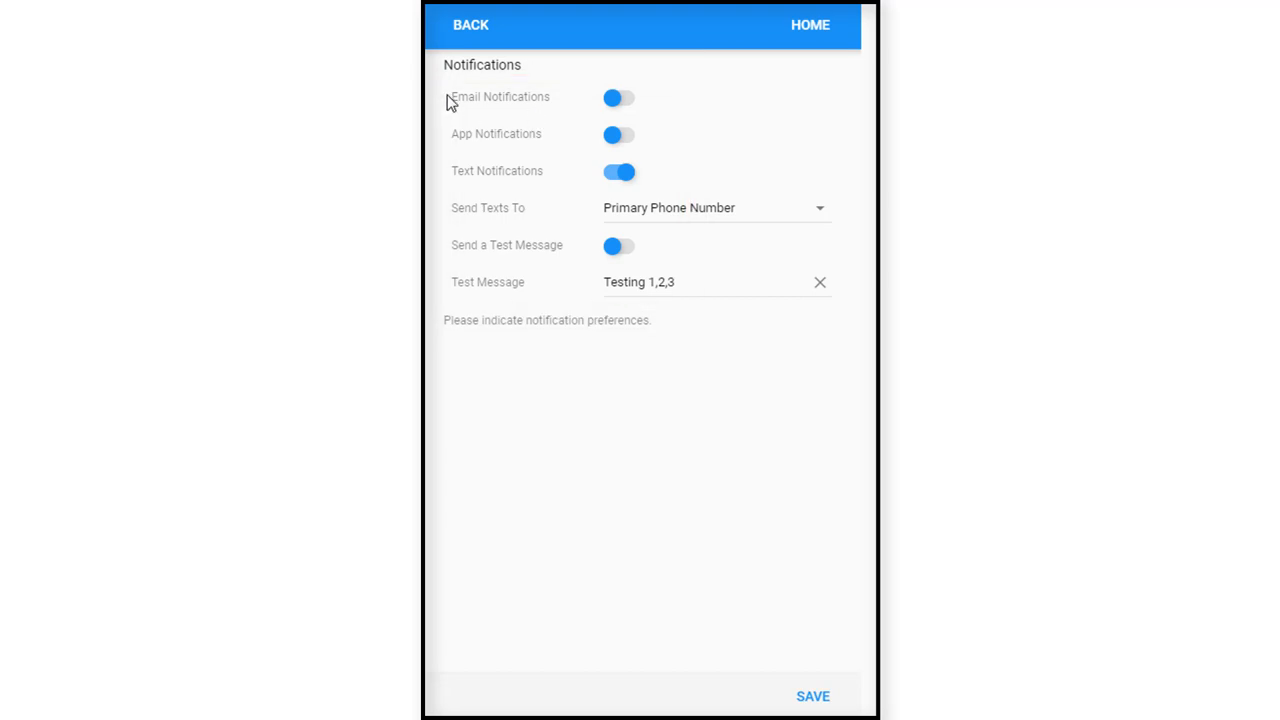
mouse_move(452, 140)
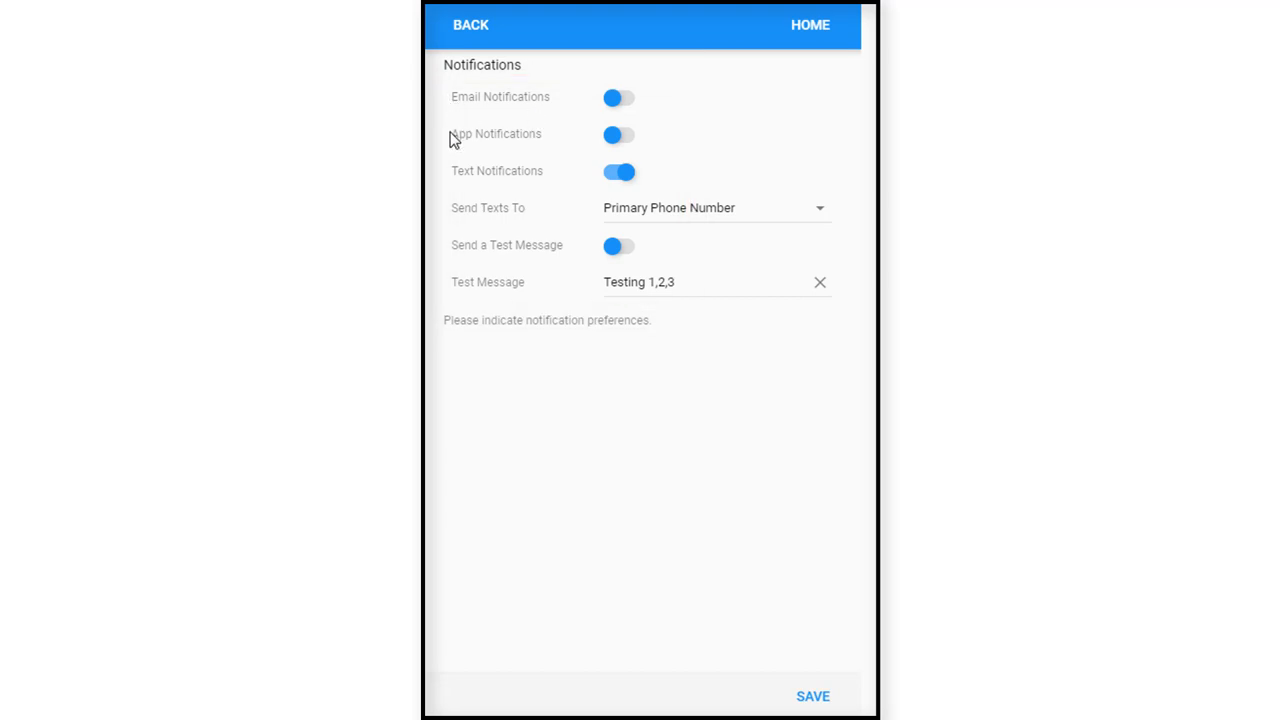
mouse_move(460, 178)
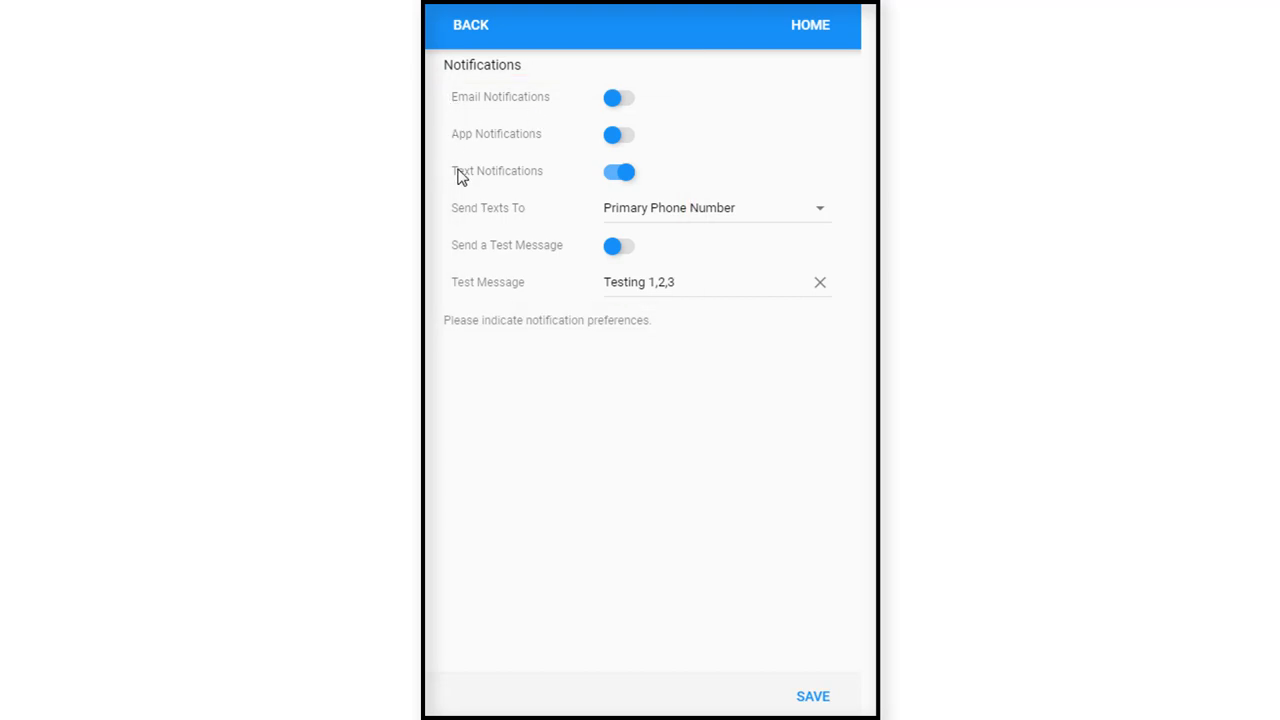
mouse_move(447, 213)
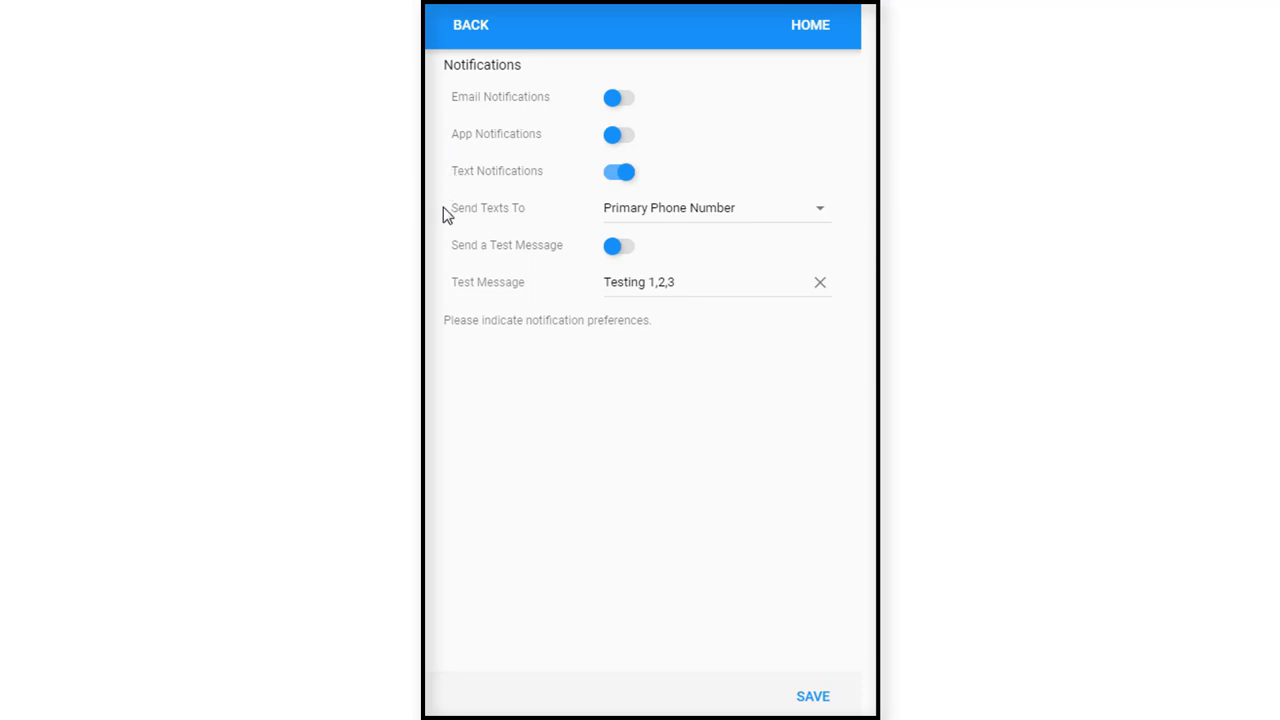
mouse_move(820, 213)
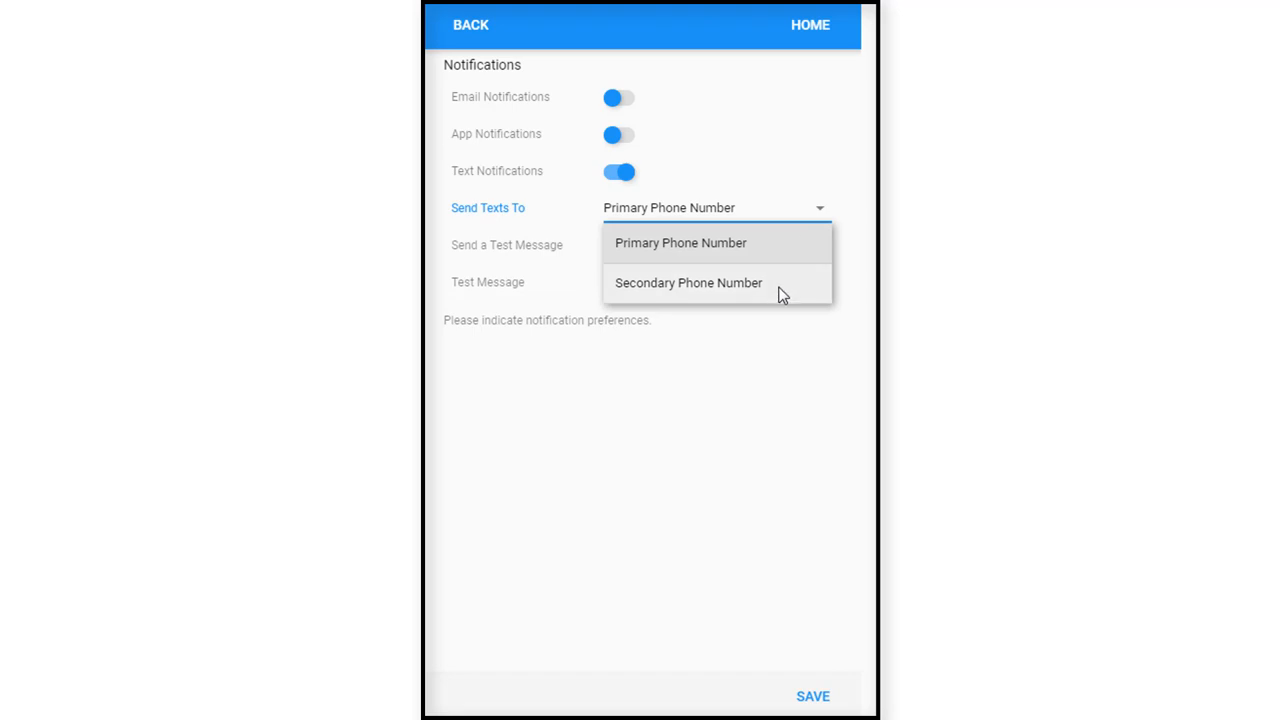
left_click(680, 242)
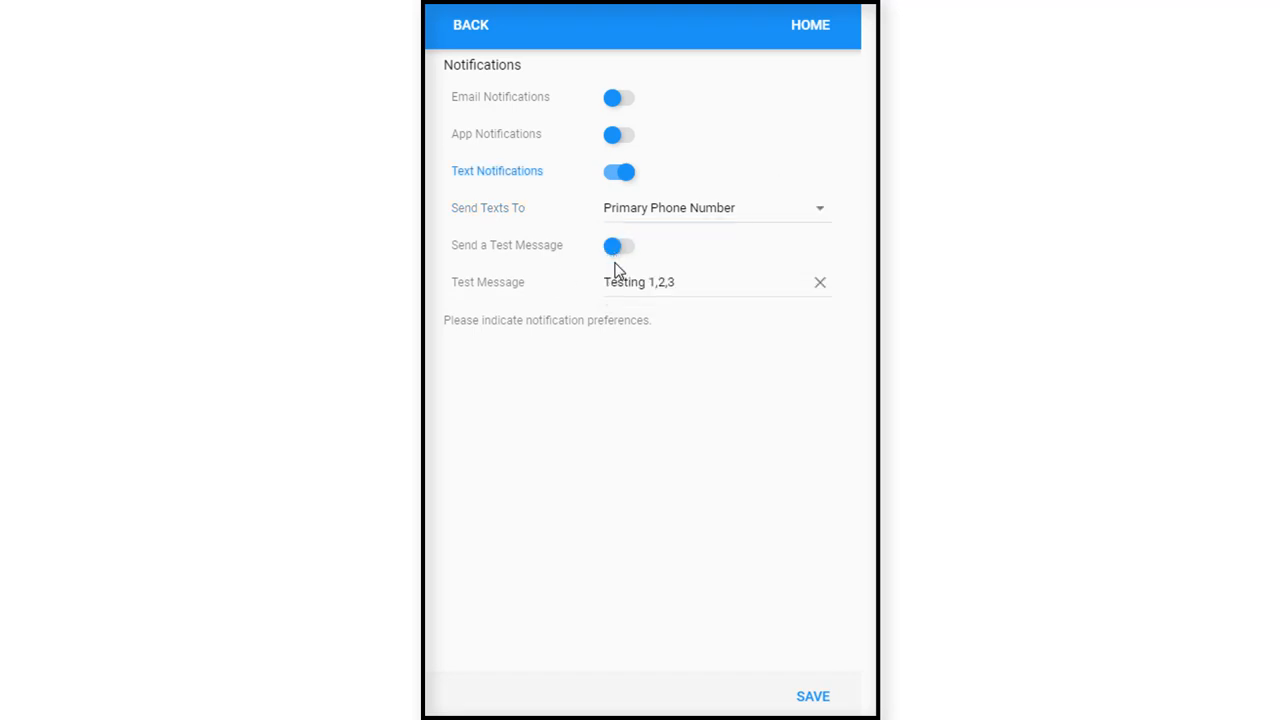
mouse_move(515, 322)
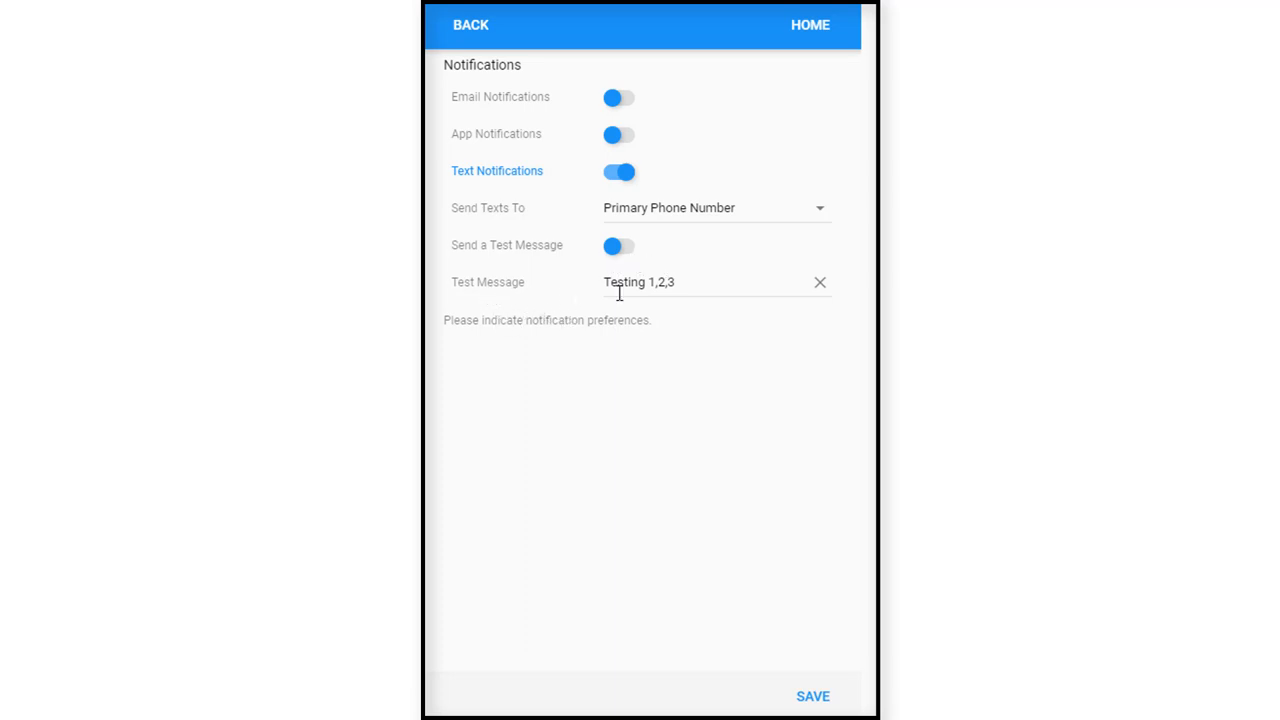
mouse_move(720, 292)
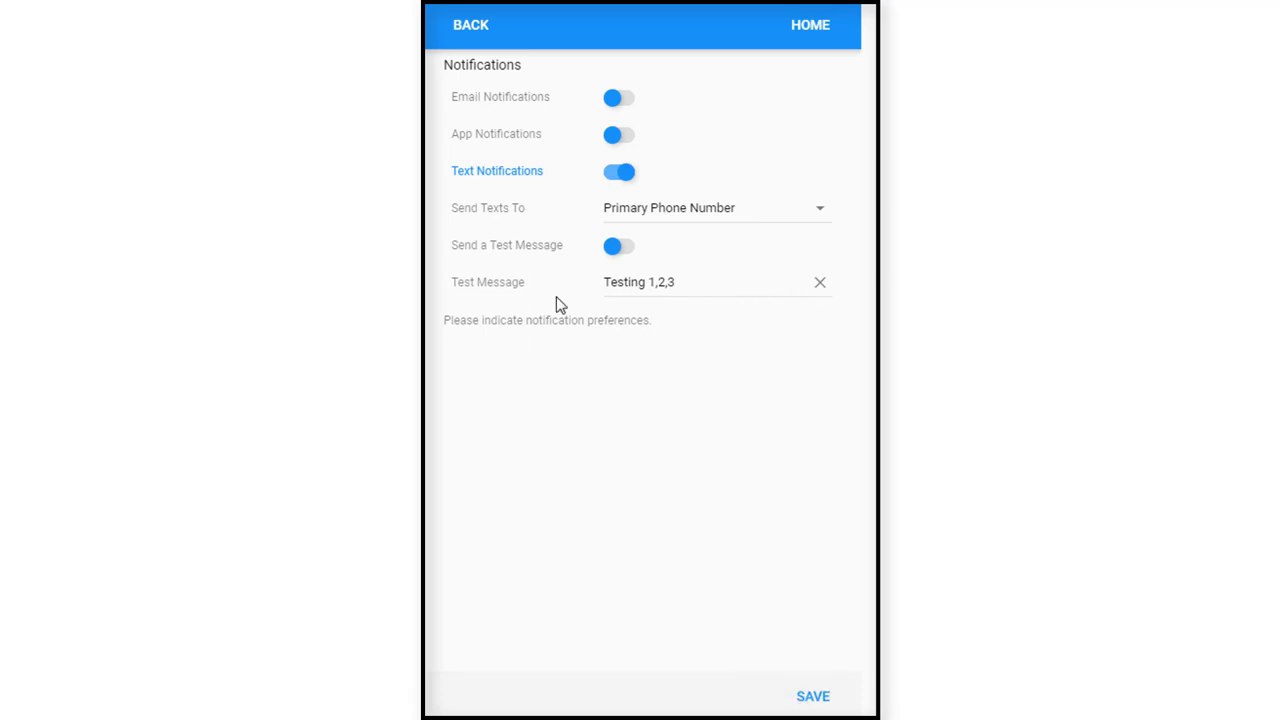
mouse_move(597, 108)
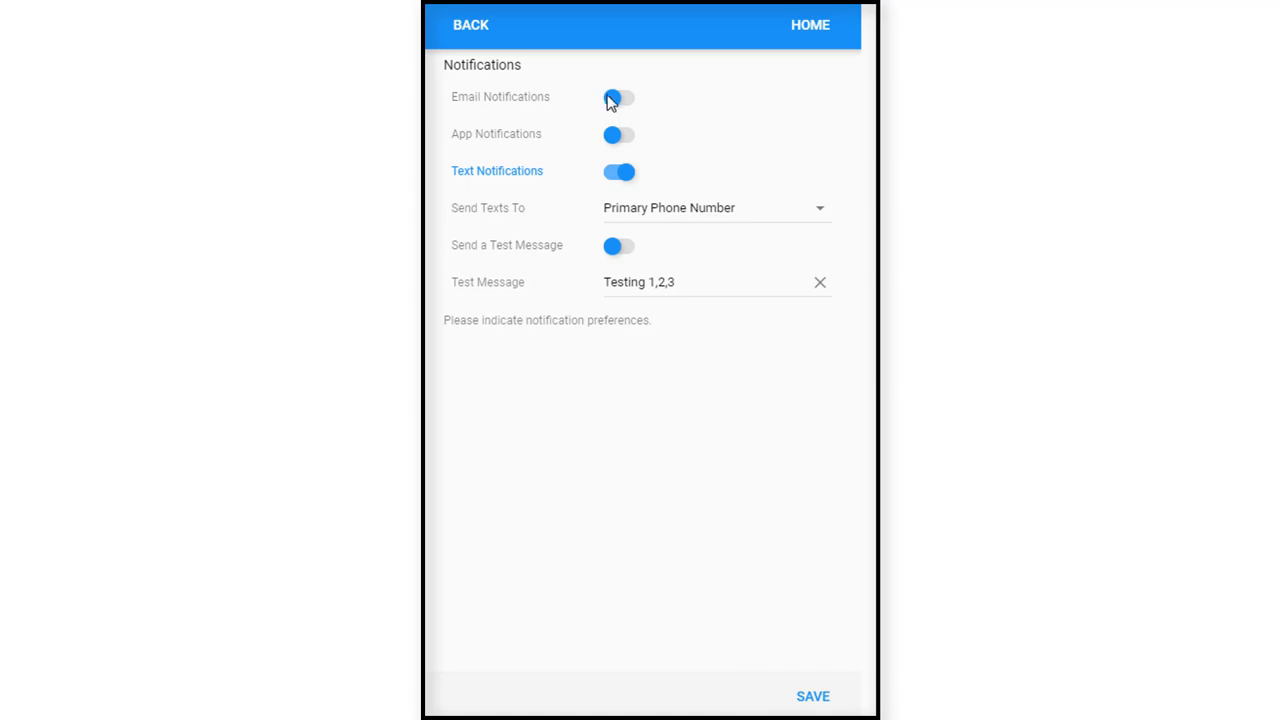
left_click(618, 97)
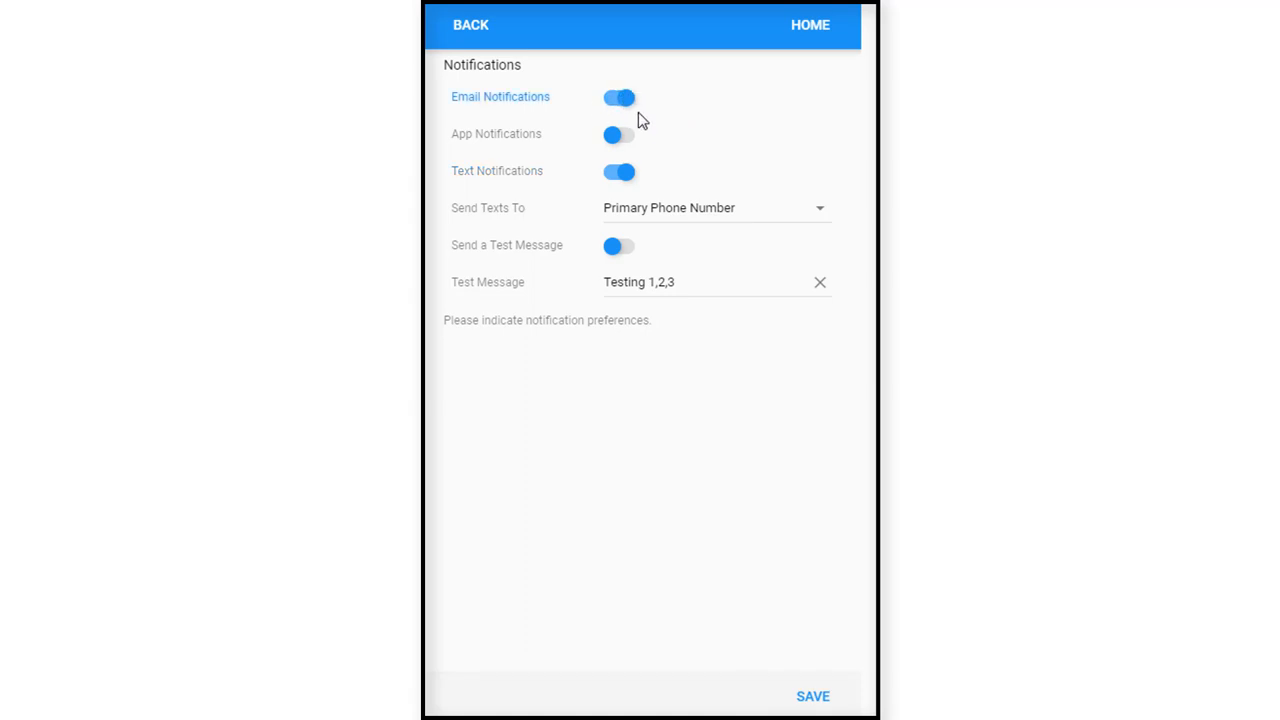
left_click(618, 97)
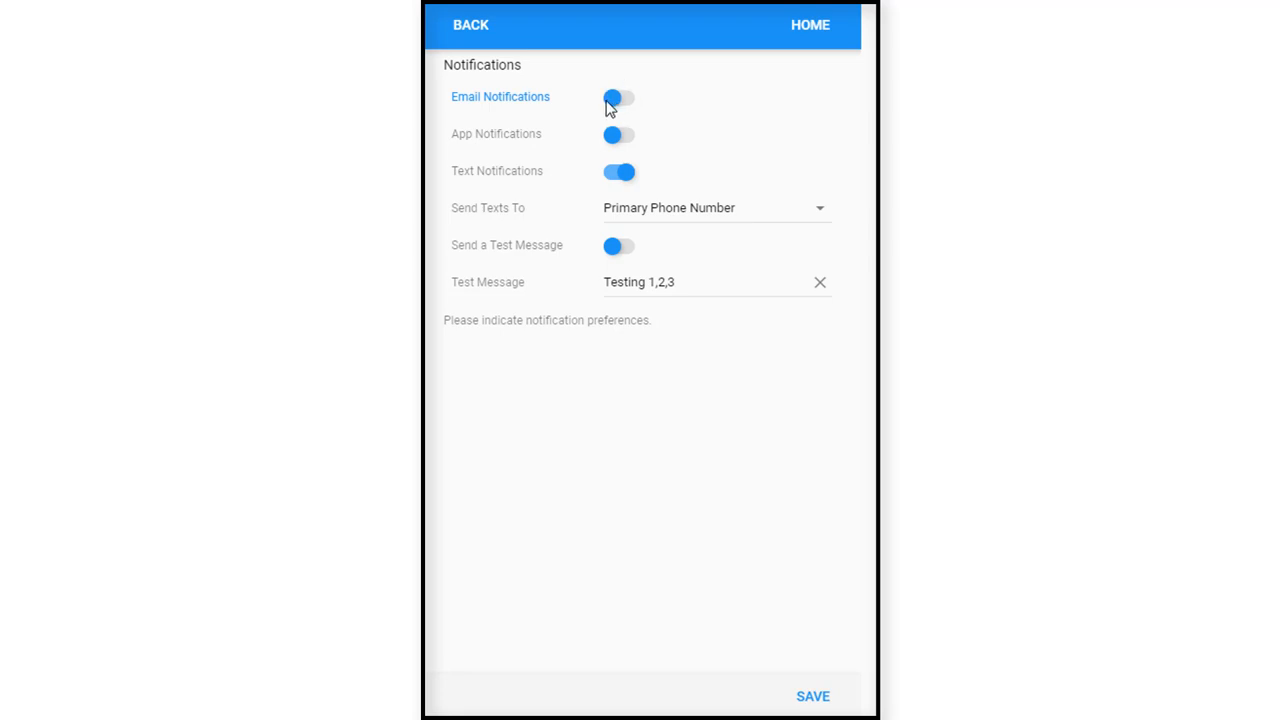
left_click(617, 98)
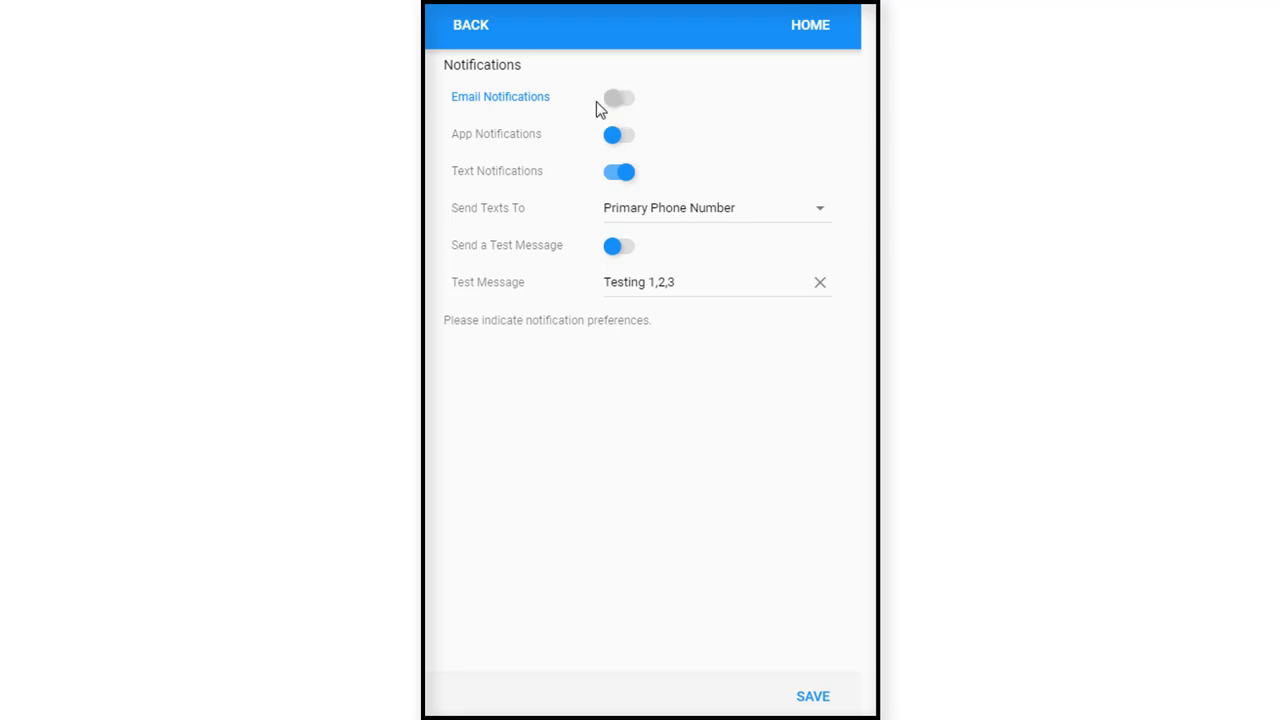
left_click(618, 97)
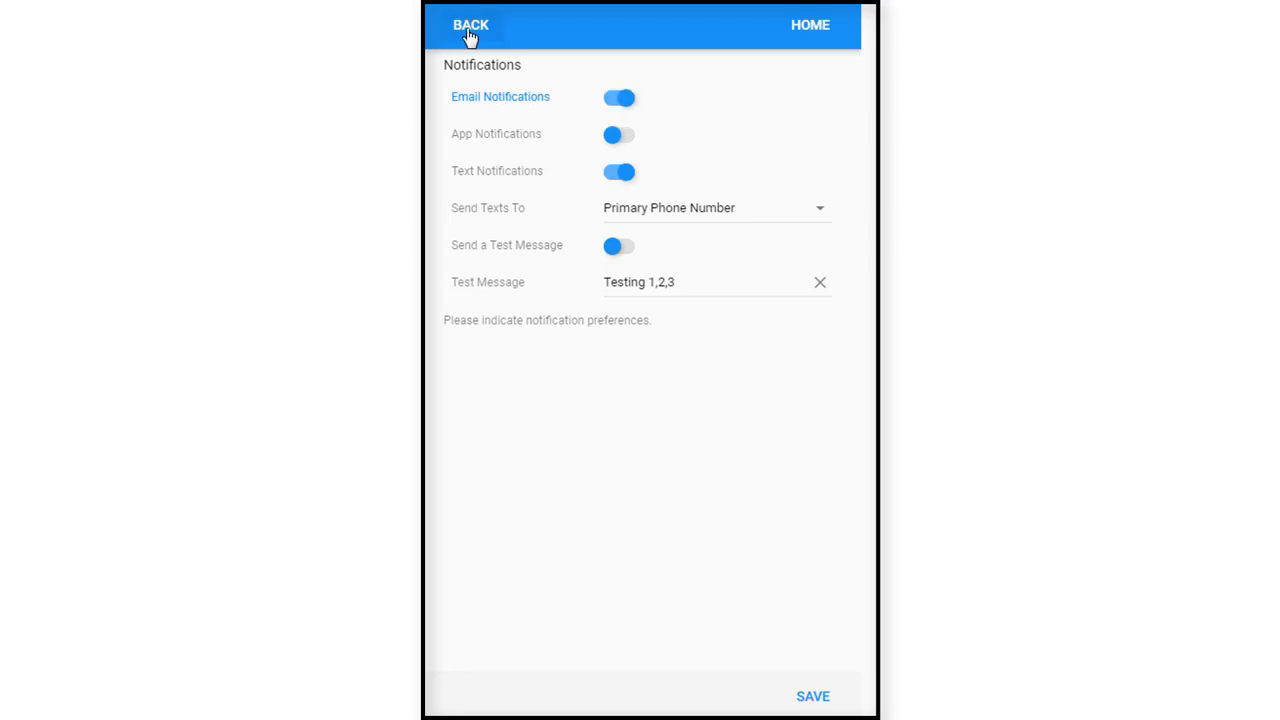
mouse_move(807, 690)
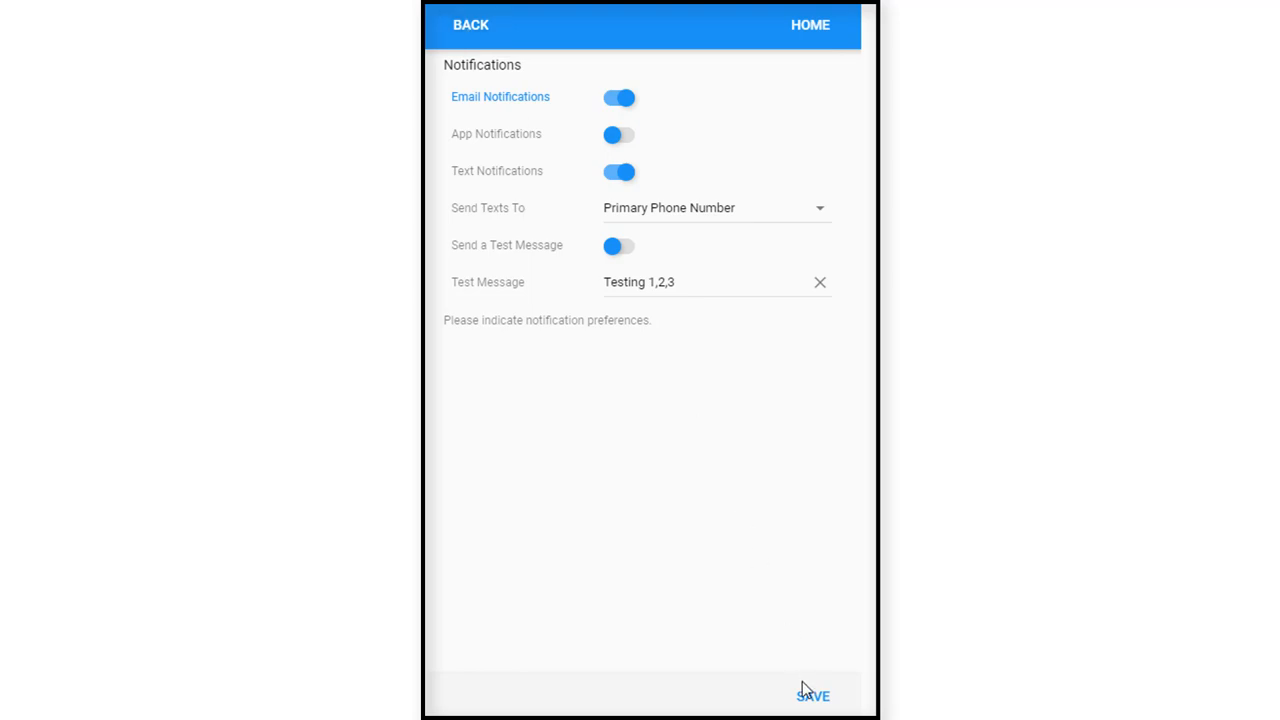
Save notification preferences and start a new rotation from My Rotation.
left_click(470, 25)
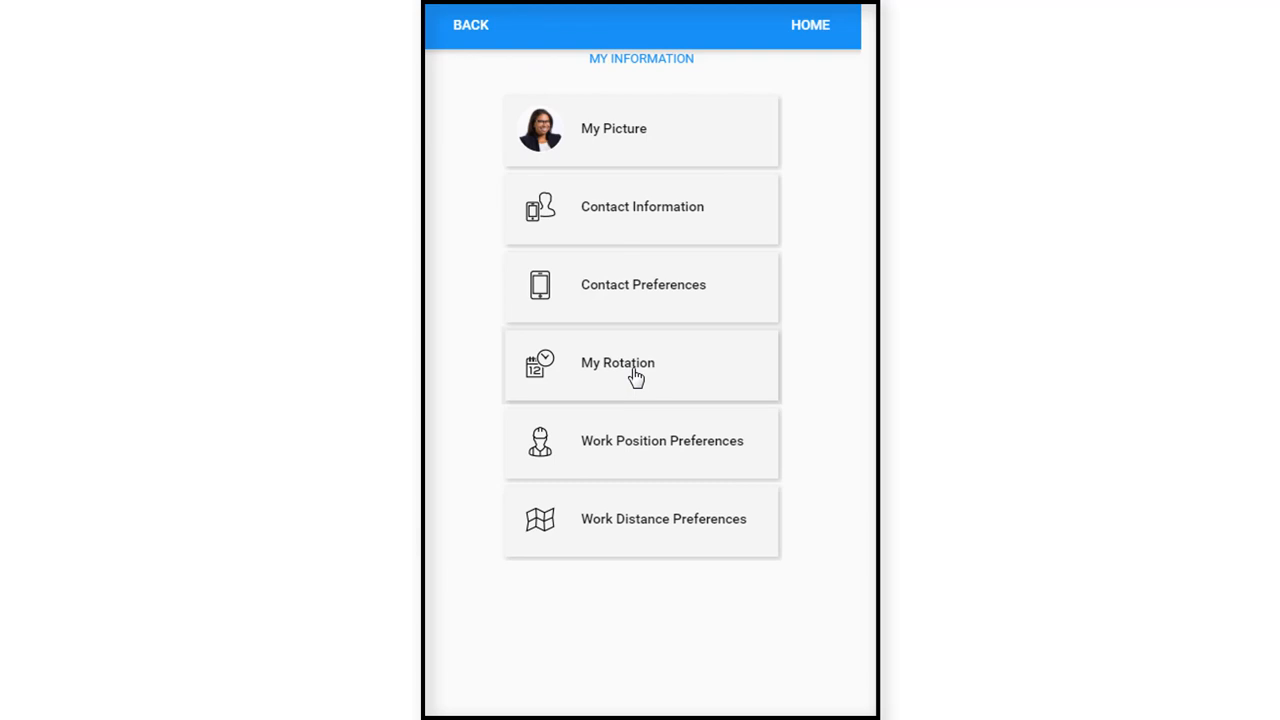
left_click(617, 362)
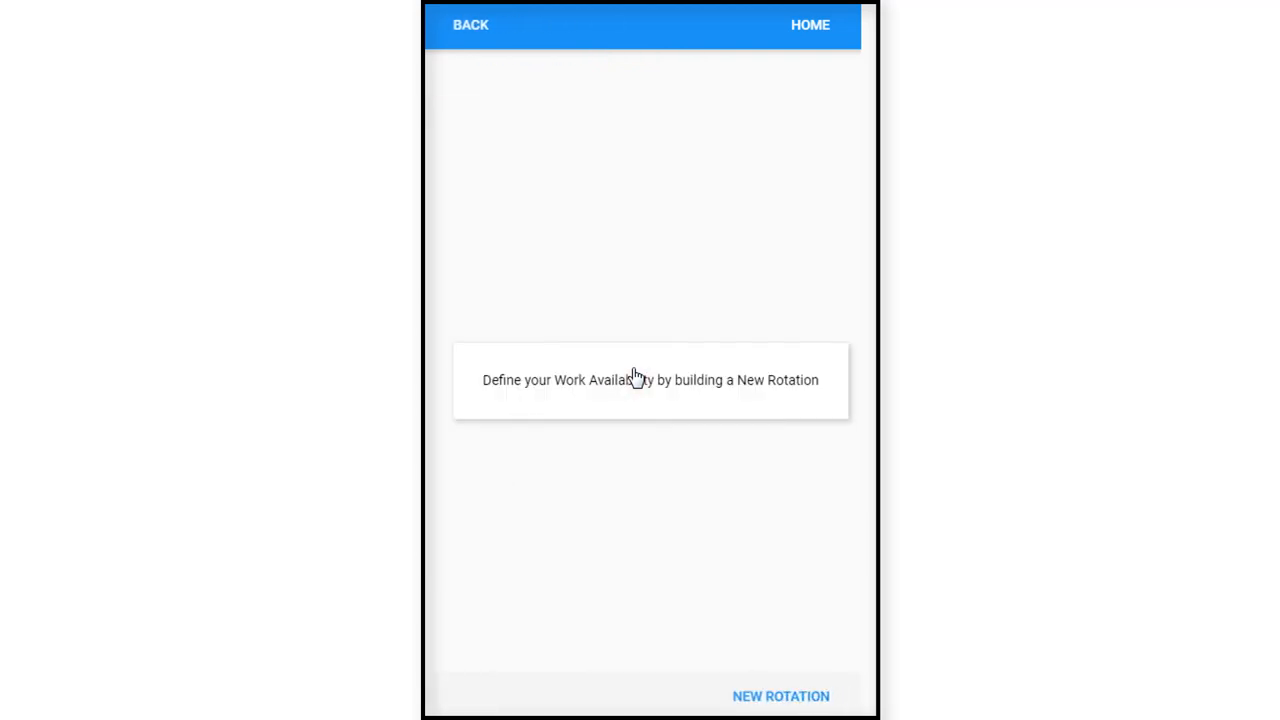
mouse_move(578, 448)
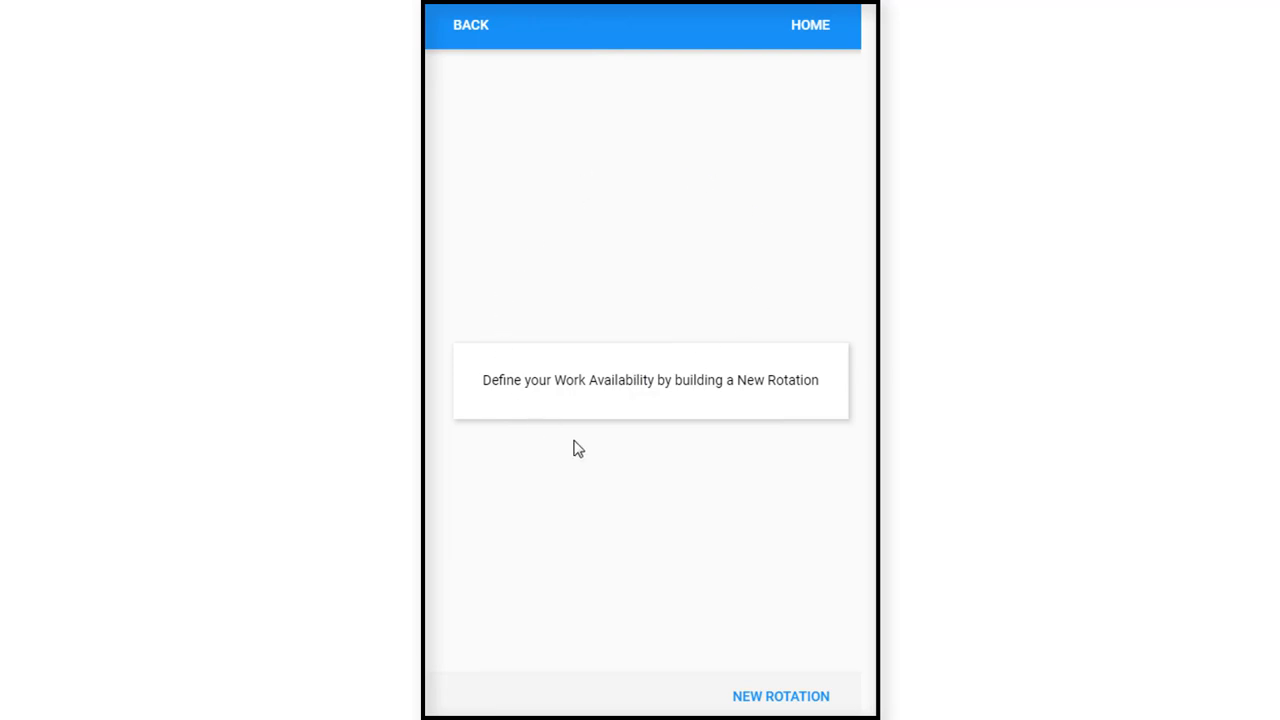
left_click(780, 696)
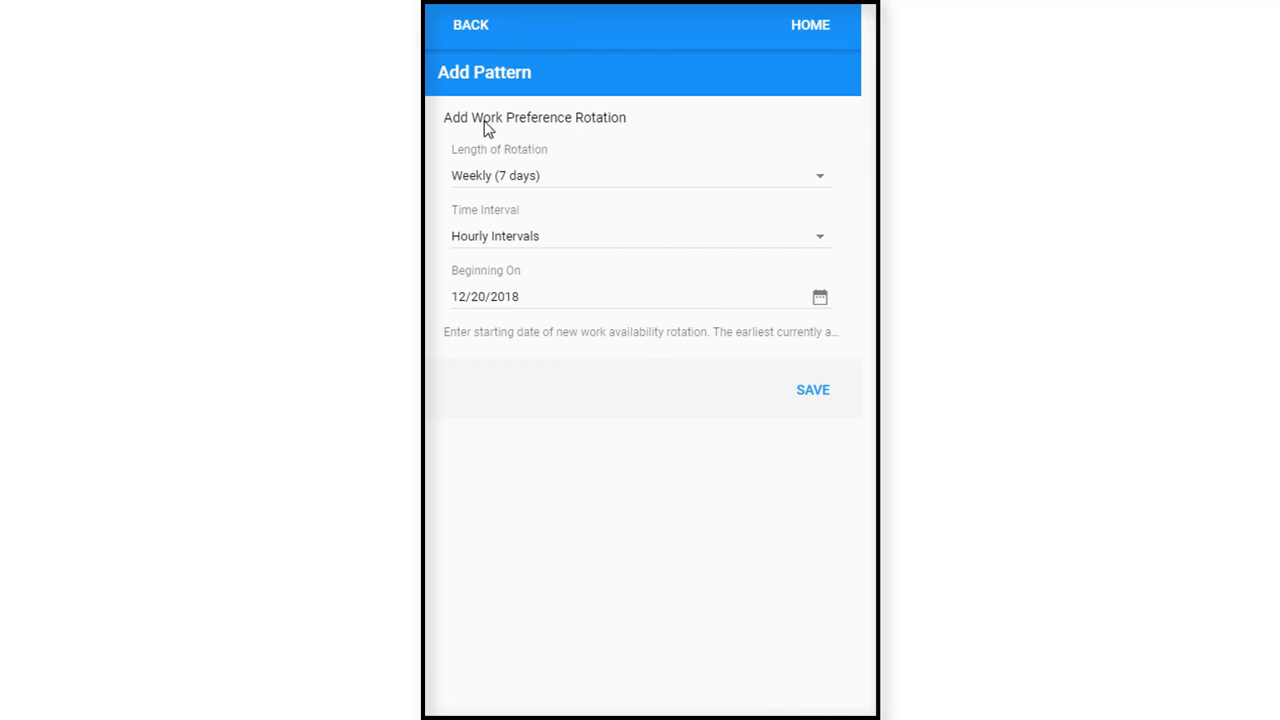
mouse_move(631, 140)
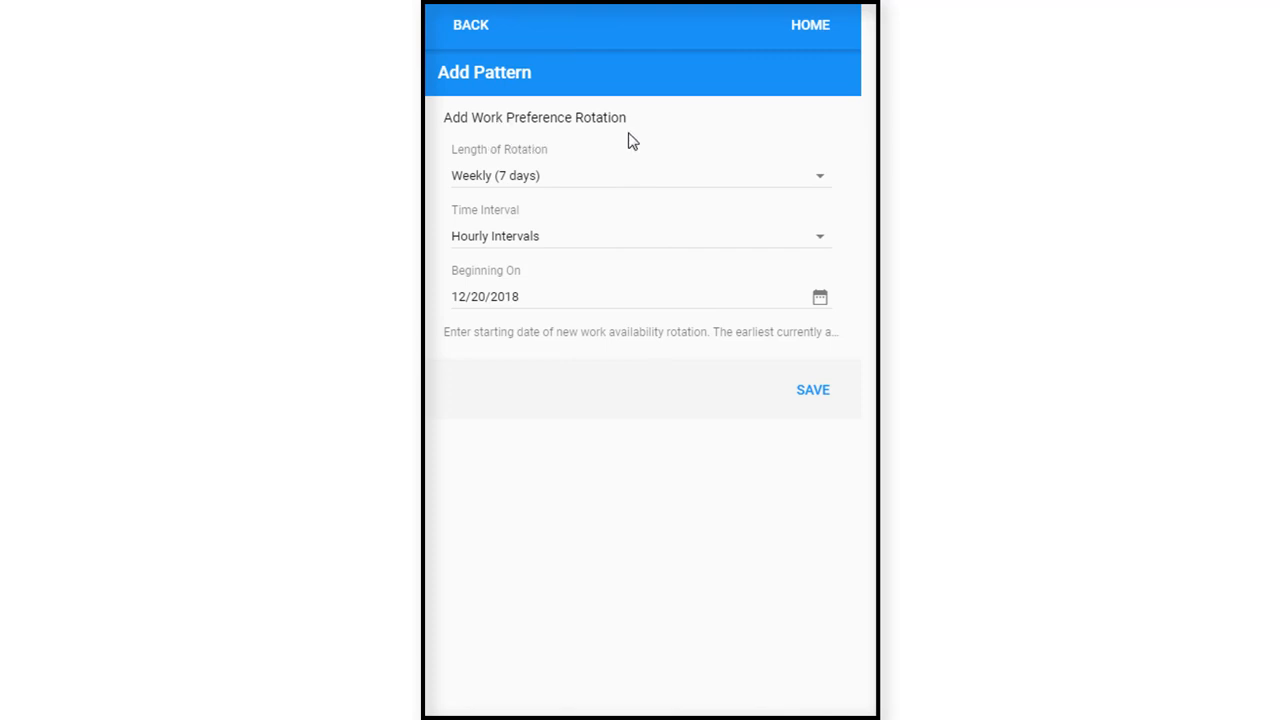
Save a Biweekly (14 days) hourly-interval rotation starting 12/20/2018.
left_click(818, 175)
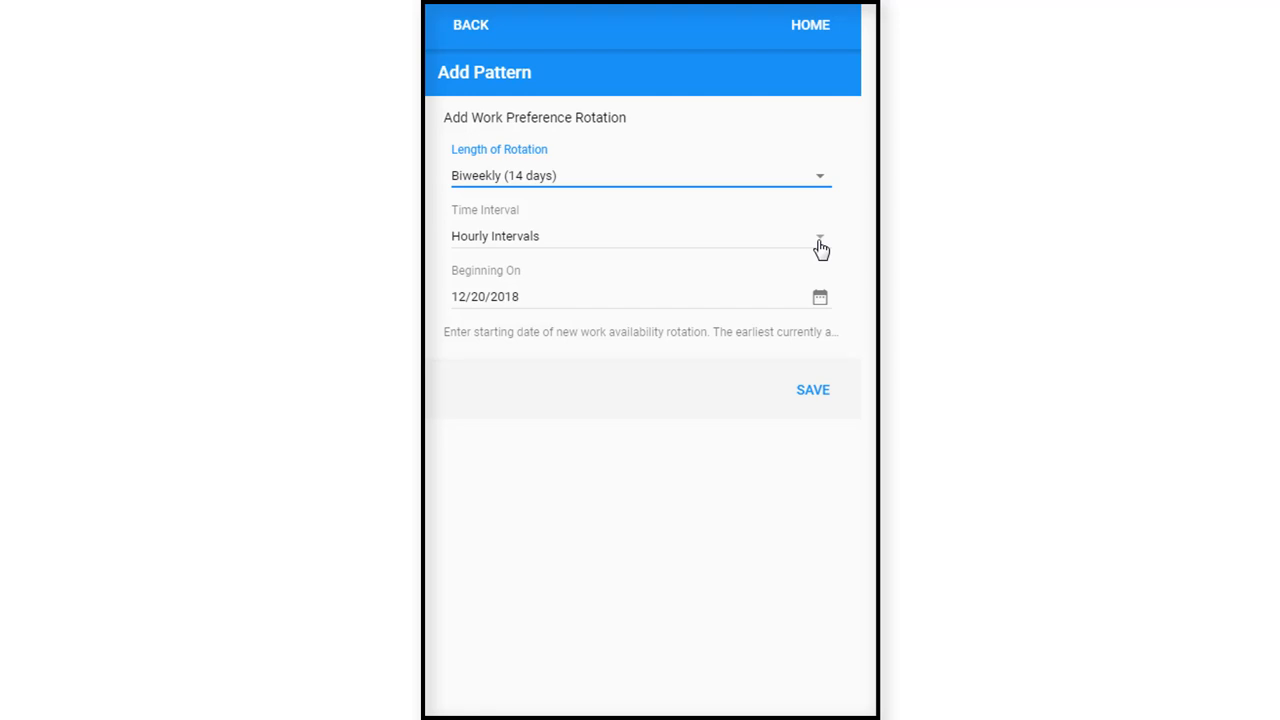
mouse_move(495, 301)
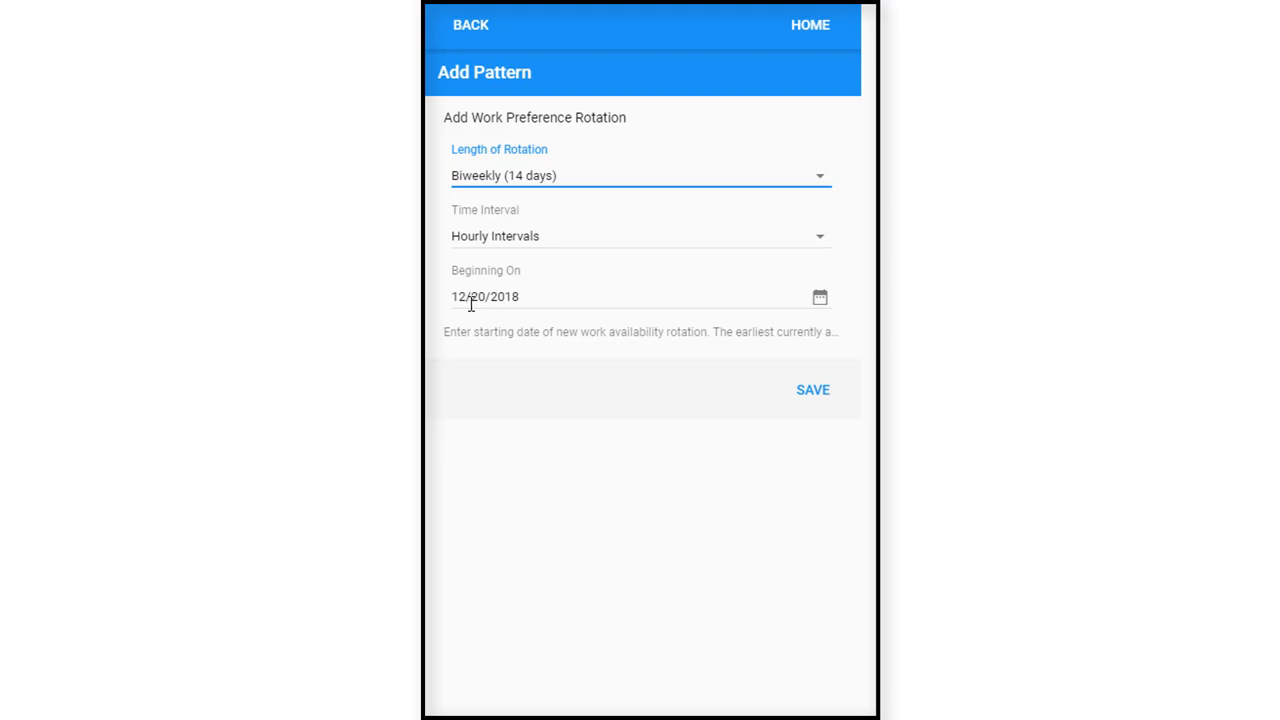
mouse_move(558, 342)
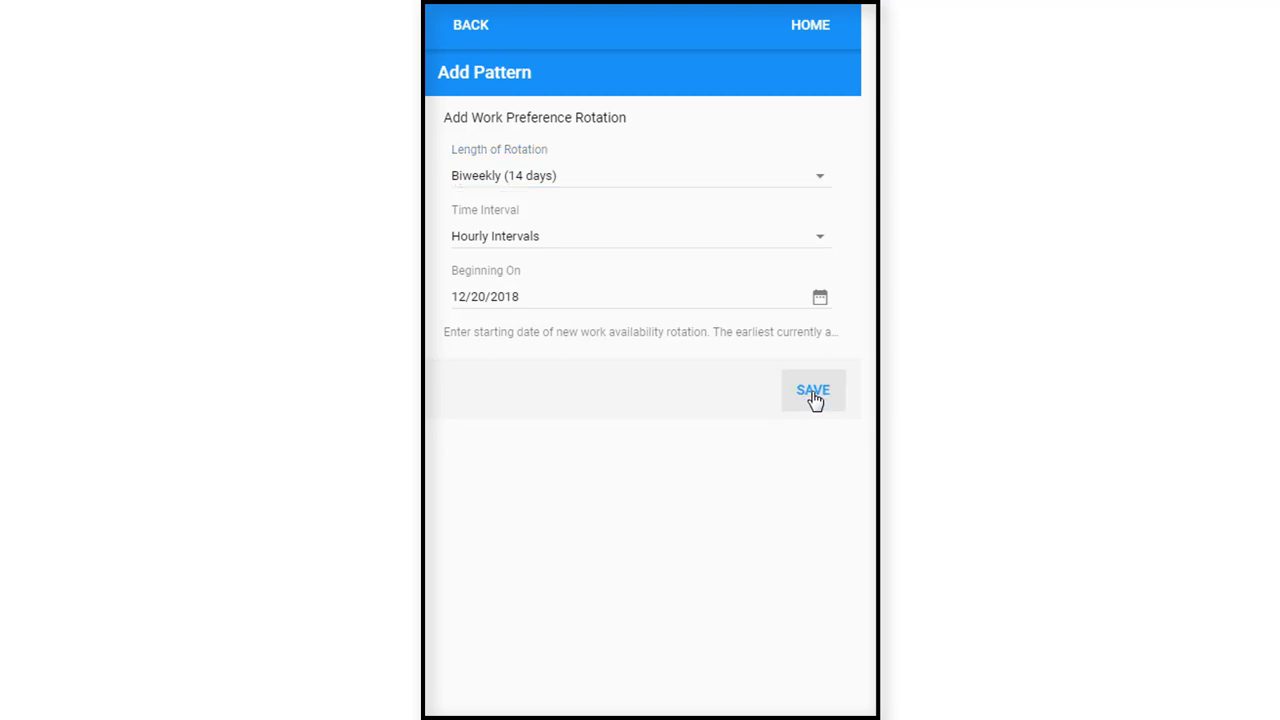
left_click(813, 390)
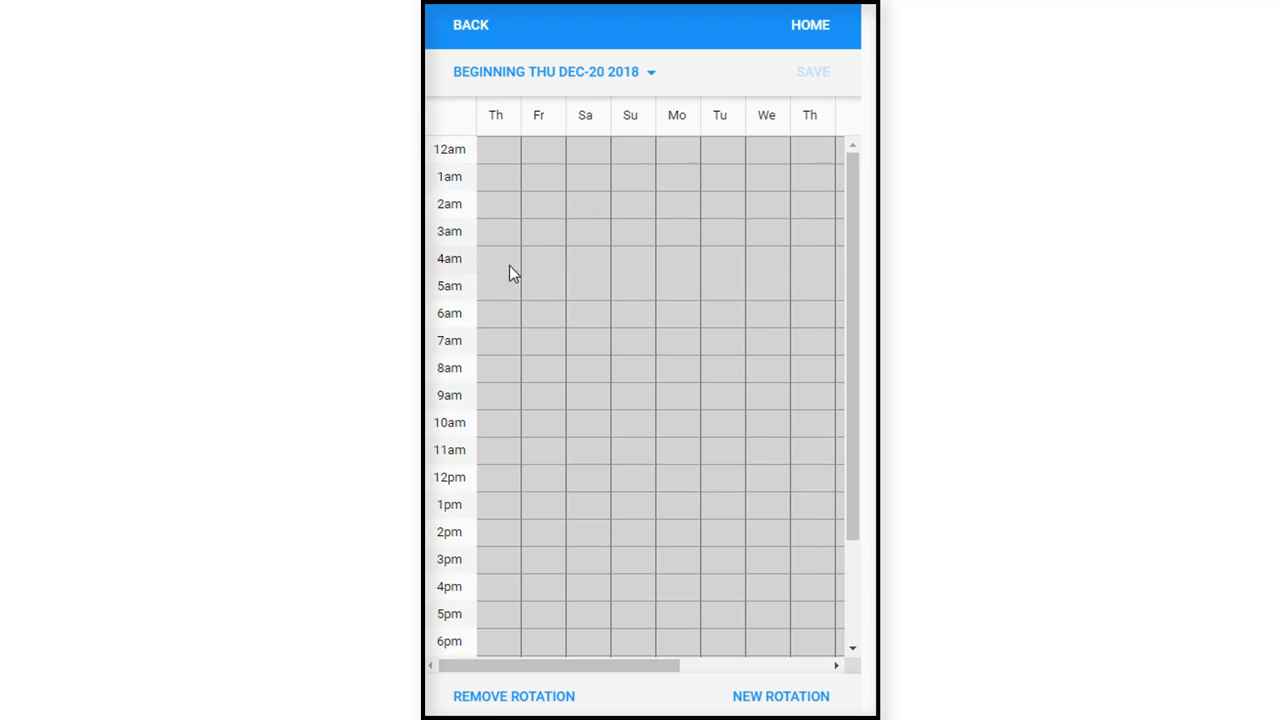
mouse_move(518, 410)
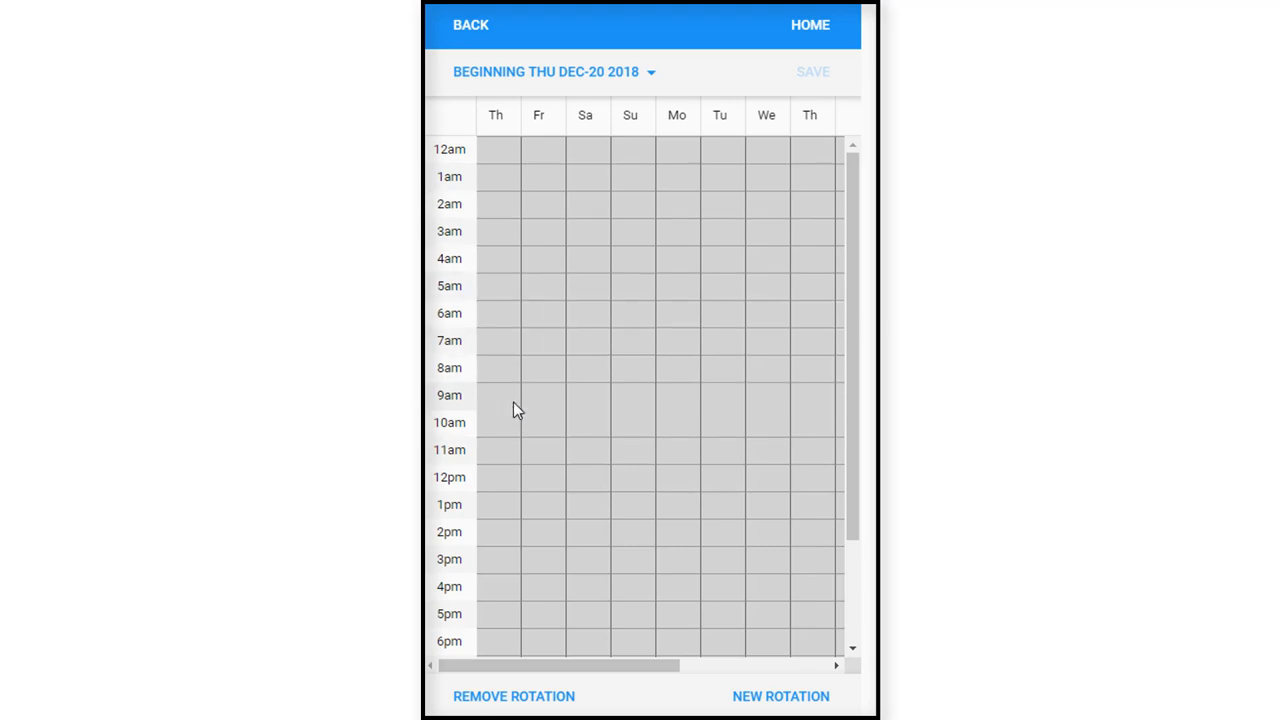
mouse_move(503, 331)
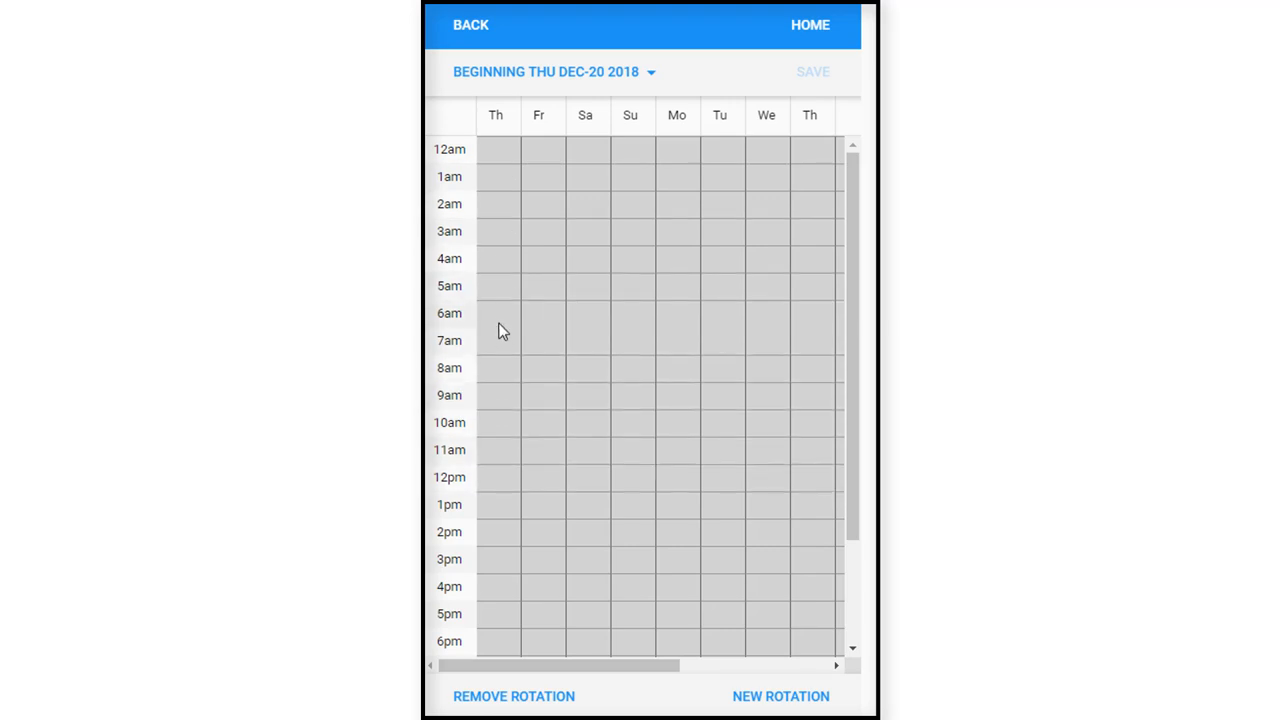
mouse_move(528, 321)
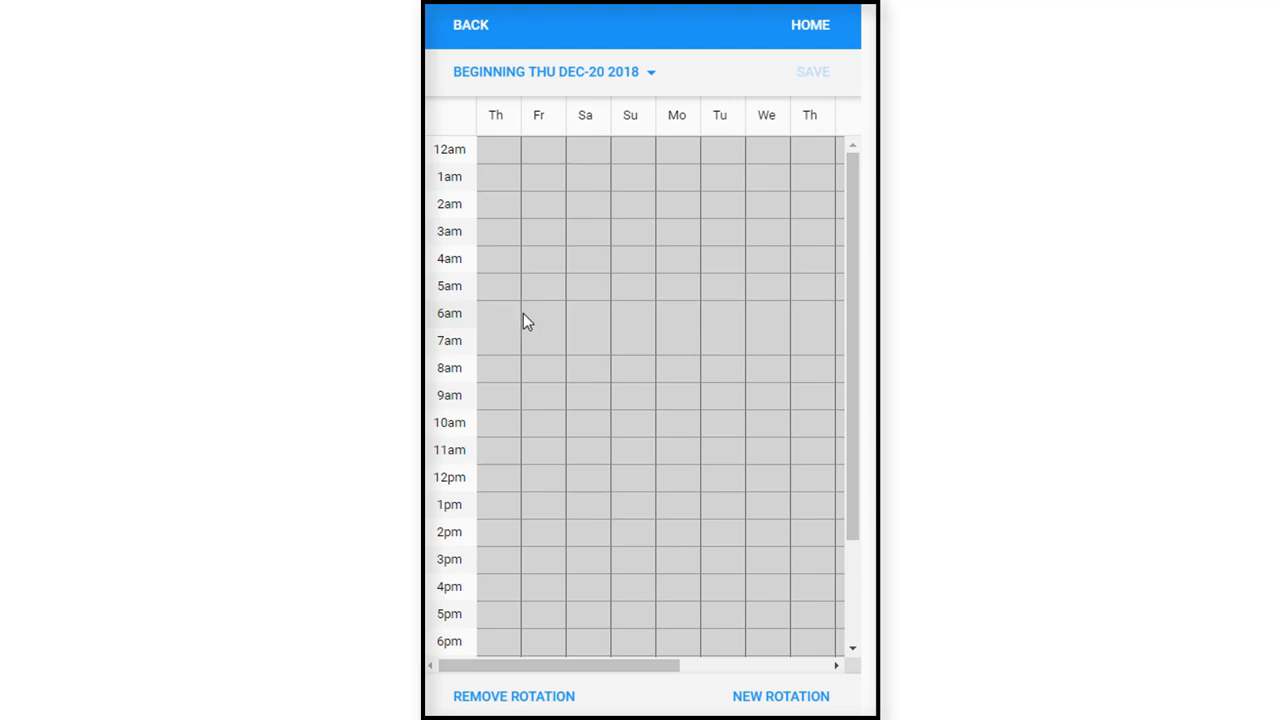
mouse_move(540, 326)
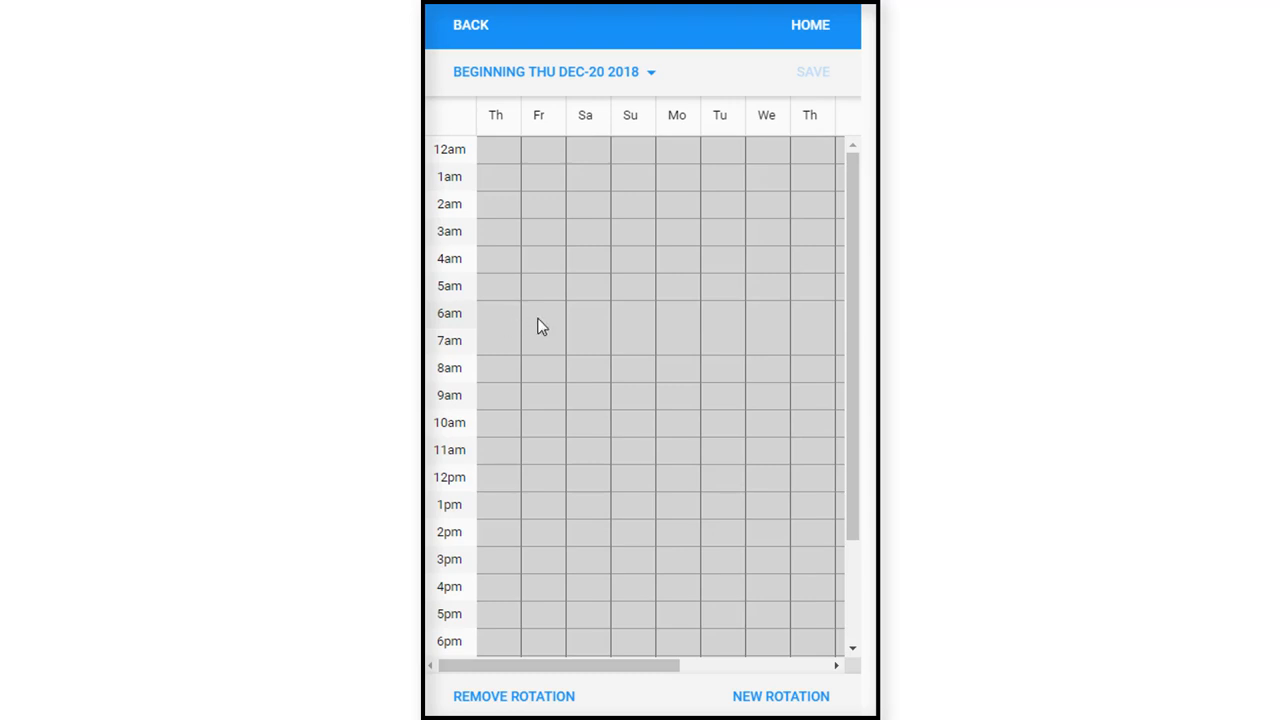
mouse_move(823, 399)
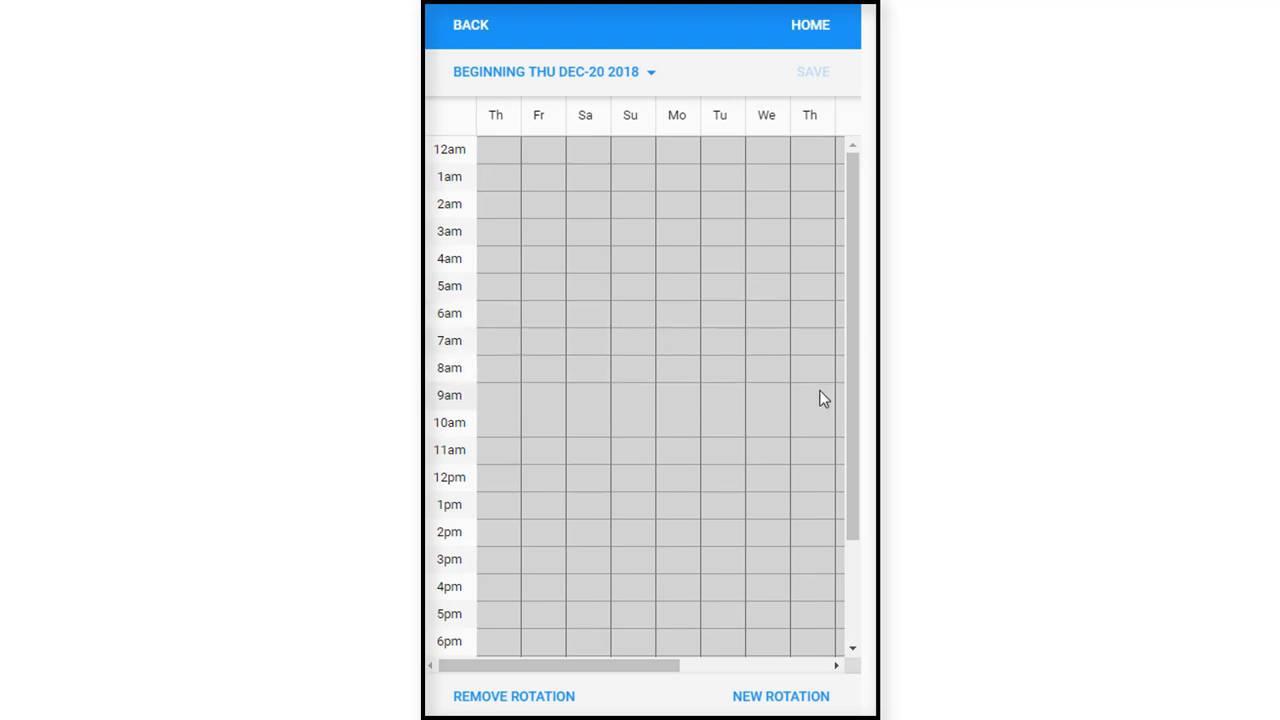
mouse_move(500, 325)
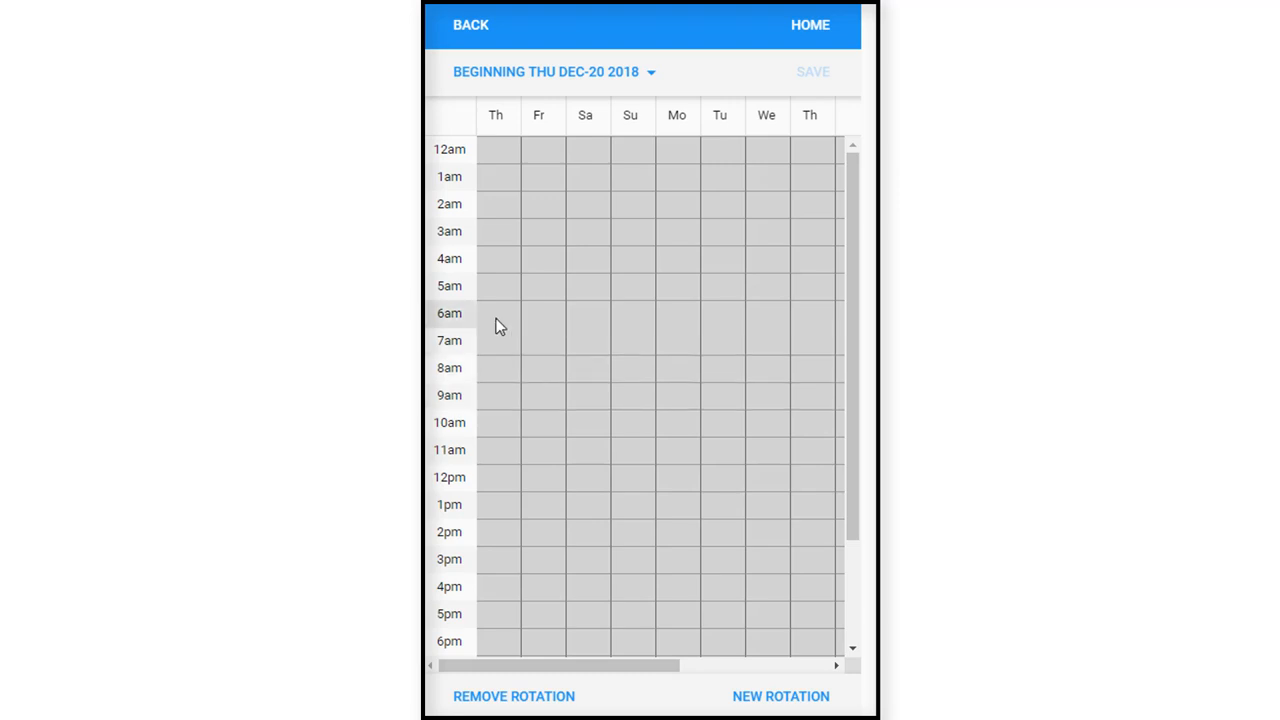
Mark the 6am and 4pm rows available across every day of the rotation.
left_click(498, 313)
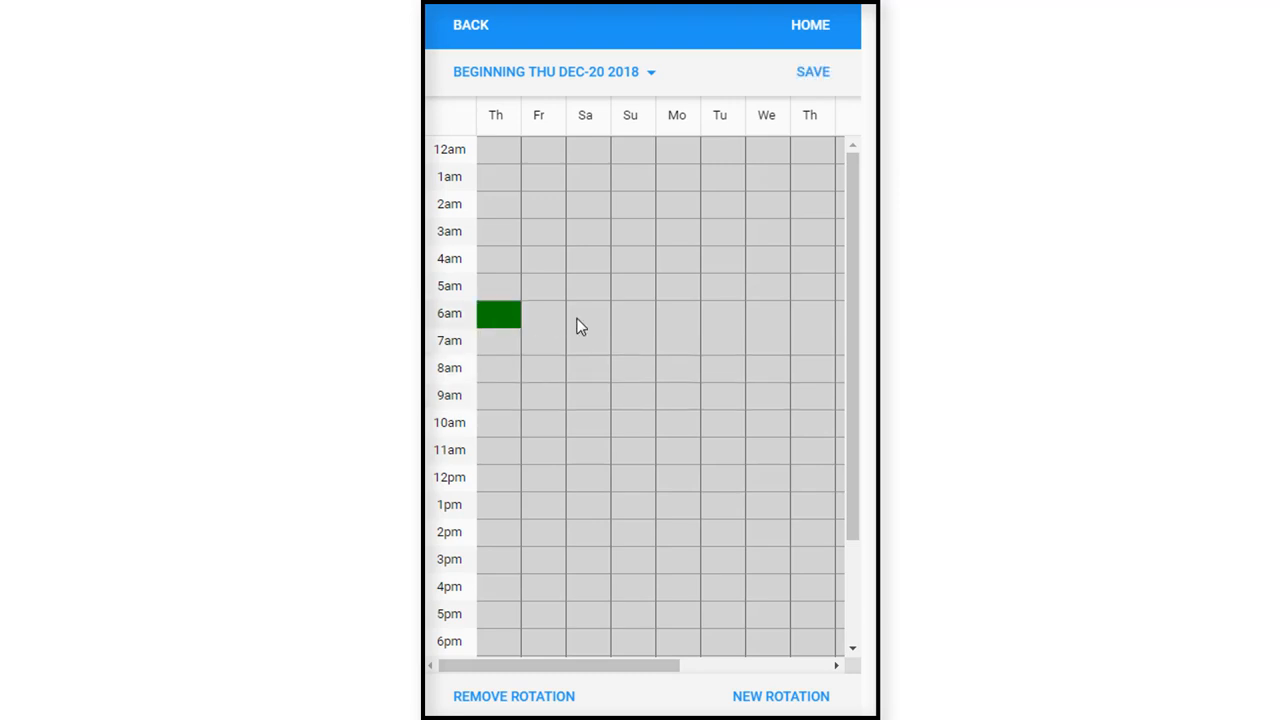
mouse_move(497, 467)
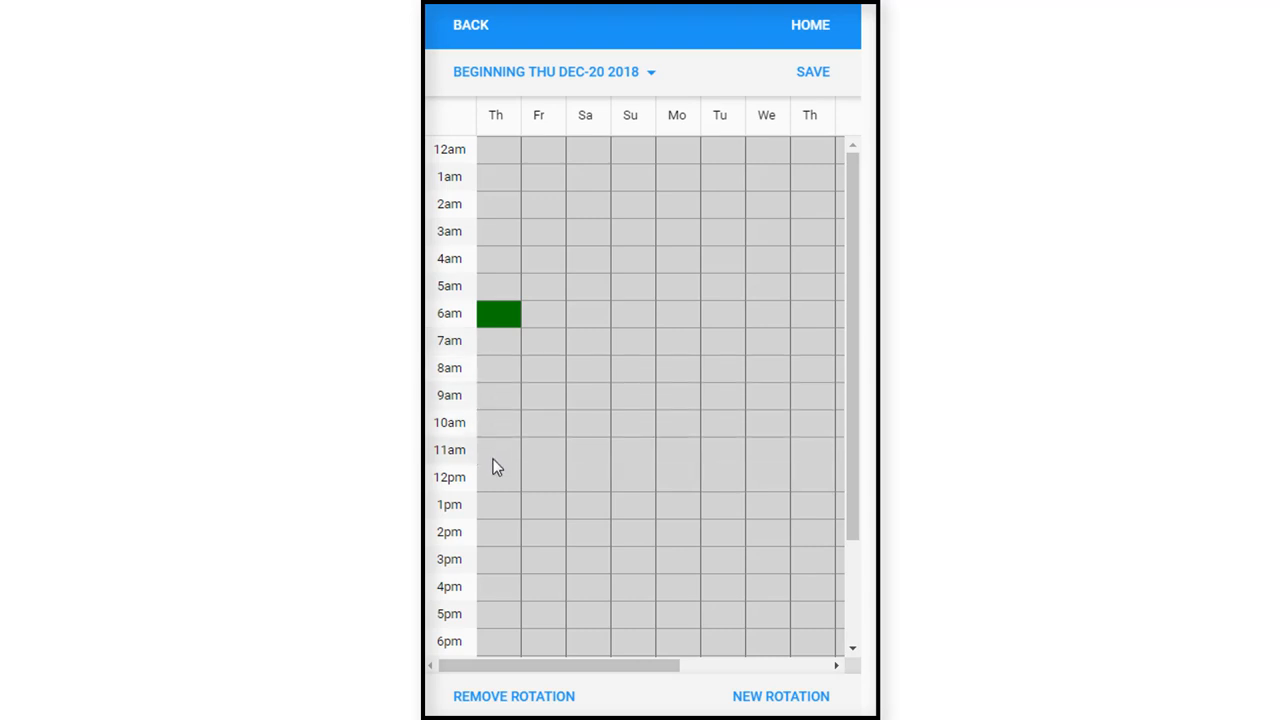
left_click(499, 587)
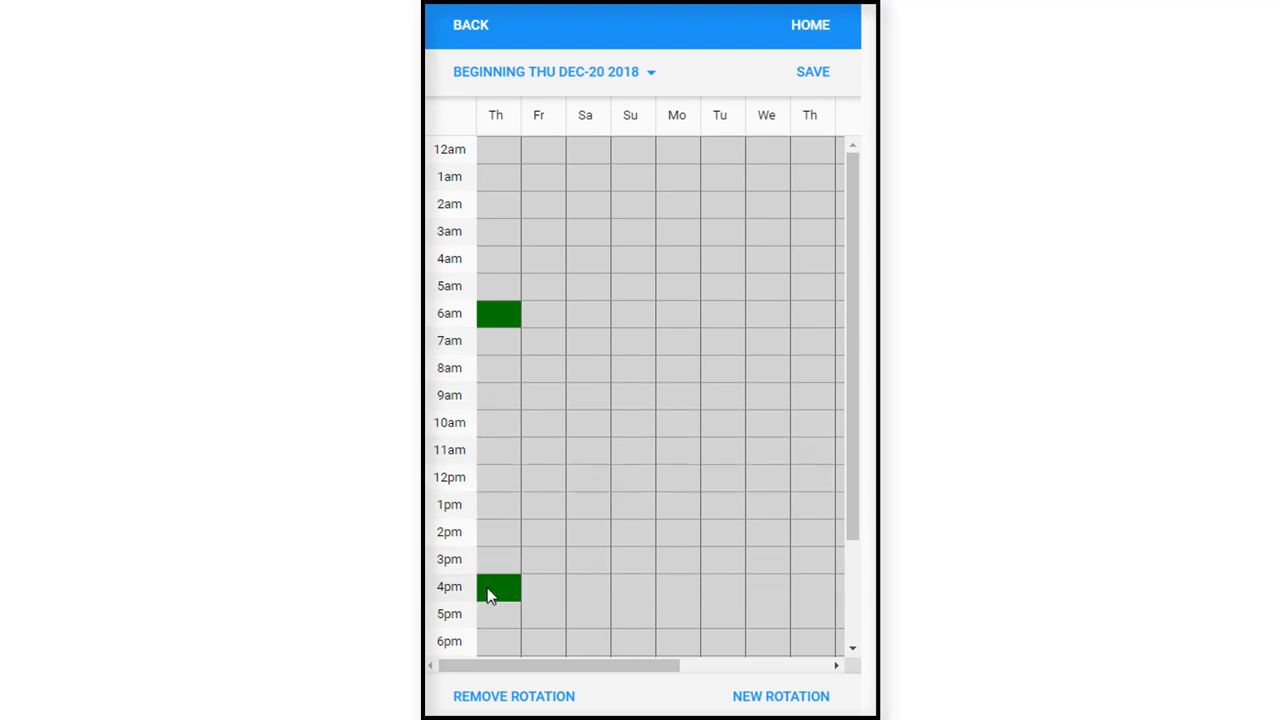
mouse_move(538, 332)
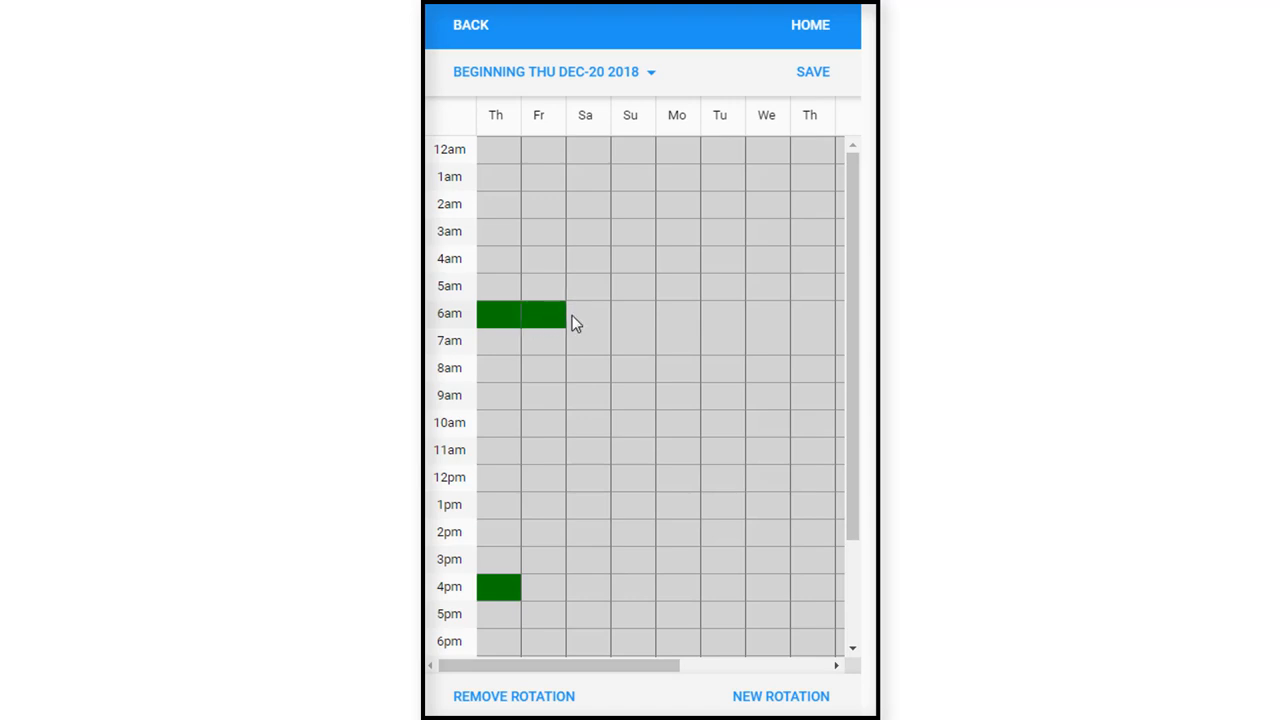
left_click_drag(575, 313, 655, 313)
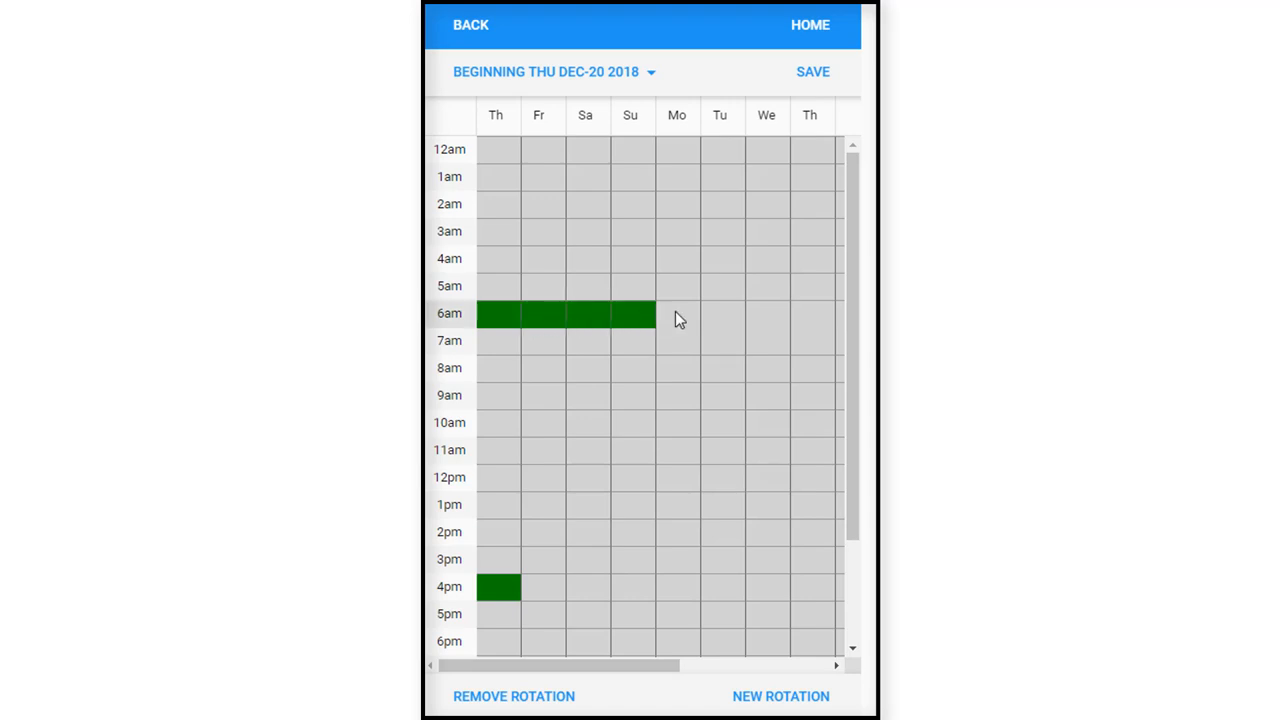
left_click(677, 313)
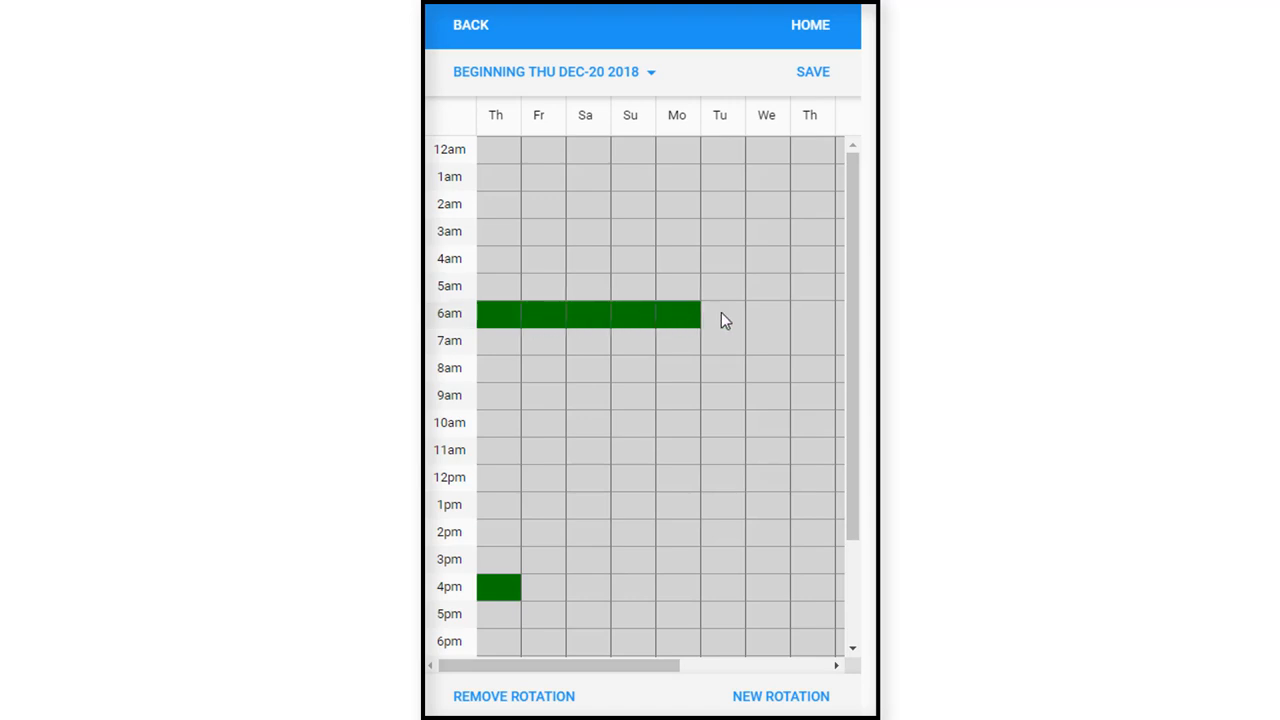
left_click_drag(720, 313, 810, 313)
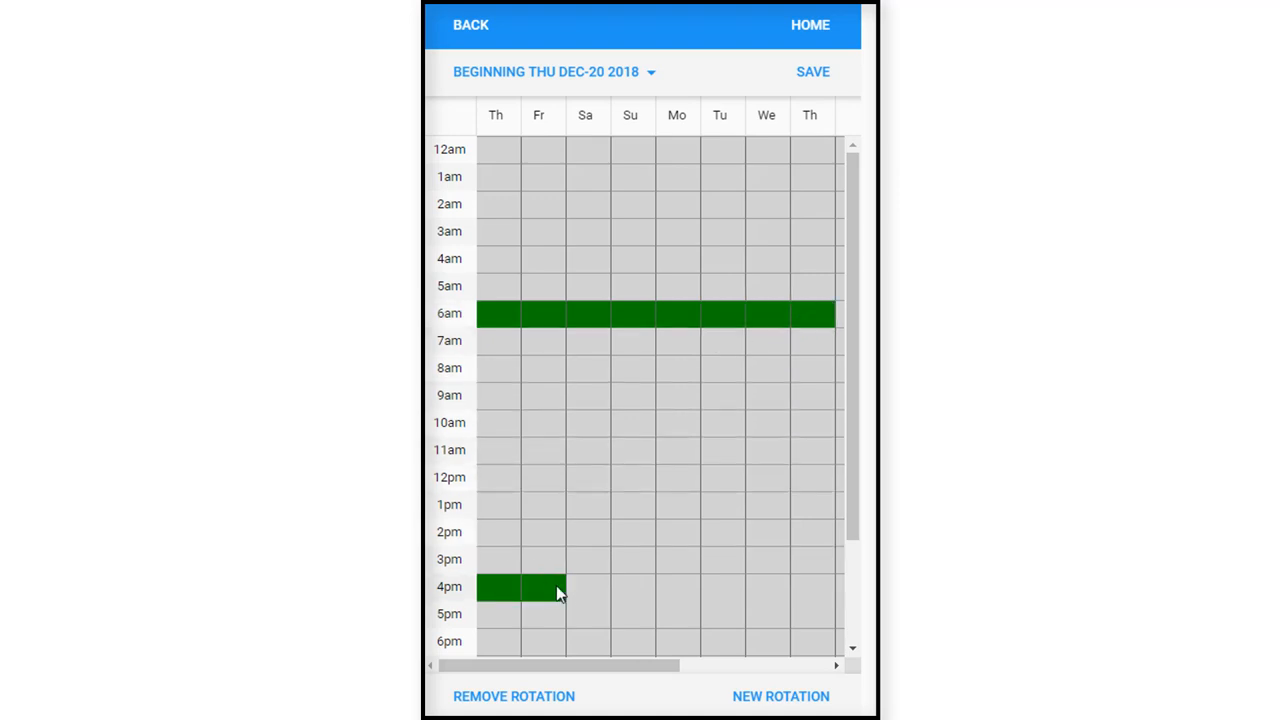
left_click_drag(540, 587, 700, 587)
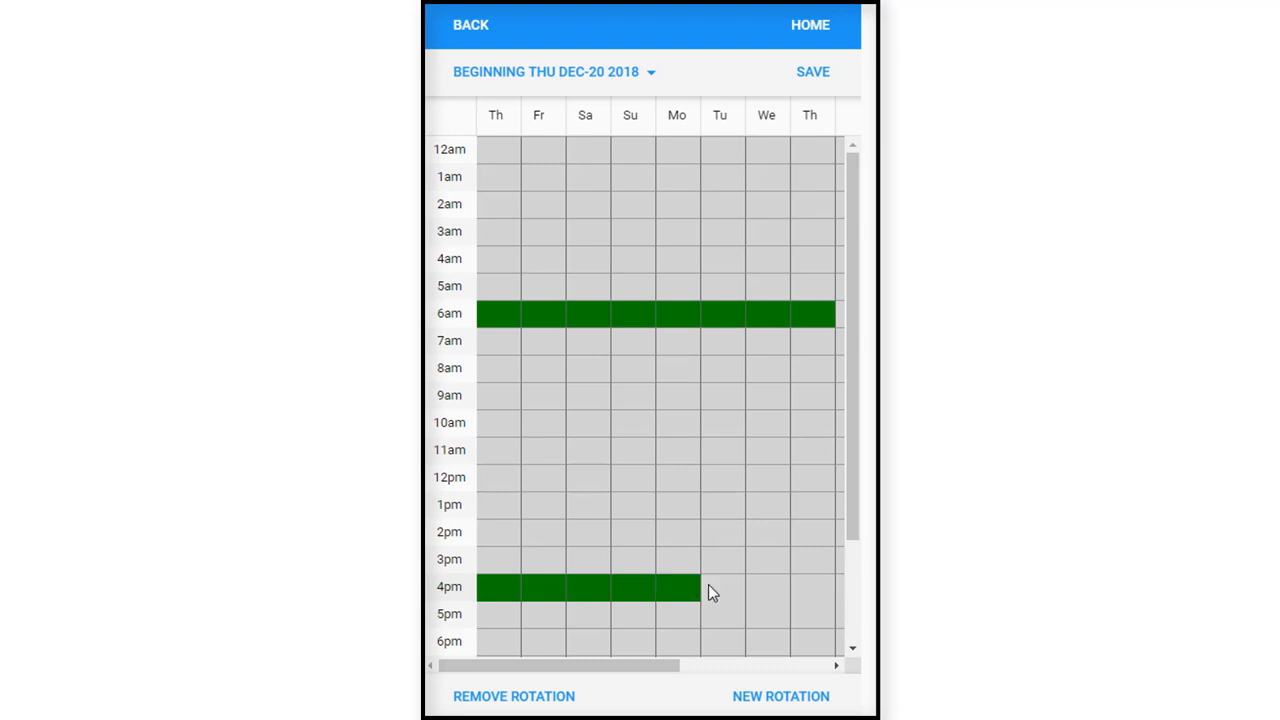
left_click_drag(700, 587, 835, 587)
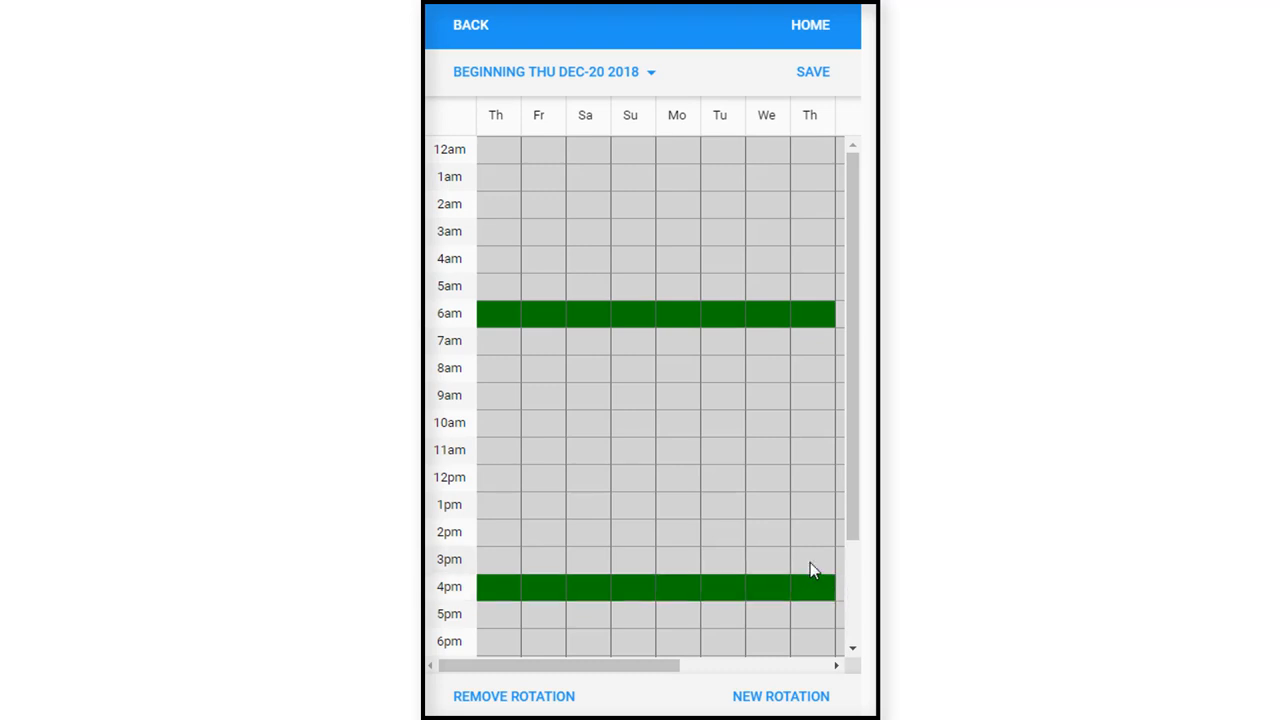
Fill the last Thursday from 6am to 4pm, leaving the noon slot clear.
left_click(811, 559)
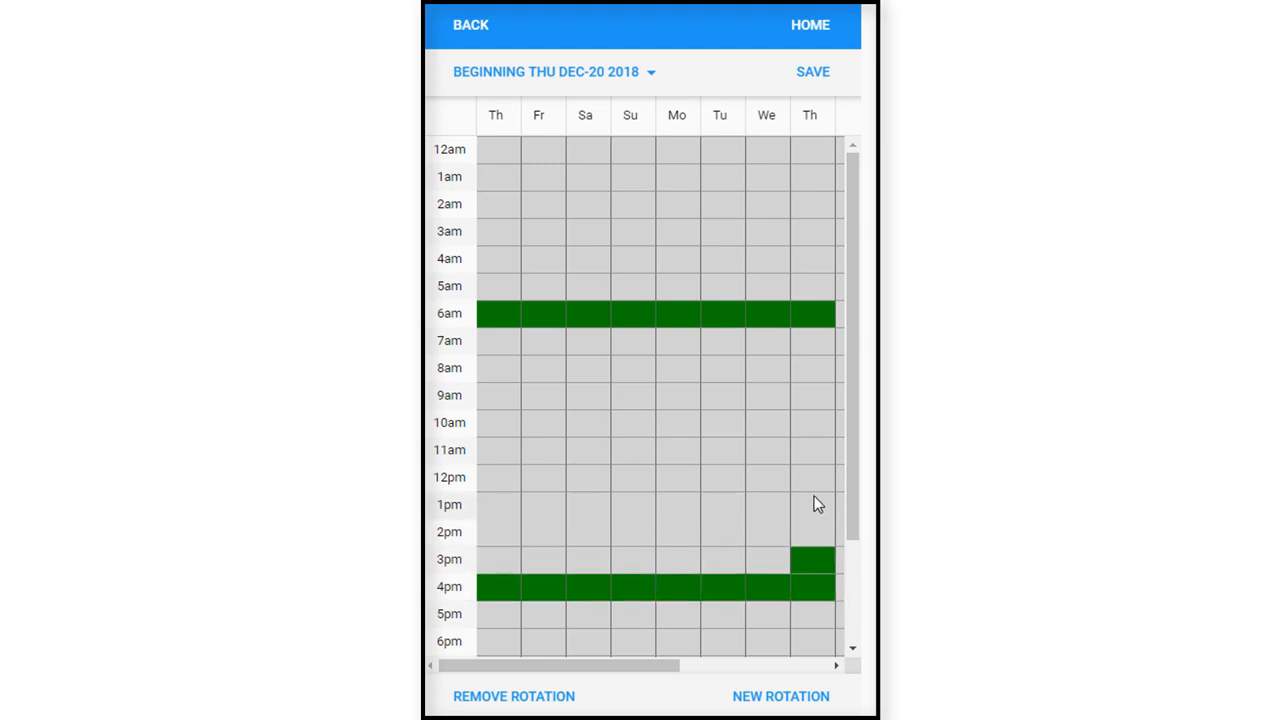
mouse_move(812, 350)
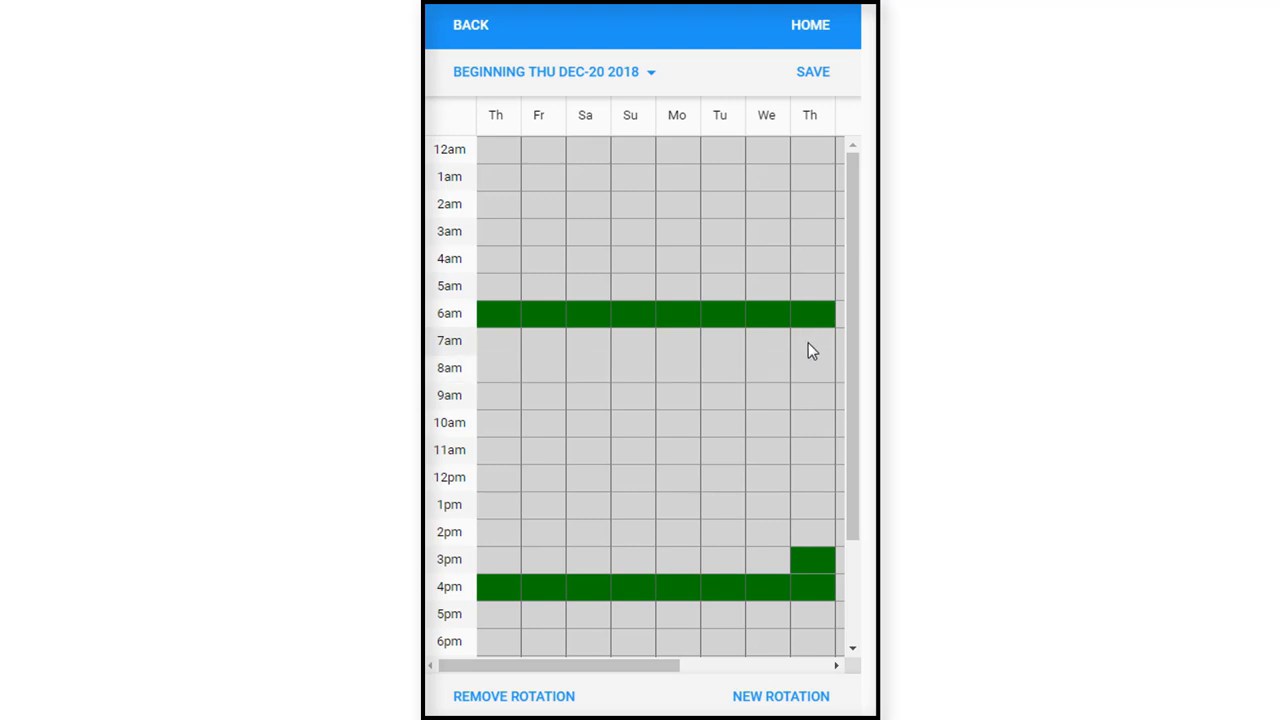
left_click_drag(811, 340, 811, 422)
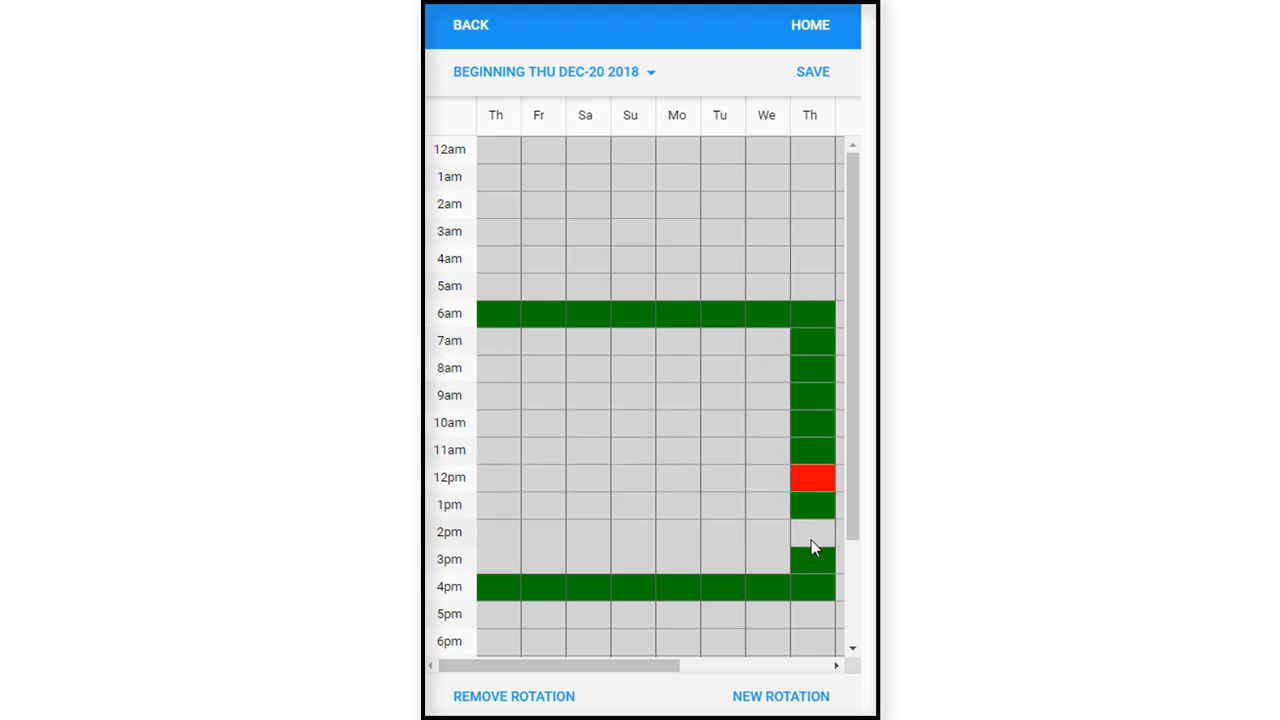
left_click(811, 531)
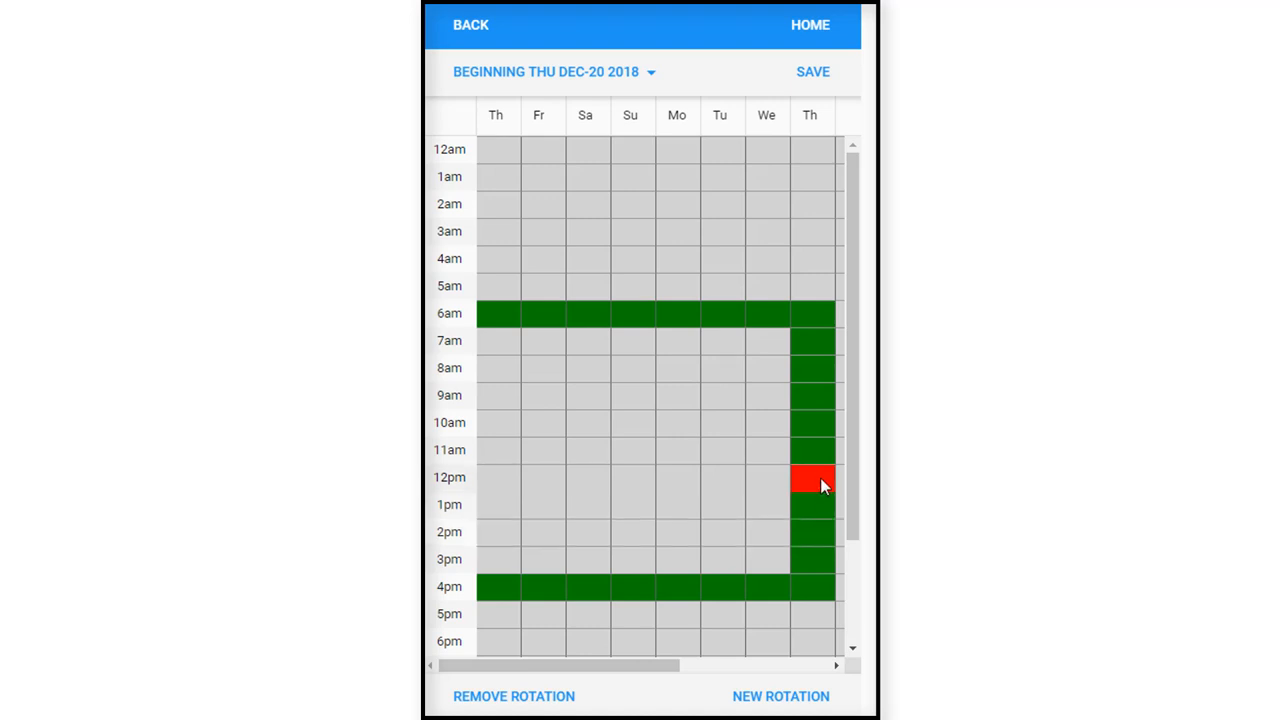
left_click(812, 477)
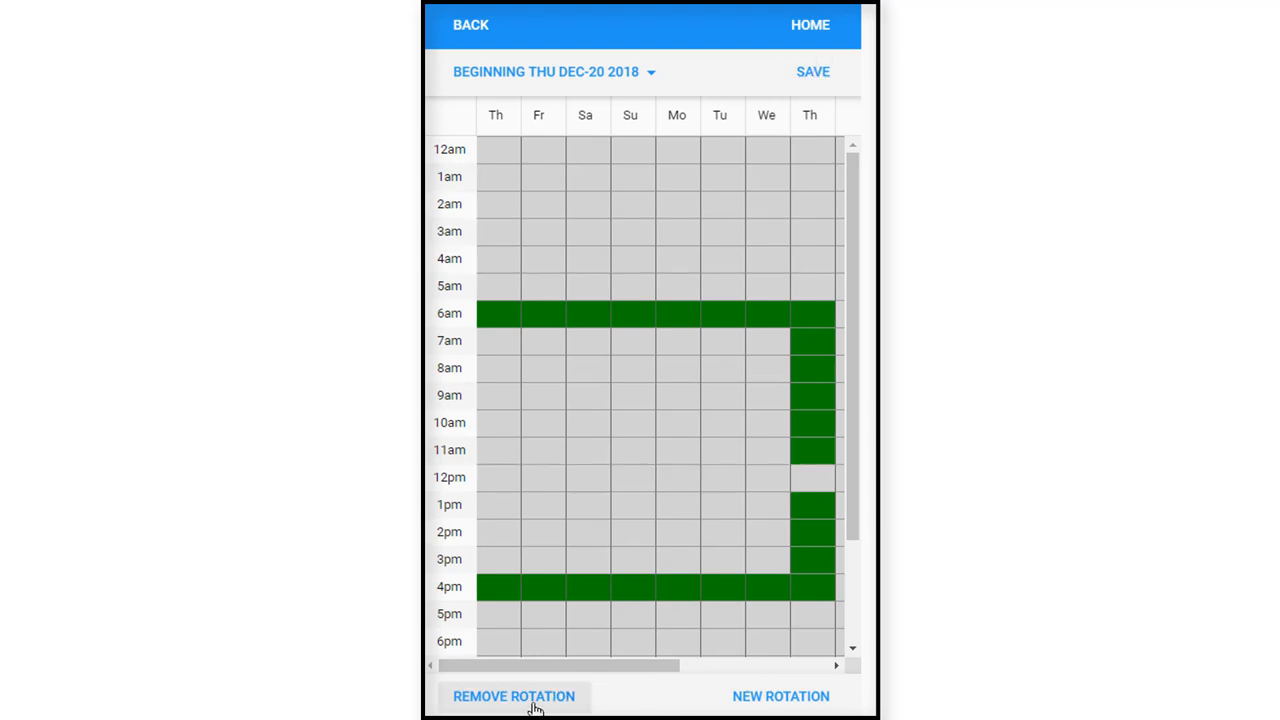
Back out of the rotation removal page and open Work Position Preferences listing CNAs.
left_click(513, 696)
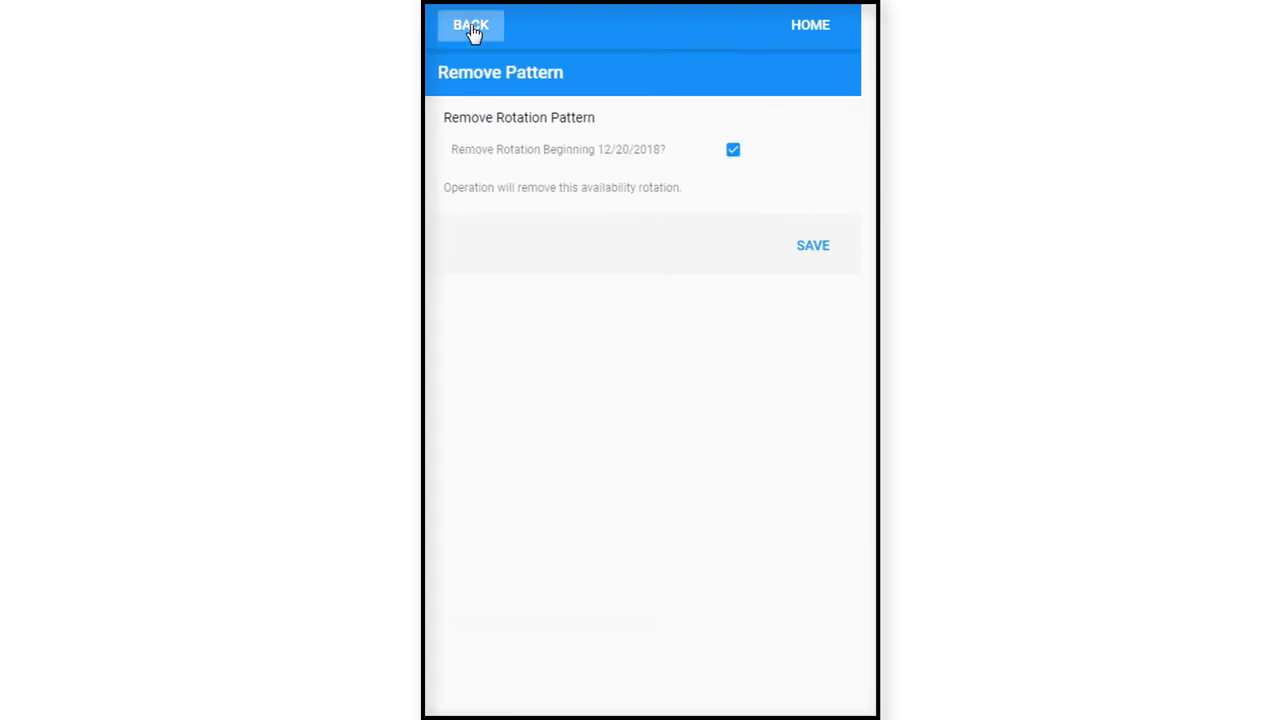
left_click(470, 25)
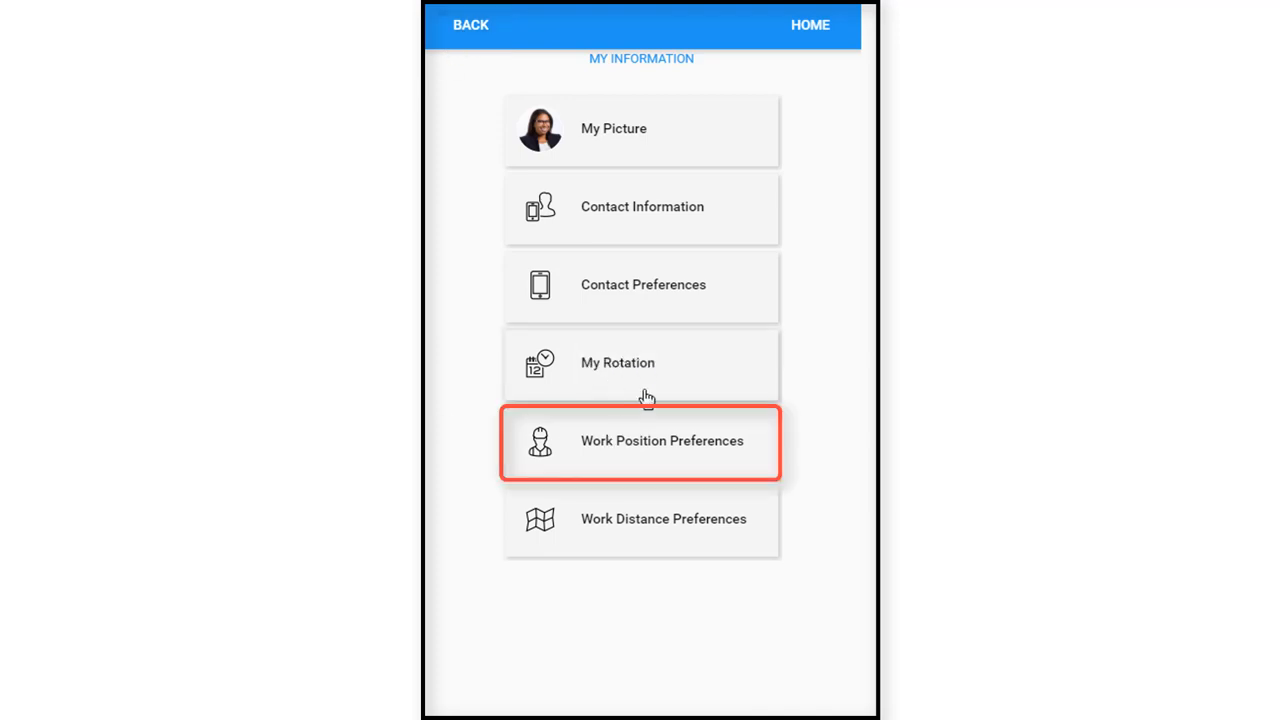
mouse_move(590, 393)
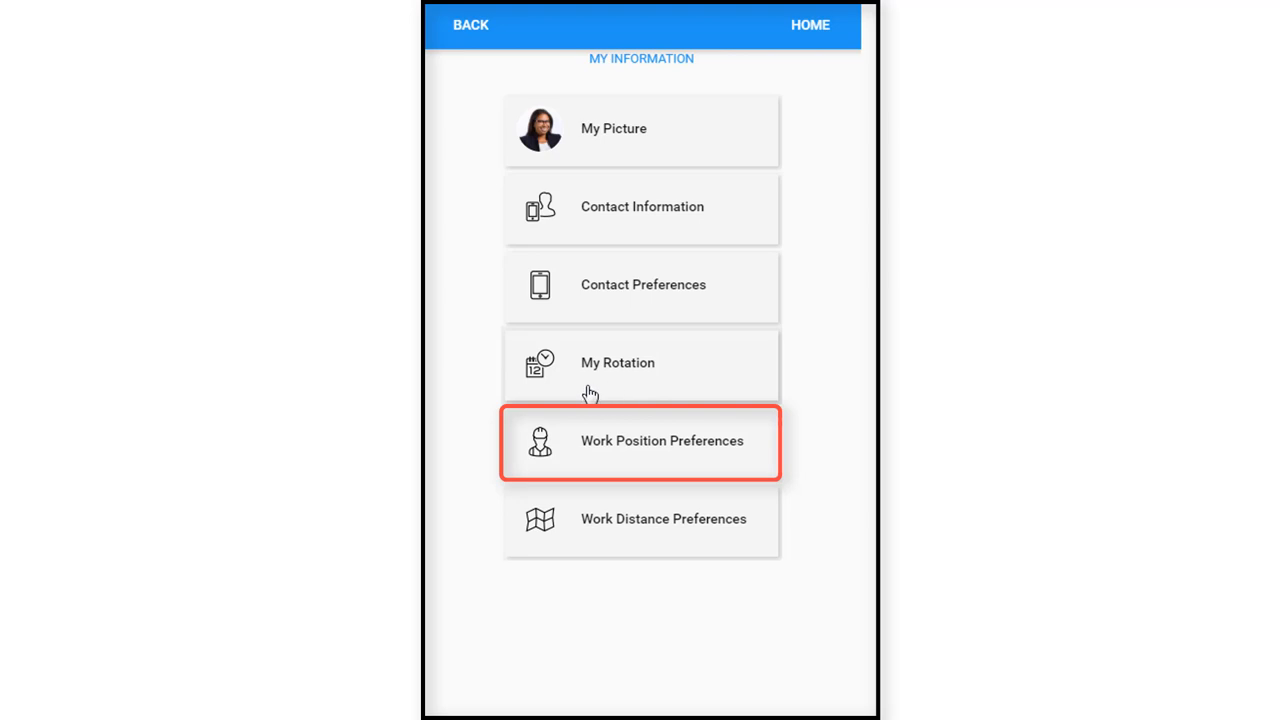
mouse_move(638, 459)
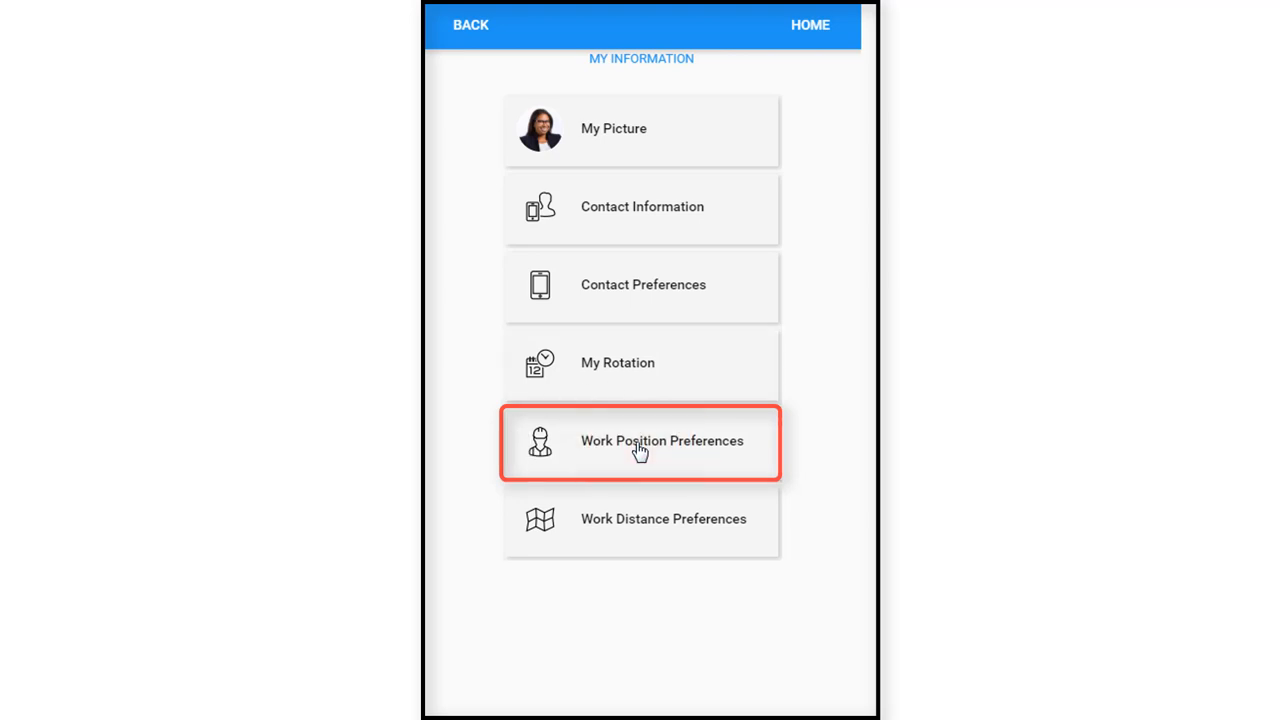
left_click(640, 440)
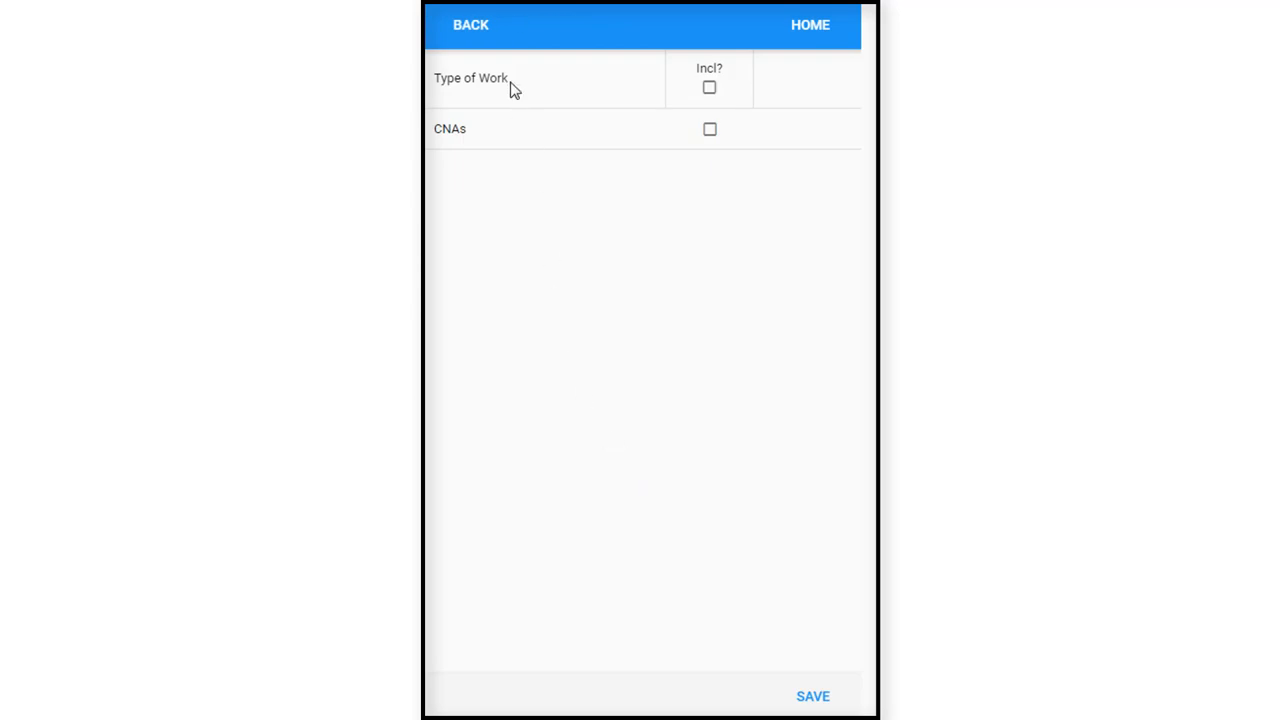
mouse_move(710, 131)
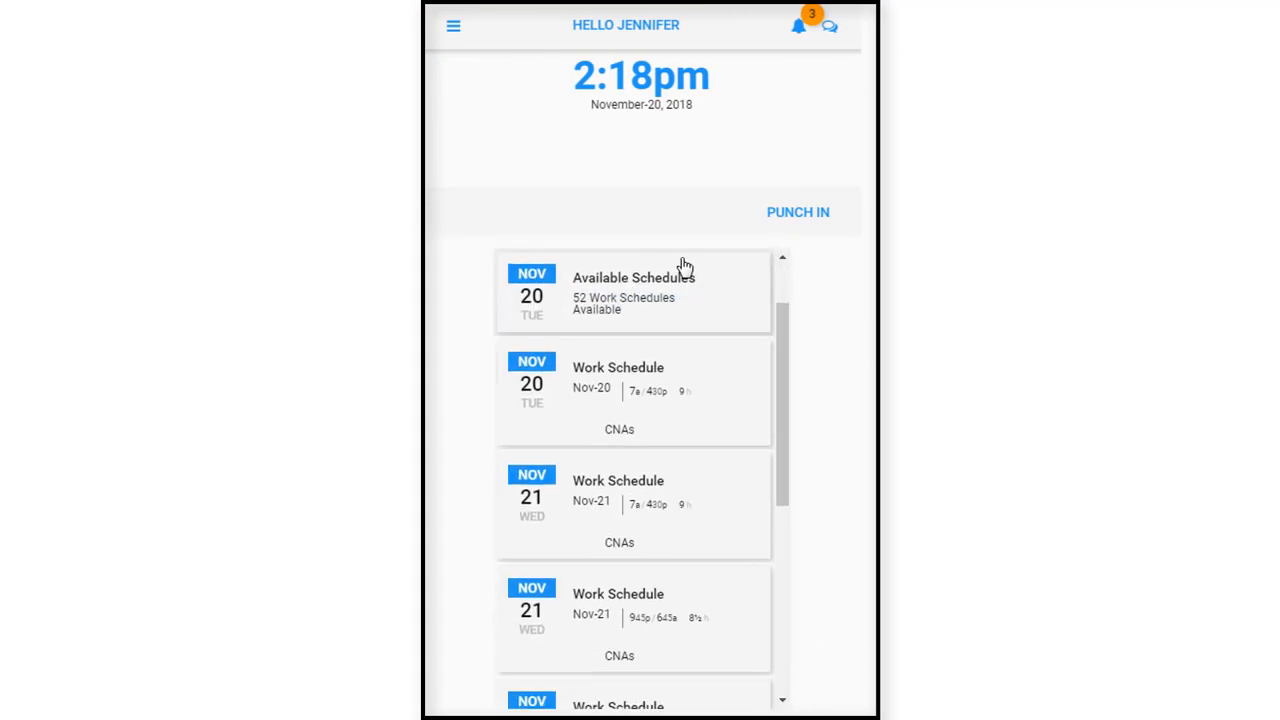
mouse_move(597, 445)
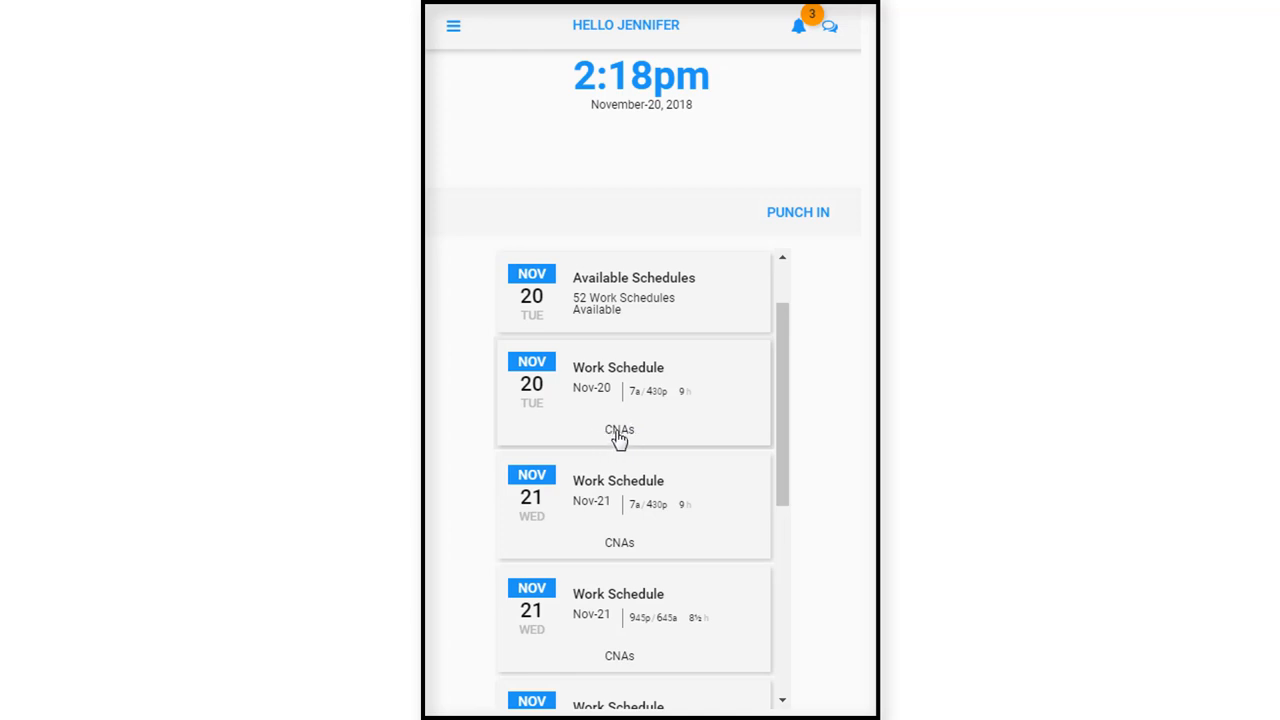
mouse_move(620, 448)
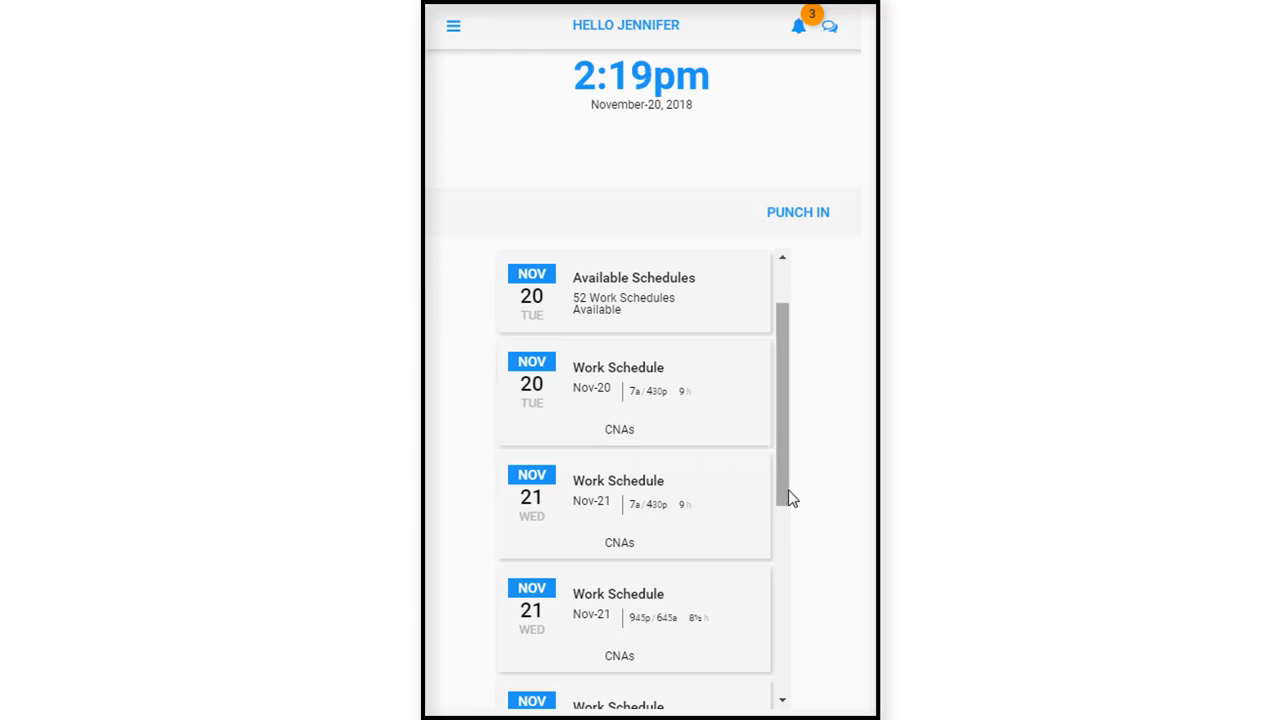
mouse_move(783, 490)
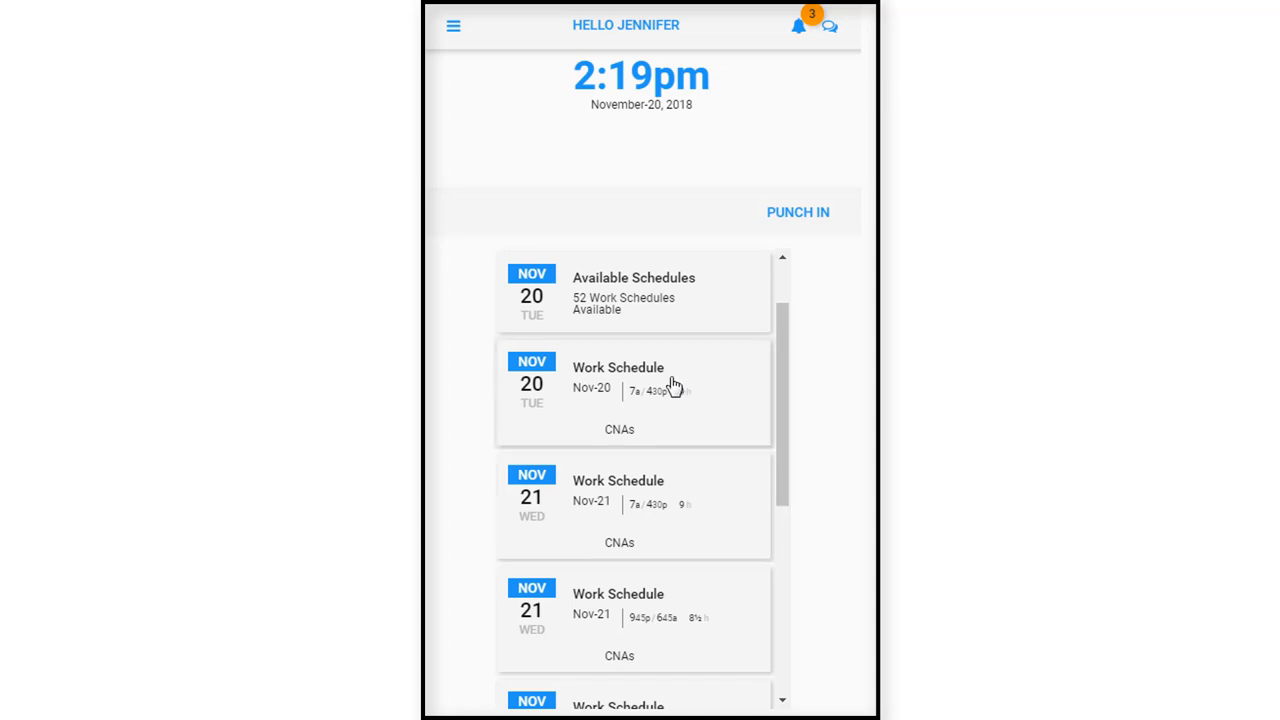
mouse_move(632, 462)
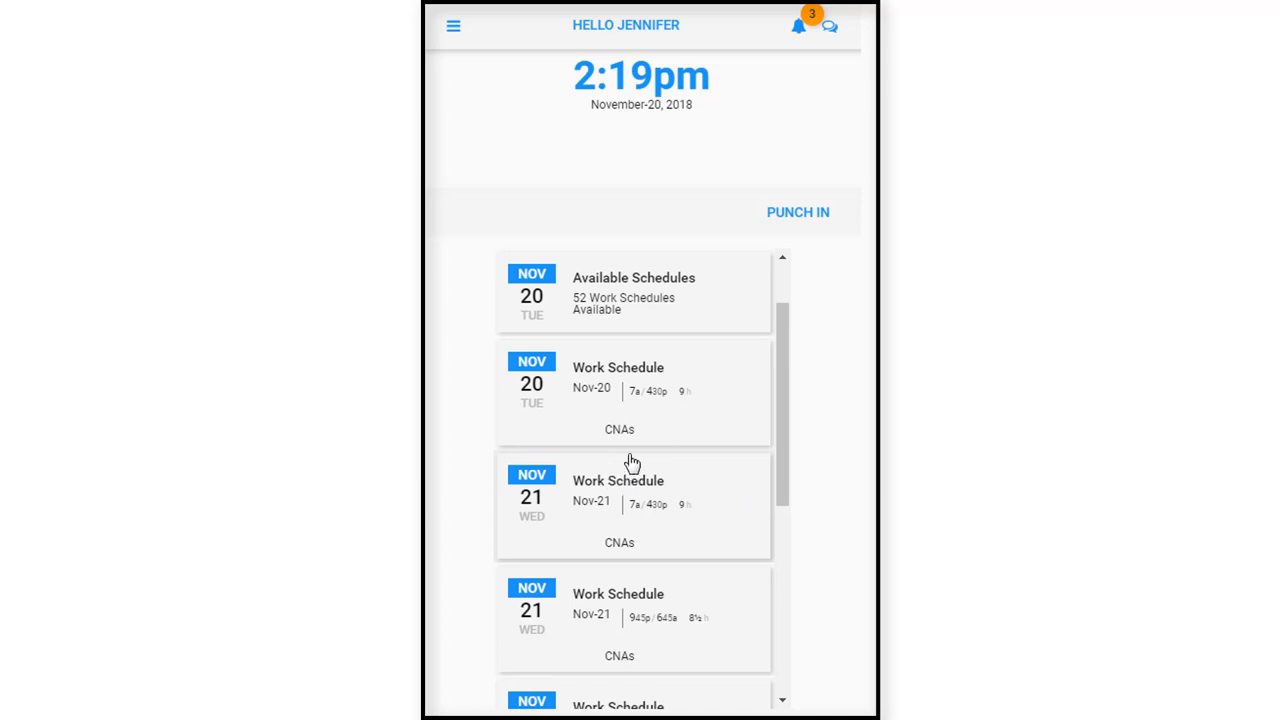
mouse_move(716, 449)
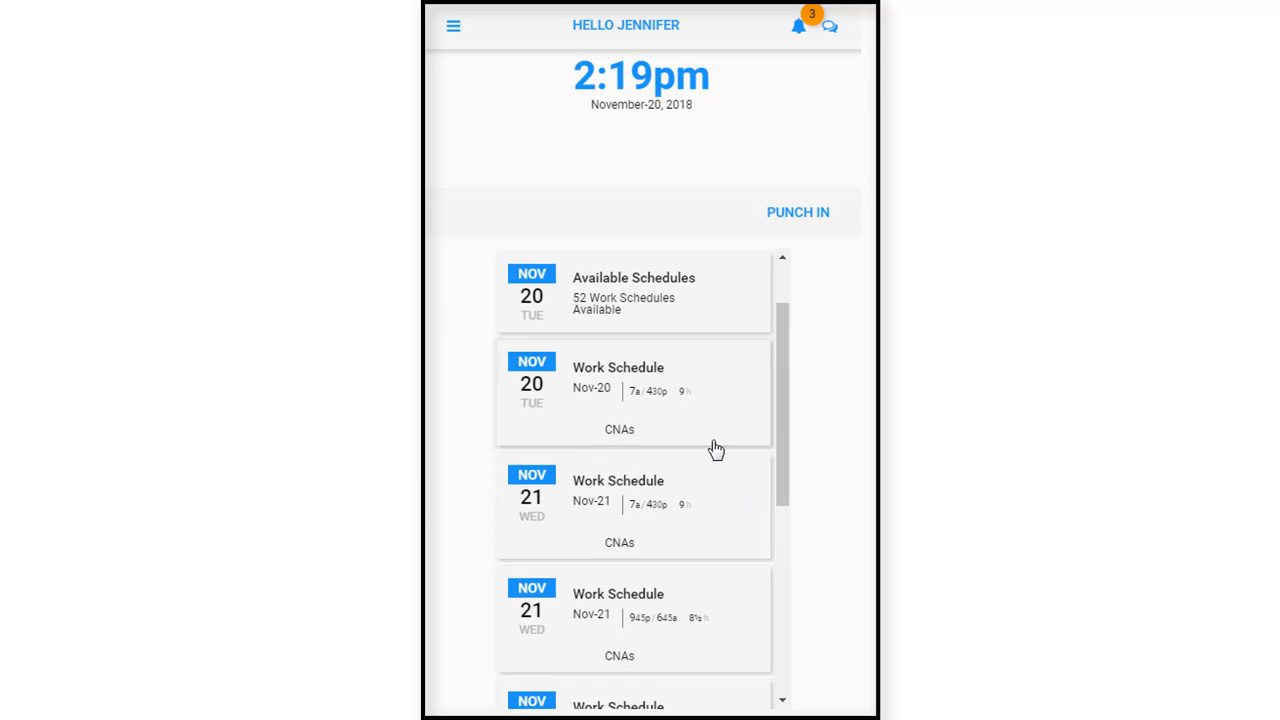
mouse_move(788, 448)
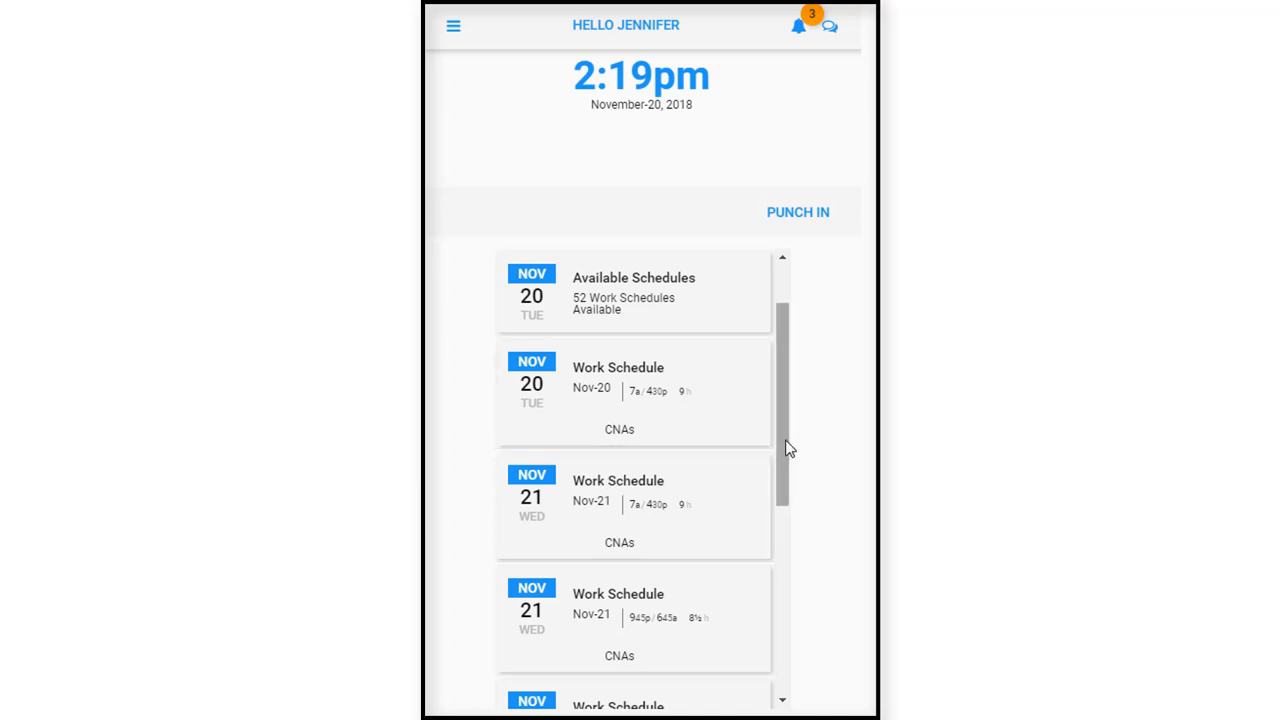
Scroll the home timeline and open the Nov 16 'Pay Period Begins' time card.
scroll("up", 3)
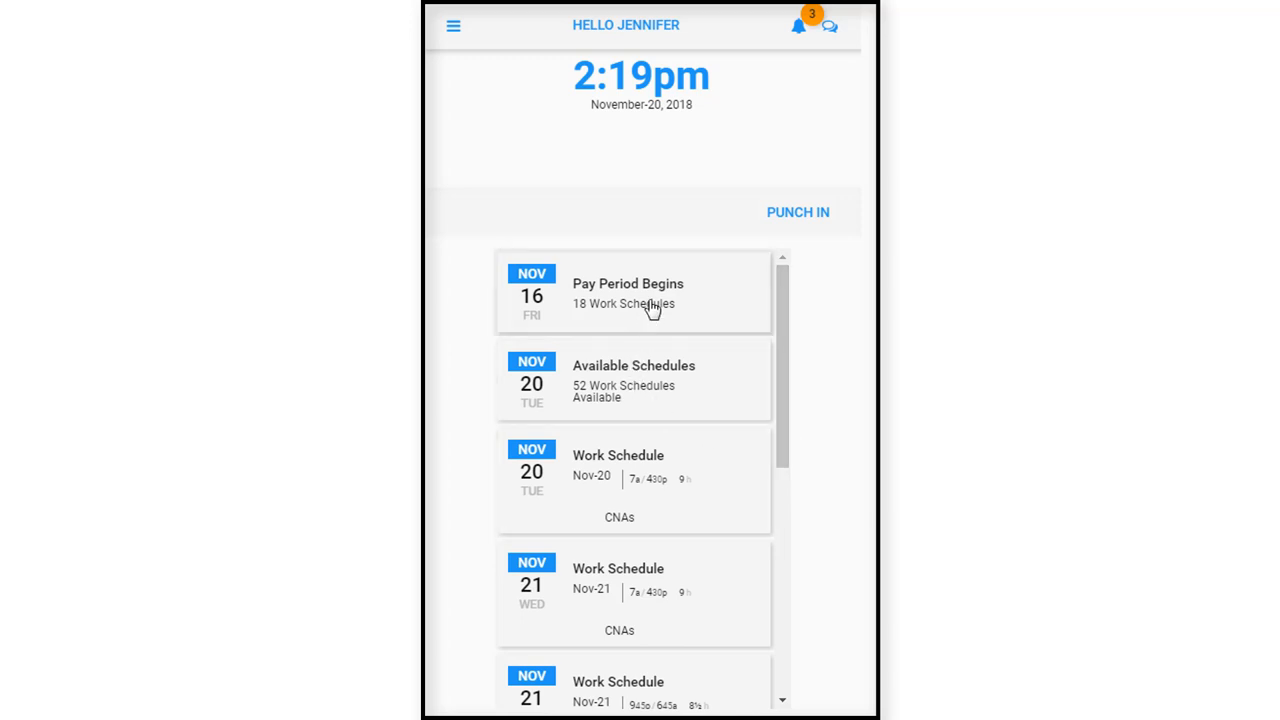
mouse_move(524, 358)
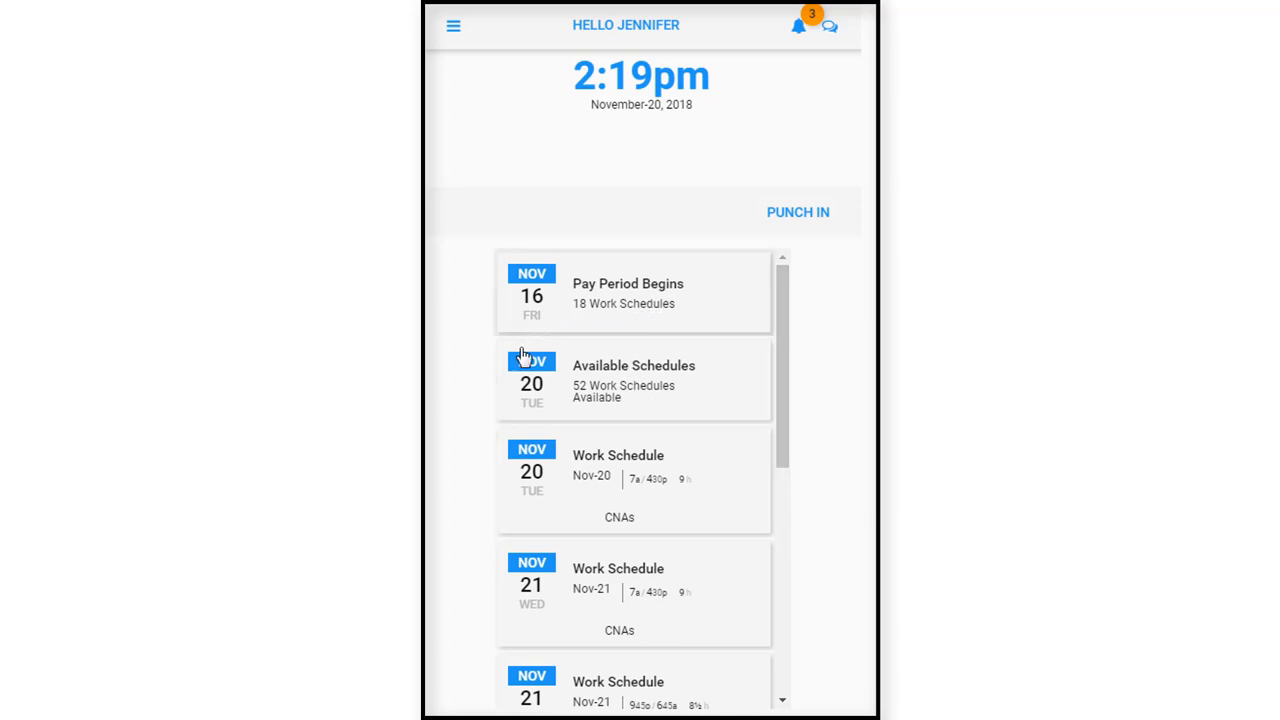
mouse_move(596, 501)
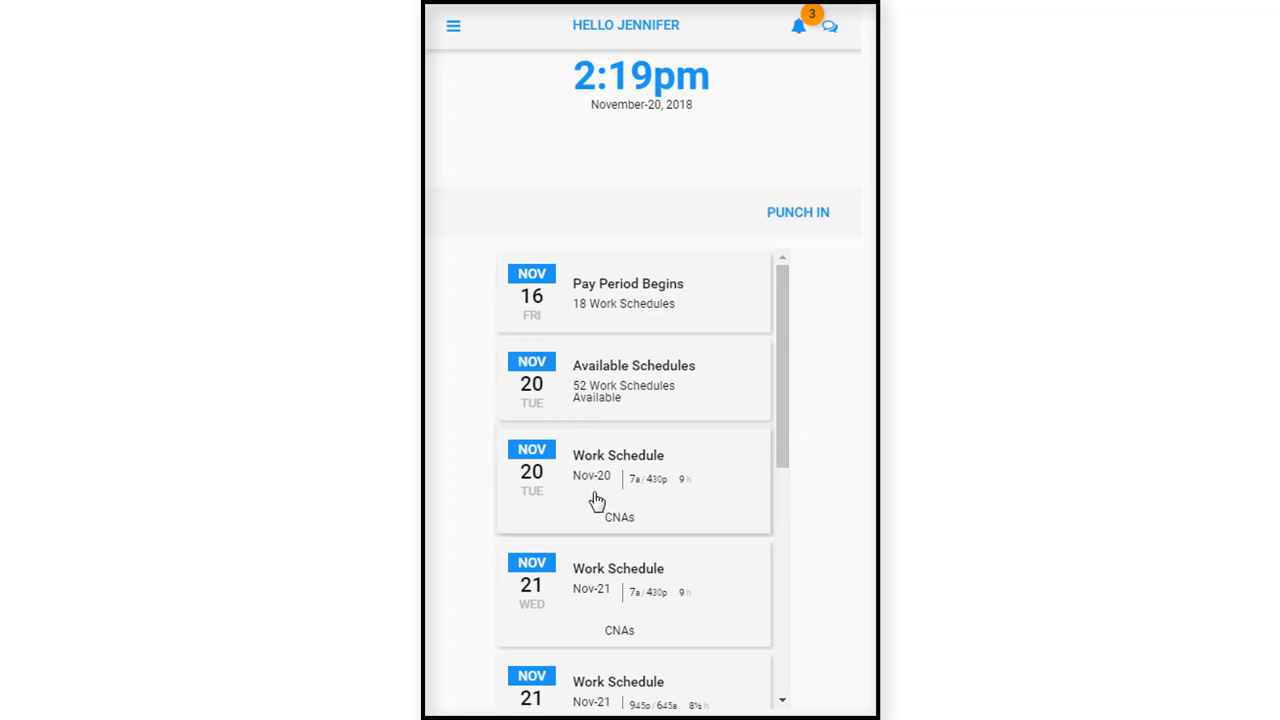
mouse_move(600, 488)
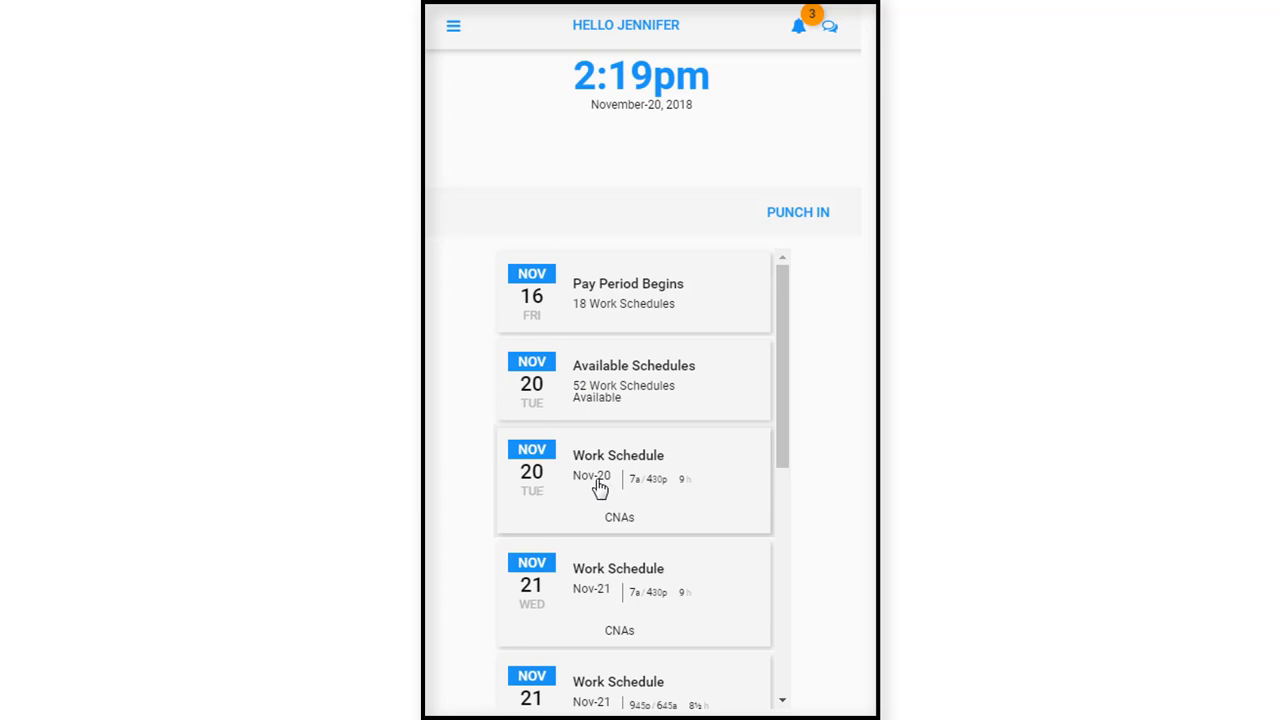
mouse_move(638, 496)
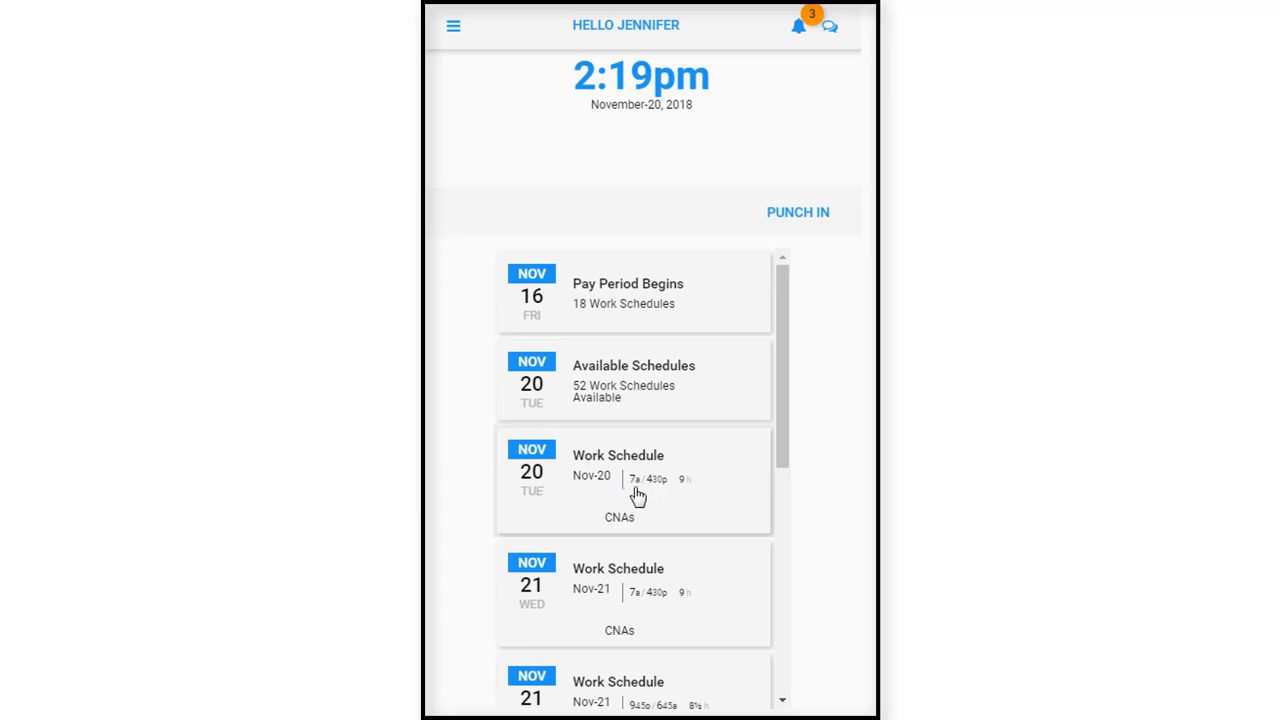
mouse_move(675, 495)
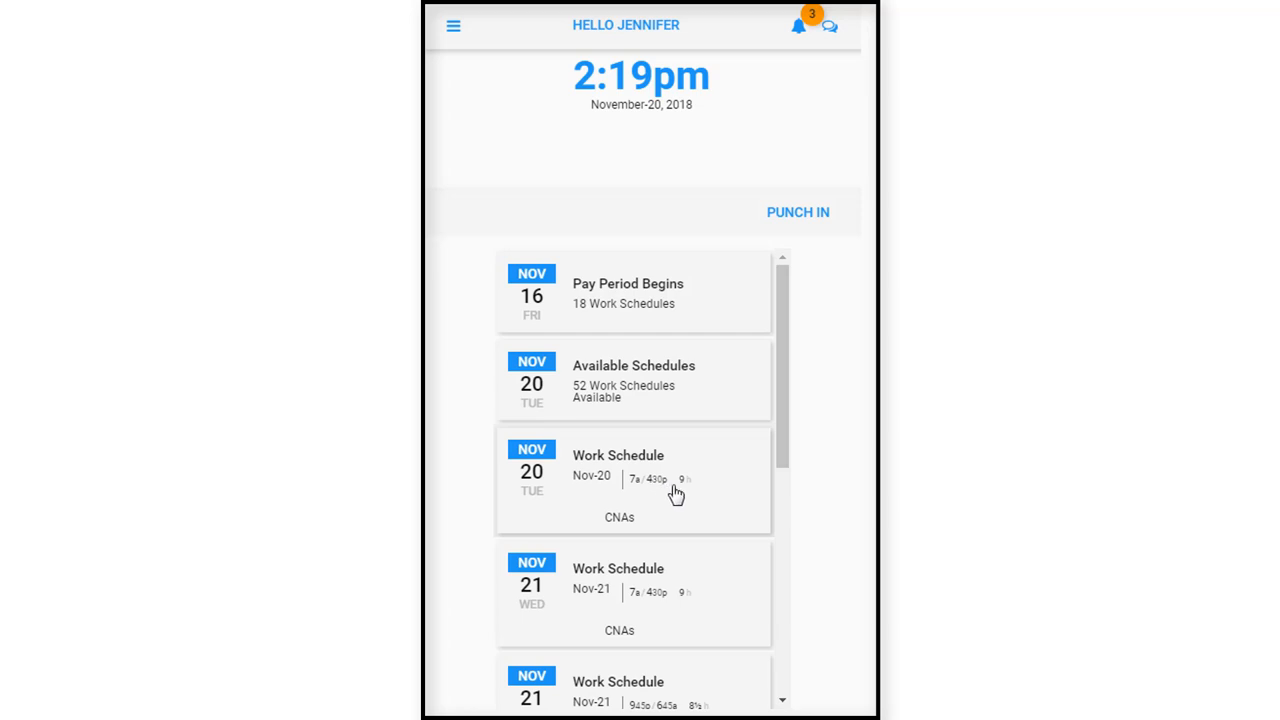
mouse_move(637, 533)
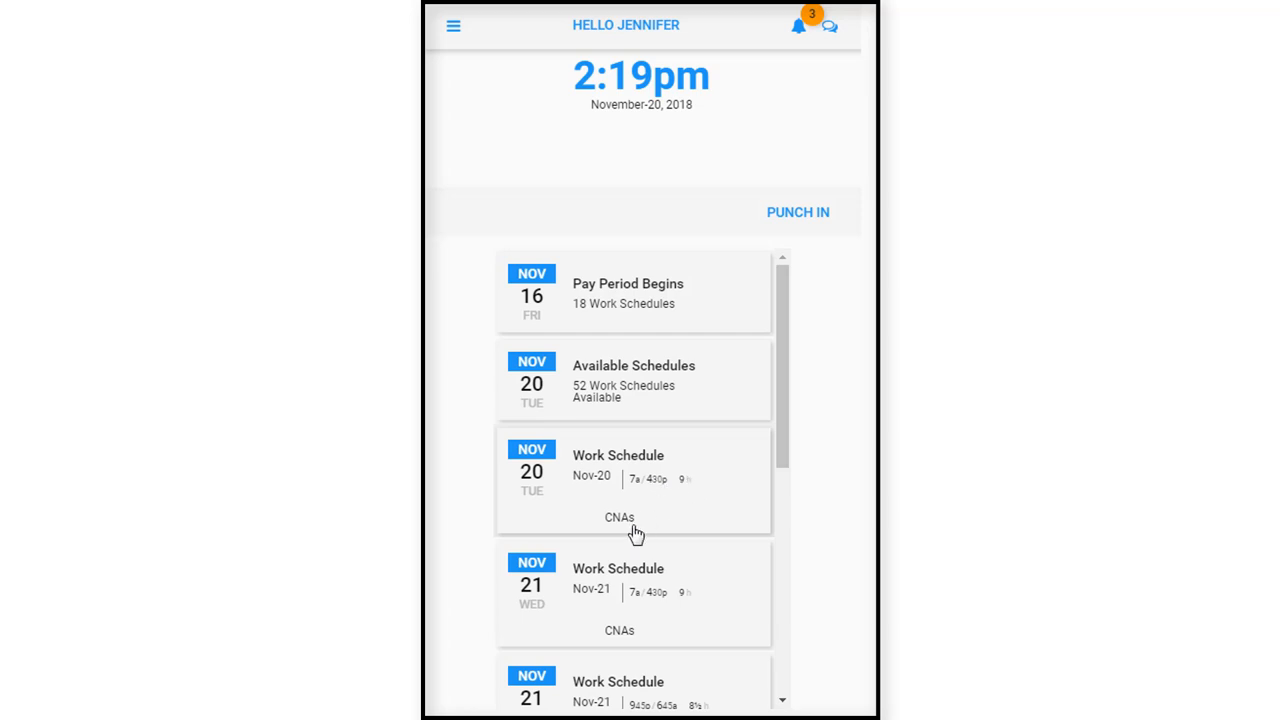
mouse_move(789, 432)
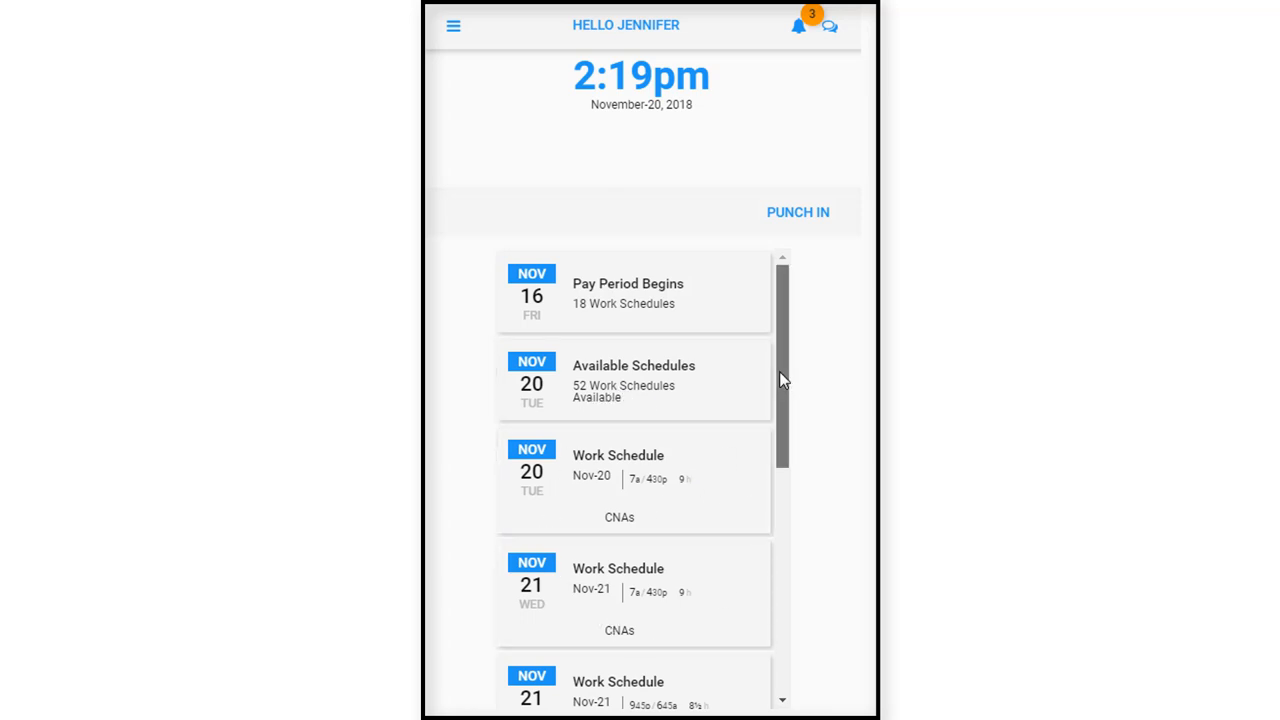
scroll("down", 3)
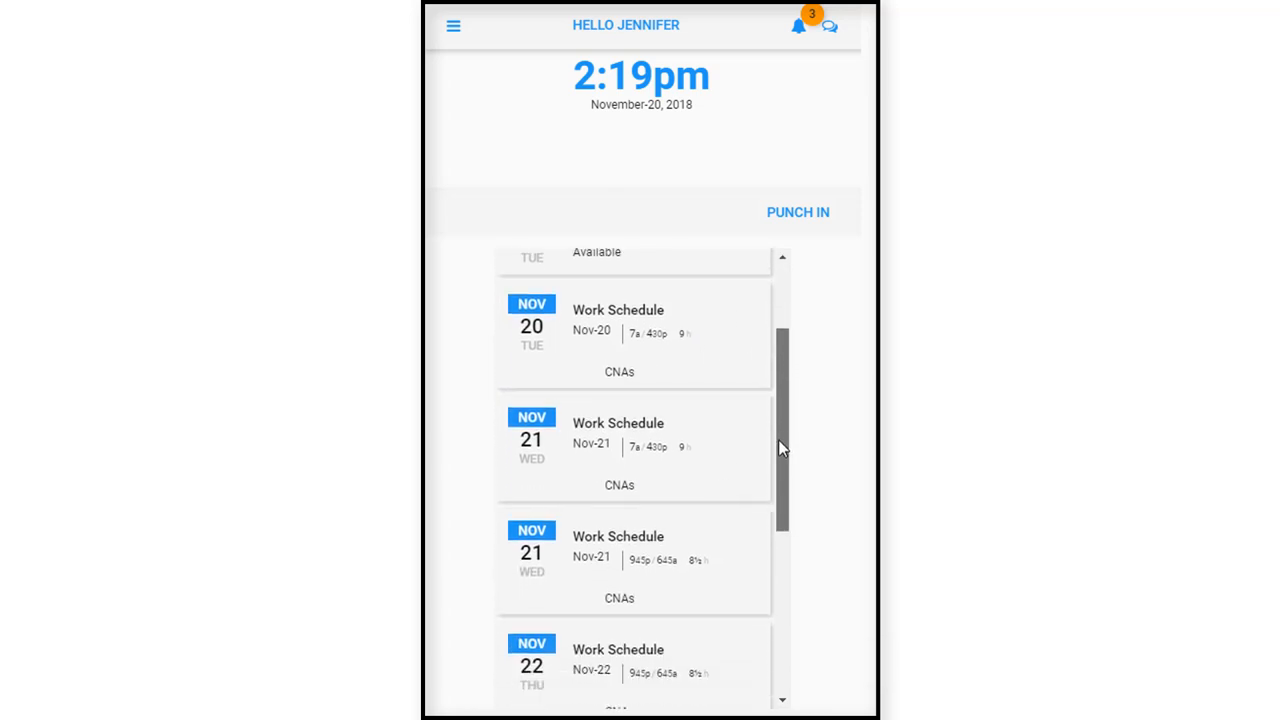
scroll("down", 3)
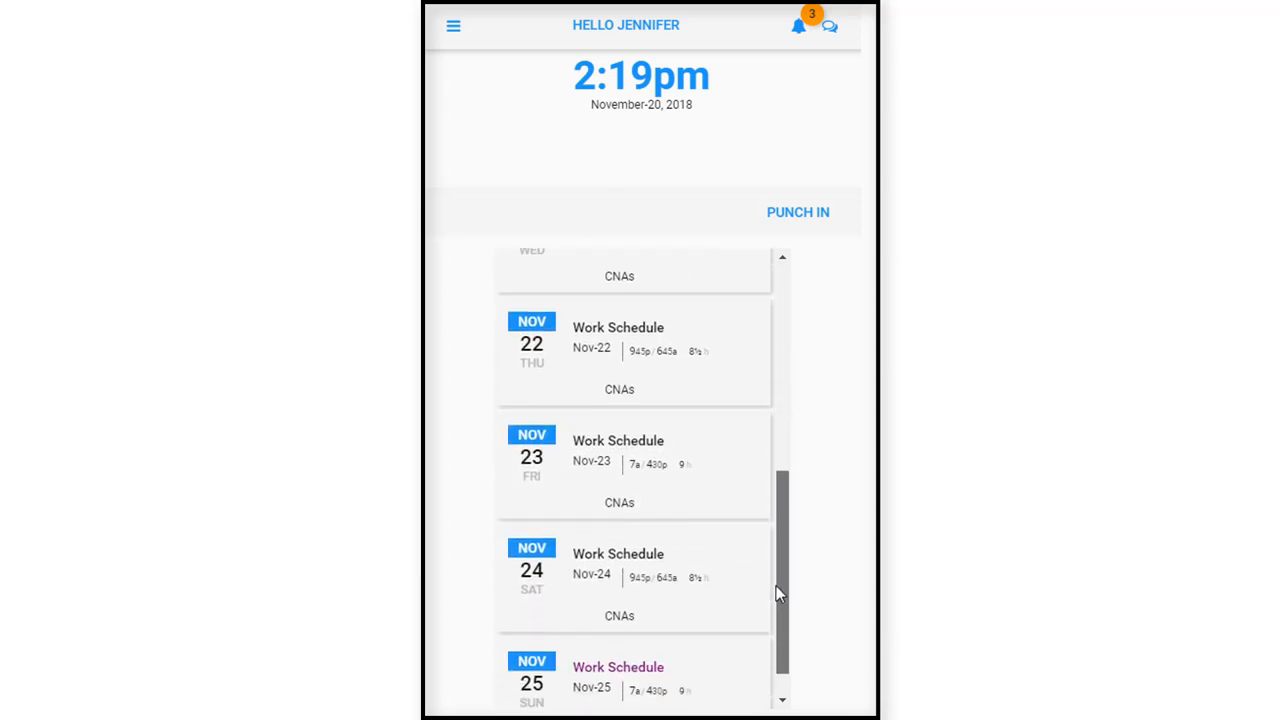
scroll("up", 3)
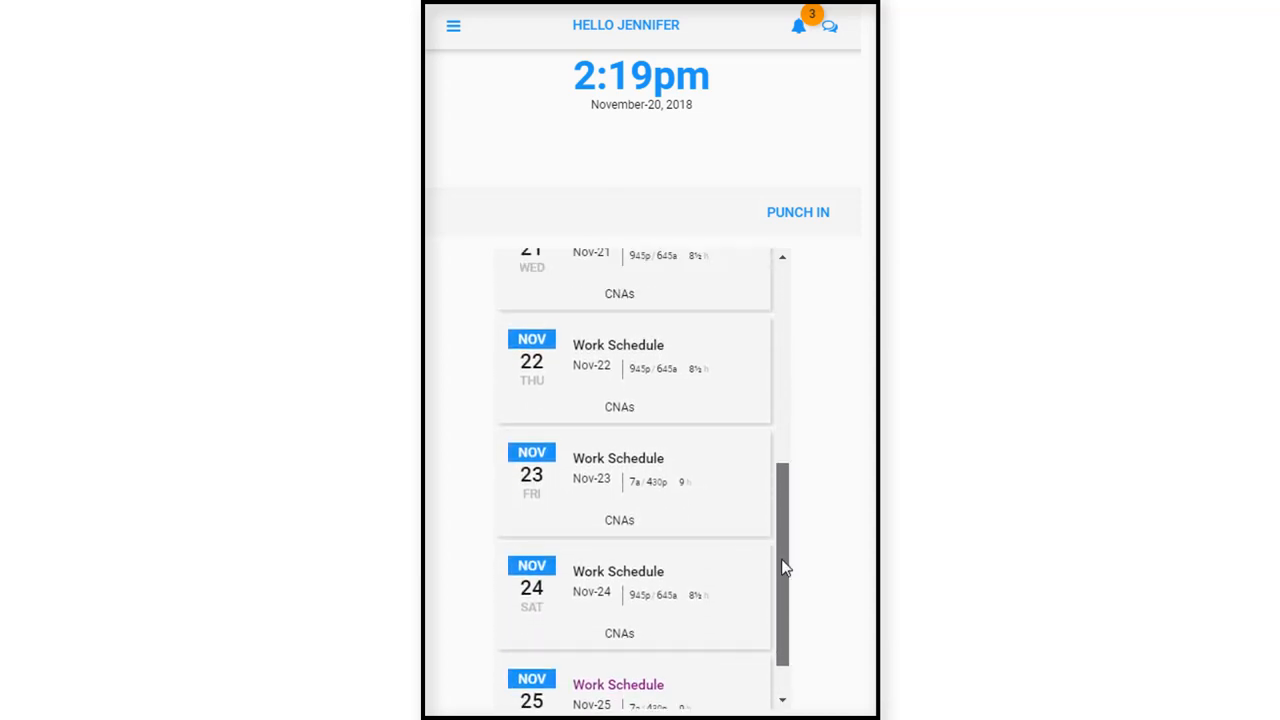
scroll("up", 3)
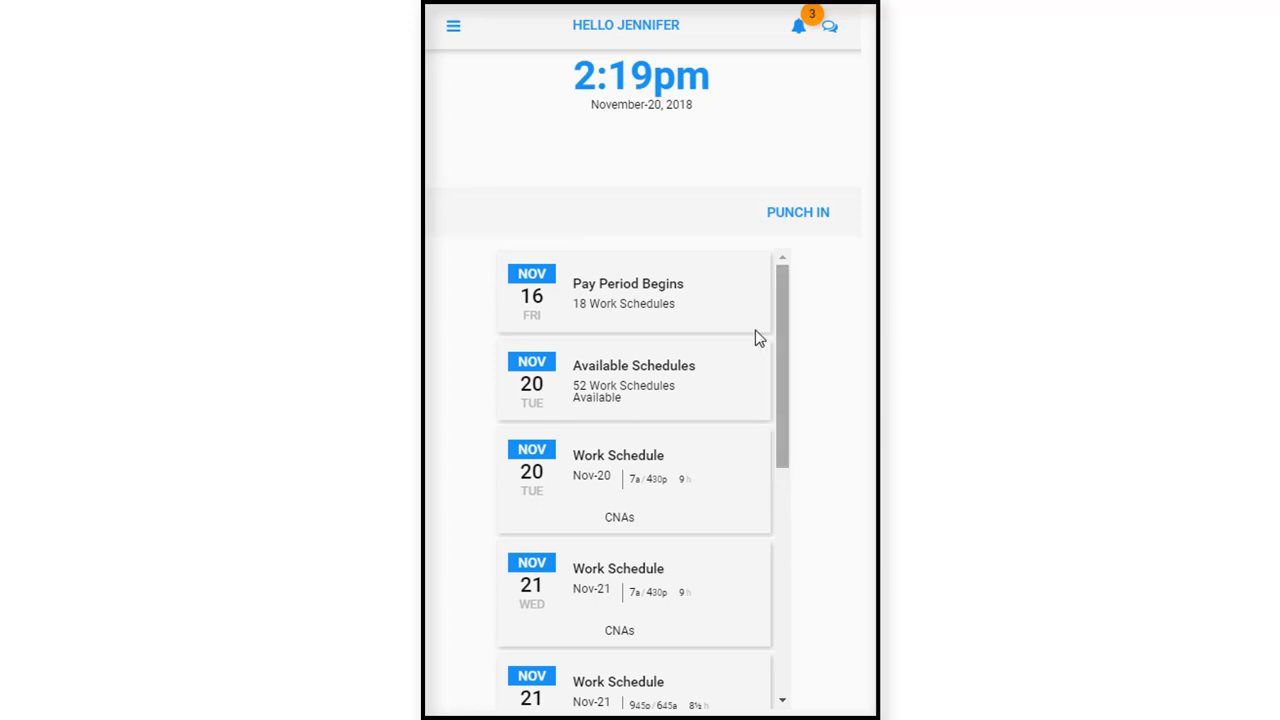
mouse_move(608, 293)
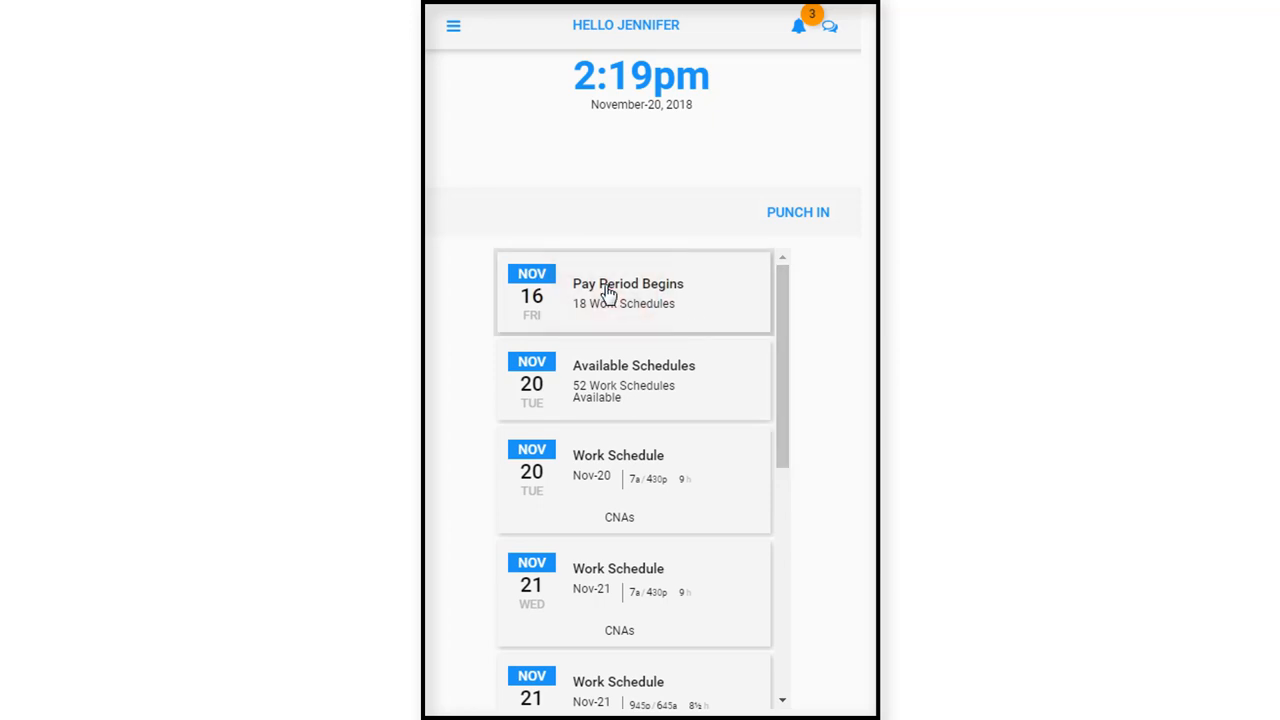
left_click(628, 283)
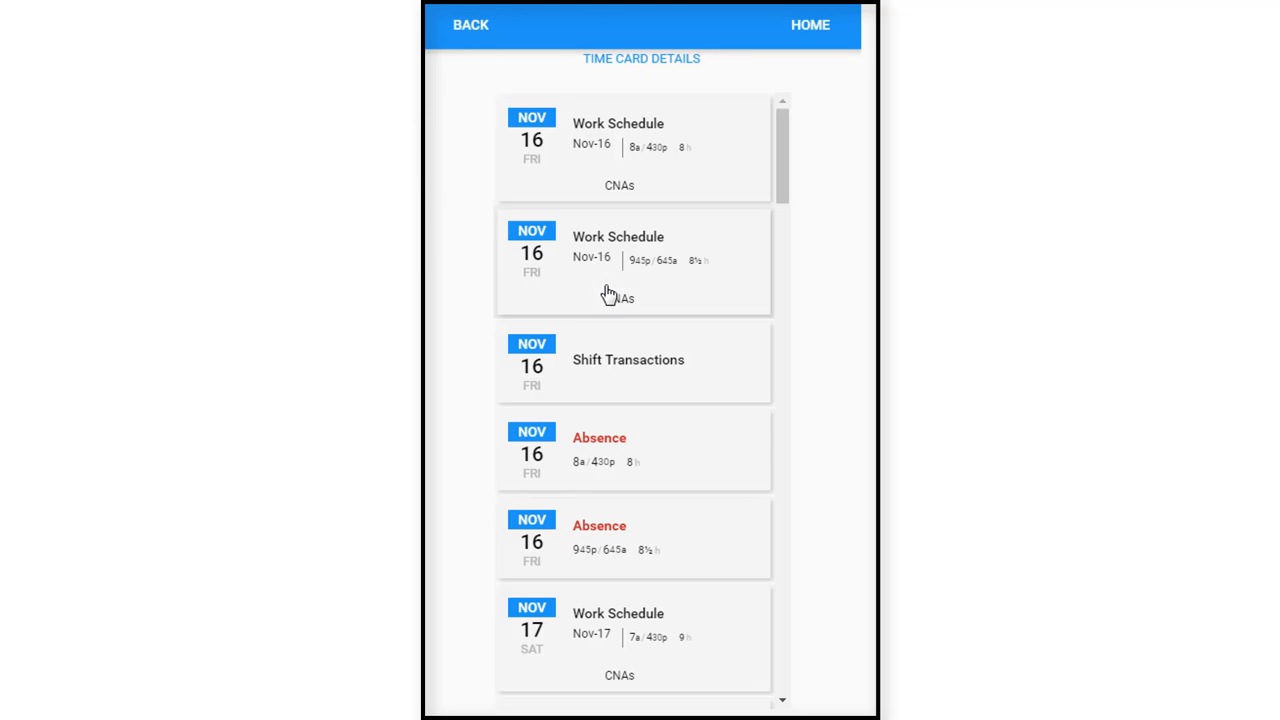
mouse_move(685, 215)
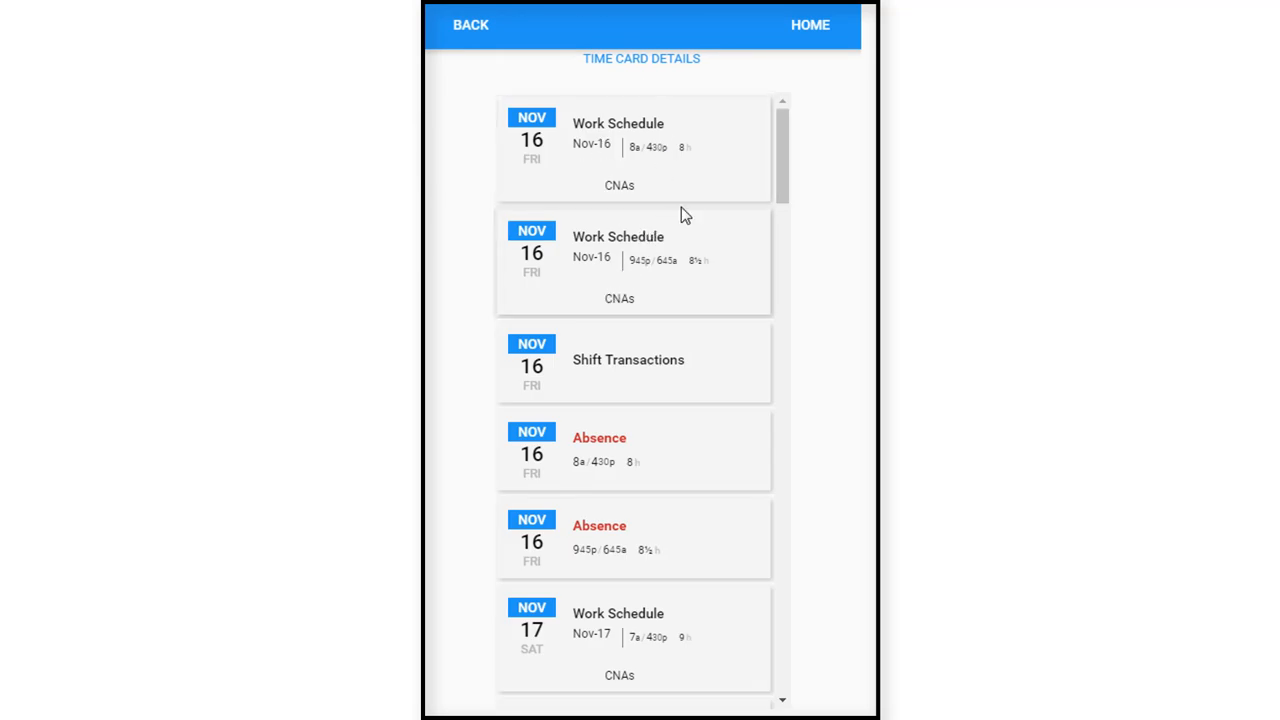
mouse_move(606, 183)
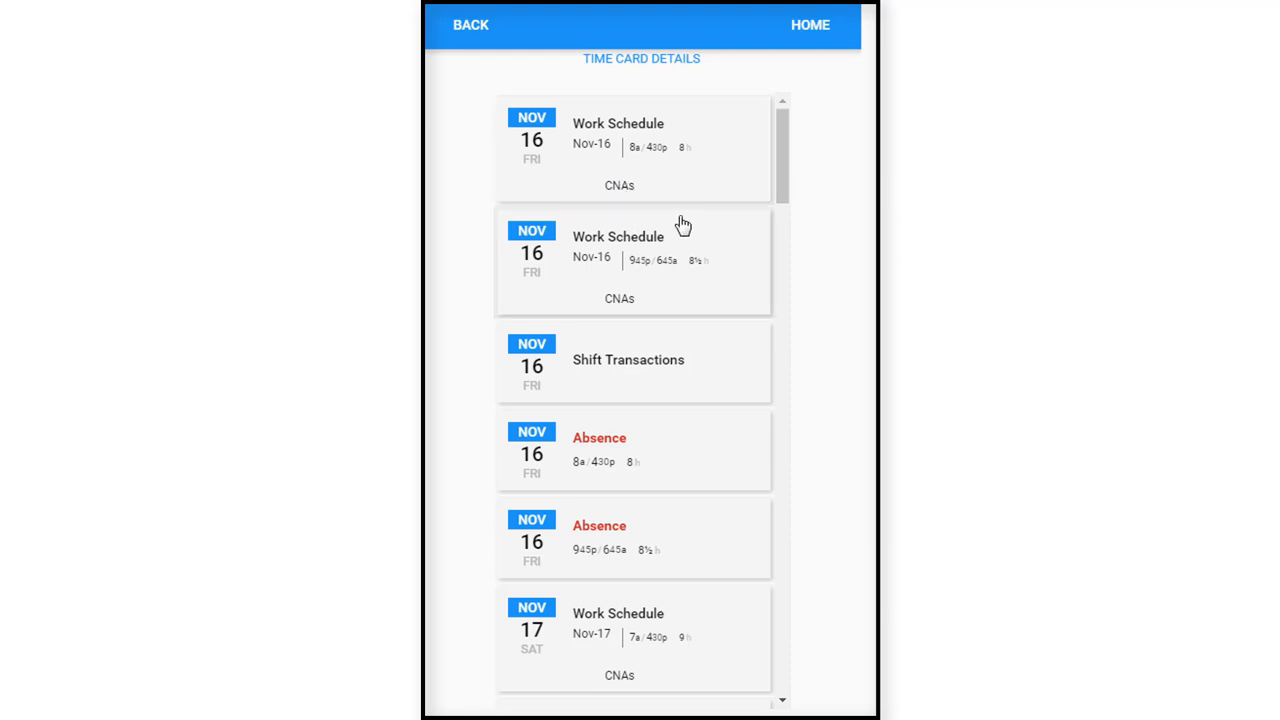
mouse_move(675, 163)
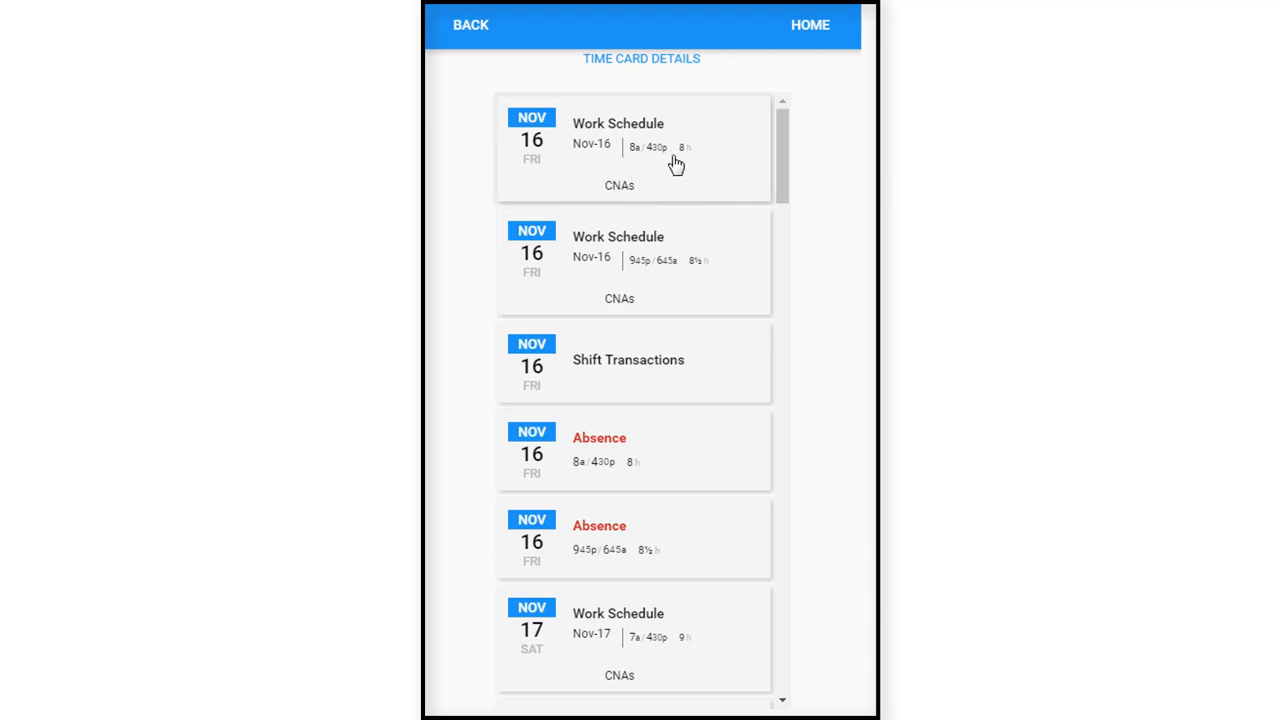
mouse_move(618, 288)
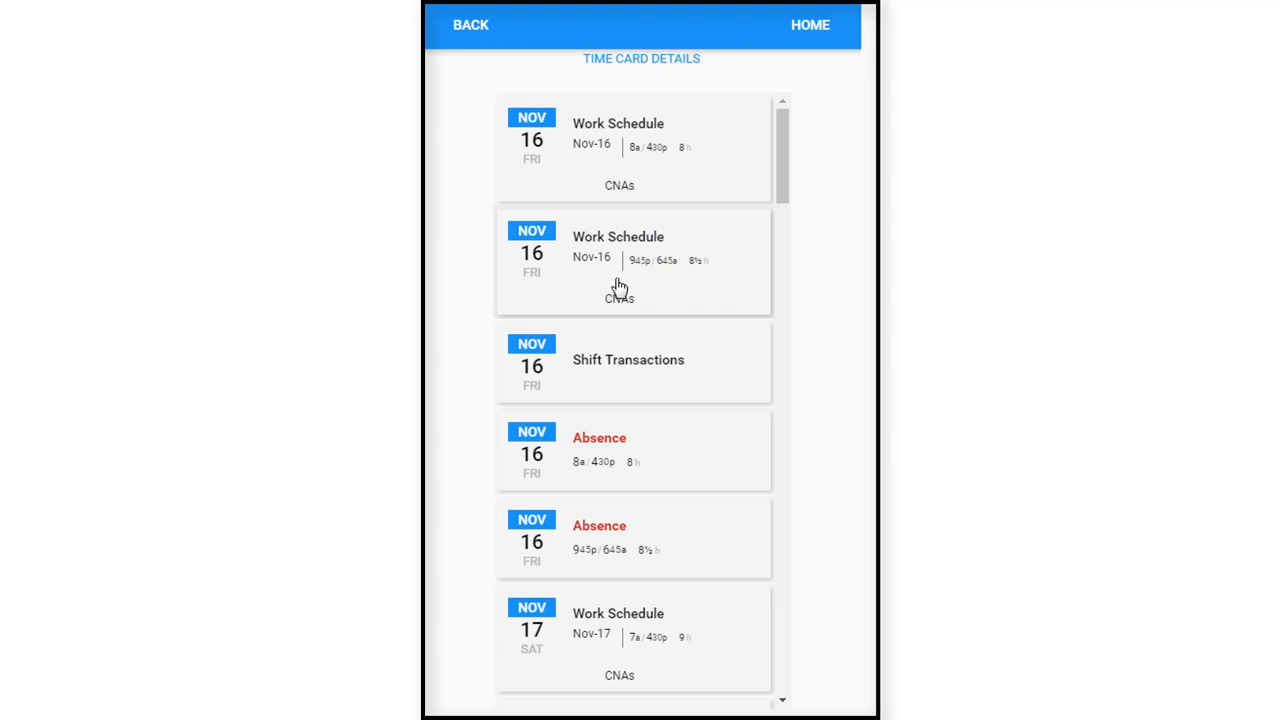
mouse_move(685, 299)
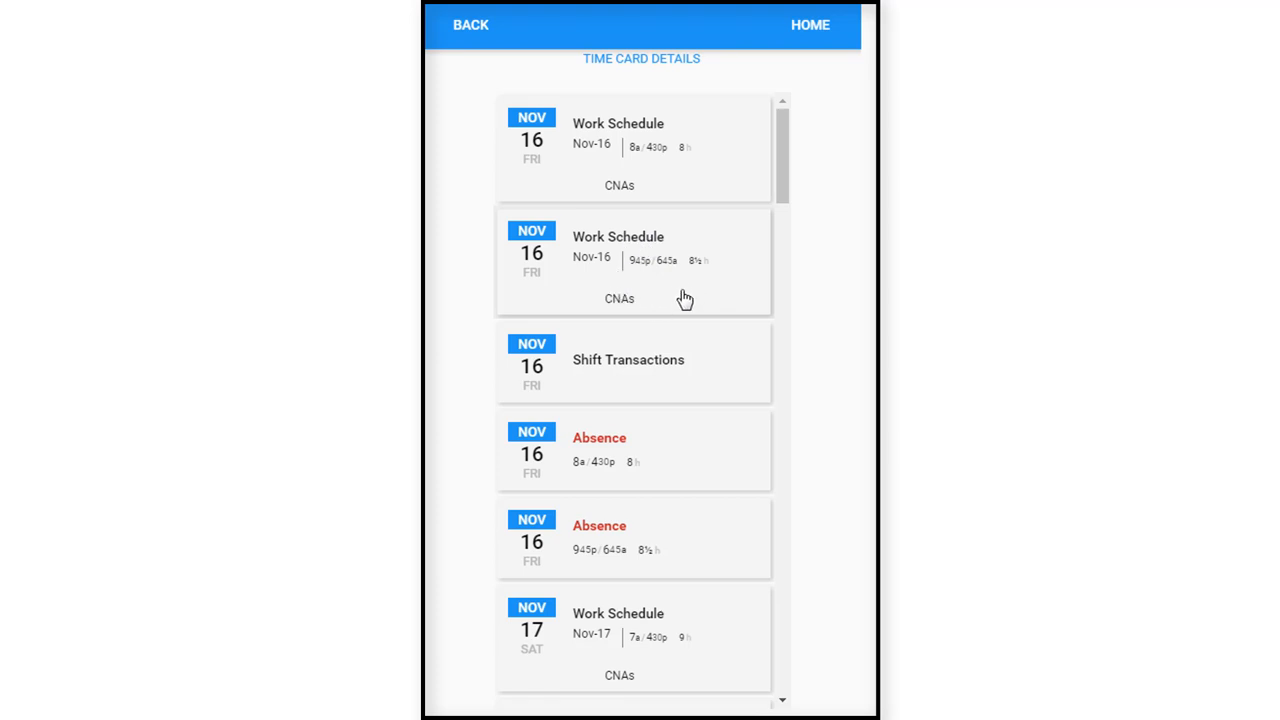
mouse_move(629, 455)
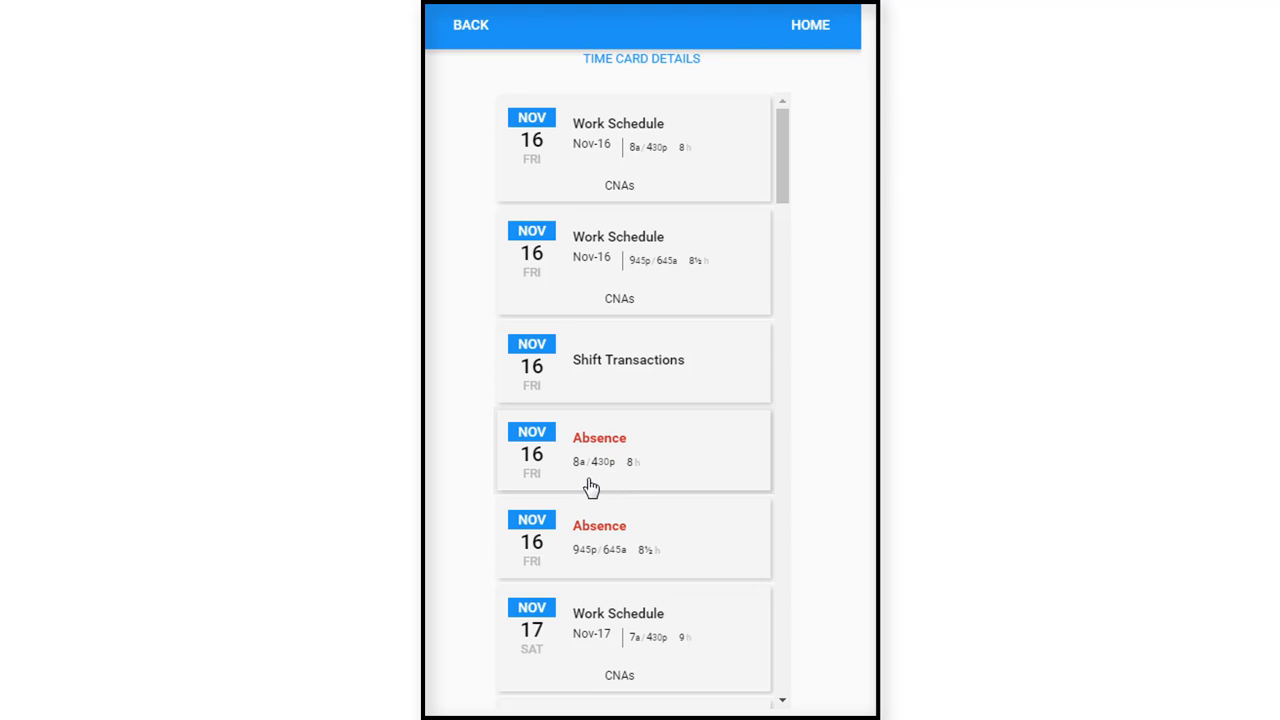
mouse_move(700, 260)
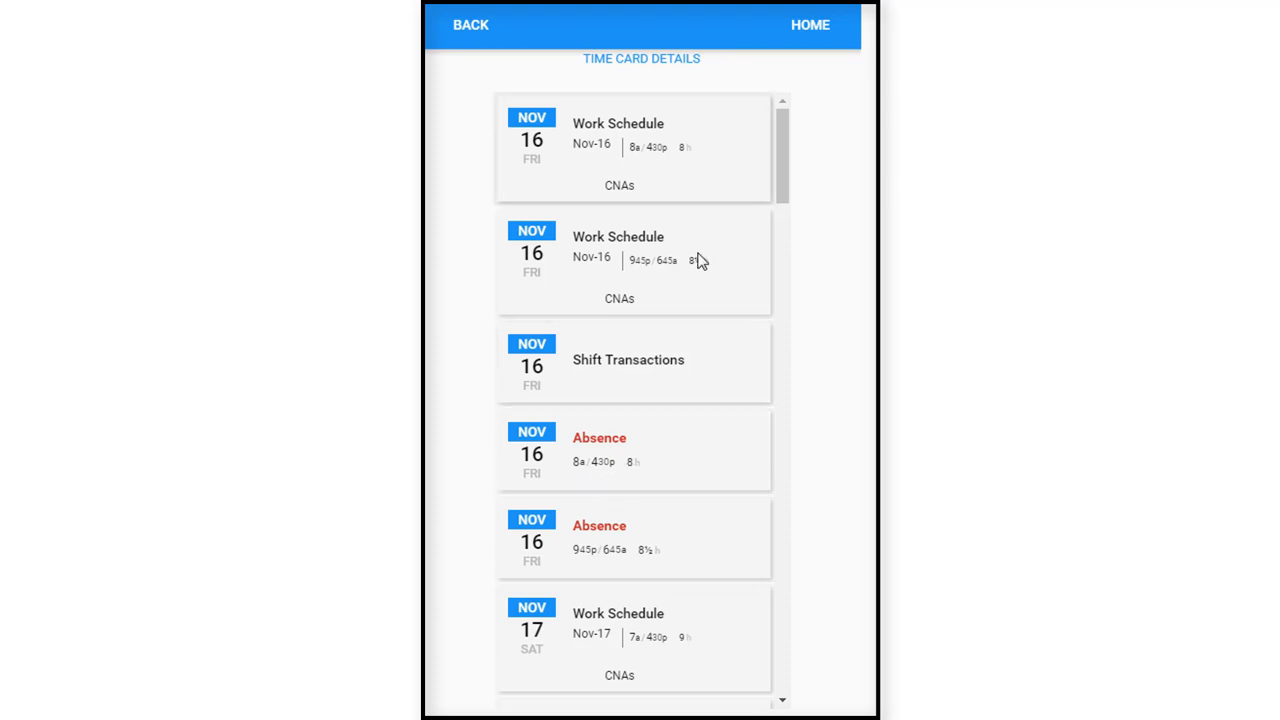
mouse_move(633, 557)
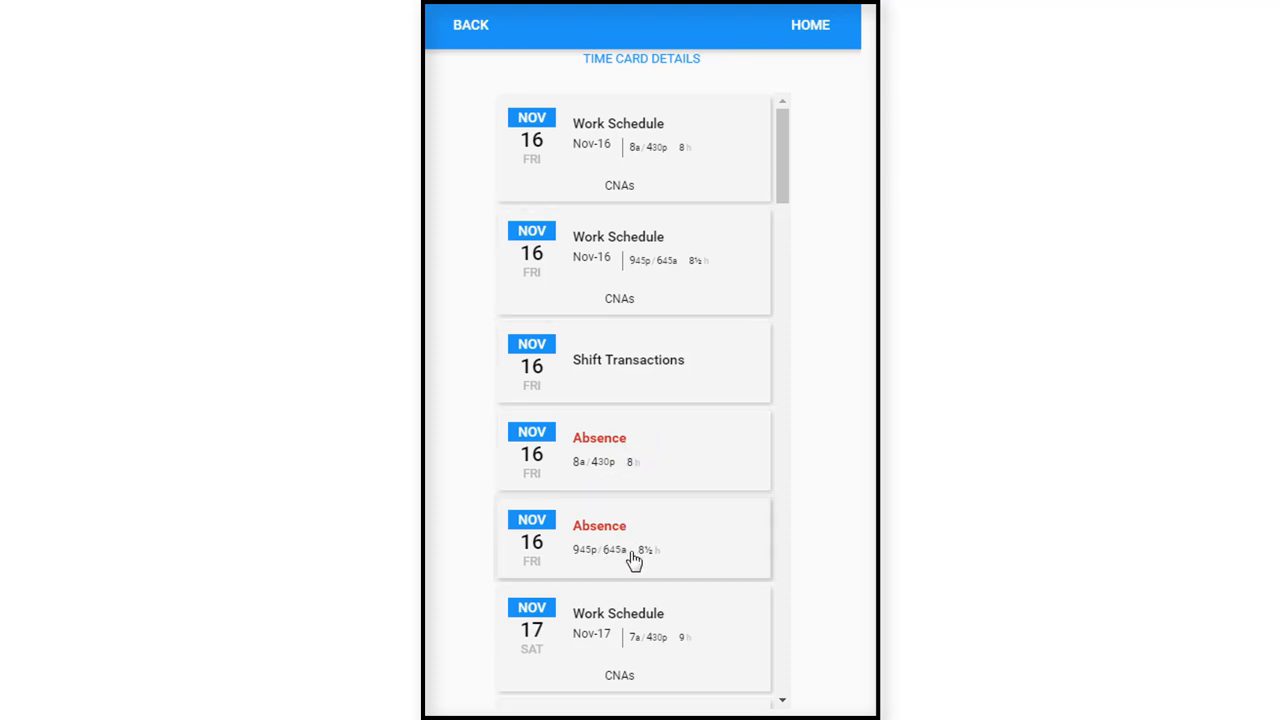
mouse_move(779, 697)
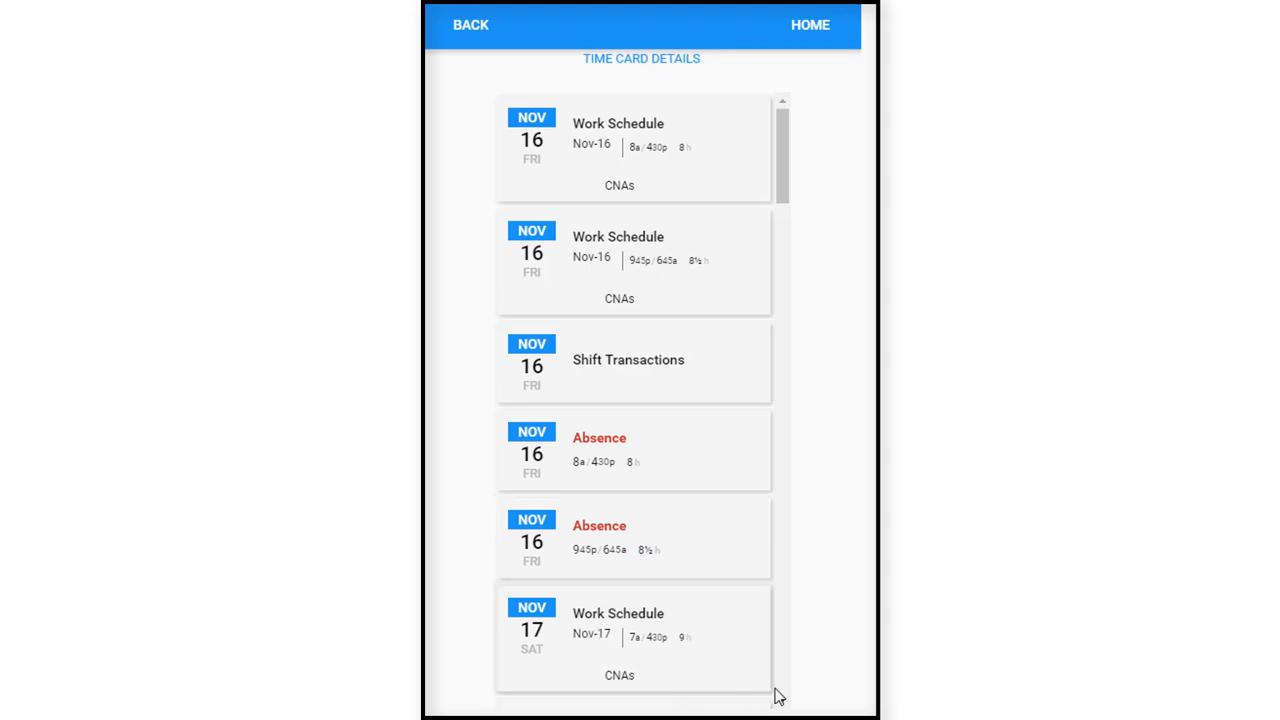
scroll("down", 3)
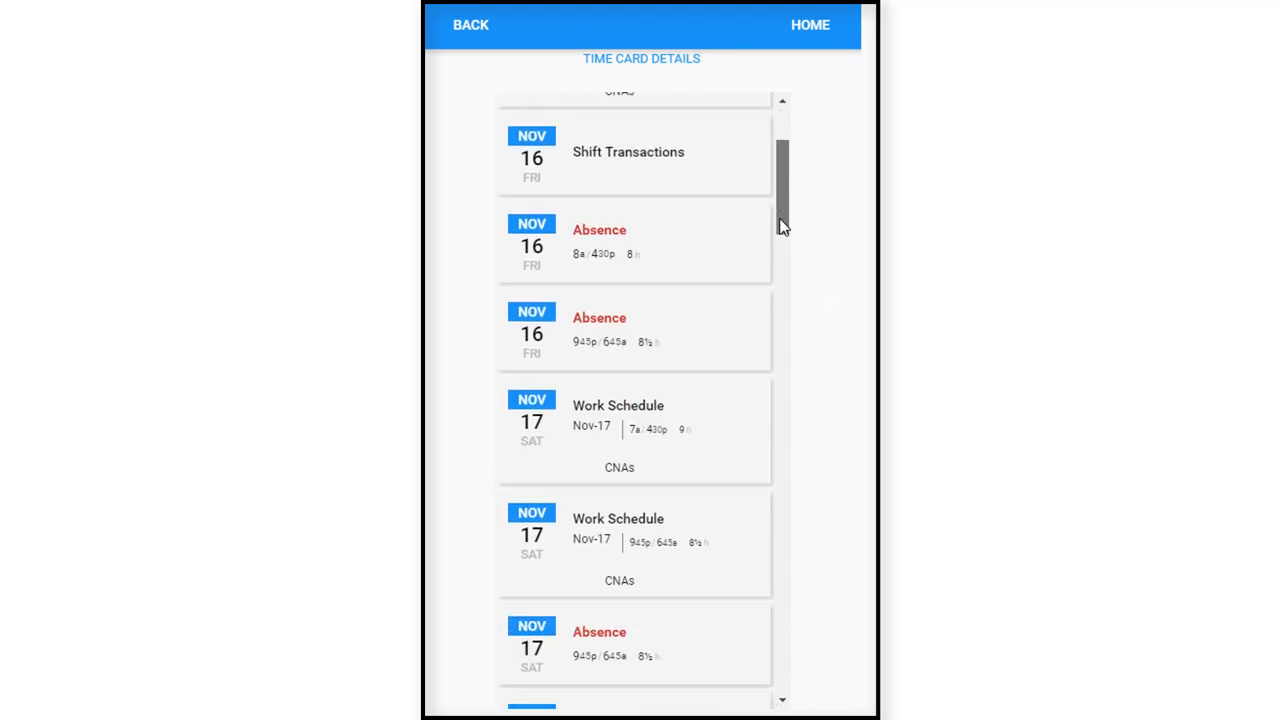
scroll("down", 3)
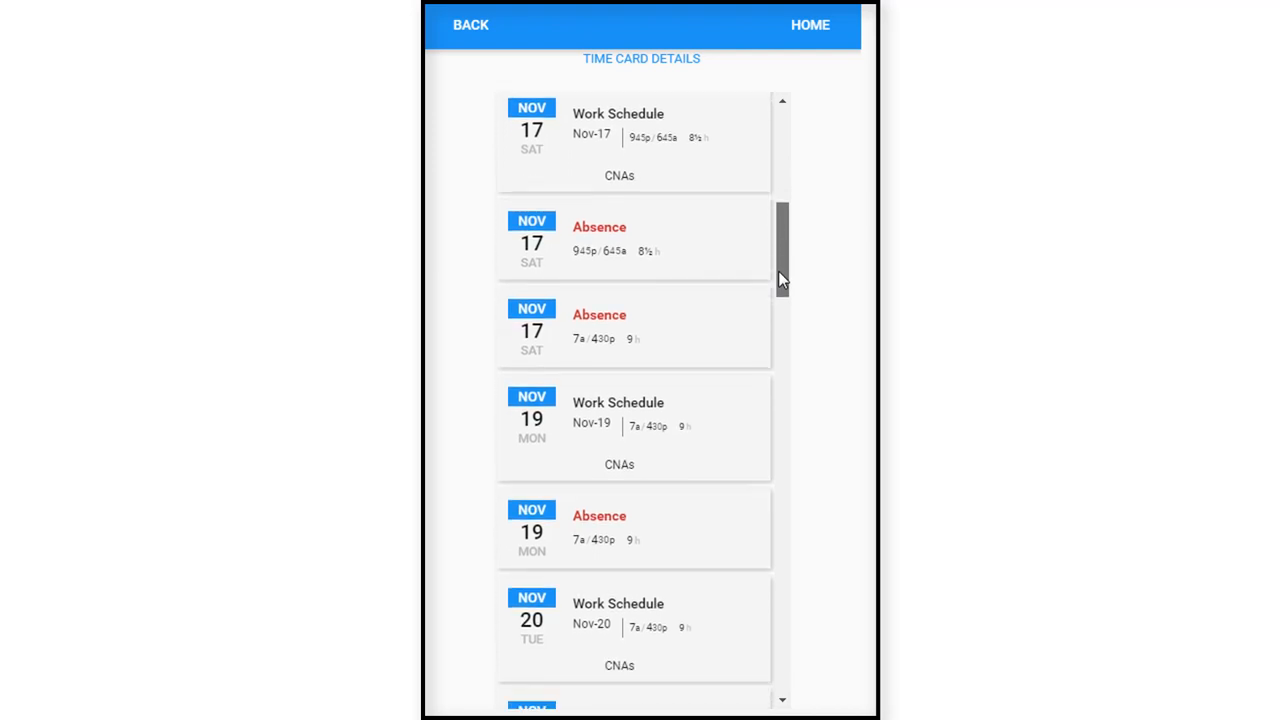
scroll("down", 3)
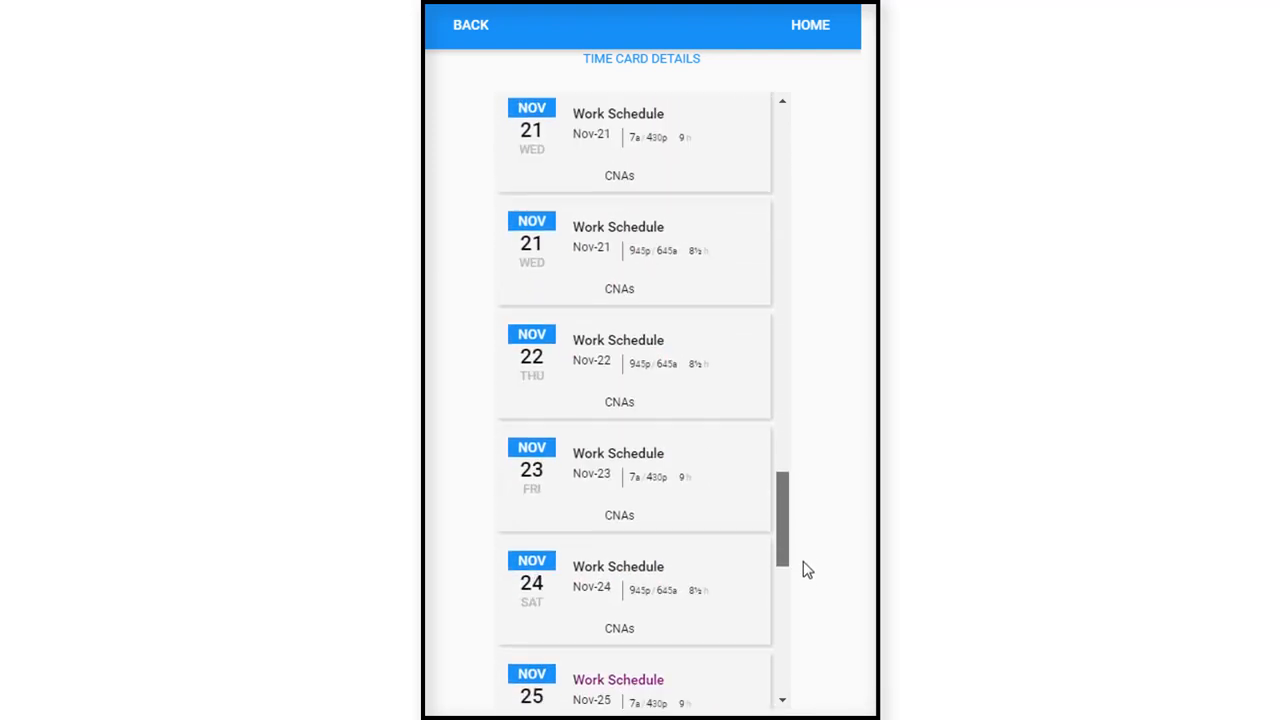
scroll("down", 3)
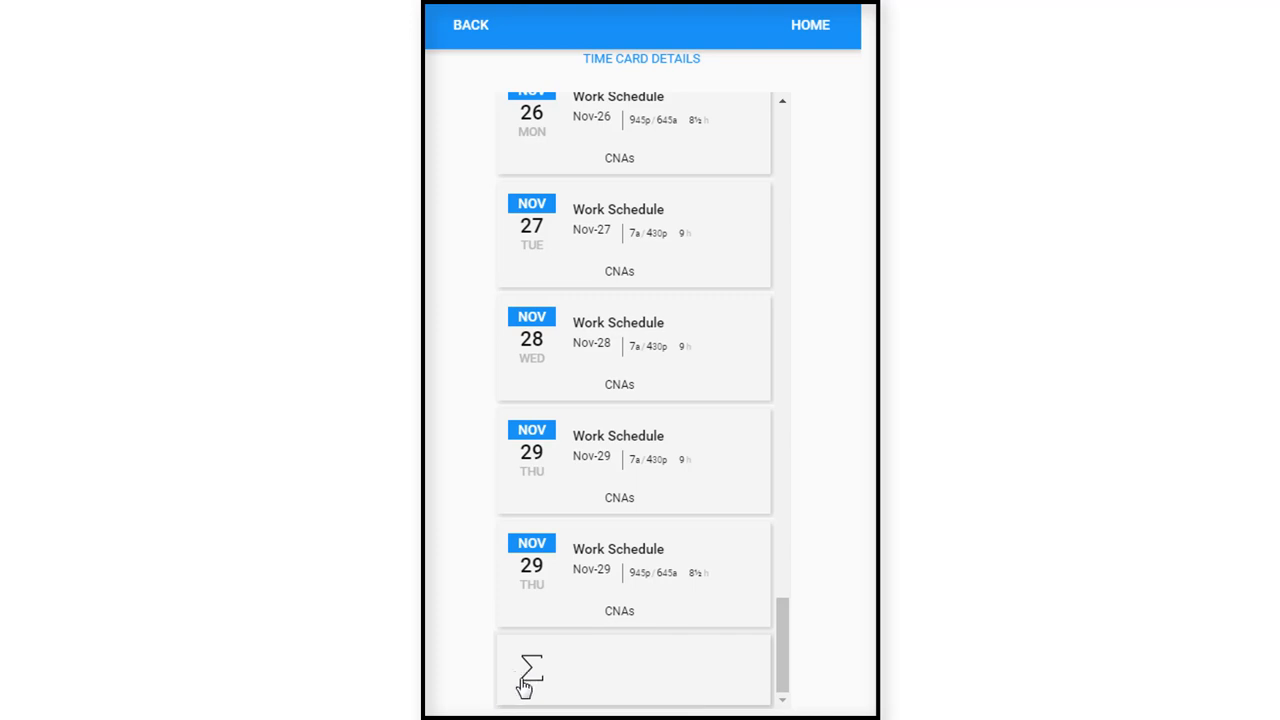
mouse_move(520, 690)
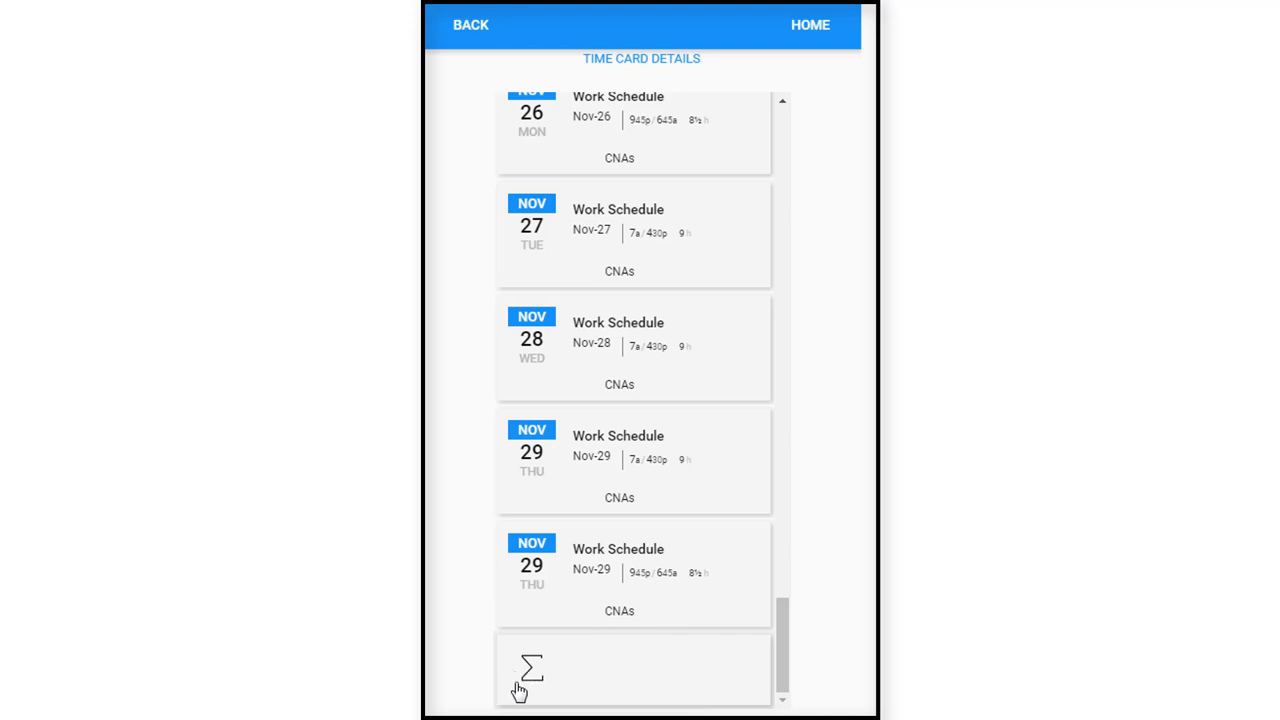
Open the Nov 20 Work Schedule showing the 7:00a–4:30p CNAs shift.
left_click(529, 666)
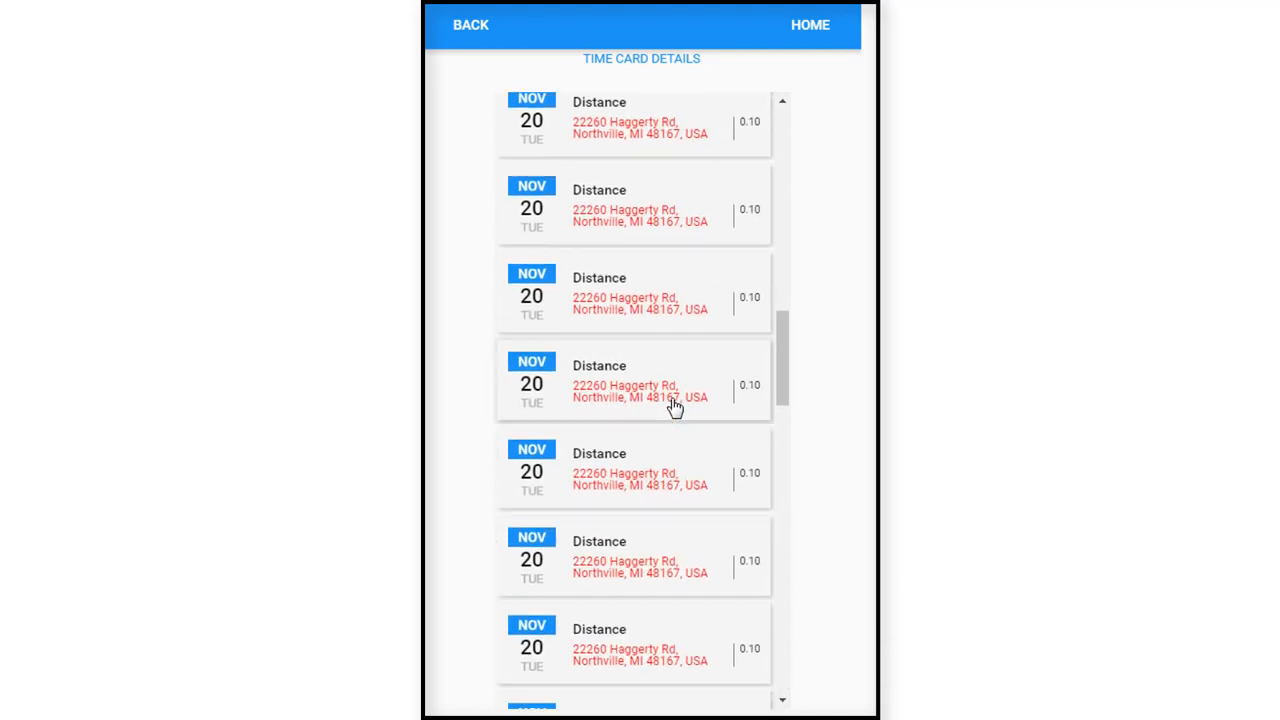
scroll("up", 3)
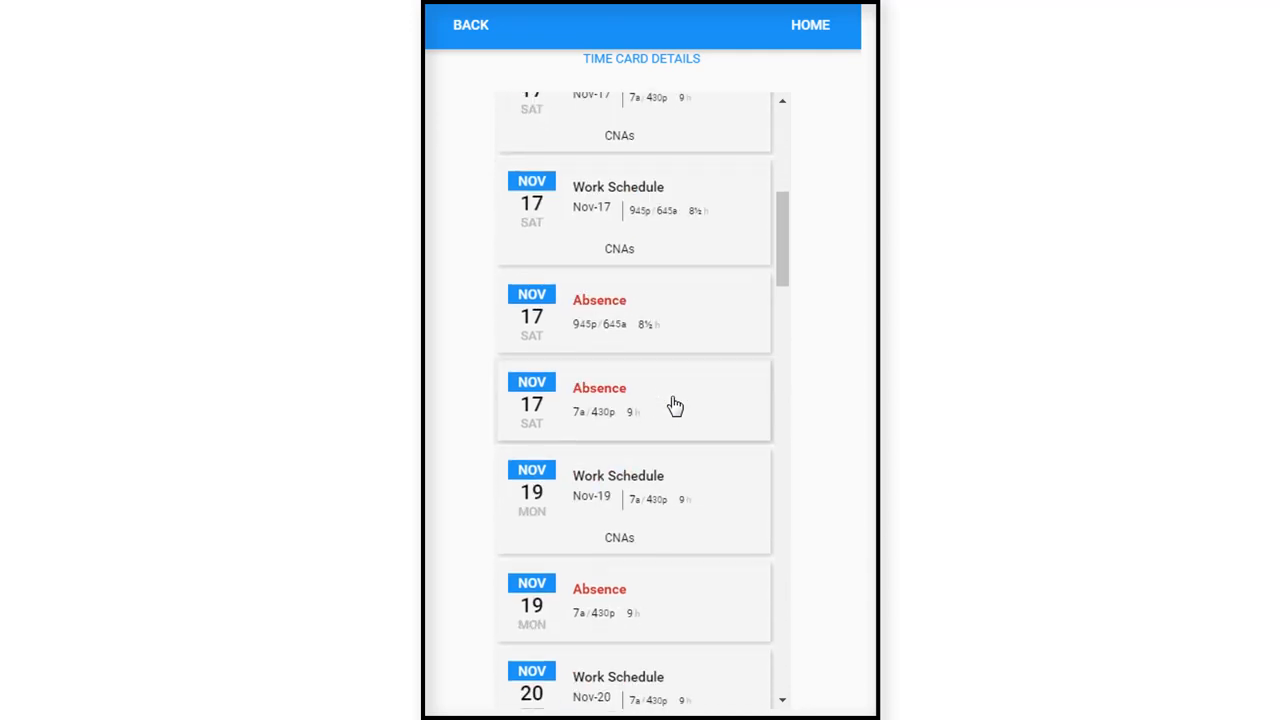
scroll("down", 3)
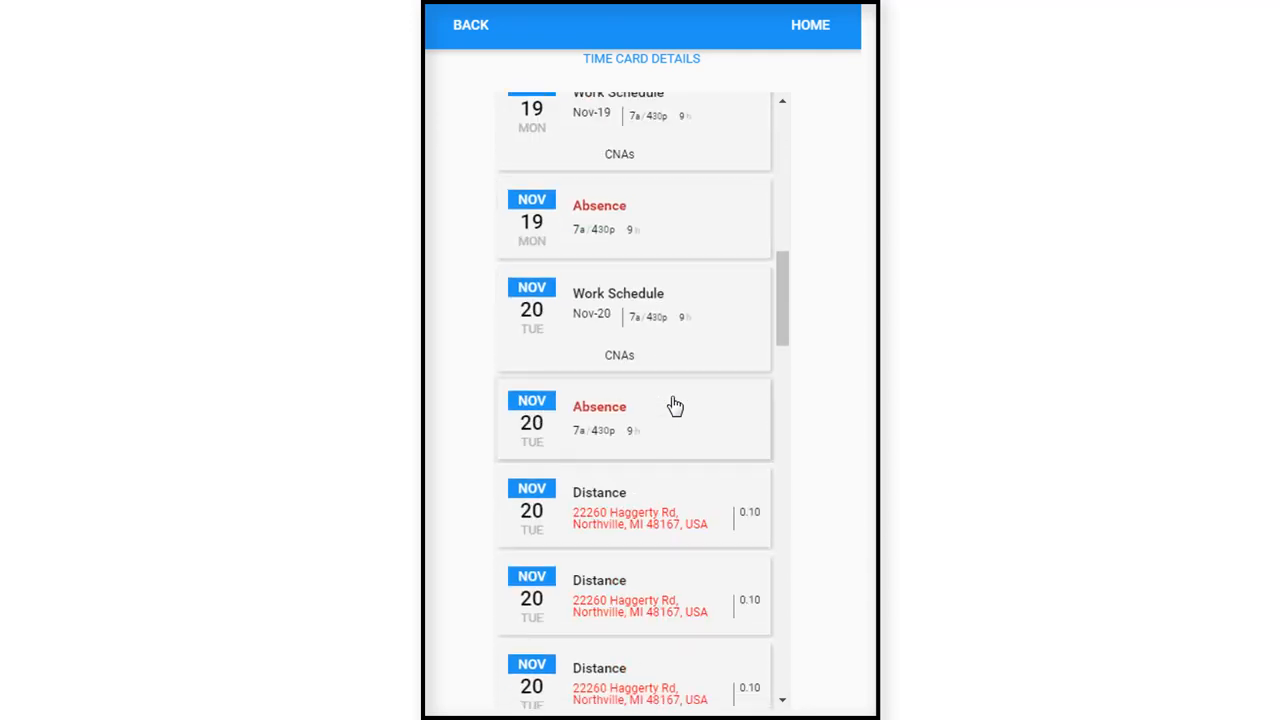
mouse_move(662, 380)
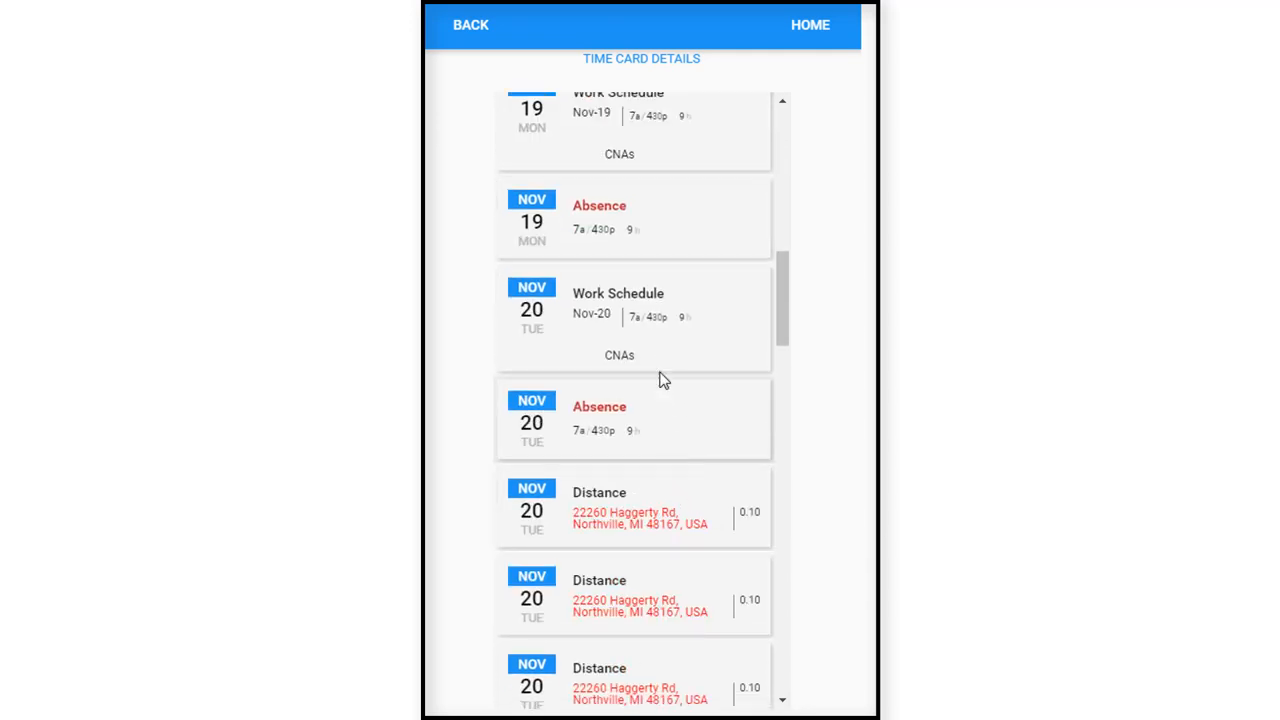
mouse_move(660, 313)
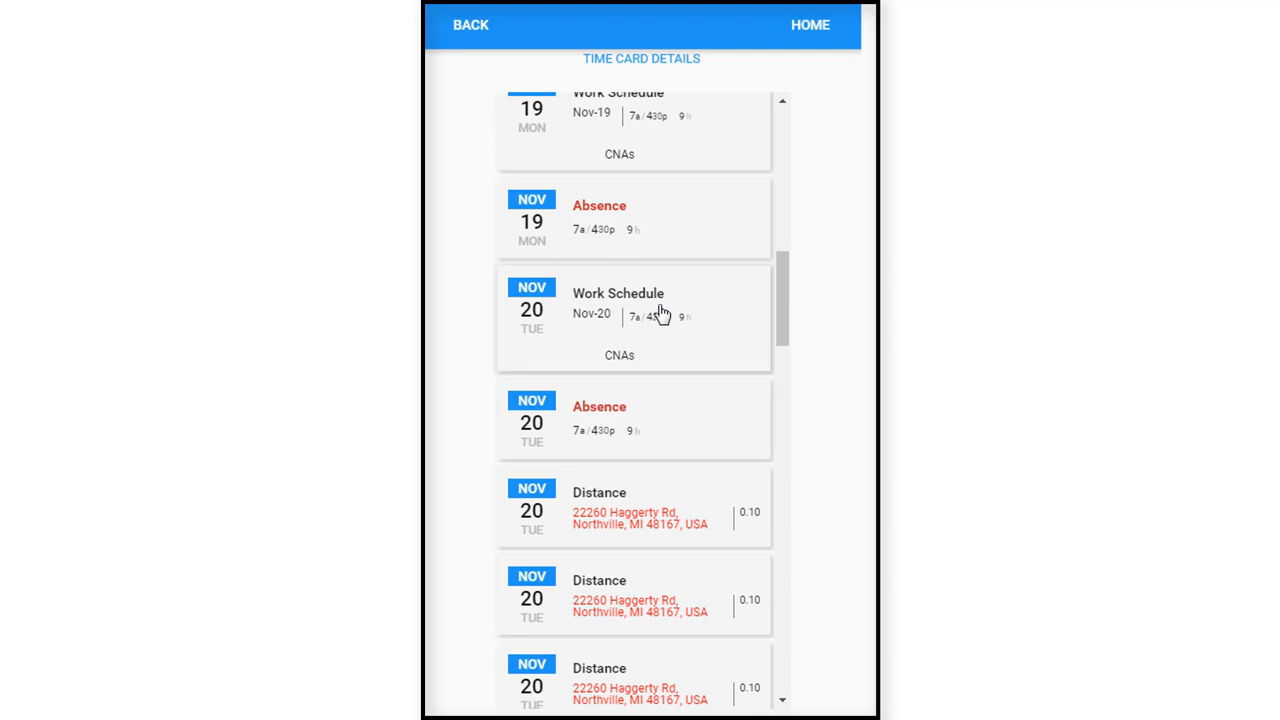
left_click(633, 318)
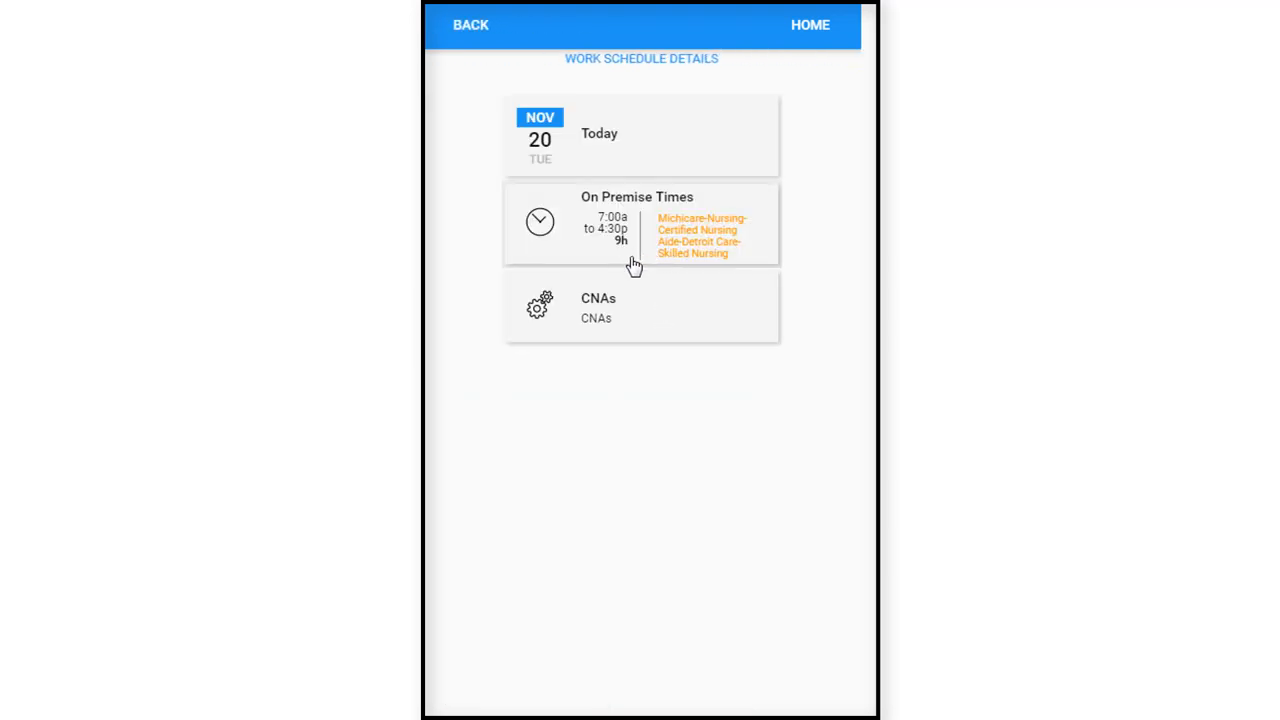
mouse_move(578, 205)
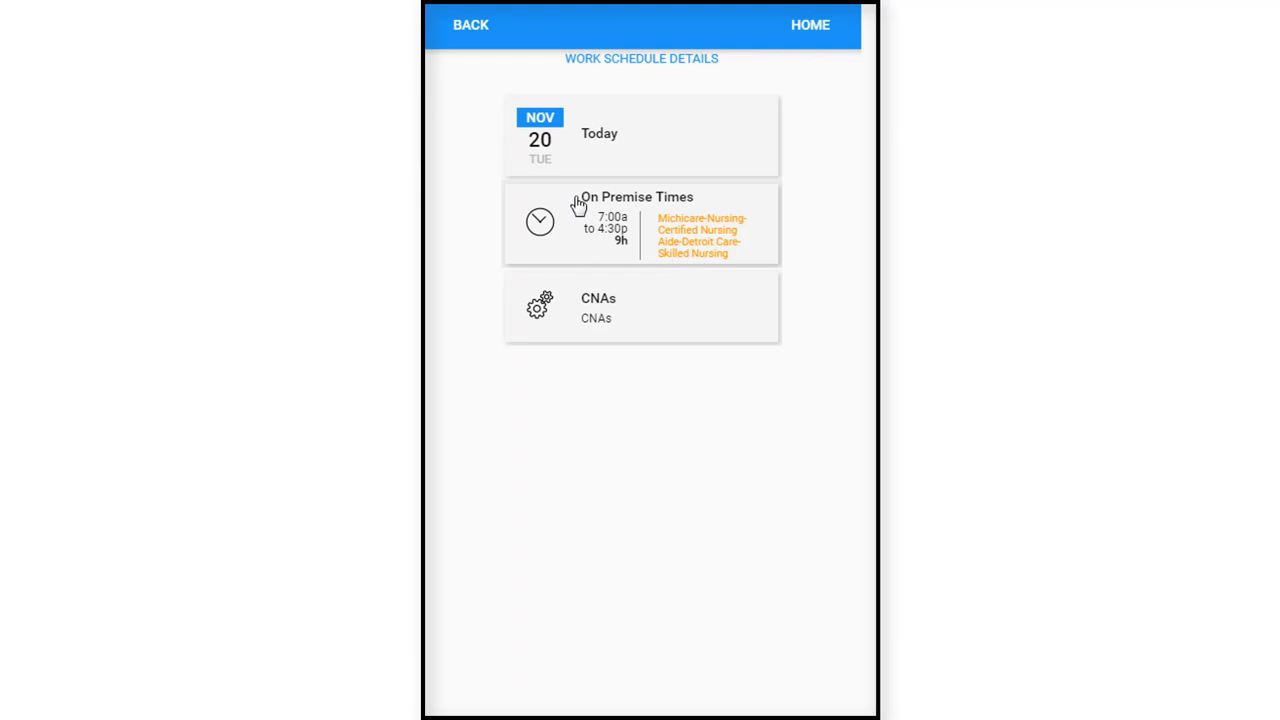
mouse_move(710, 190)
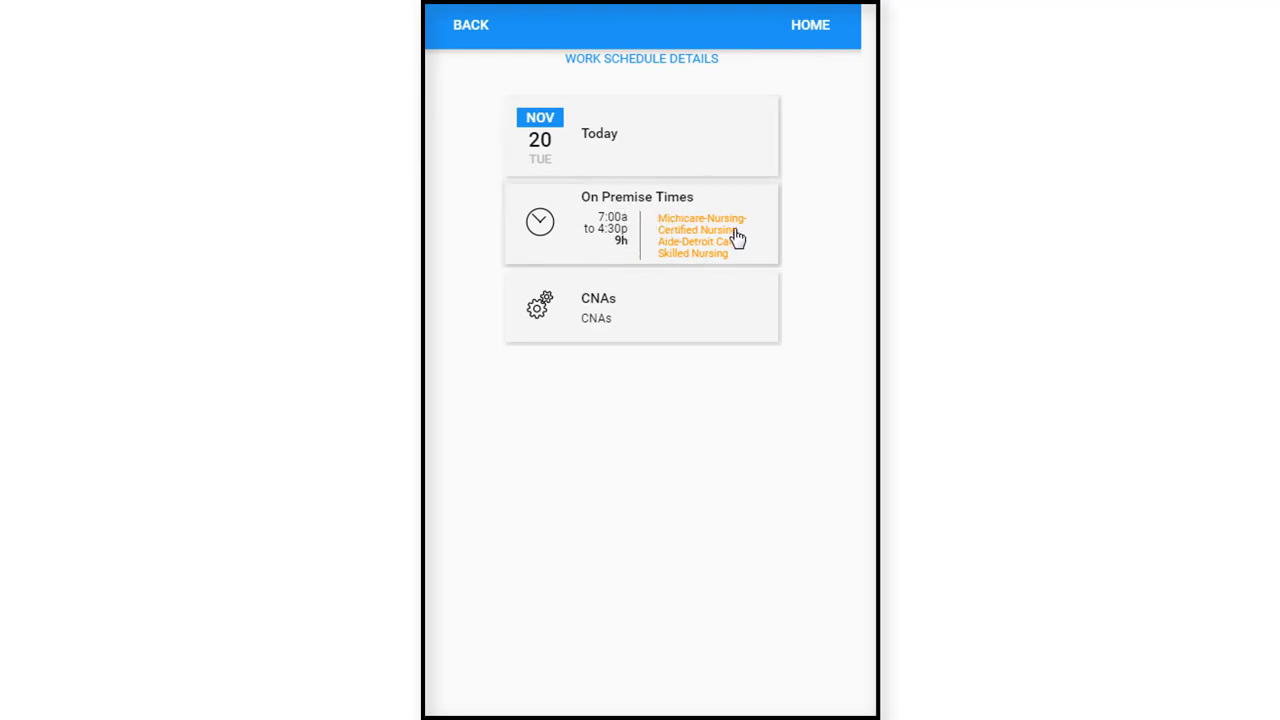
mouse_move(636, 317)
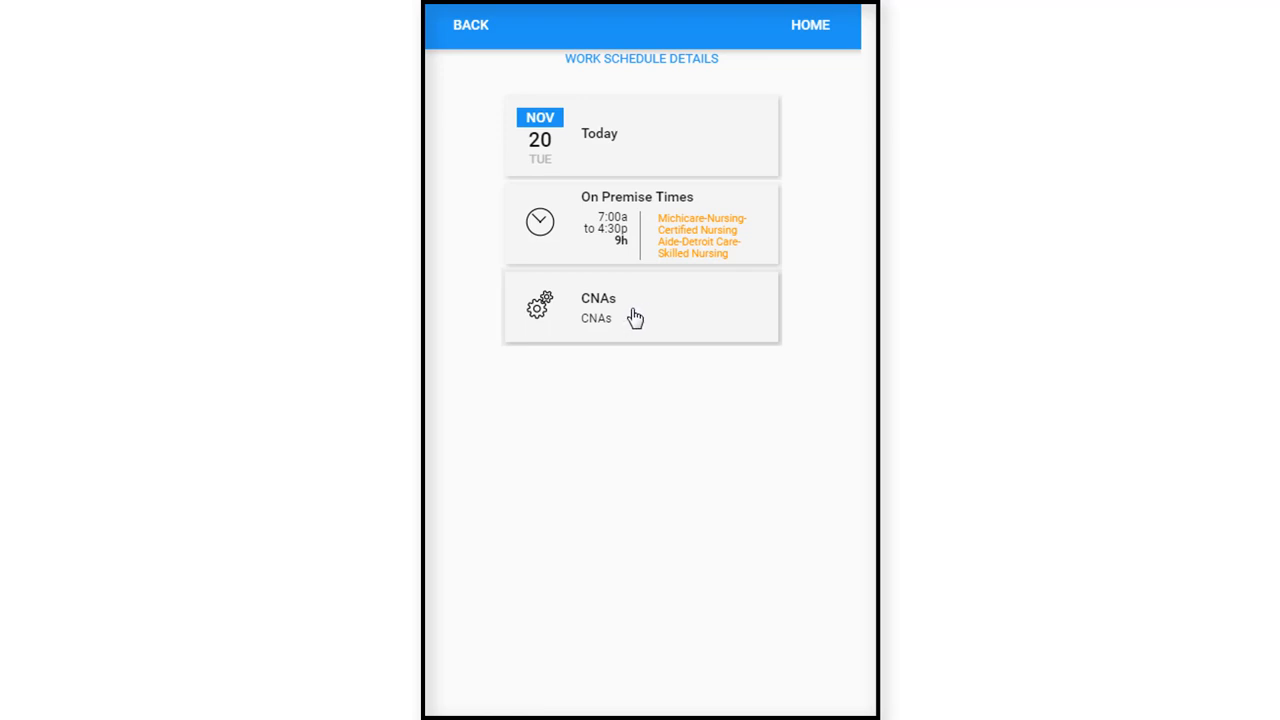
mouse_move(709, 107)
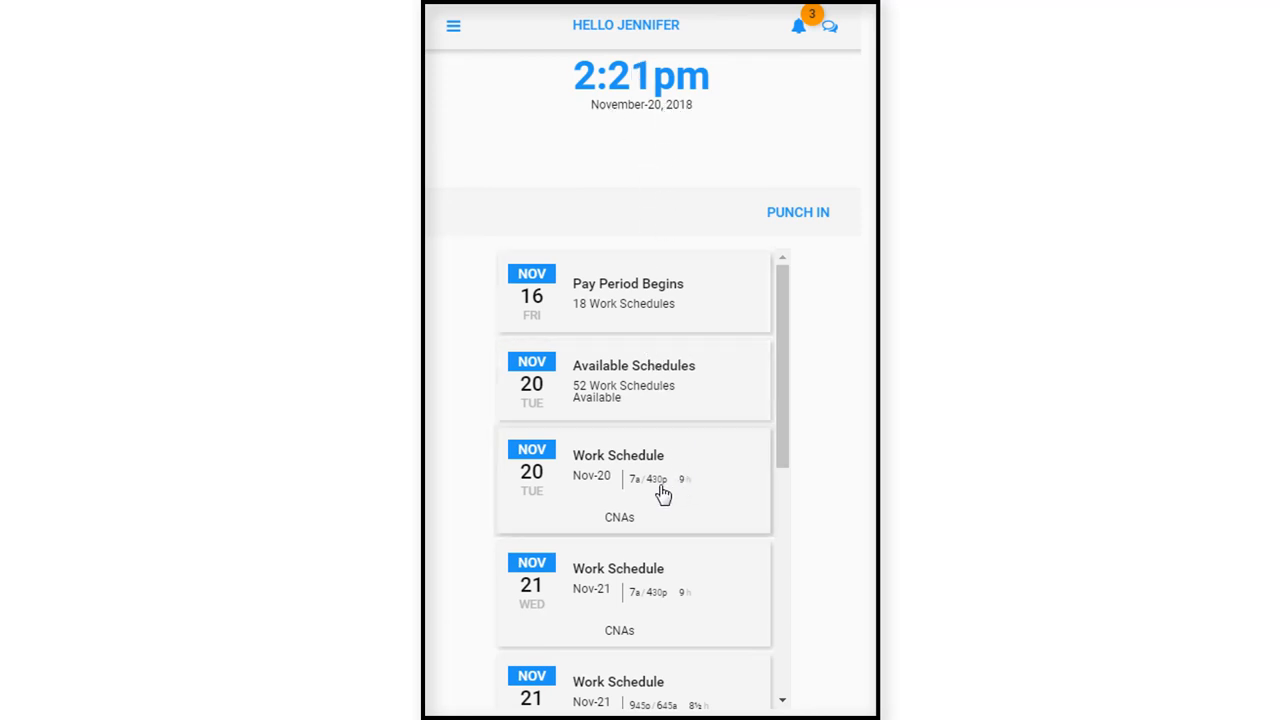
mouse_move(649, 504)
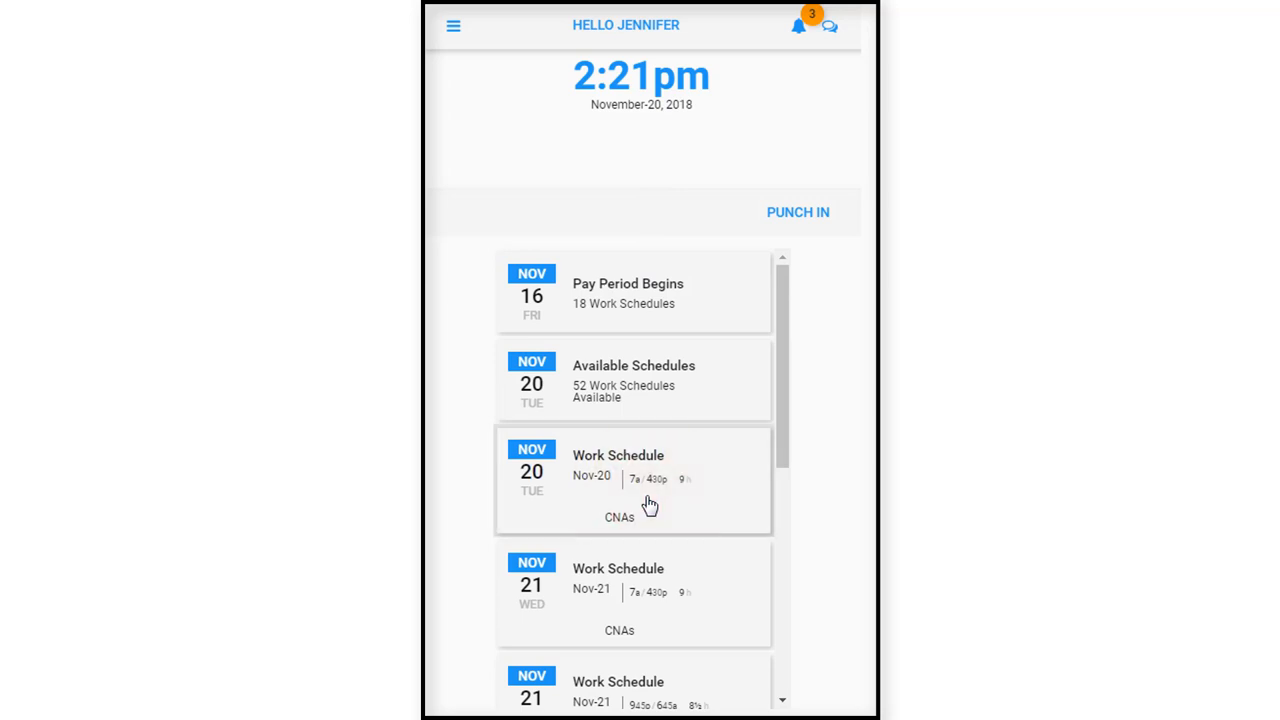
View the Nov 20 Work Schedule details again, then go back to the home timeline.
left_click(633, 480)
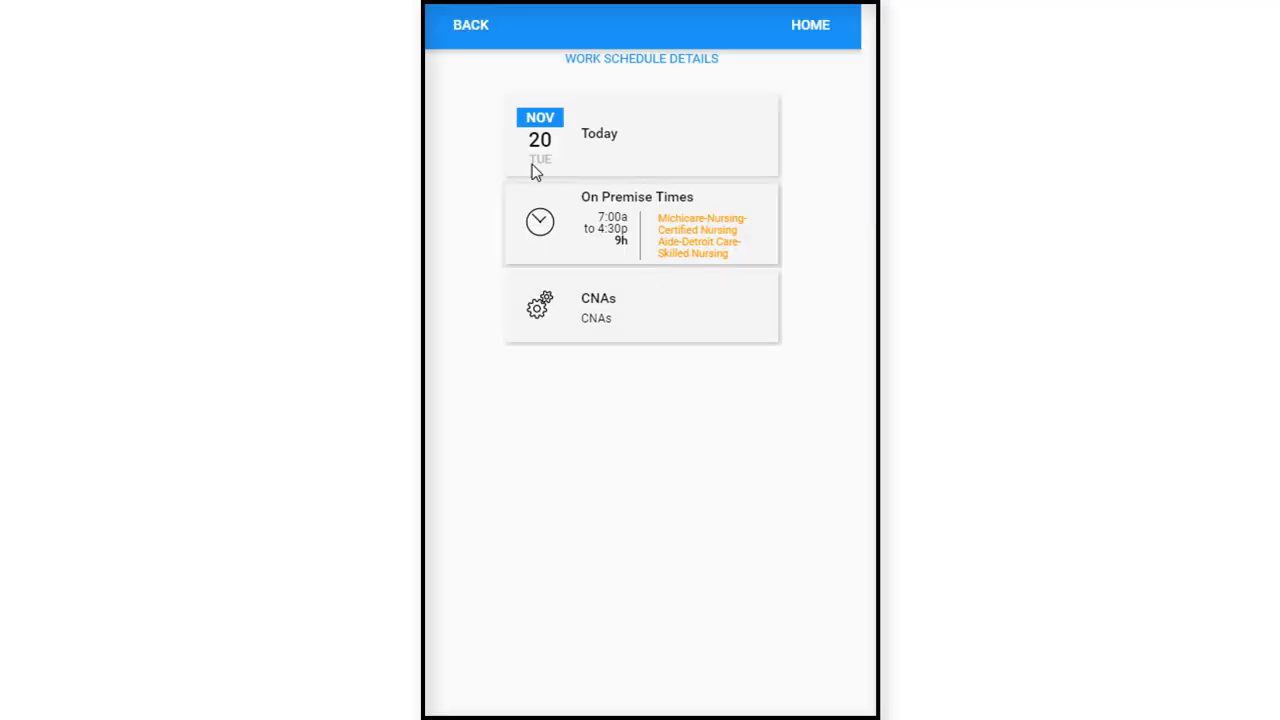
mouse_move(650, 266)
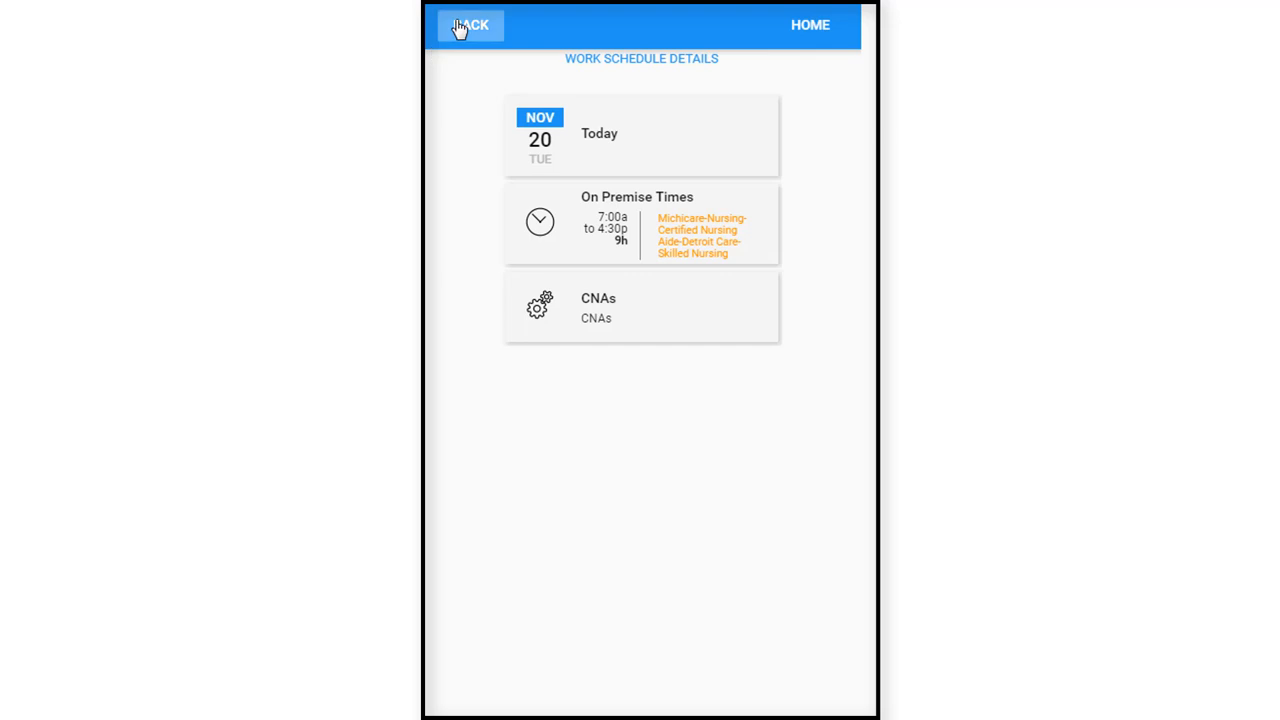
left_click(470, 25)
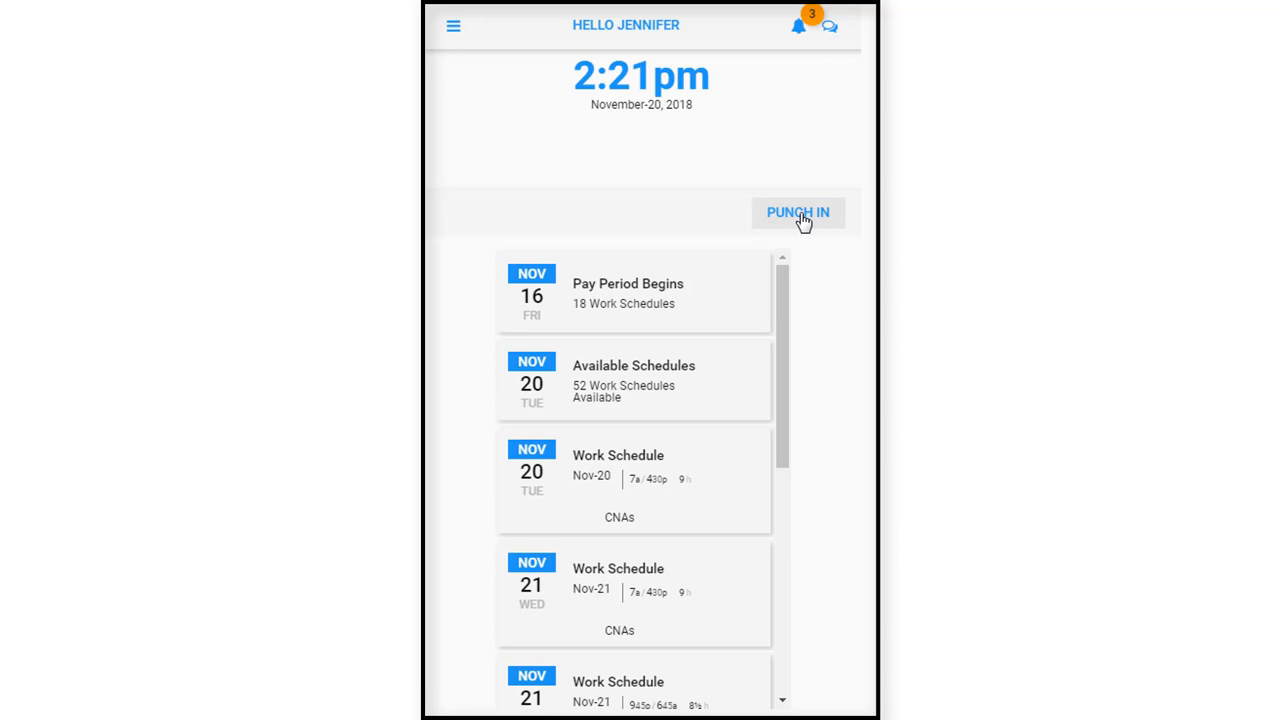
Punch in at 2:21pm on Nov 20 with the note 'Assisted Living'.
left_click(797, 212)
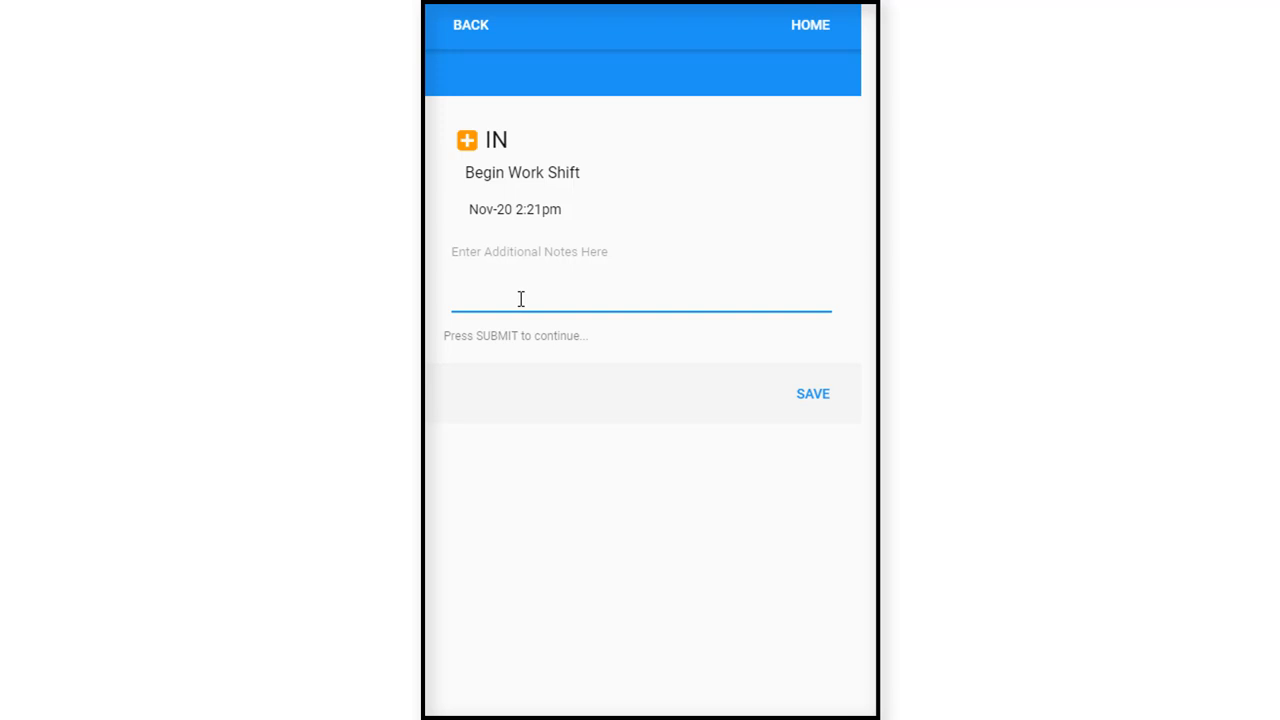
type("Asss")
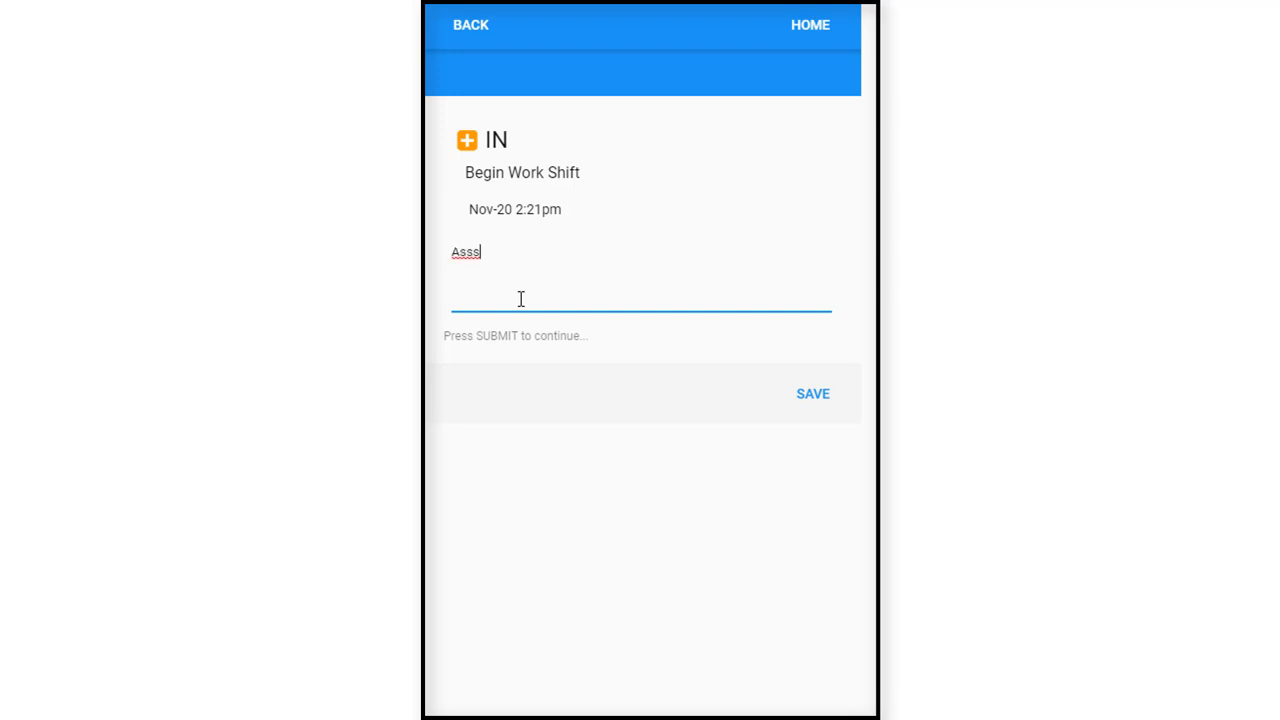
type("Assisted")
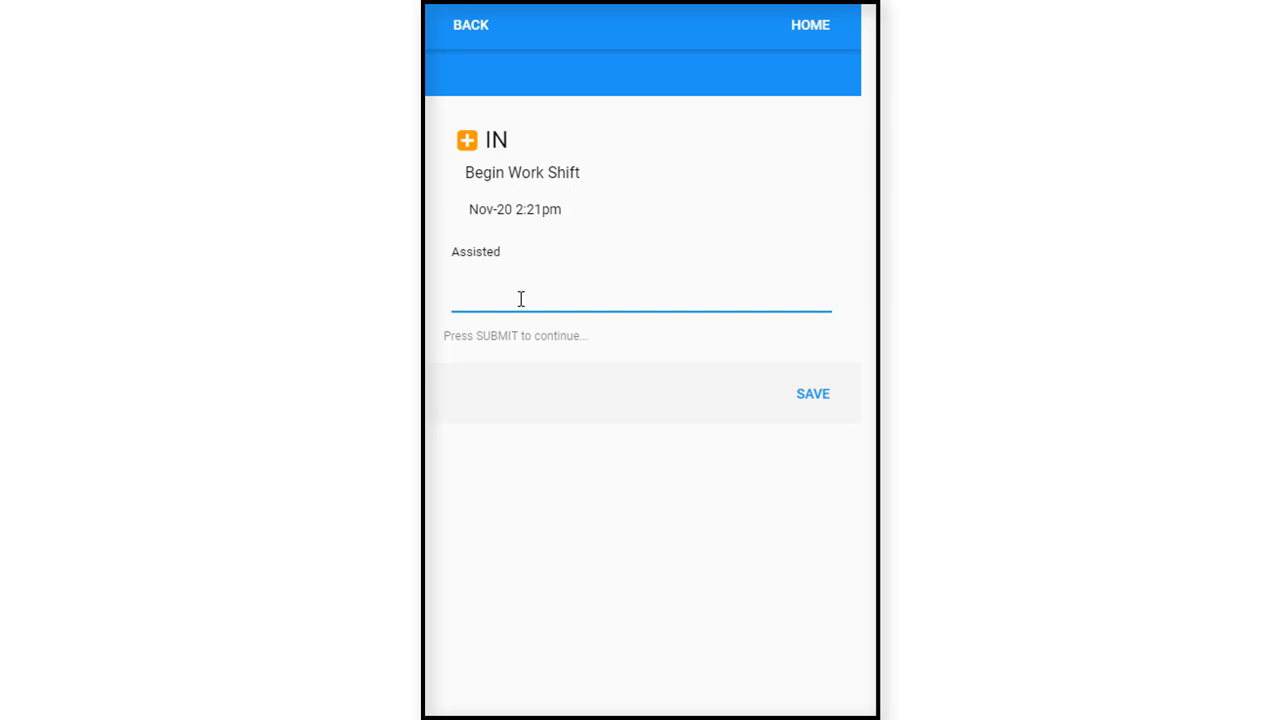
type("Liv")
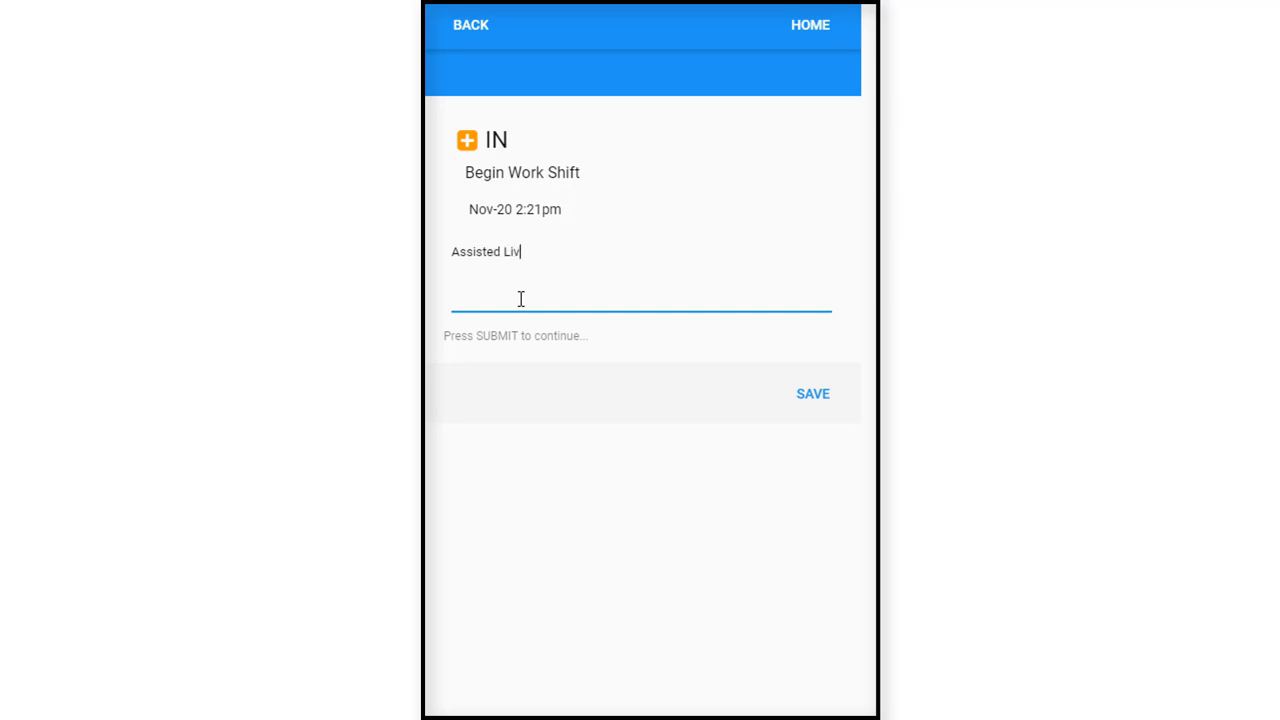
type("ing")
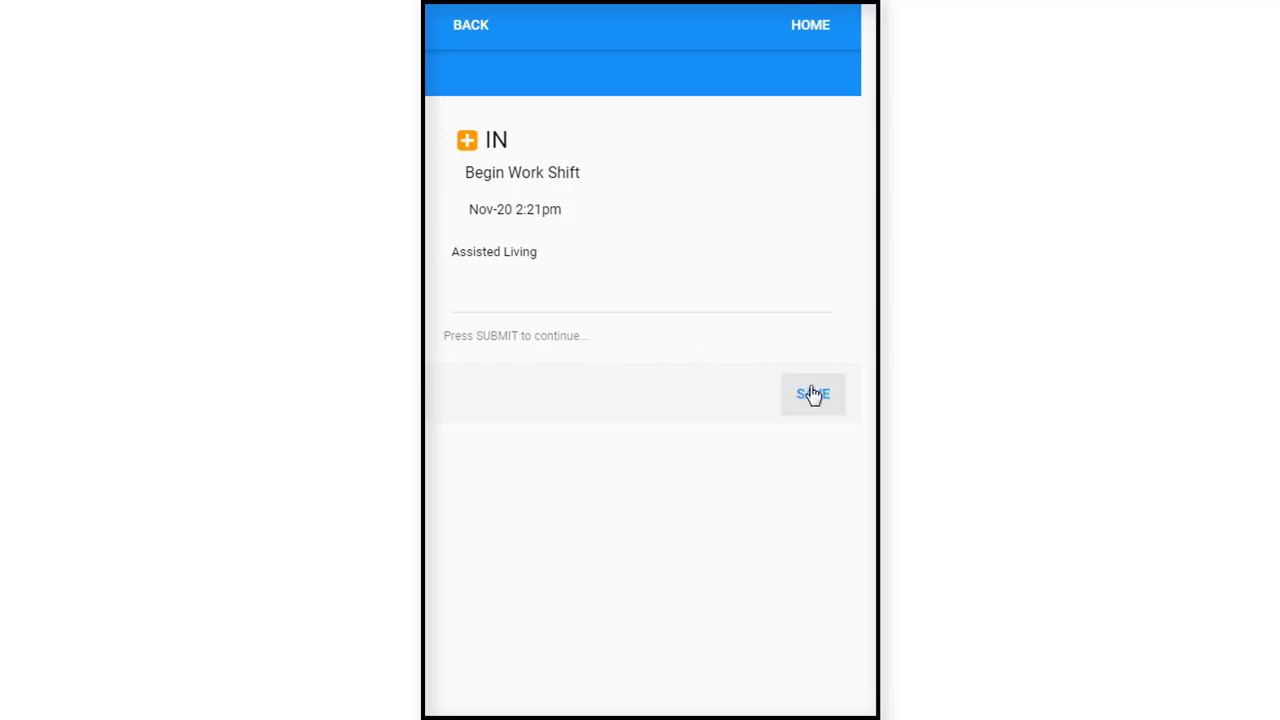
left_click(813, 393)
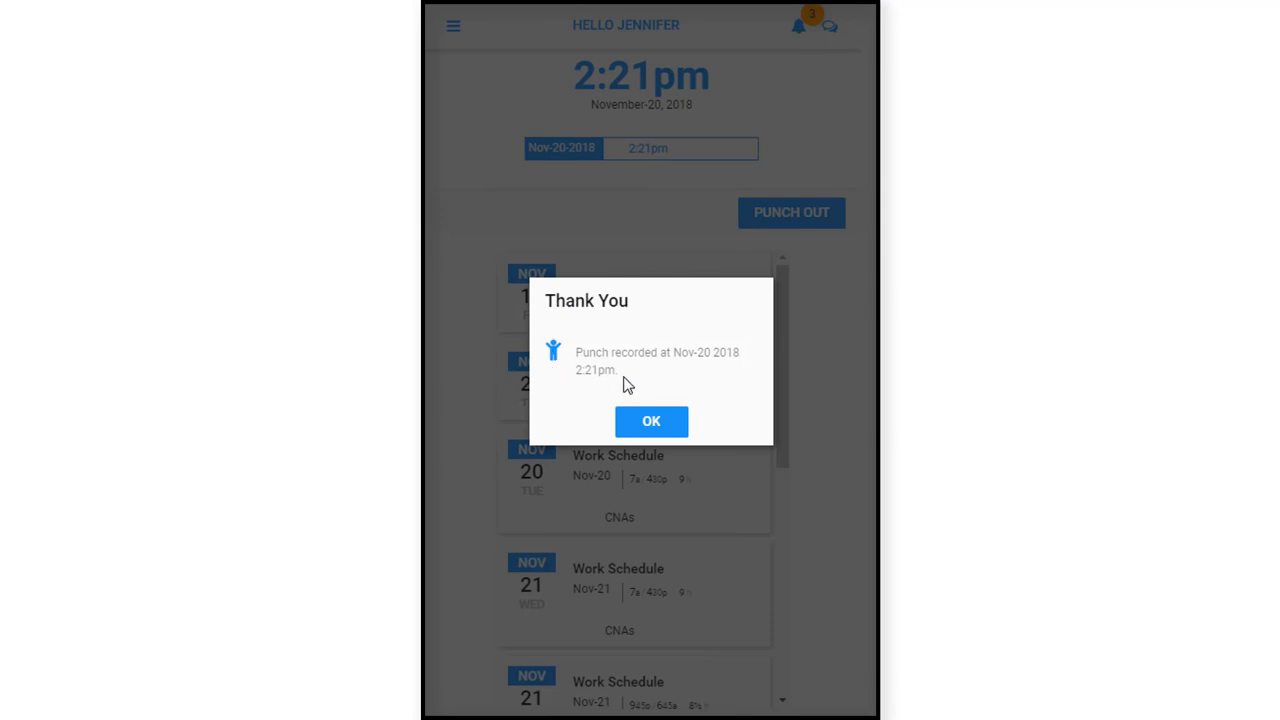
mouse_move(599, 390)
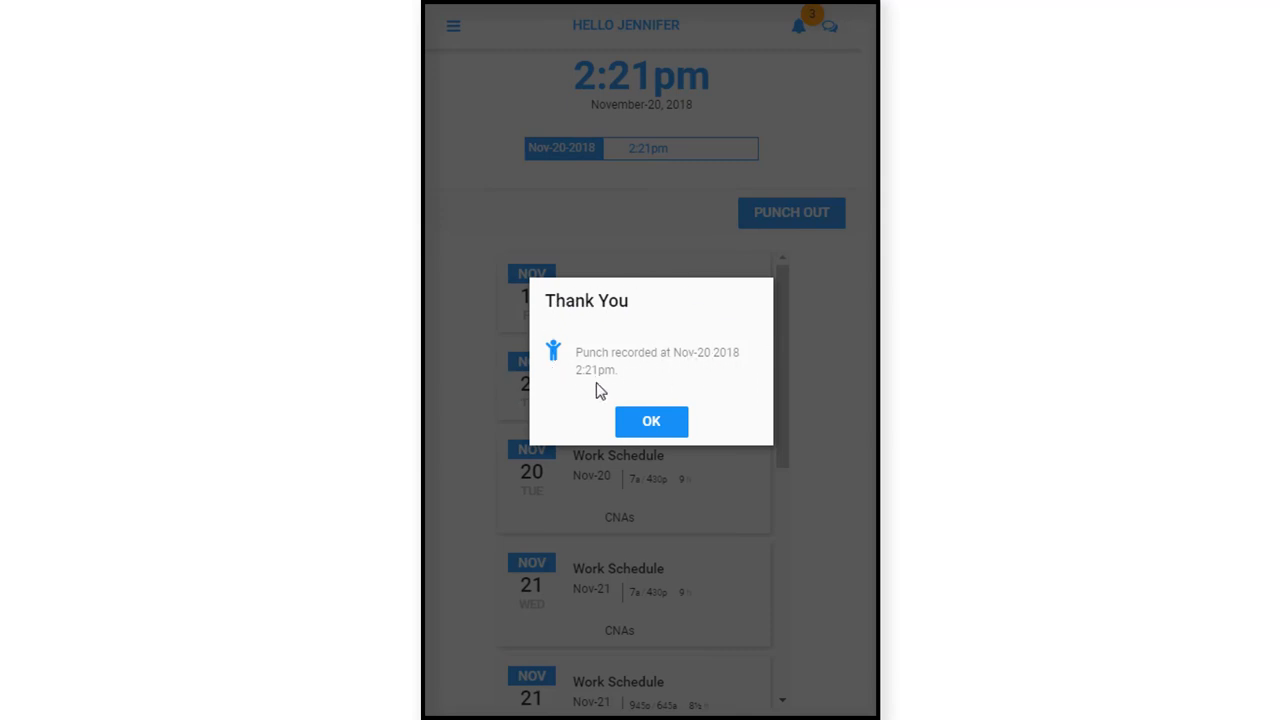
mouse_move(613, 443)
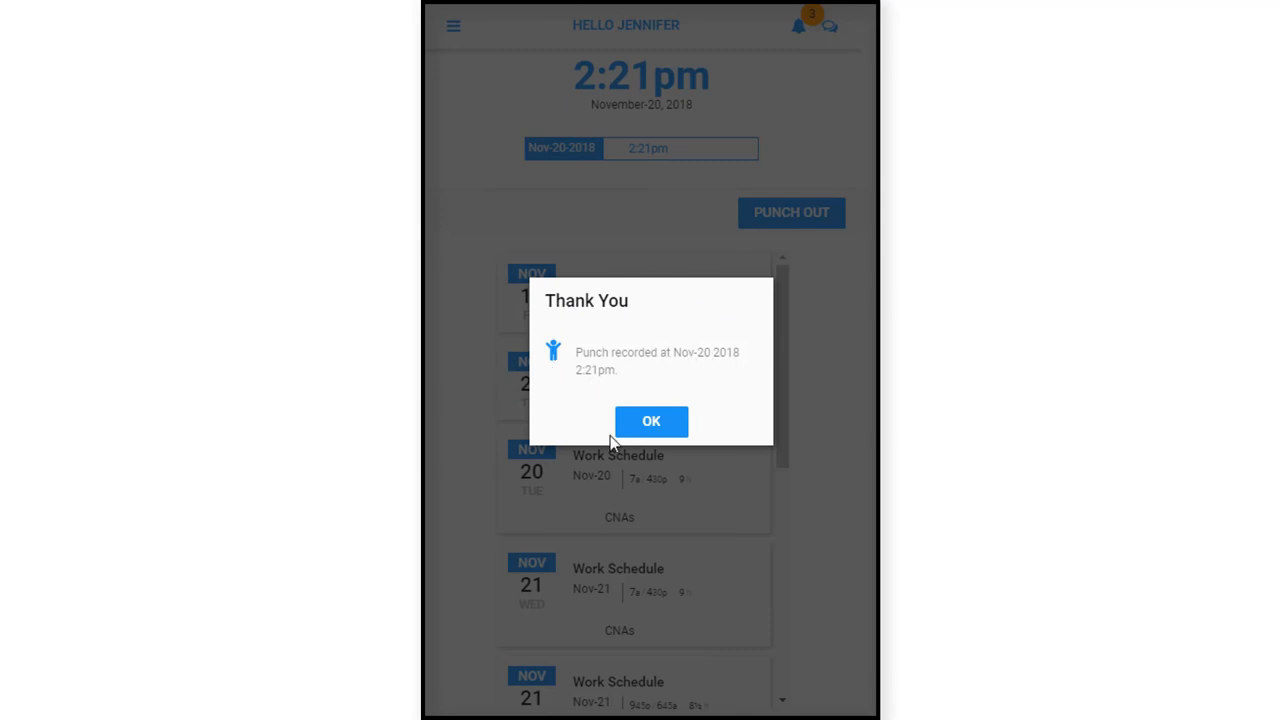
left_click(651, 421)
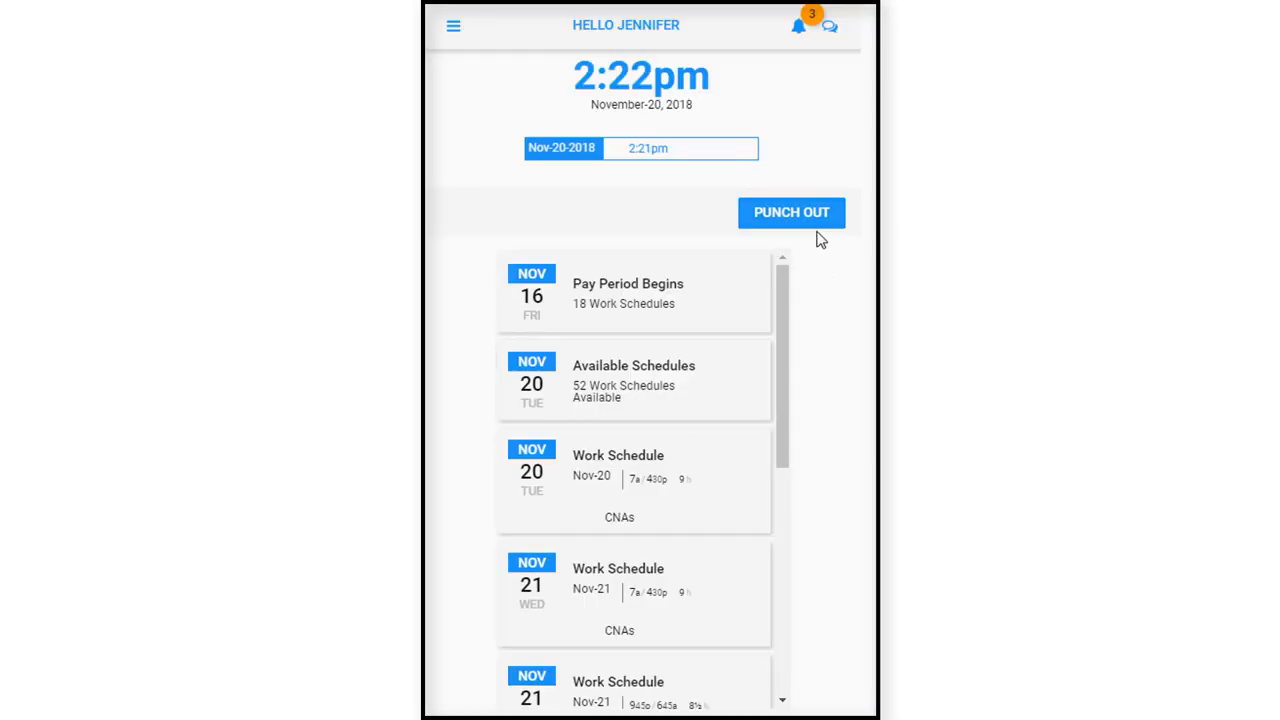
mouse_move(786, 240)
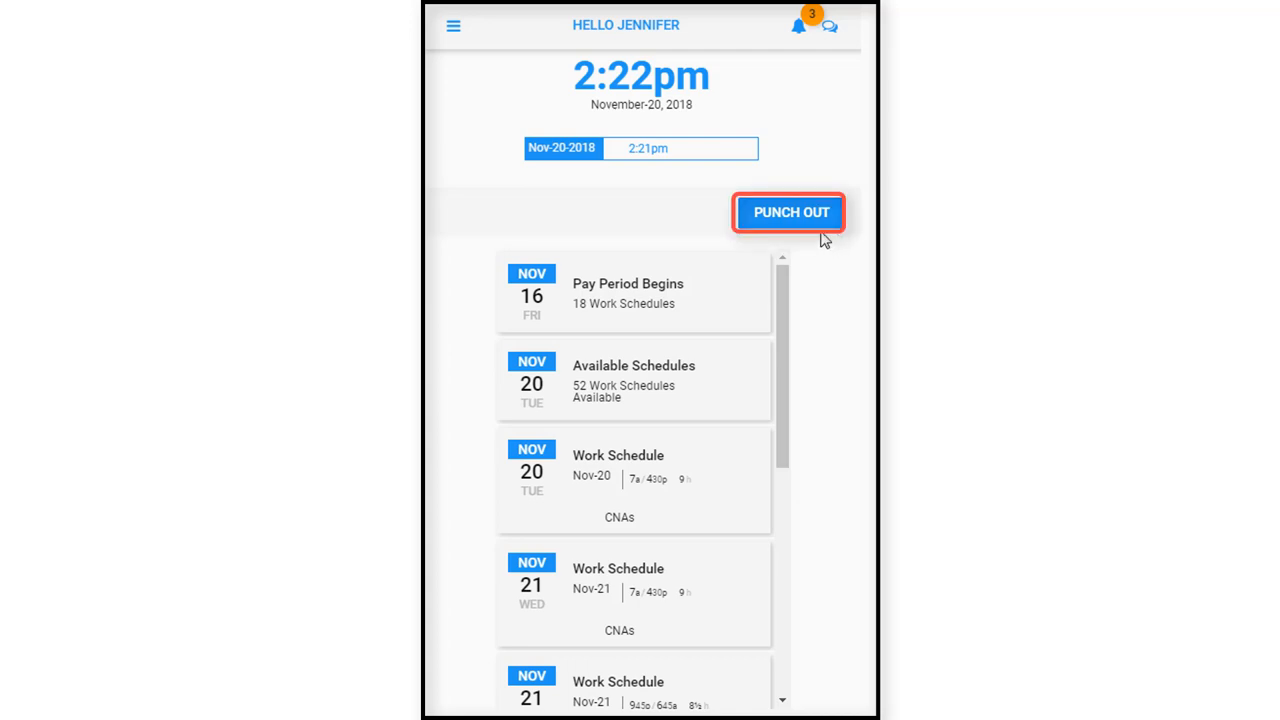
mouse_move(630, 170)
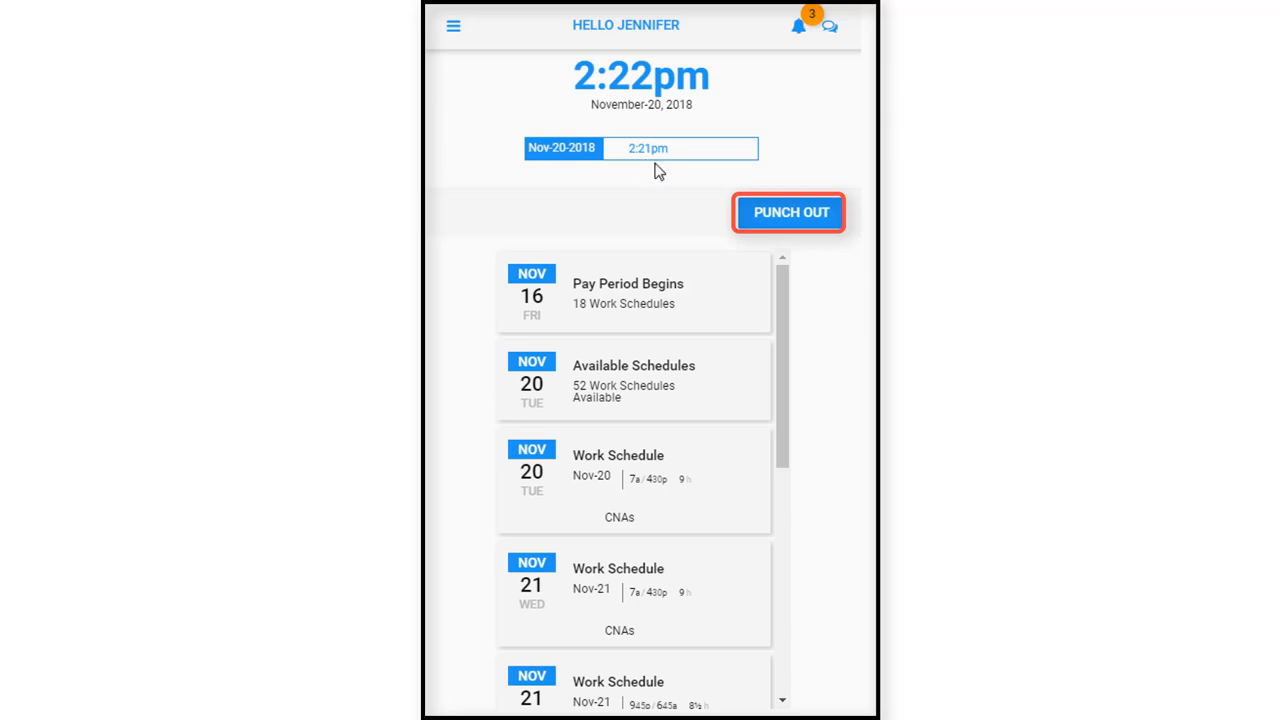
mouse_move(640, 190)
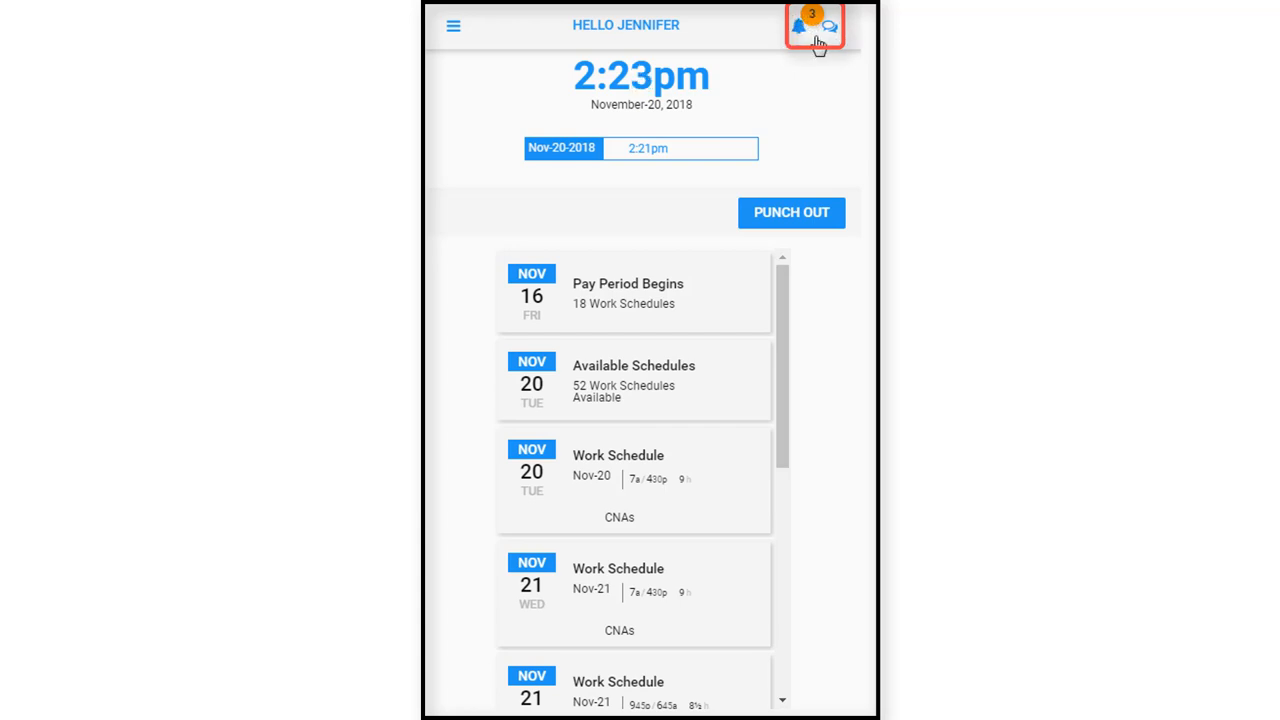
mouse_move(815, 30)
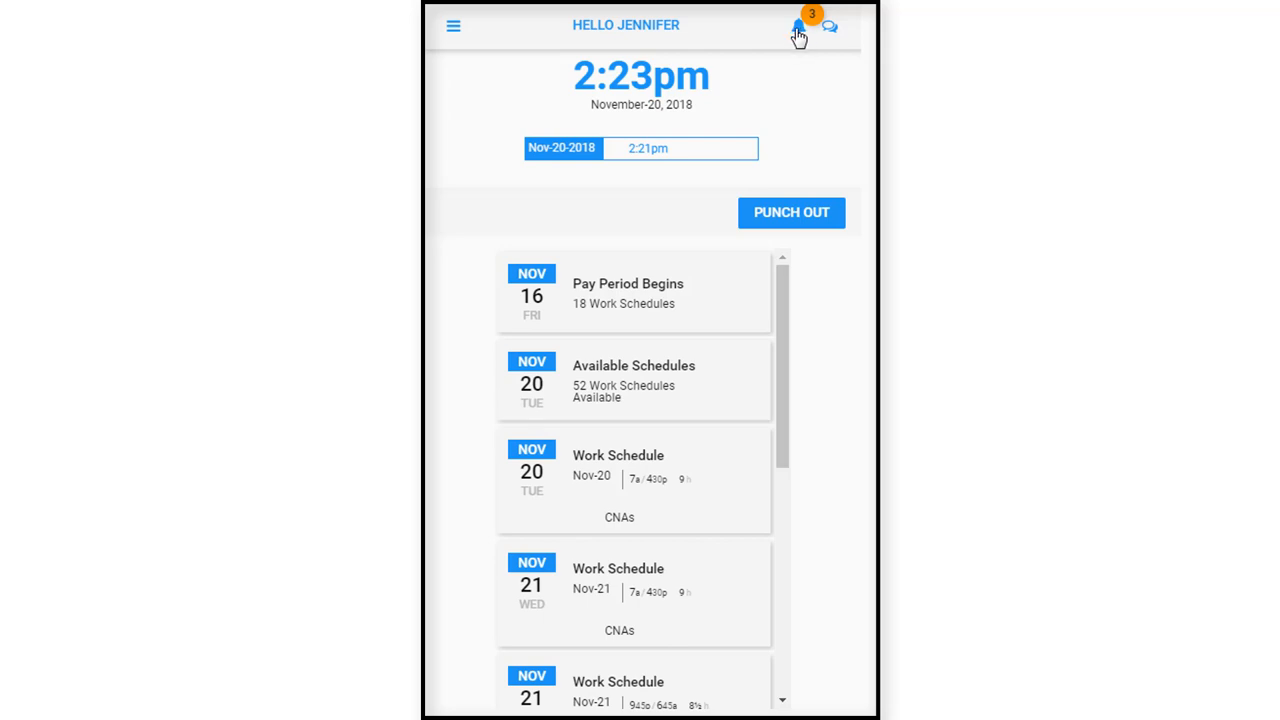
mouse_move(835, 44)
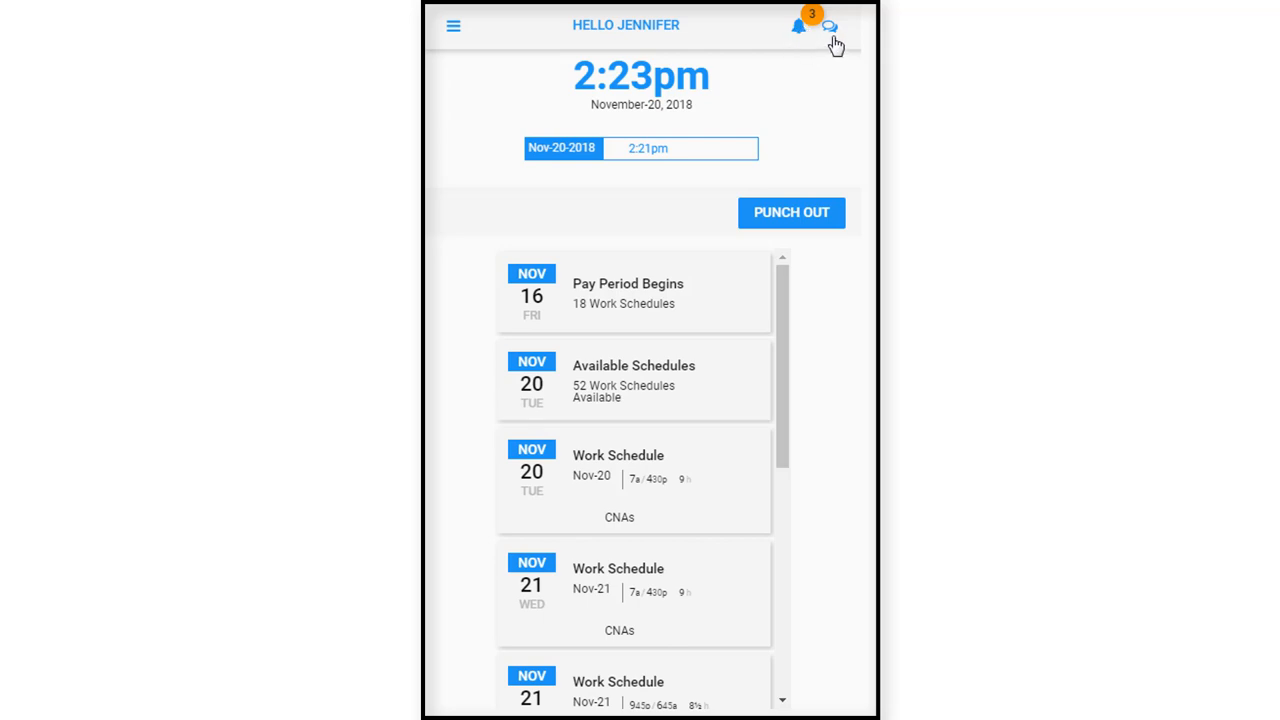
mouse_move(830, 33)
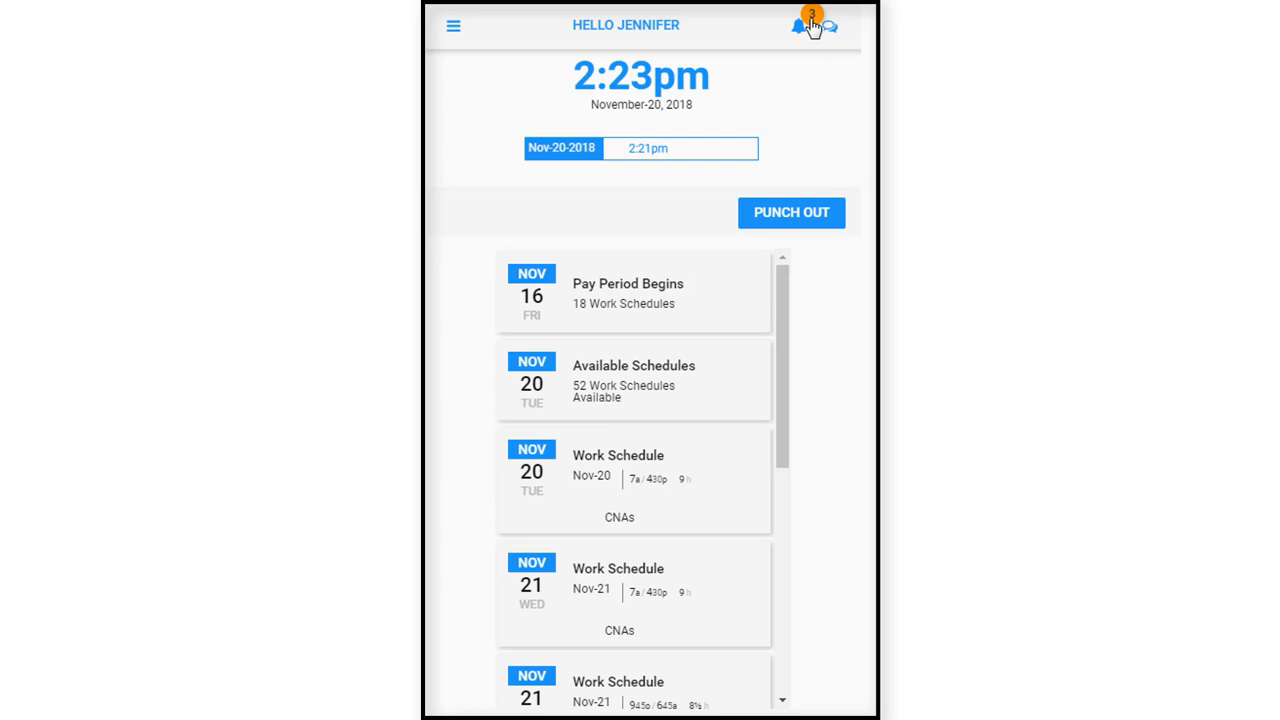
Show the notifications listing two schedules posted for trade and one offer received.
left_click(798, 26)
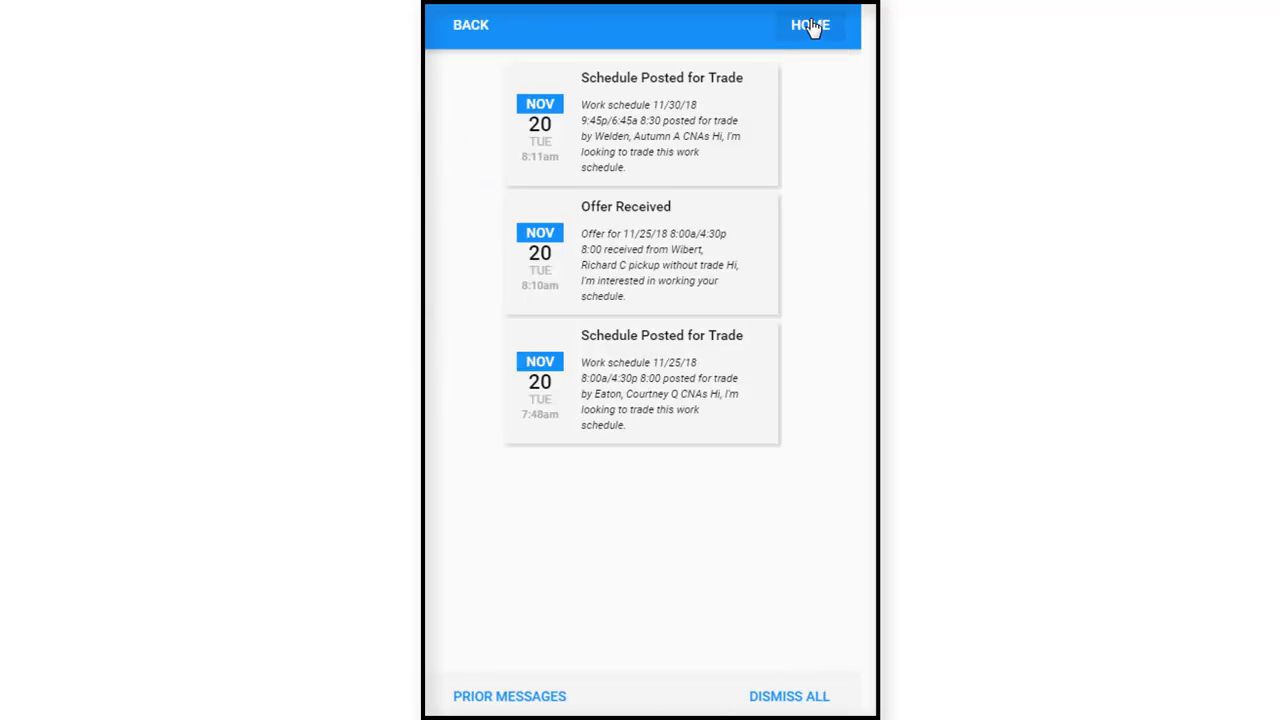
mouse_move(660, 118)
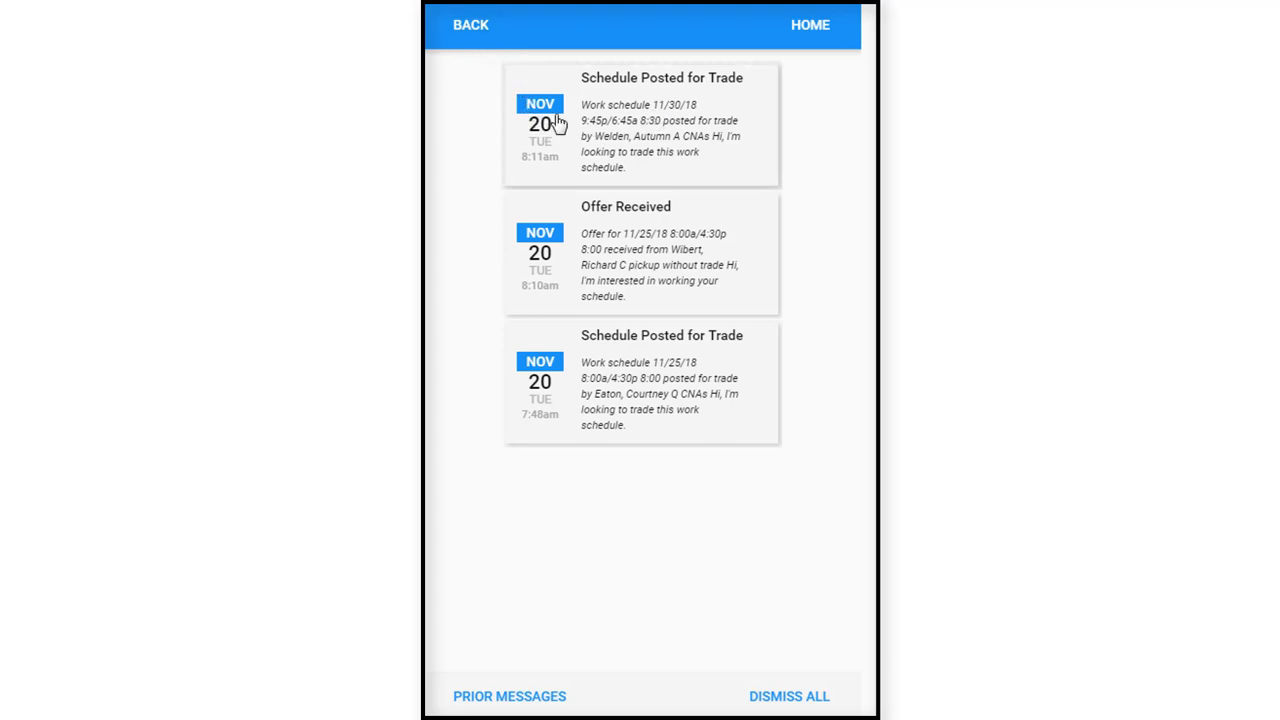
mouse_move(668, 135)
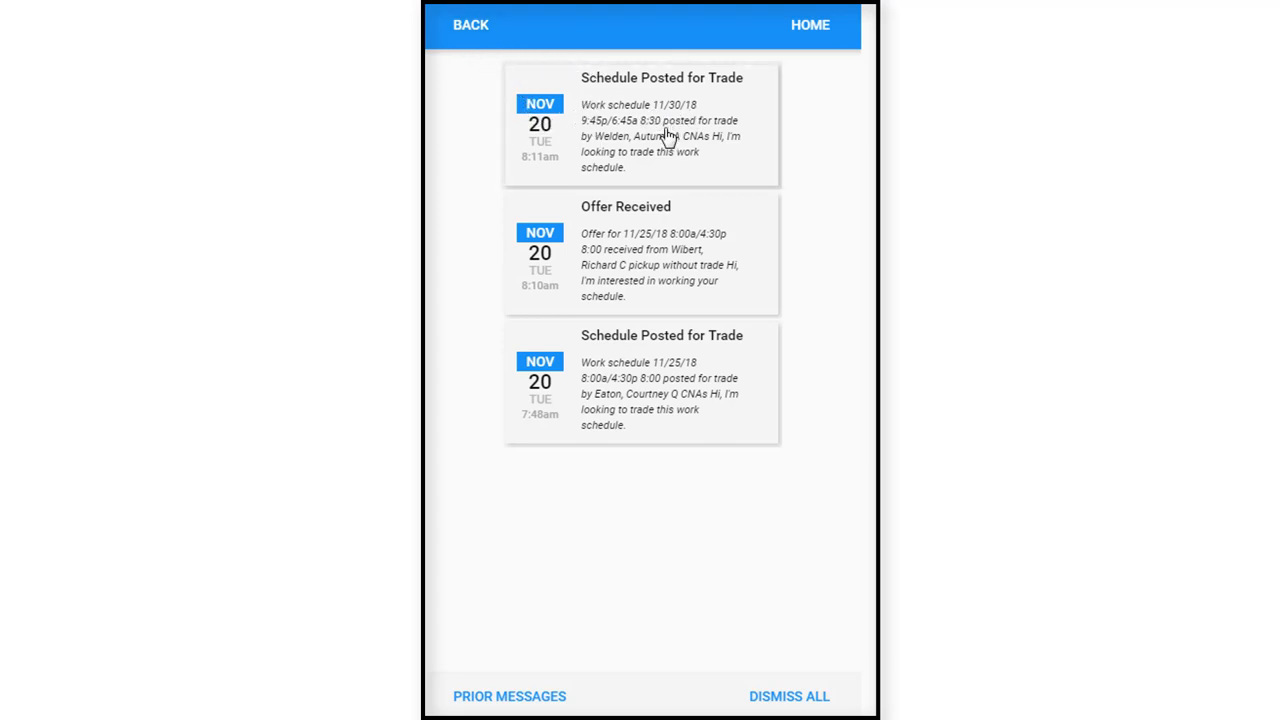
mouse_move(720, 173)
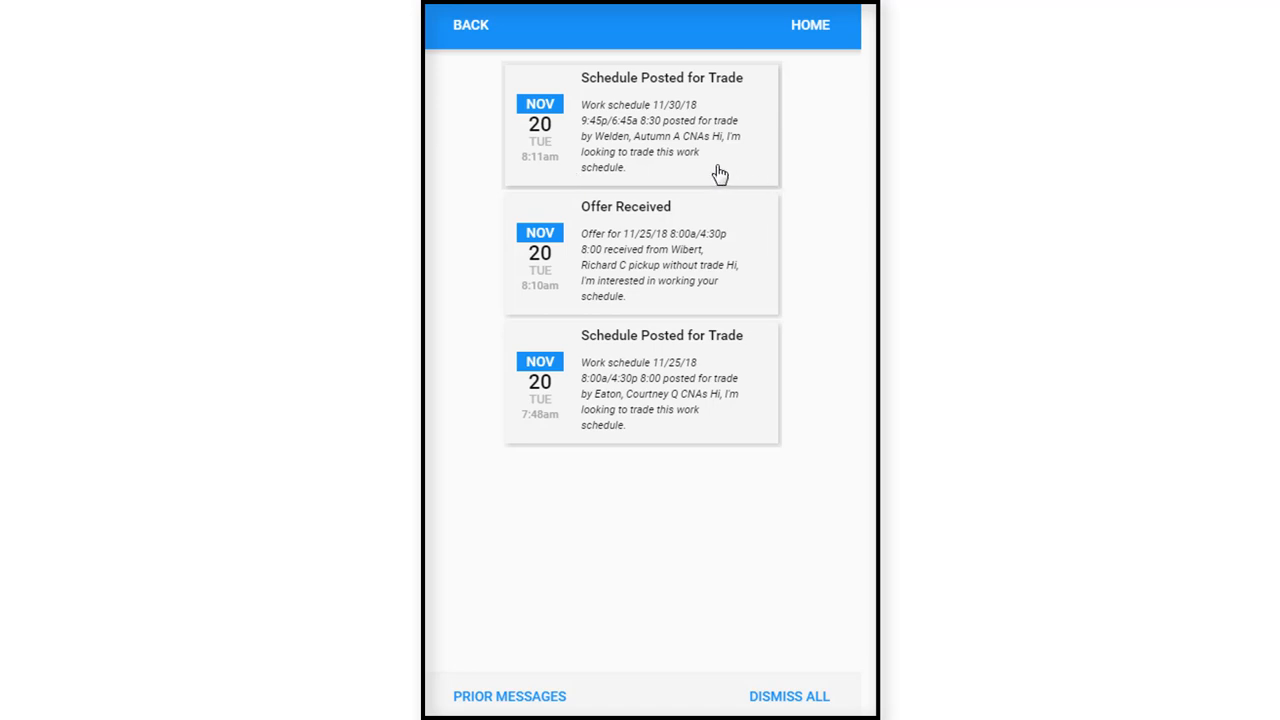
mouse_move(568, 135)
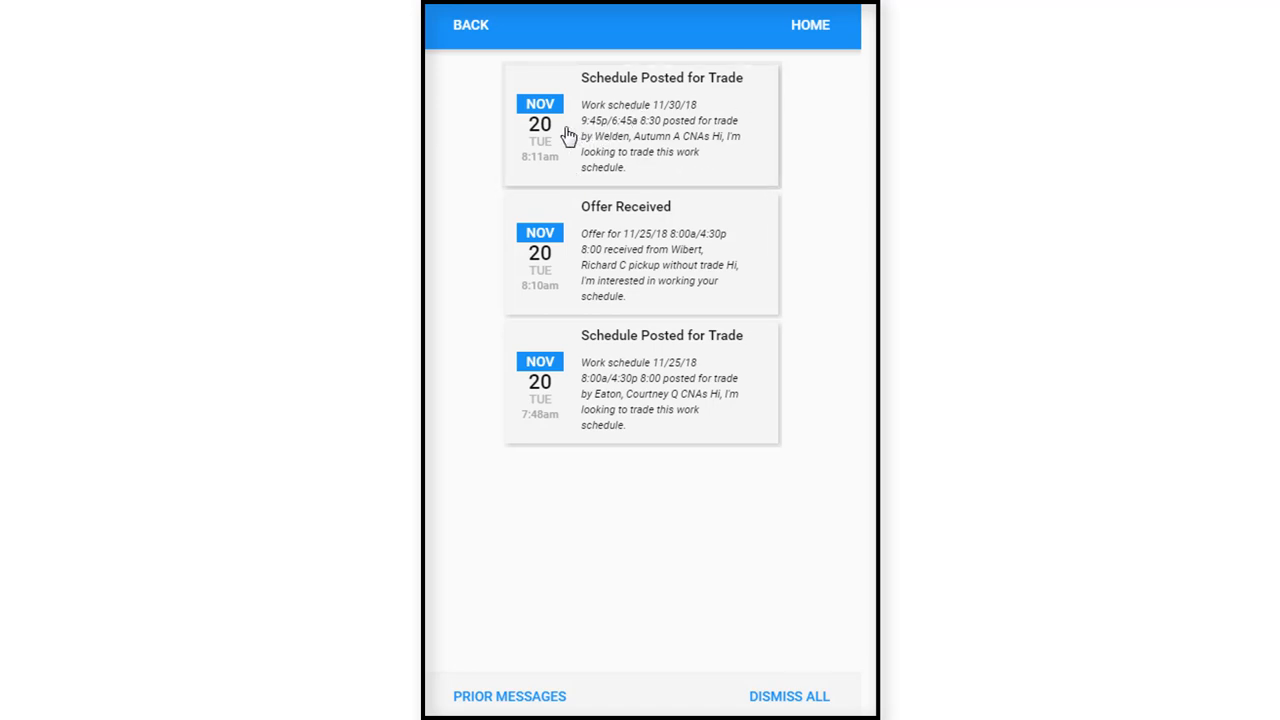
mouse_move(630, 145)
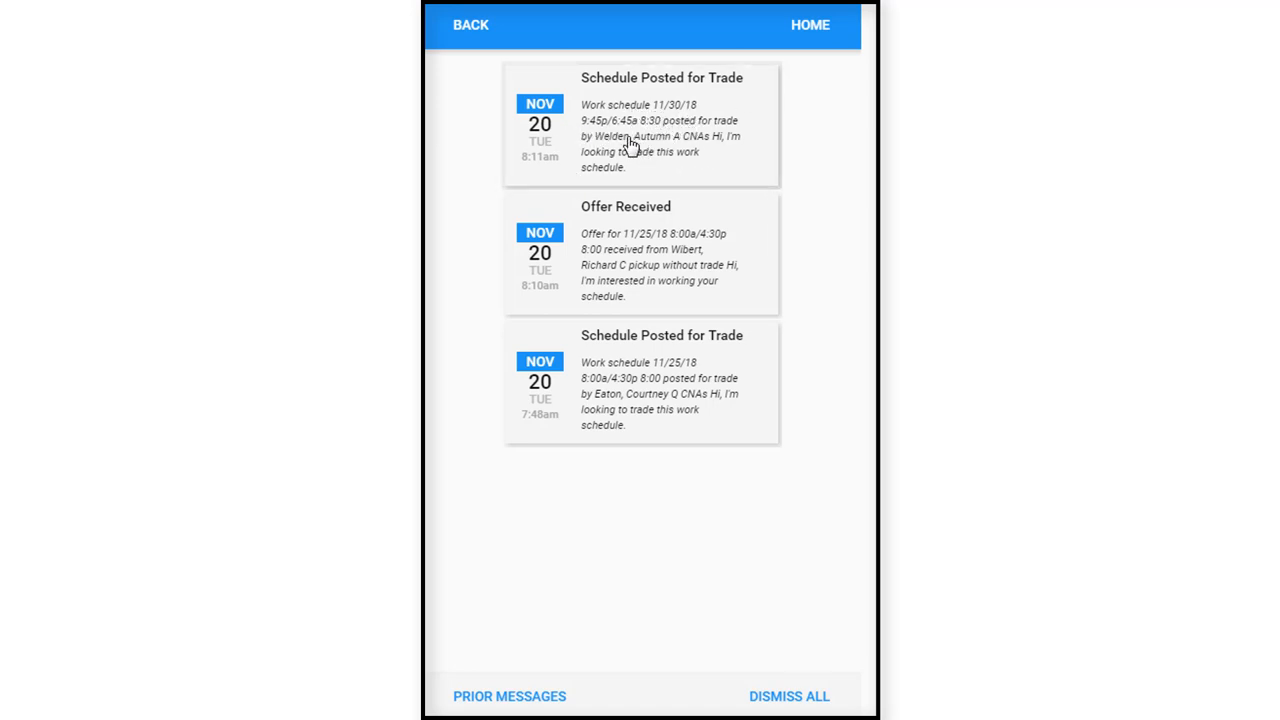
mouse_move(685, 145)
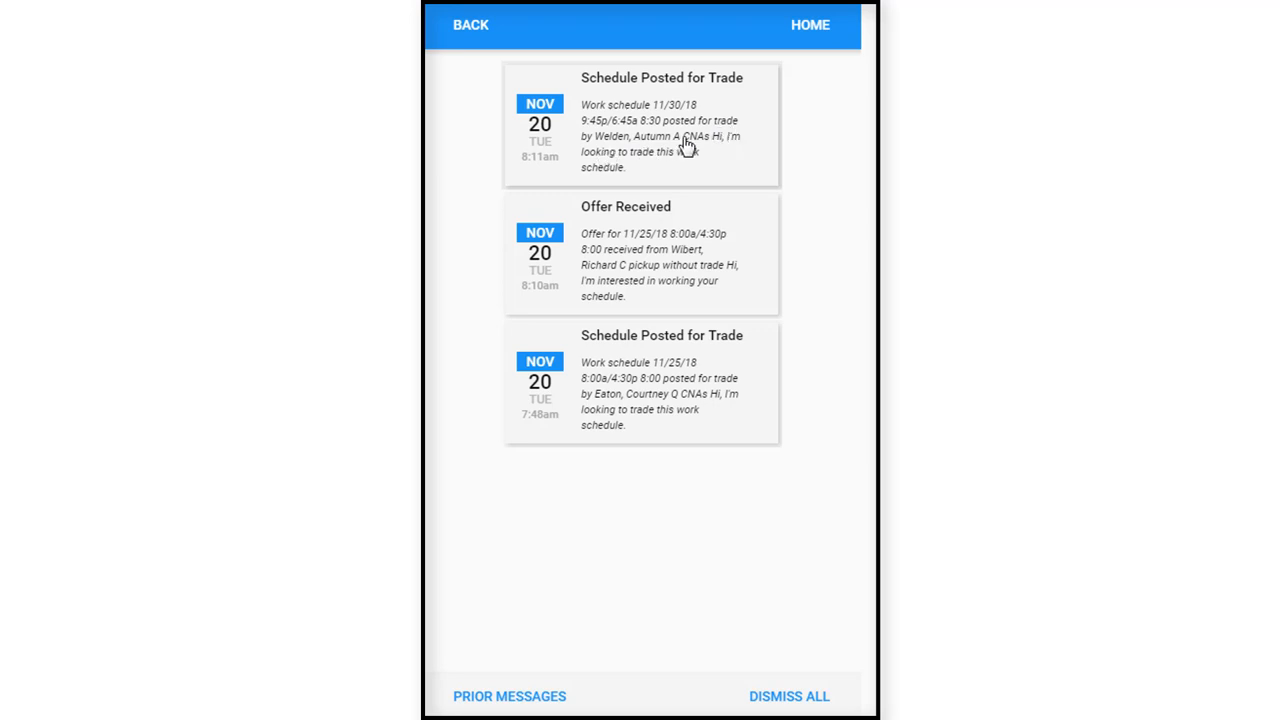
mouse_move(678, 150)
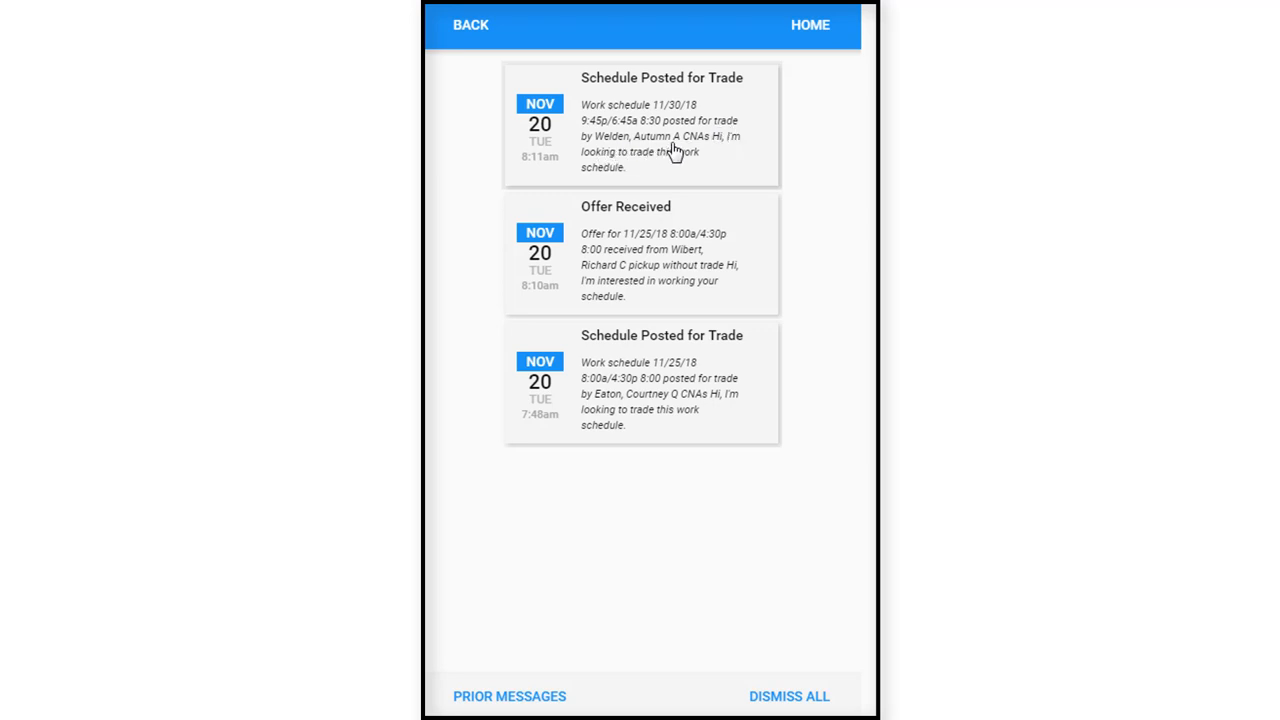
mouse_move(622, 179)
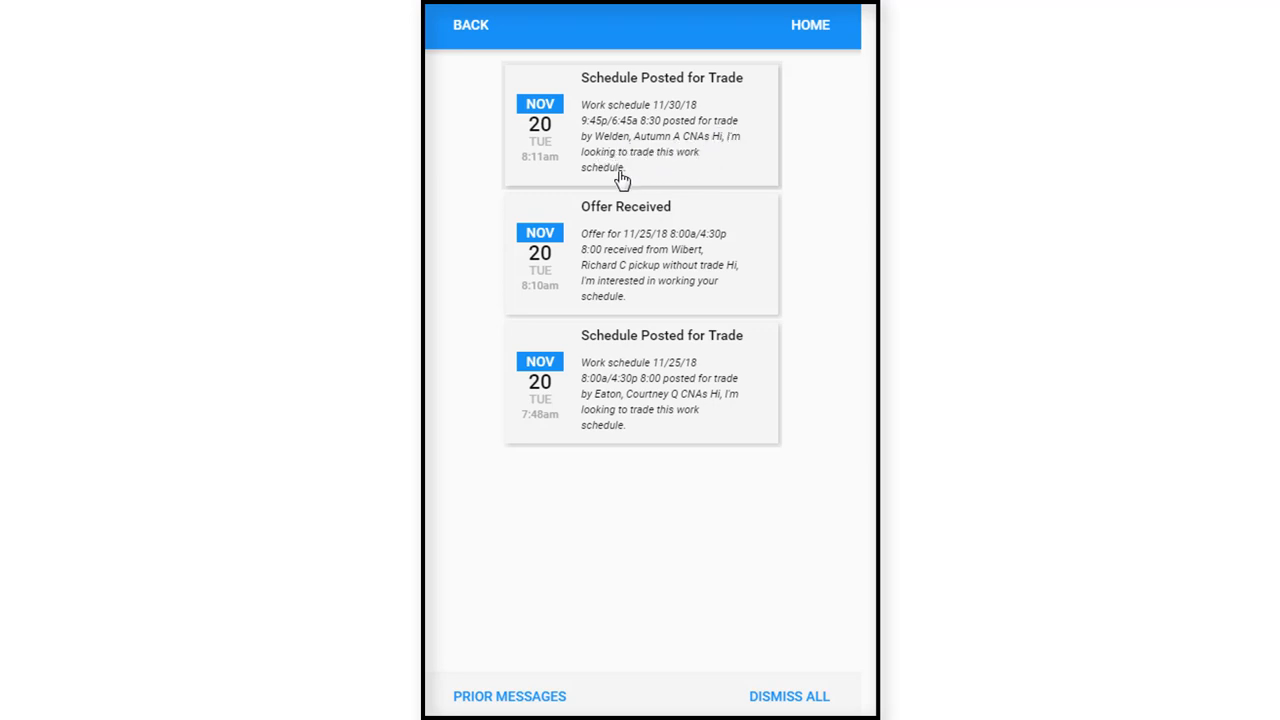
mouse_move(629, 188)
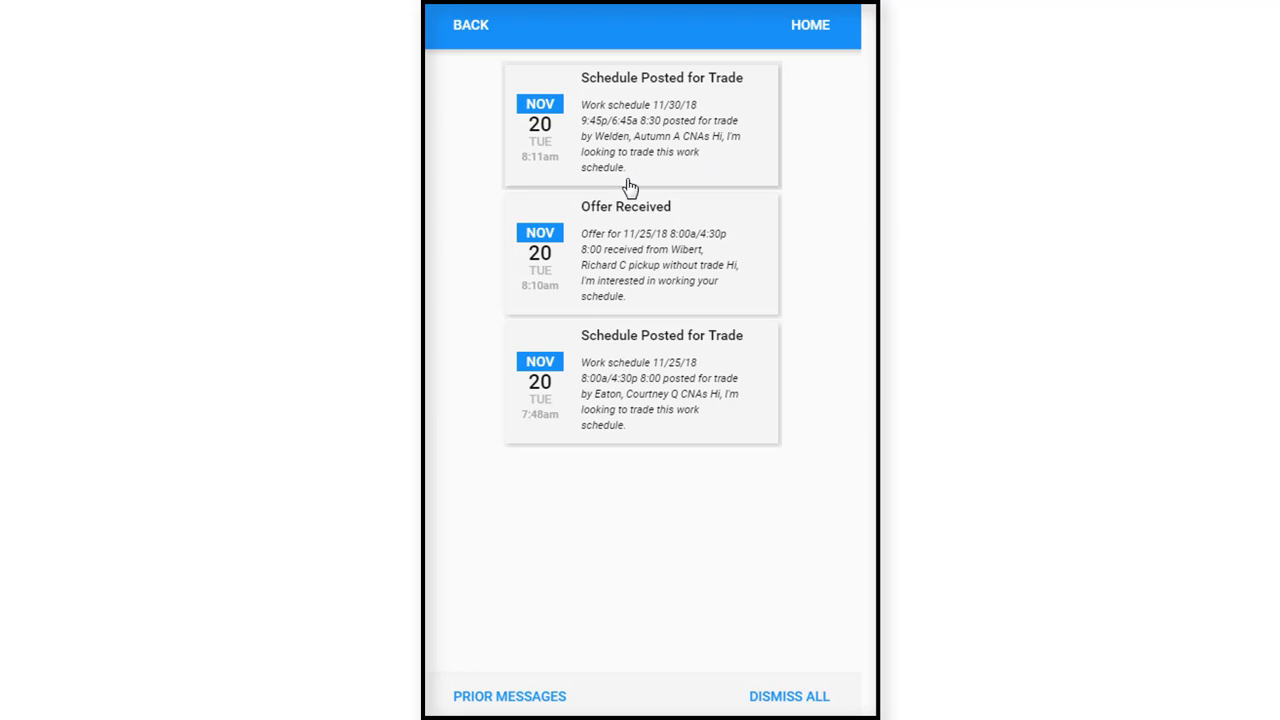
mouse_move(713, 193)
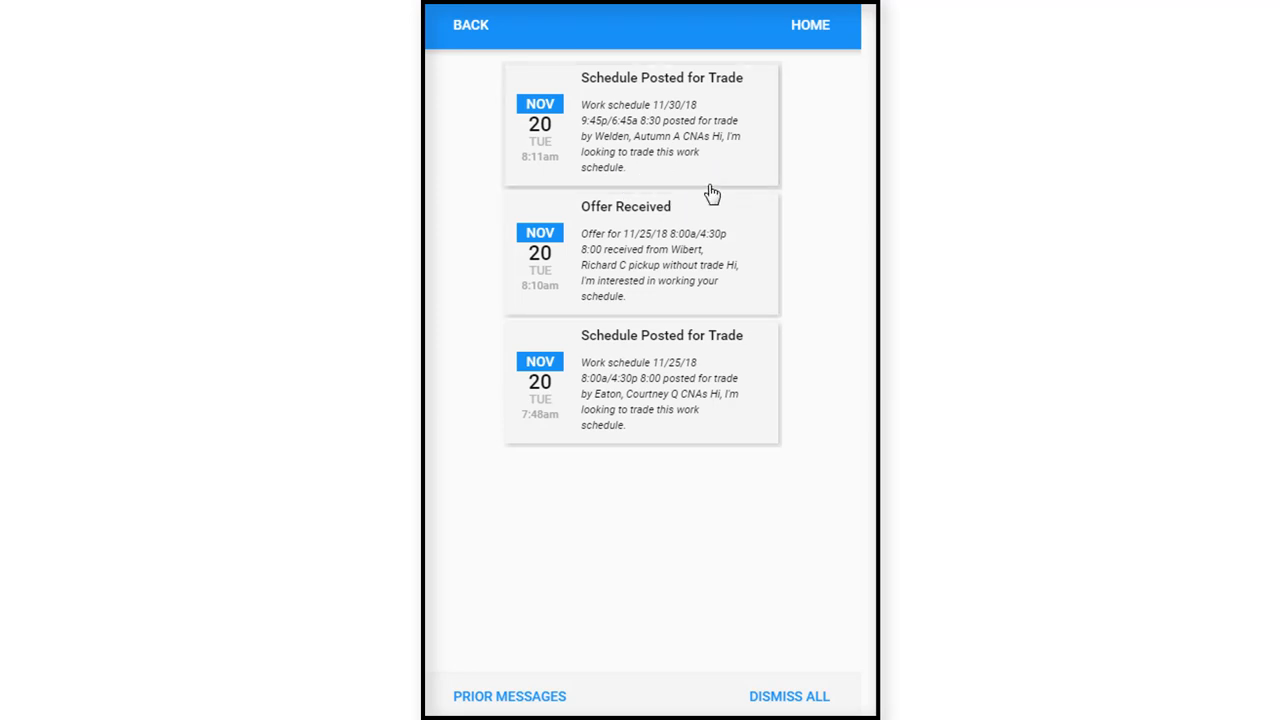
mouse_move(697, 250)
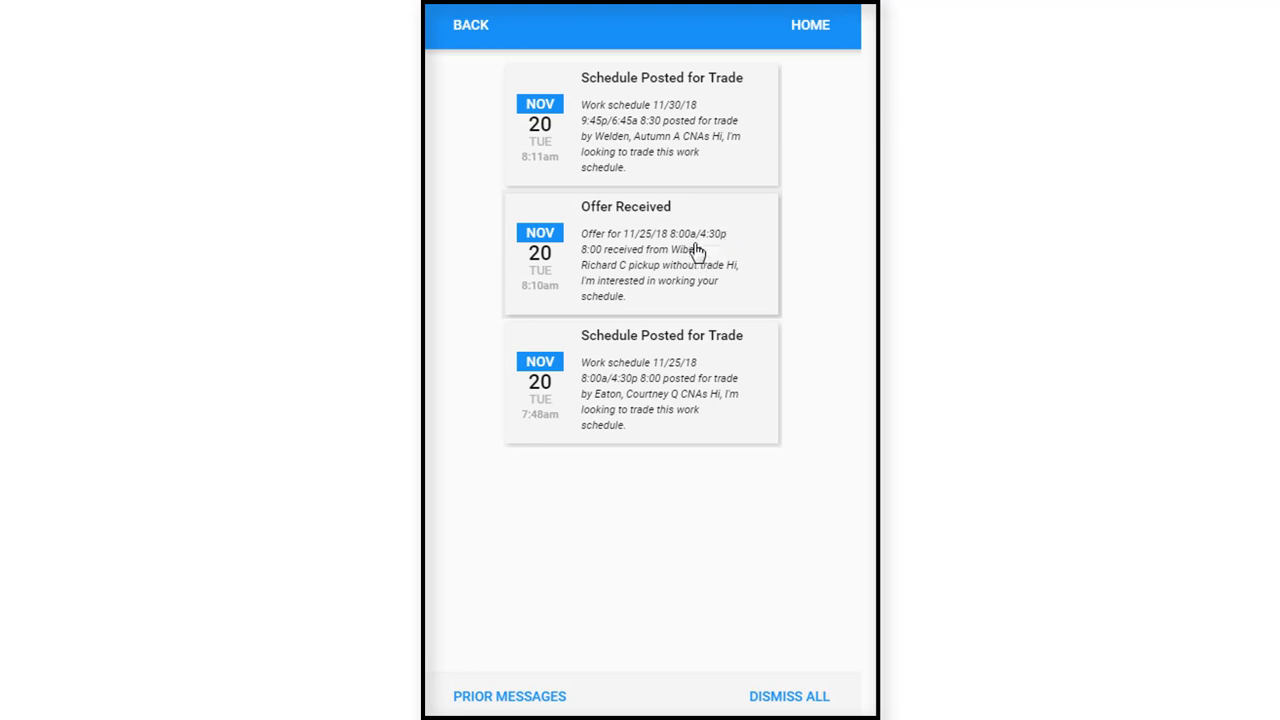
mouse_move(620, 278)
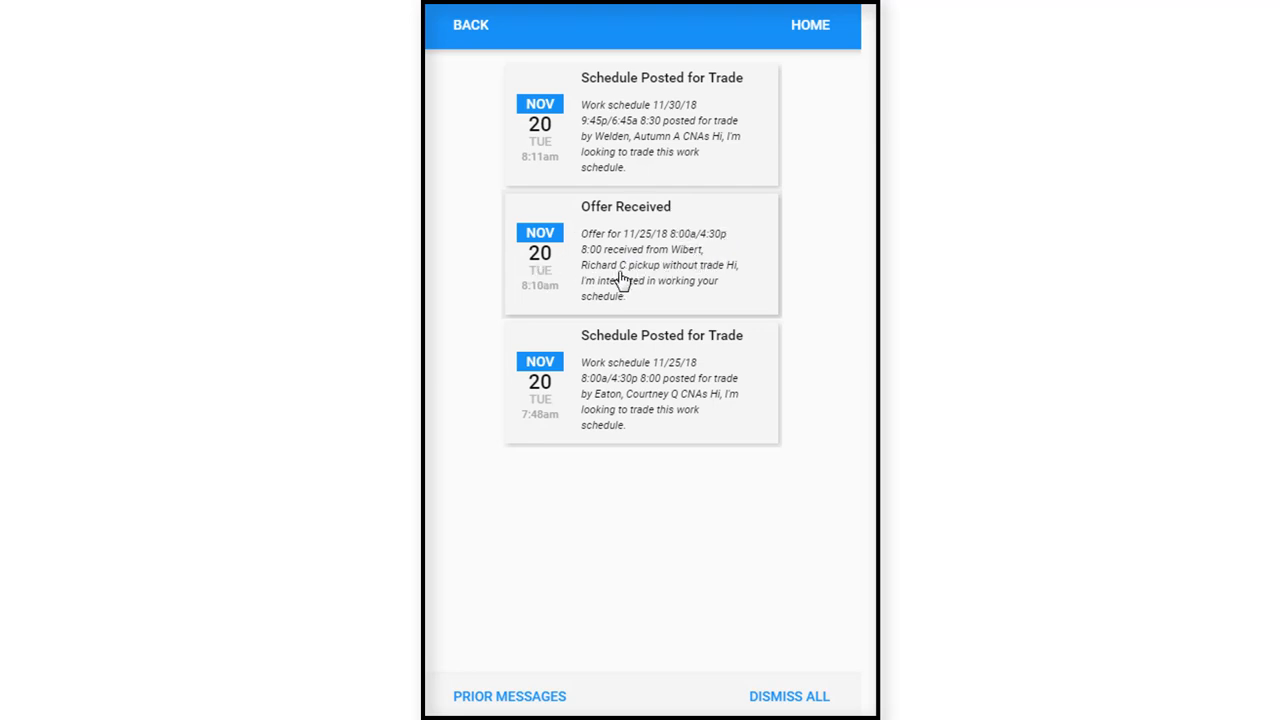
mouse_move(720, 282)
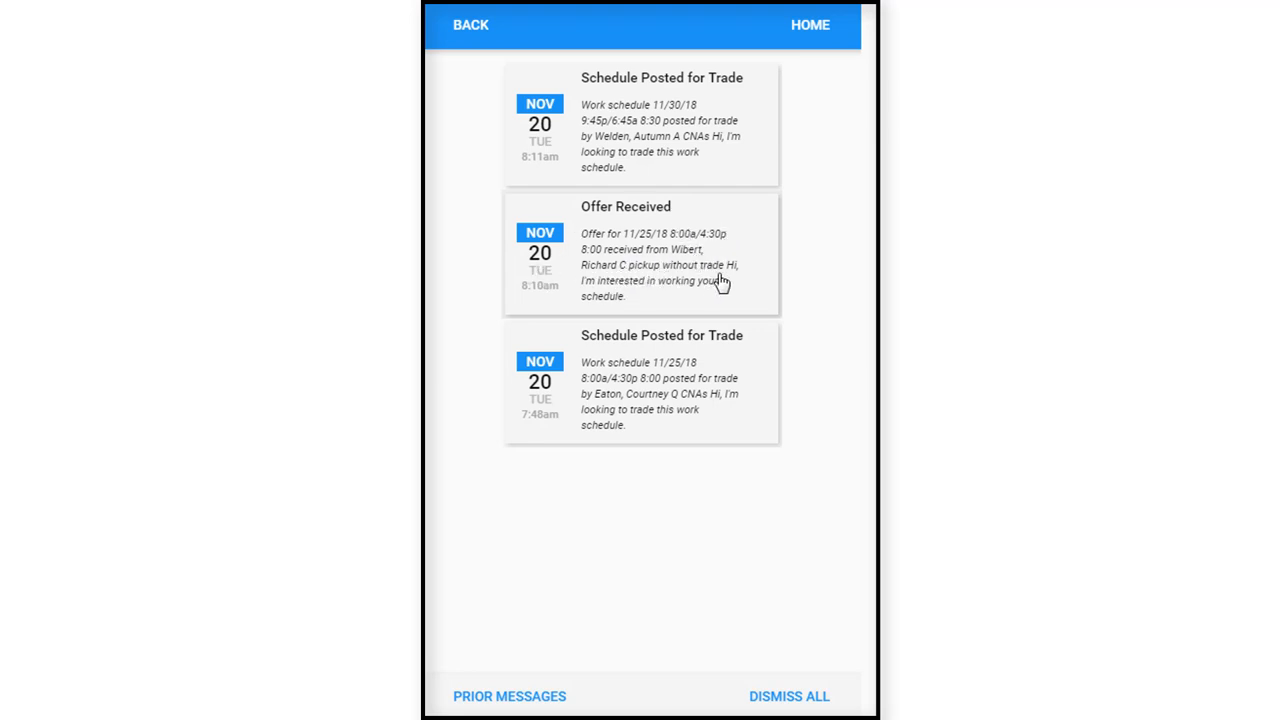
mouse_move(703, 275)
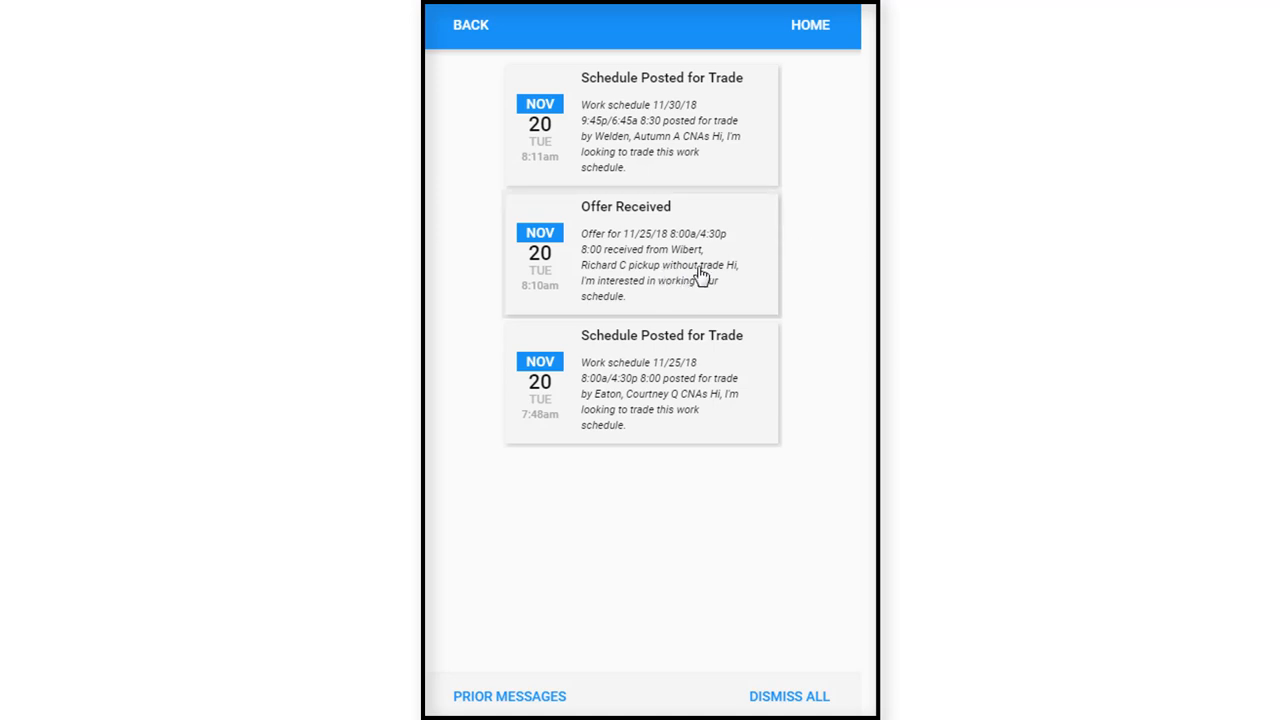
mouse_move(735, 258)
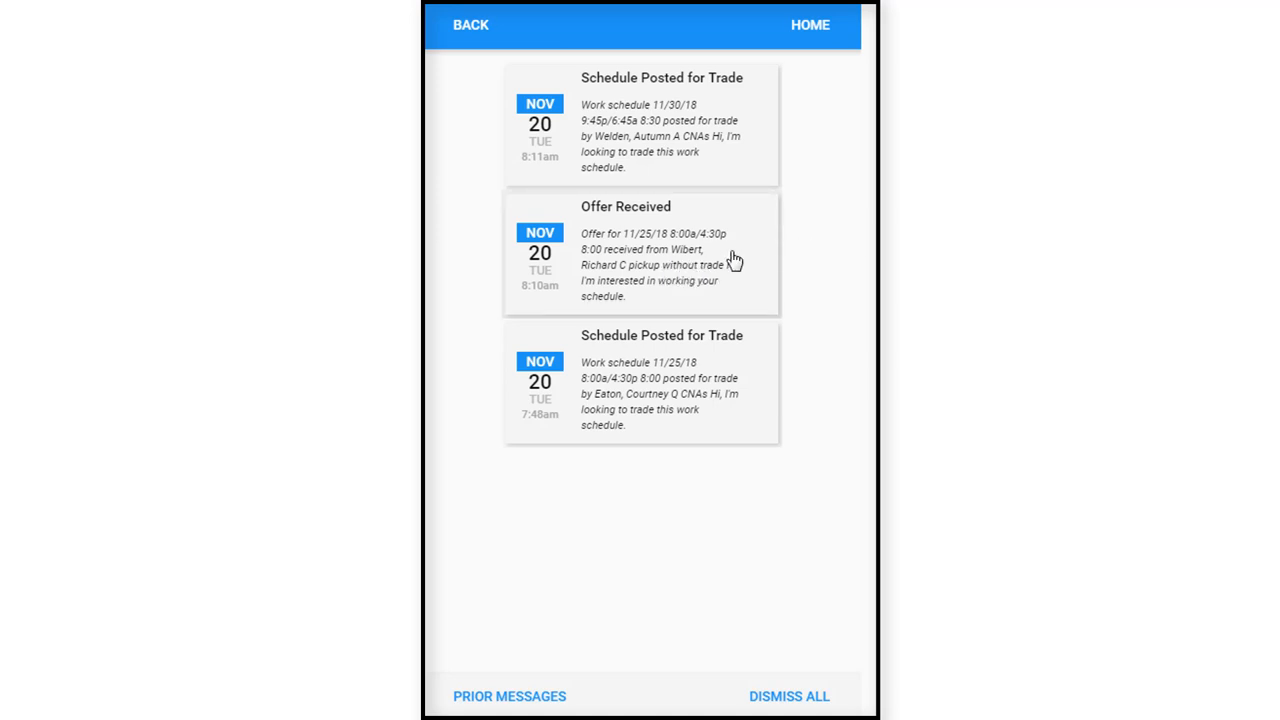
mouse_move(685, 150)
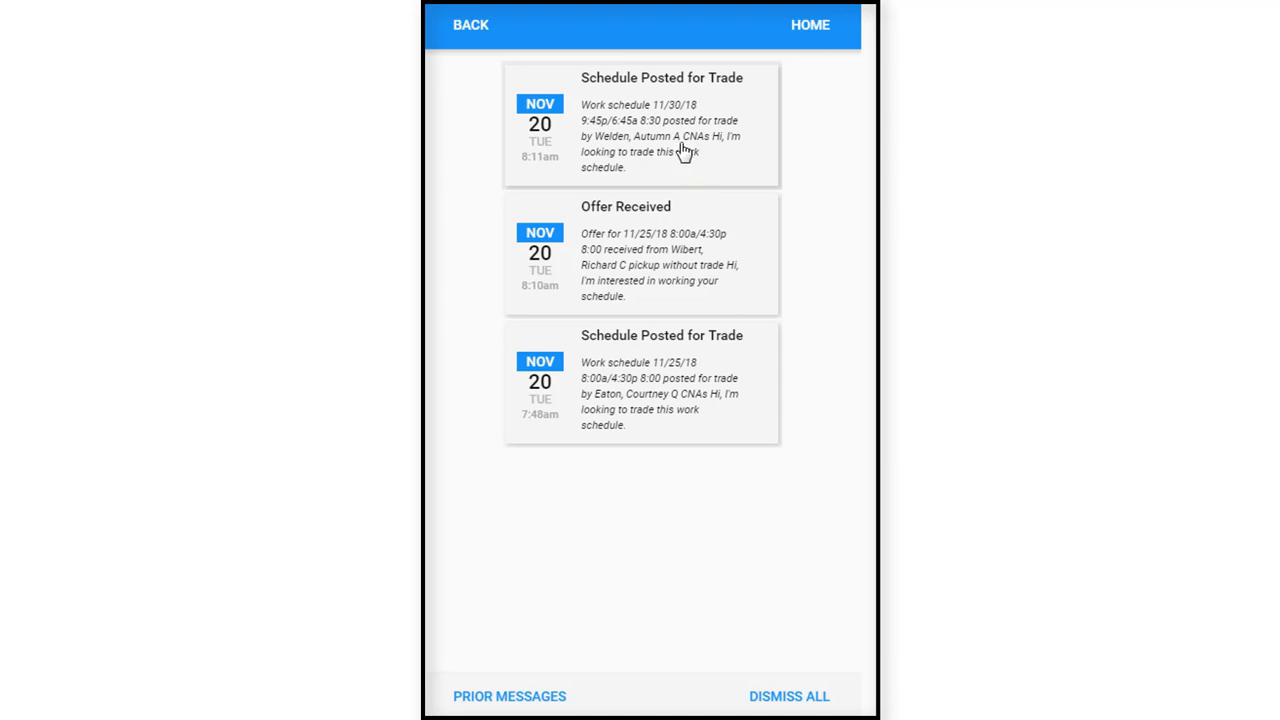
mouse_move(630, 168)
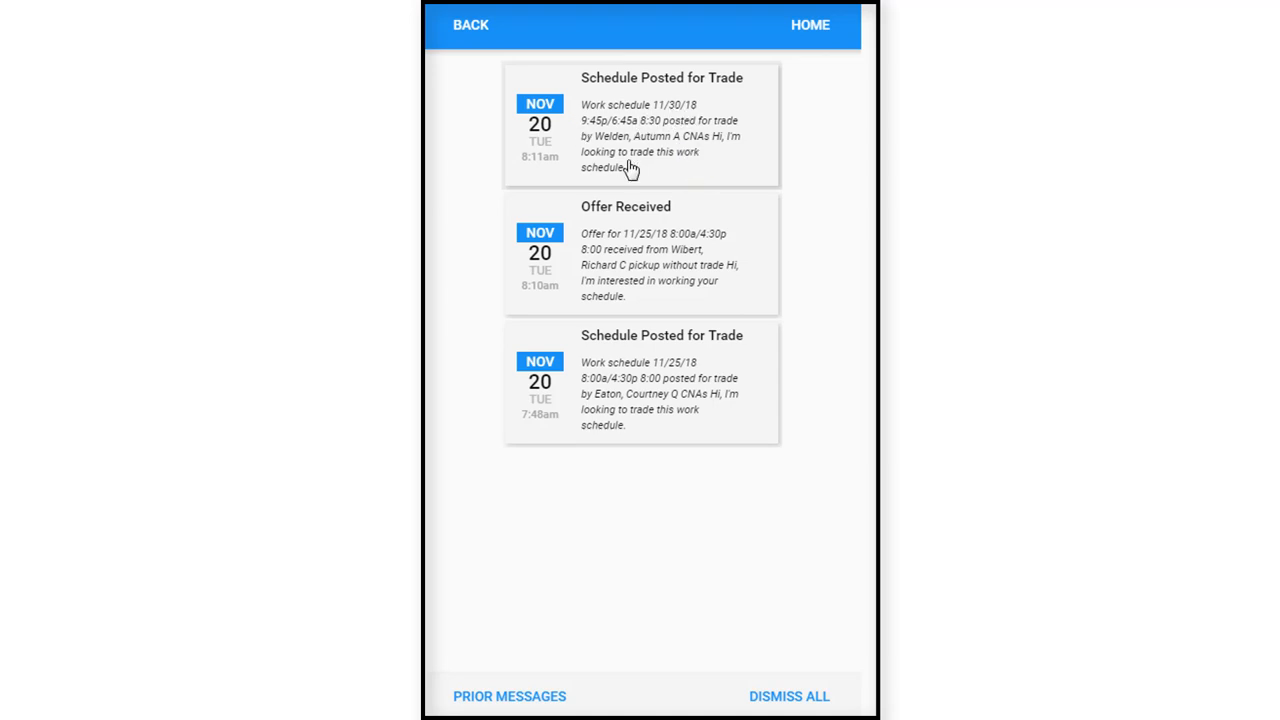
mouse_move(677, 115)
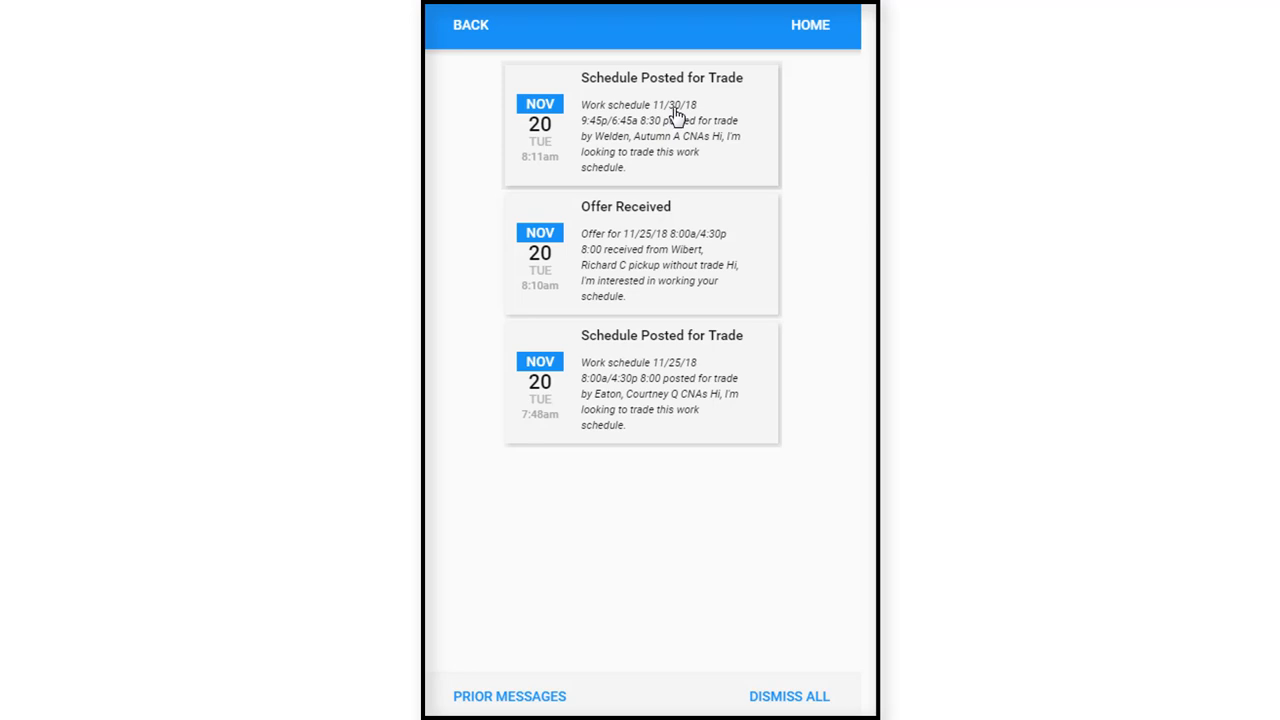
mouse_move(655, 120)
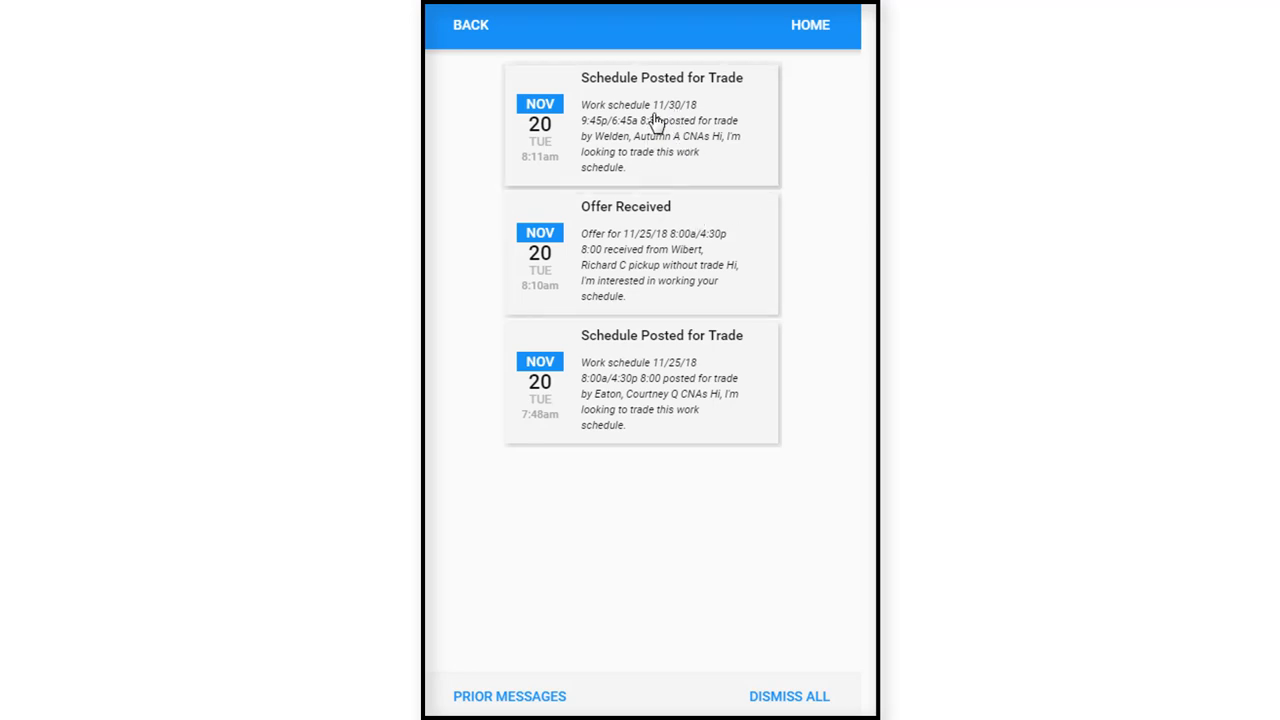
Start an offer on the 11/30/18 posted schedule, offering your 11/26/18 schedule.
left_click(640, 120)
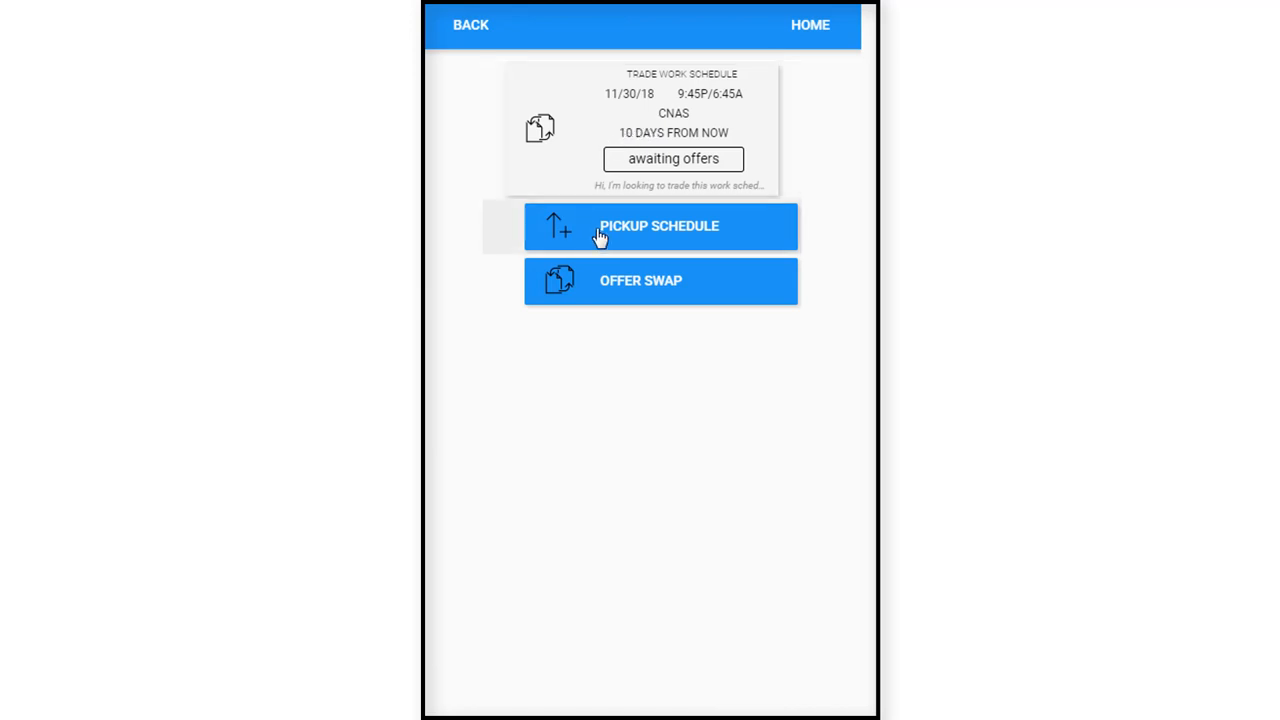
mouse_move(707, 135)
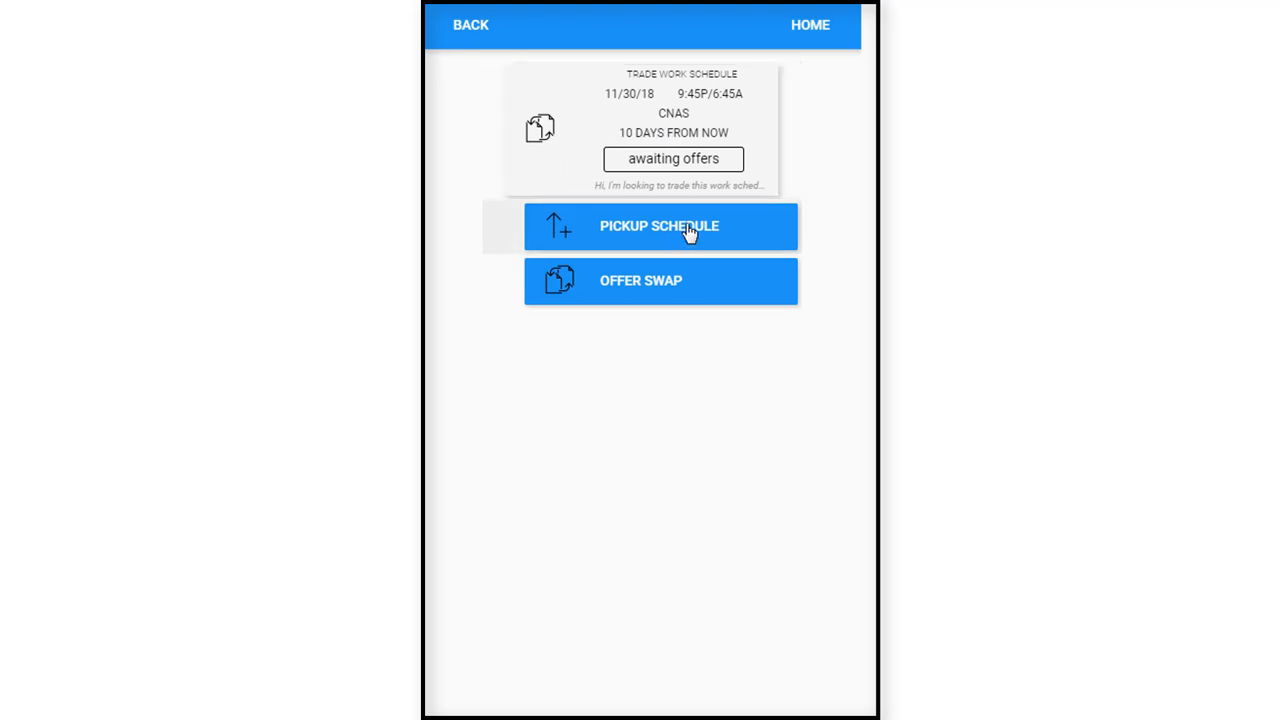
mouse_move(640, 285)
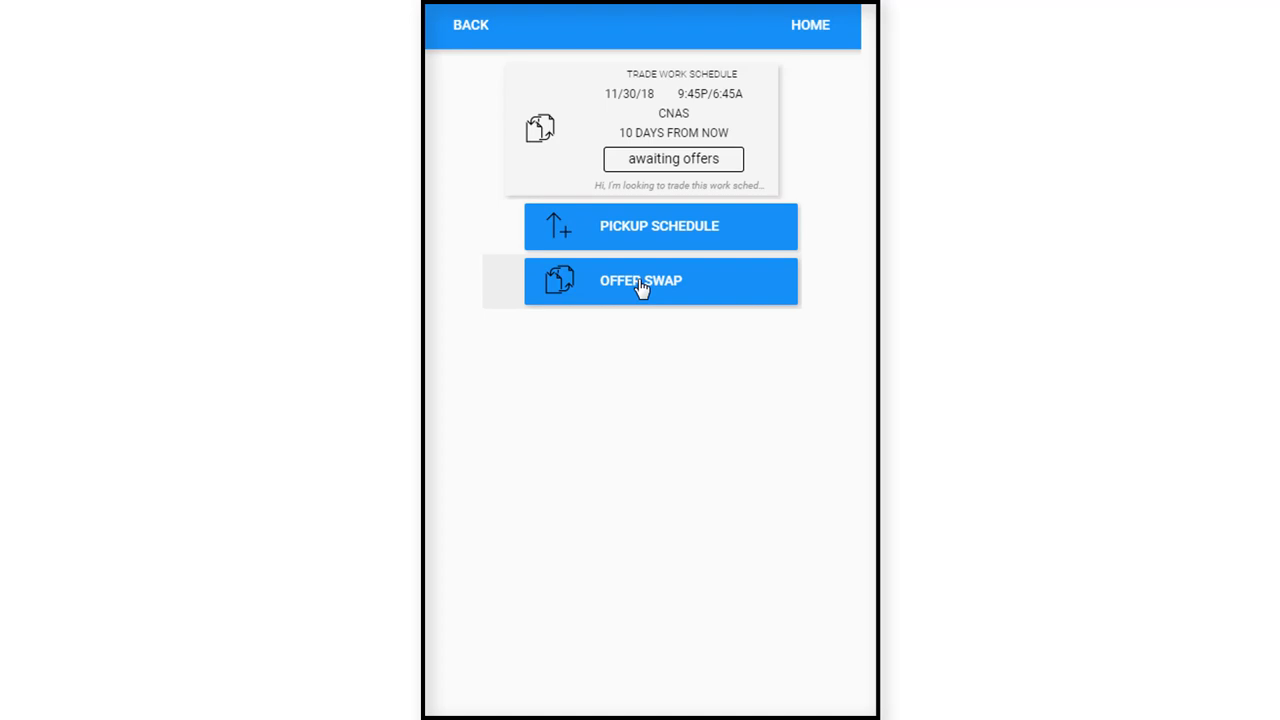
left_click(640, 281)
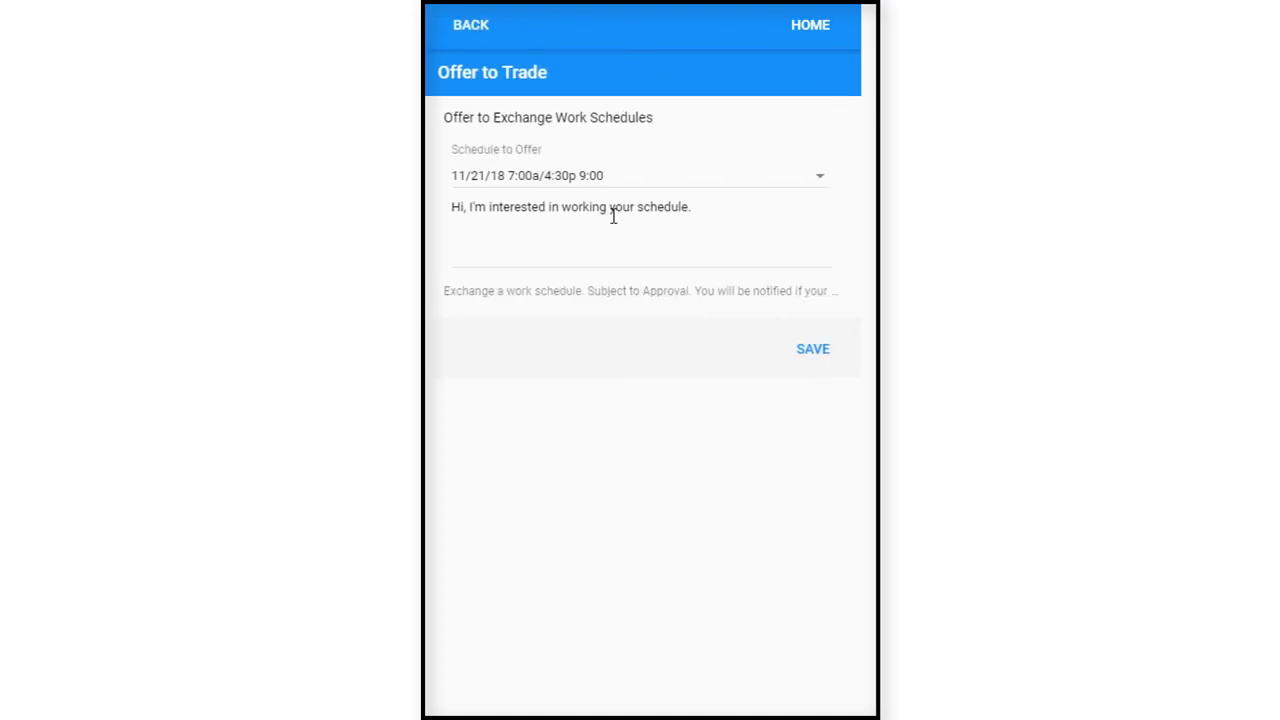
mouse_move(508, 142)
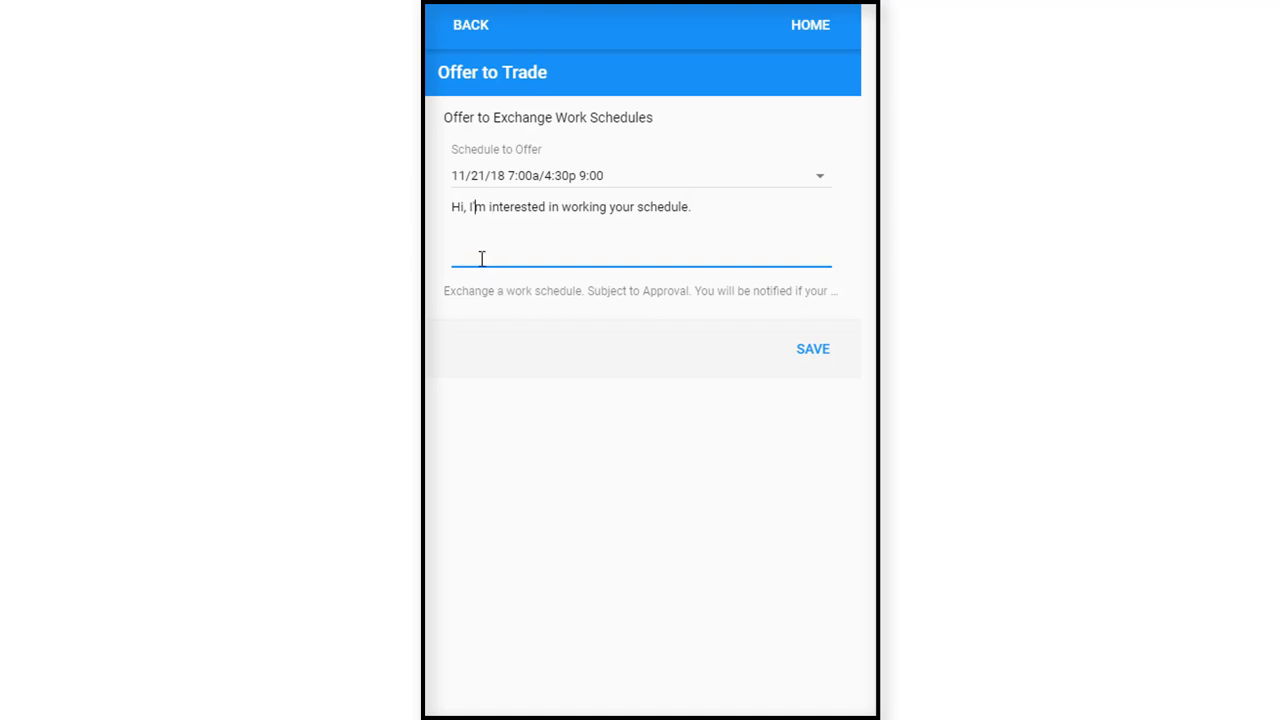
mouse_move(692, 237)
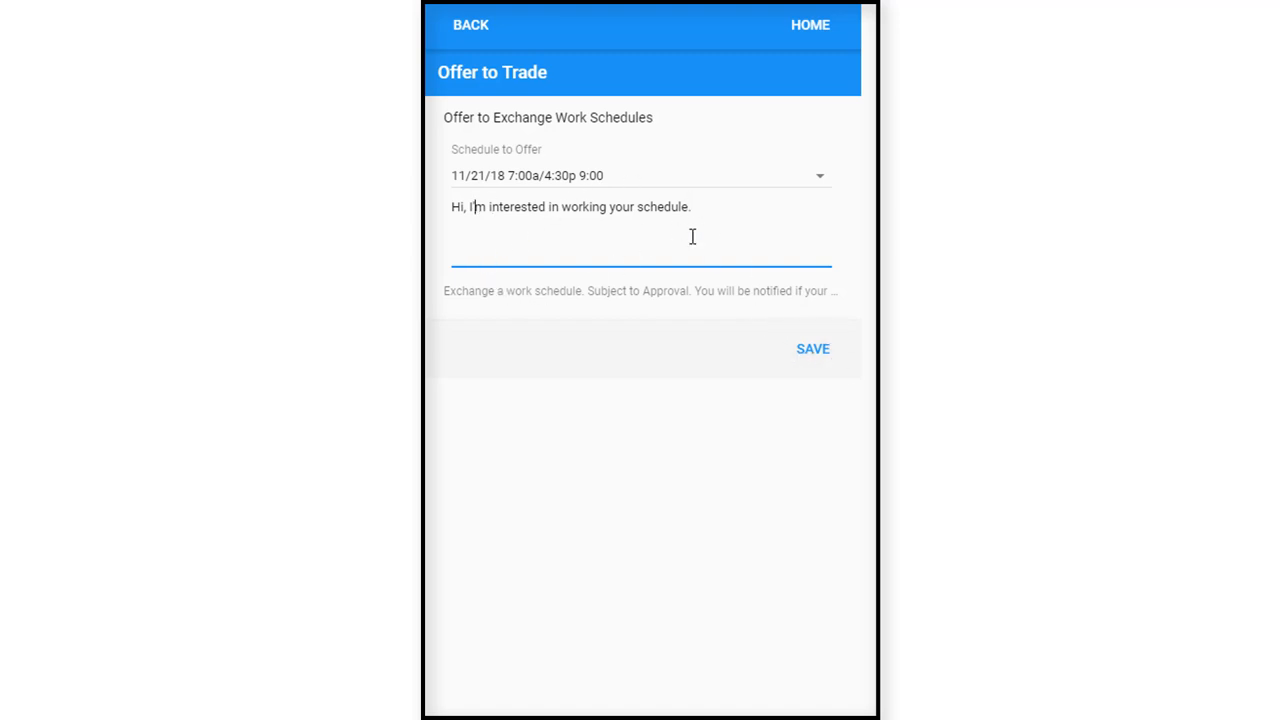
left_click(820, 175)
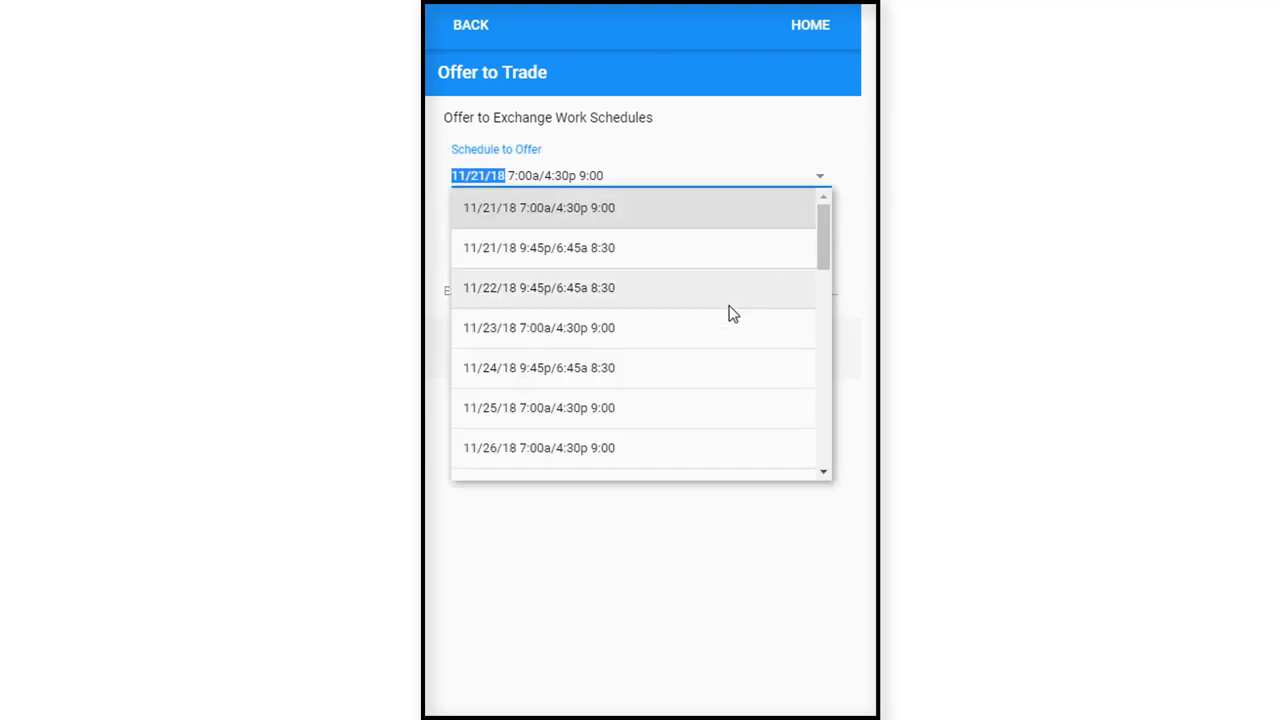
mouse_move(660, 461)
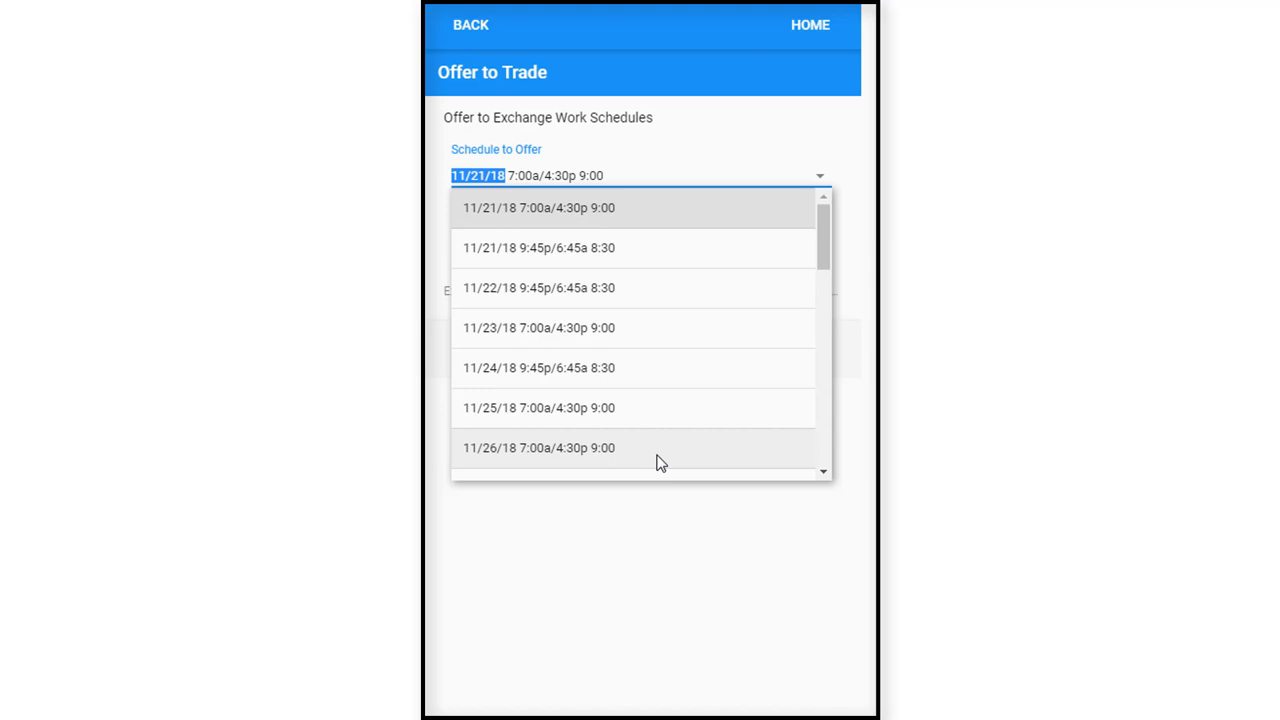
left_click(538, 447)
type("Hi, I'm interested in working your schedule.")
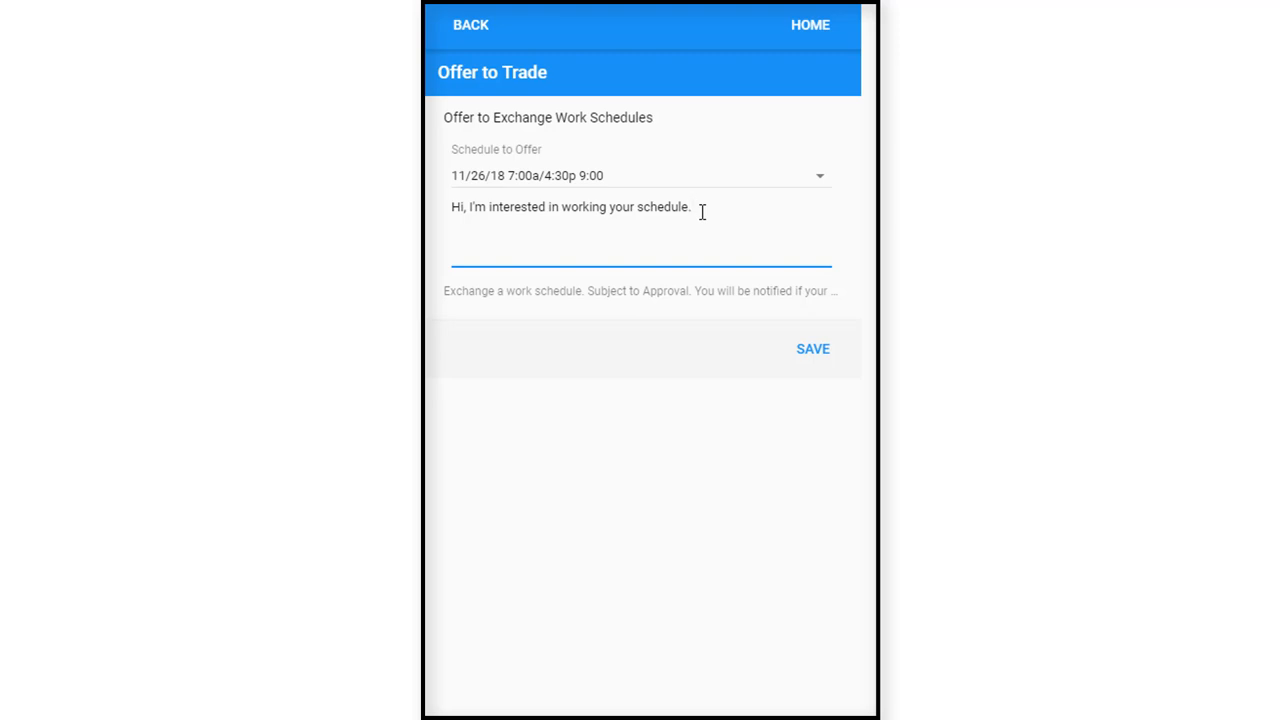
Add a message proposing to trade for your 11/26/18 schedule and submit the offer.
type("We")
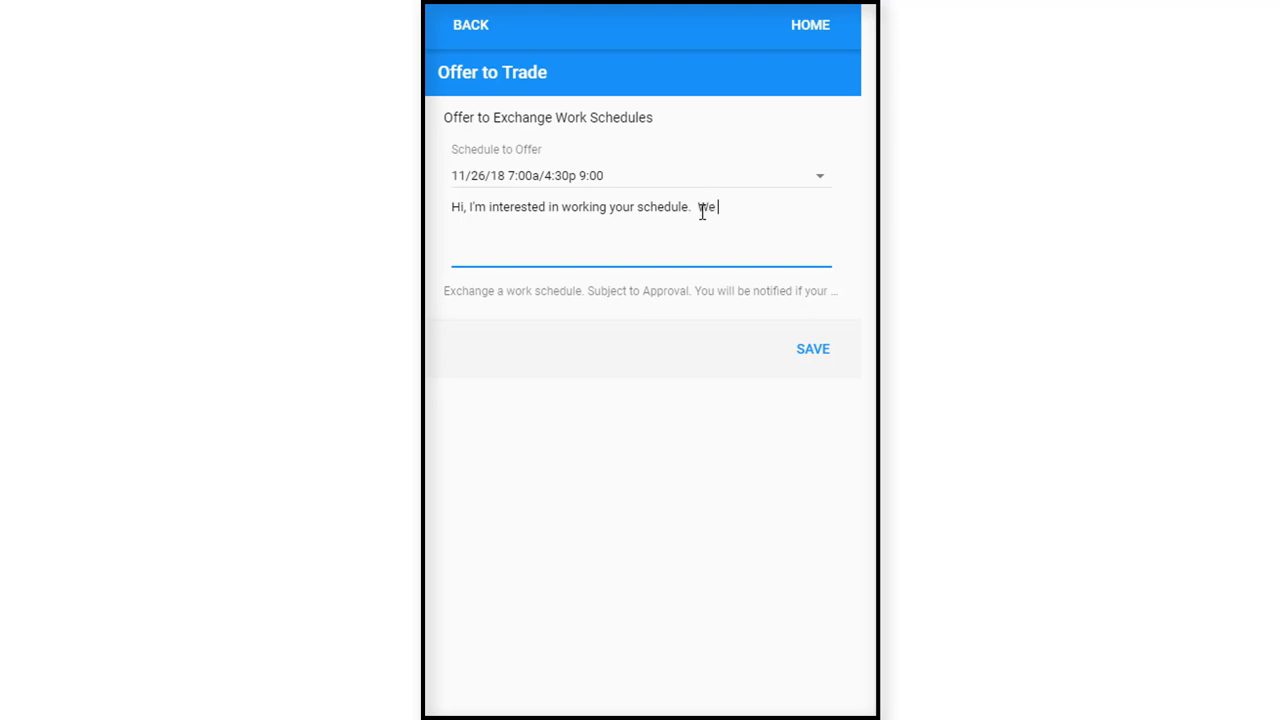
type("can")
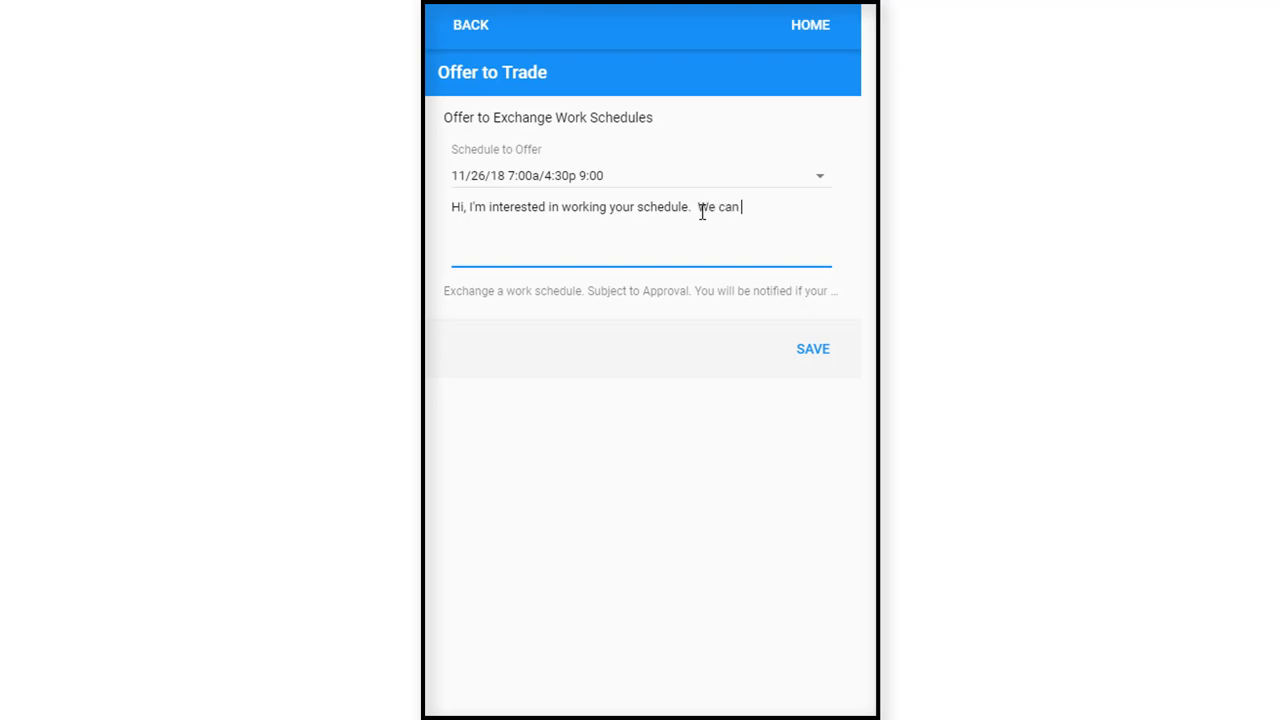
type("trade")
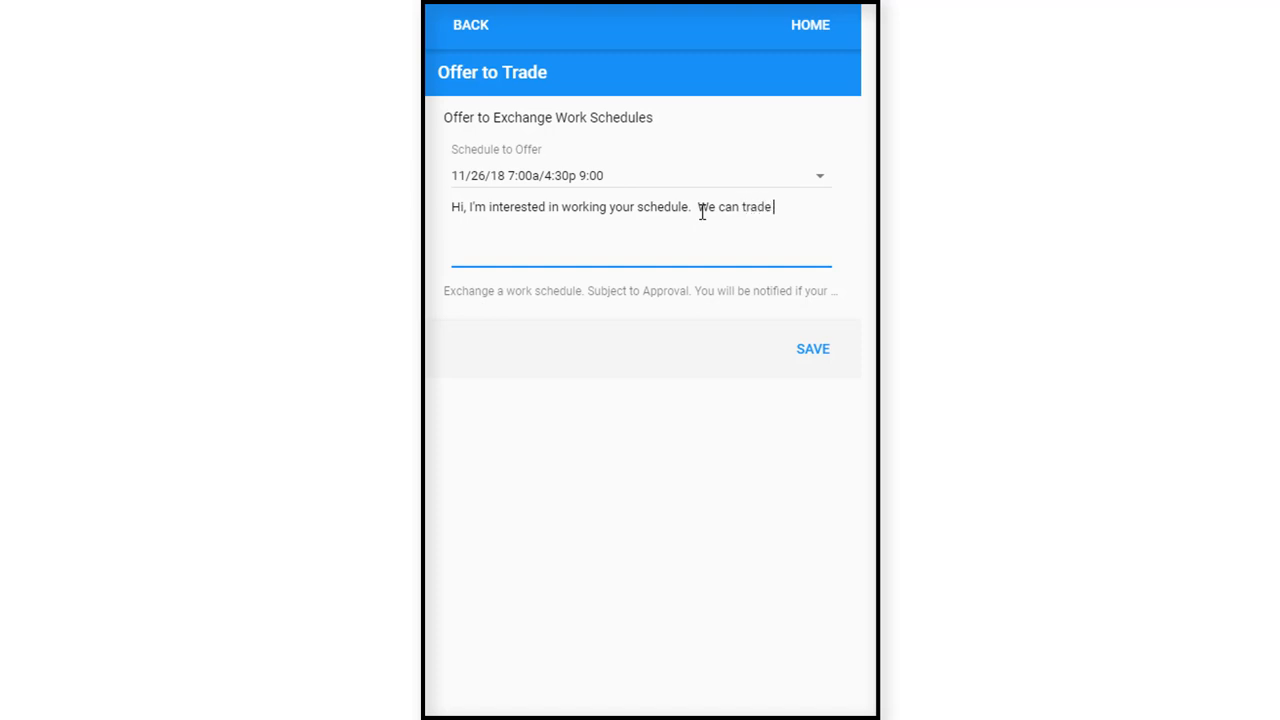
type("for")
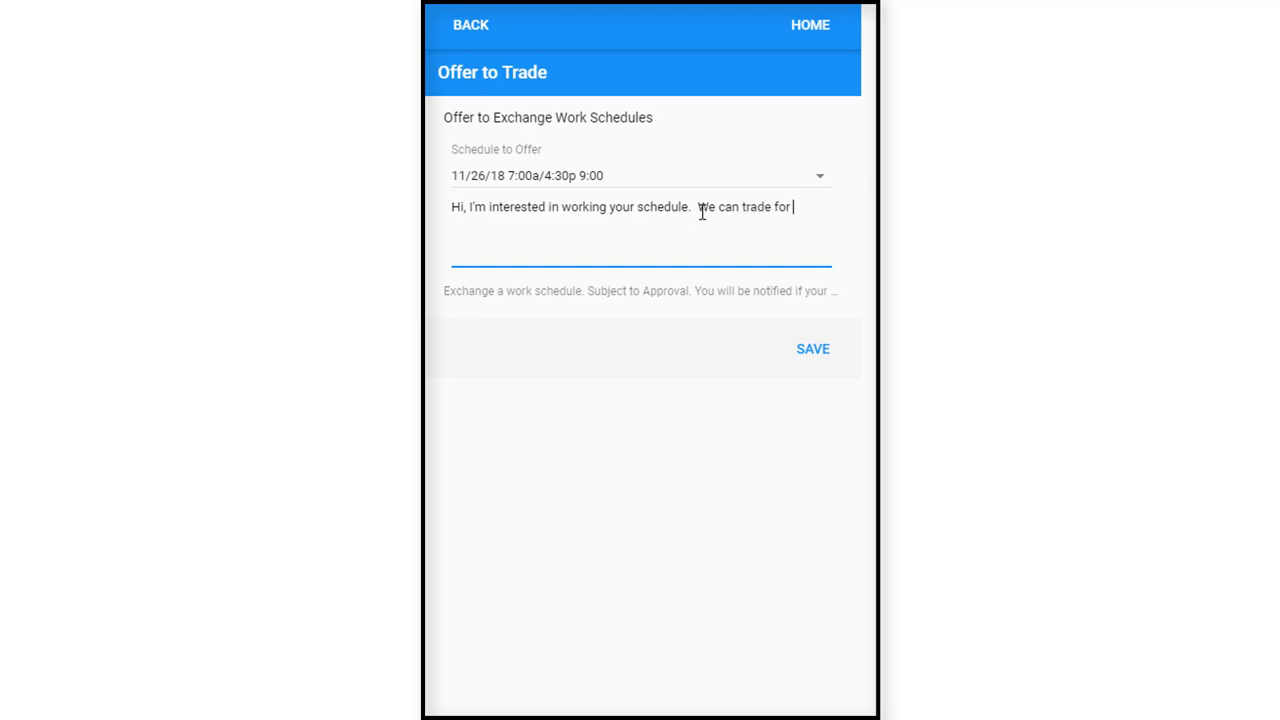
type("my 11")
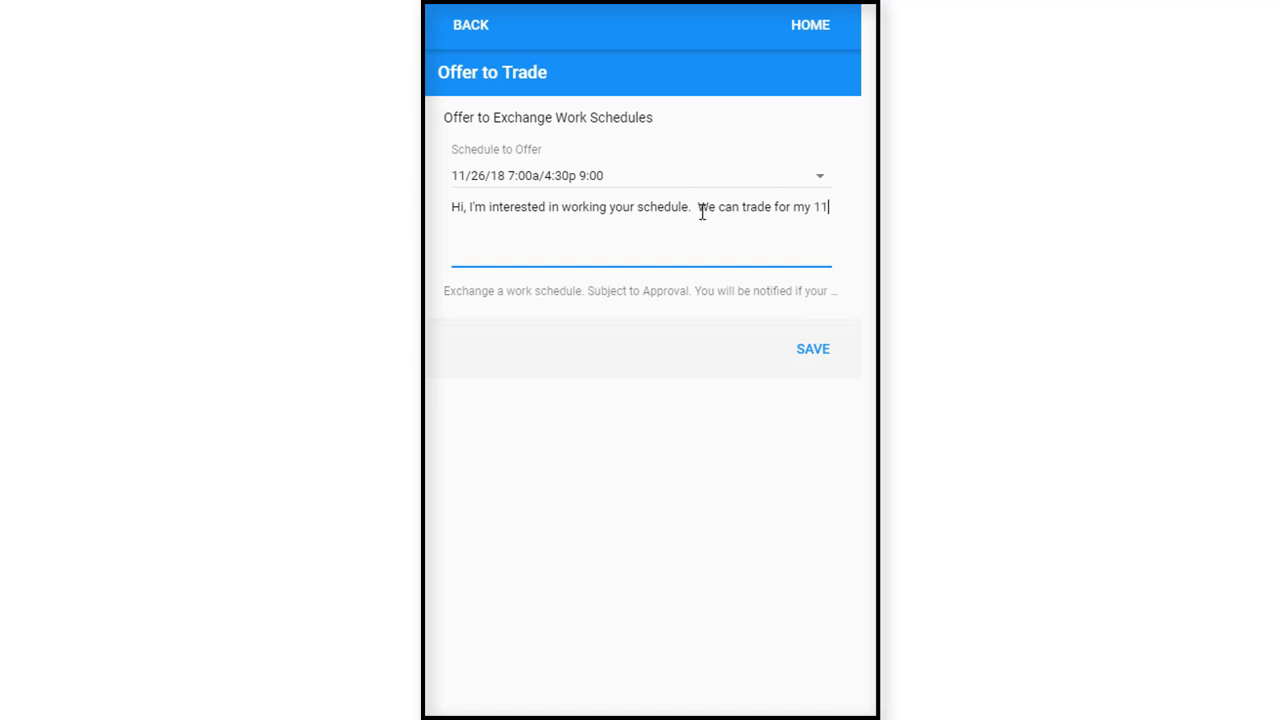
type("/2")
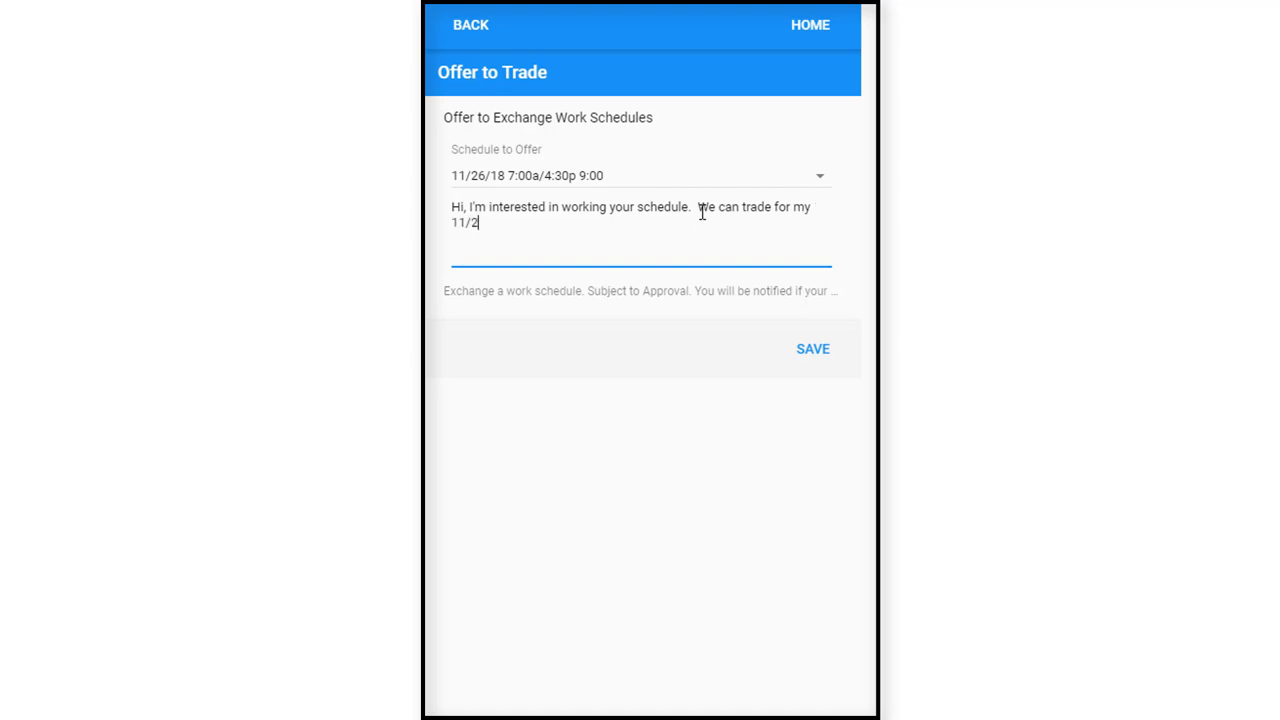
type("6/")
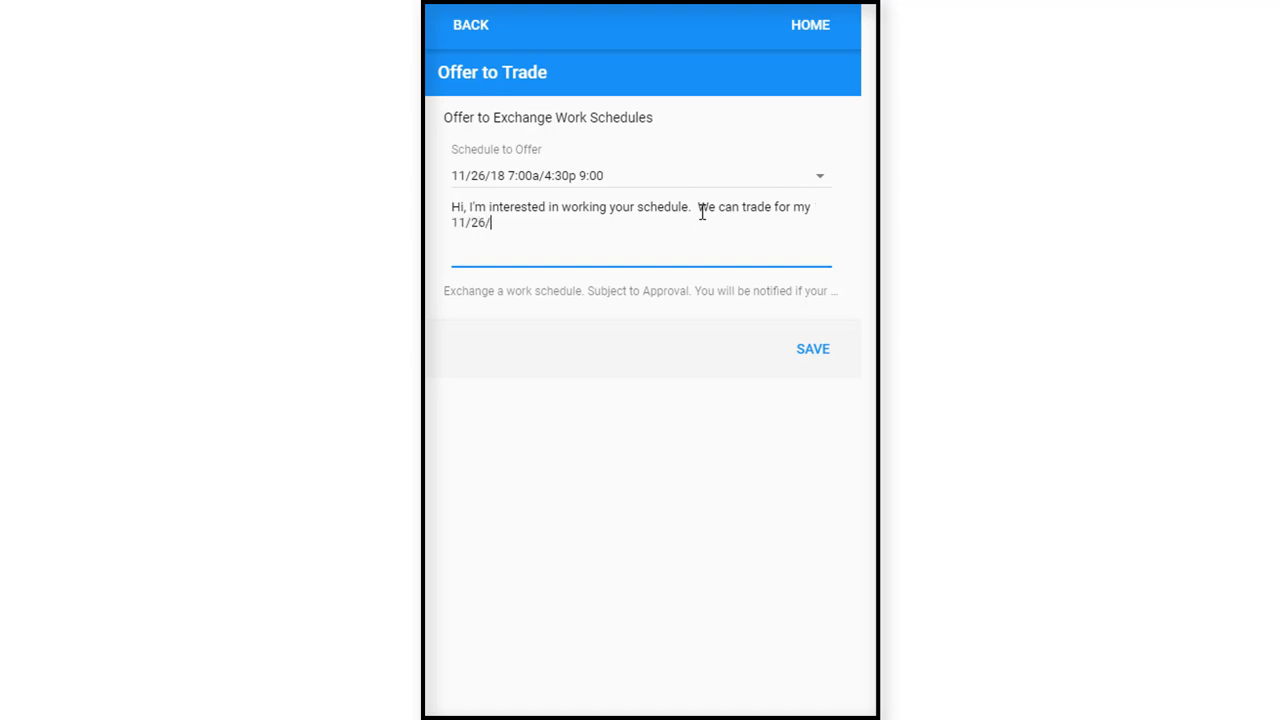
type("18")
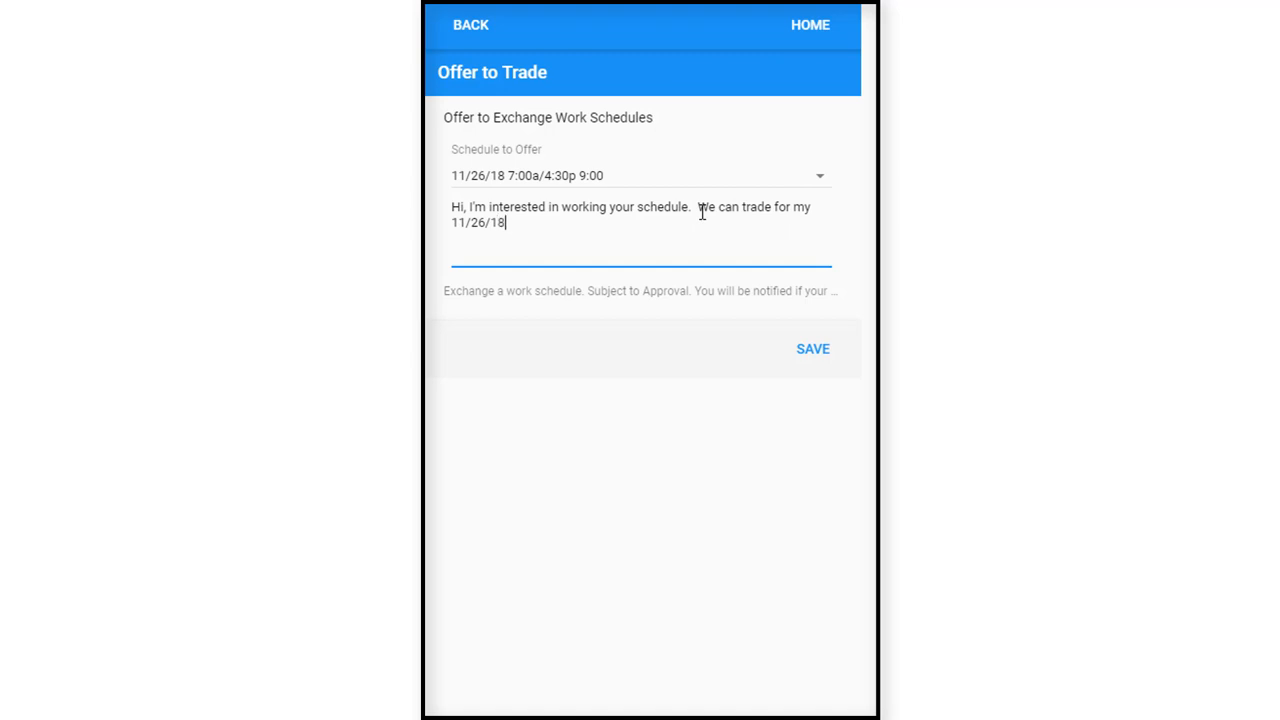
type("schedu")
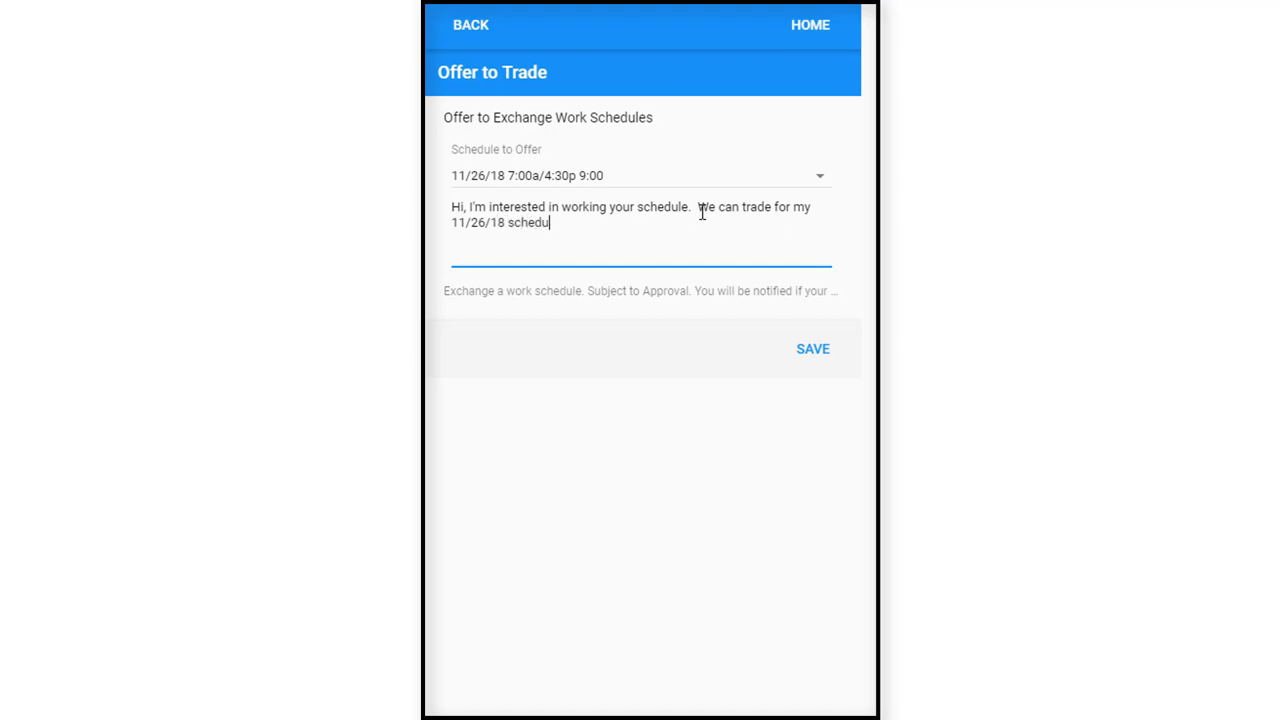
type("e.")
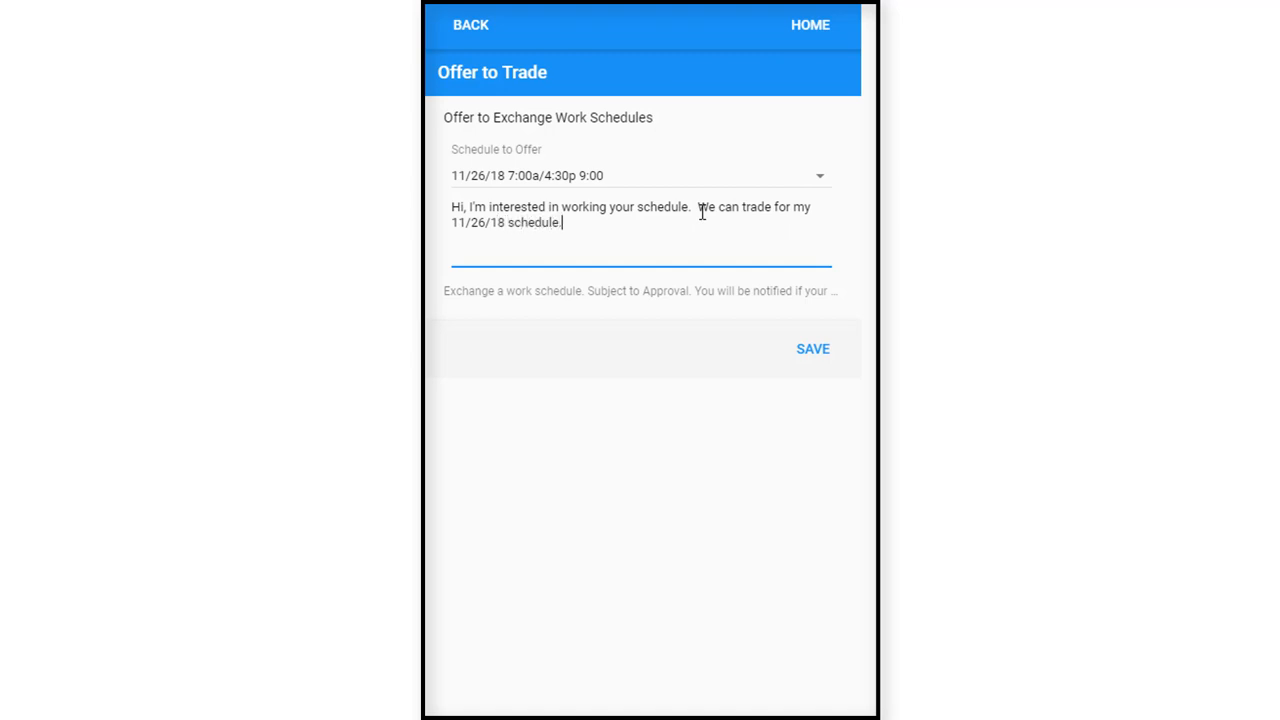
type("Grea")
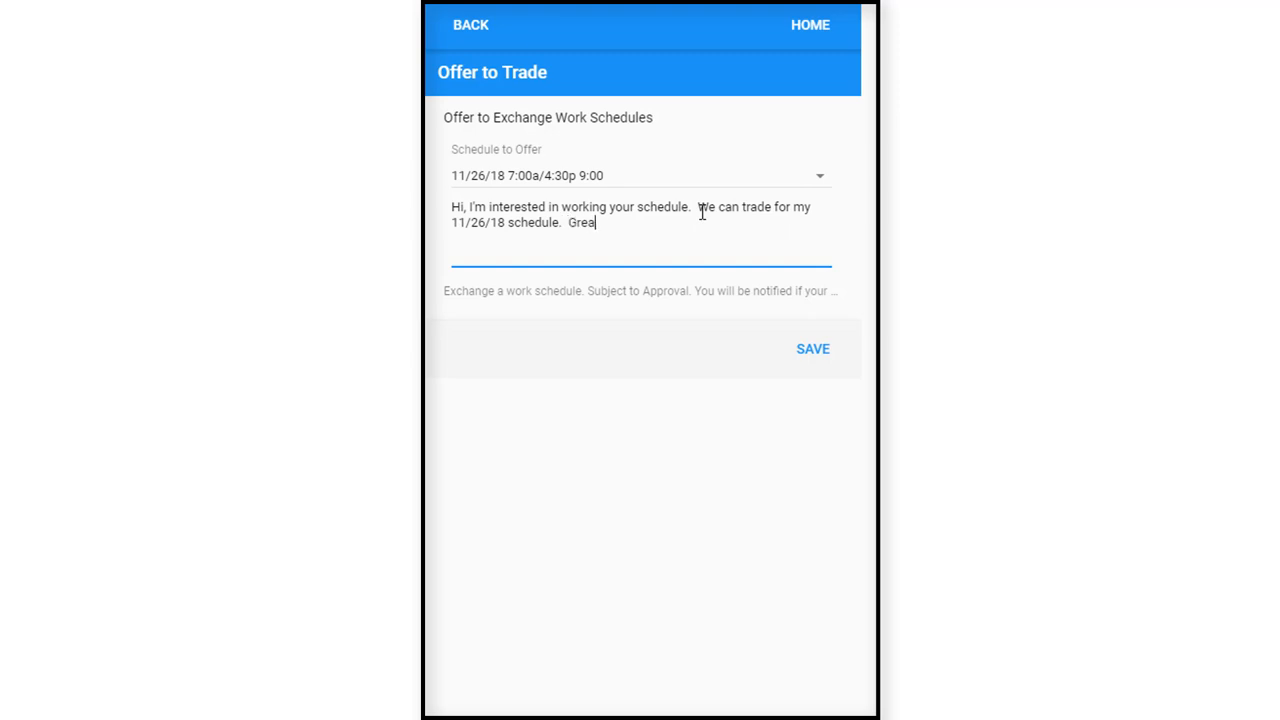
type("t!")
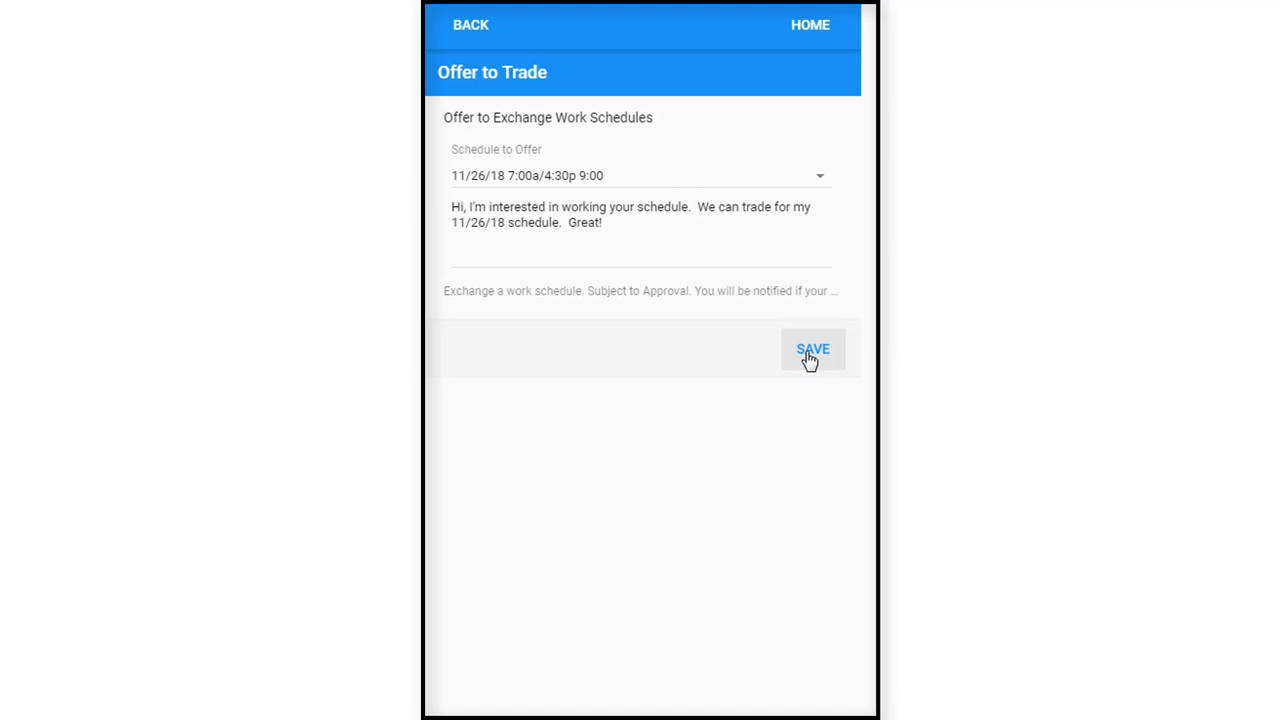
left_click(812, 349)
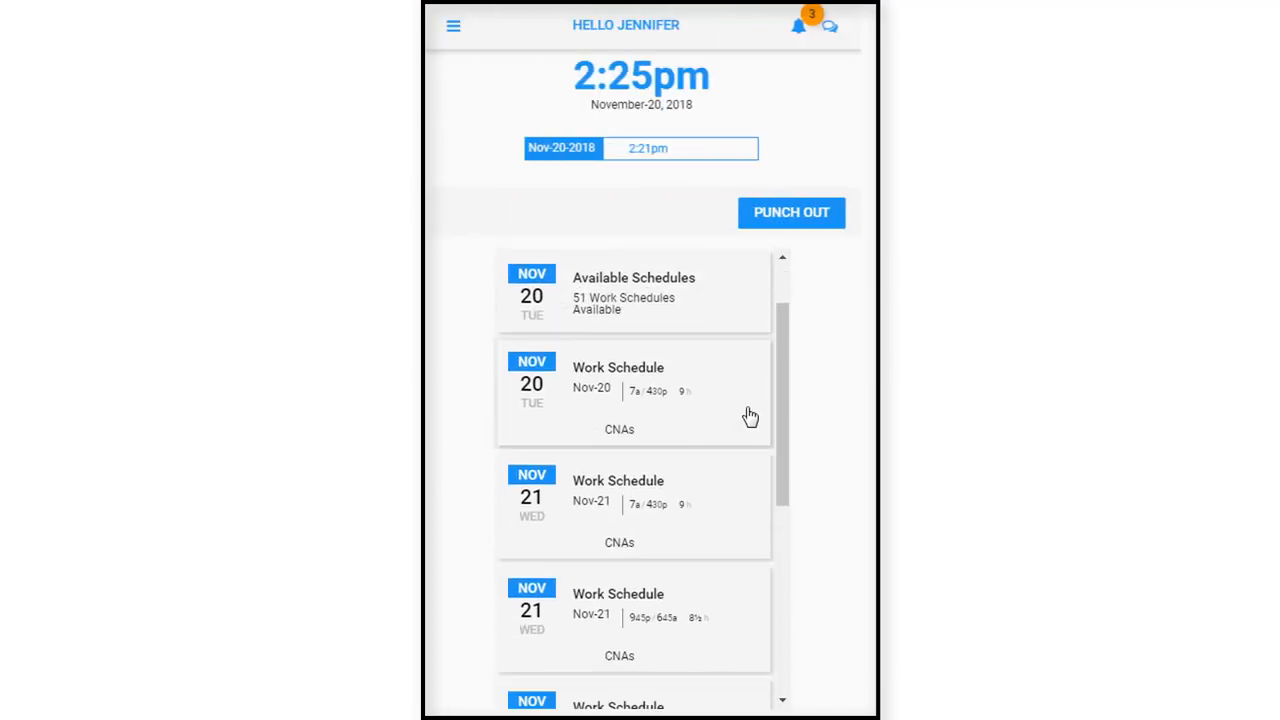
mouse_move(800, 25)
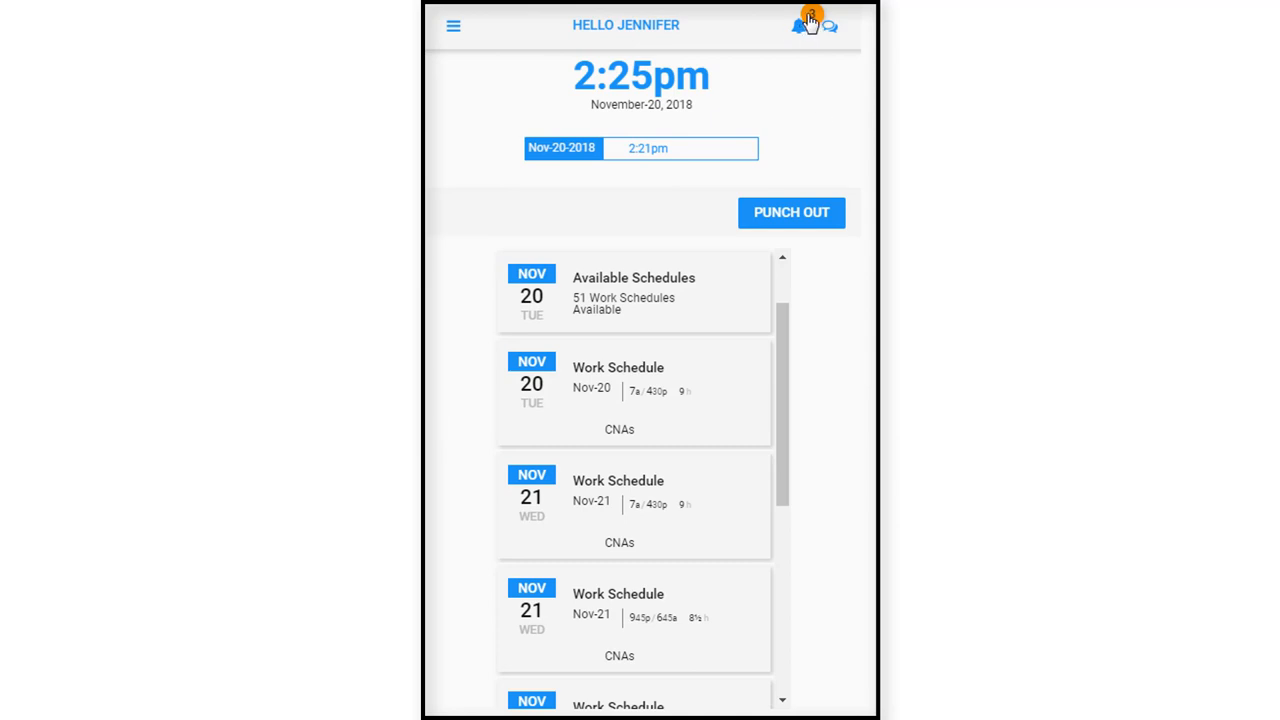
Open the notifications and view Richard's offer received for the 11/25/18 schedule.
left_click(805, 23)
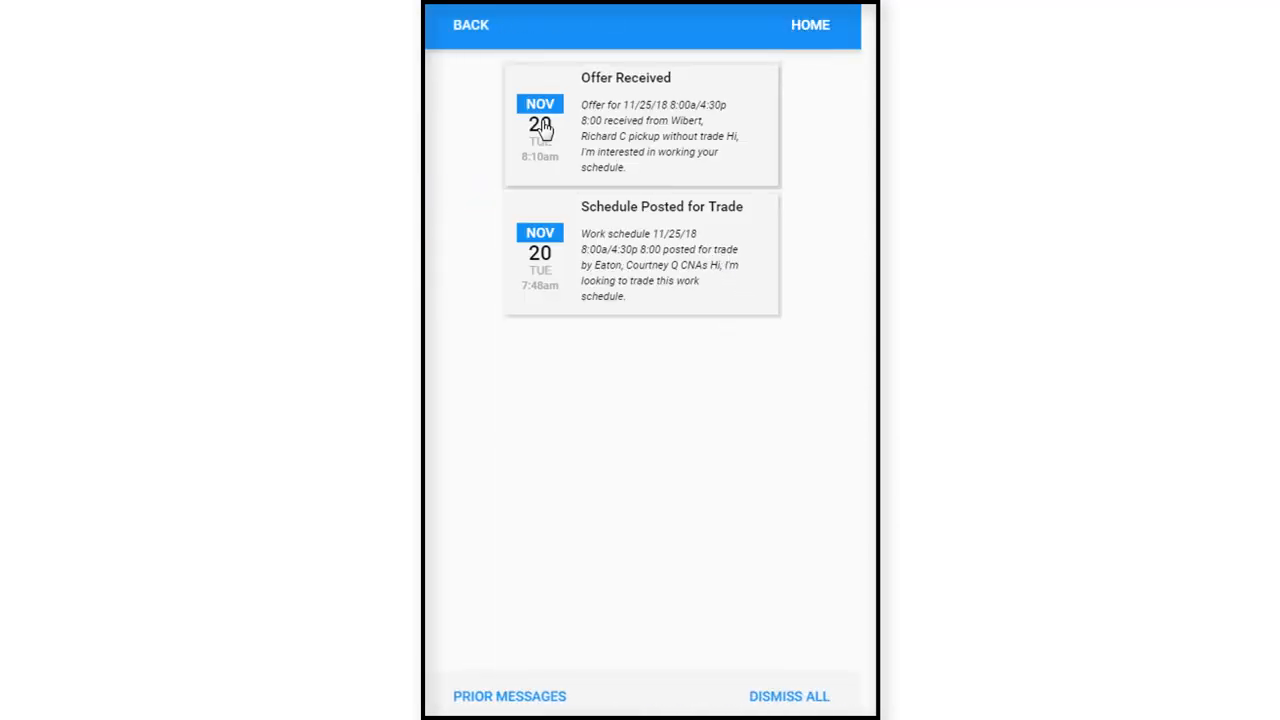
mouse_move(855, 142)
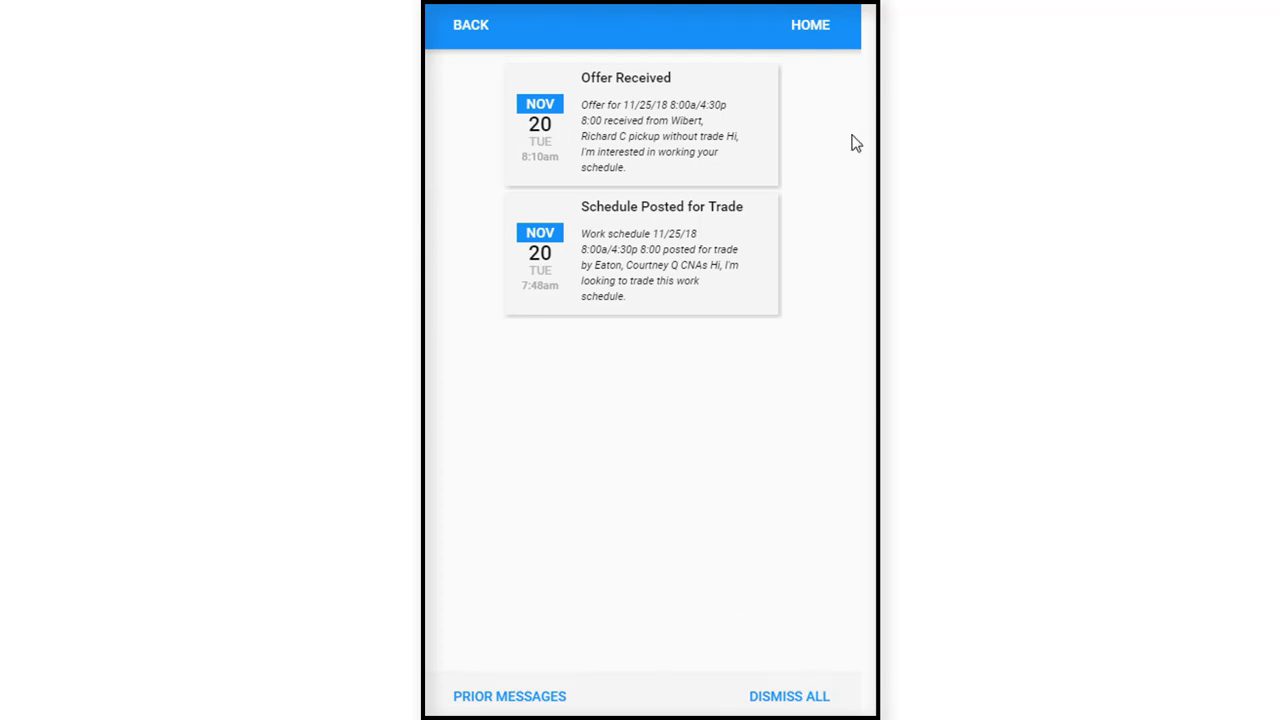
mouse_move(625, 131)
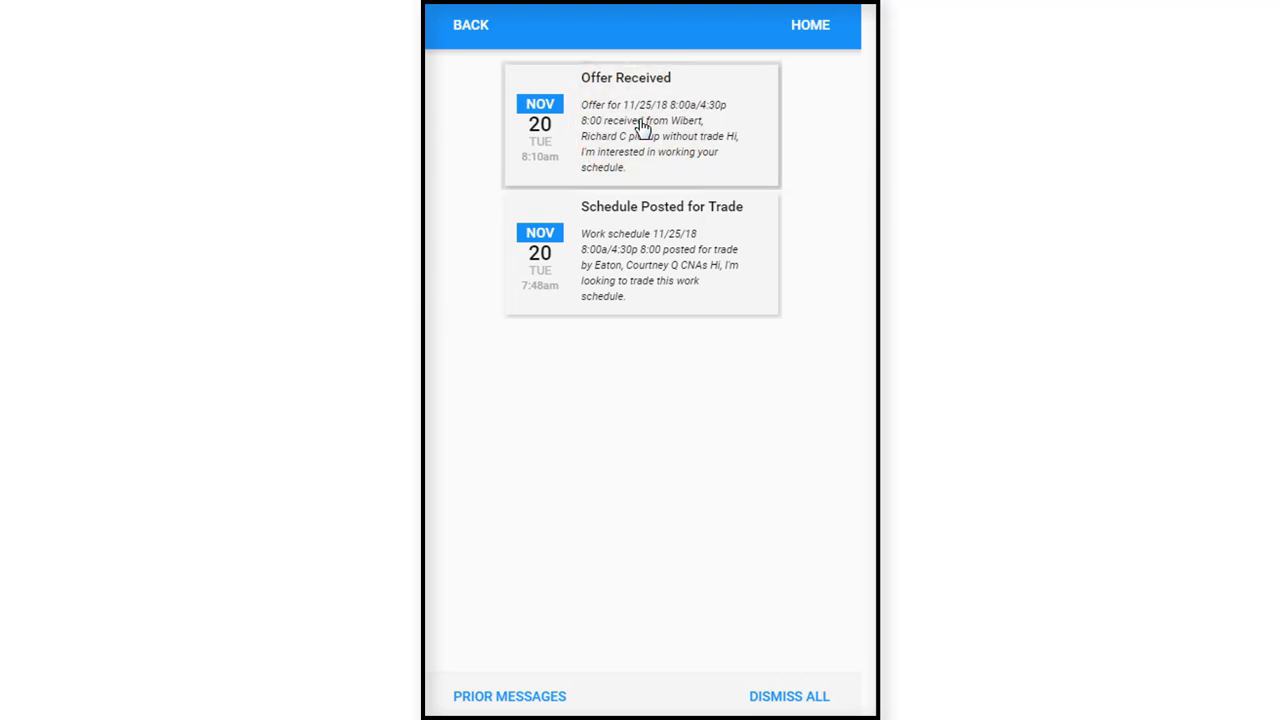
left_click(640, 123)
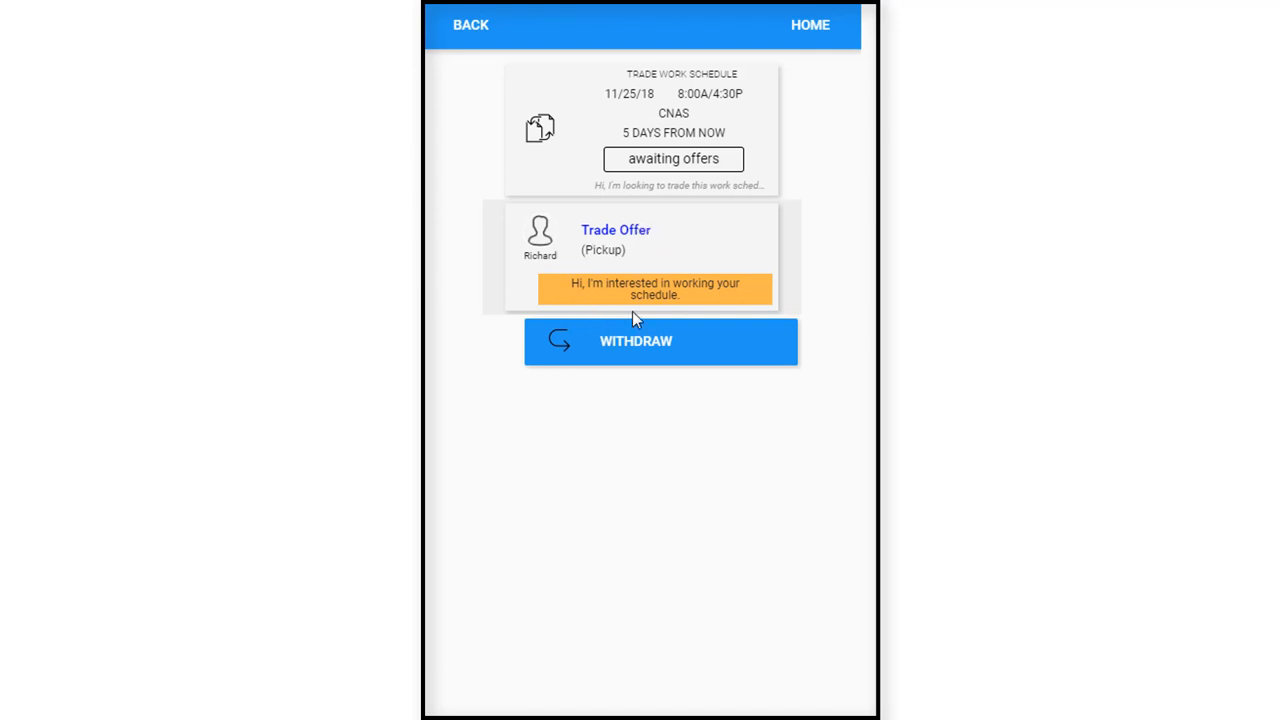
mouse_move(630, 352)
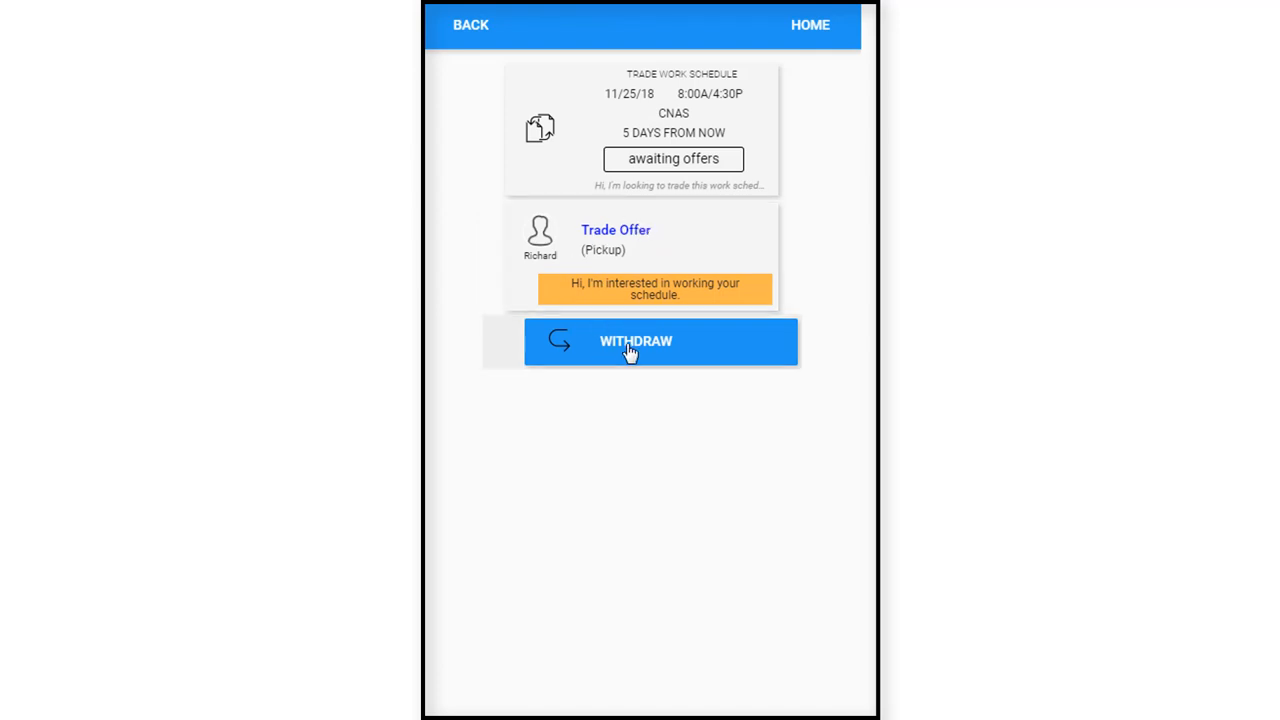
Withdraw the 11/25/18 trade request and save the Withdraw Trade Attempt form.
left_click(635, 341)
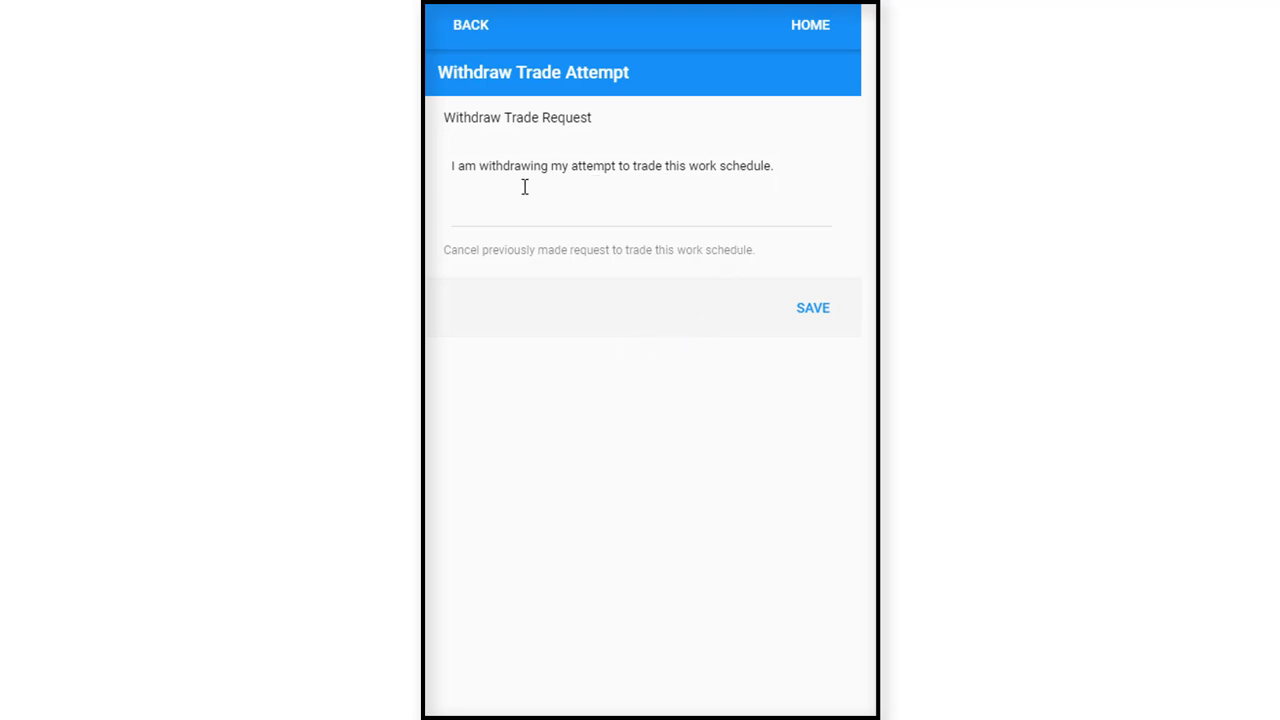
mouse_move(769, 181)
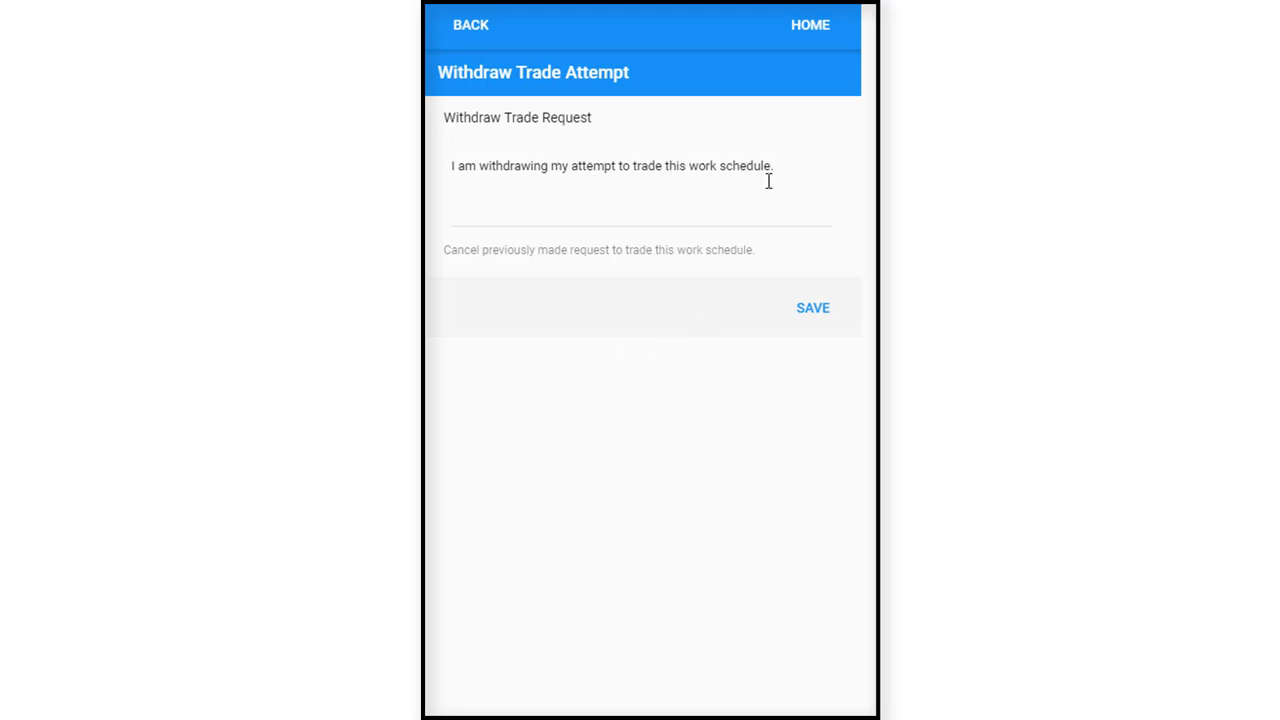
left_click(812, 307)
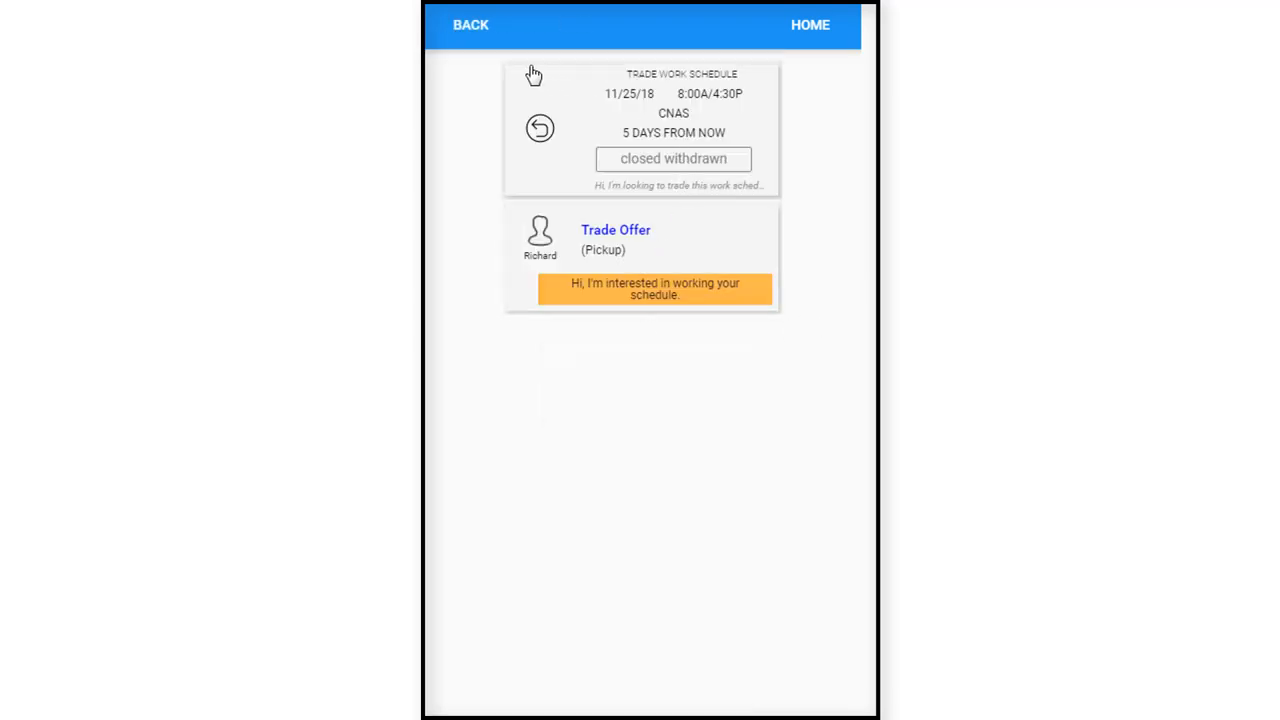
mouse_move(564, 118)
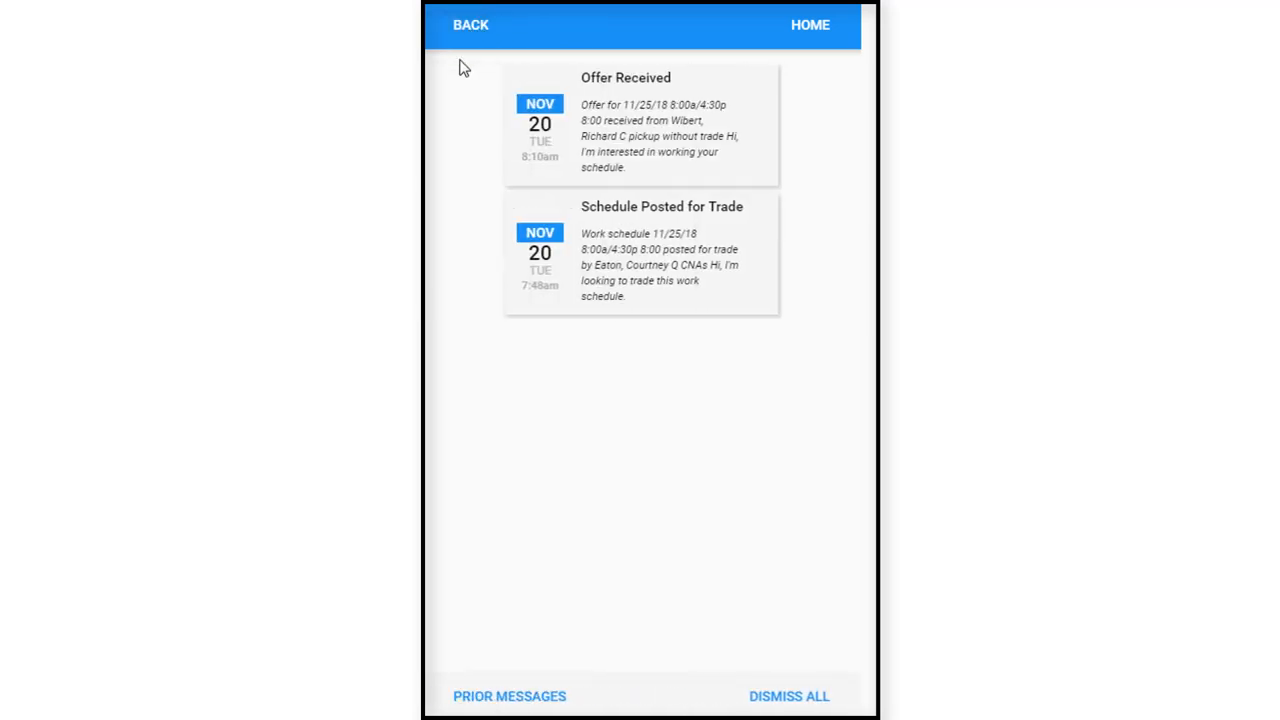
mouse_move(648, 174)
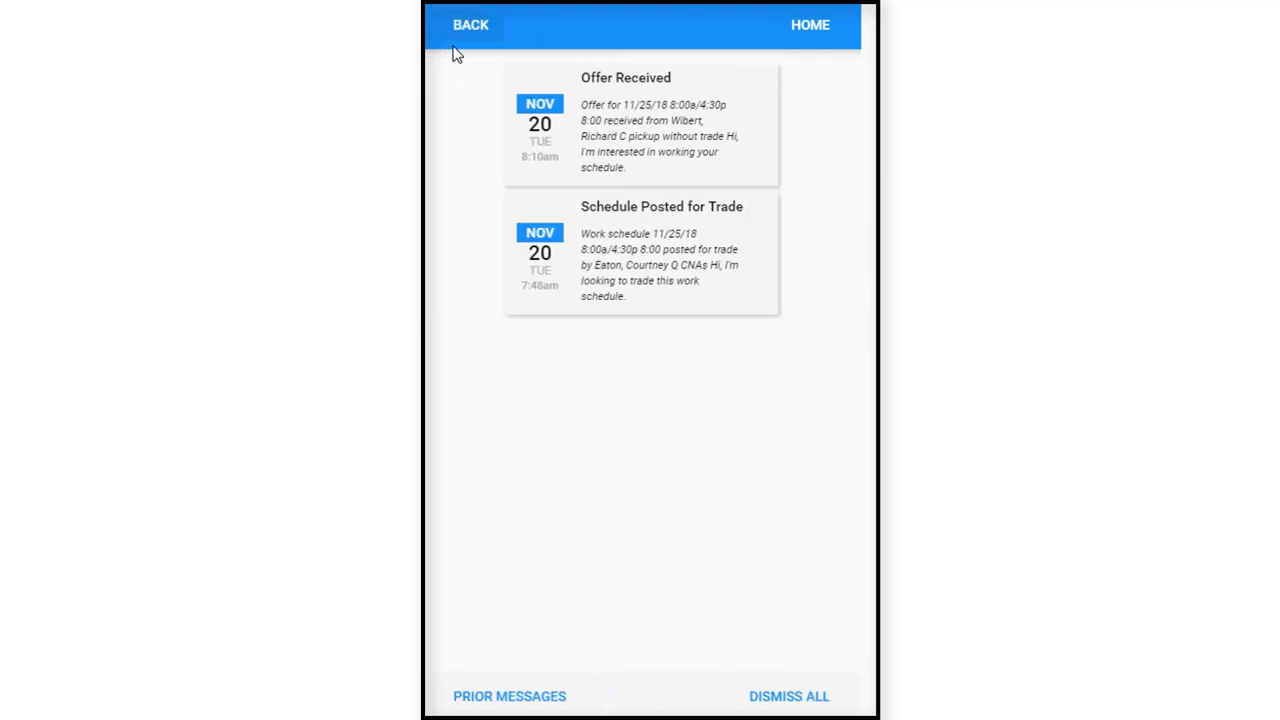
mouse_move(637, 270)
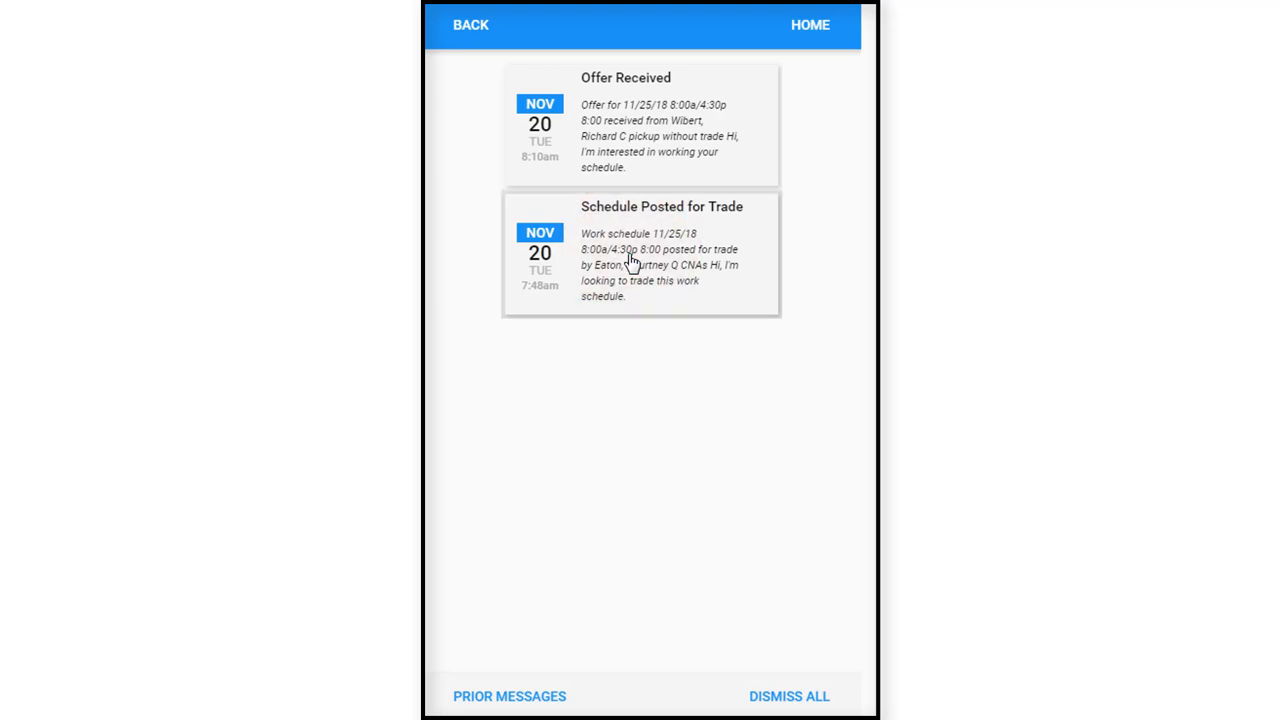
View the awaiting-approval 11/25/18 posted schedule, then return to notifications.
left_click(661, 250)
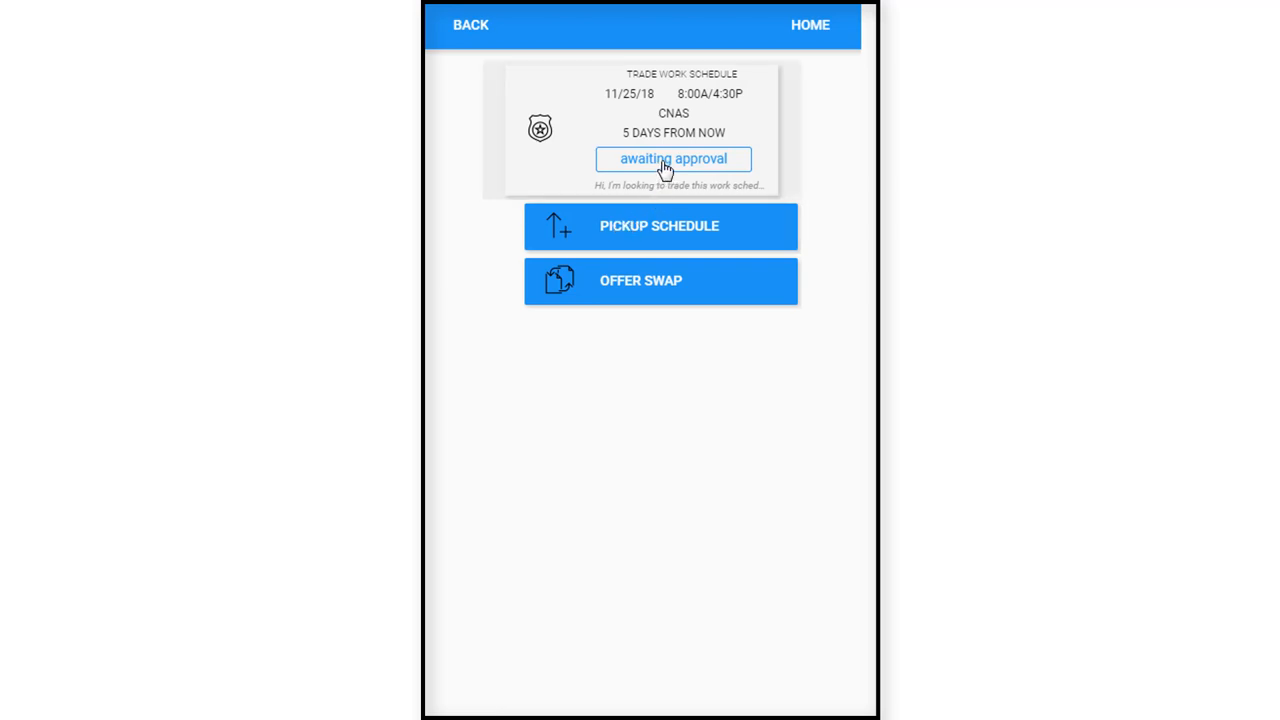
mouse_move(658, 95)
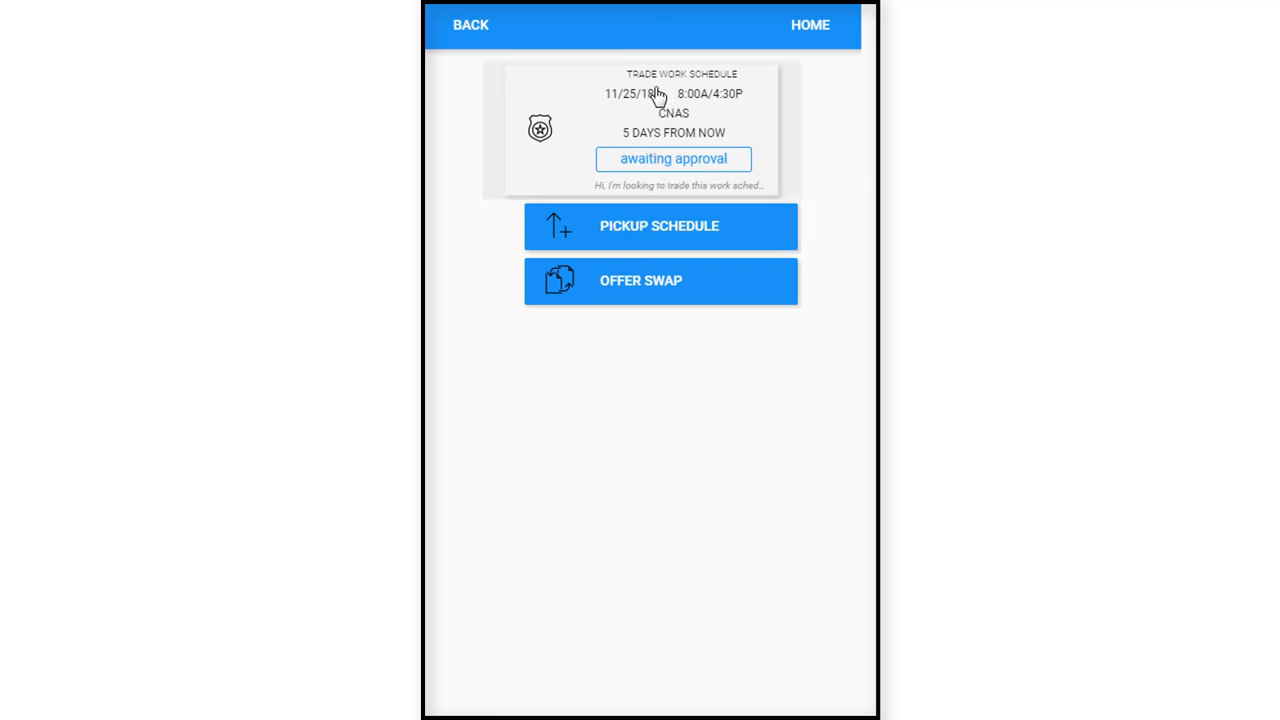
mouse_move(676, 253)
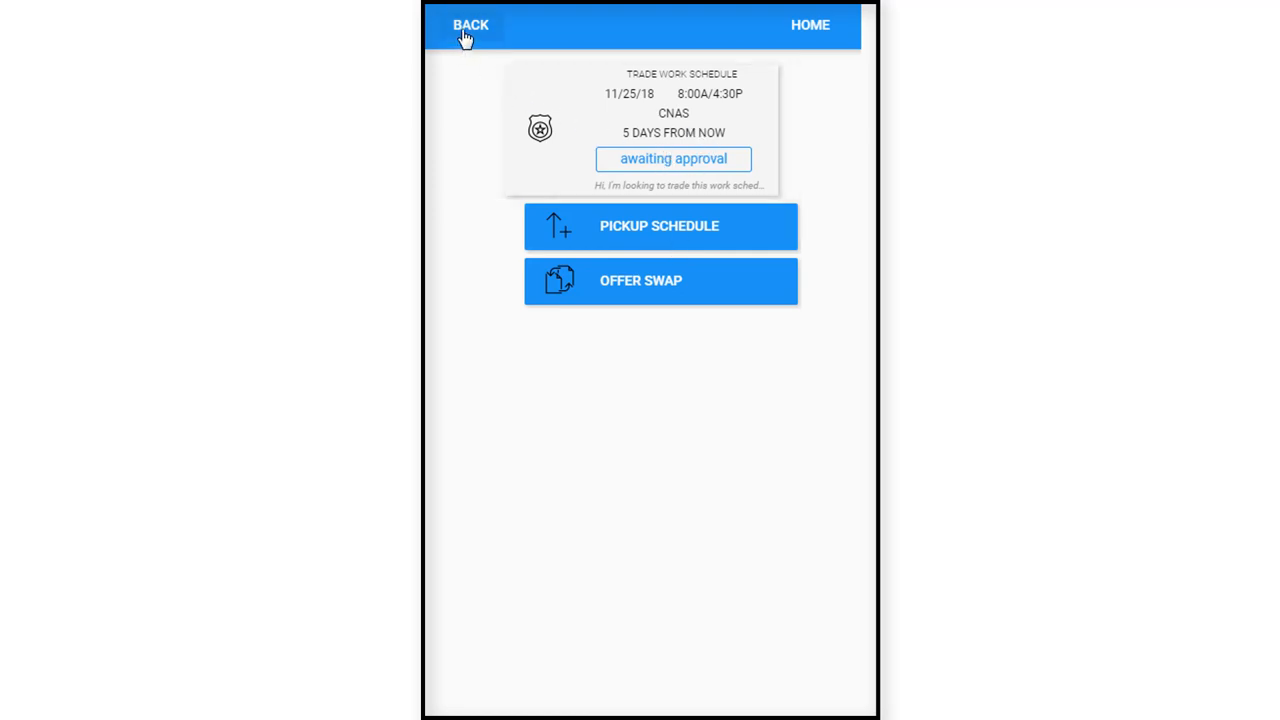
left_click(469, 25)
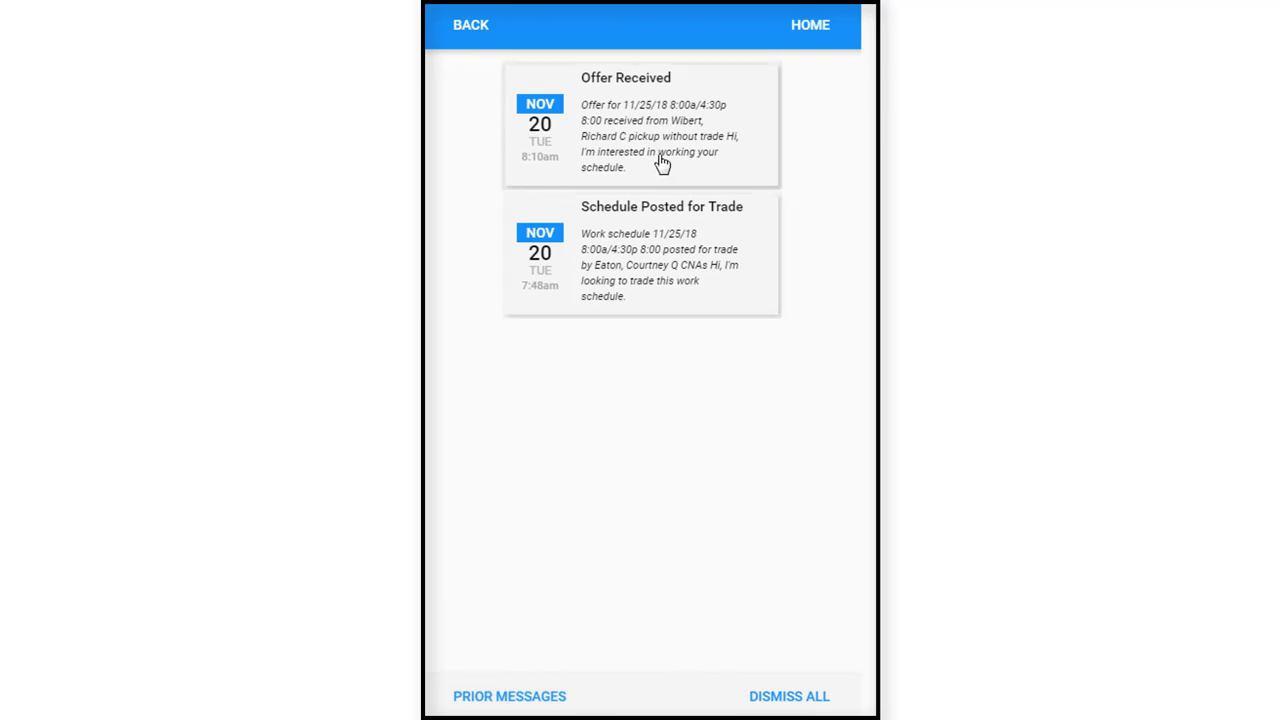
mouse_move(547, 371)
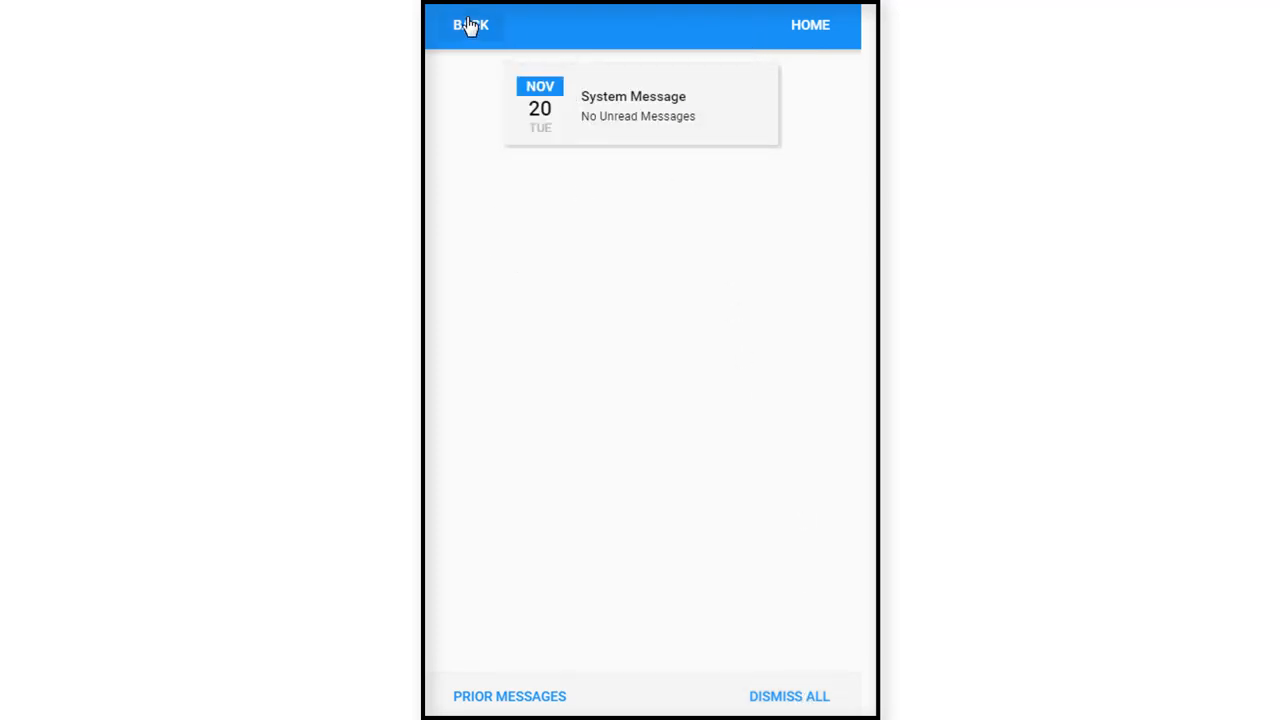
mouse_move(641, 408)
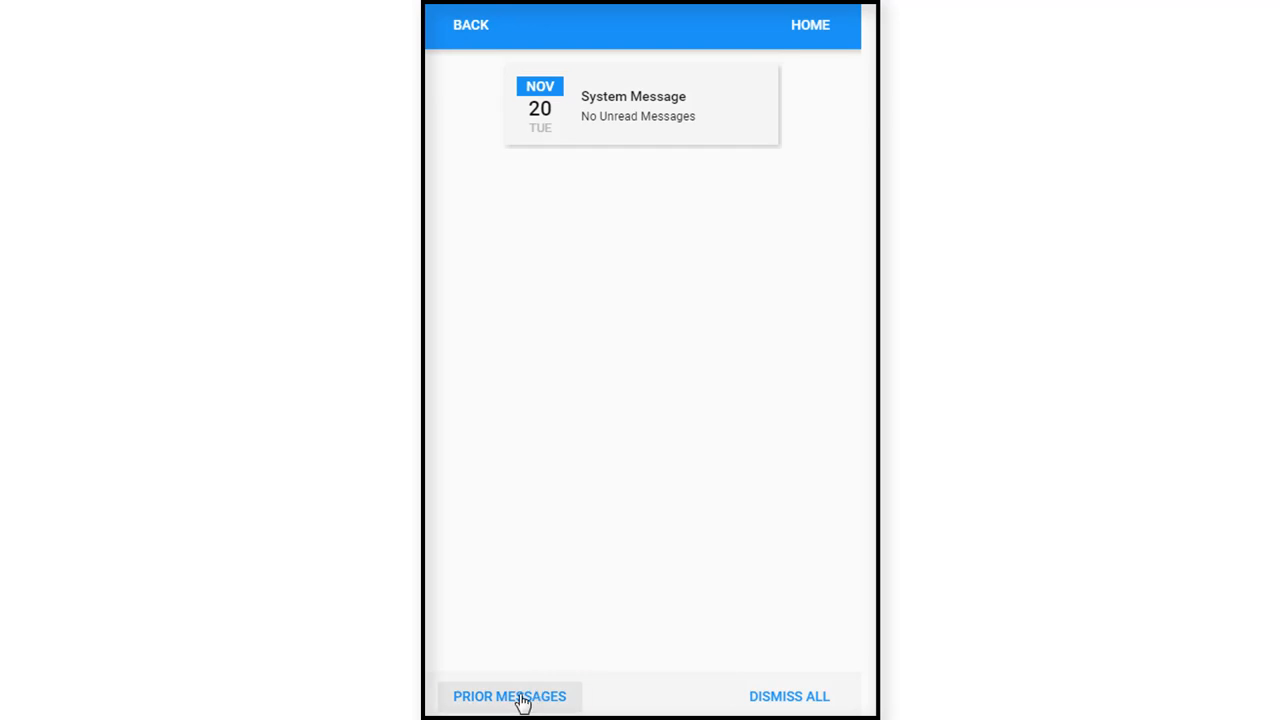
Return home with no unread messages and open the side menu showing 3 open items.
left_click(509, 696)
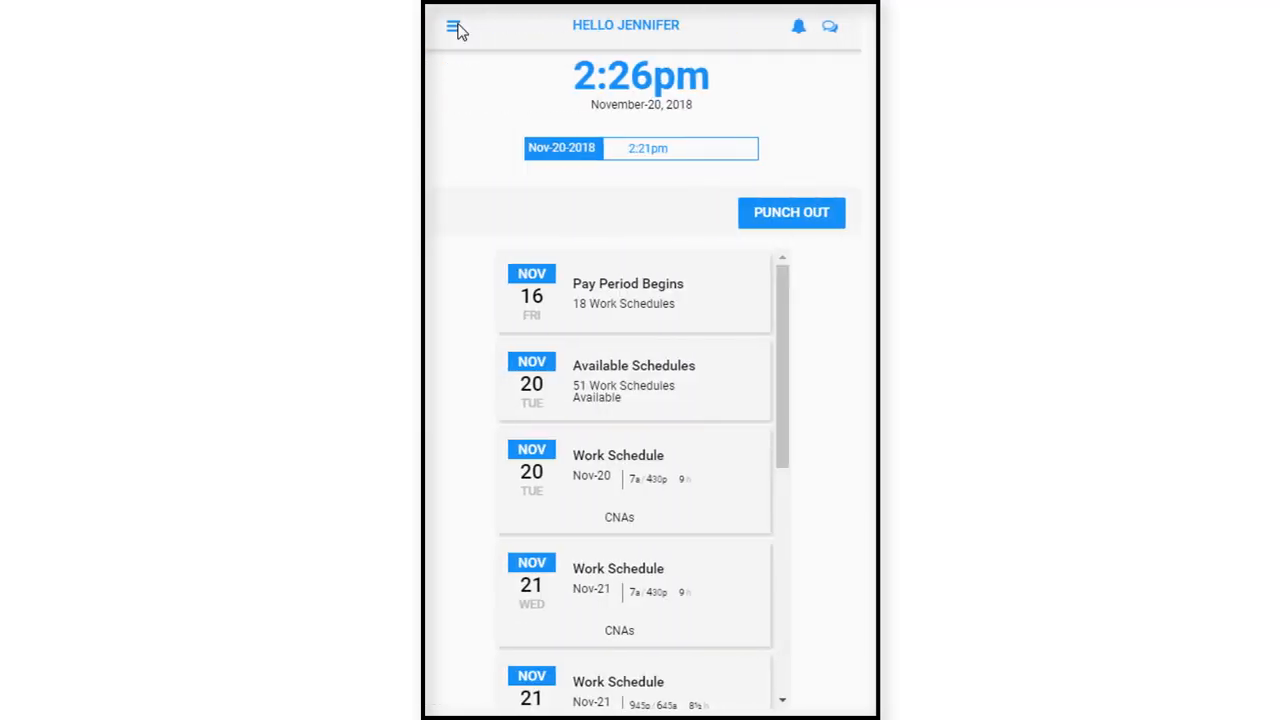
mouse_move(830, 28)
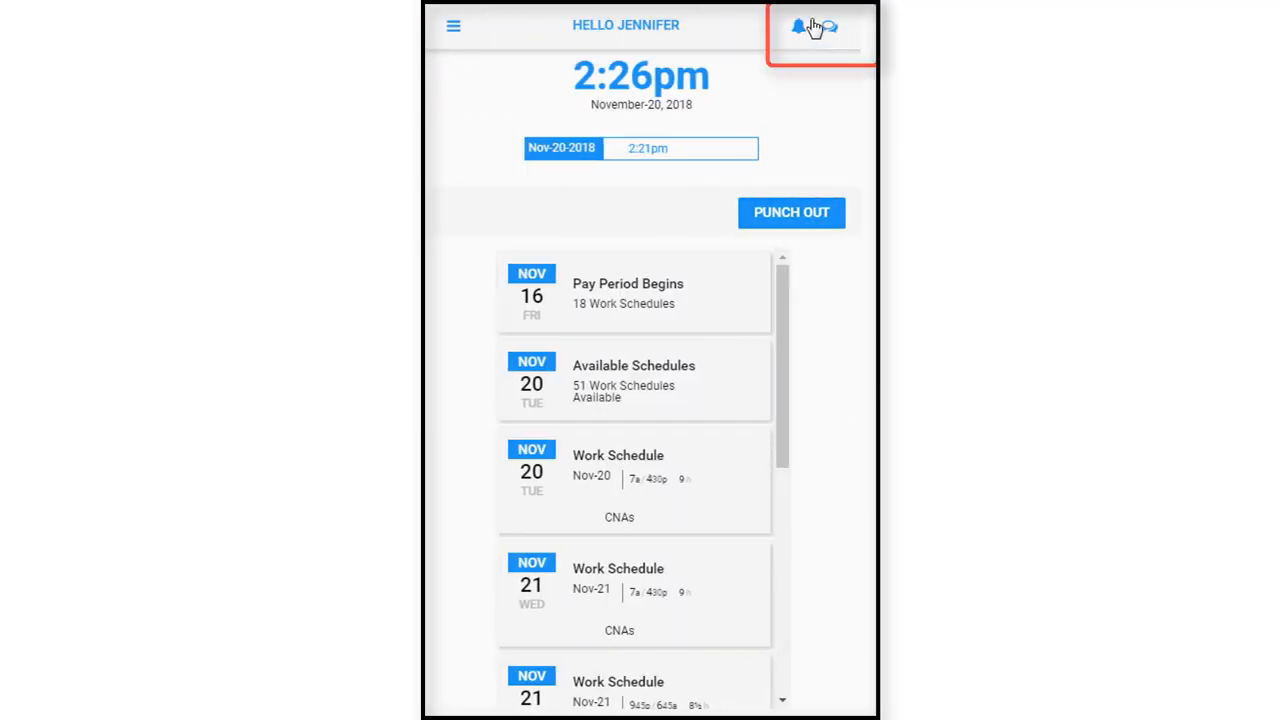
mouse_move(827, 75)
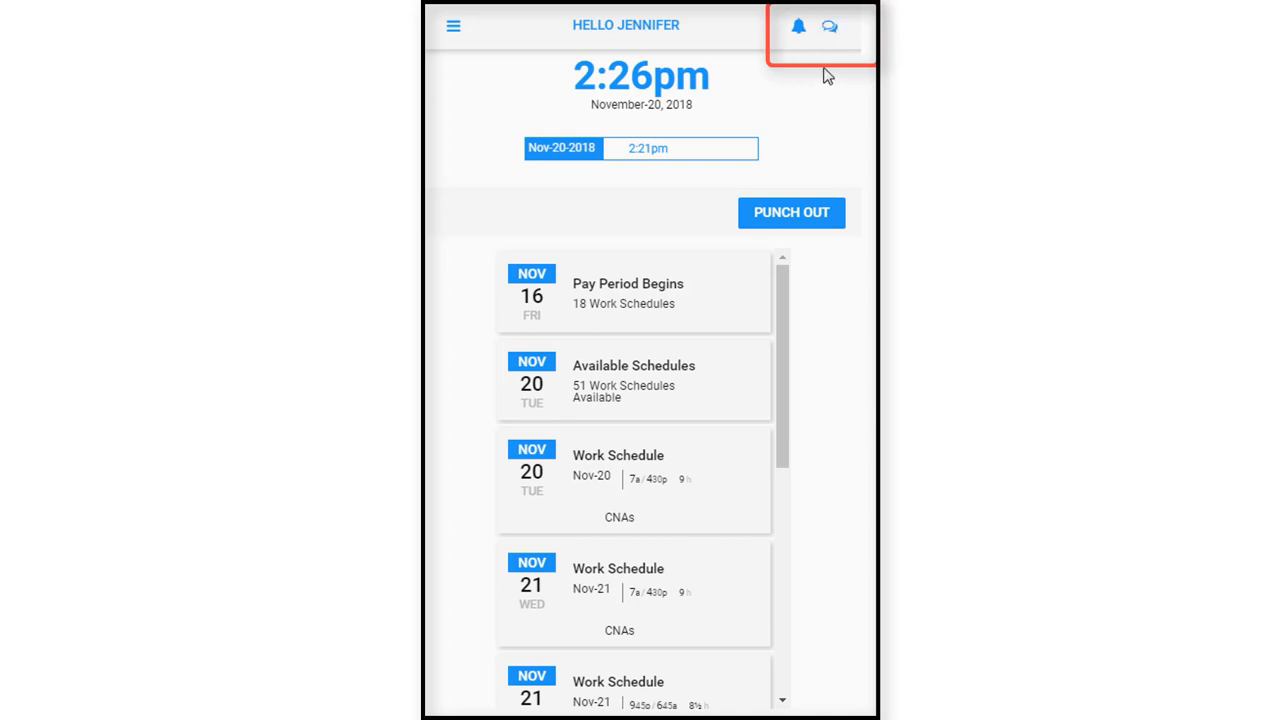
mouse_move(652, 114)
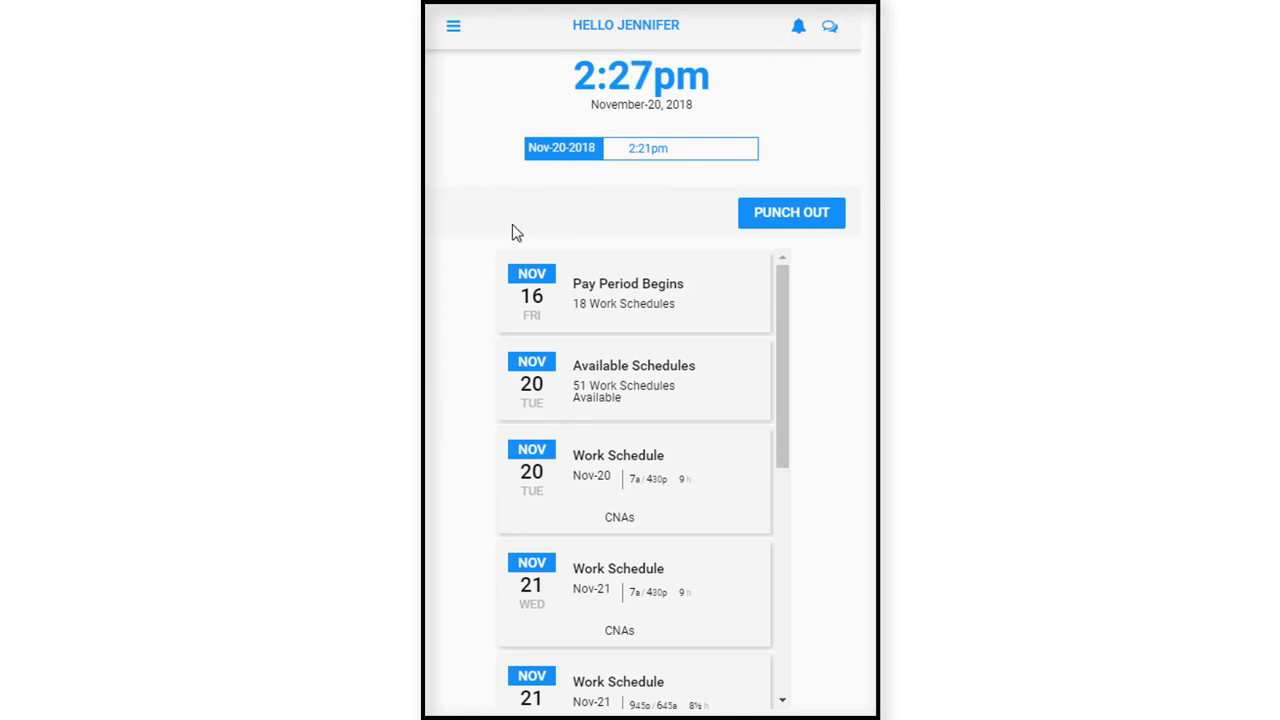
left_click(453, 25)
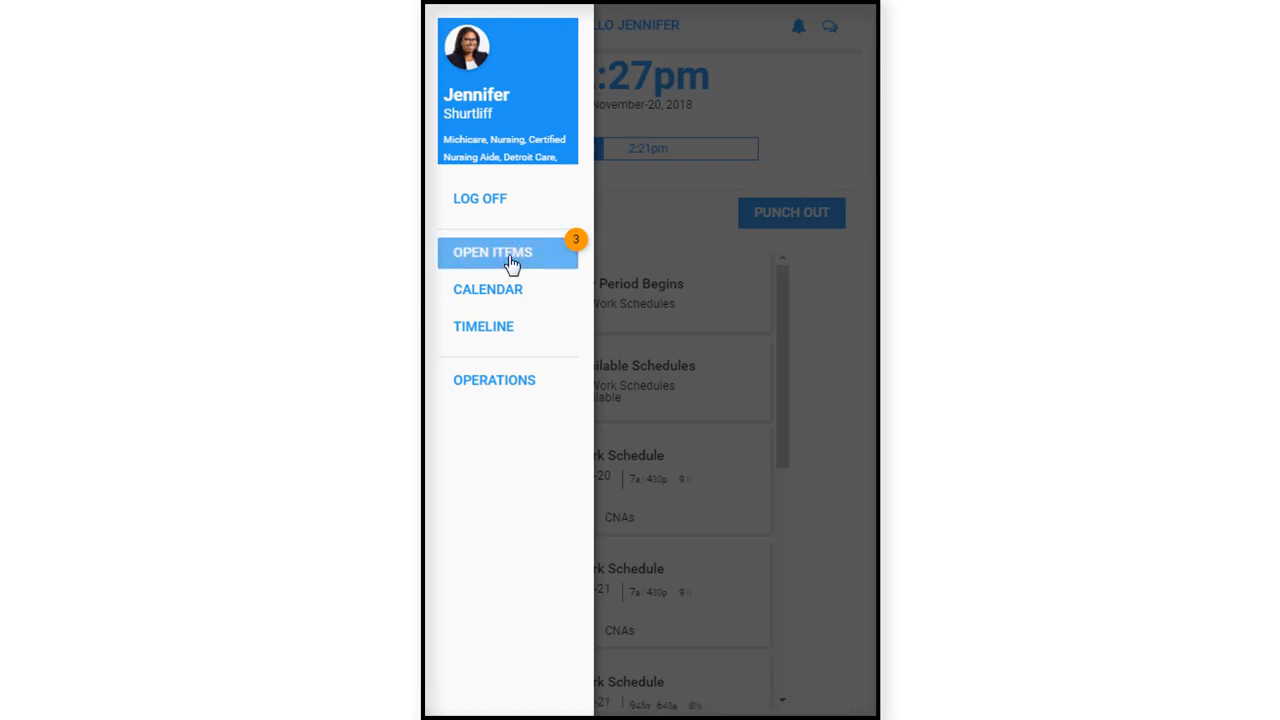
left_click(492, 252)
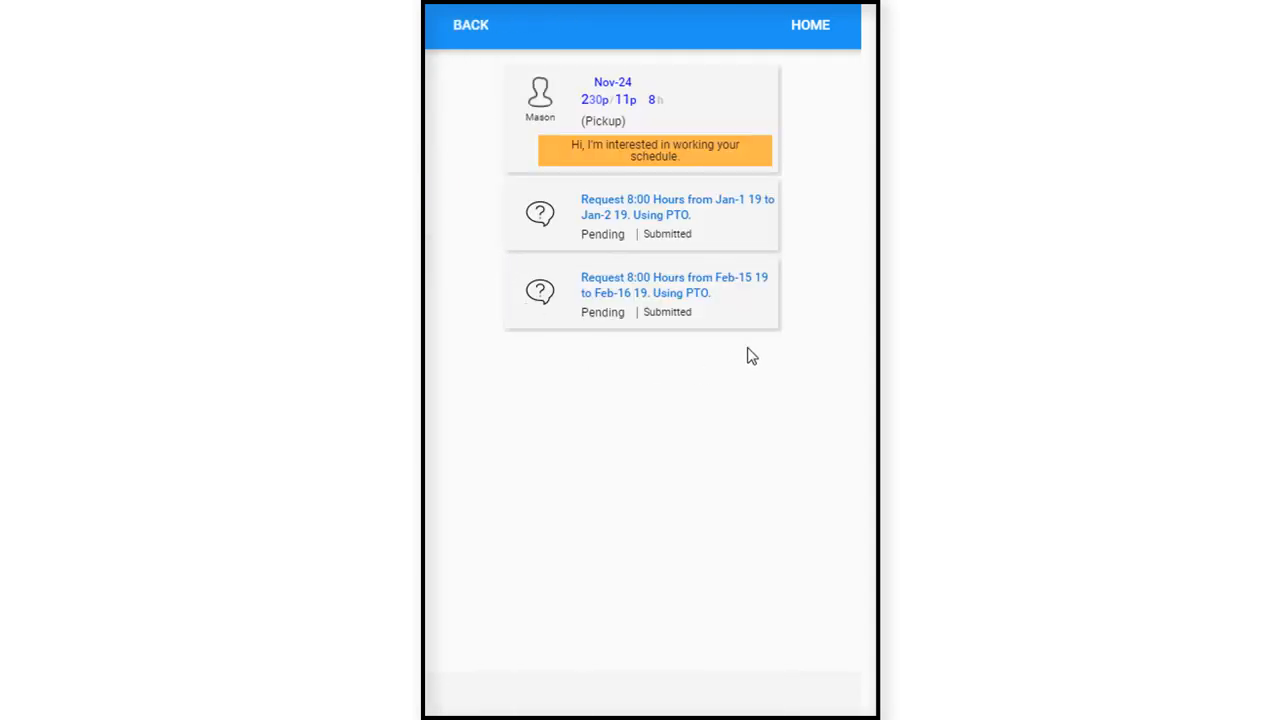
mouse_move(687, 247)
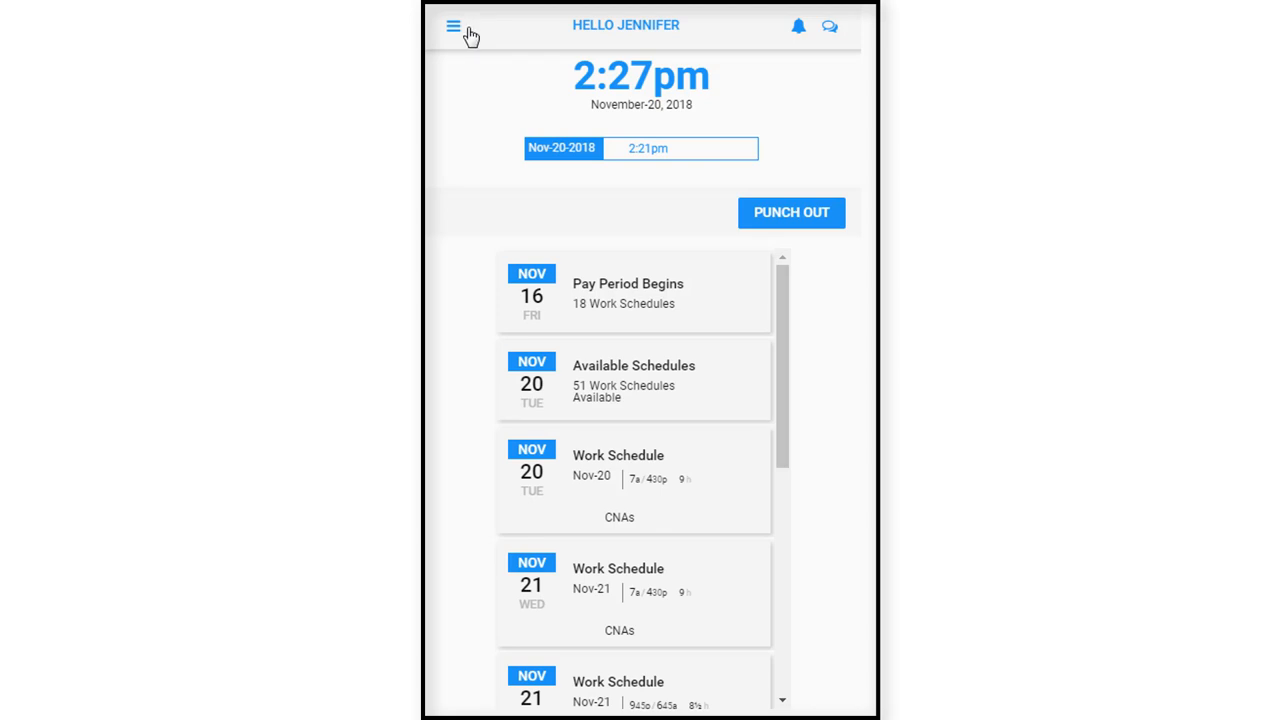
mouse_move(454, 33)
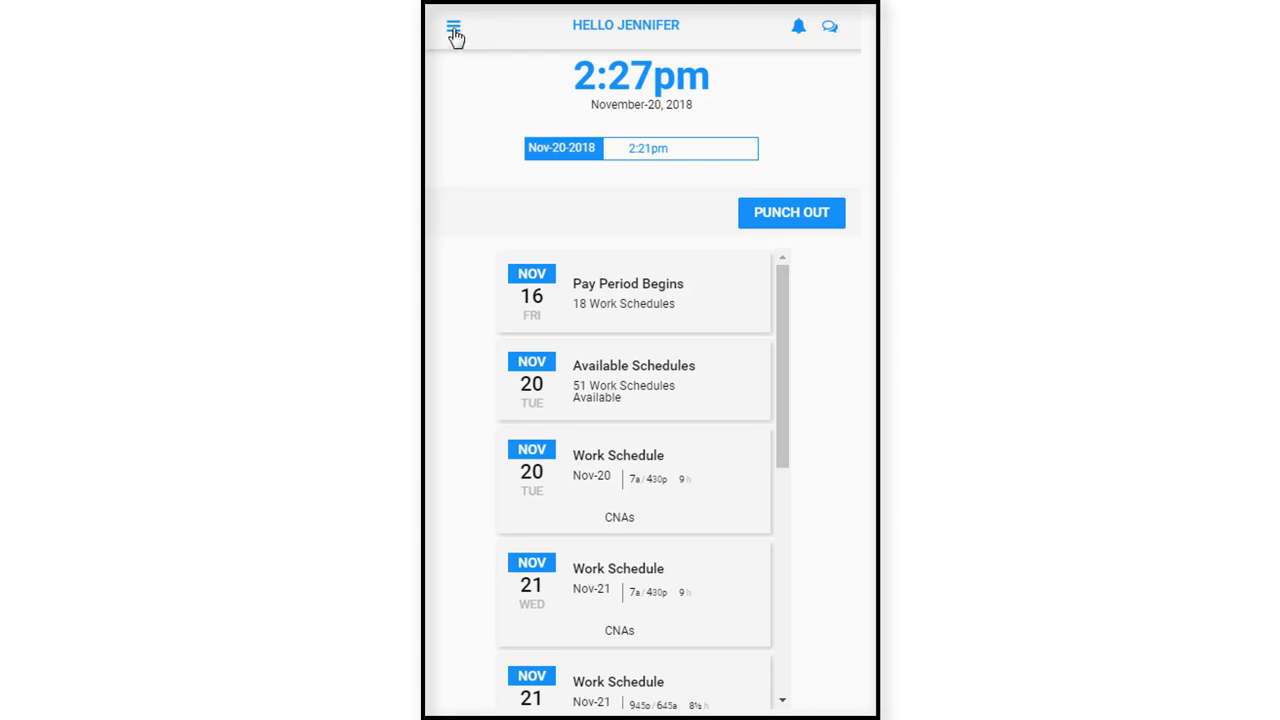
Withdraw Mason's Nov-24 pickup offer from Open Items and return to the list.
left_click(454, 26)
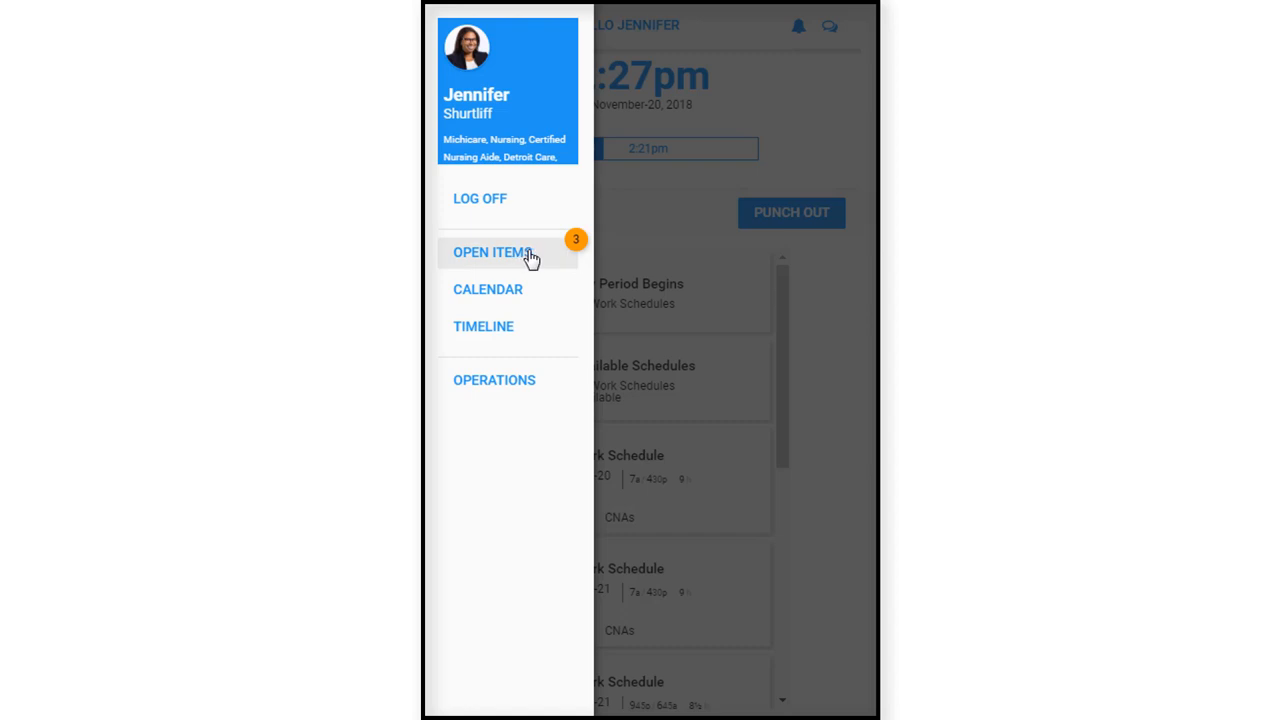
left_click(491, 252)
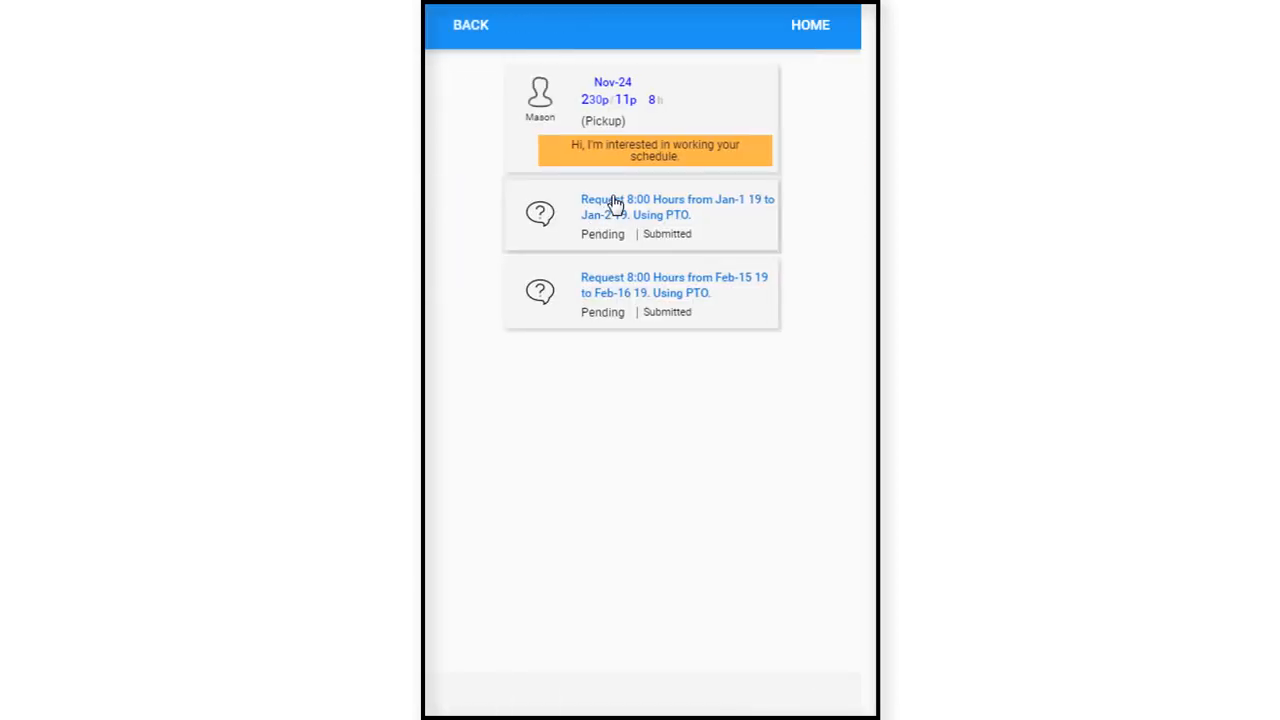
mouse_move(710, 145)
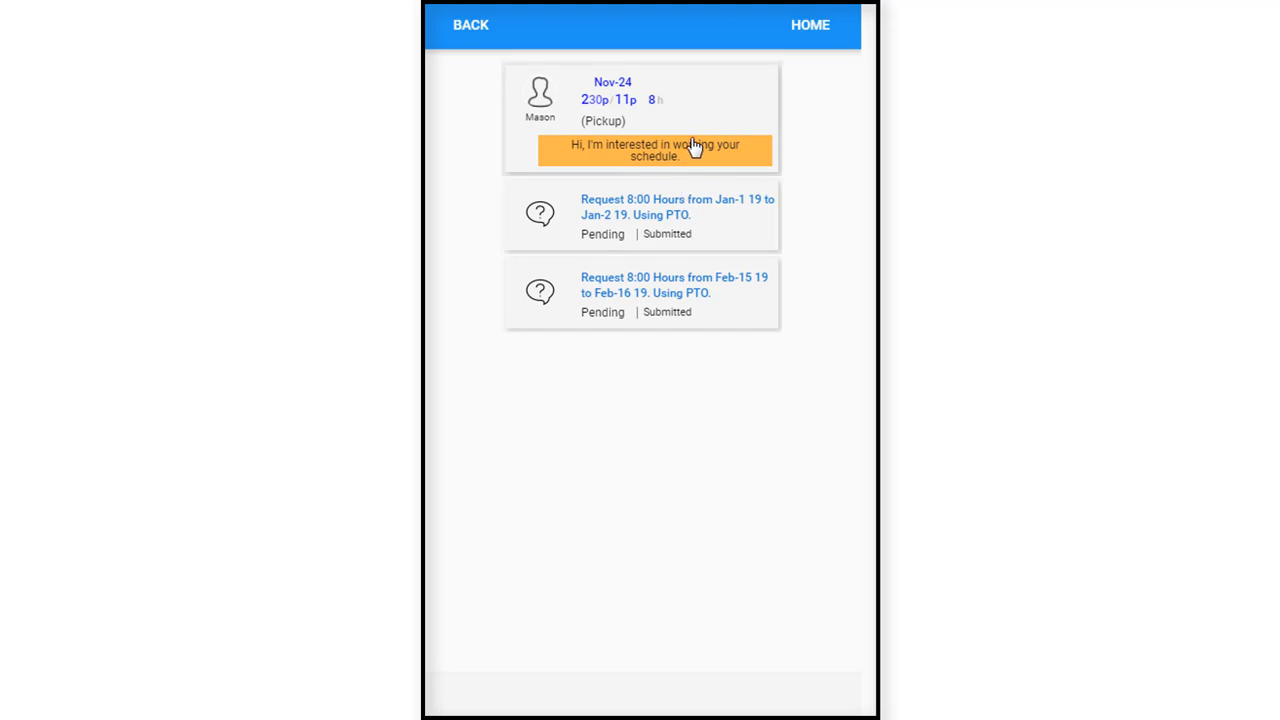
left_click(654, 150)
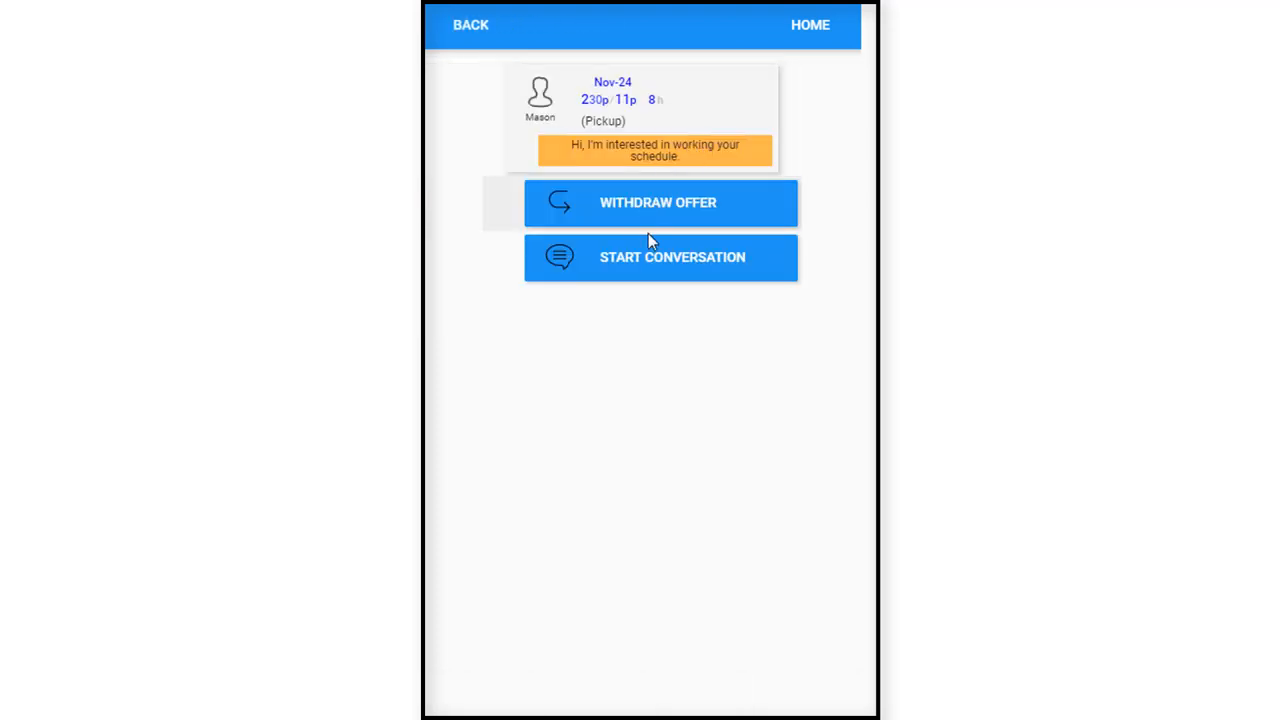
mouse_move(610, 185)
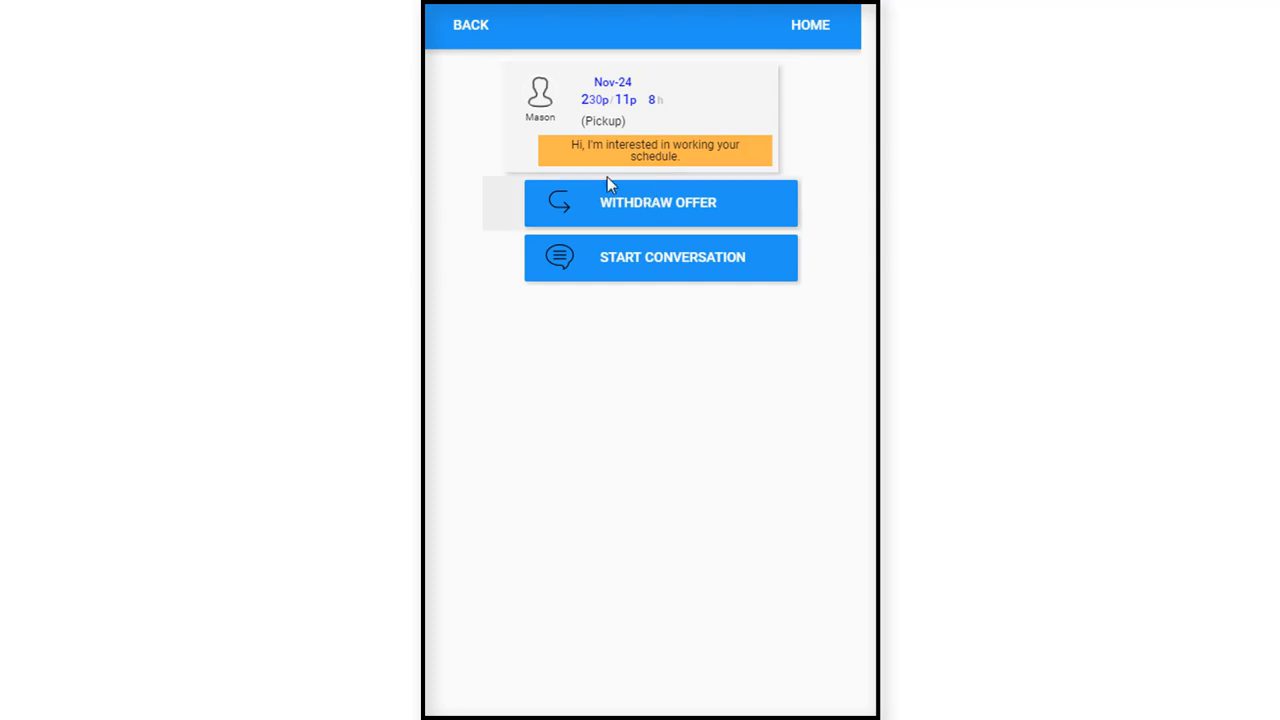
mouse_move(557, 207)
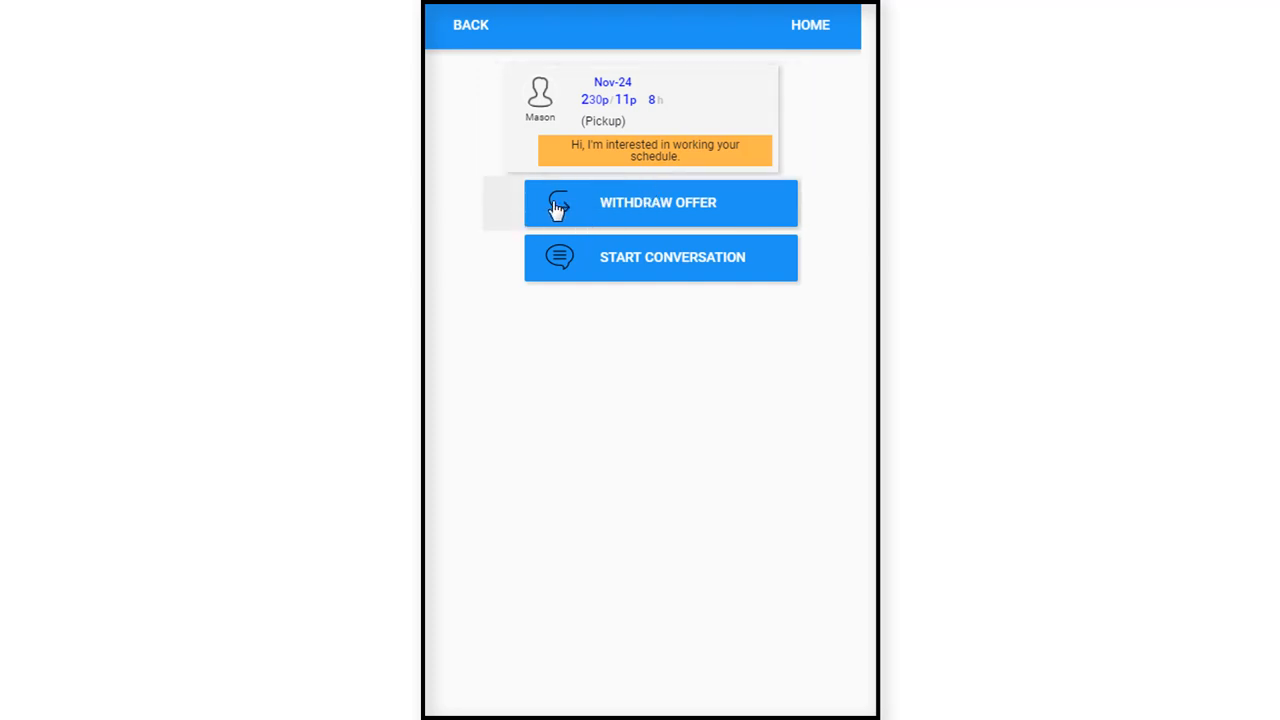
left_click(657, 202)
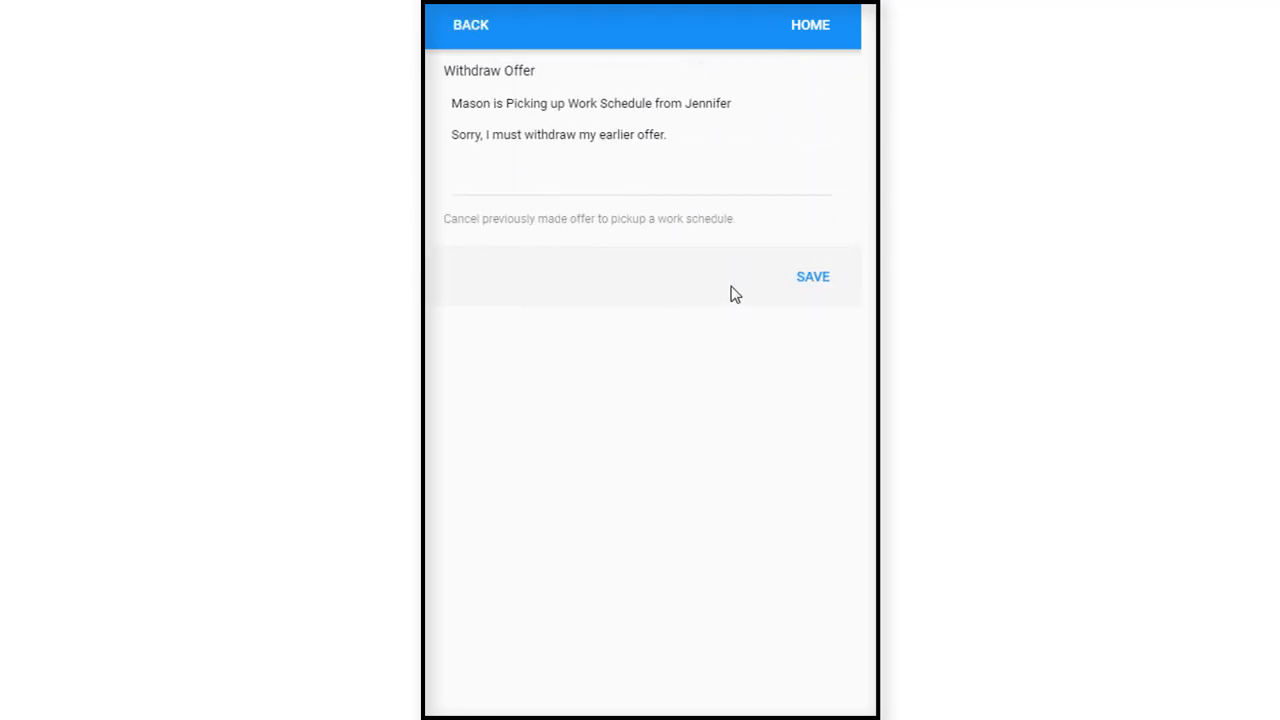
left_click(812, 276)
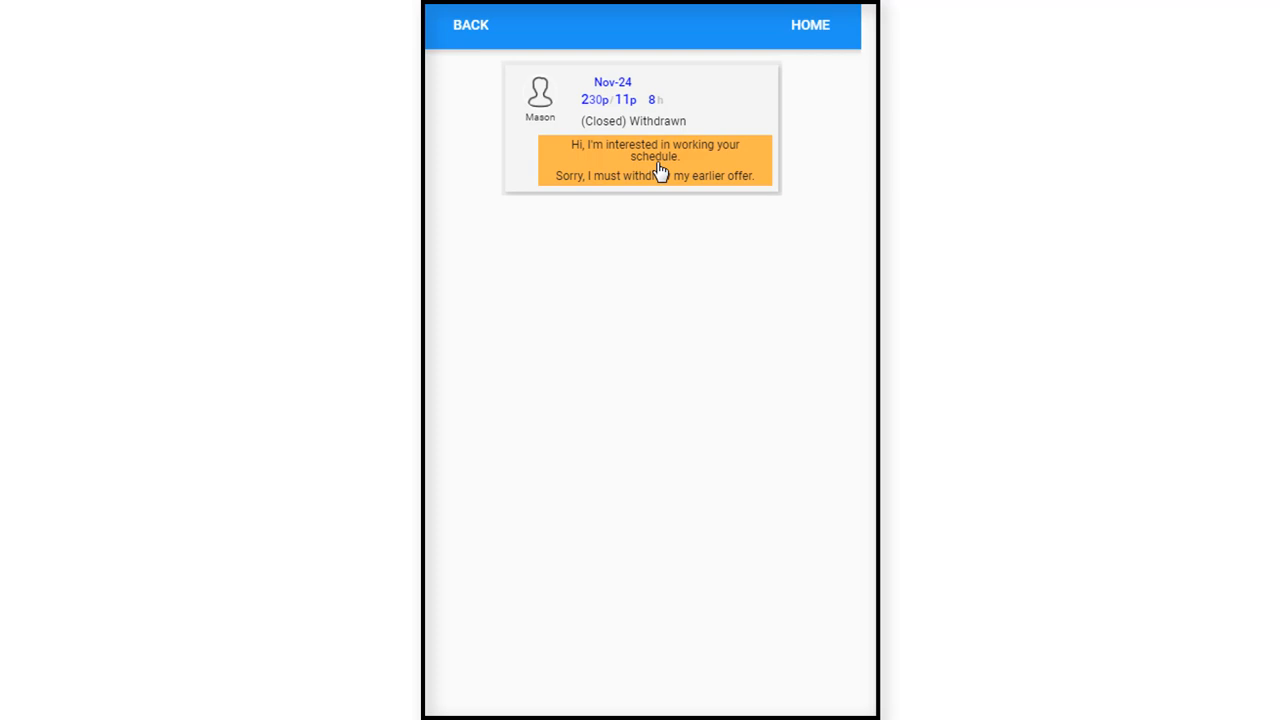
mouse_move(655, 174)
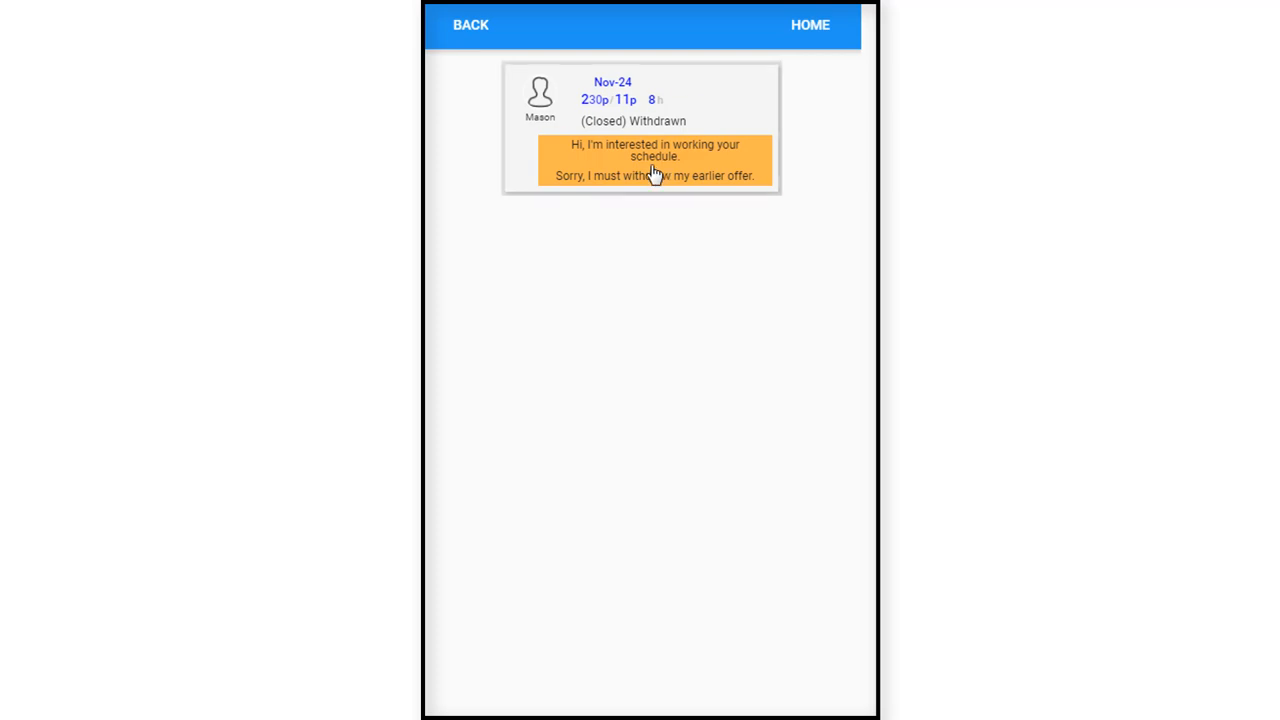
mouse_move(647, 174)
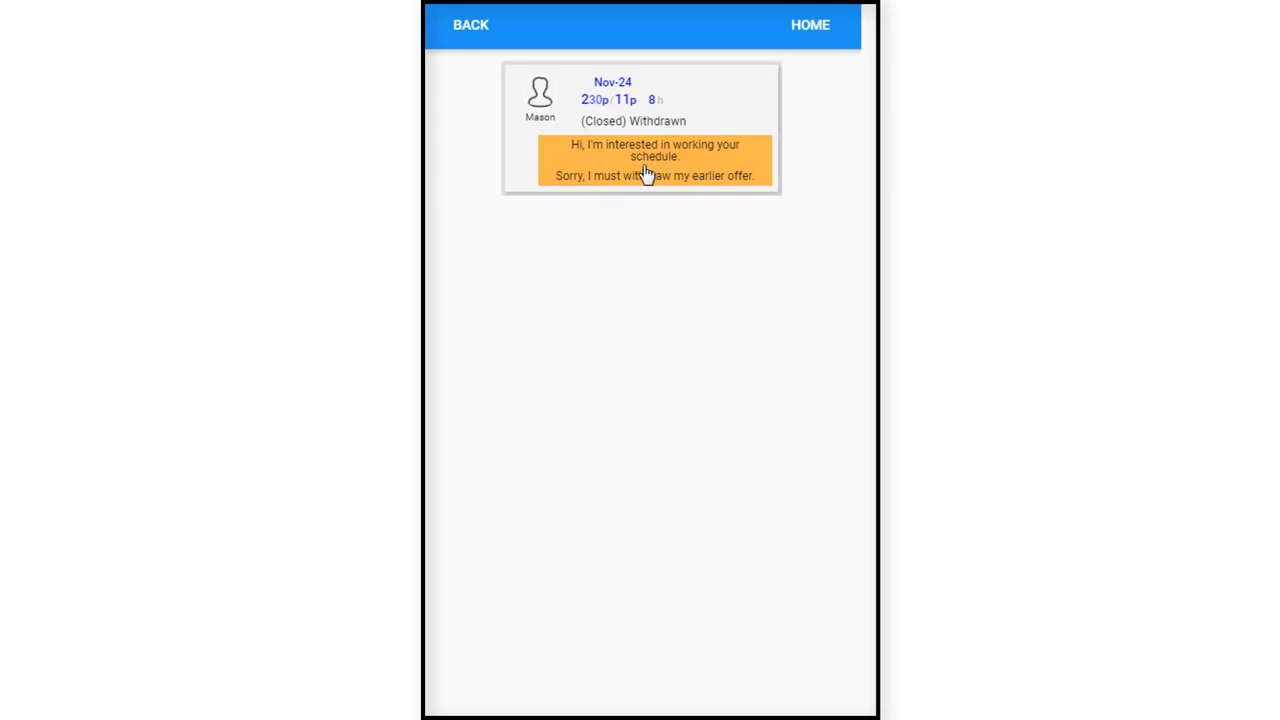
left_click(470, 25)
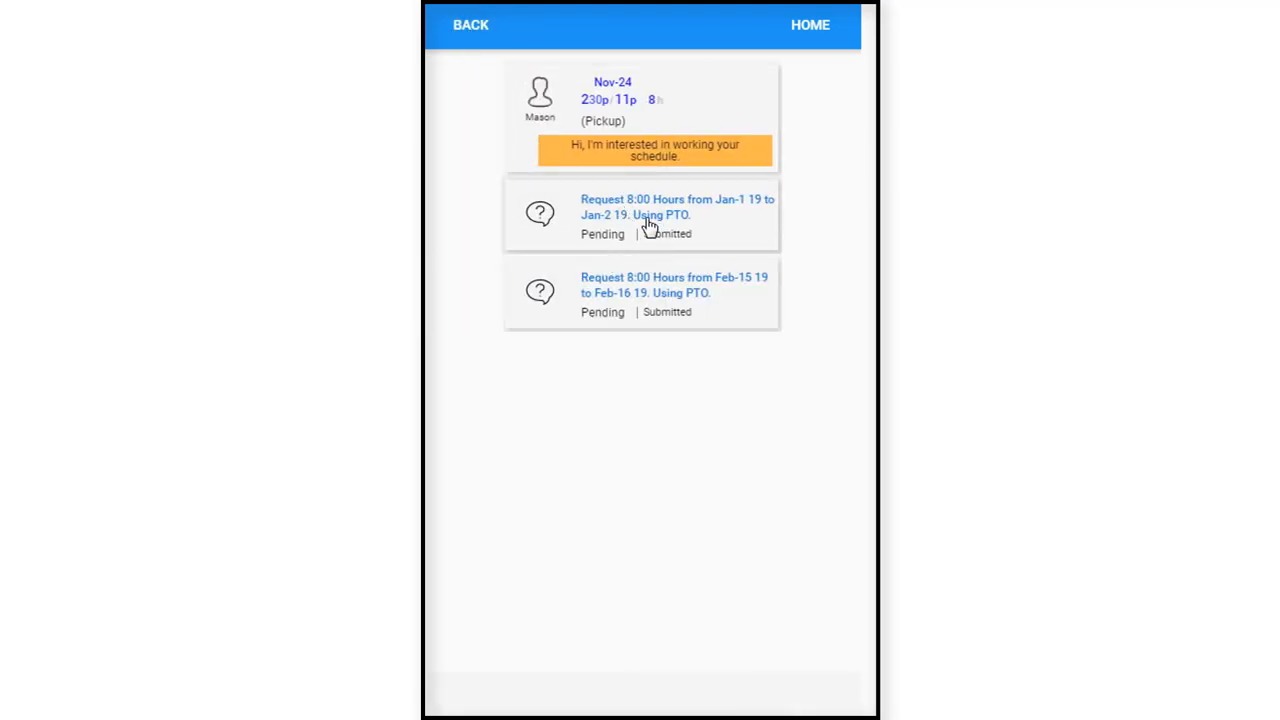
mouse_move(765, 222)
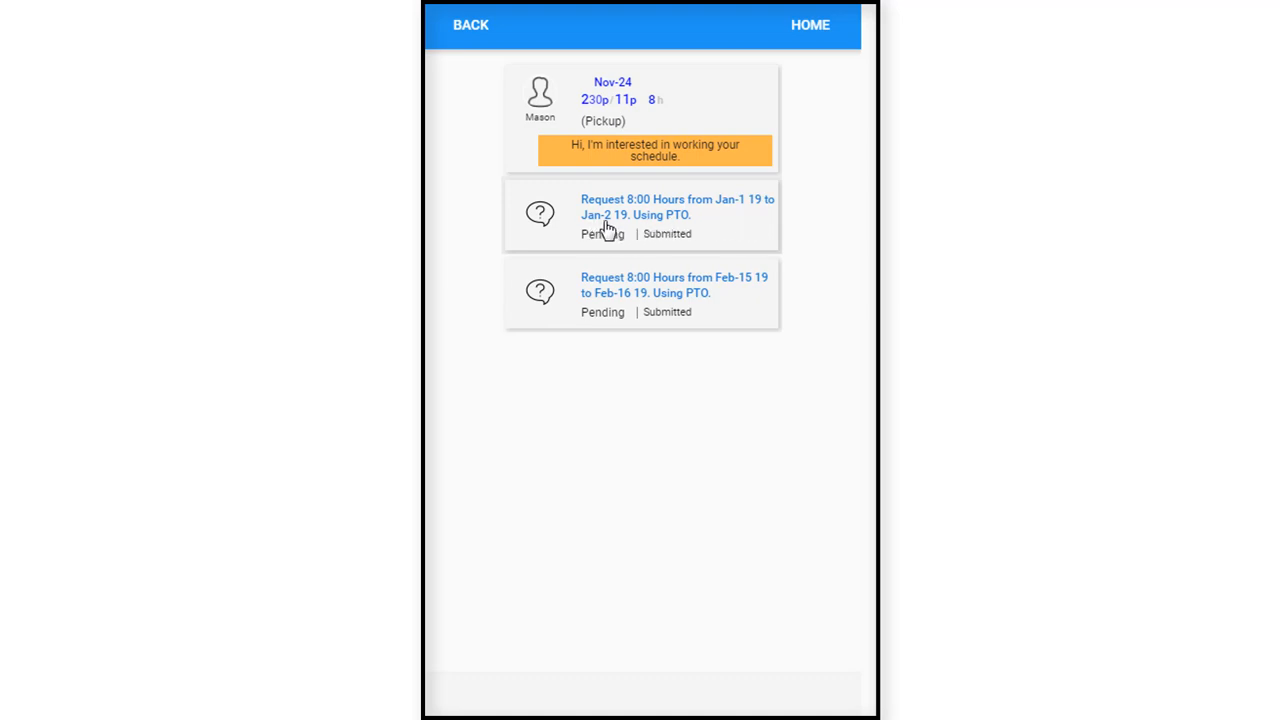
mouse_move(565, 300)
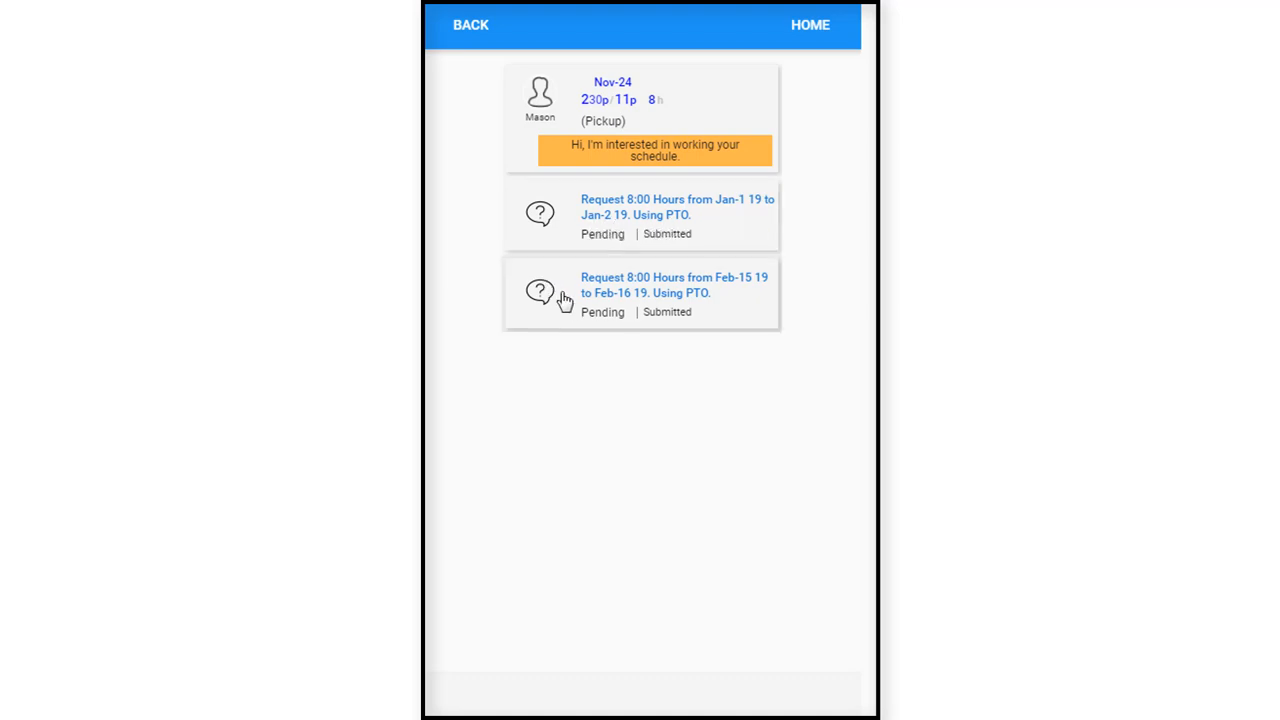
mouse_move(617, 314)
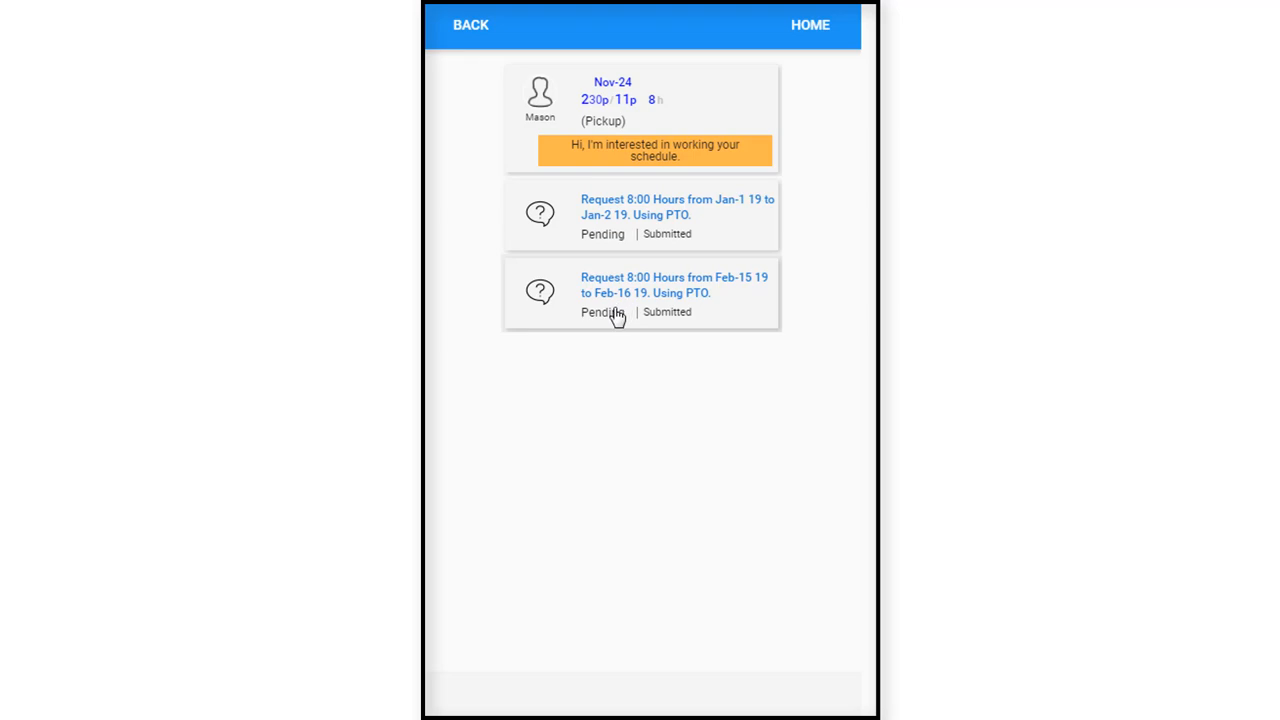
mouse_move(625, 258)
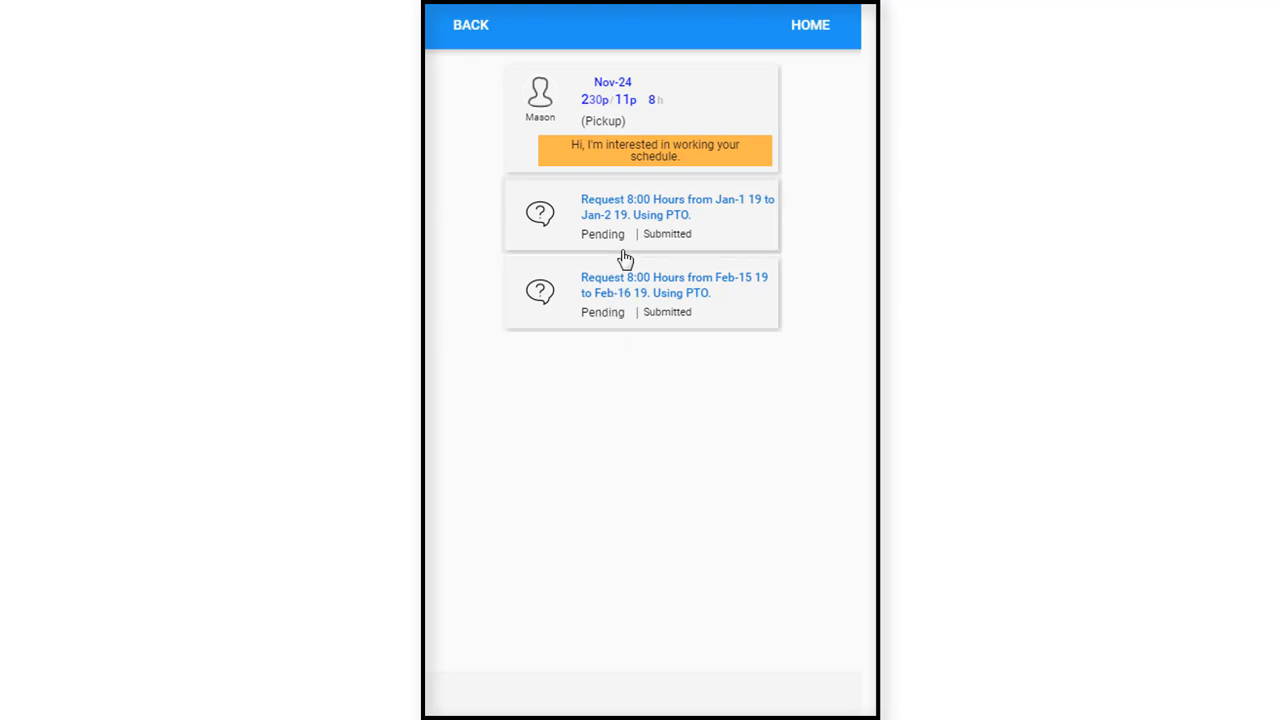
mouse_move(610, 316)
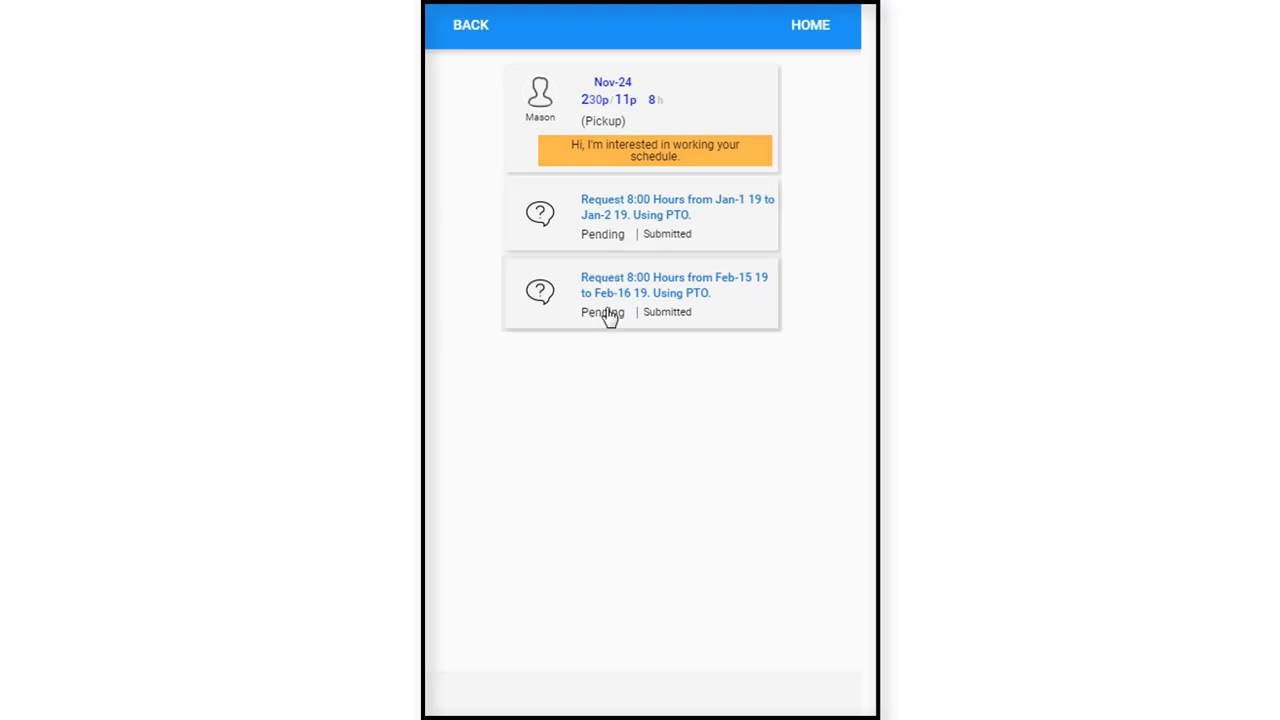
mouse_move(610, 255)
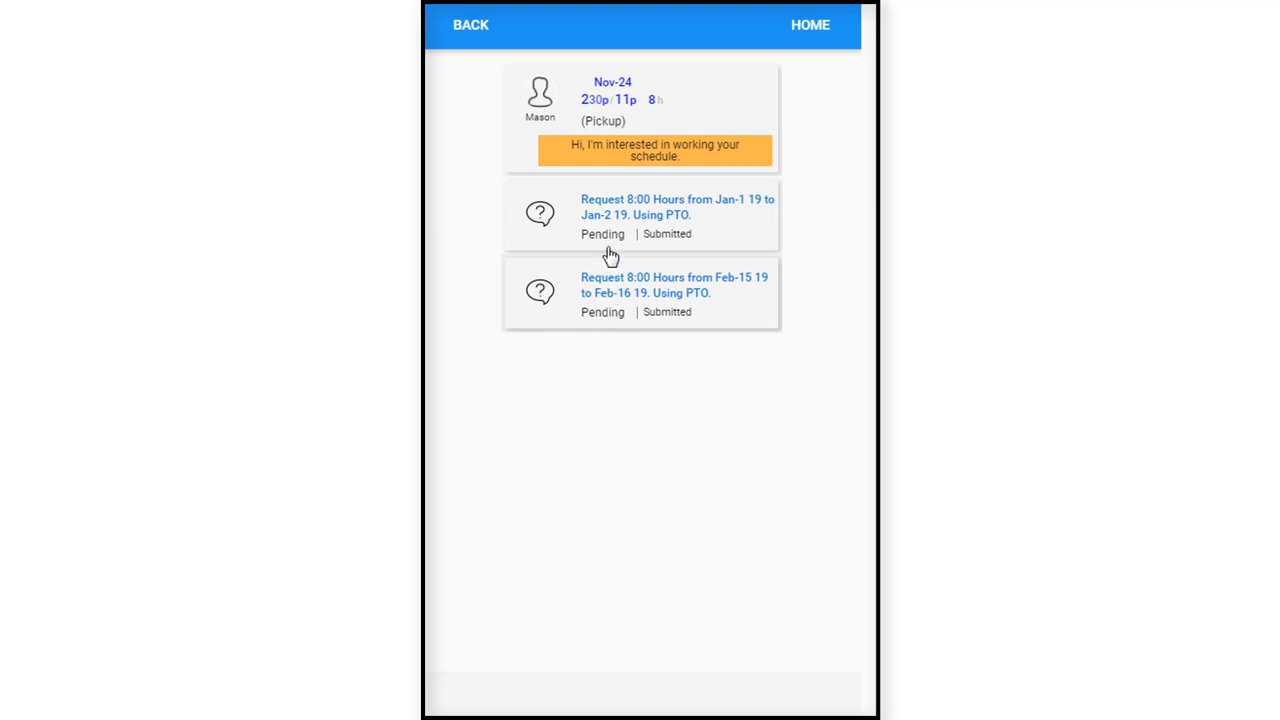
mouse_move(603, 234)
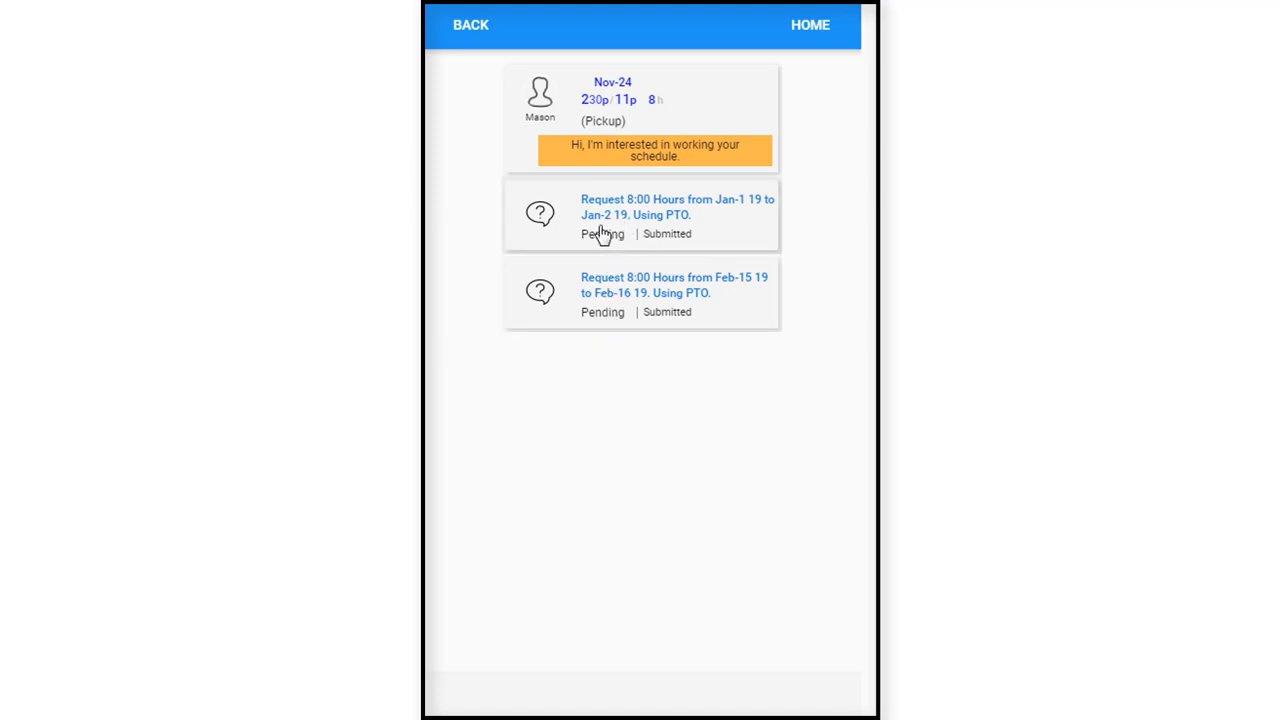
mouse_move(610, 245)
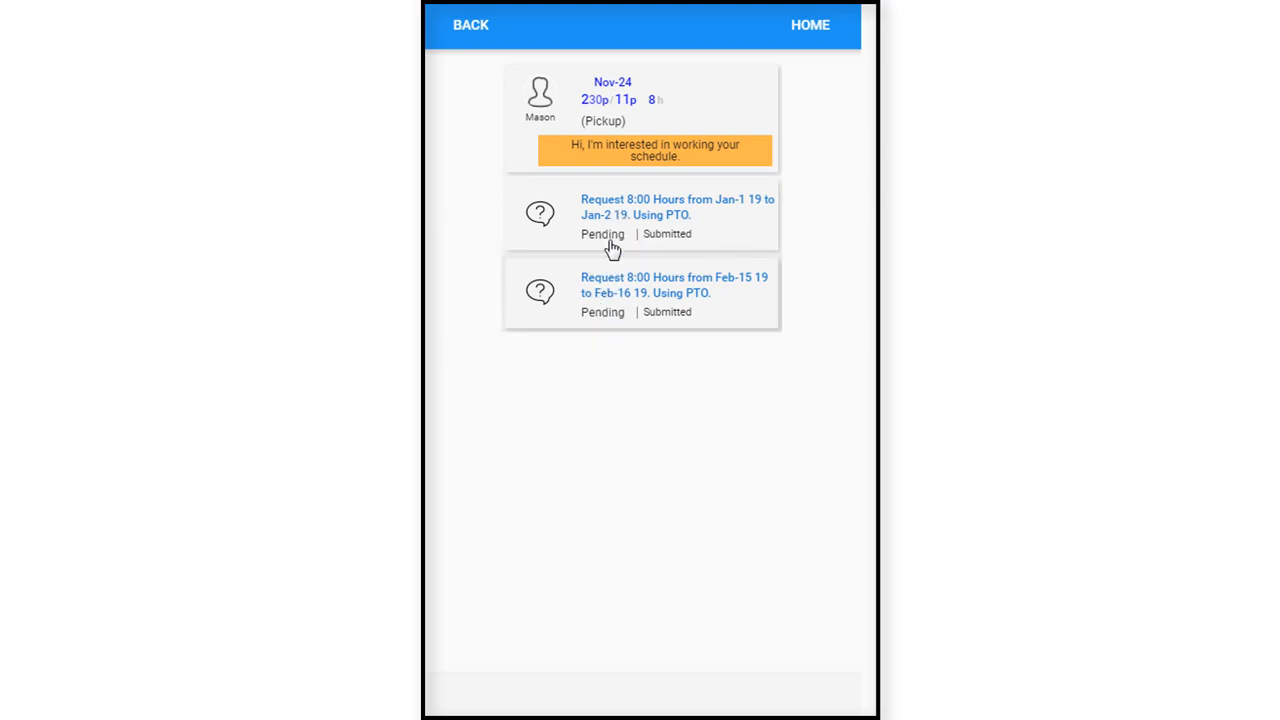
mouse_move(637, 255)
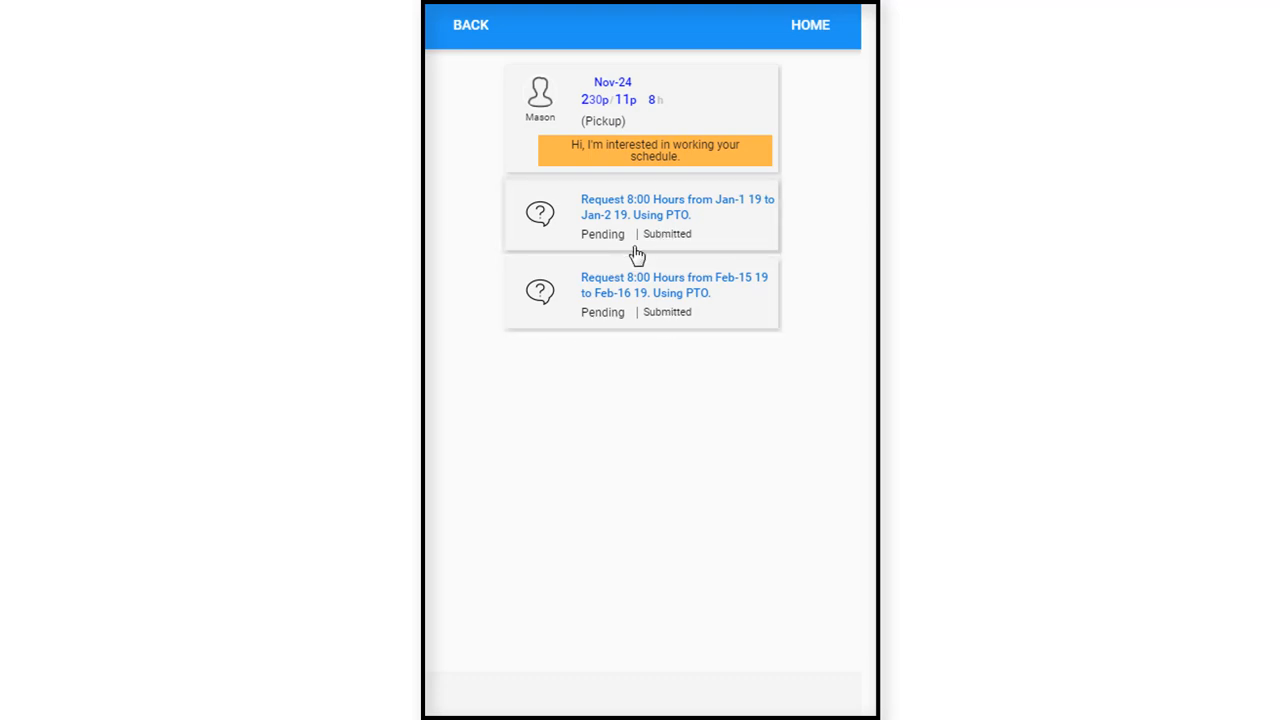
mouse_move(620, 216)
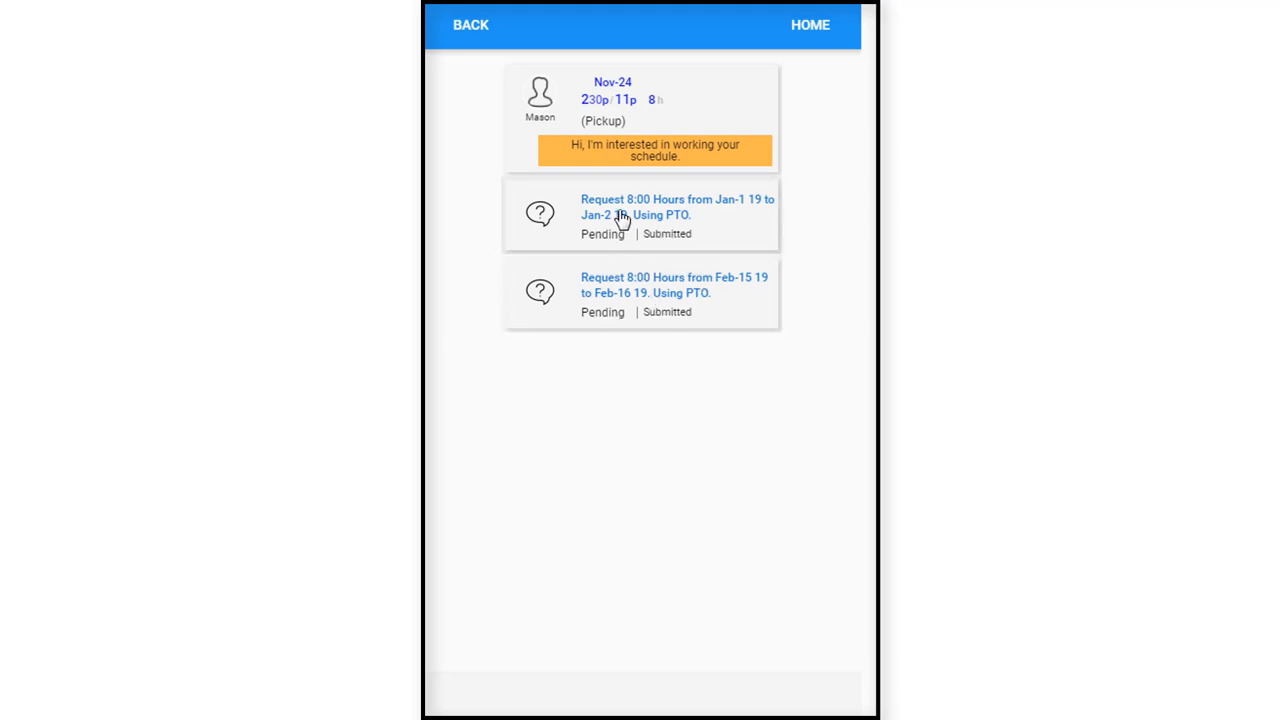
left_click(640, 214)
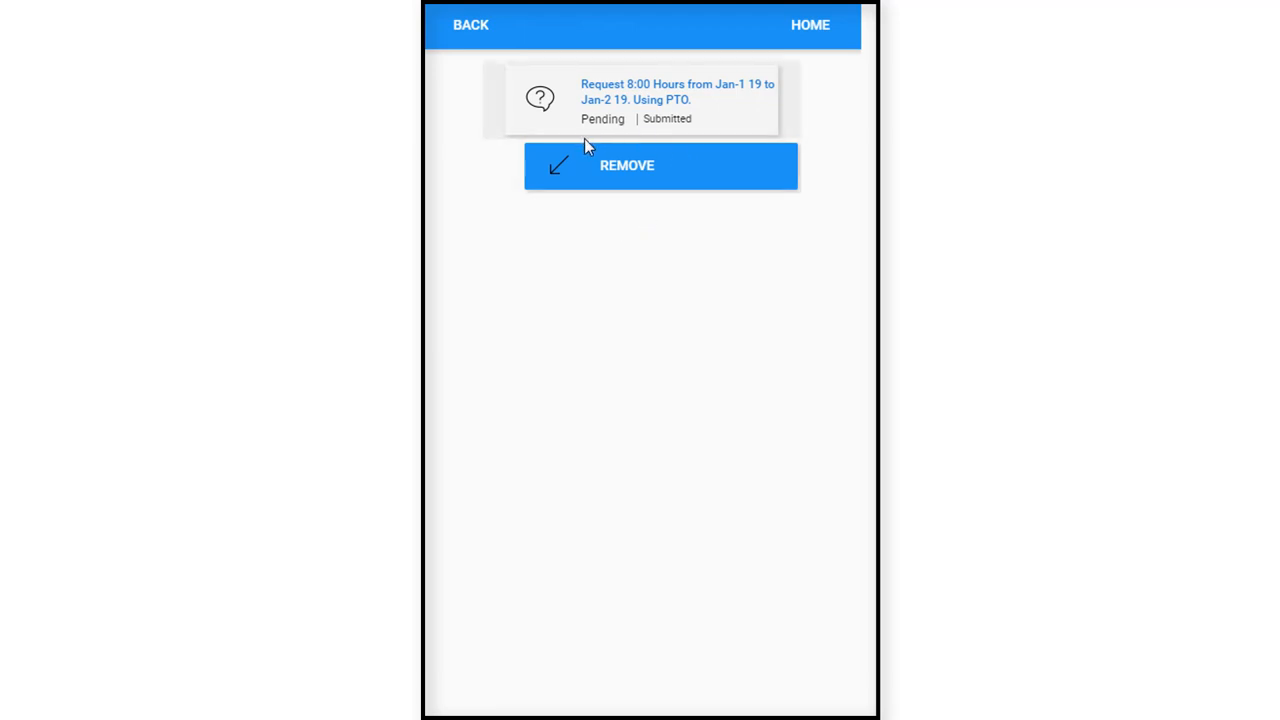
mouse_move(570, 63)
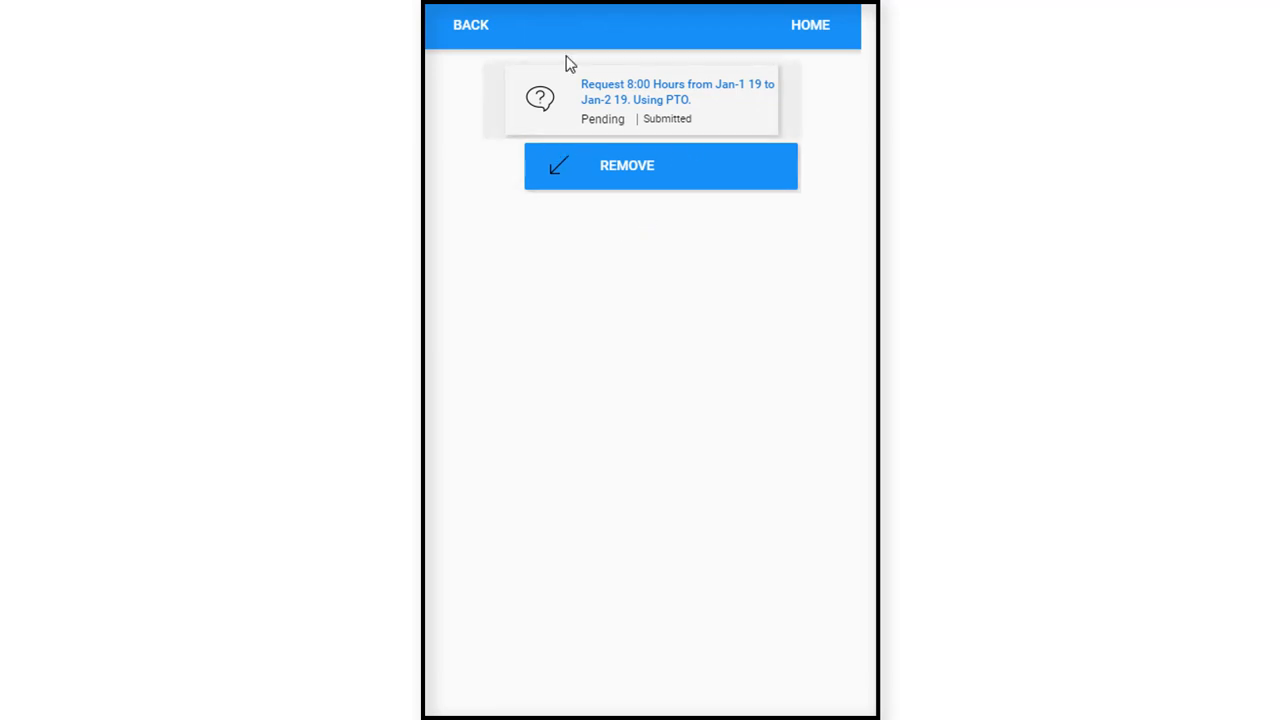
left_click(468, 25)
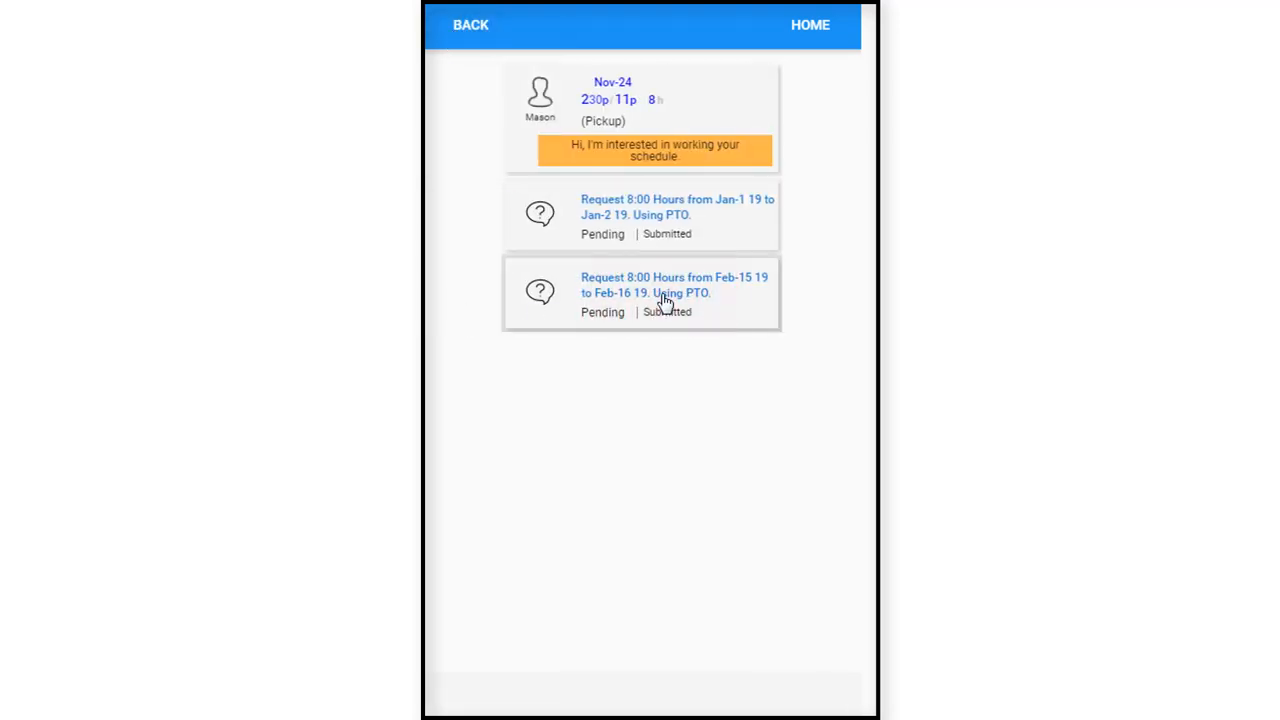
Remove the Feb-15 to Feb-16 PTO leave request and save the removal form.
left_click(660, 292)
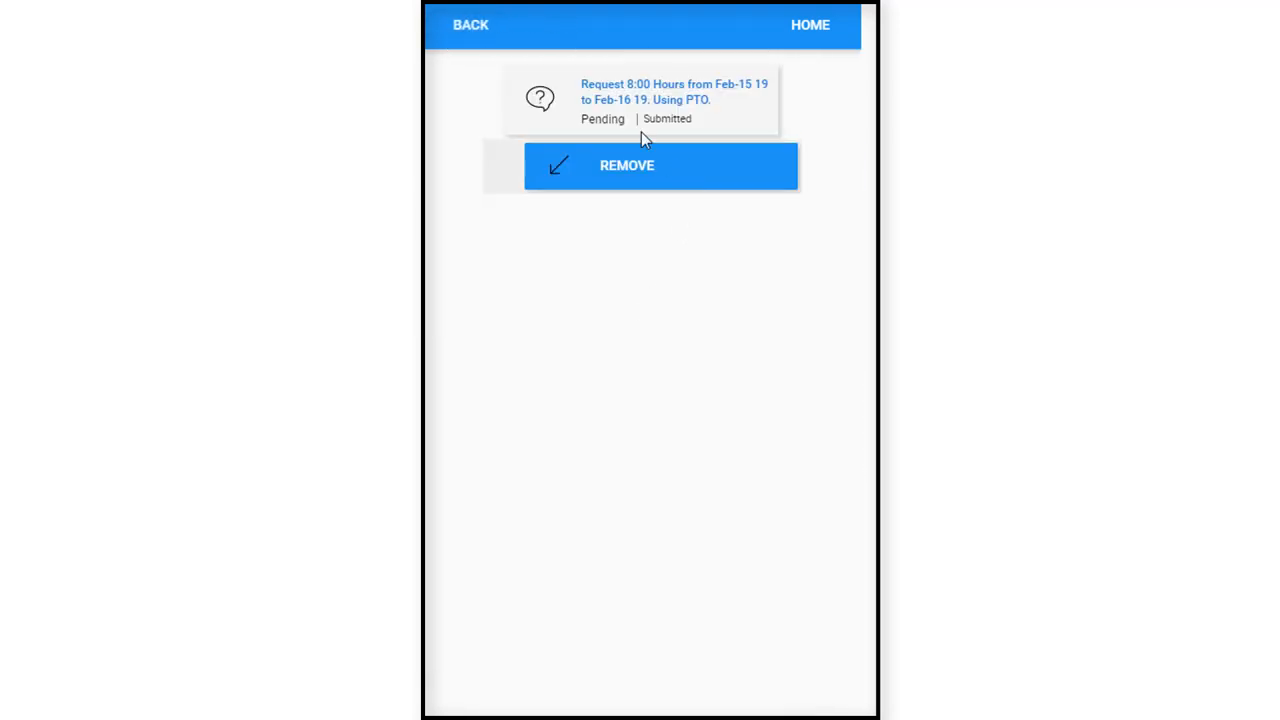
mouse_move(673, 175)
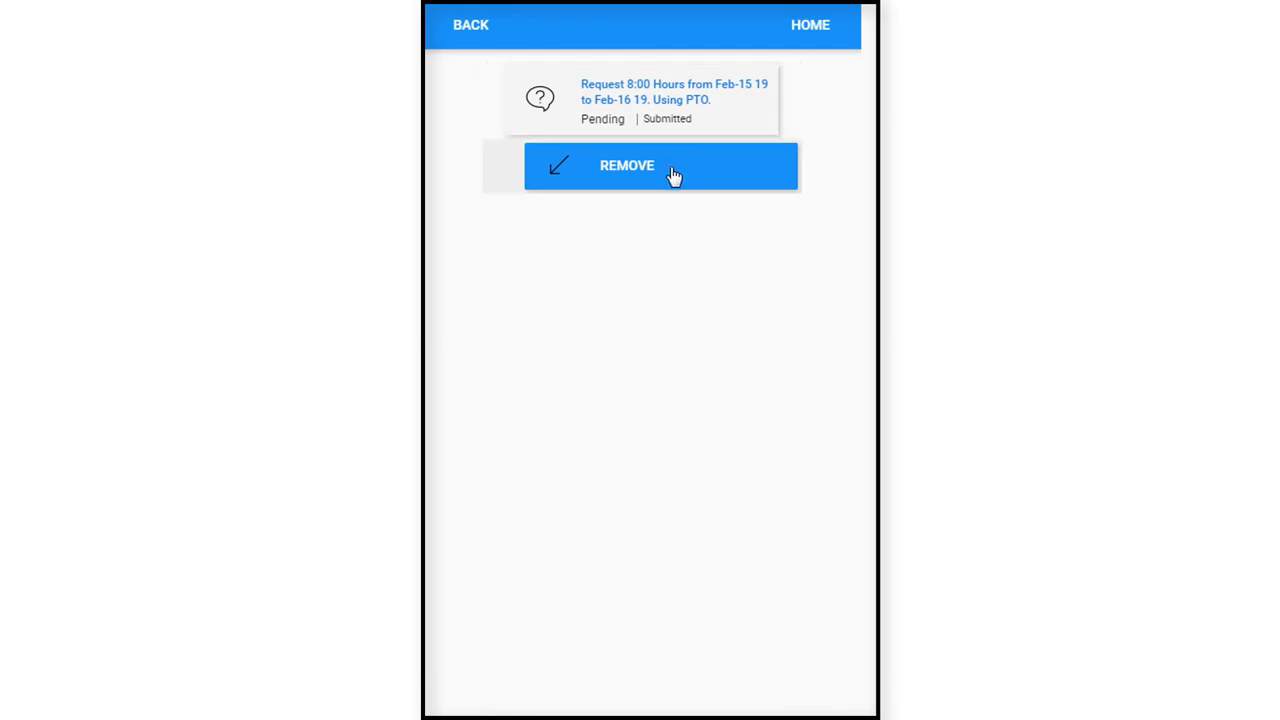
mouse_move(667, 176)
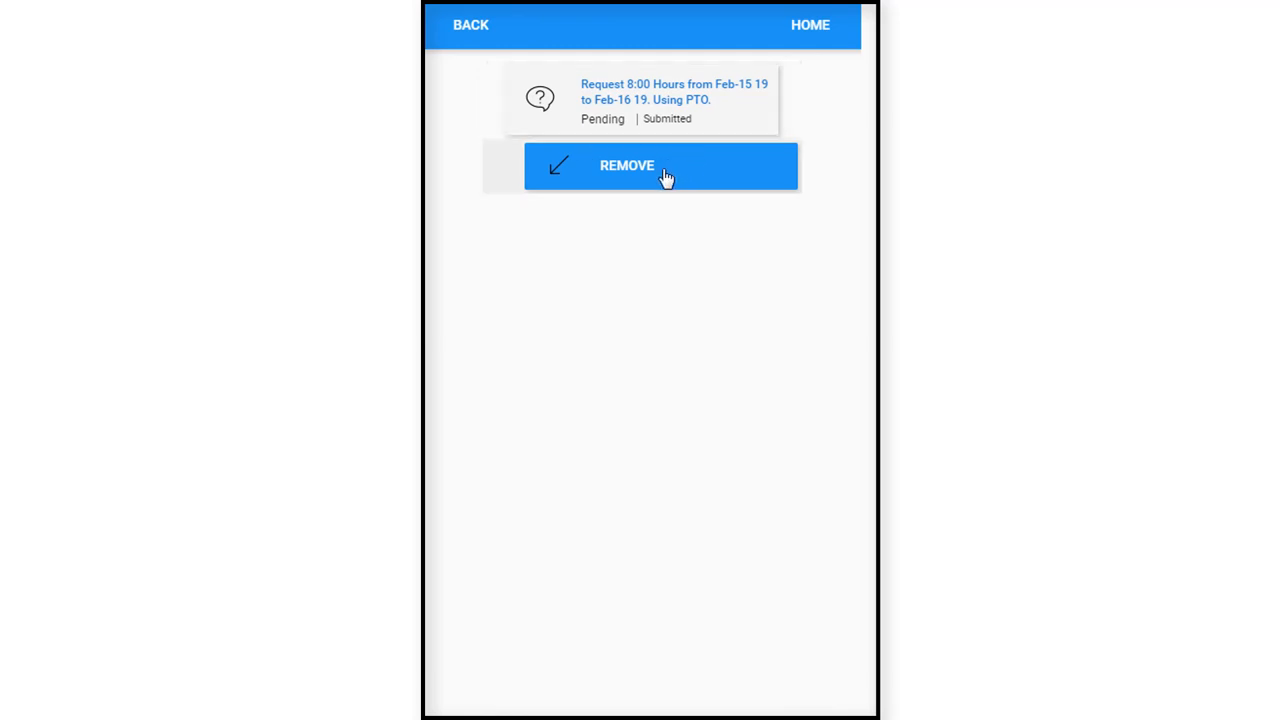
left_click(626, 165)
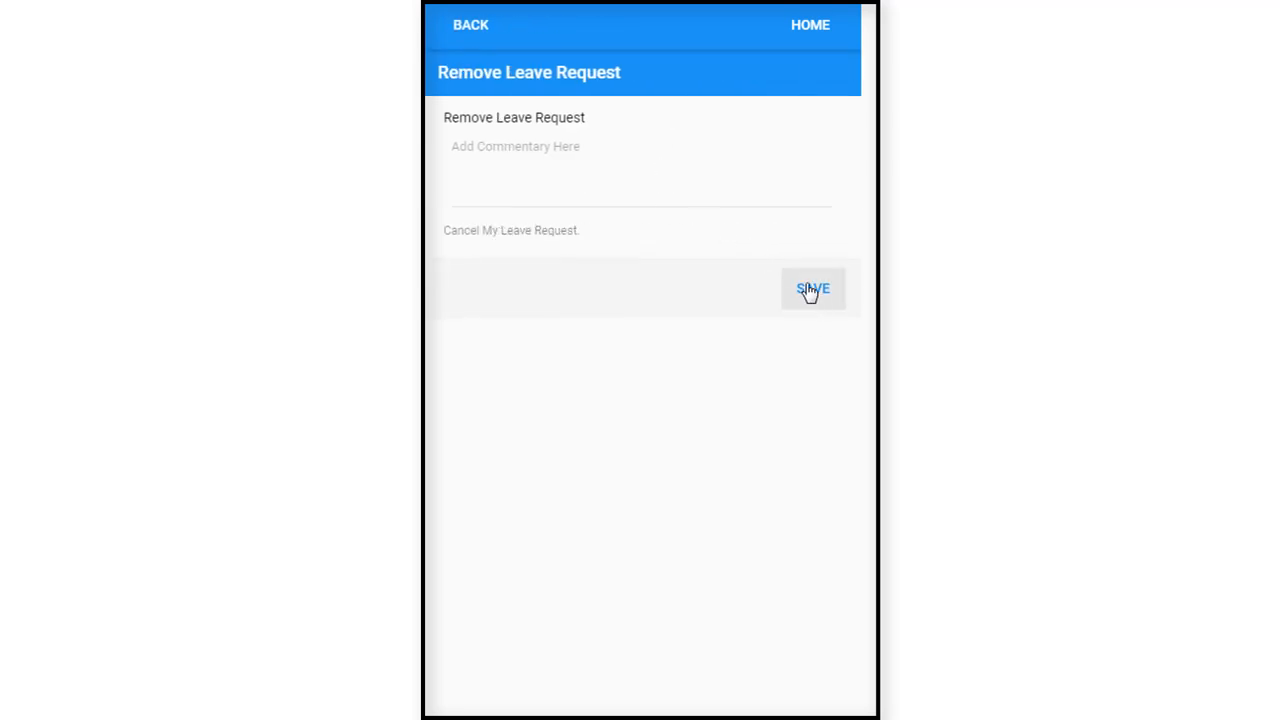
left_click(813, 288)
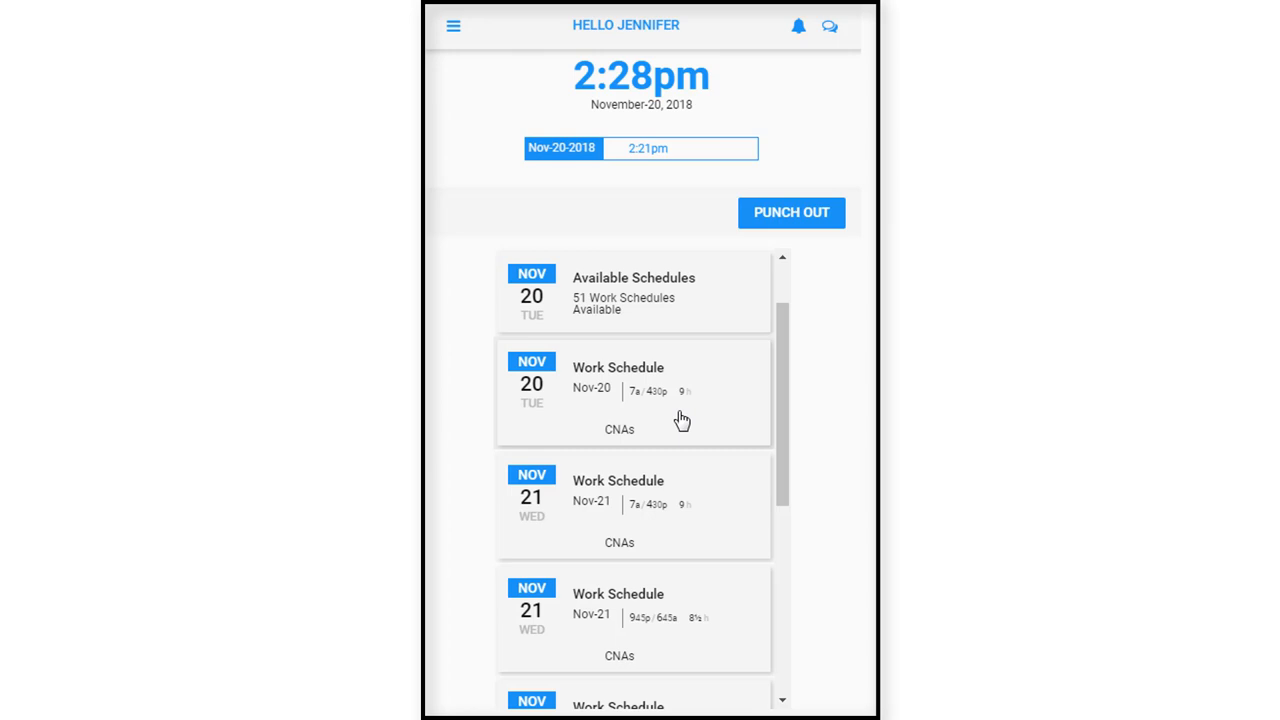
mouse_move(529, 195)
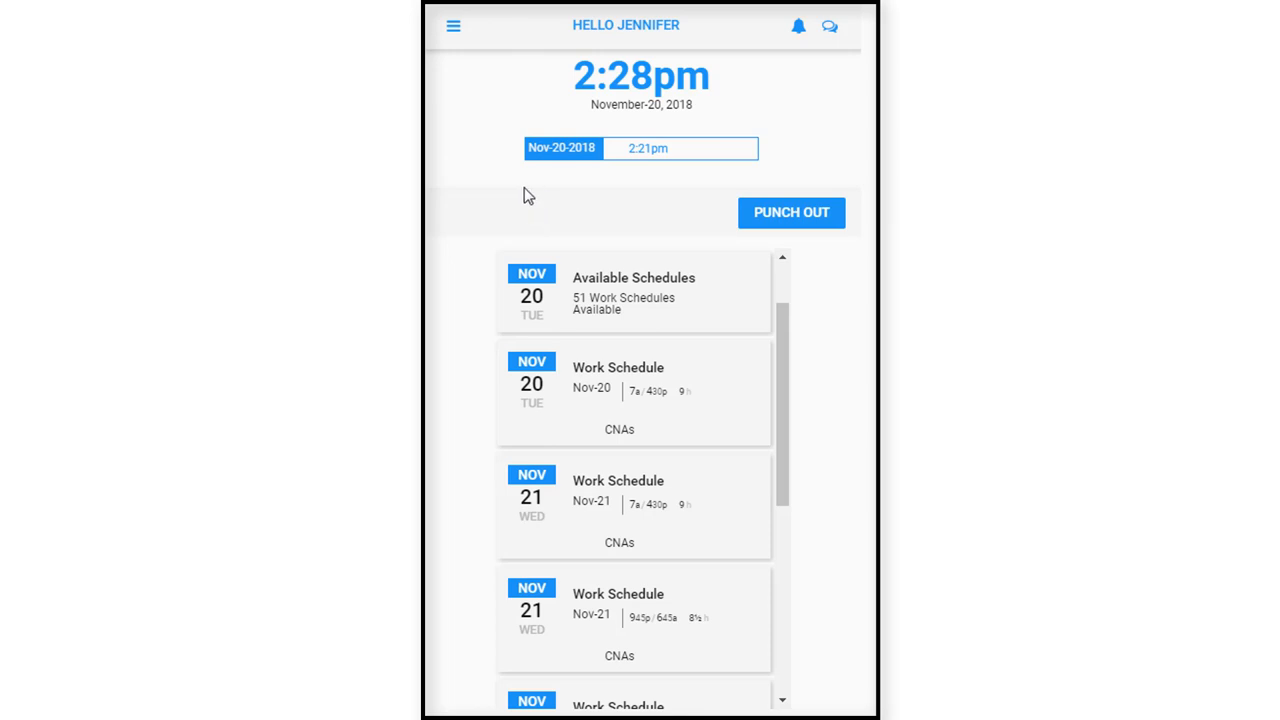
mouse_move(494, 197)
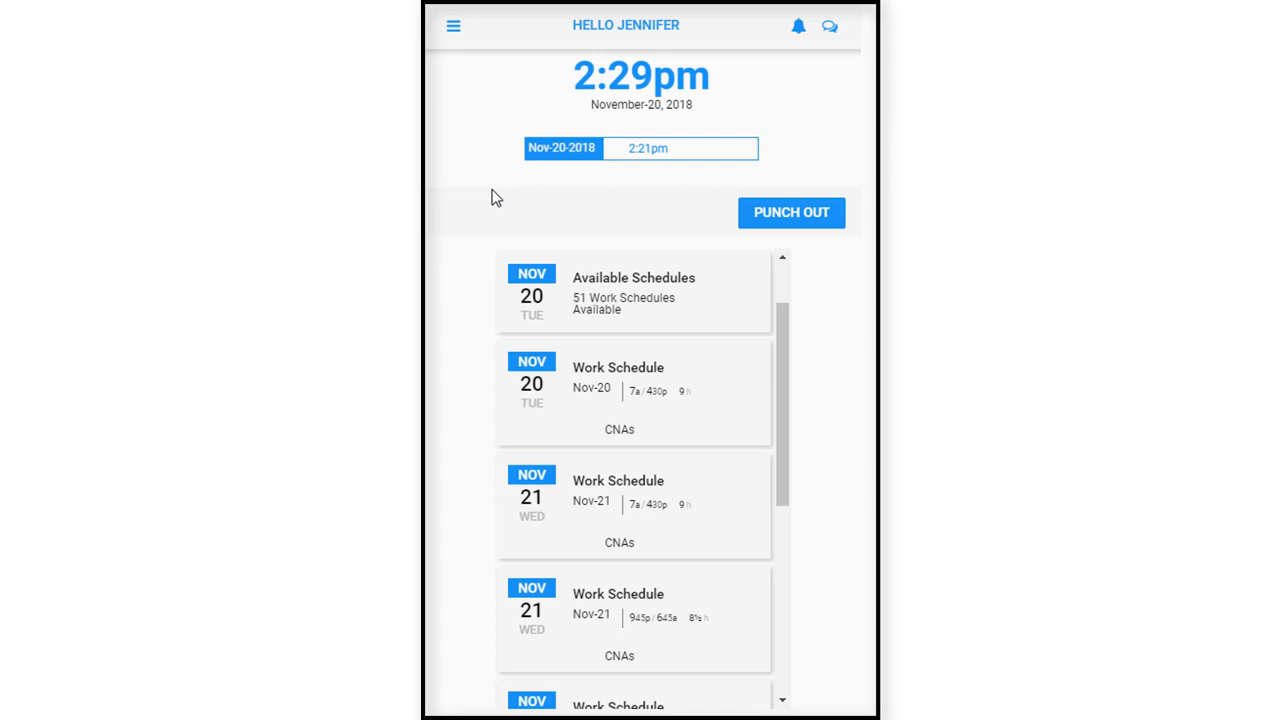
mouse_move(472, 50)
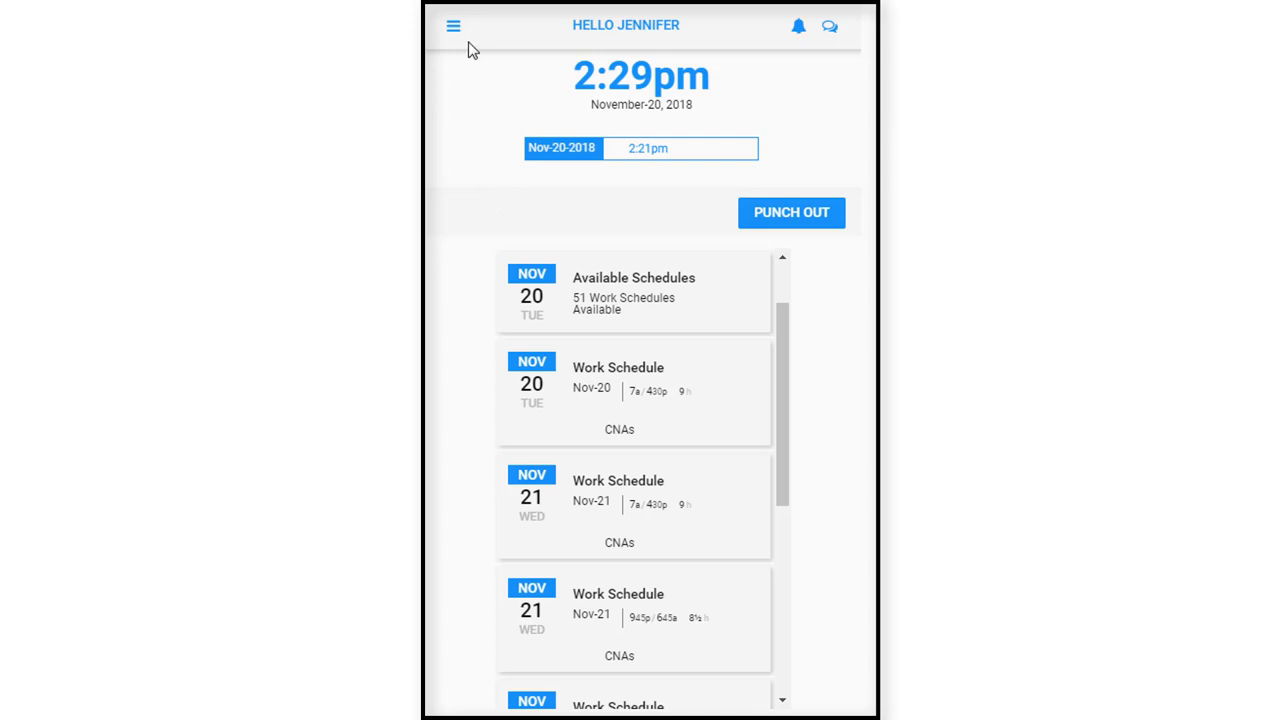
Open the Timeline calendar and browse October and December 2018 before returning to November.
left_click(453, 25)
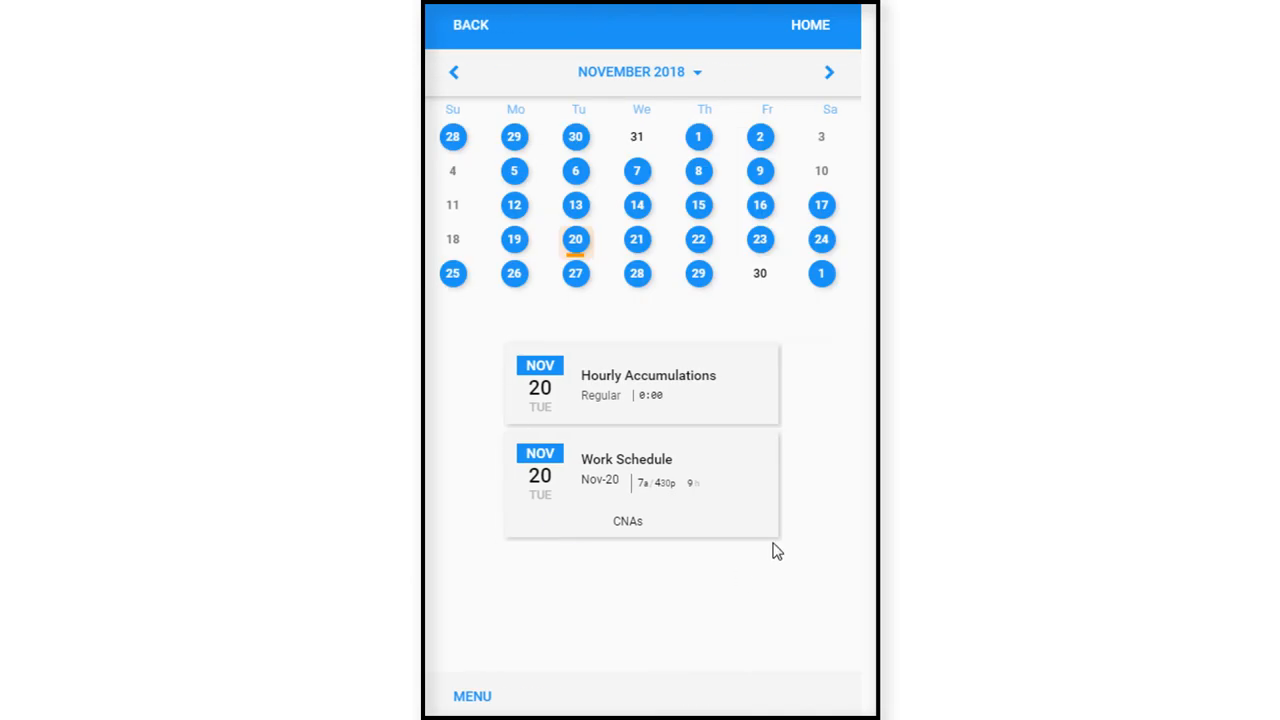
mouse_move(667, 140)
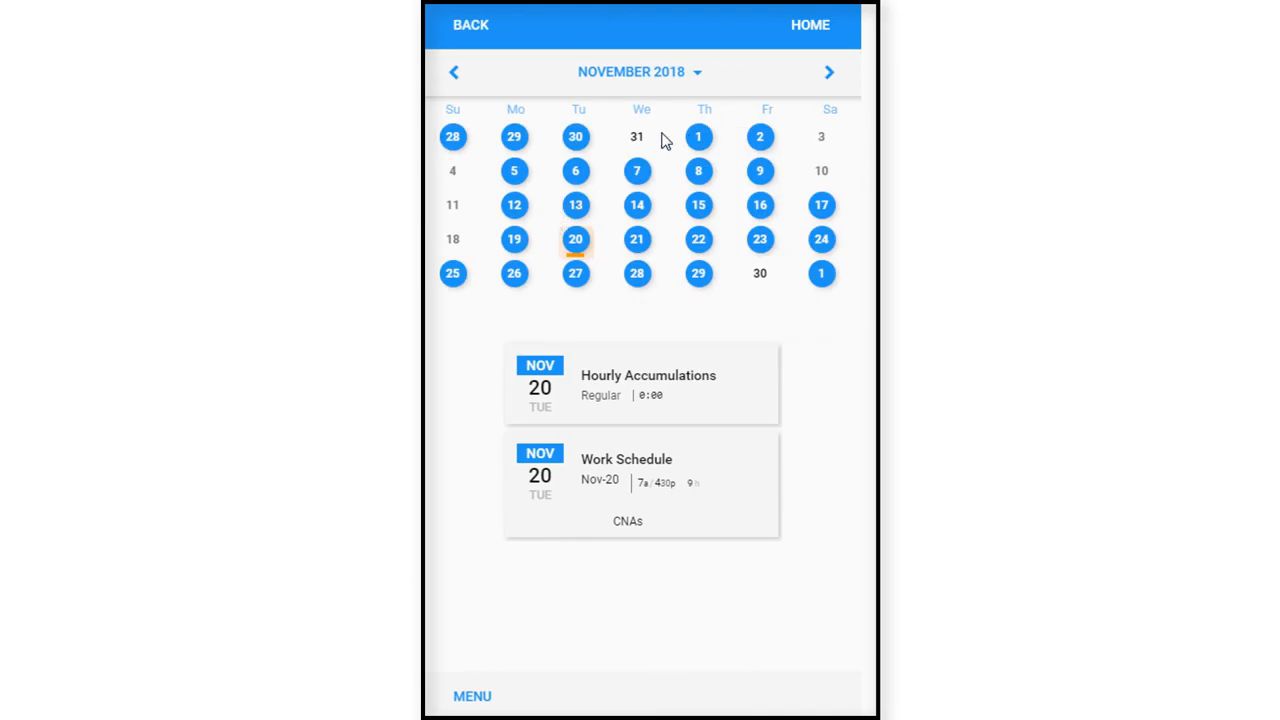
mouse_move(725, 156)
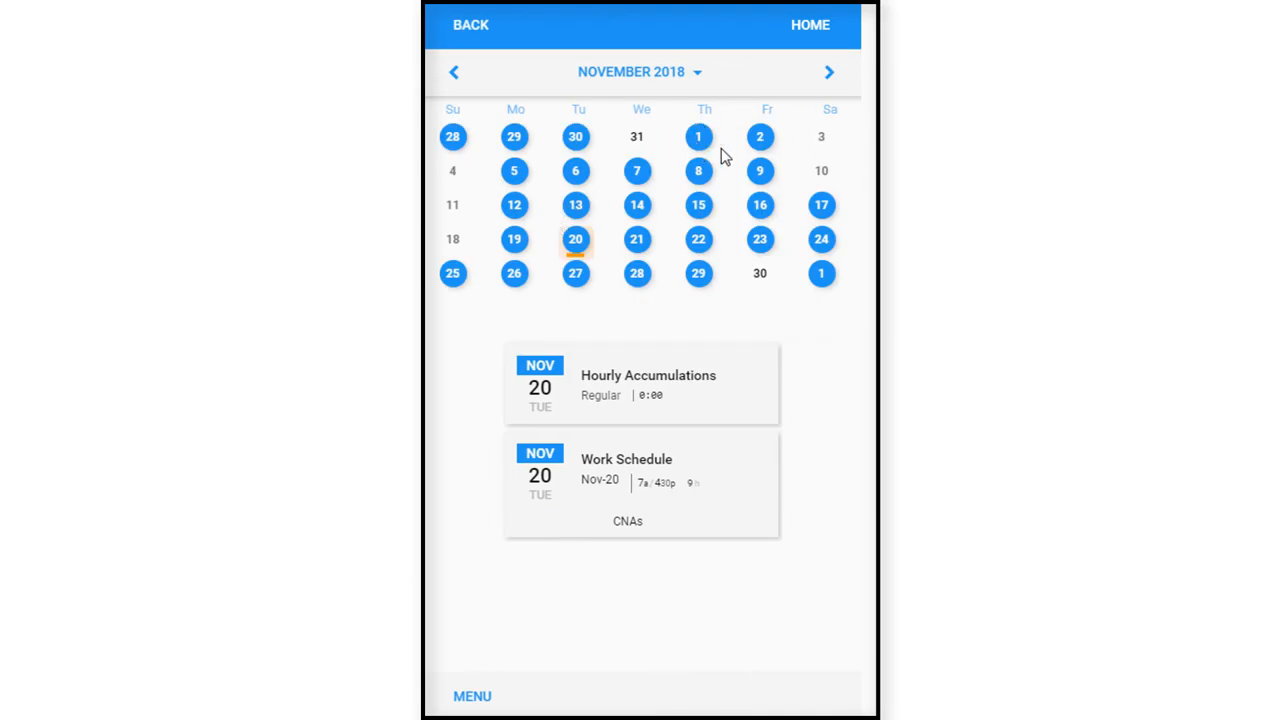
mouse_move(765, 225)
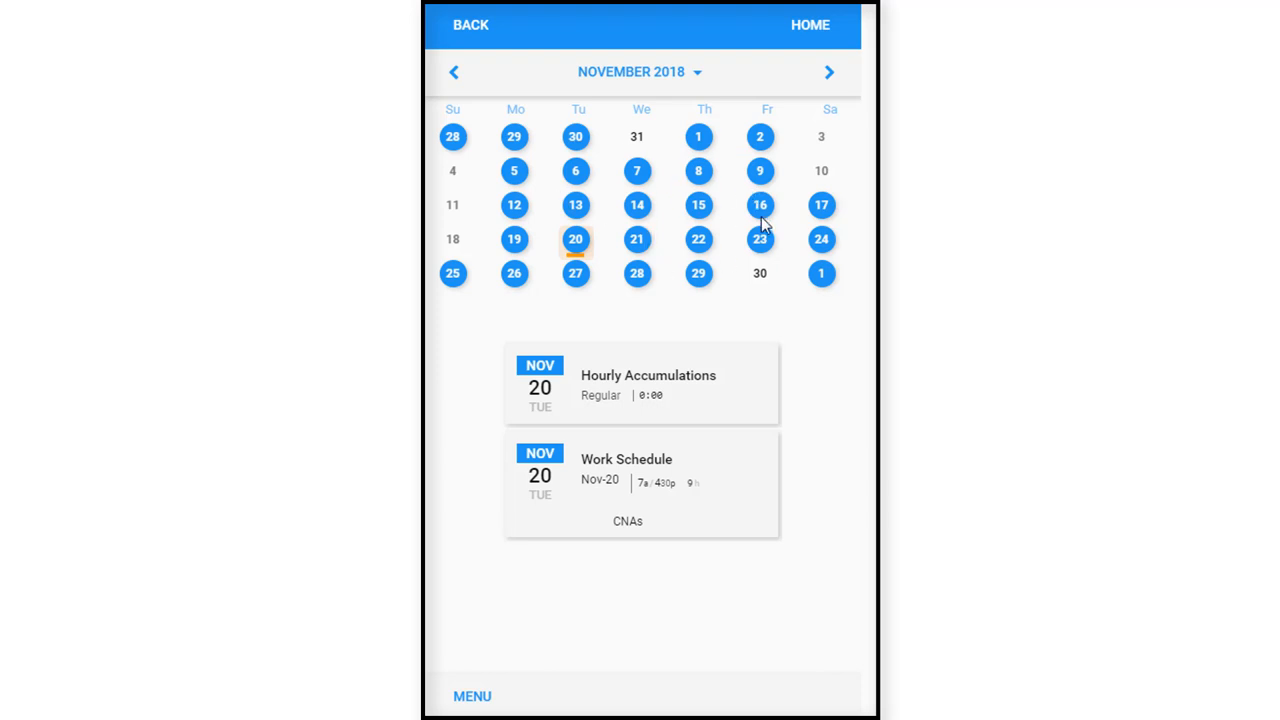
mouse_move(740, 225)
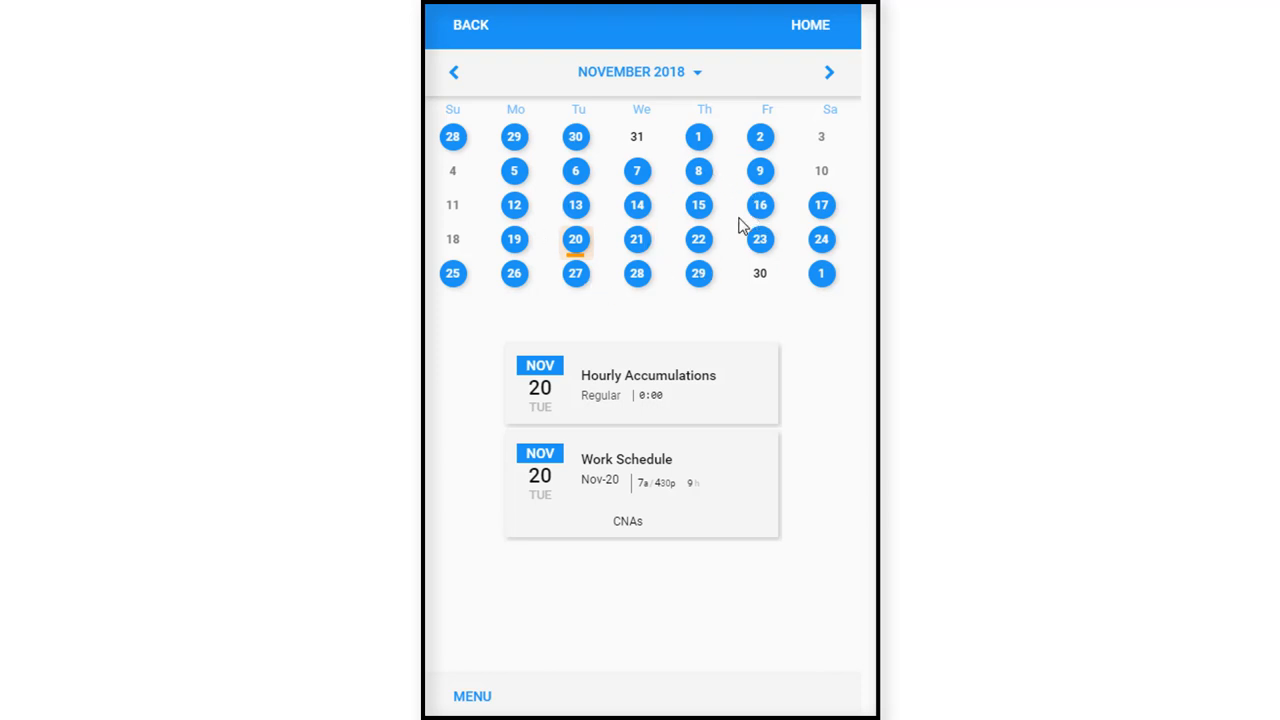
mouse_move(473, 166)
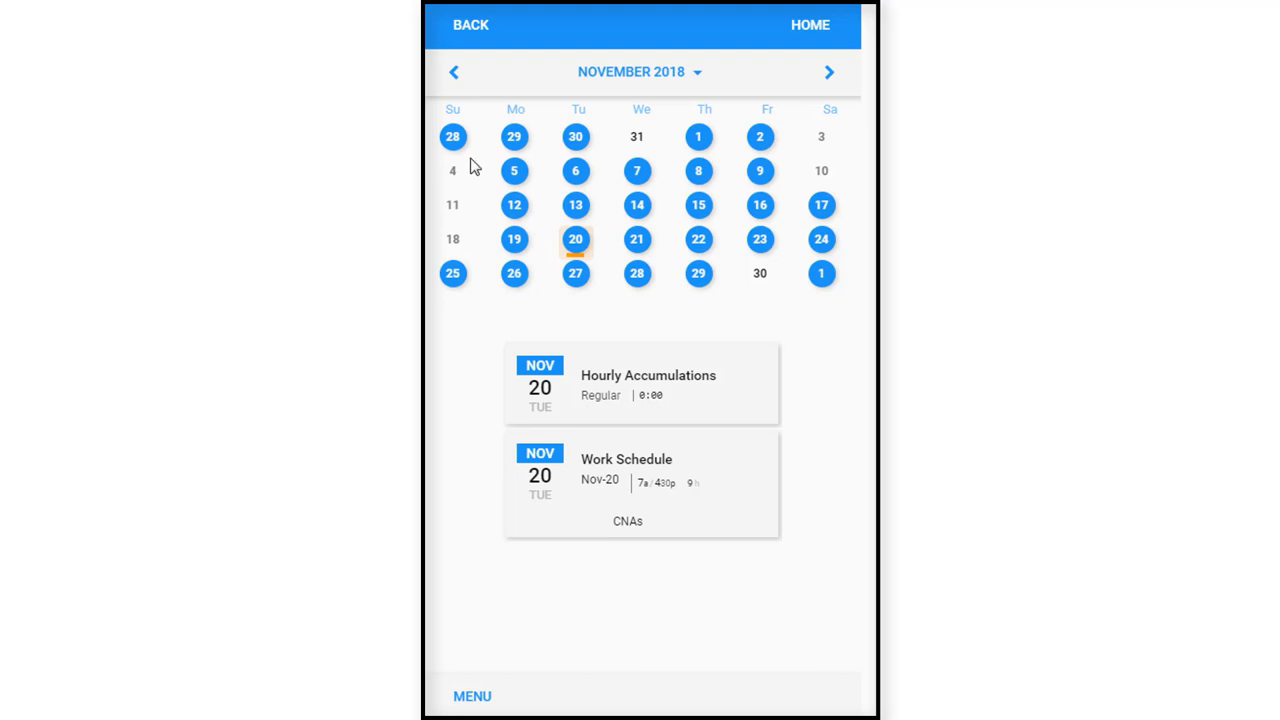
mouse_move(795, 157)
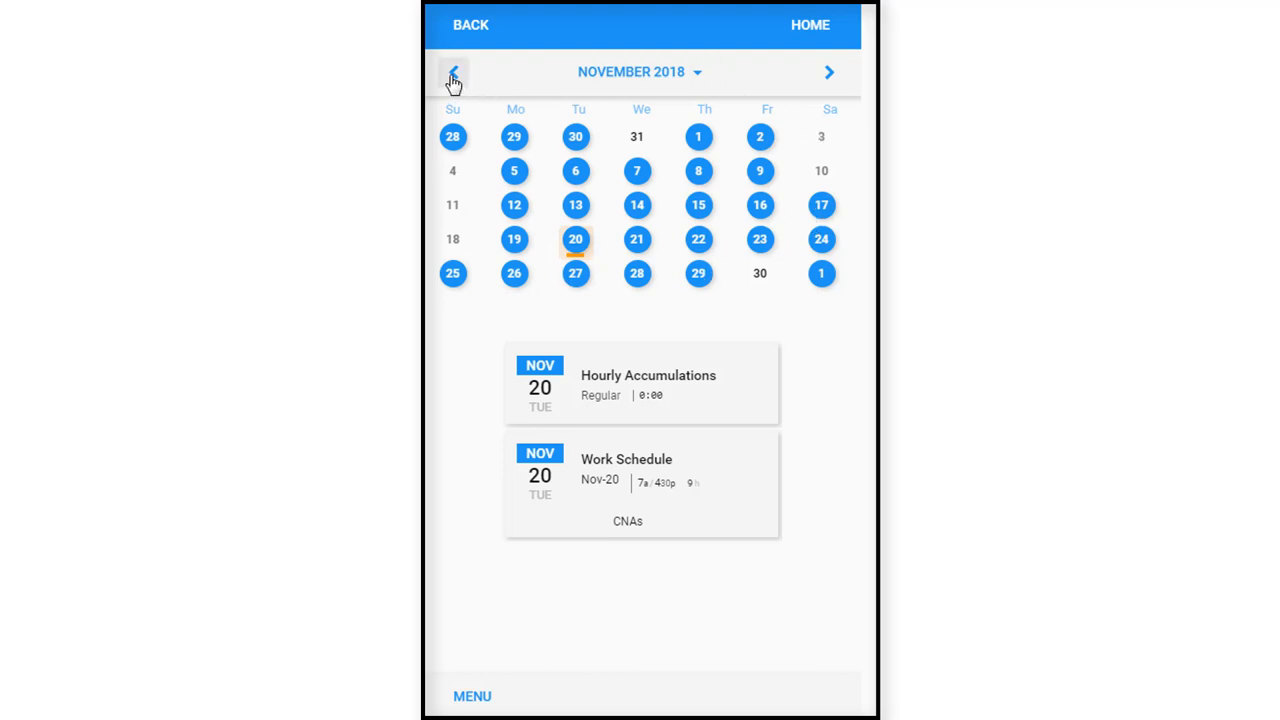
left_click(452, 78)
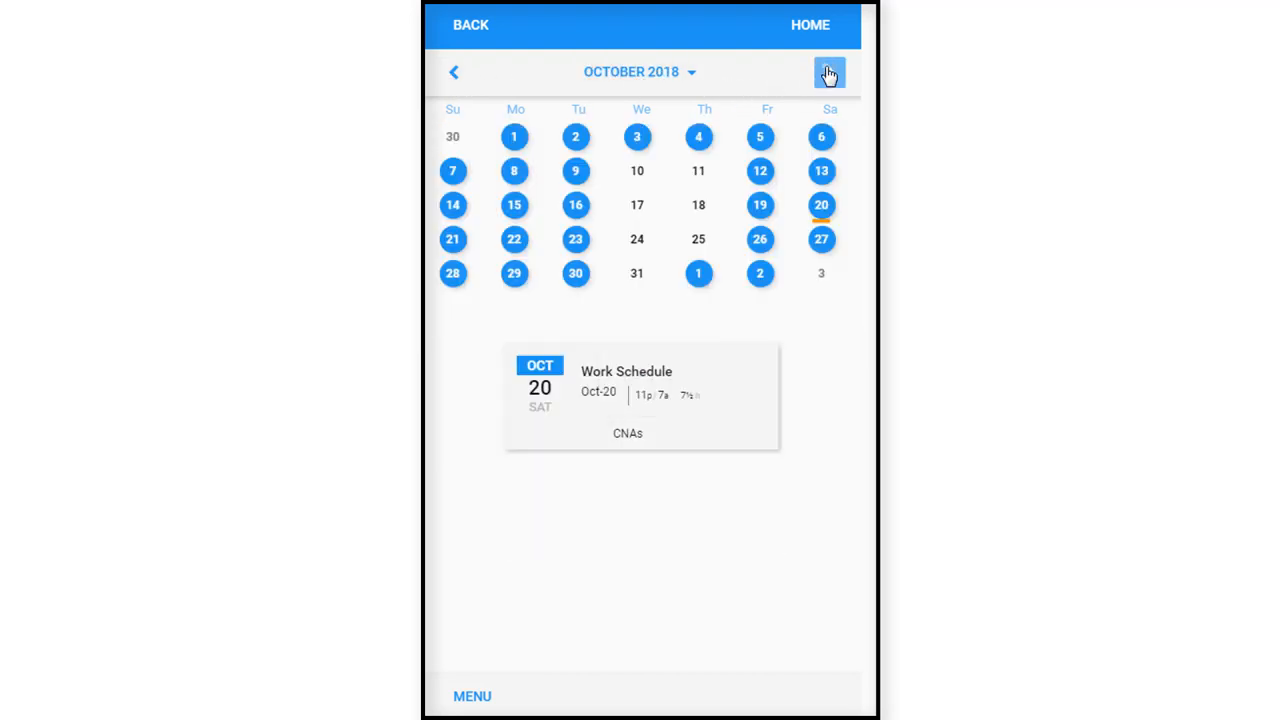
left_click(829, 72)
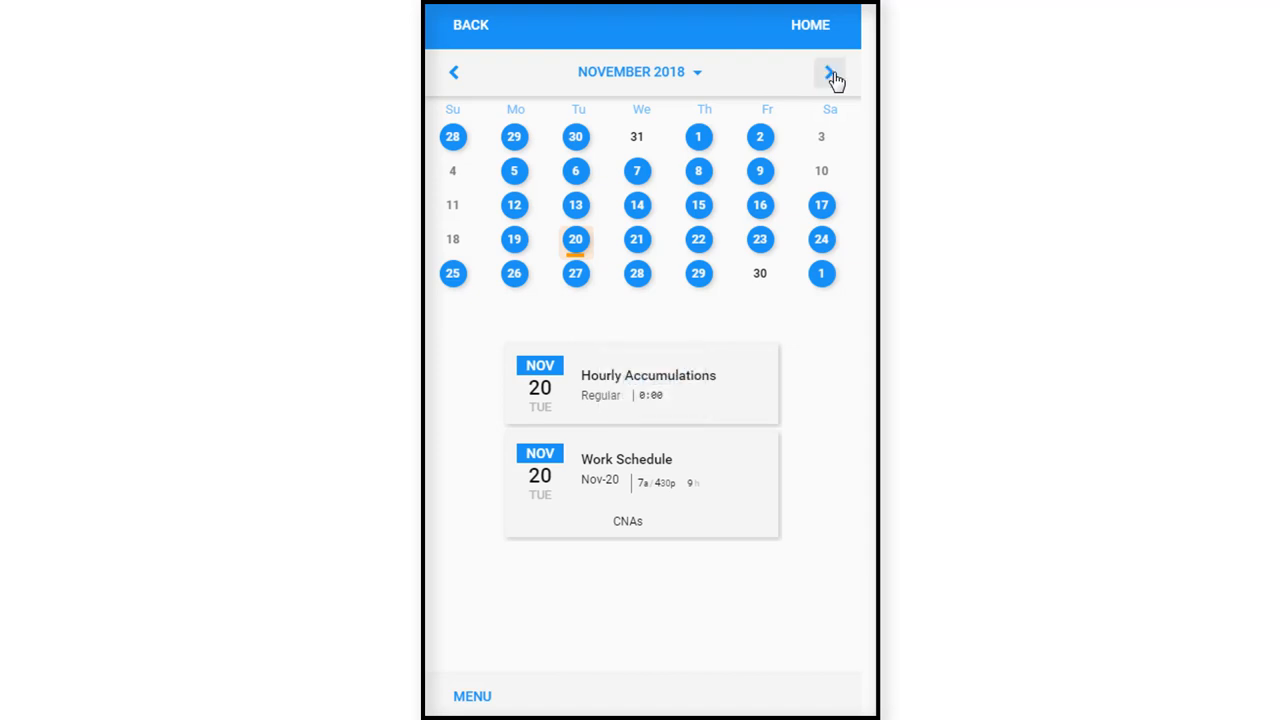
left_click(829, 72)
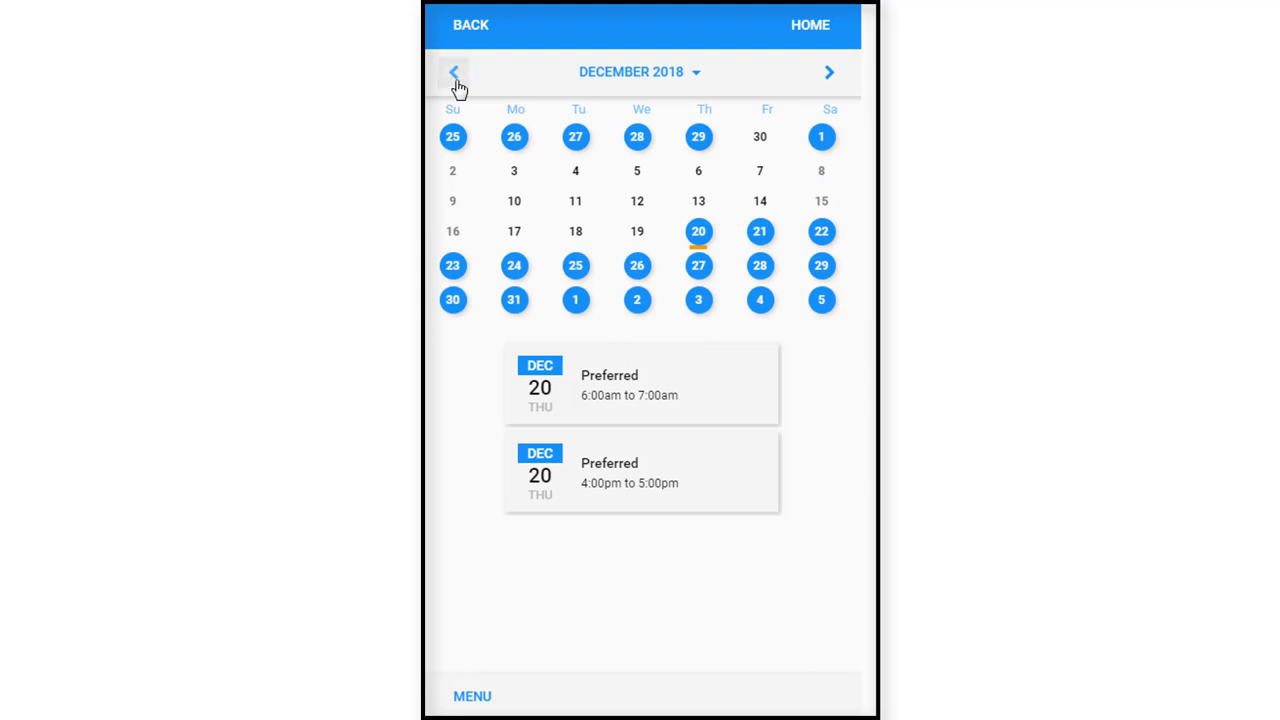
left_click(453, 71)
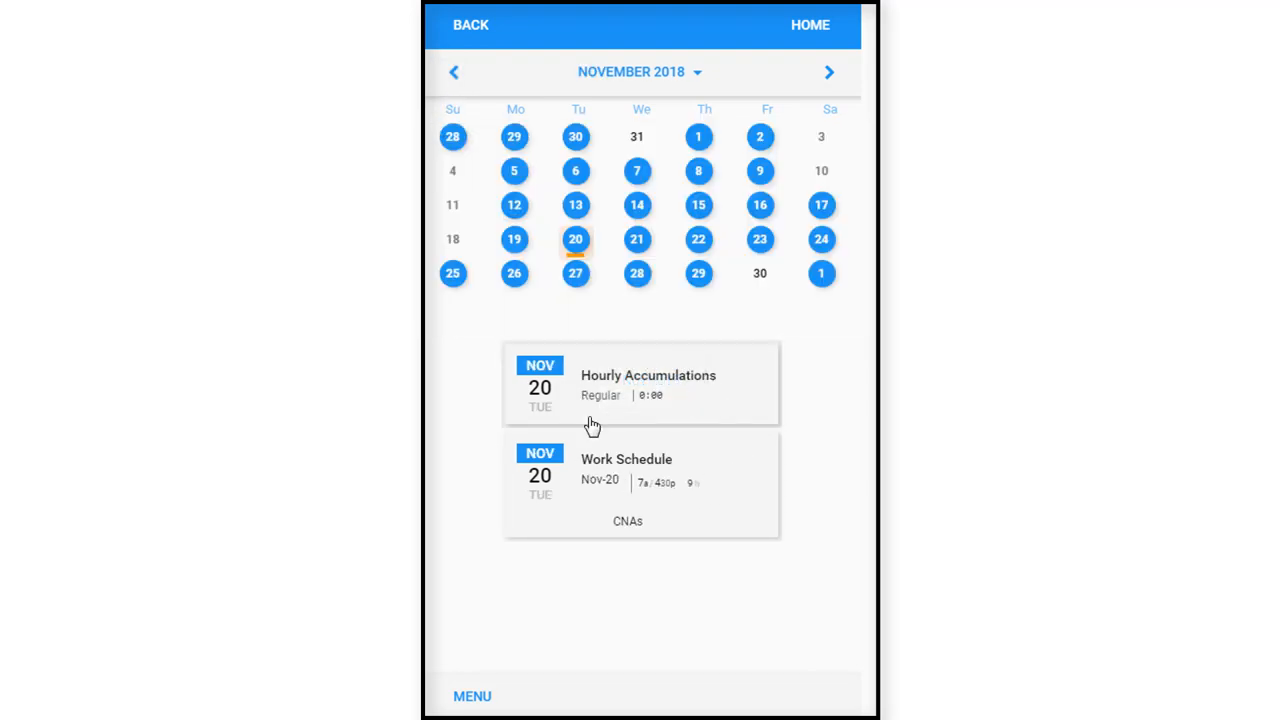
mouse_move(681, 408)
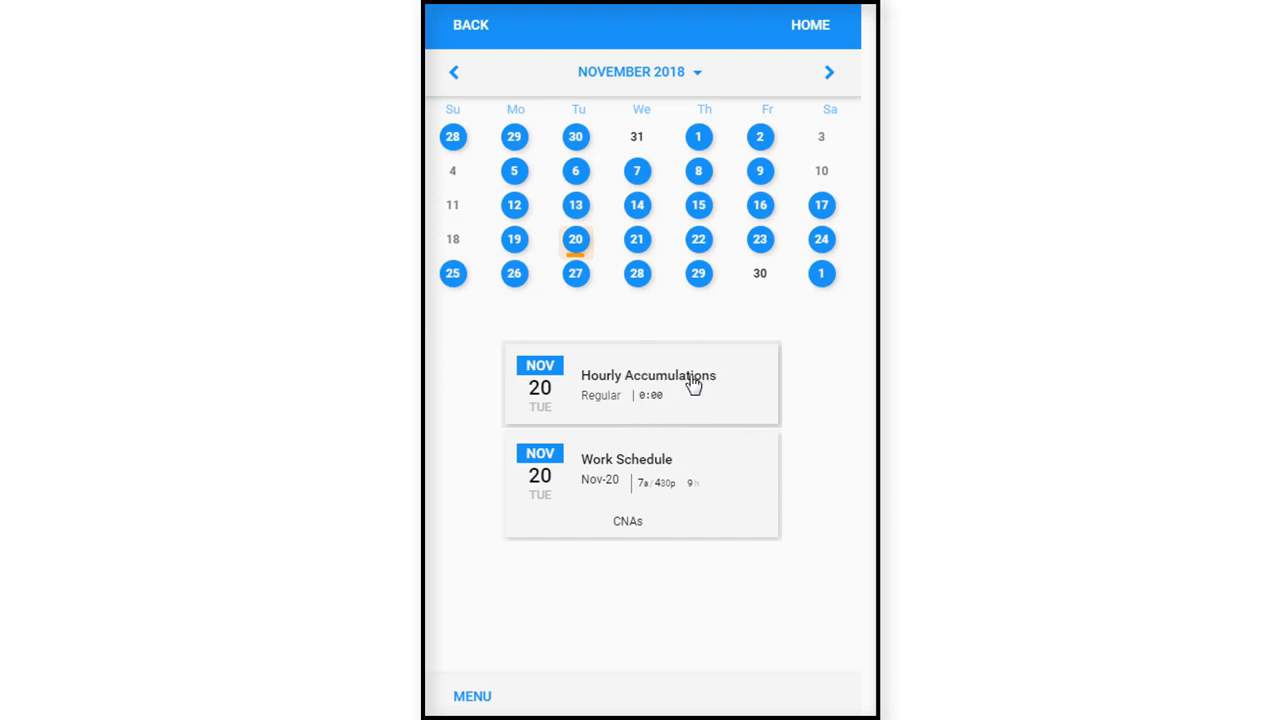
mouse_move(717, 508)
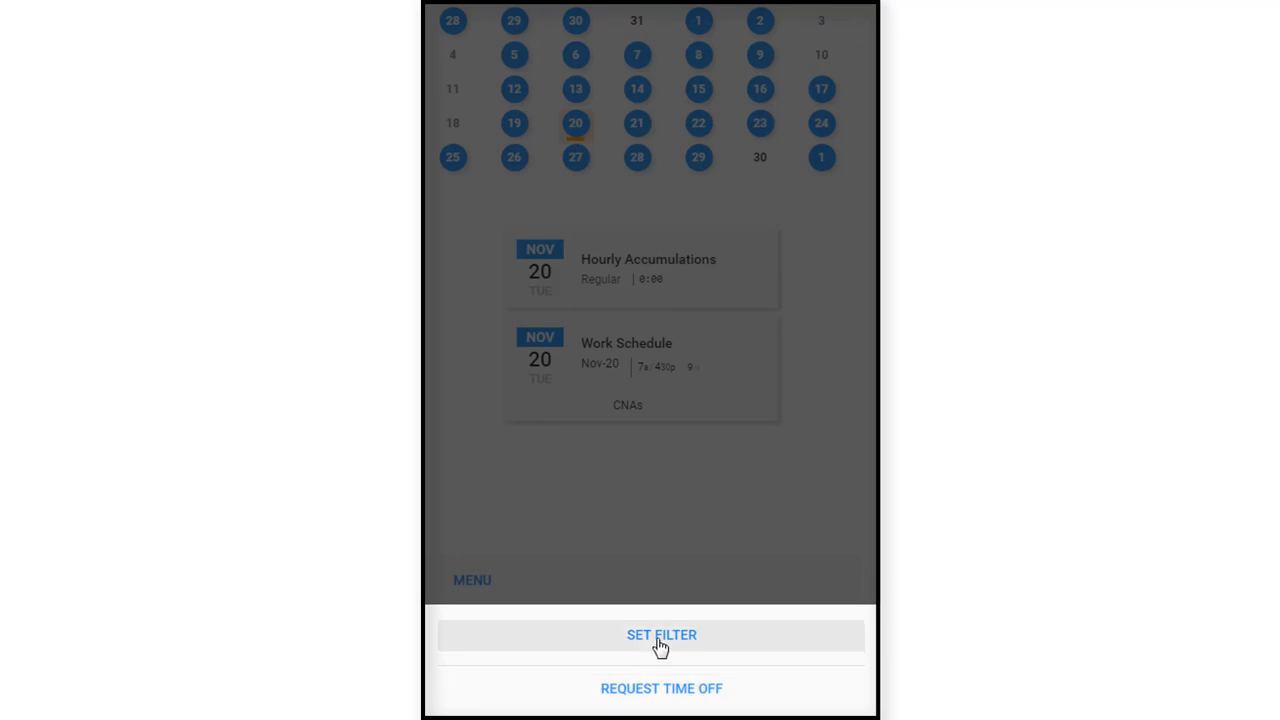
left_click(661, 635)
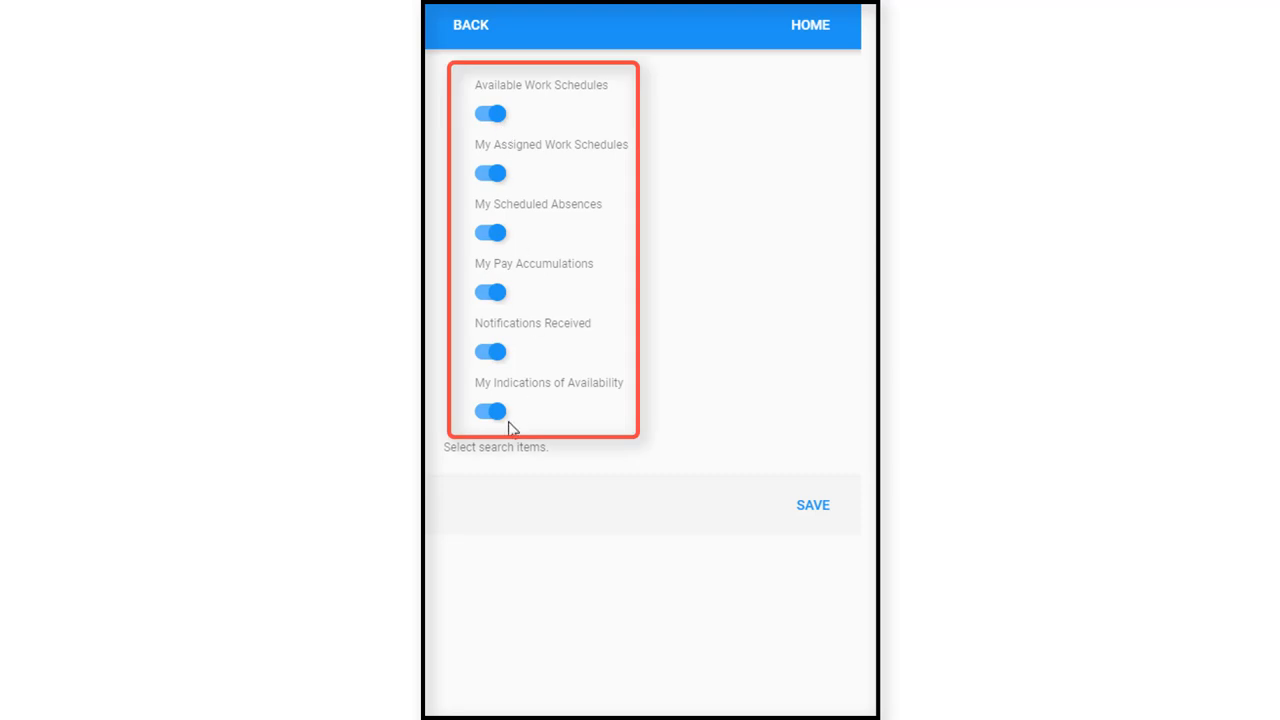
mouse_move(480, 160)
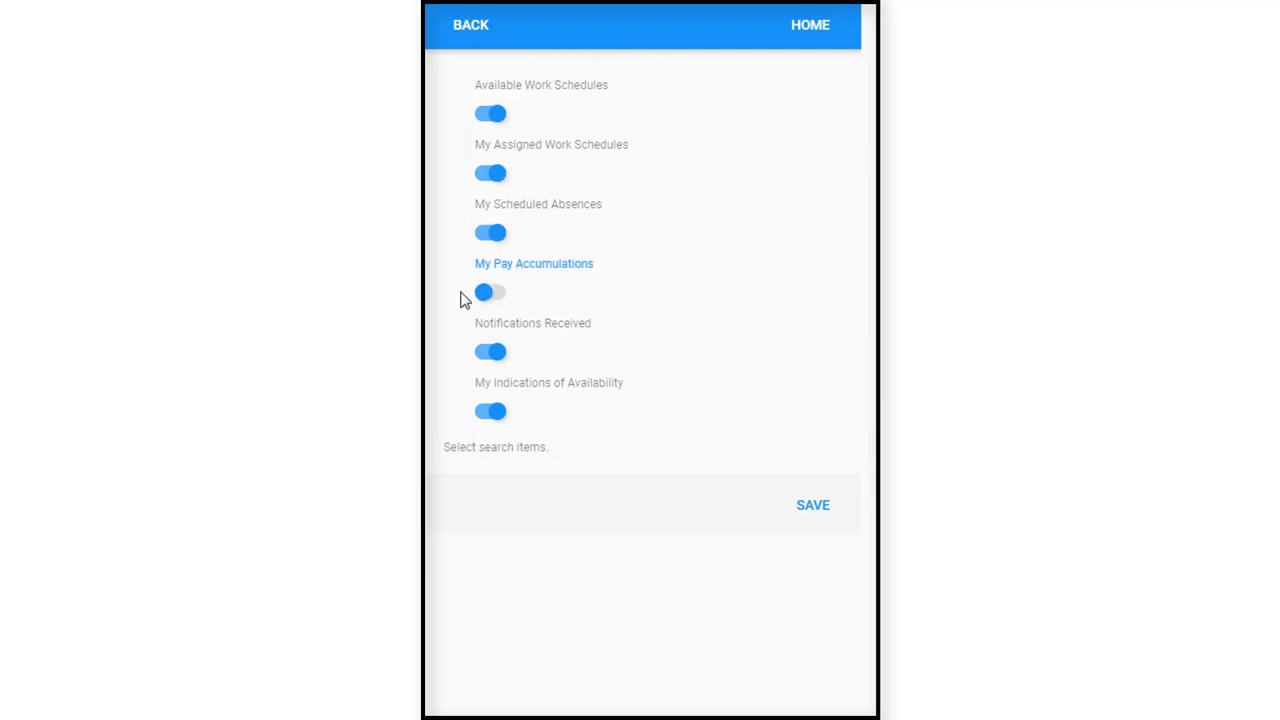
left_click(470, 25)
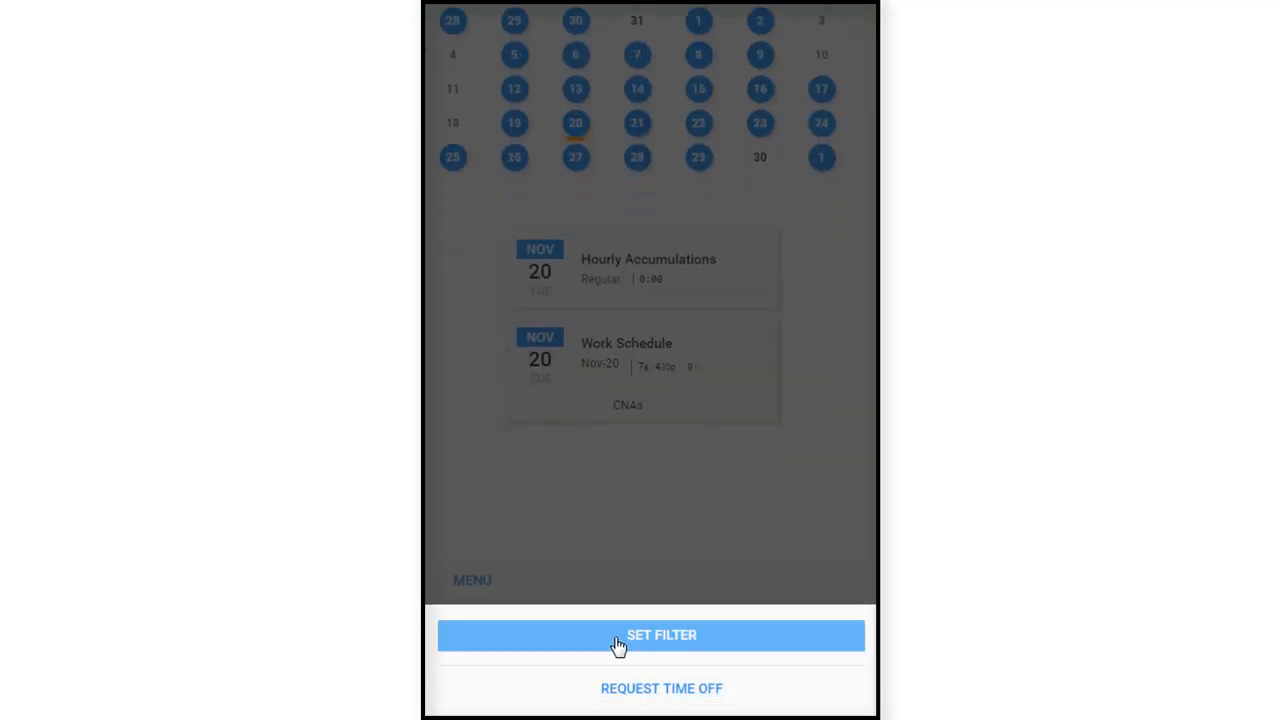
left_click(661, 635)
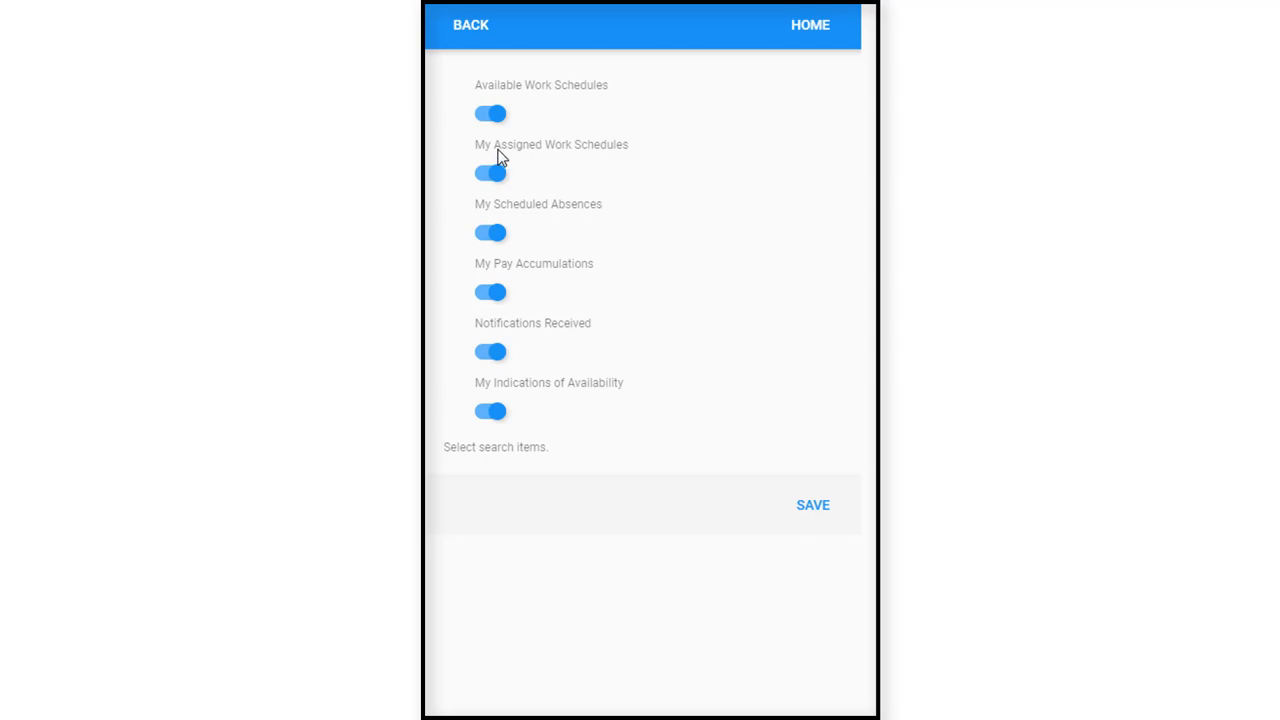
left_click(490, 113)
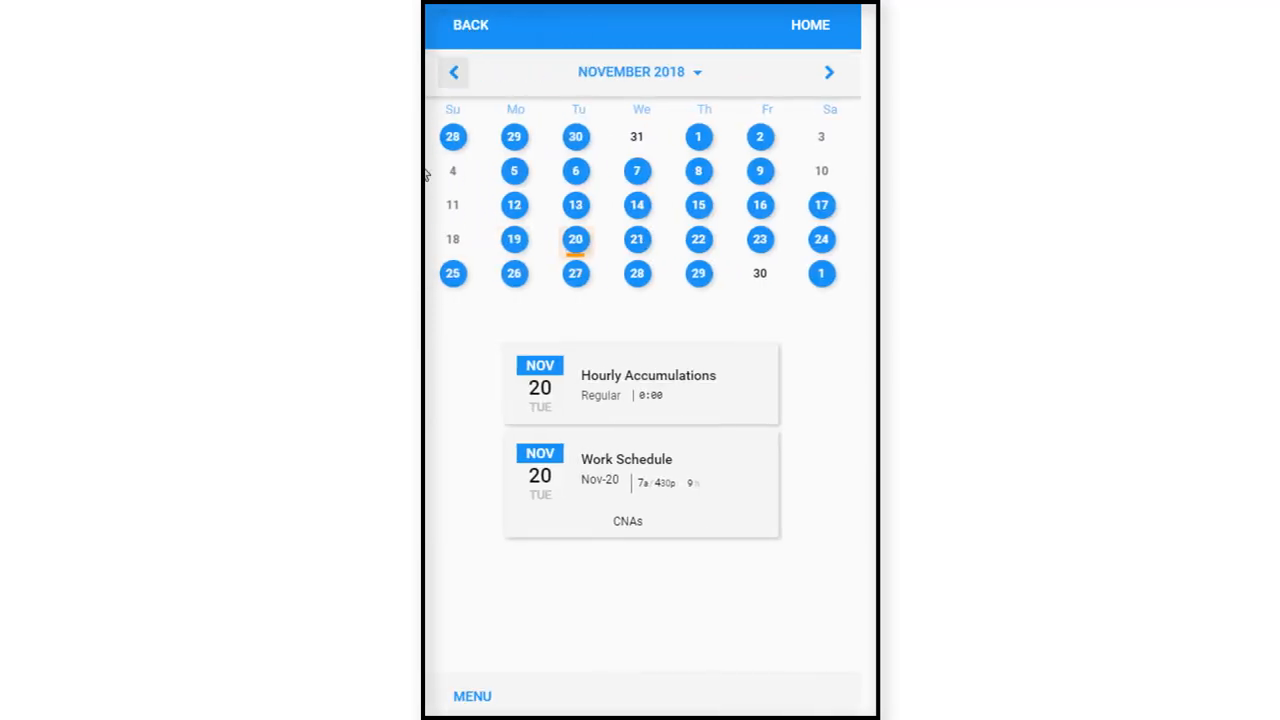
mouse_move(740, 489)
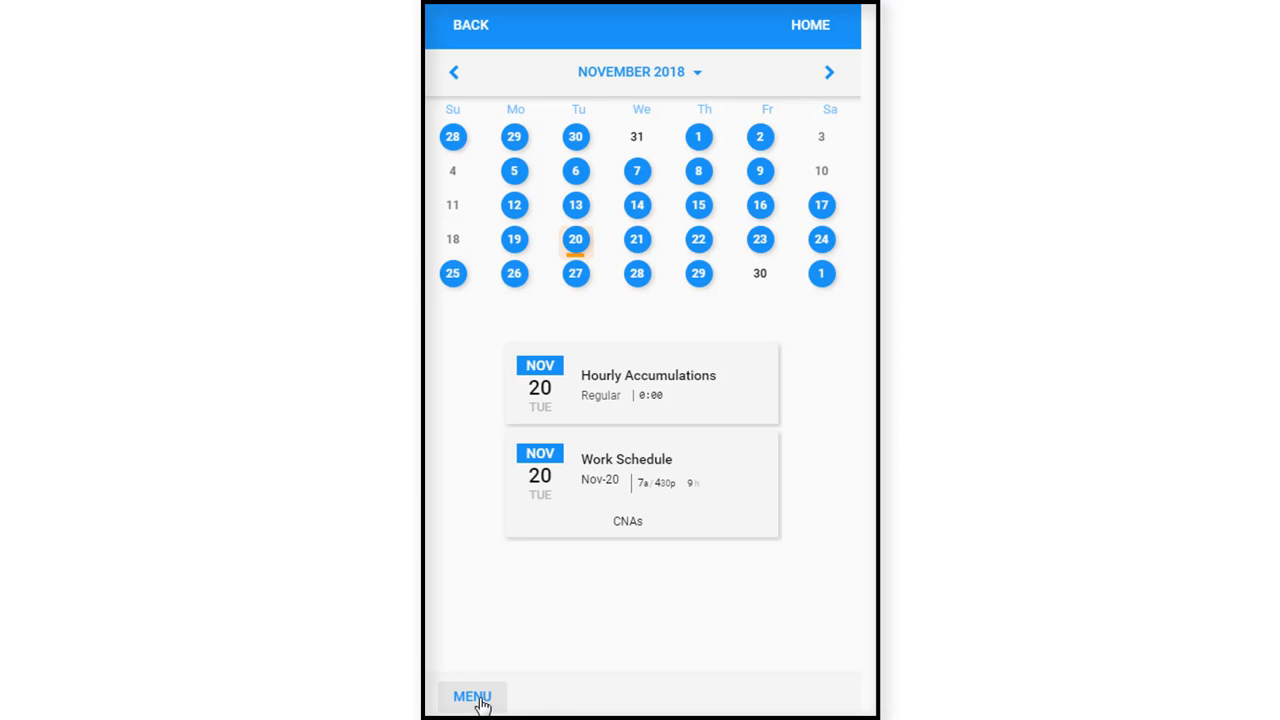
Start Request Time Off, pick December 25, 2018, and continue to the request form.
left_click(472, 696)
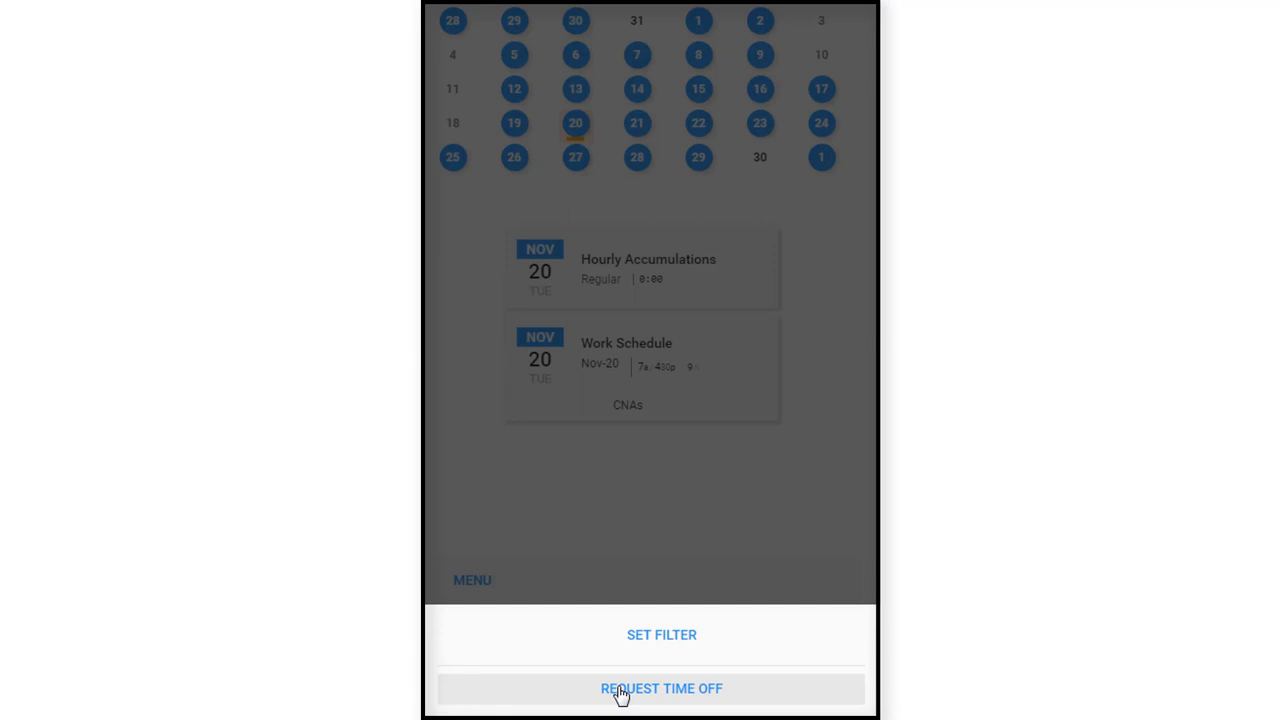
left_click(661, 688)
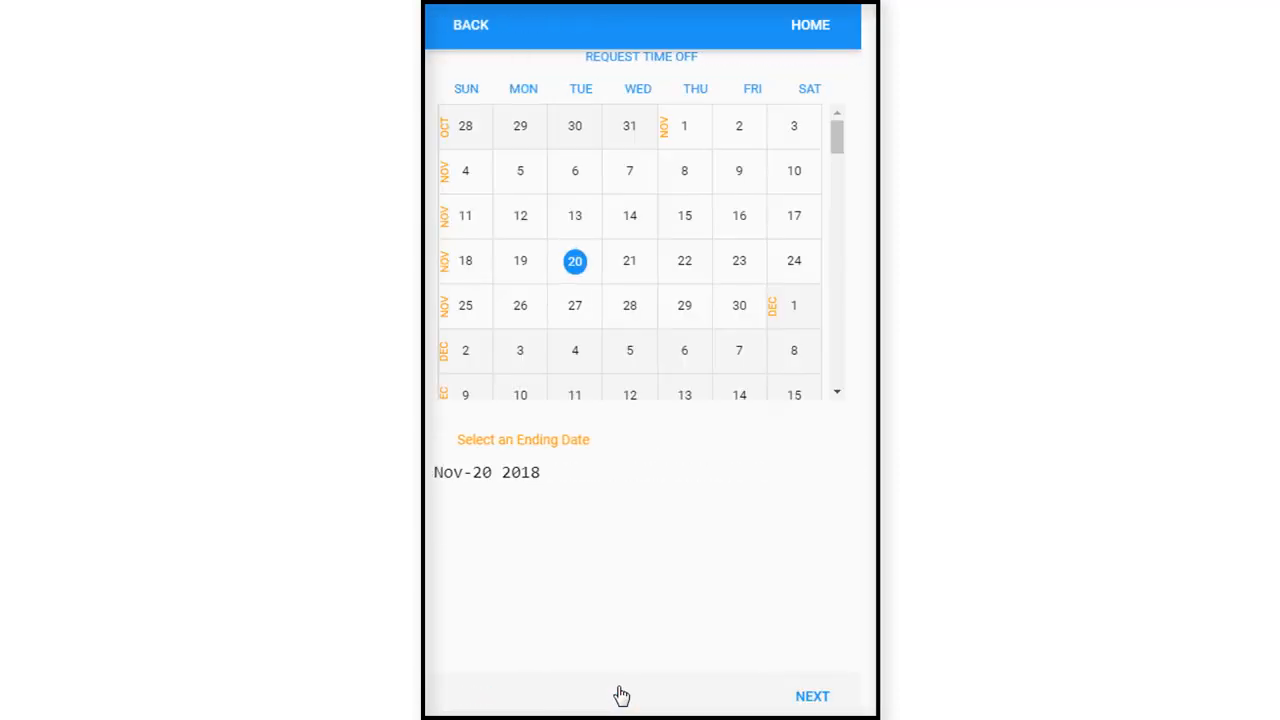
mouse_move(548, 477)
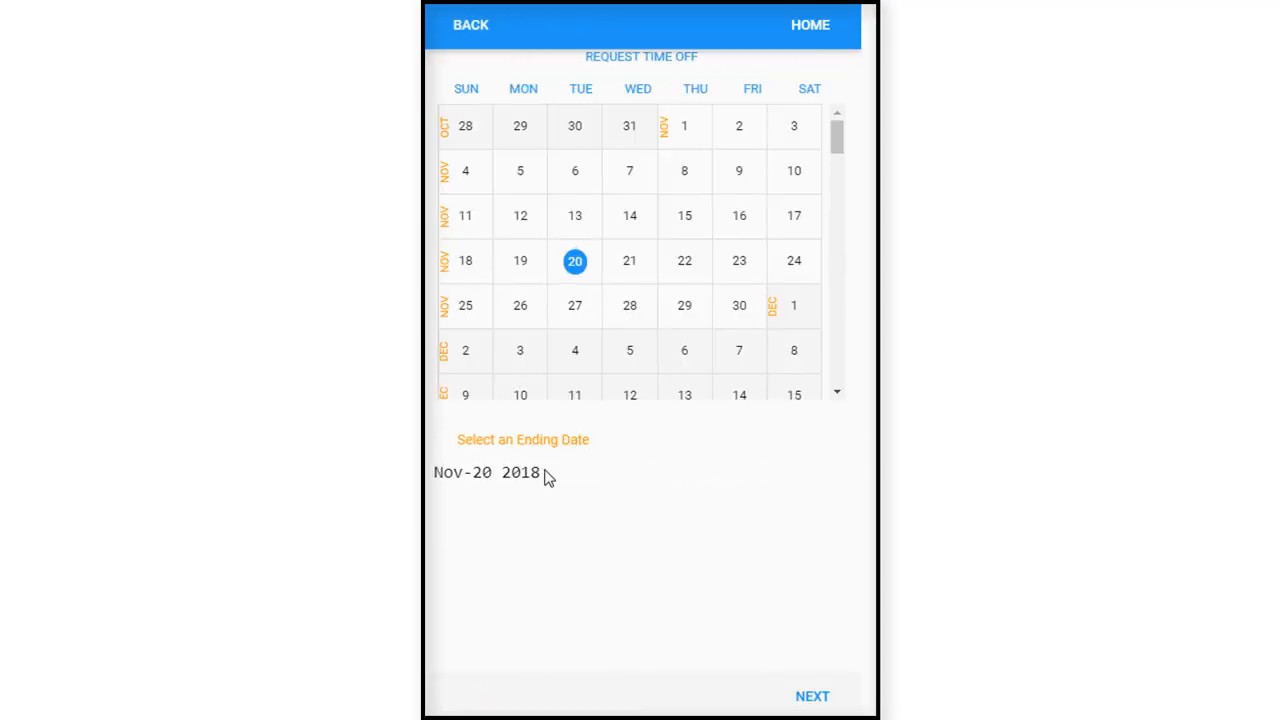
mouse_move(667, 408)
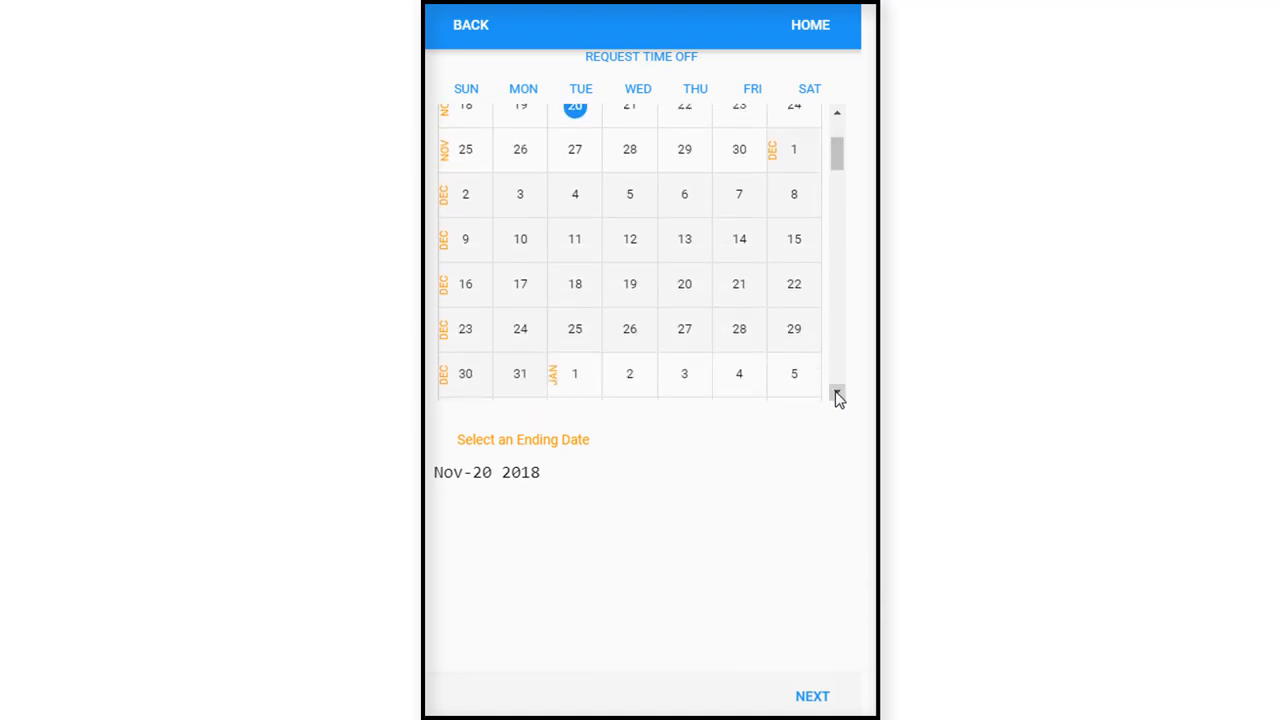
mouse_move(561, 348)
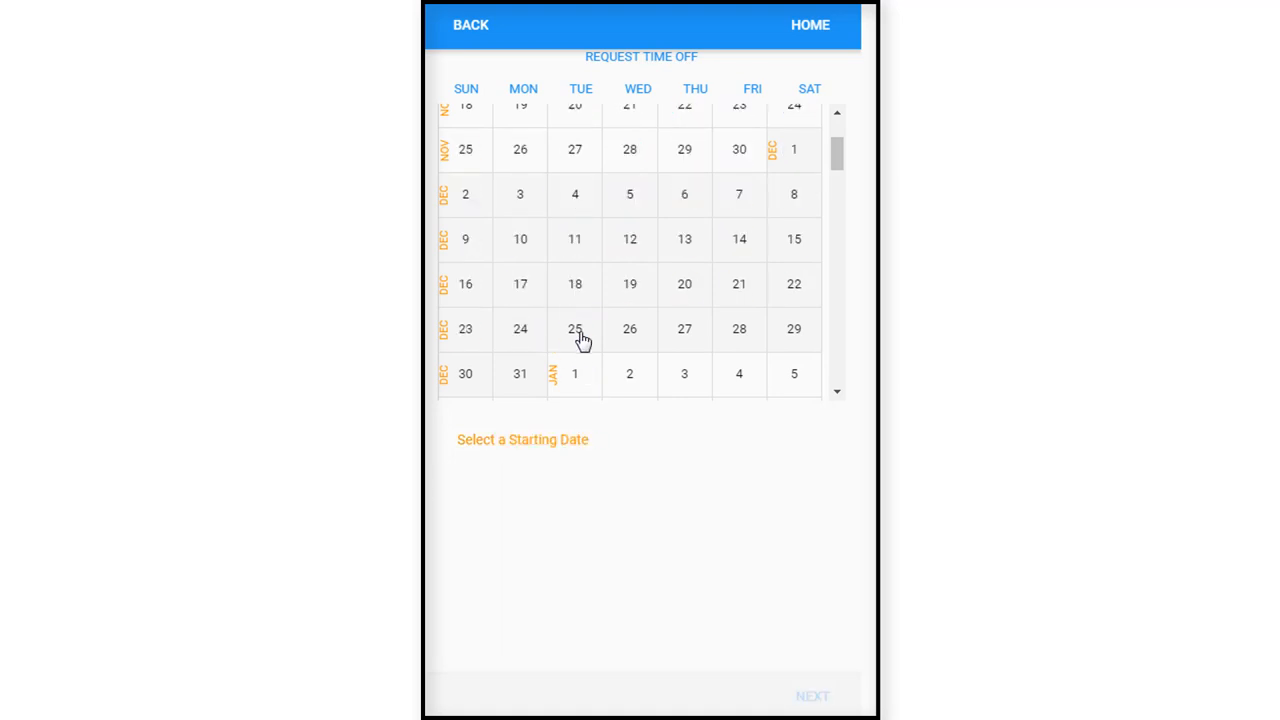
left_click(575, 329)
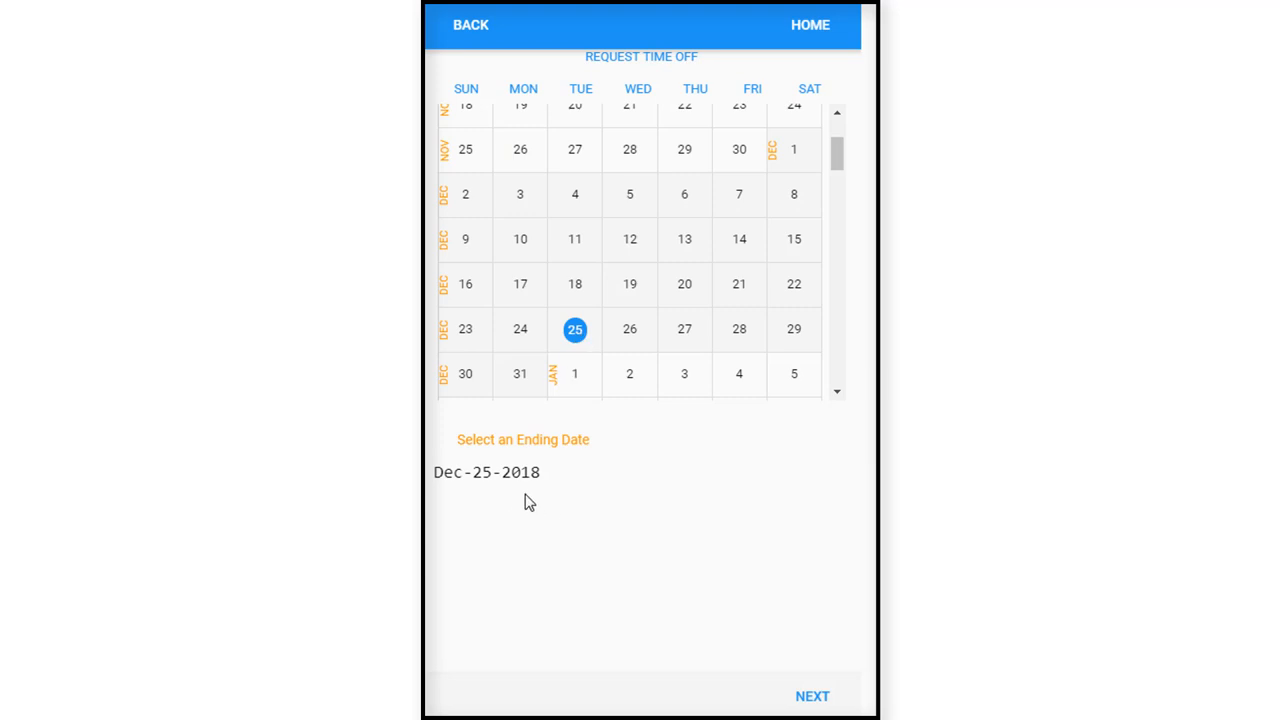
mouse_move(710, 340)
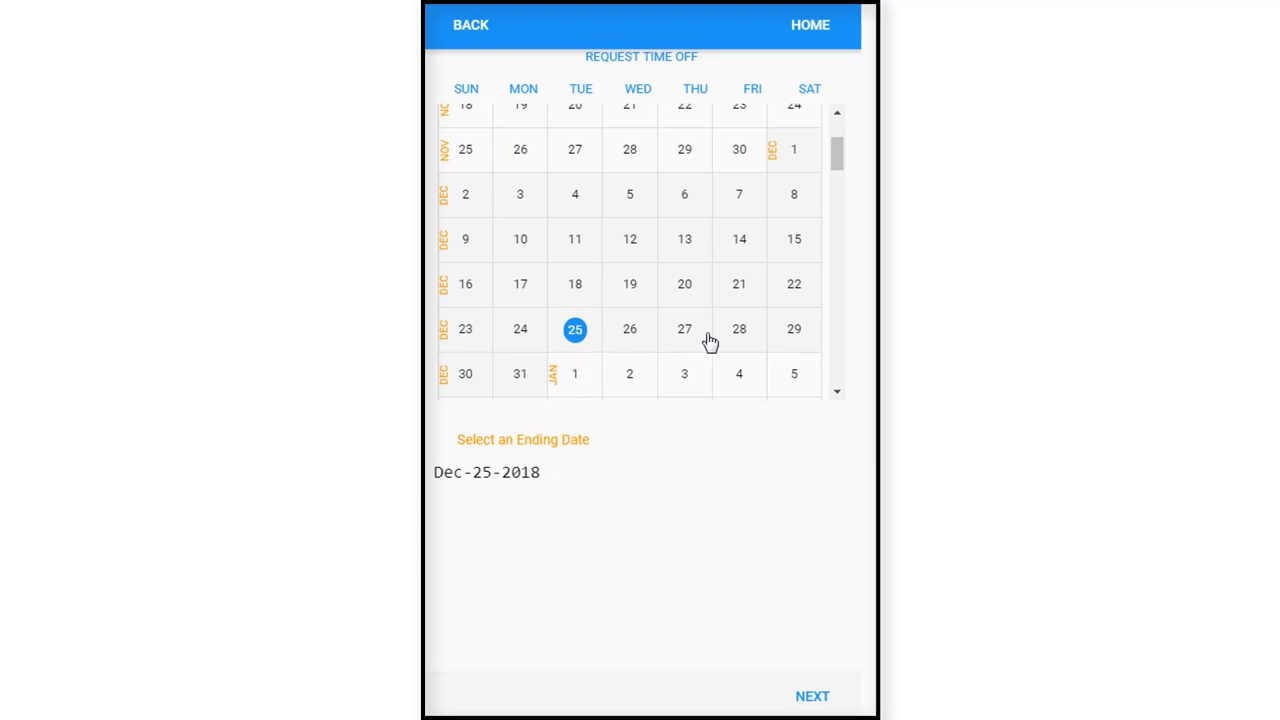
mouse_move(739, 335)
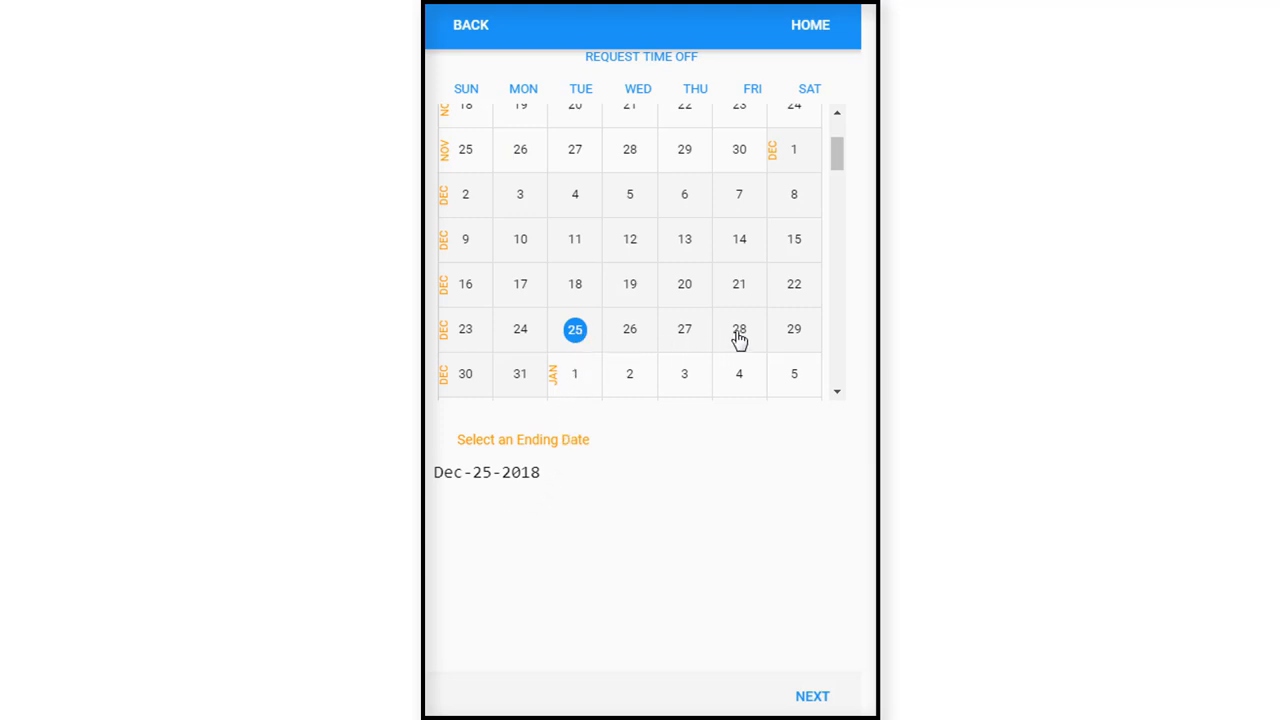
left_click(739, 329)
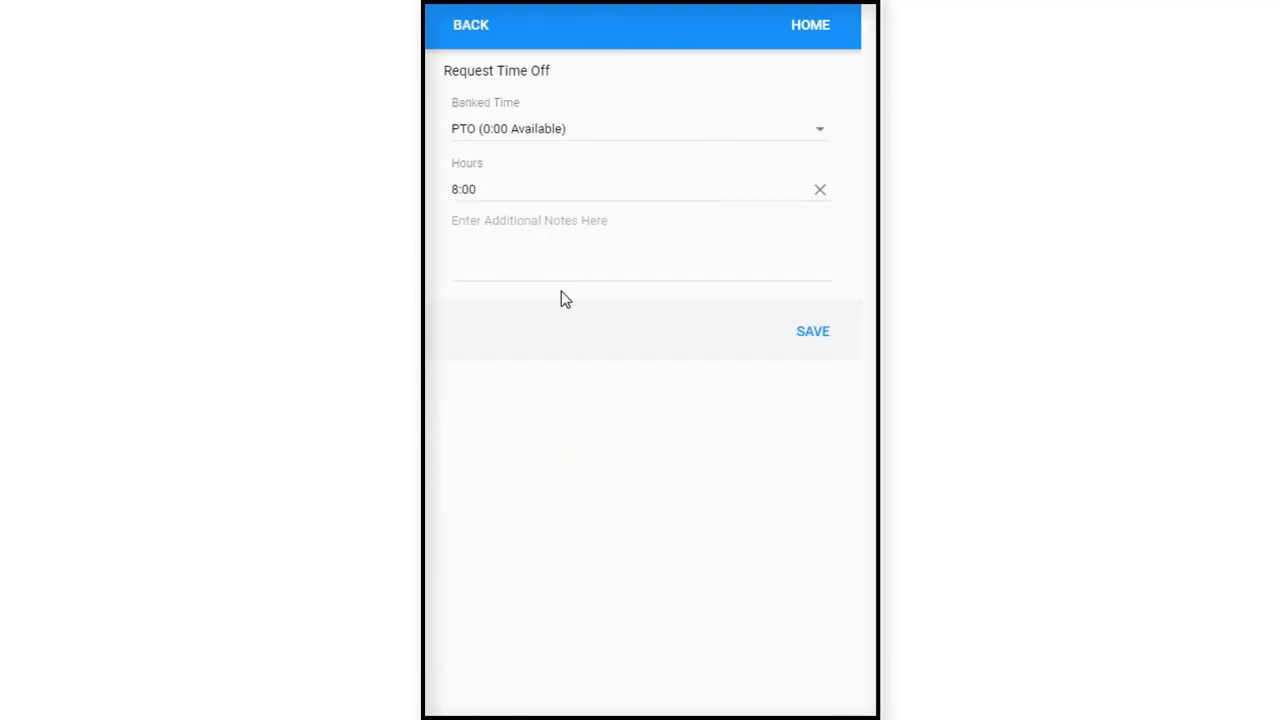
mouse_move(505, 174)
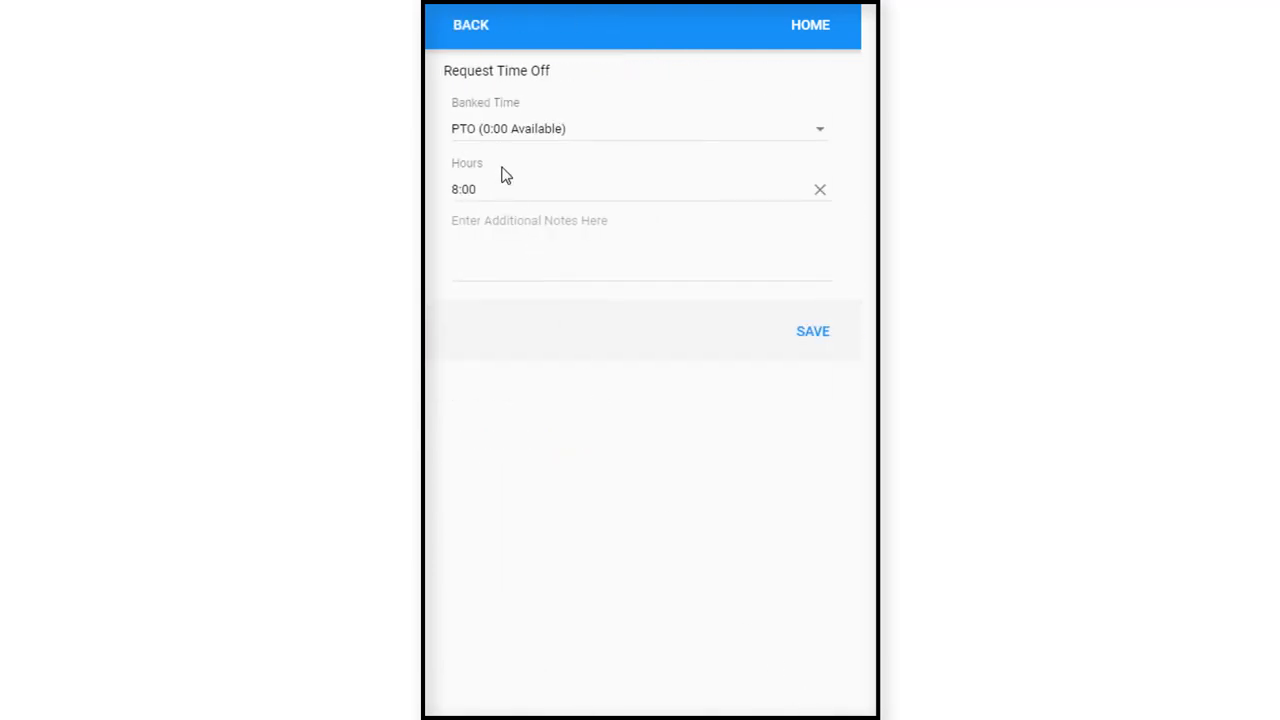
Switch the banked time from PTO to VAC (64:02 Available).
left_click(818, 128)
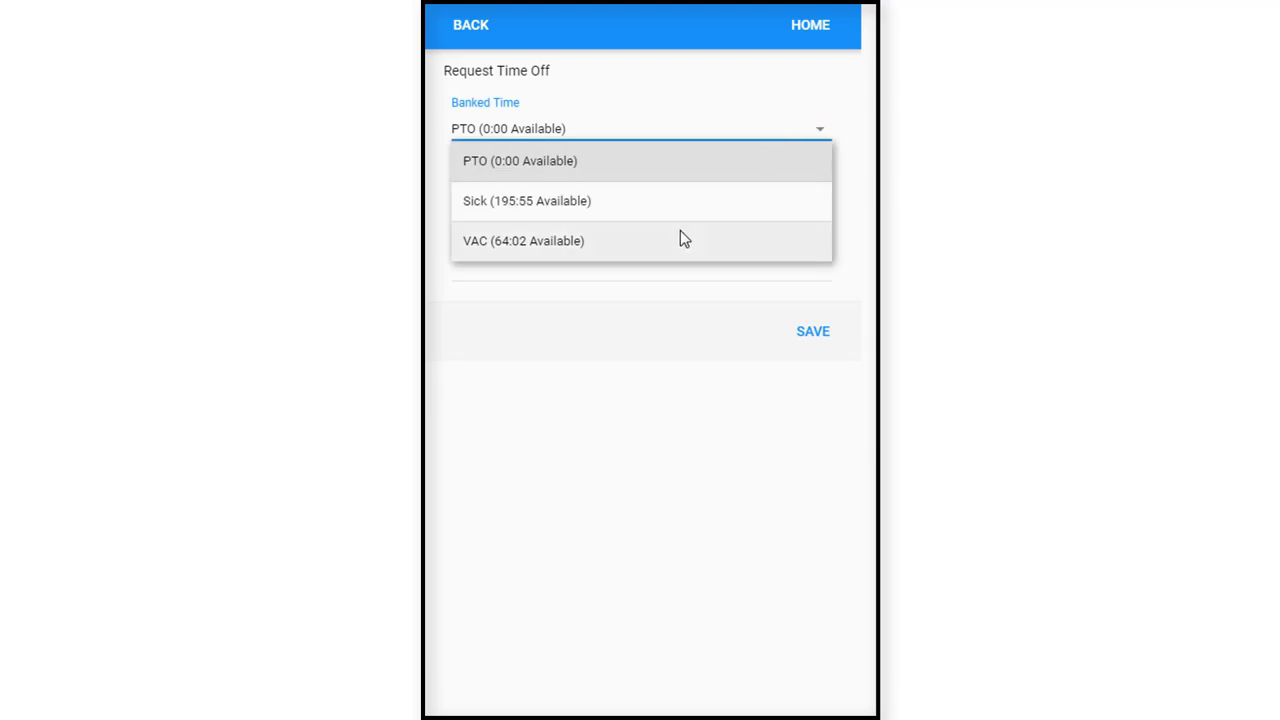
mouse_move(665, 258)
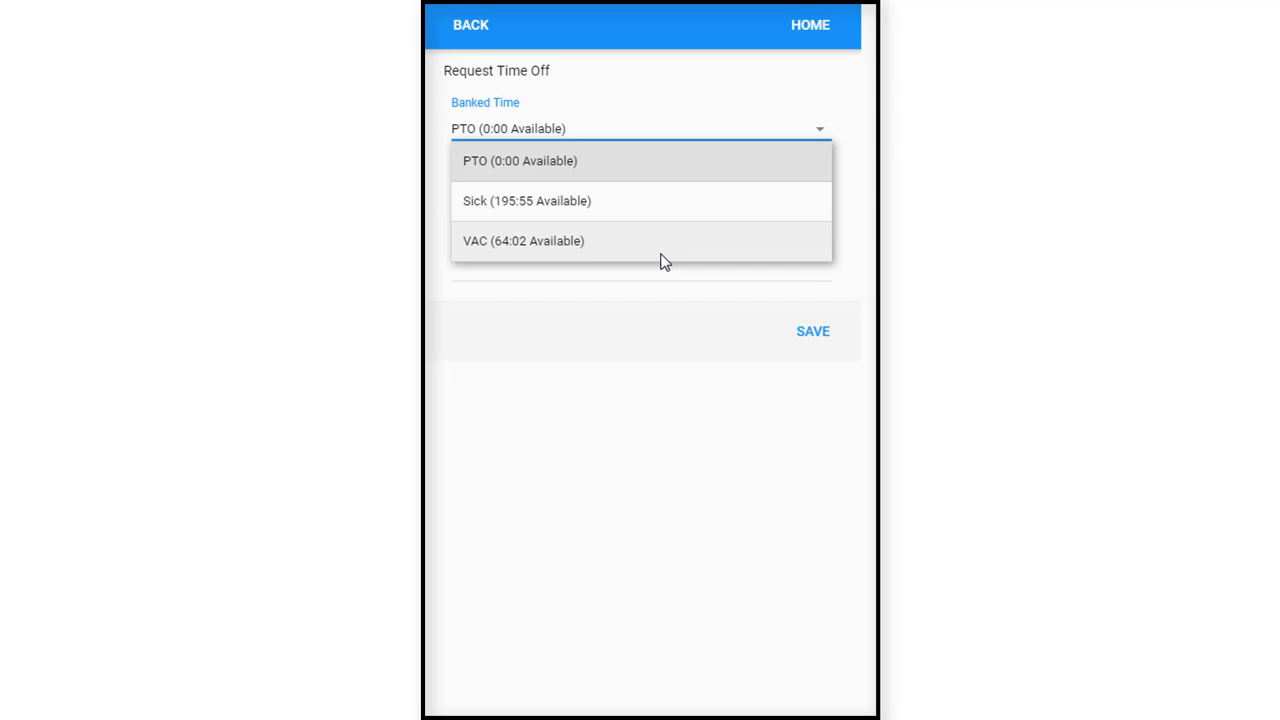
mouse_move(563, 175)
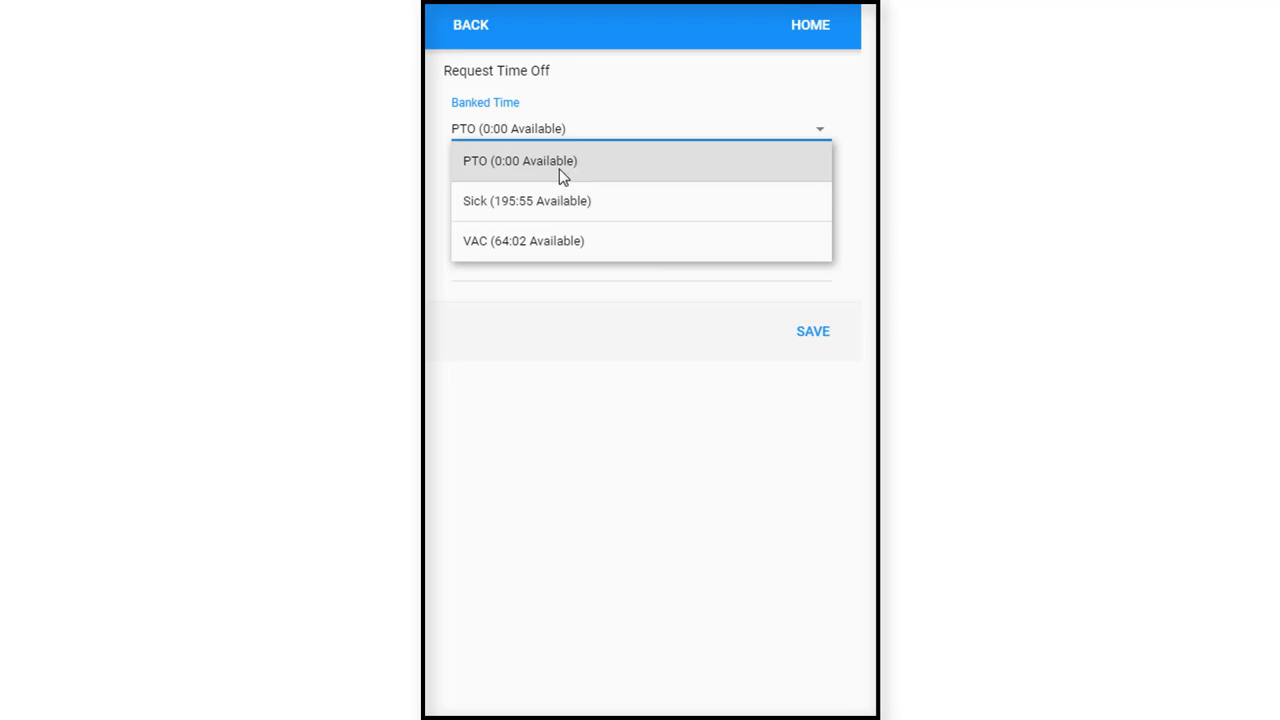
mouse_move(617, 189)
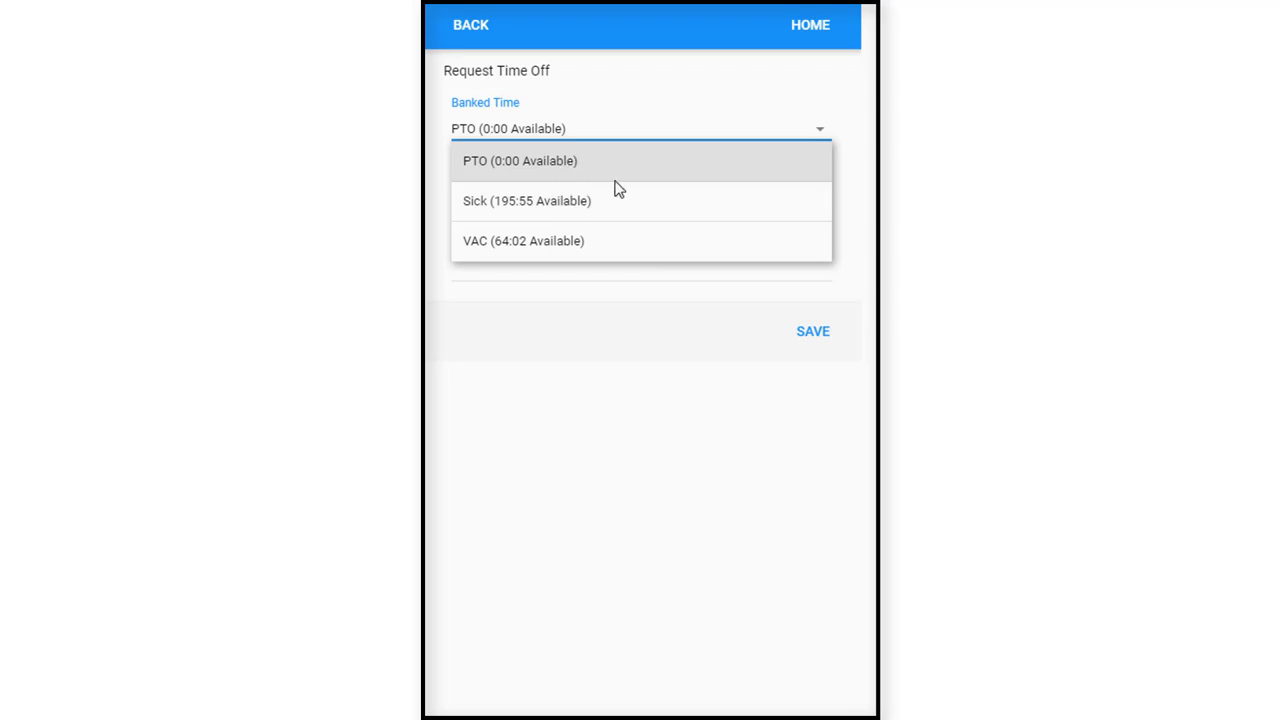
mouse_move(584, 205)
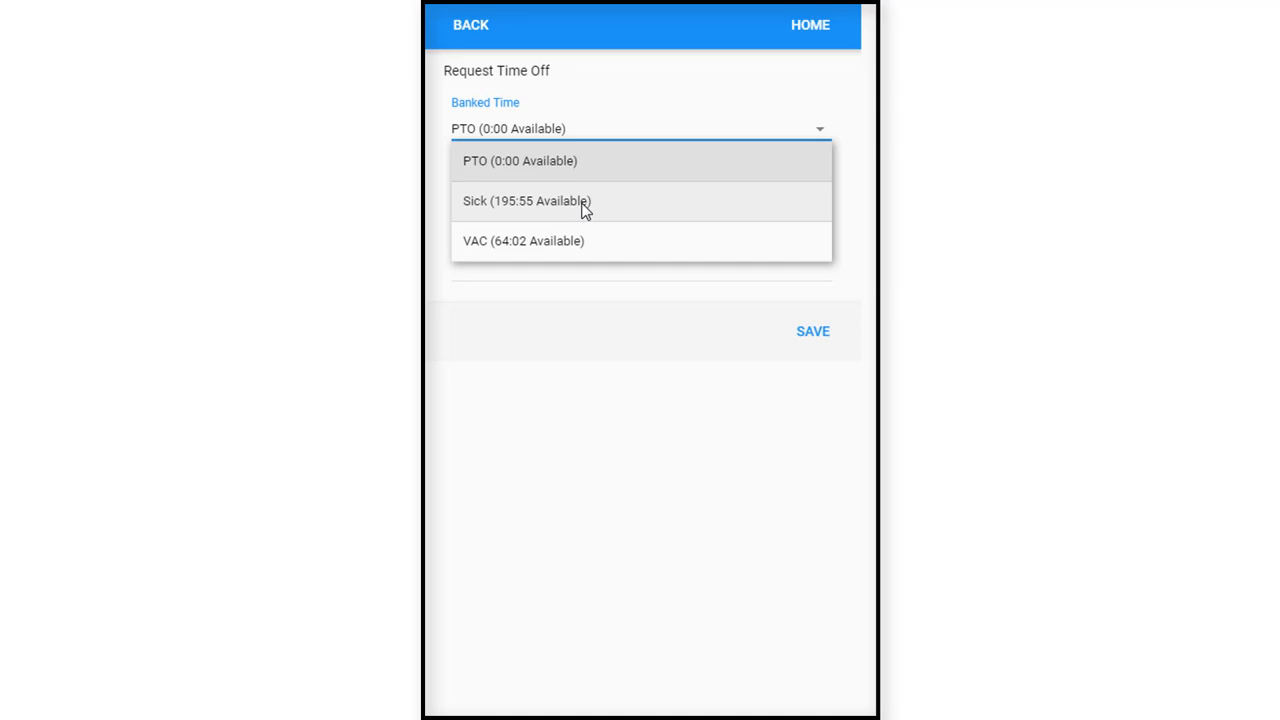
mouse_move(585, 248)
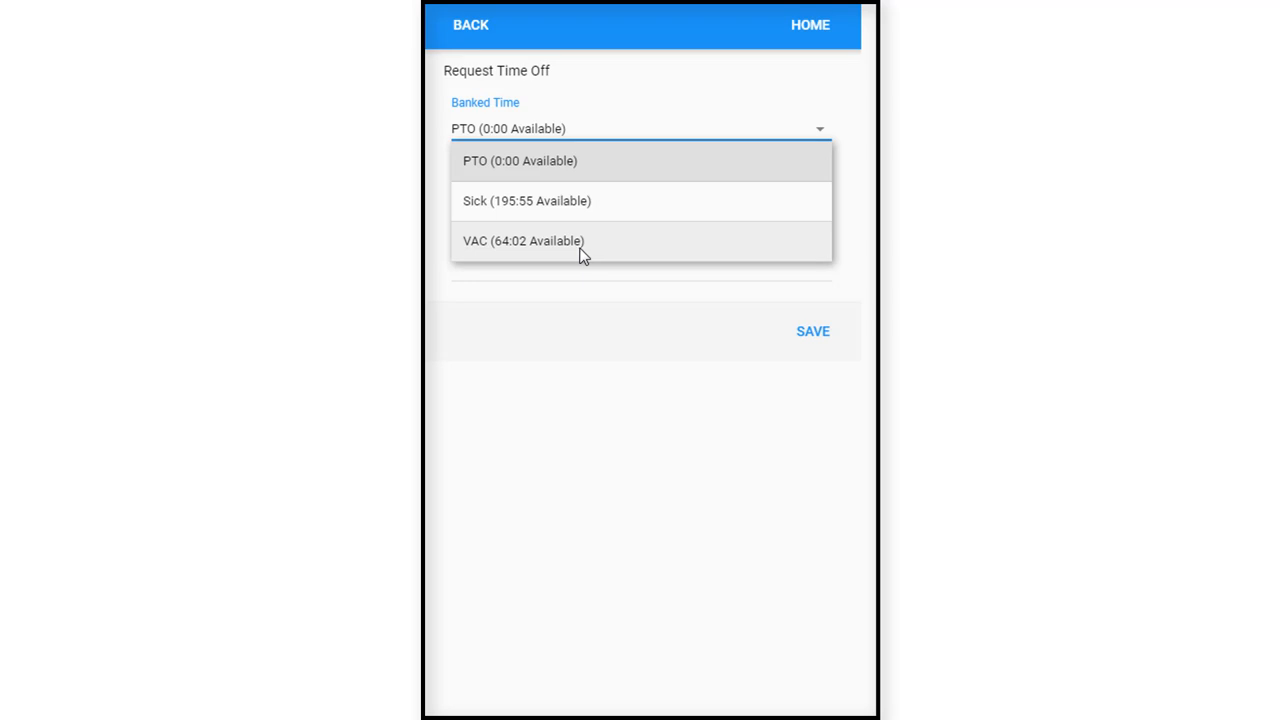
left_click(523, 240)
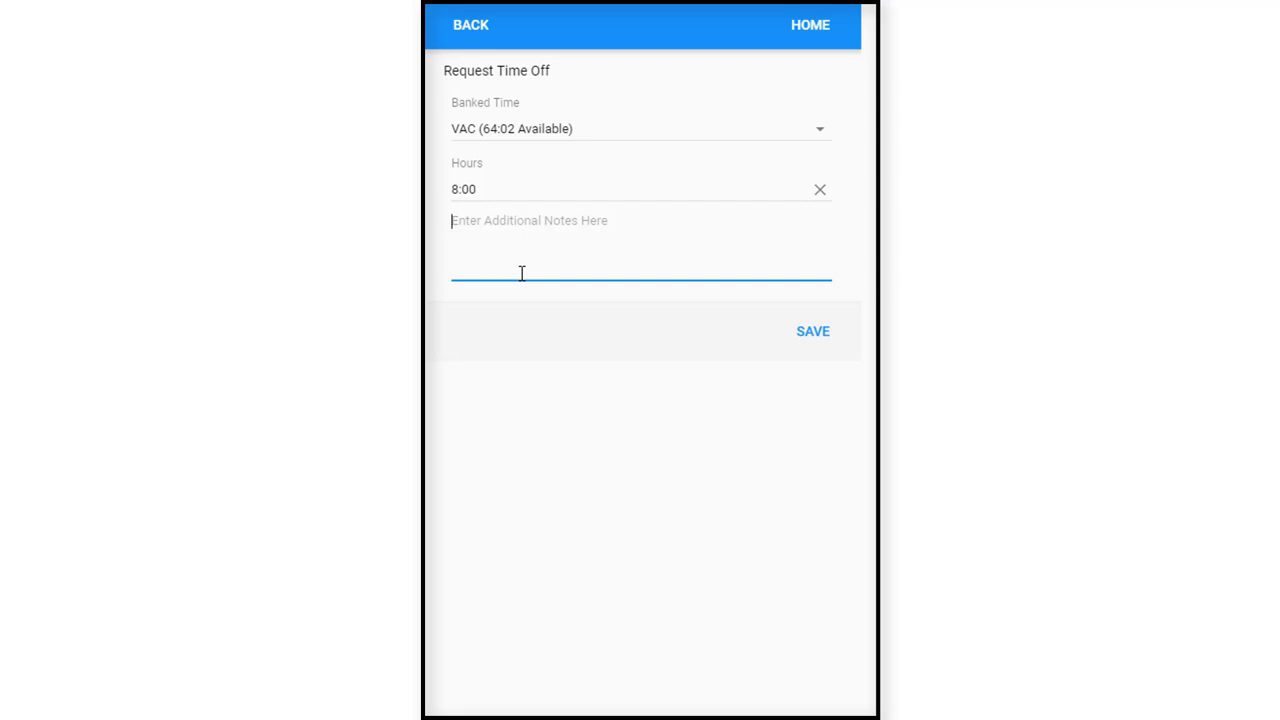
Add the note 'Vacationing with family for Christmas Holiday' and save the VAC request.
type("Vca")
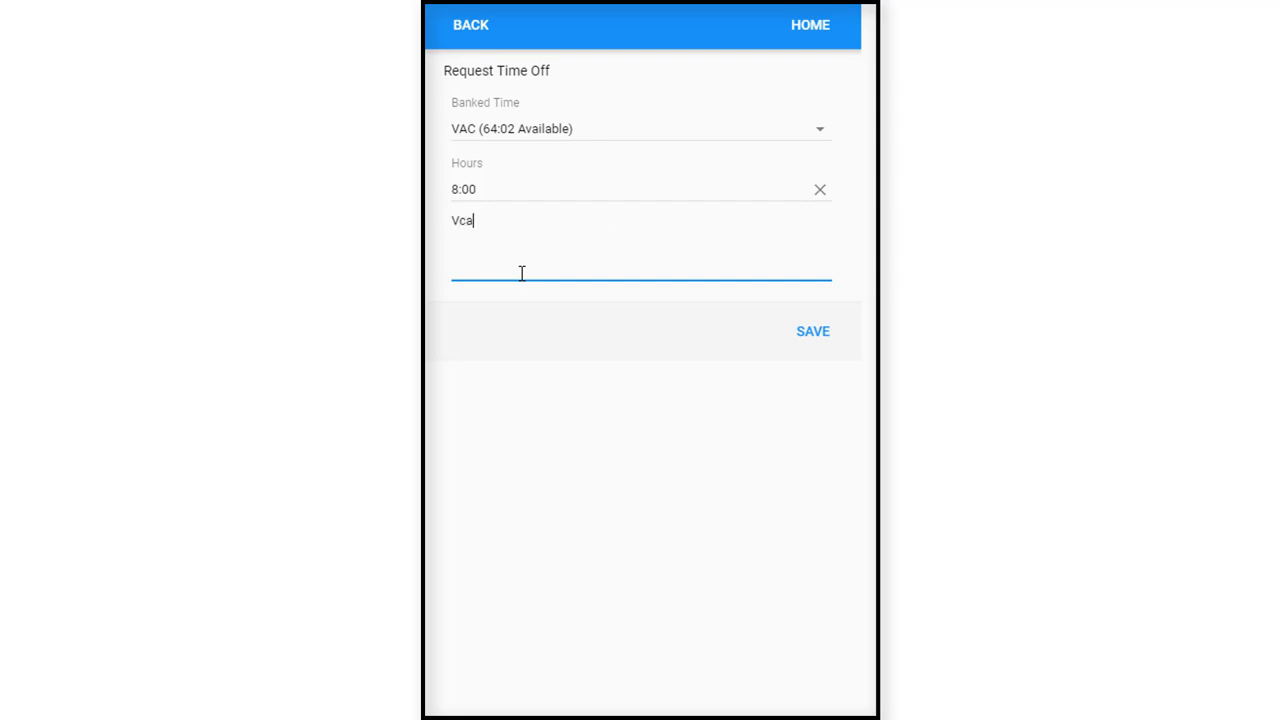
type("tioning")
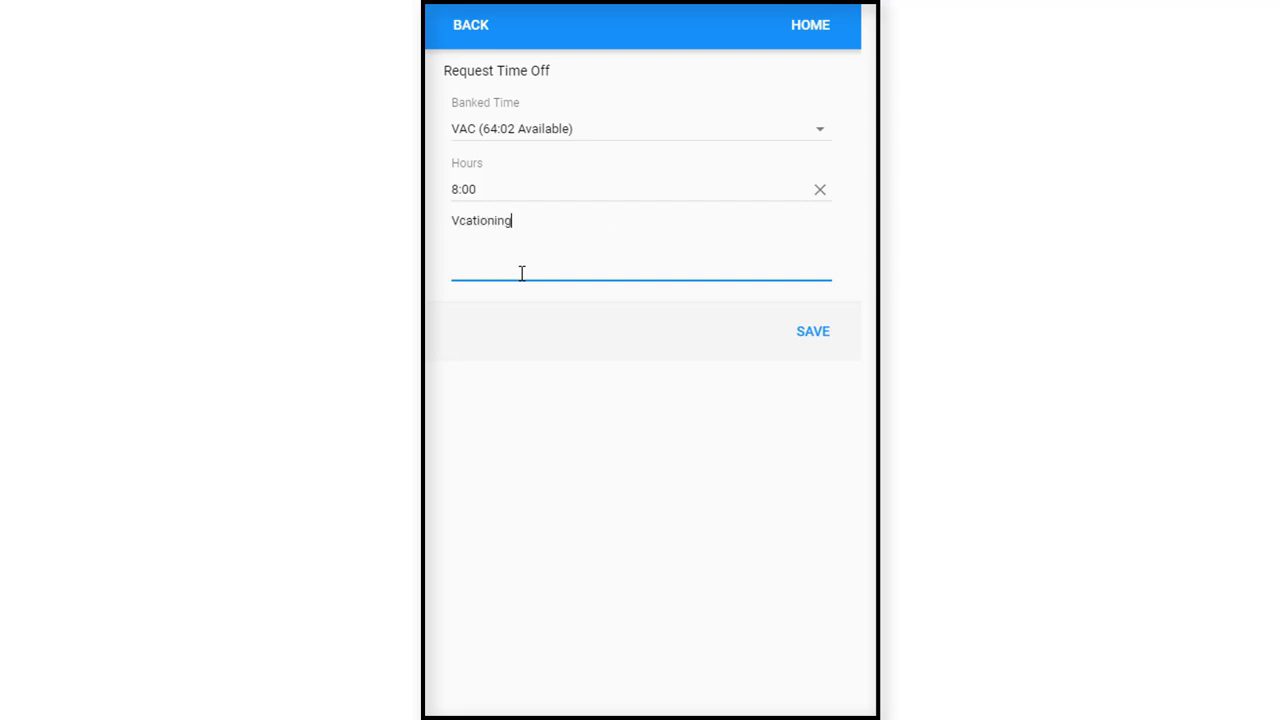
type("with f")
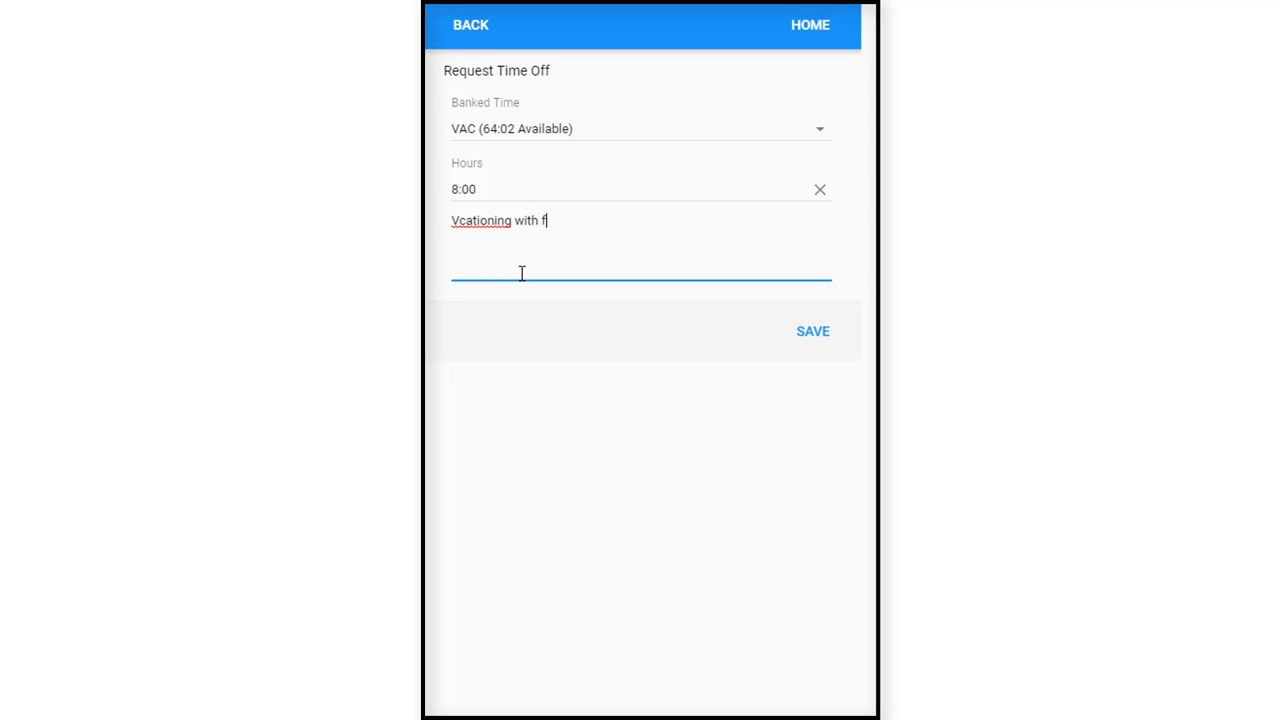
type("amily for Chr")
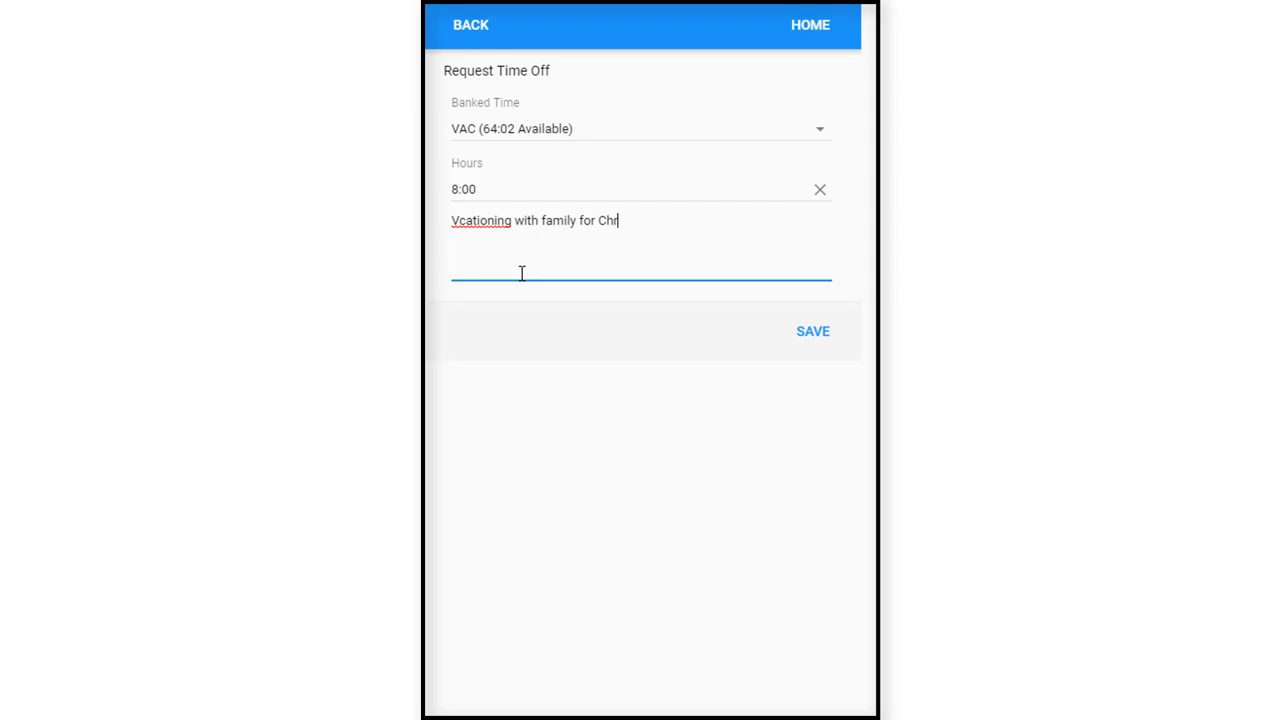
type("istmas")
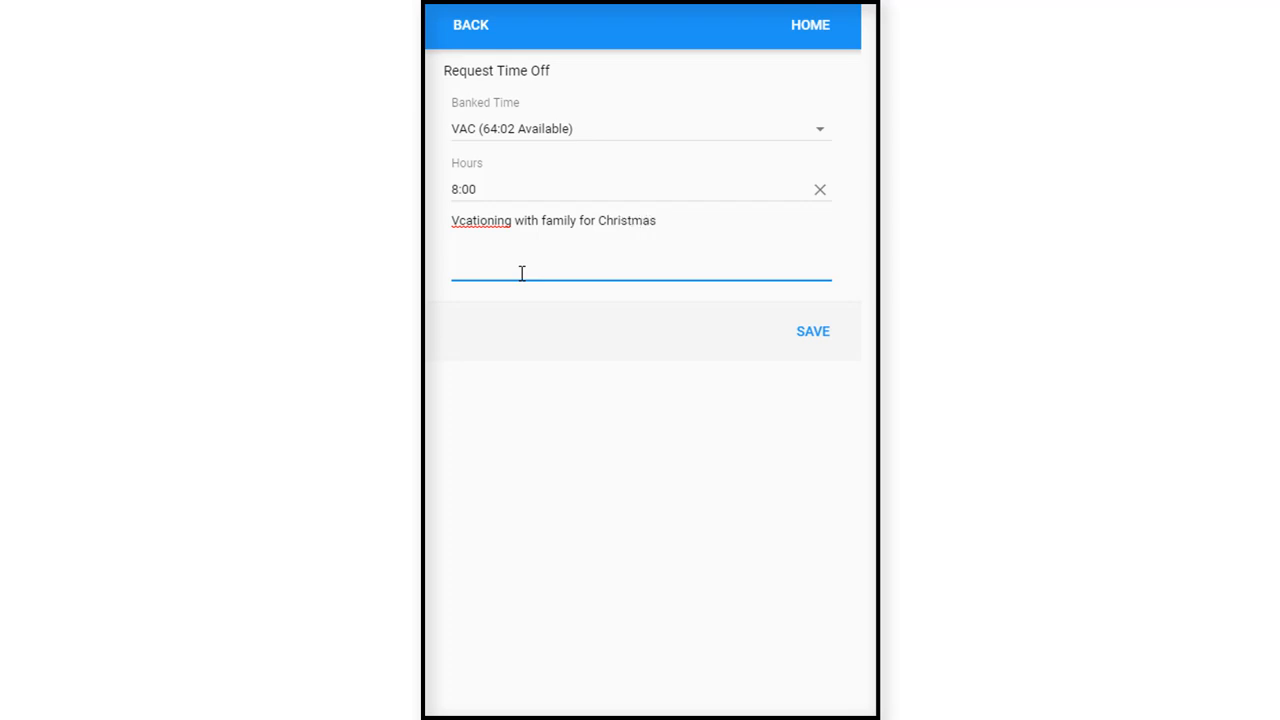
type("Holida")
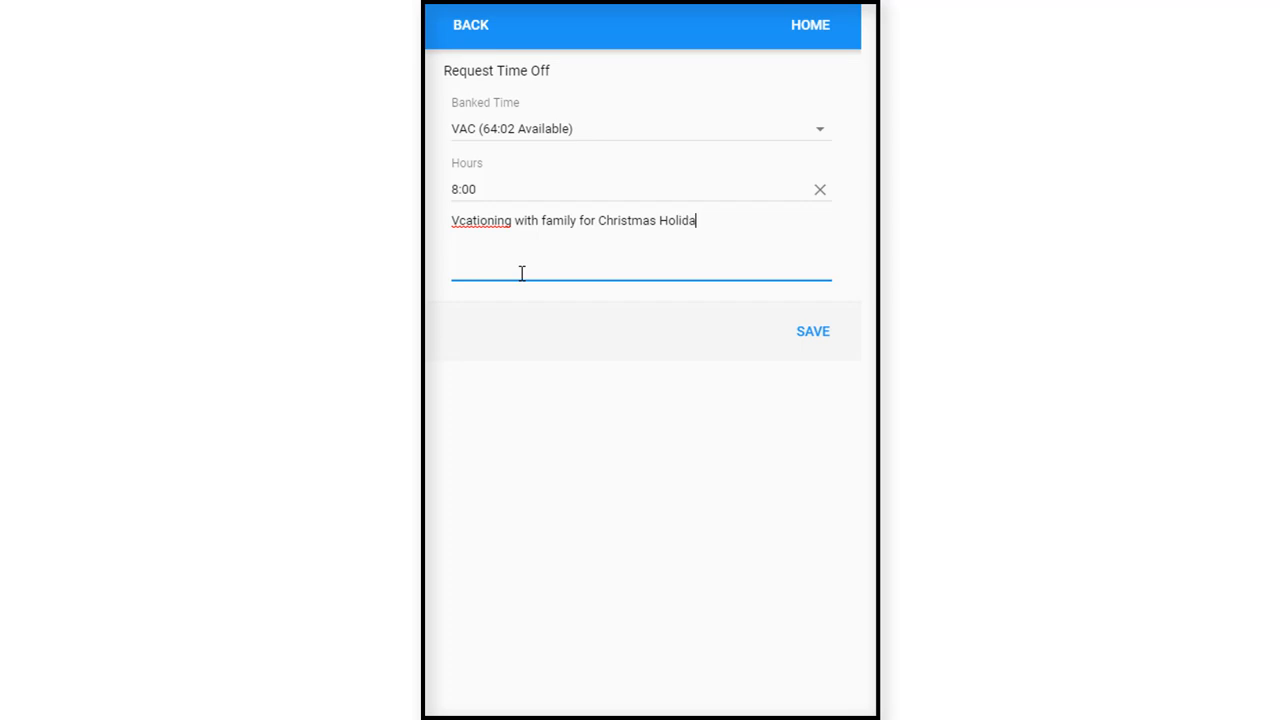
type("y")
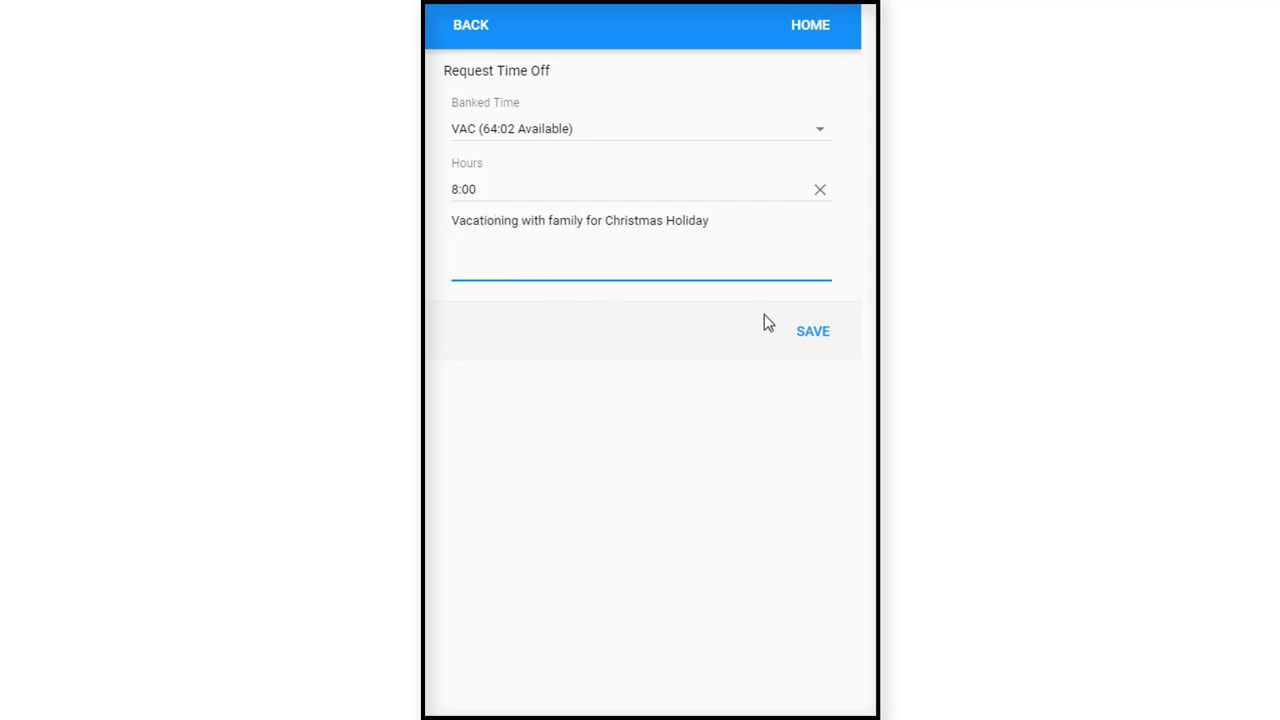
left_click(812, 331)
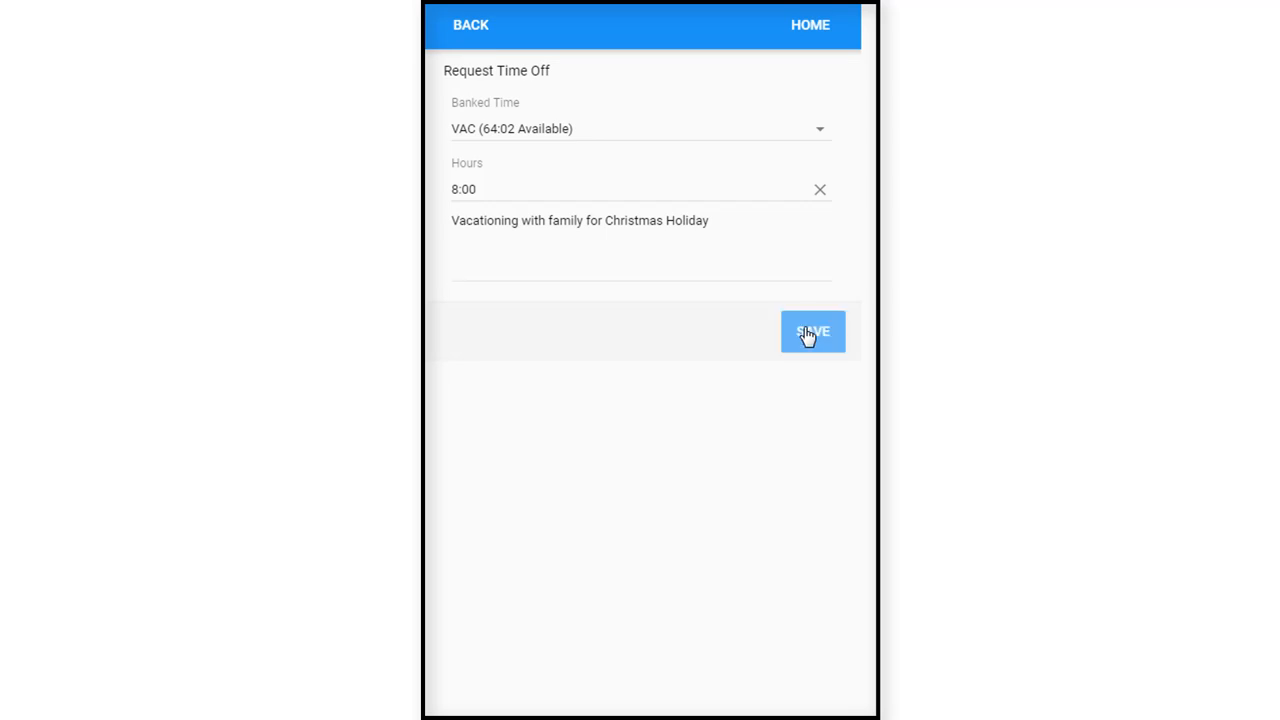
left_click(812, 332)
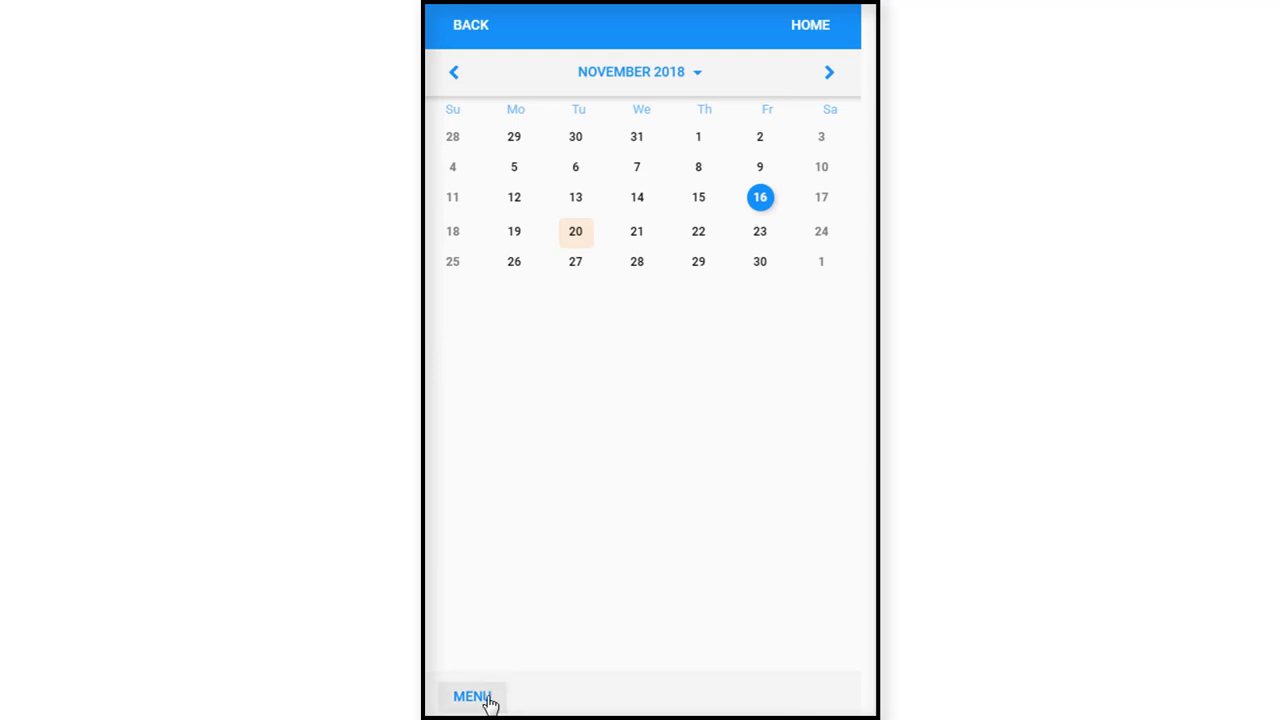
mouse_move(471, 30)
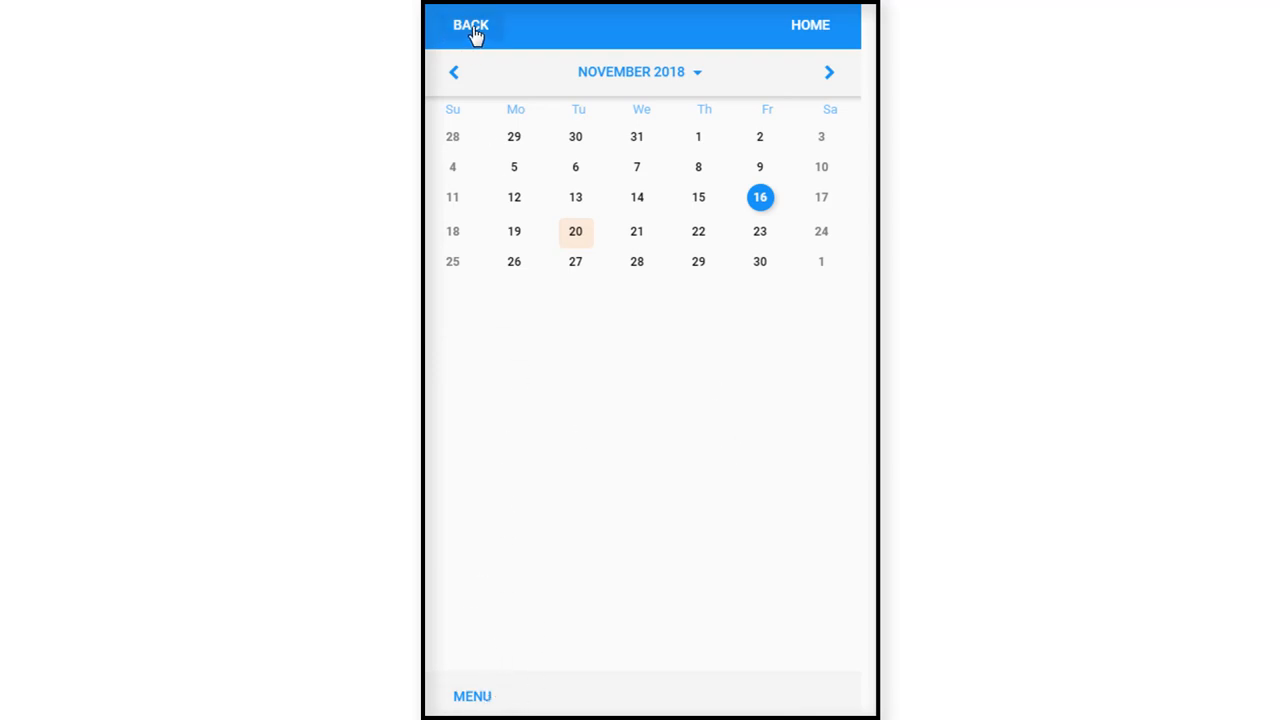
Return to the home dashboard and open the side navigation menu.
left_click(575, 231)
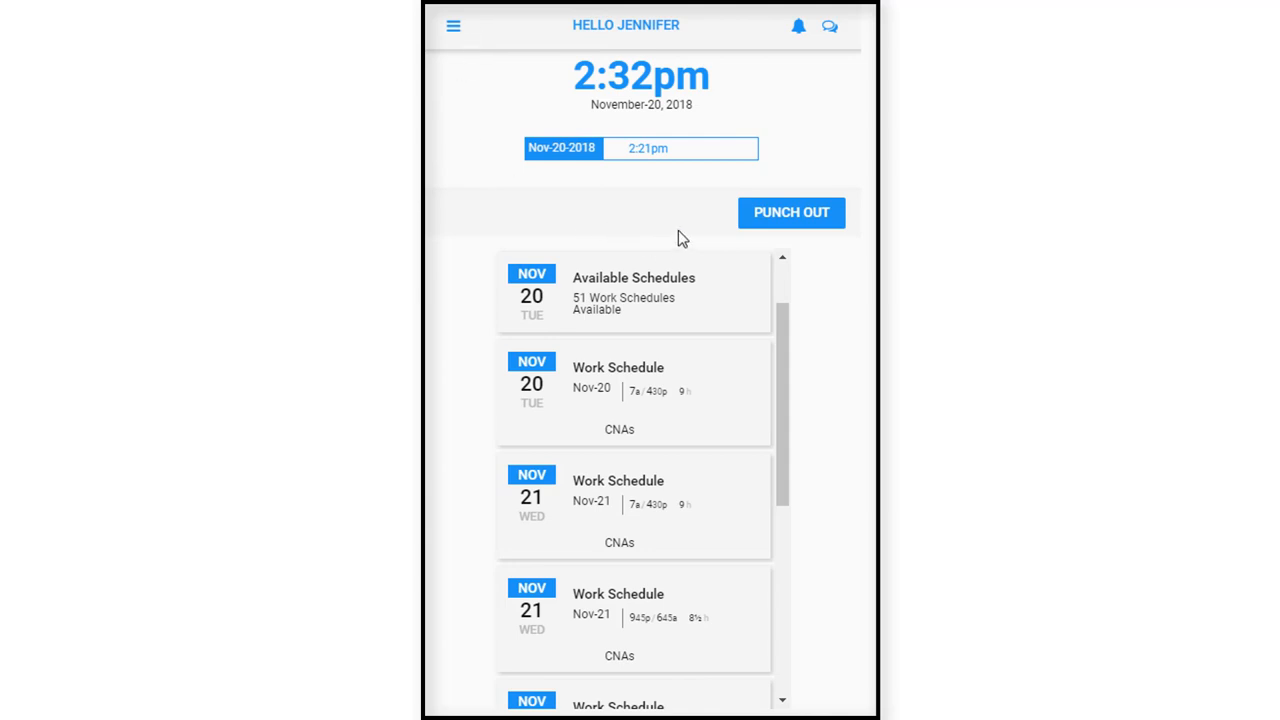
mouse_move(619, 315)
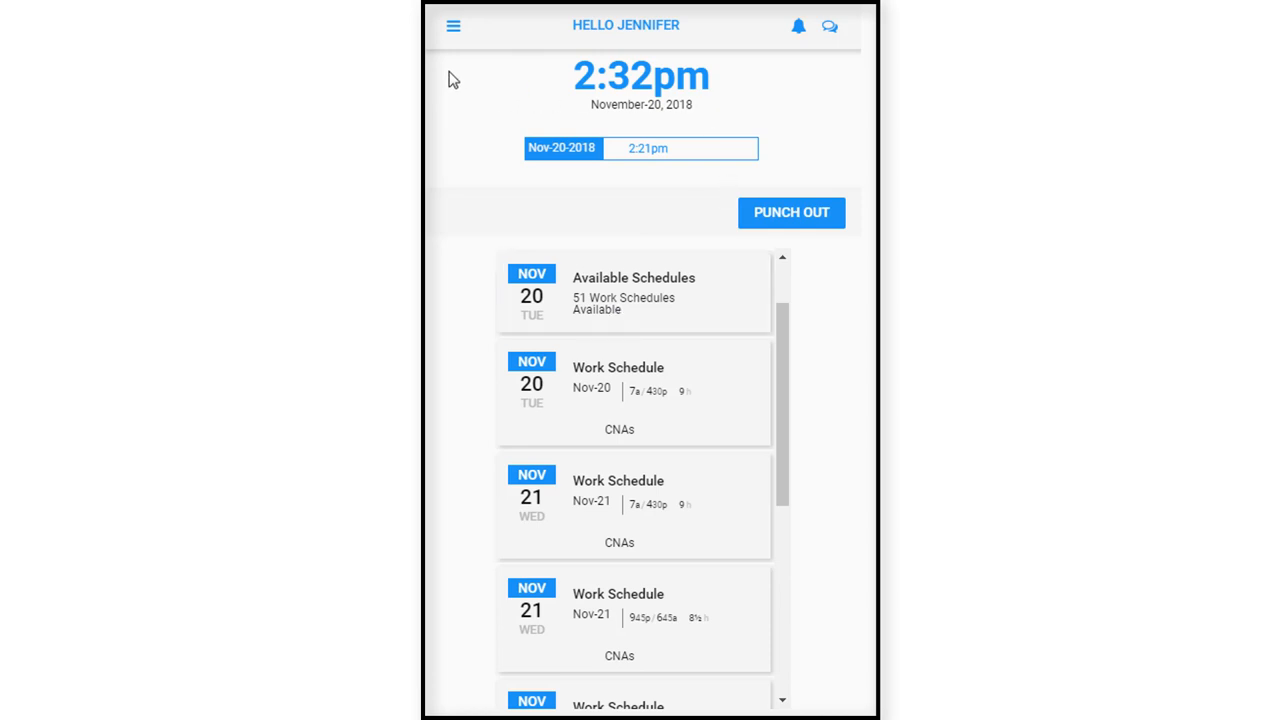
left_click(453, 25)
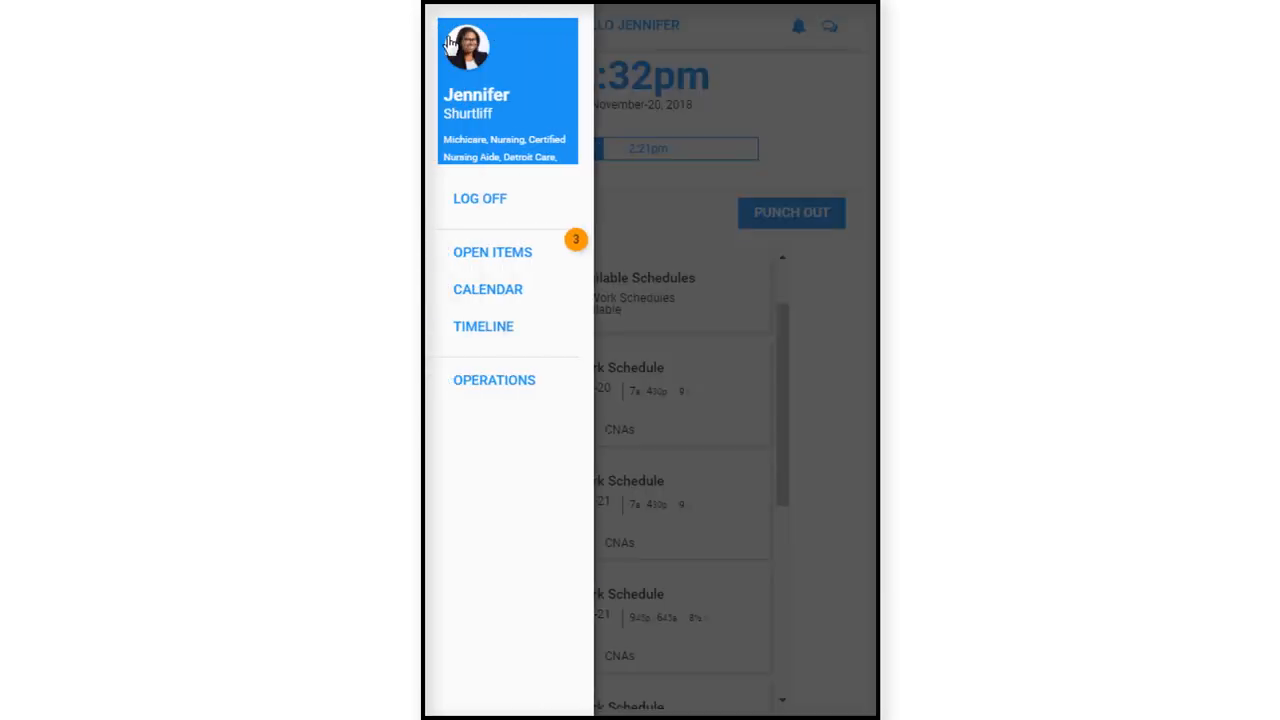
mouse_move(483, 326)
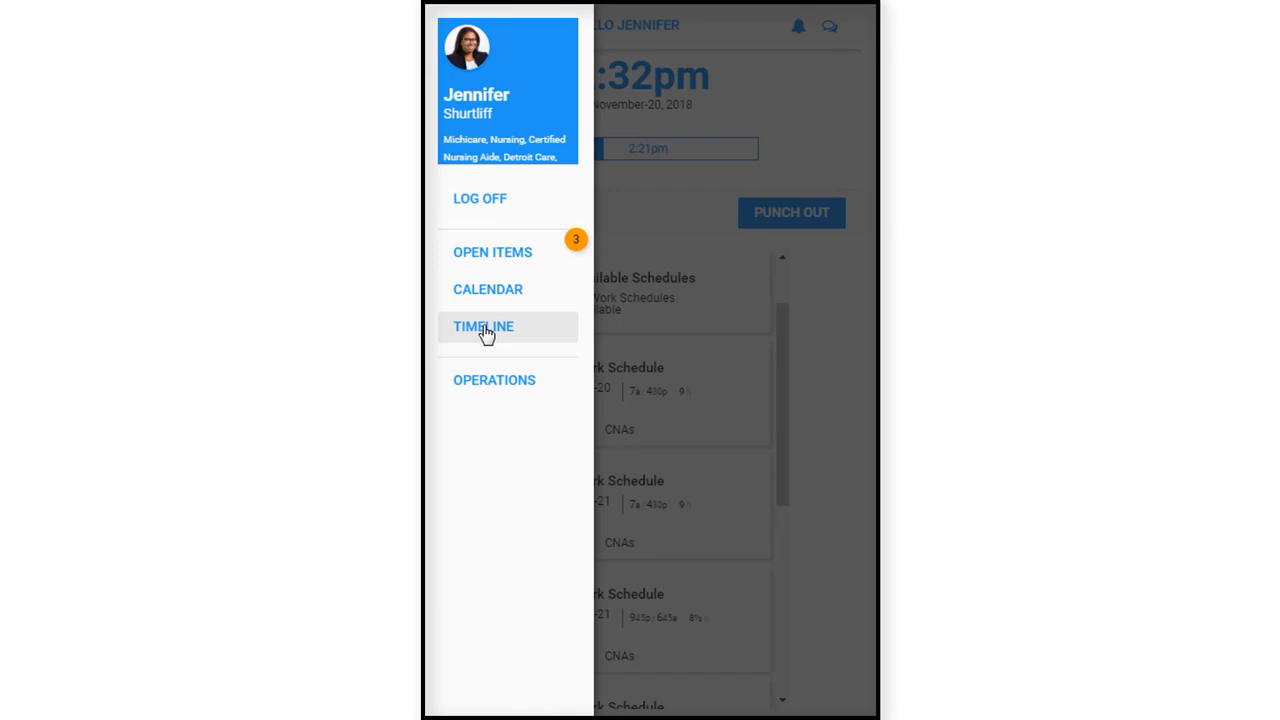
Open Timeline to list the CNA schedules from Oct 21, each 11p to 7a.
left_click(483, 326)
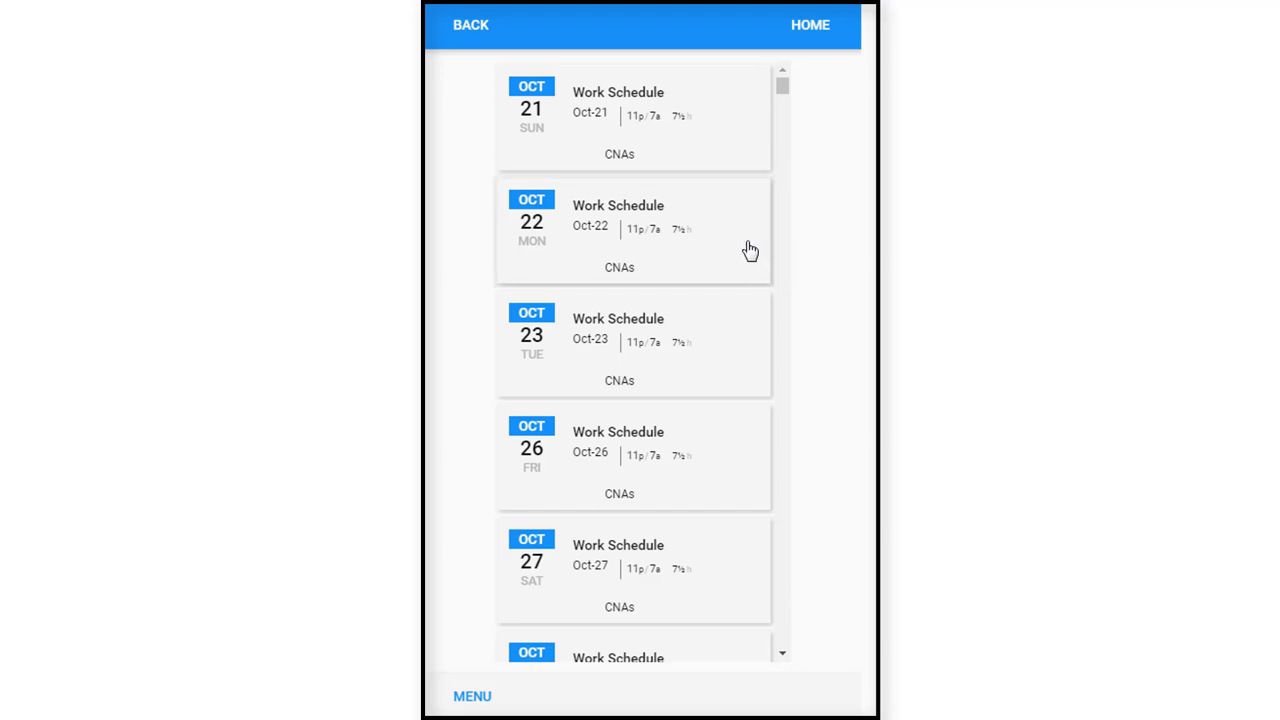
mouse_move(686, 419)
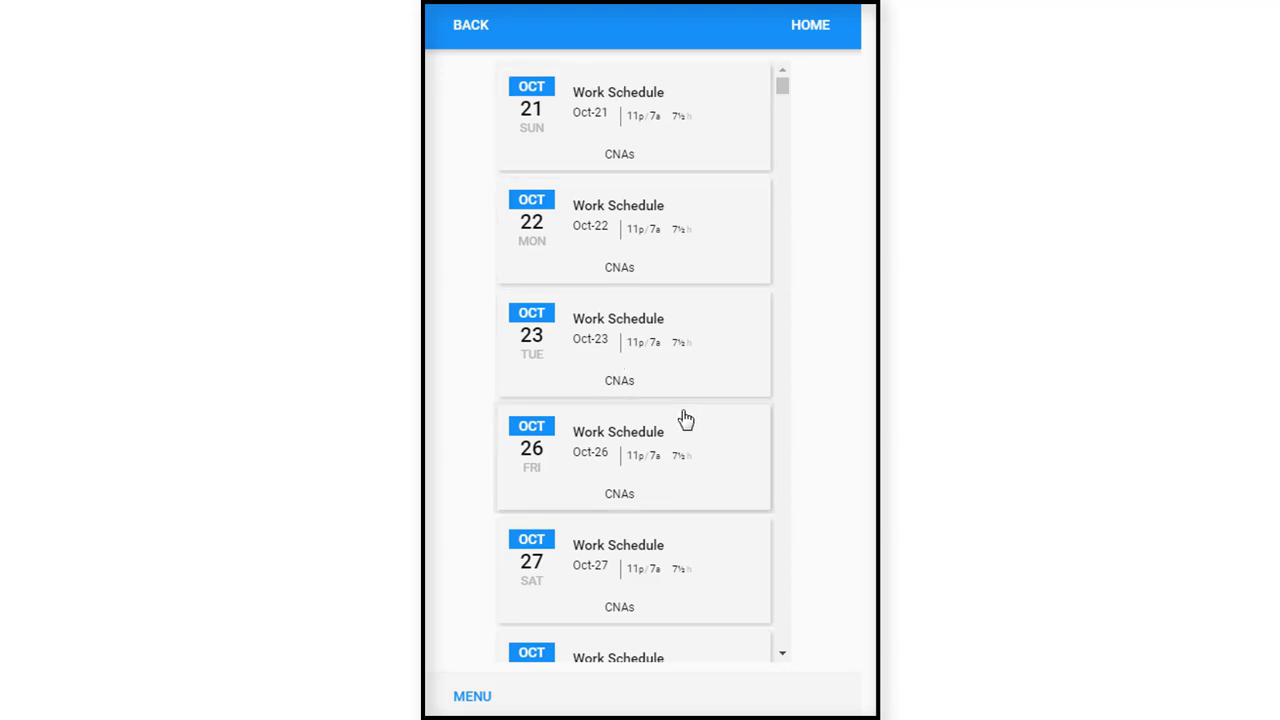
mouse_move(578, 103)
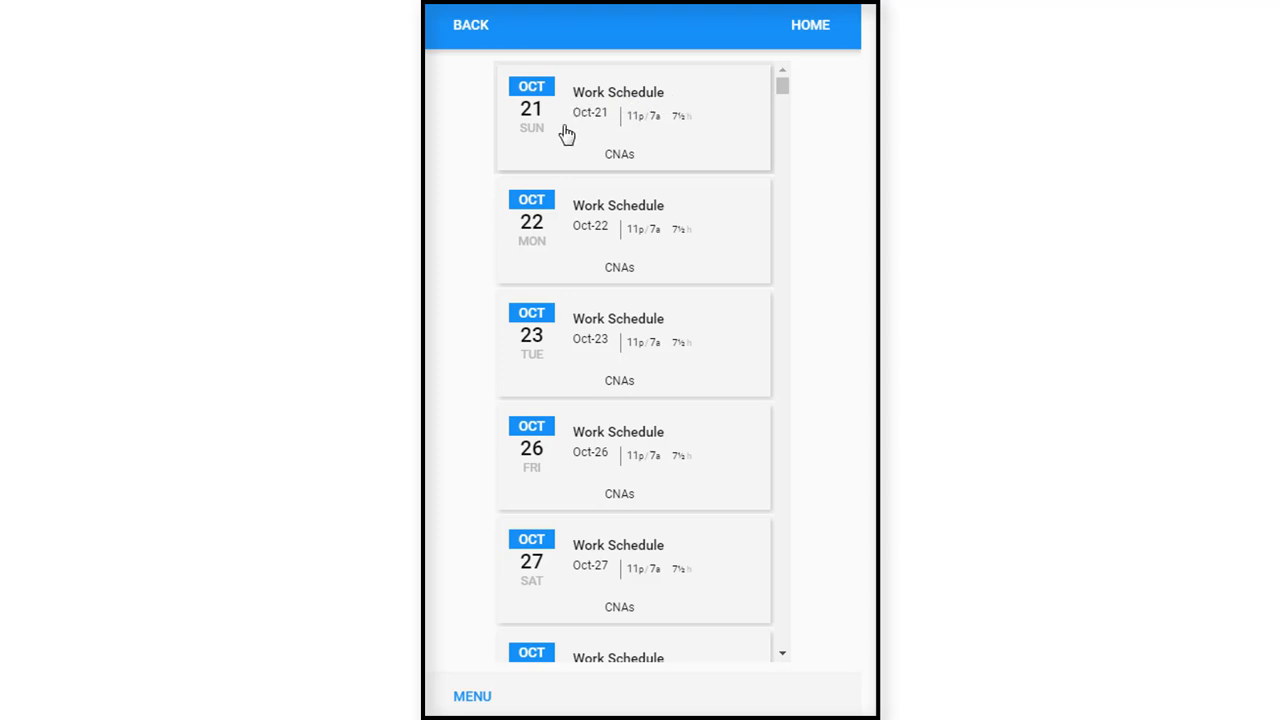
mouse_move(623, 135)
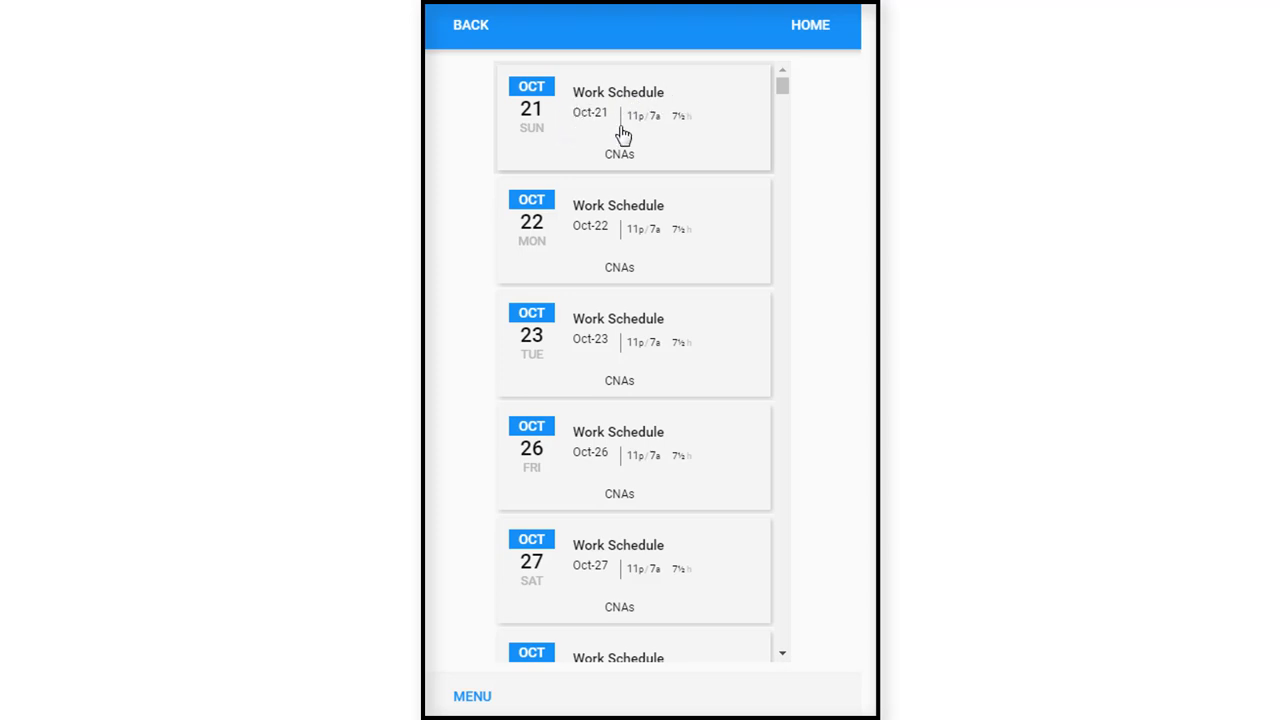
mouse_move(635, 132)
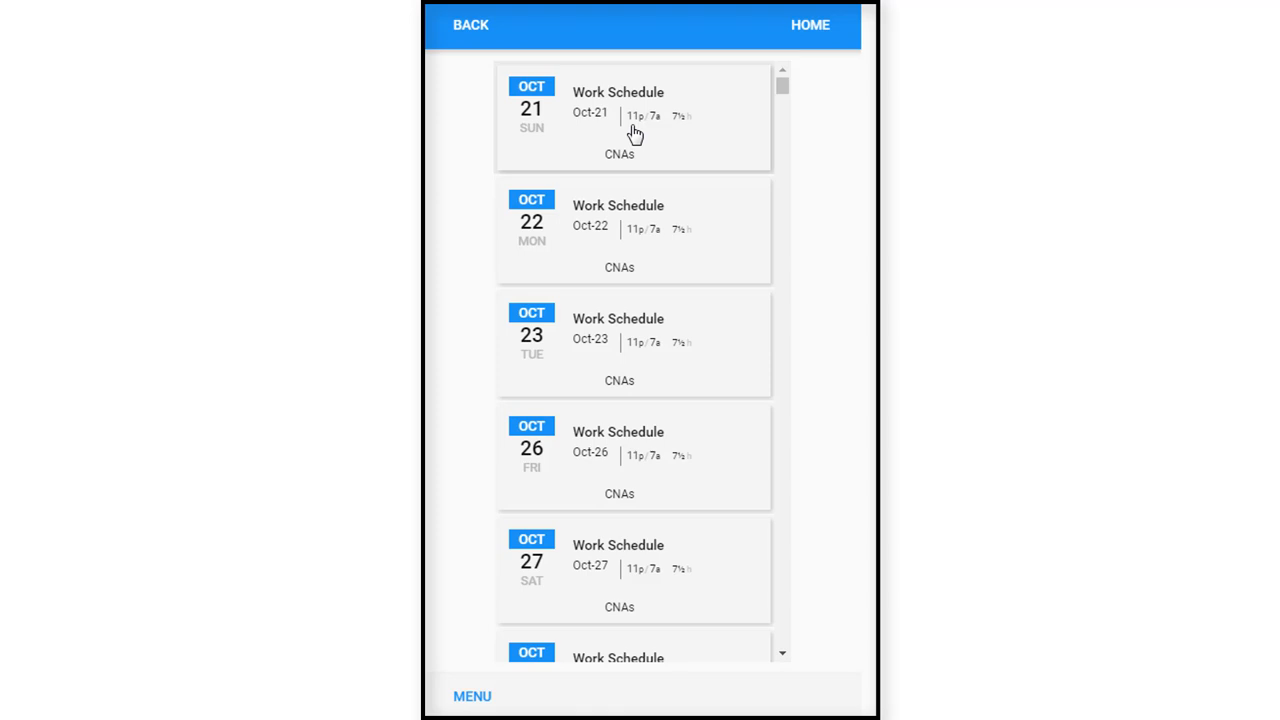
mouse_move(658, 124)
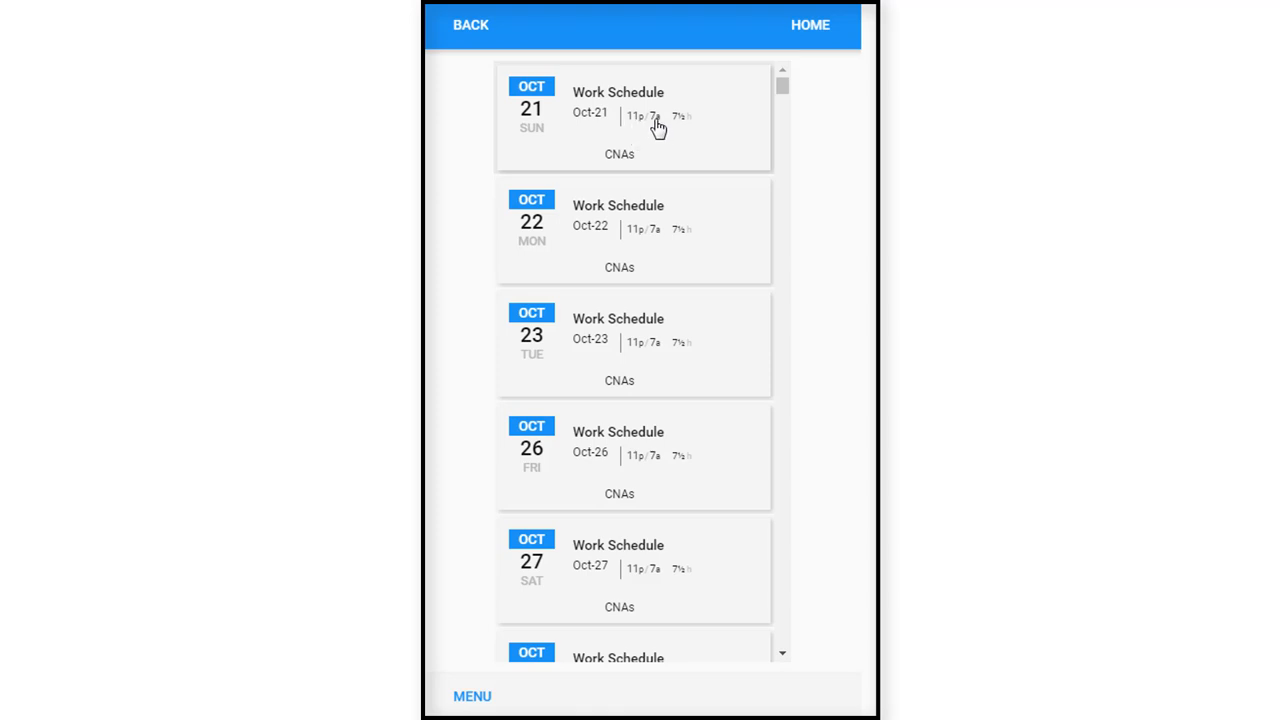
mouse_move(681, 131)
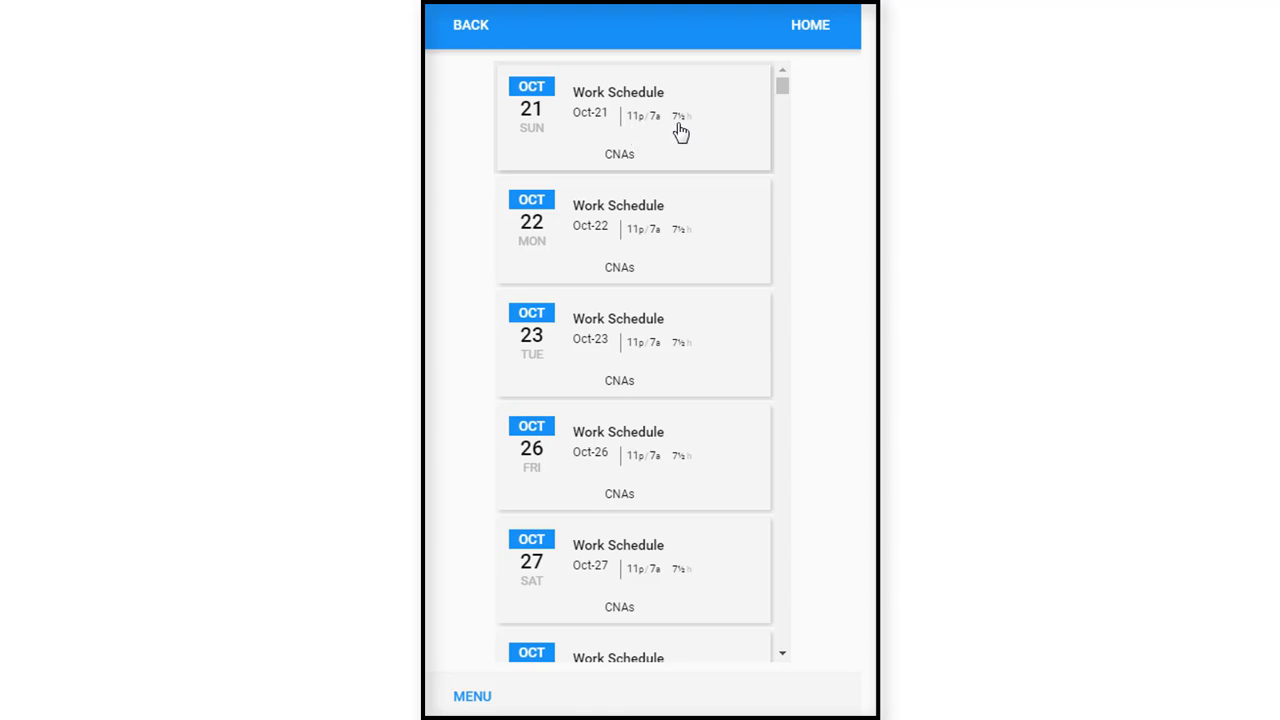
mouse_move(657, 153)
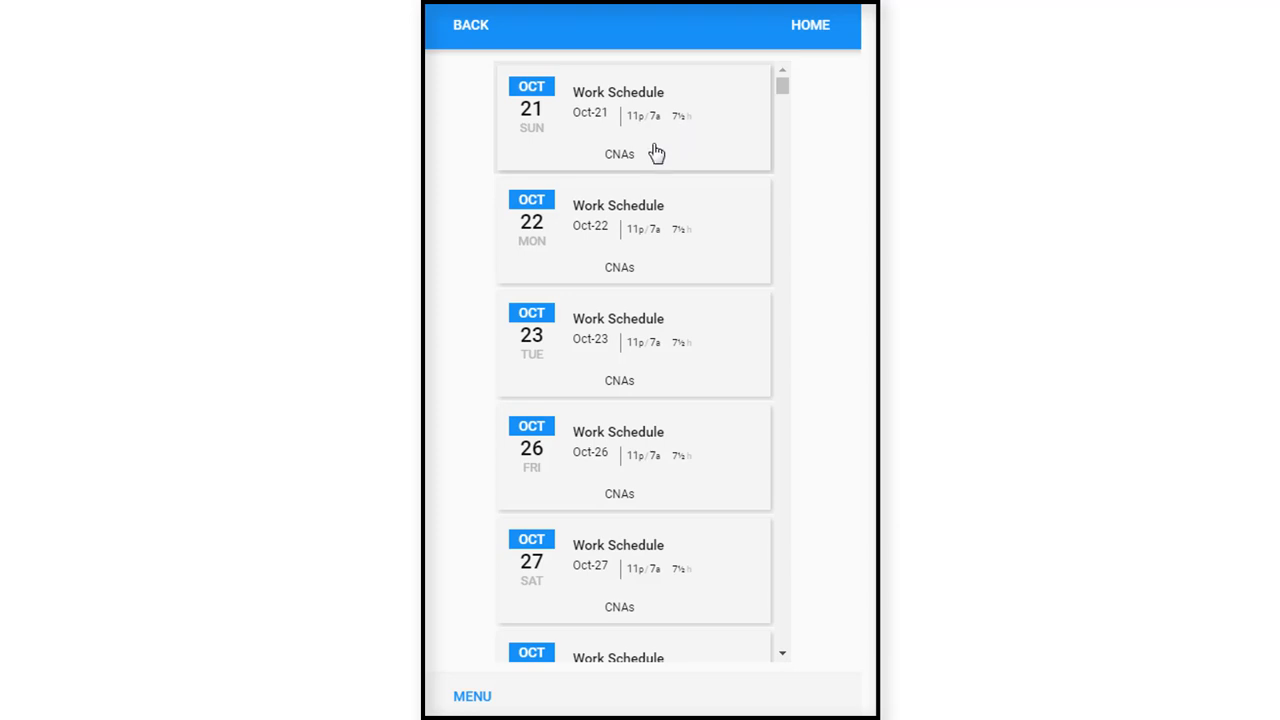
mouse_move(644, 168)
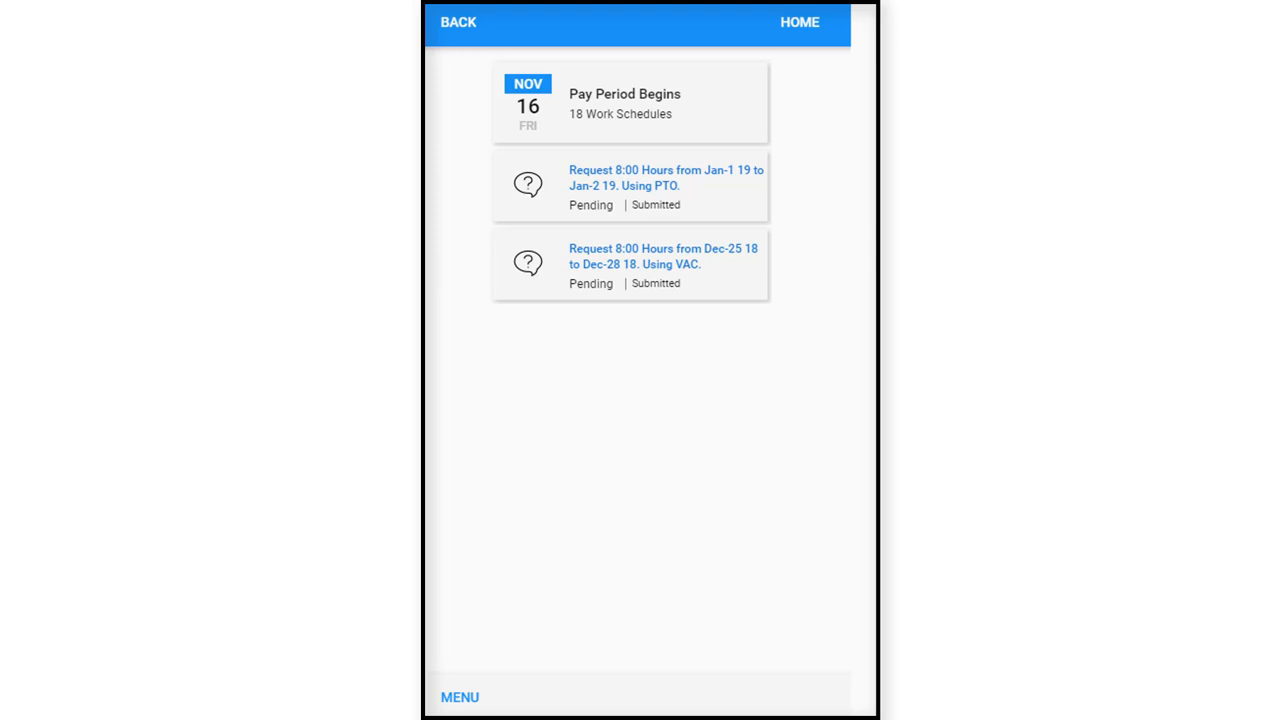
mouse_move(665, 173)
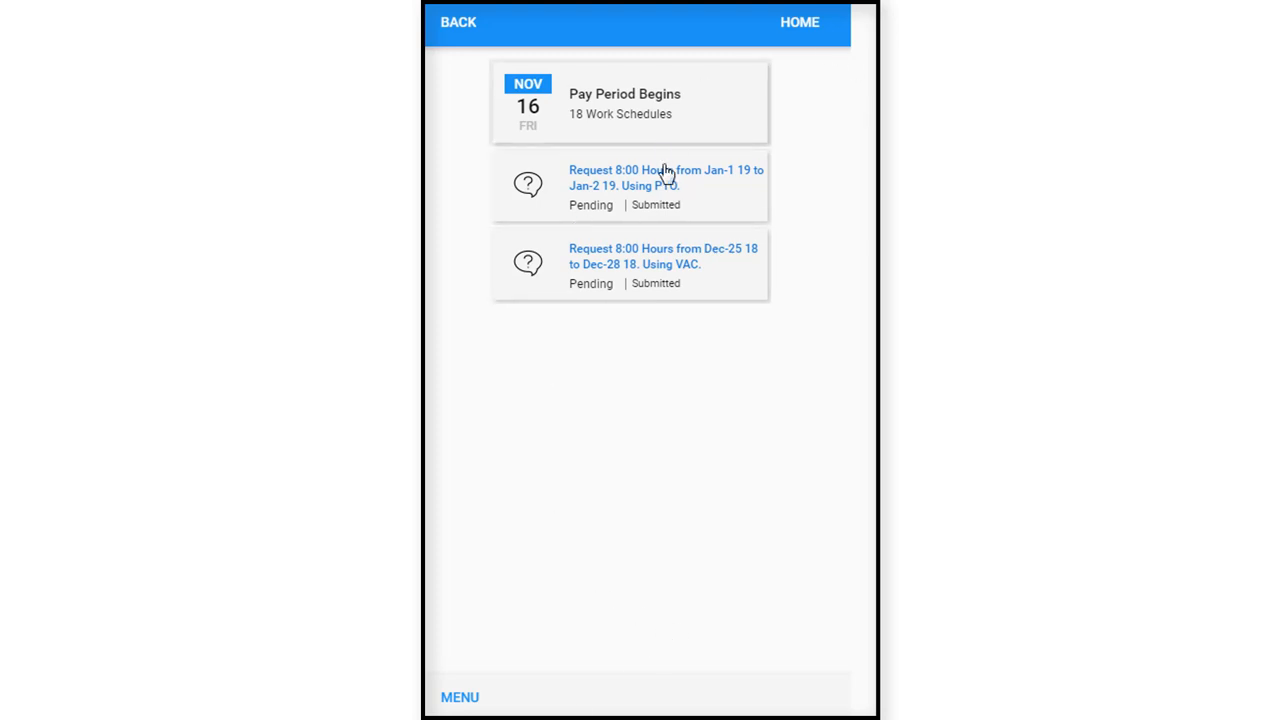
mouse_move(658, 133)
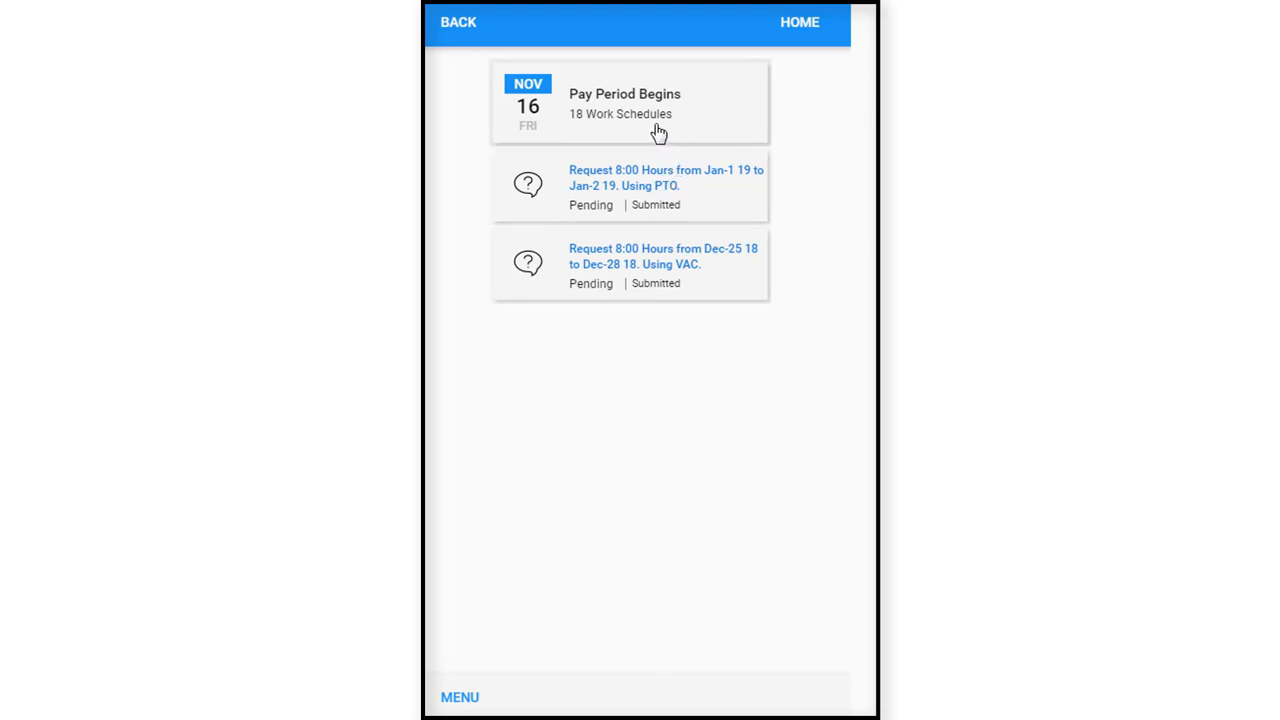
mouse_move(659, 128)
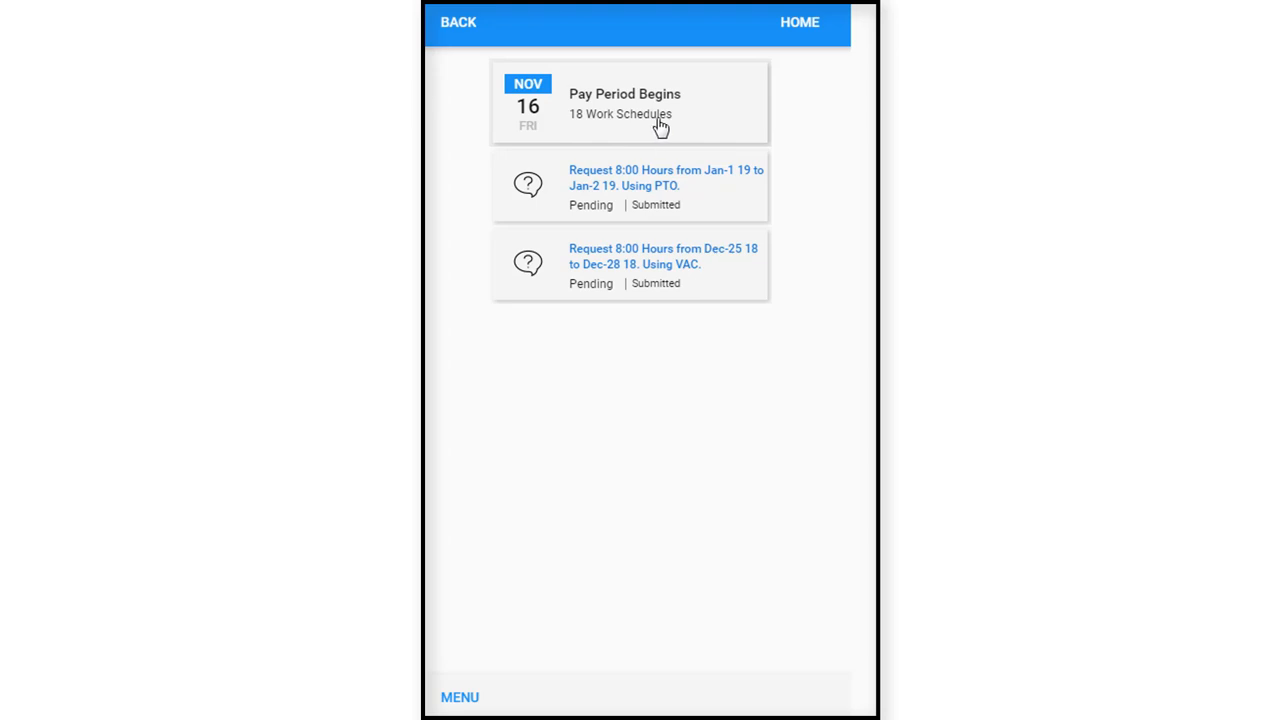
mouse_move(660, 240)
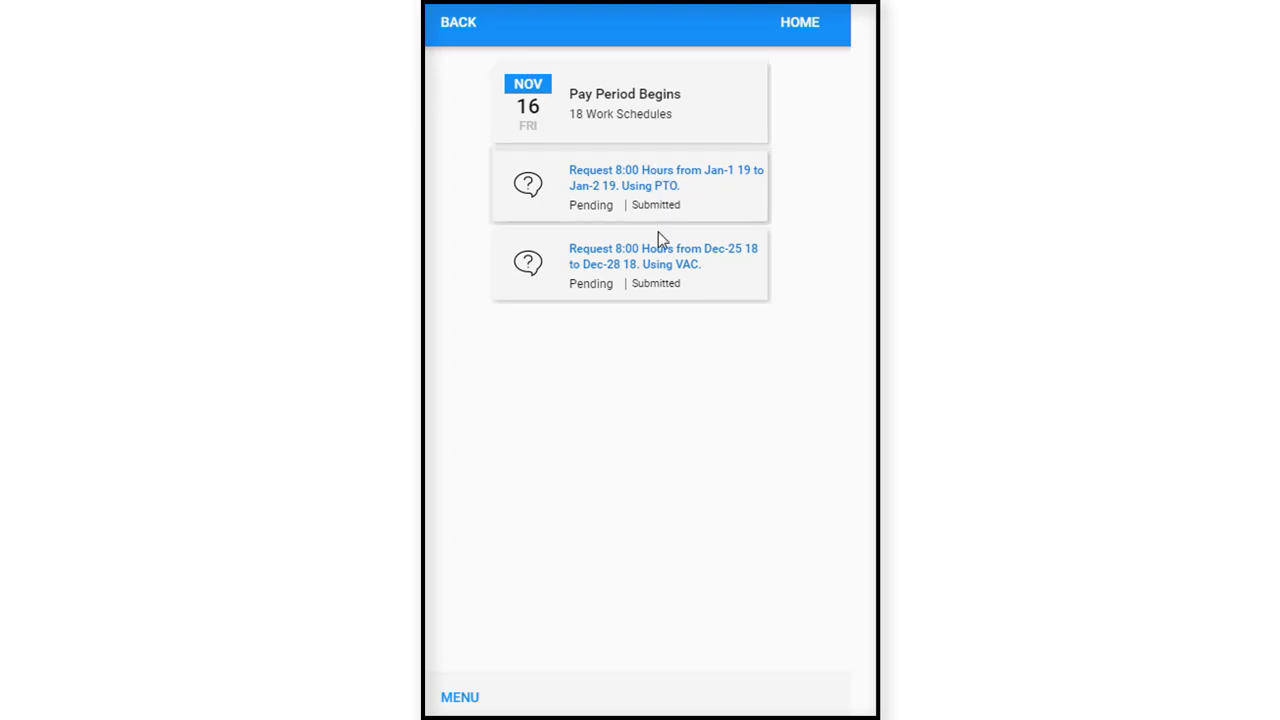
mouse_move(580, 202)
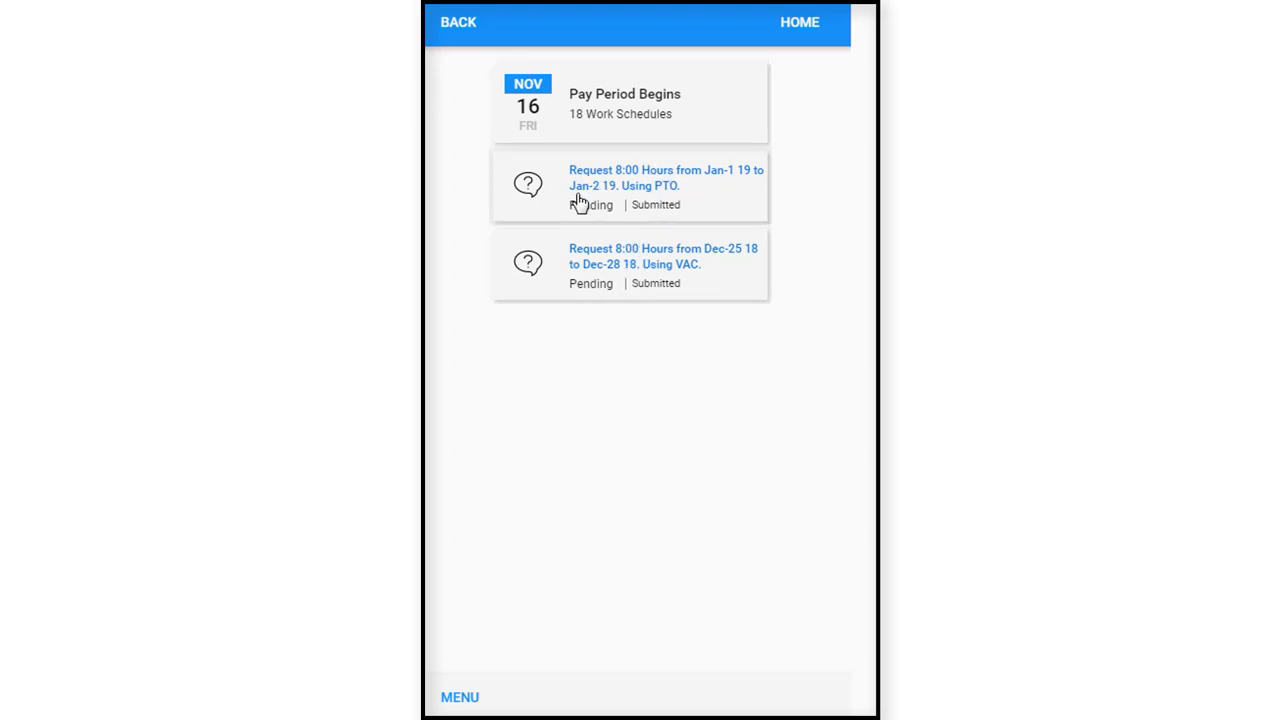
mouse_move(480, 568)
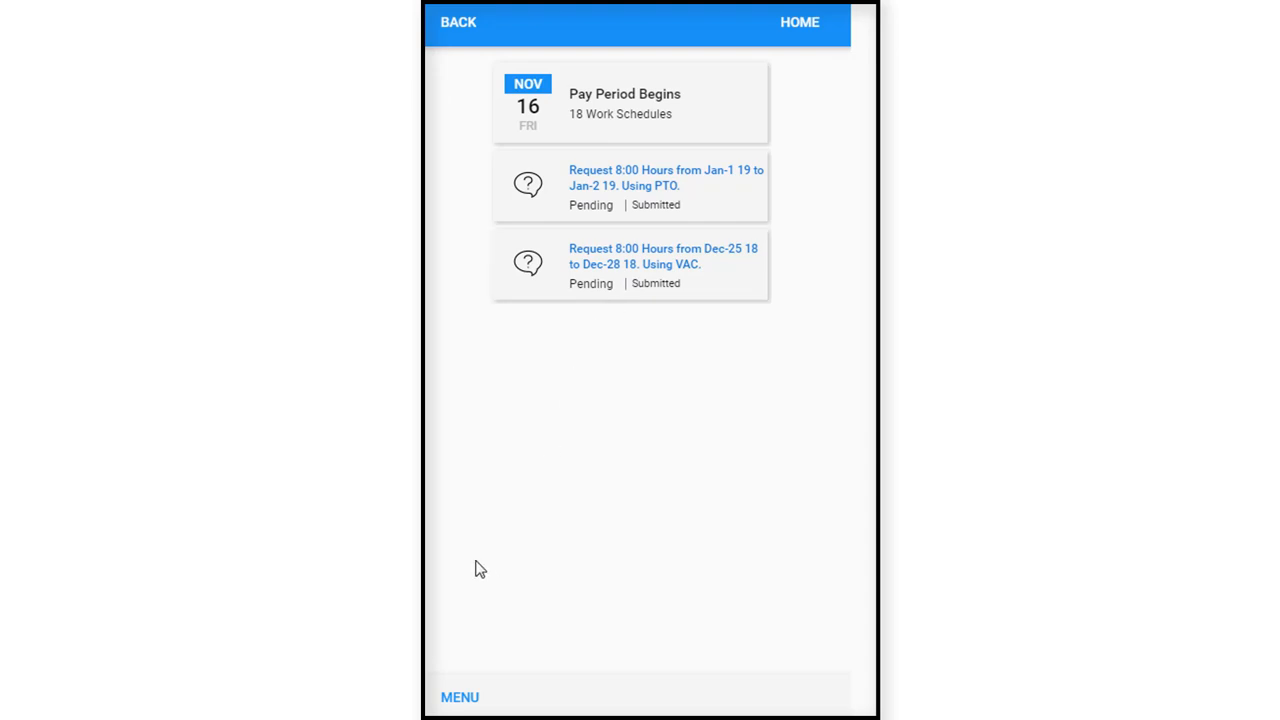
mouse_move(435, 68)
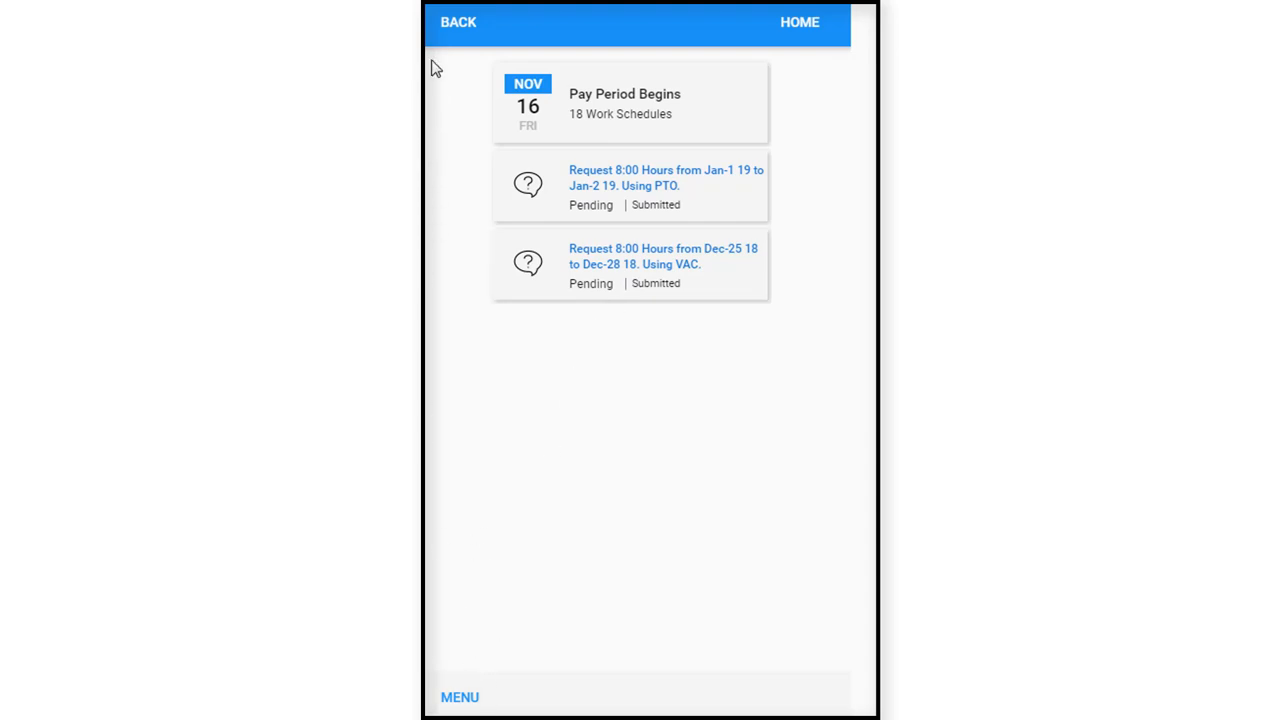
Return home and open Operations from the side menu.
left_click(800, 22)
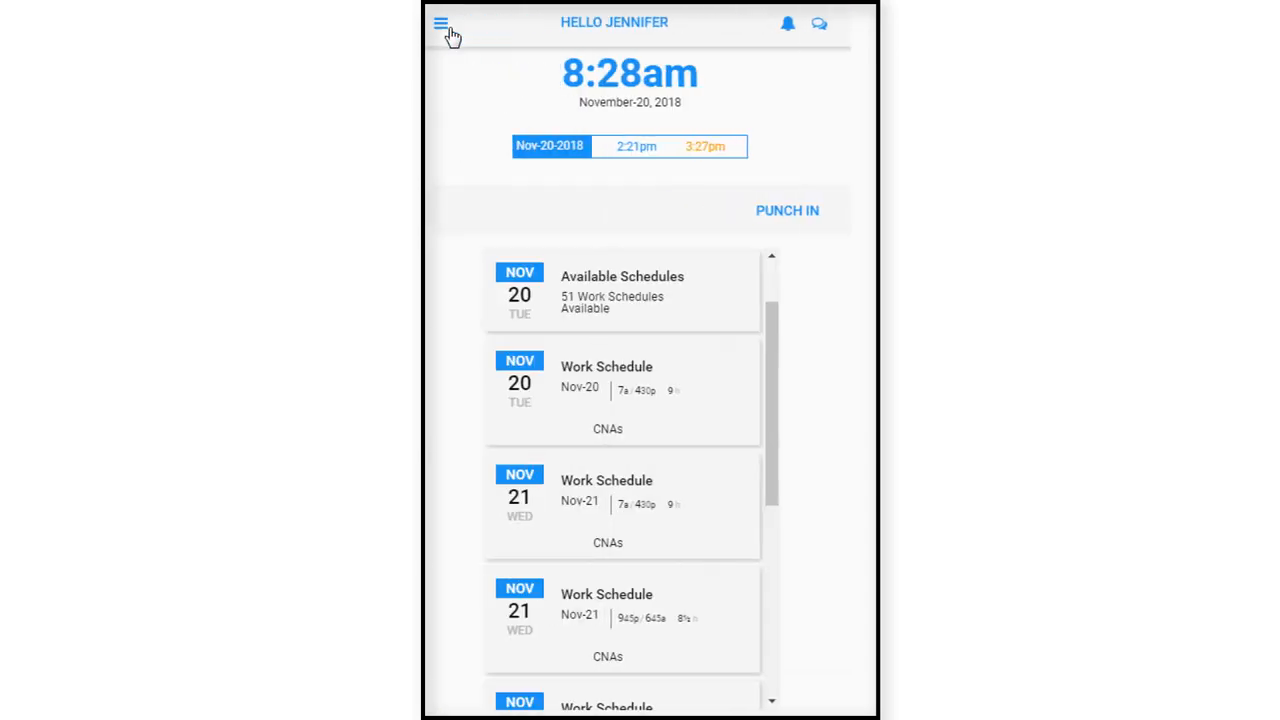
left_click(441, 22)
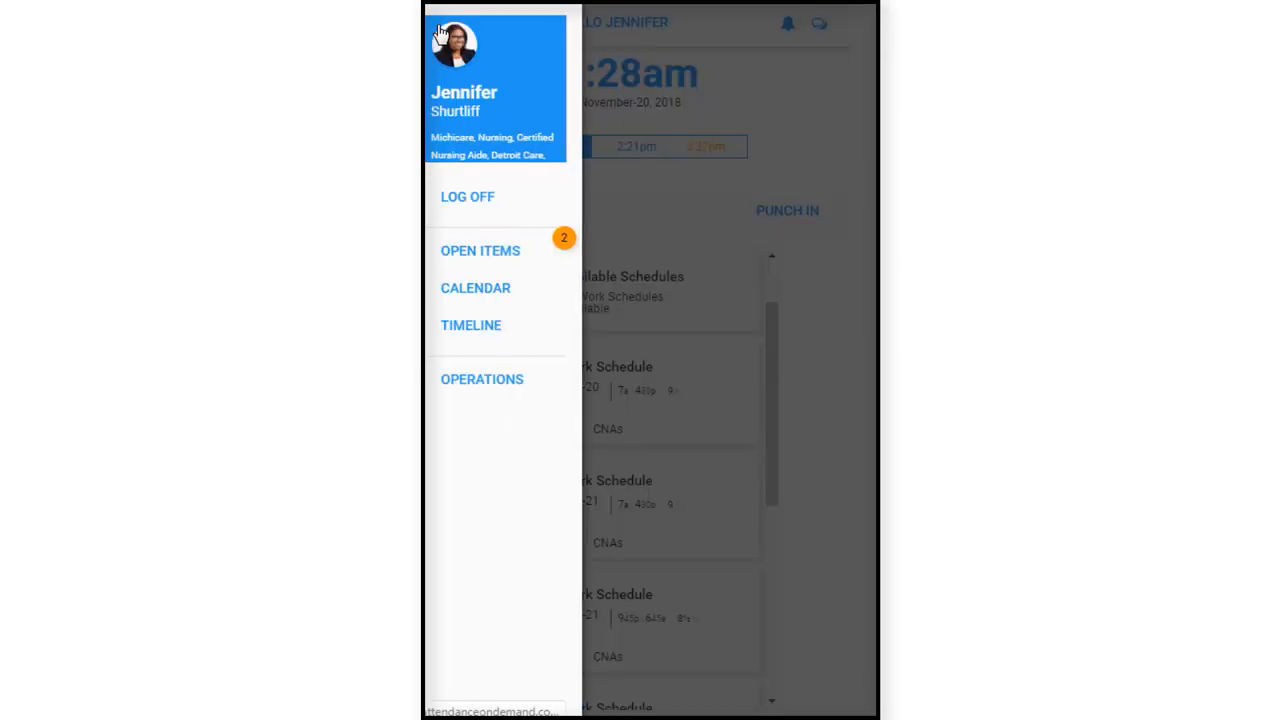
mouse_move(482, 379)
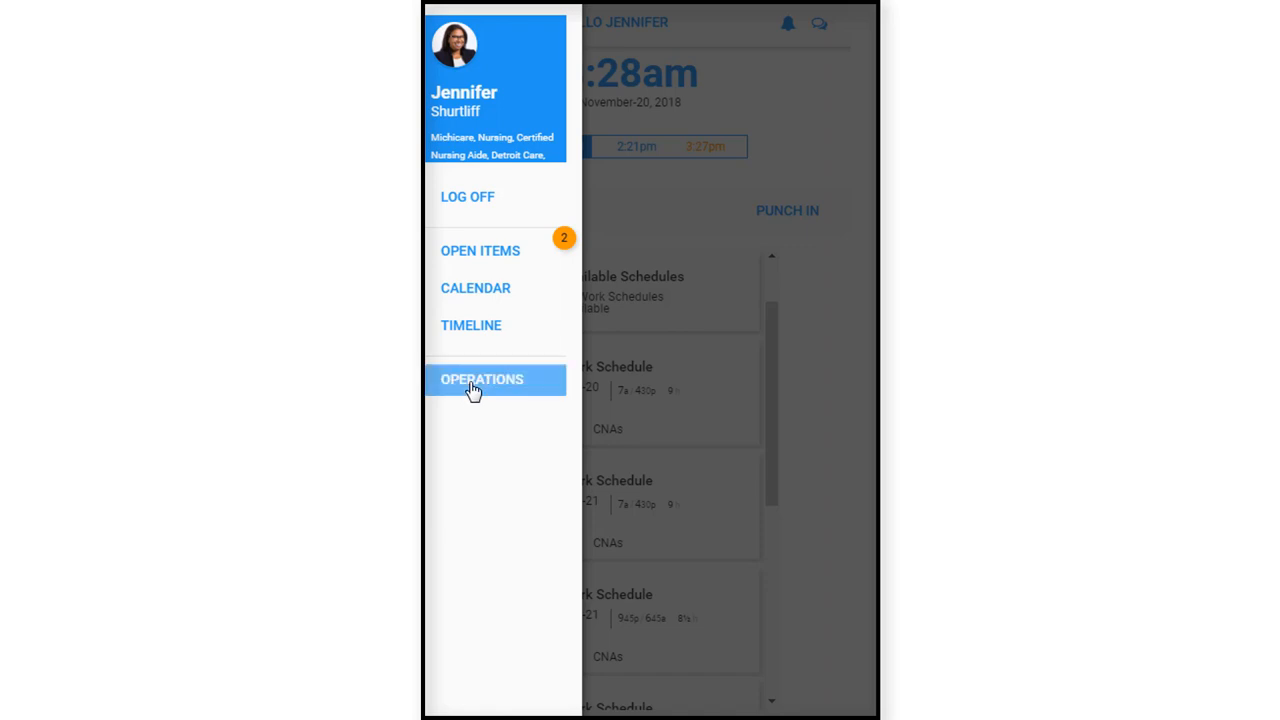
left_click(482, 379)
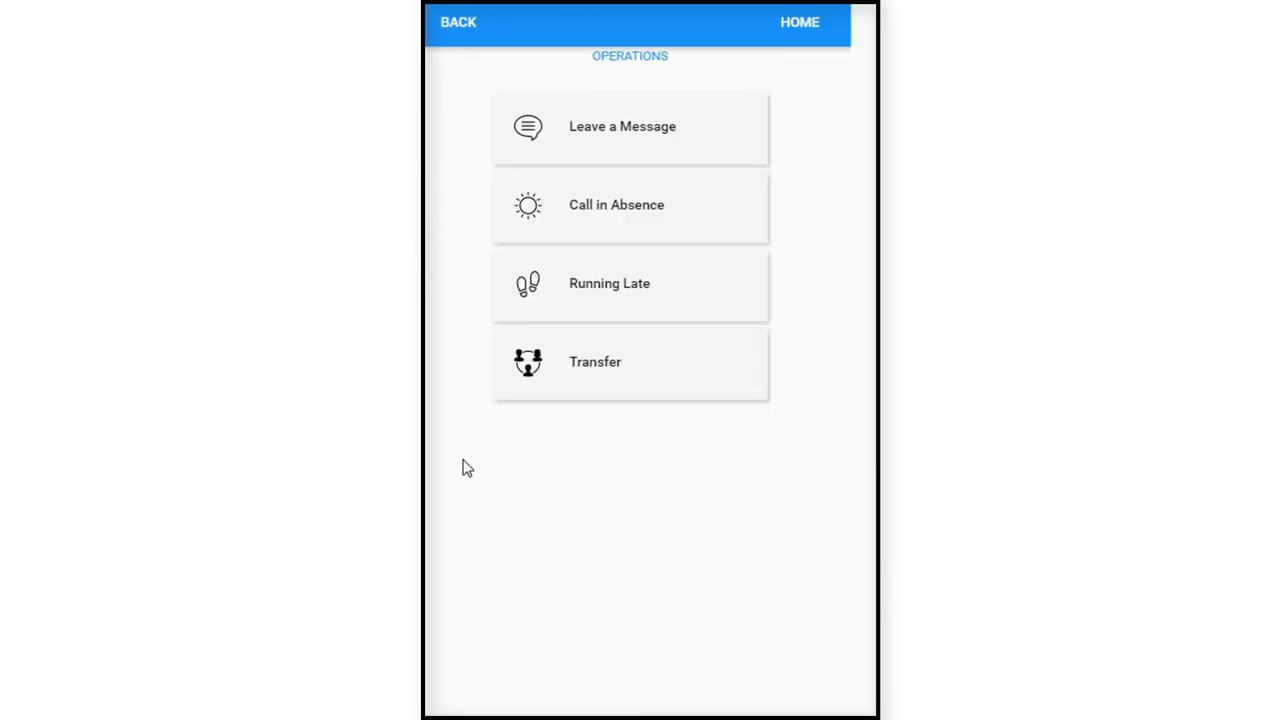
mouse_move(436, 175)
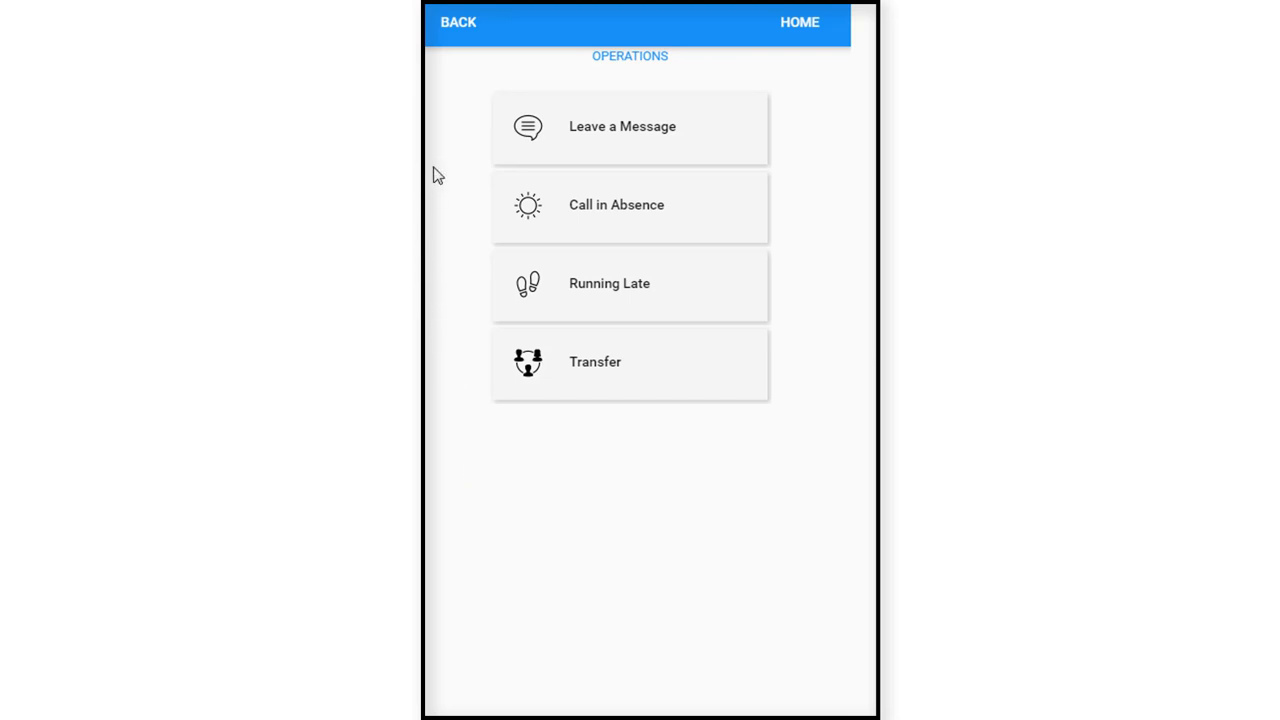
mouse_move(444, 141)
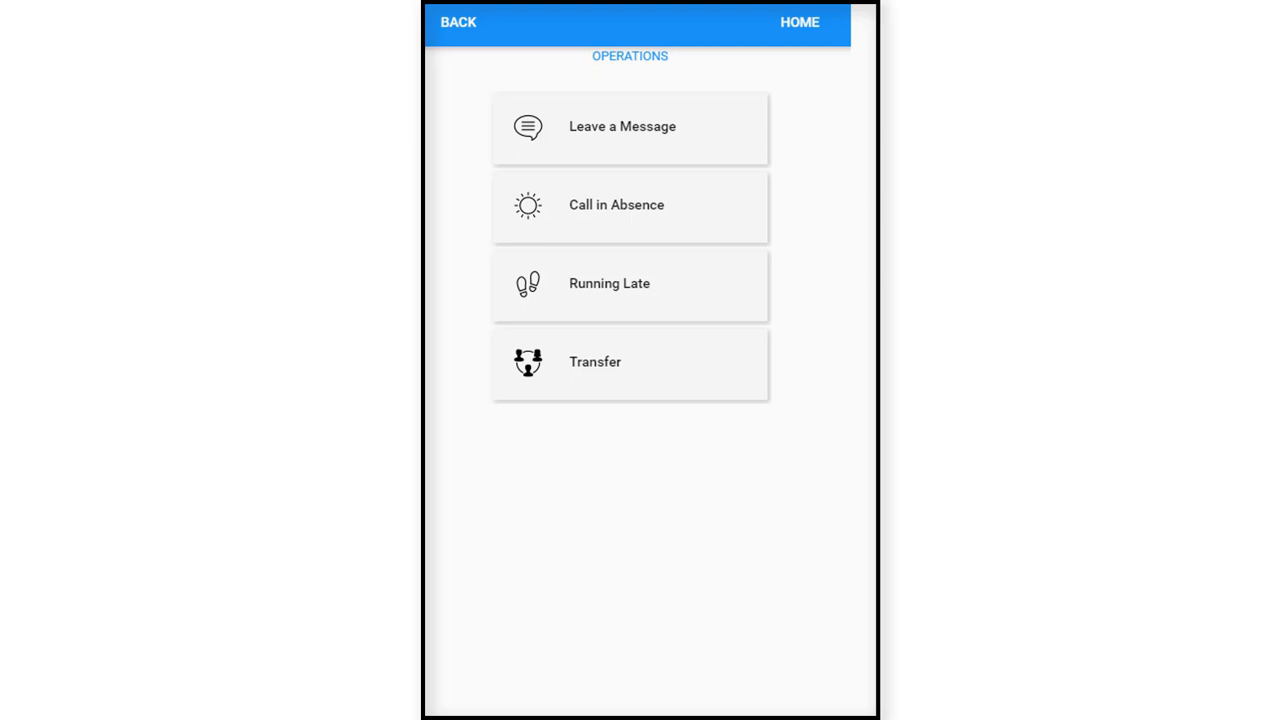
mouse_move(615, 137)
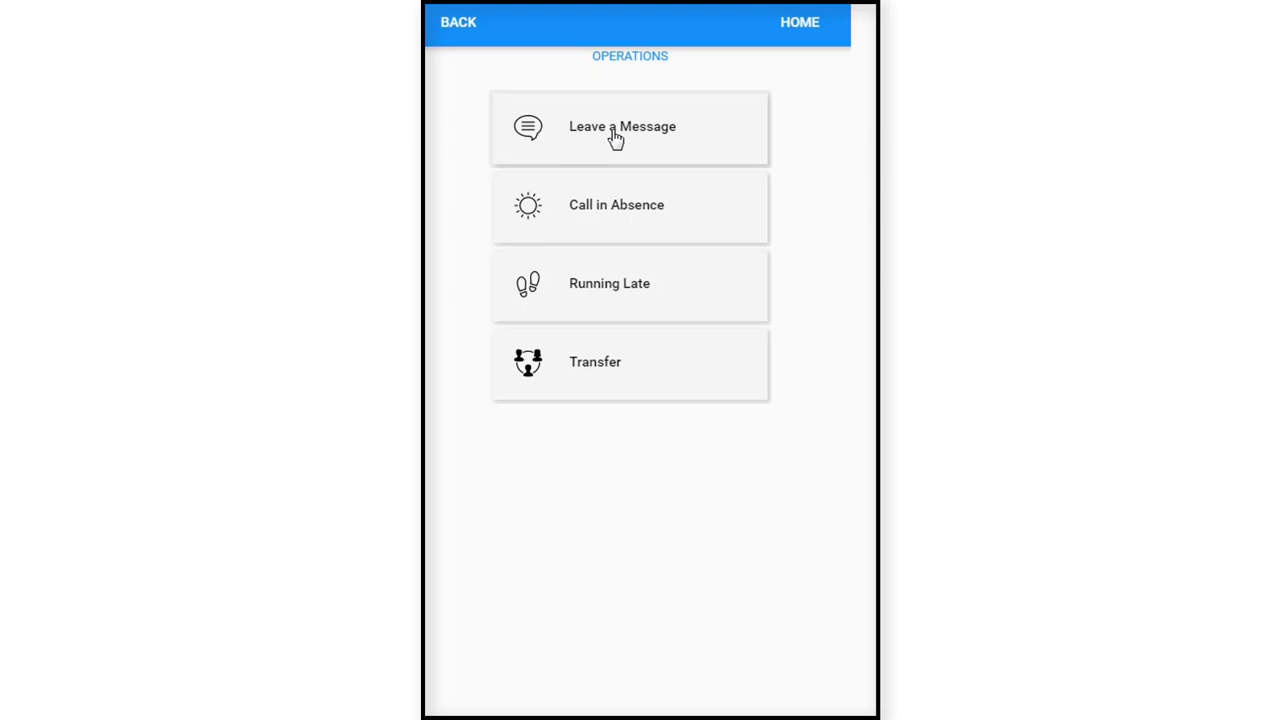
Save a new message with subject 'Leaving 1 hour early today; due to a dentist appointment'.
left_click(622, 126)
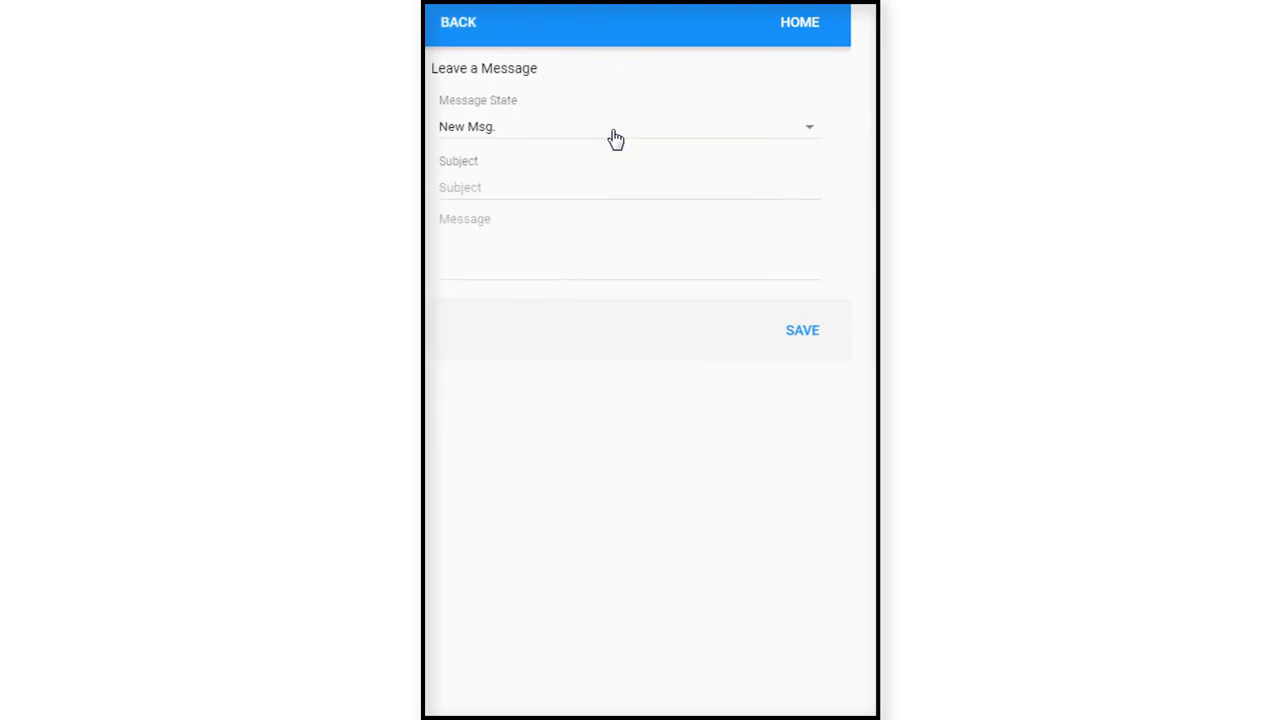
left_click(527, 187)
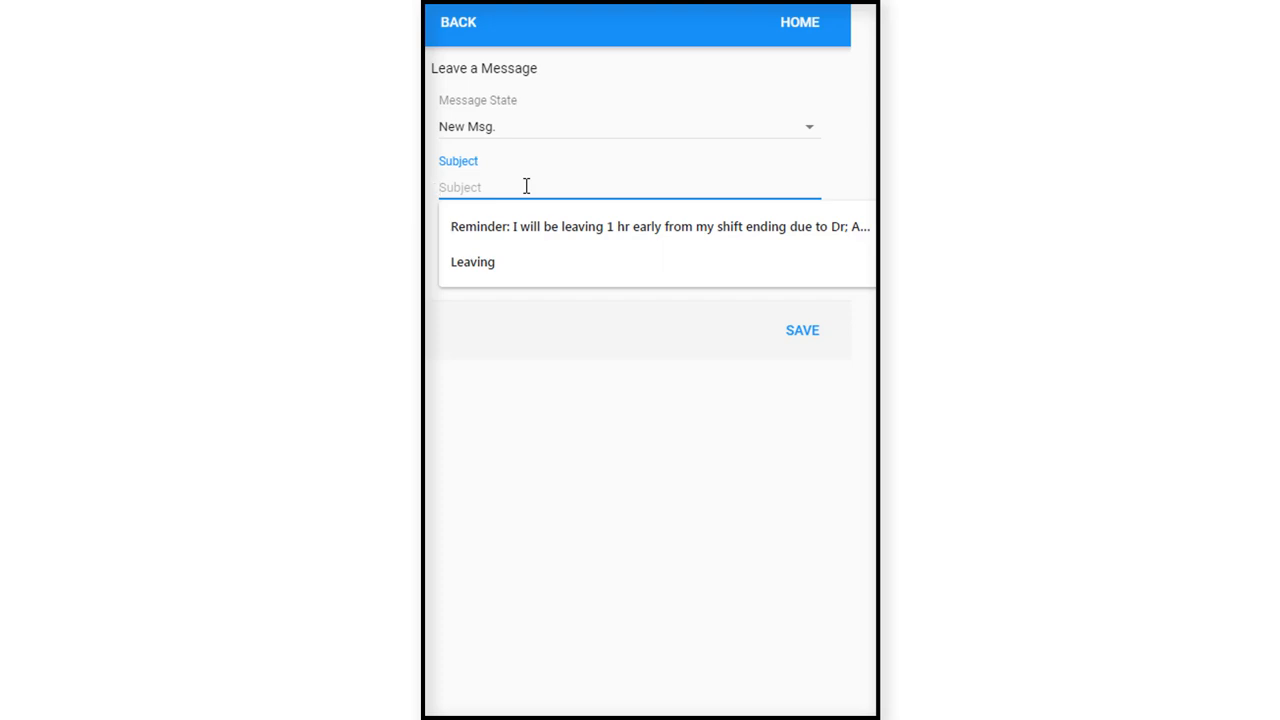
type("Leavin")
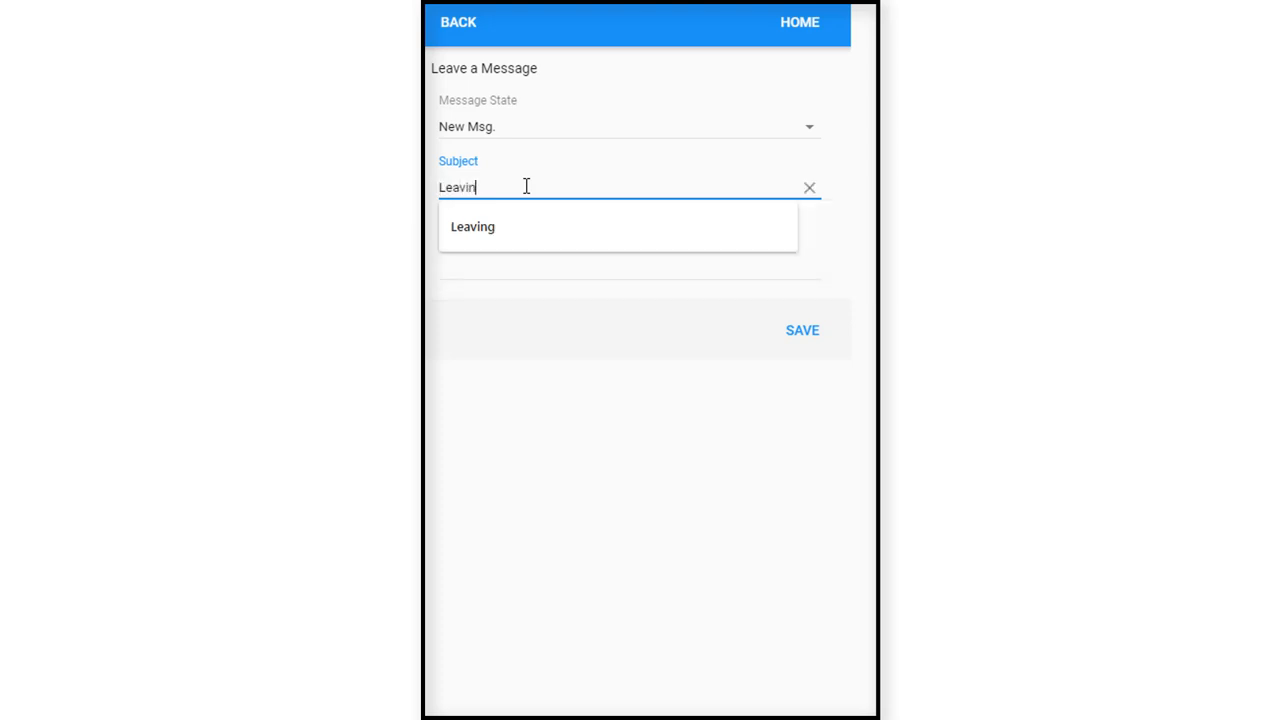
type("g i h")
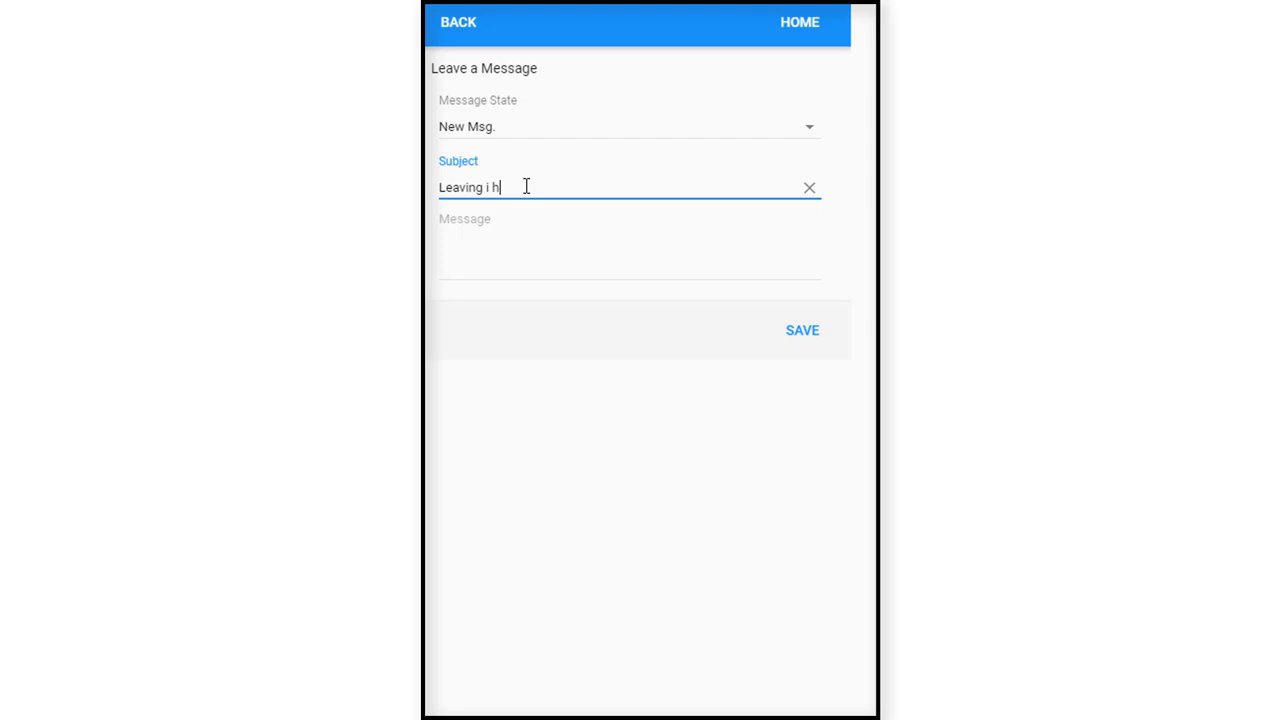
type("our early today")
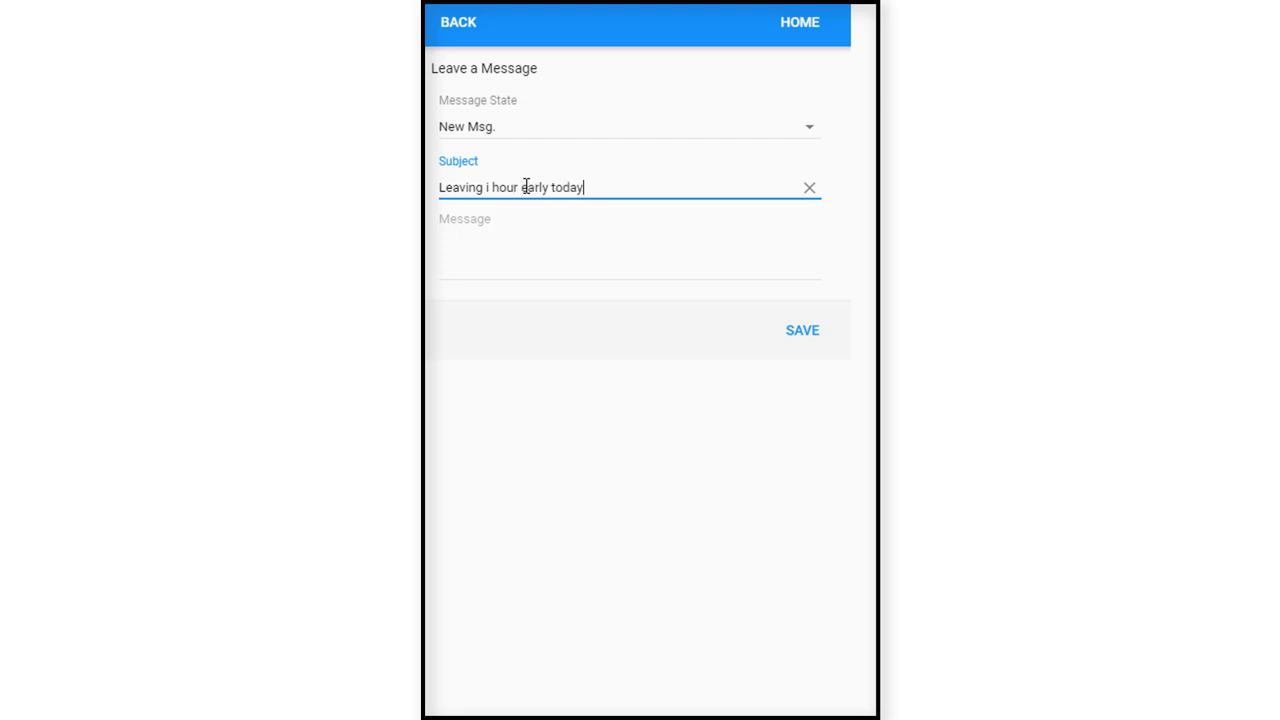
type("; d")
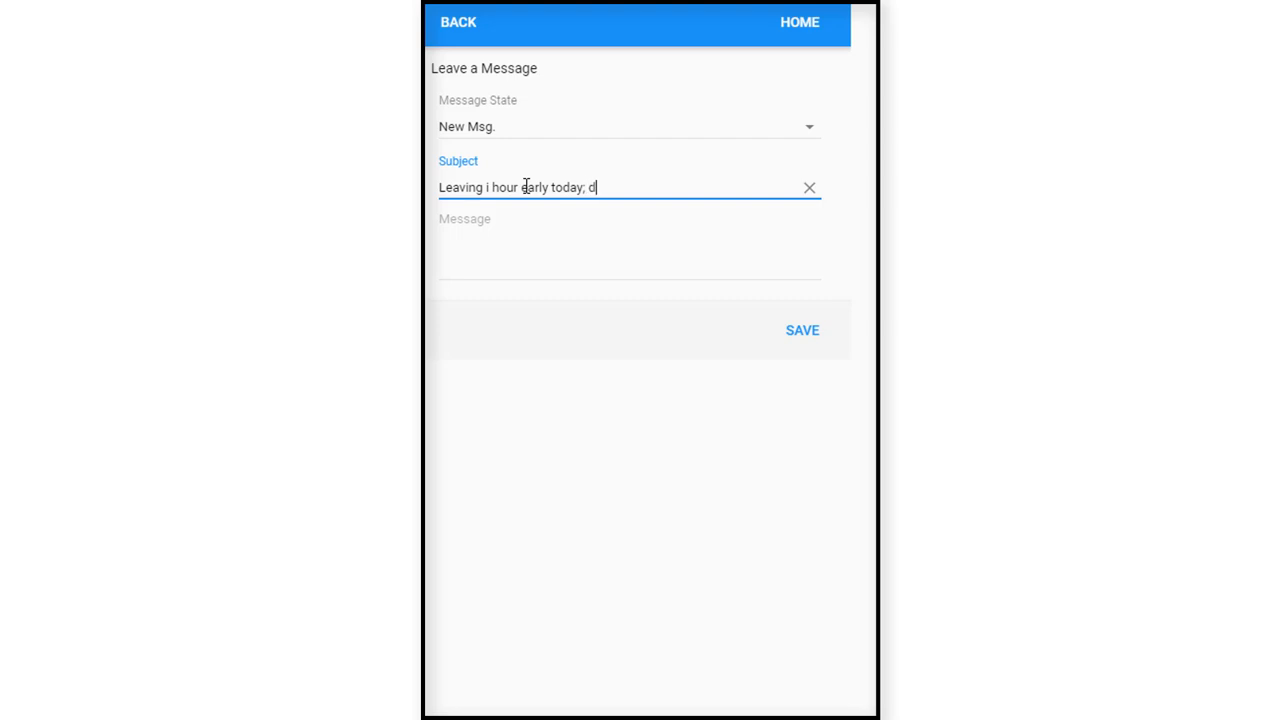
type("ue to")
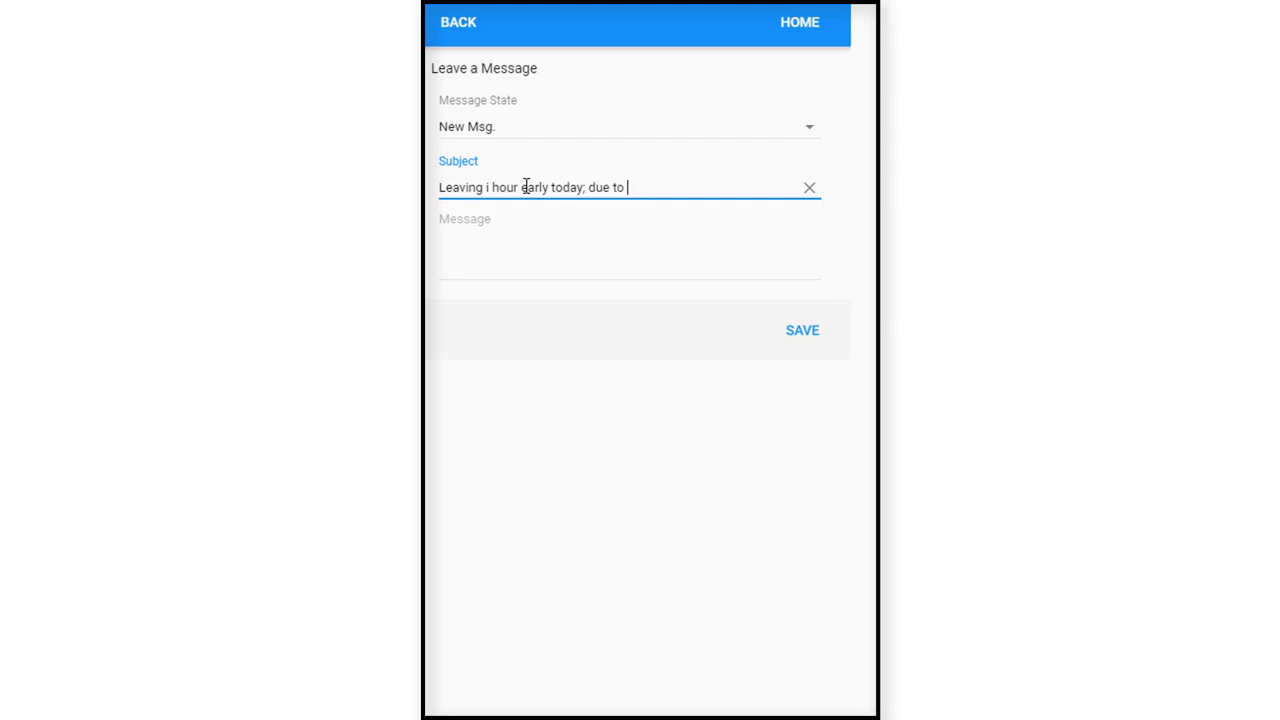
type("a dent")
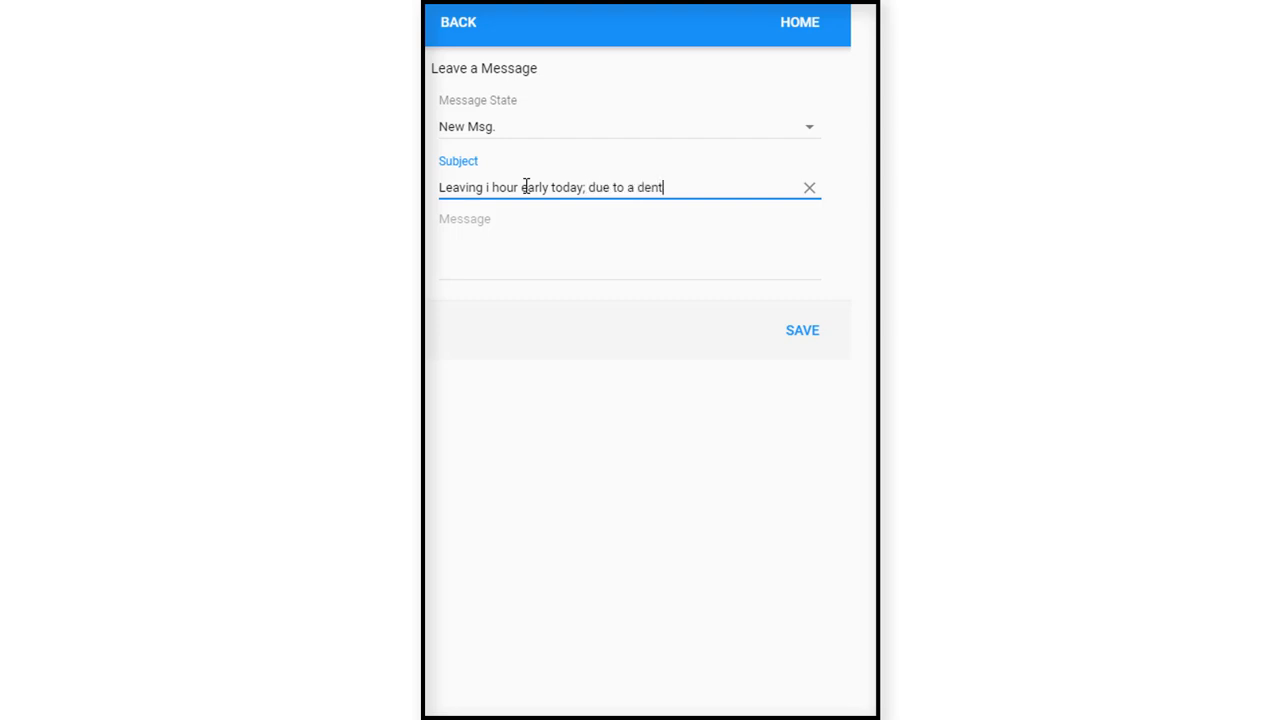
type("ist appo")
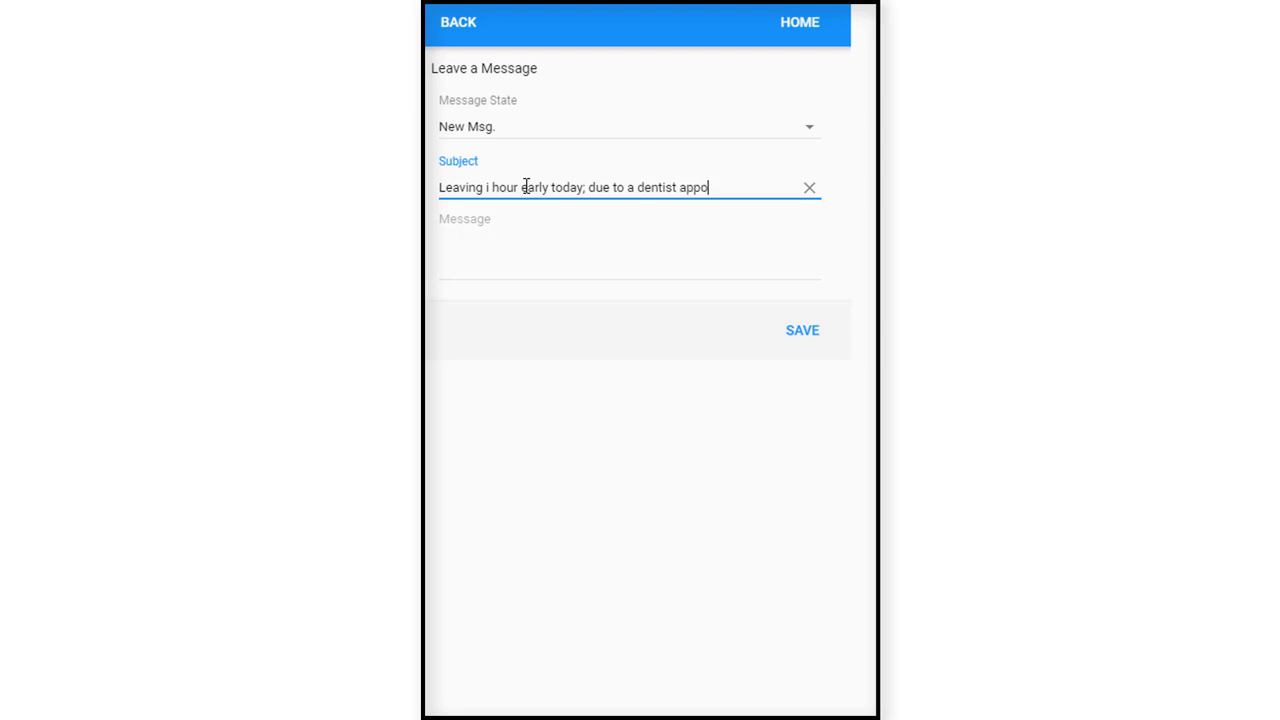
type("i")
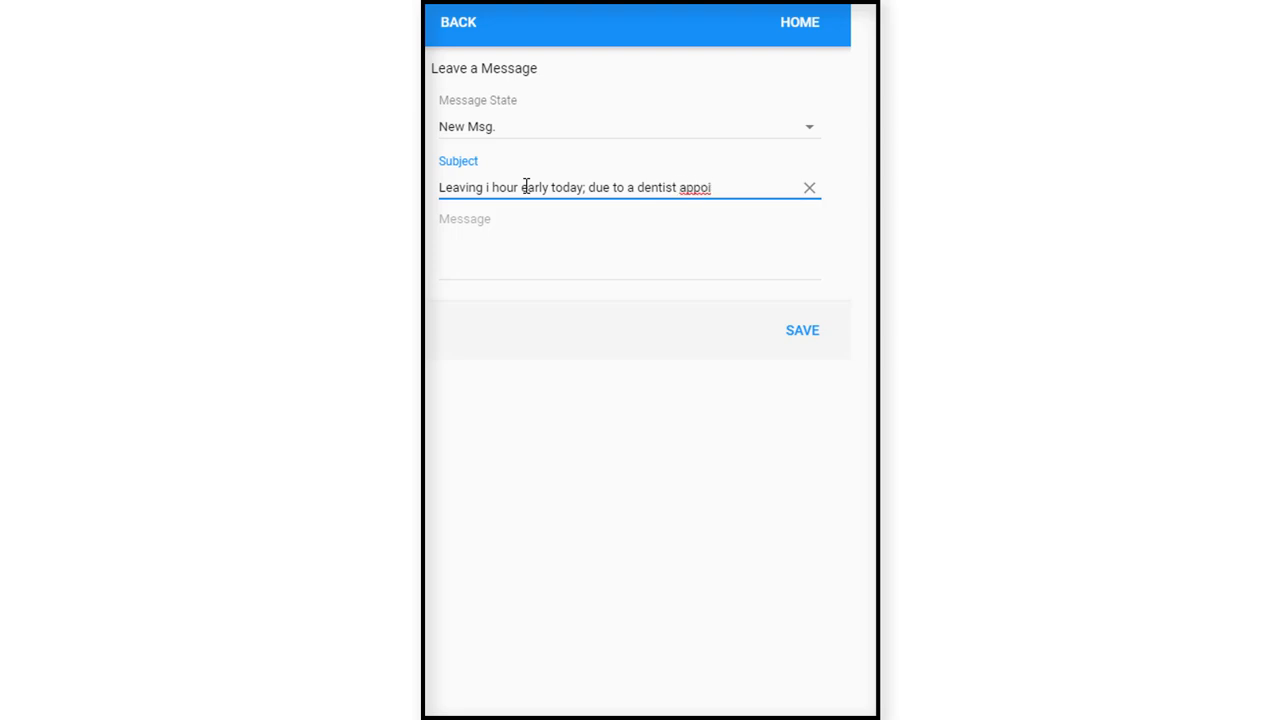
type("ntment")
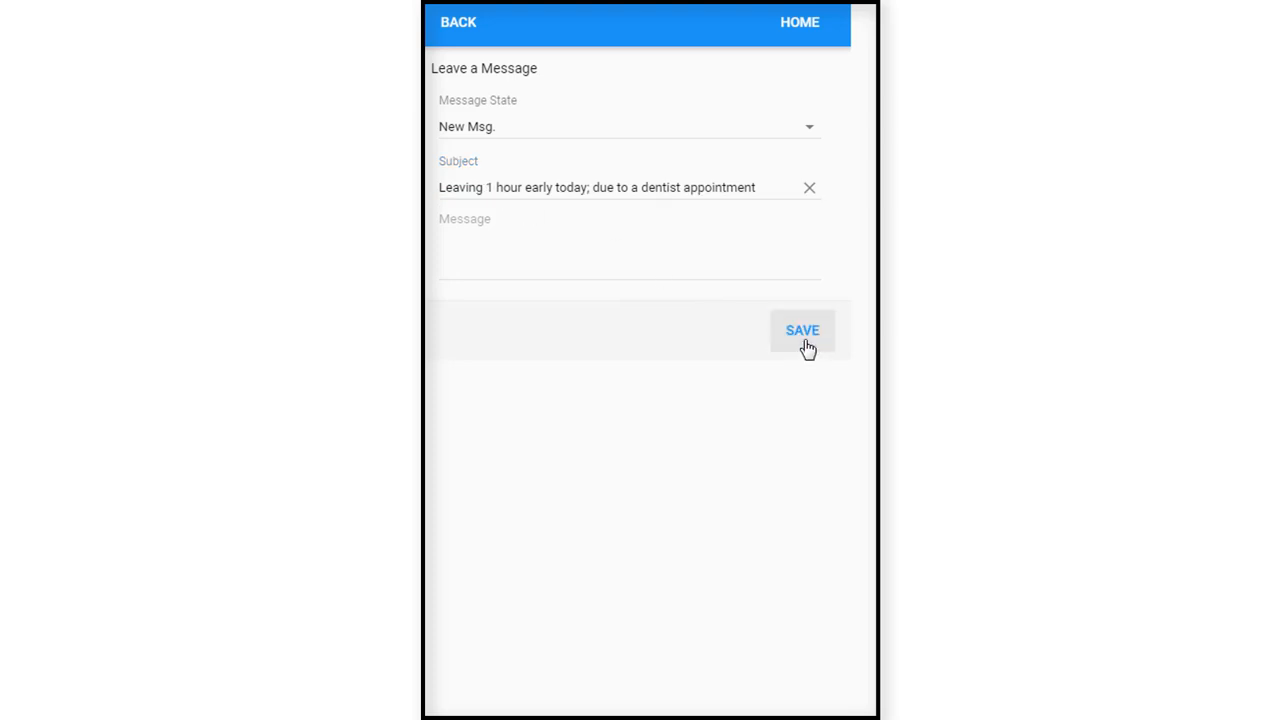
left_click(802, 330)
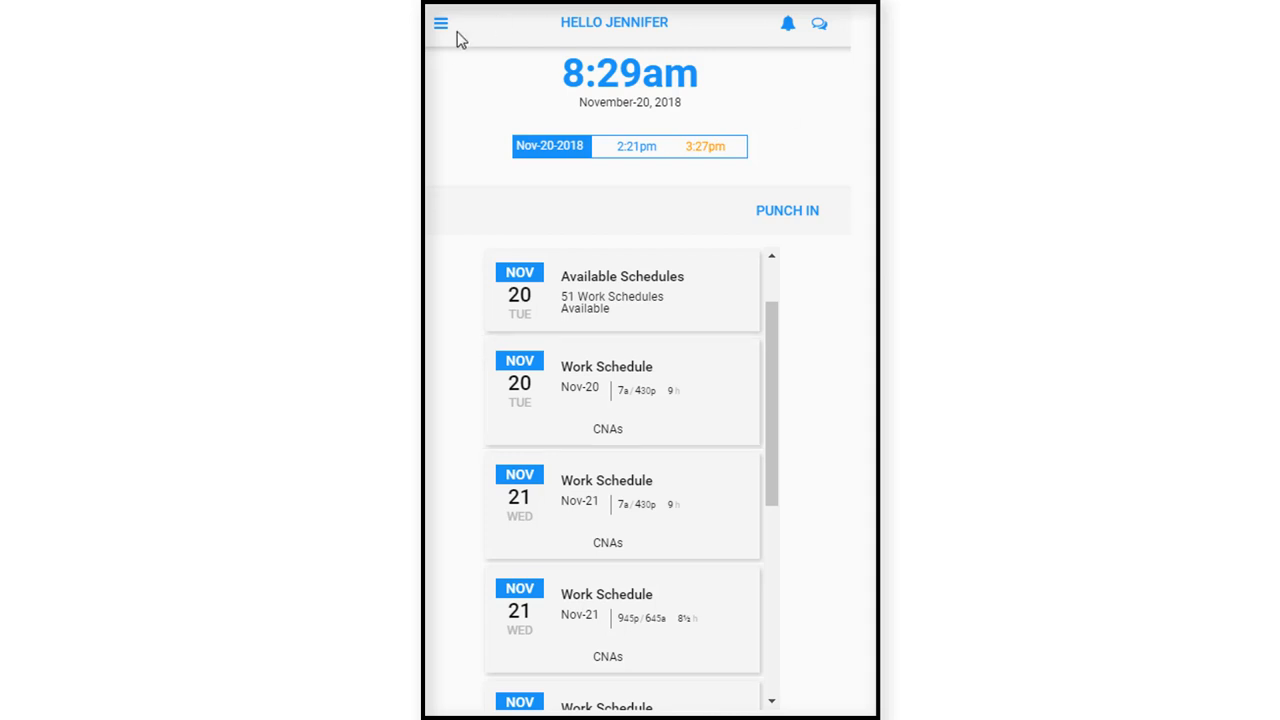
Open Call in Absence from the Operations menu.
left_click(441, 23)
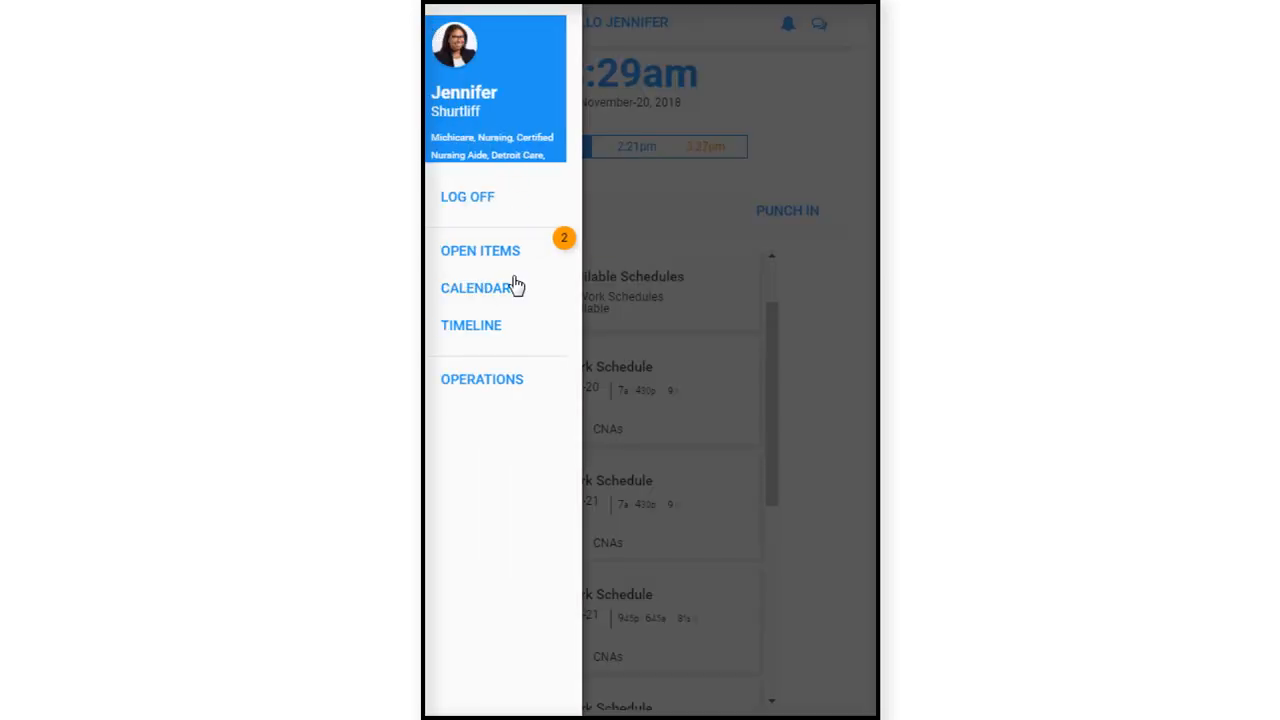
left_click(482, 379)
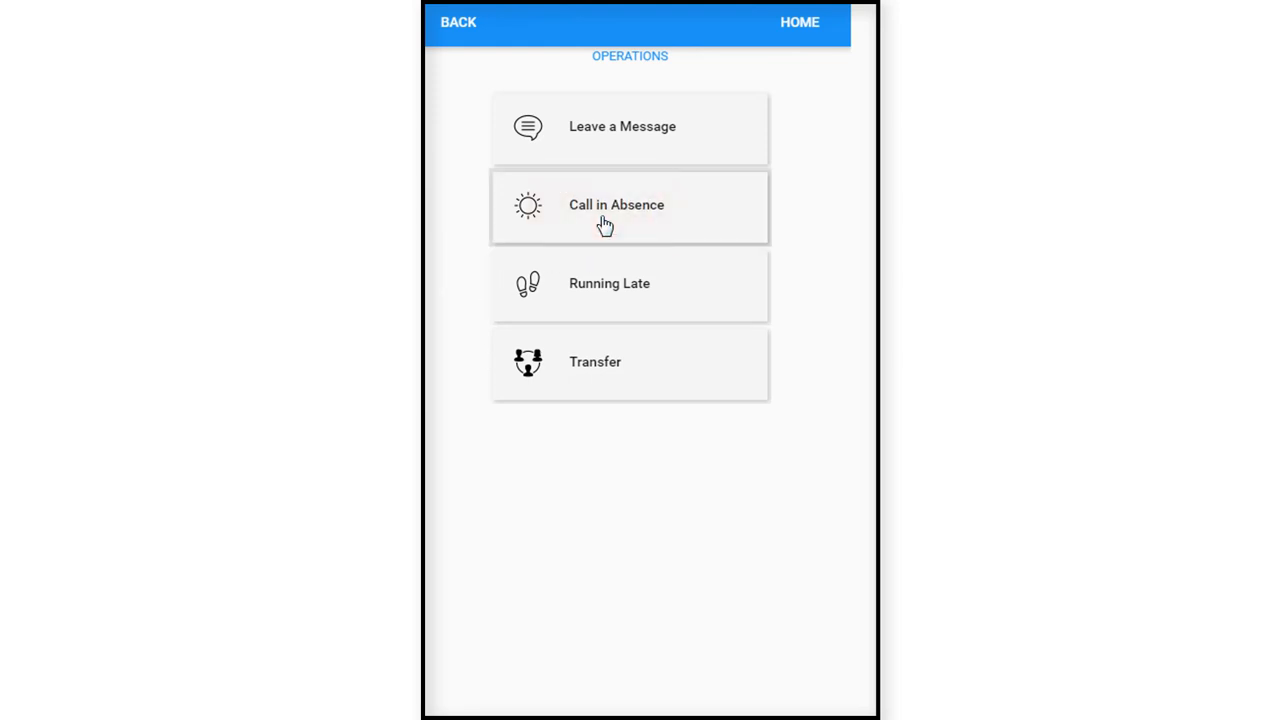
left_click(616, 205)
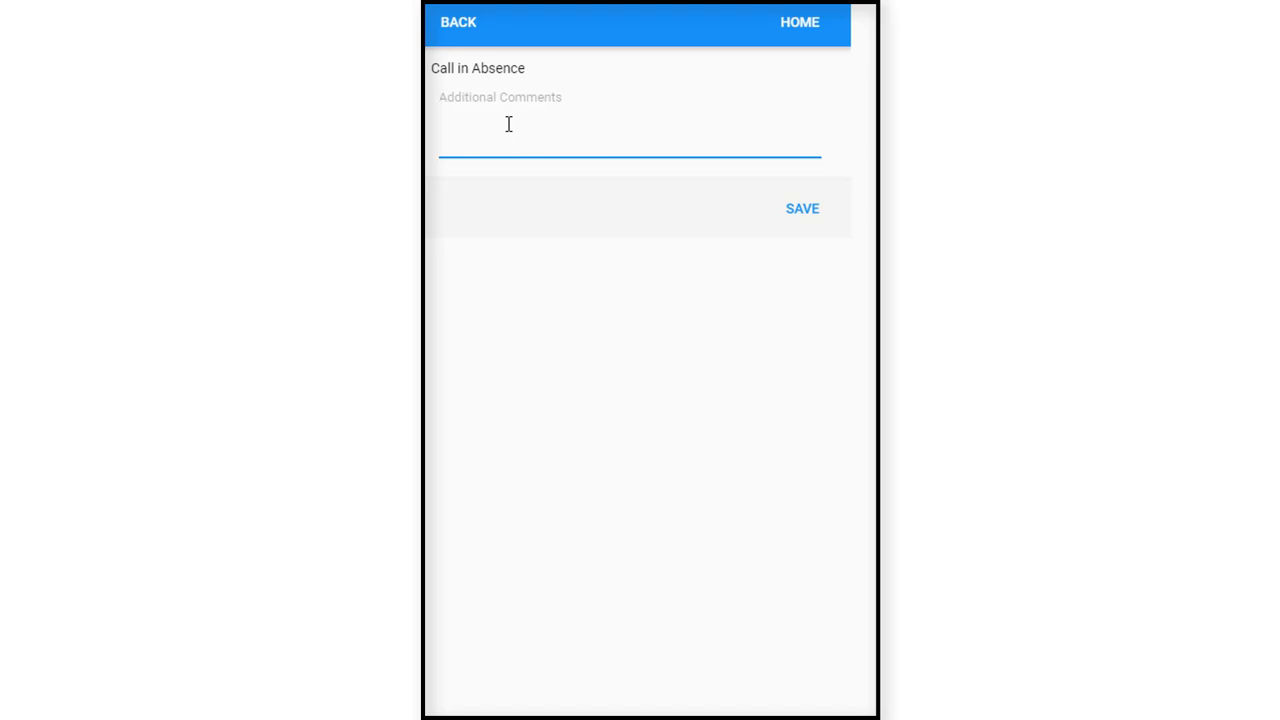
Save the absence comment 'I will absent today due to allergic reaction.' and return to Operations.
type("I will abs")
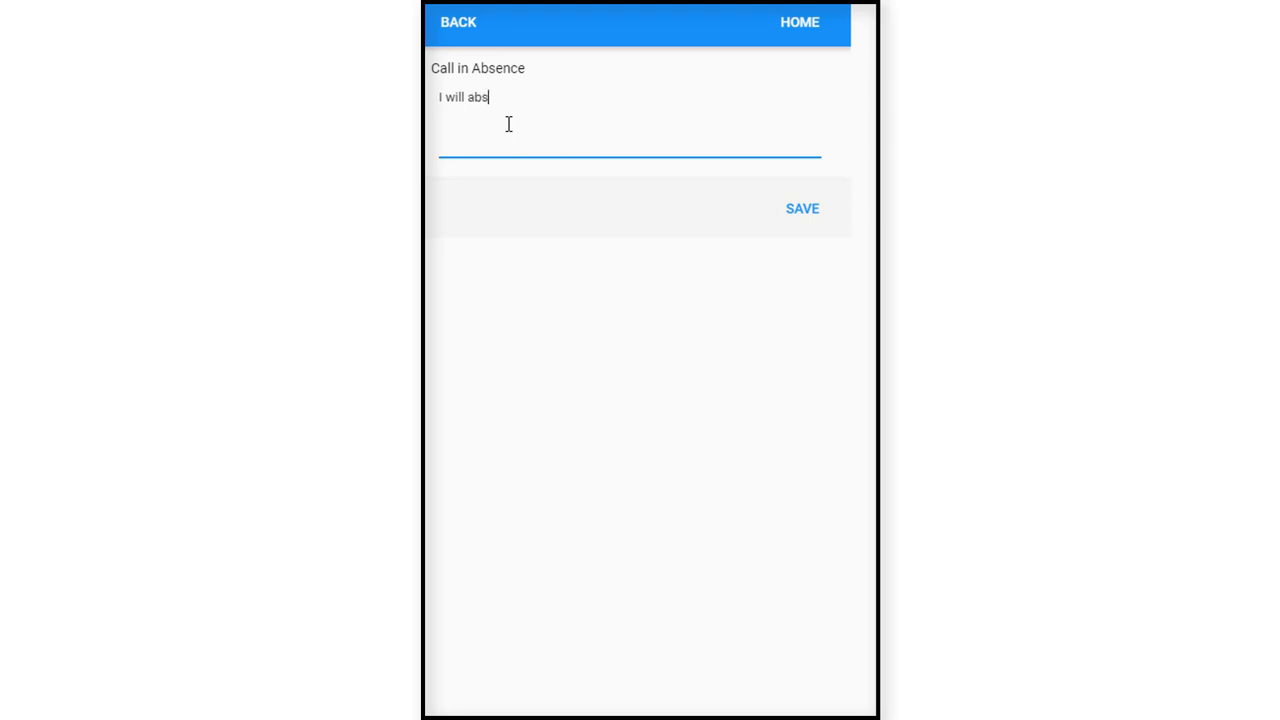
type("ent today due t")
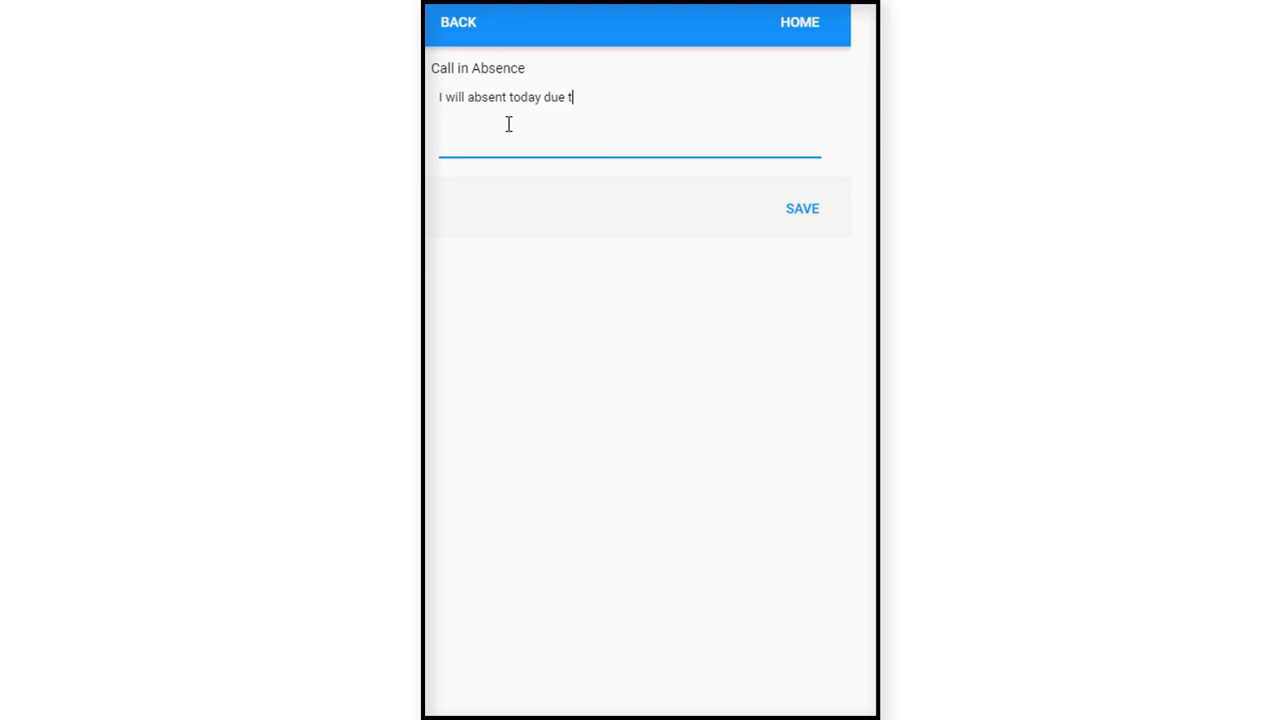
type("o")
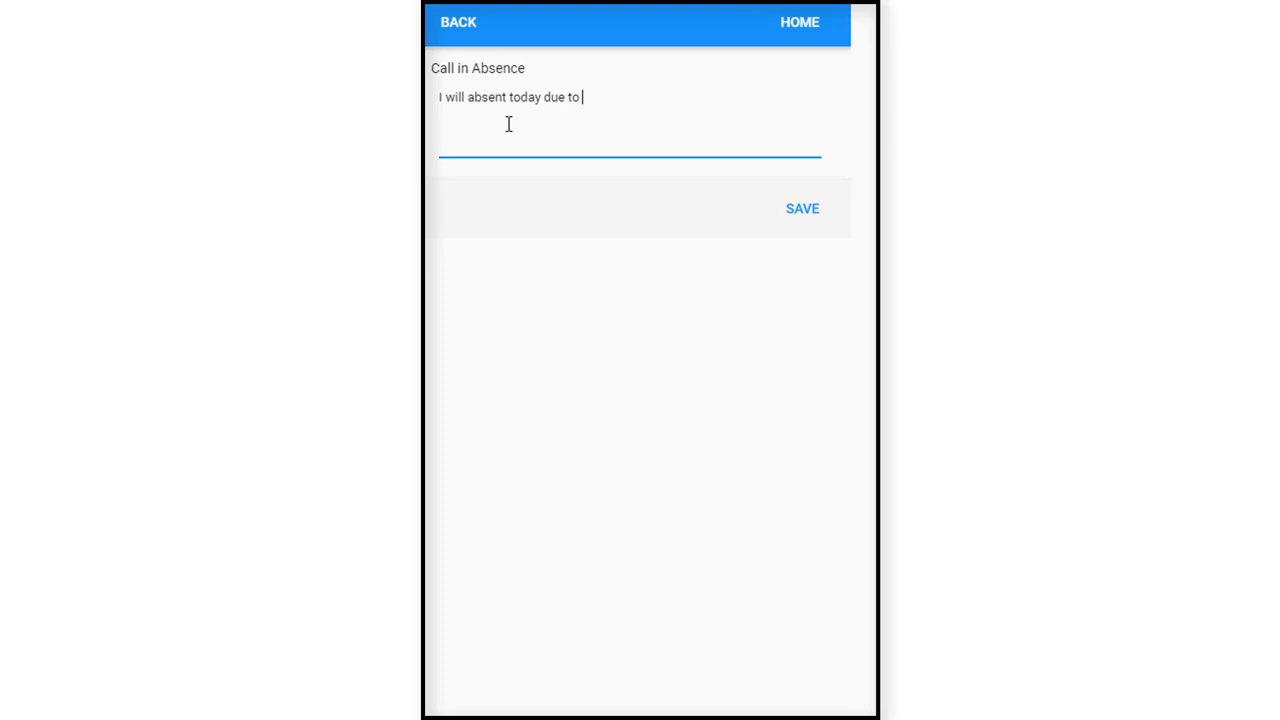
type("aler")
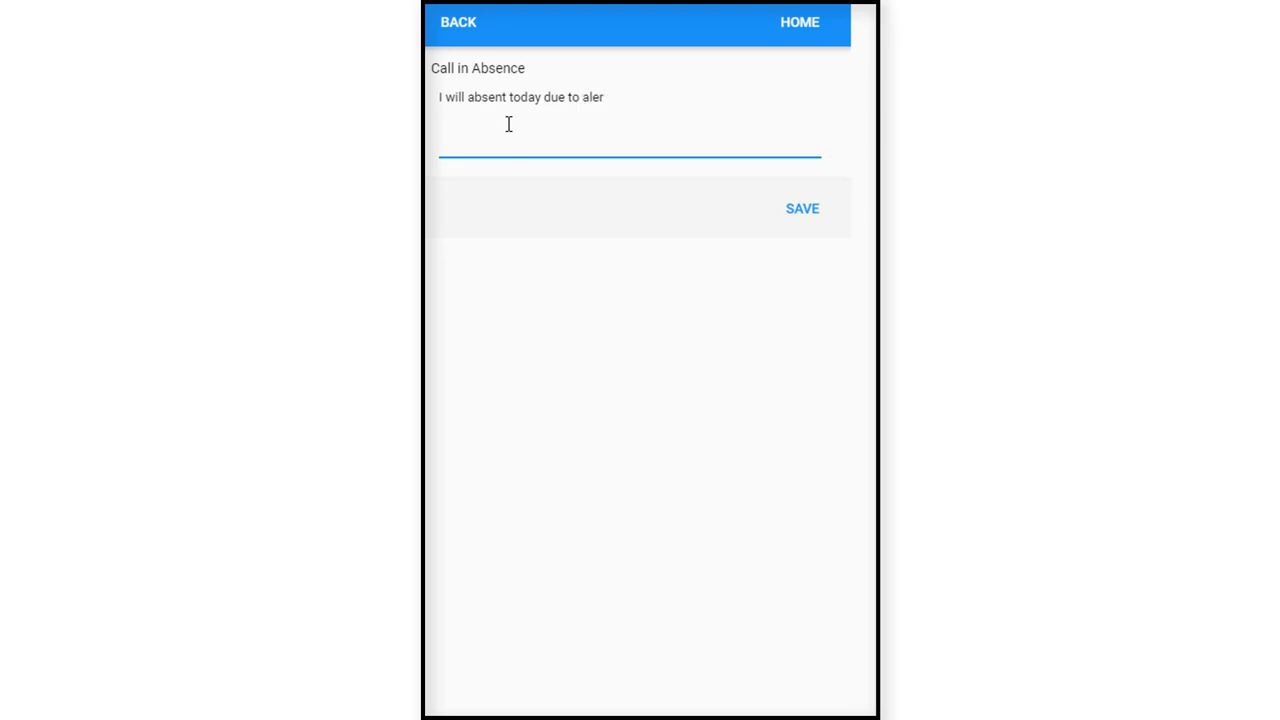
type("l")
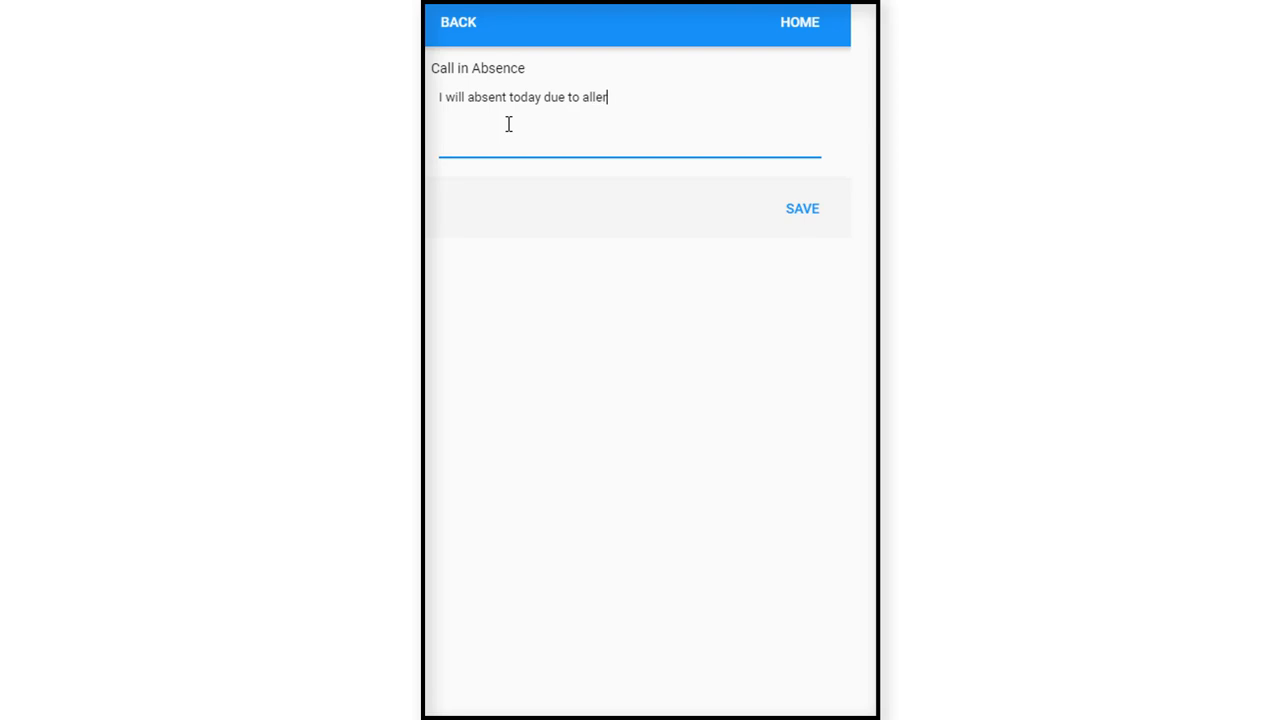
type("gic r")
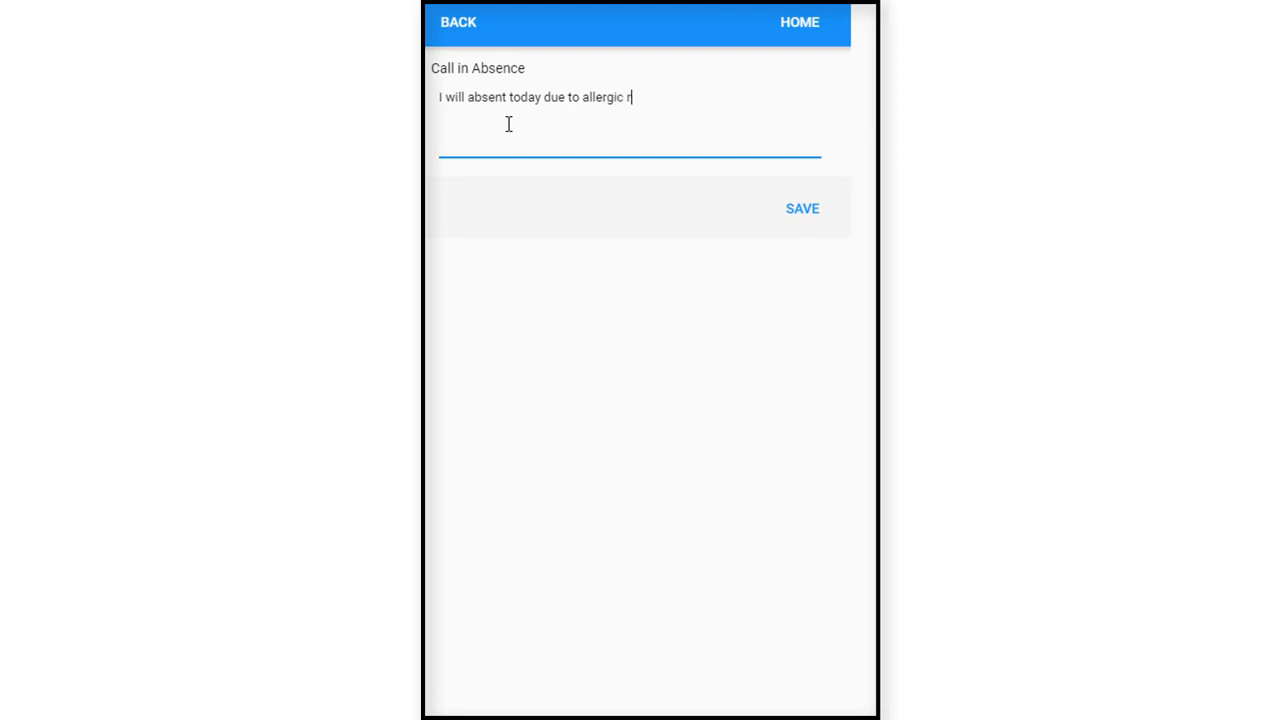
type("eaction")
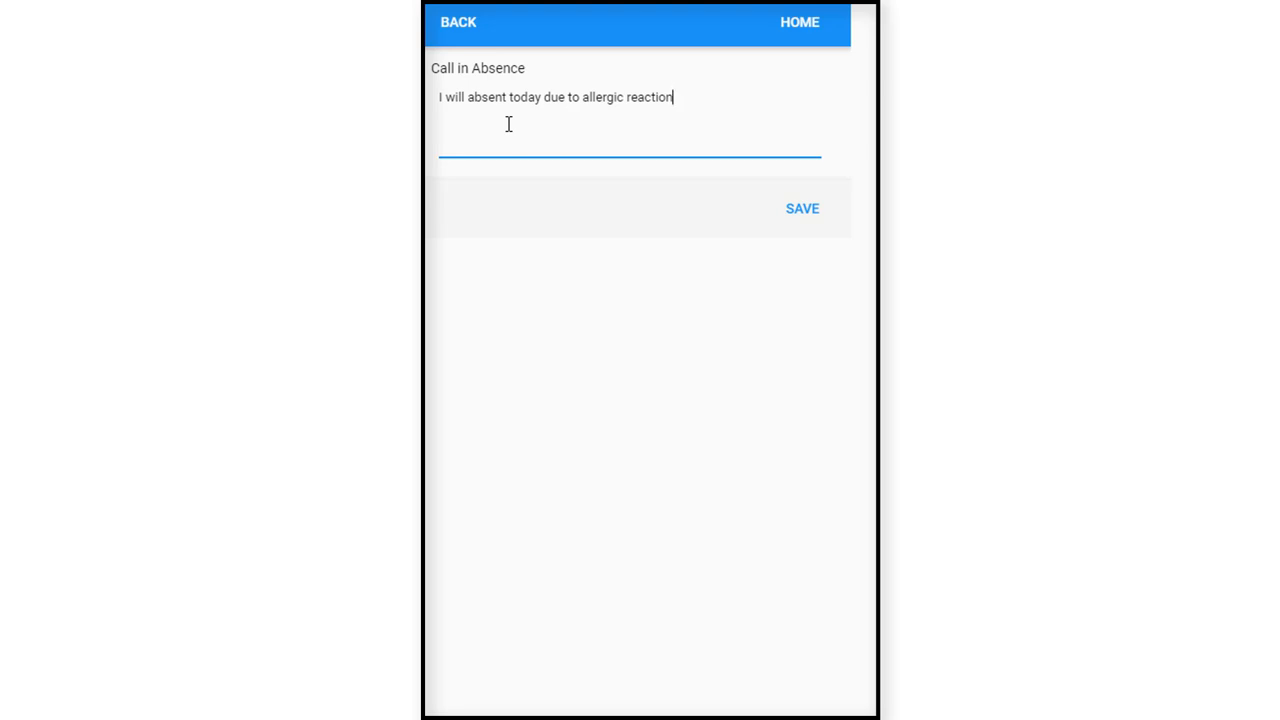
type(".")
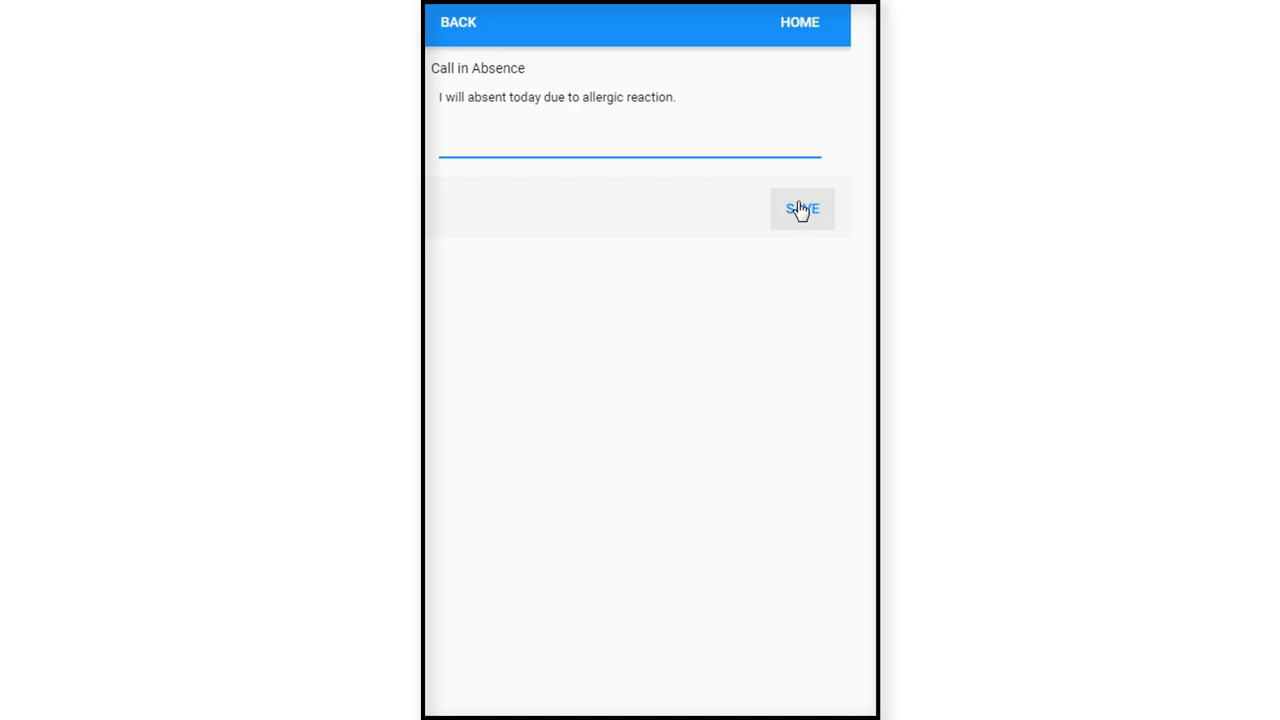
left_click(801, 208)
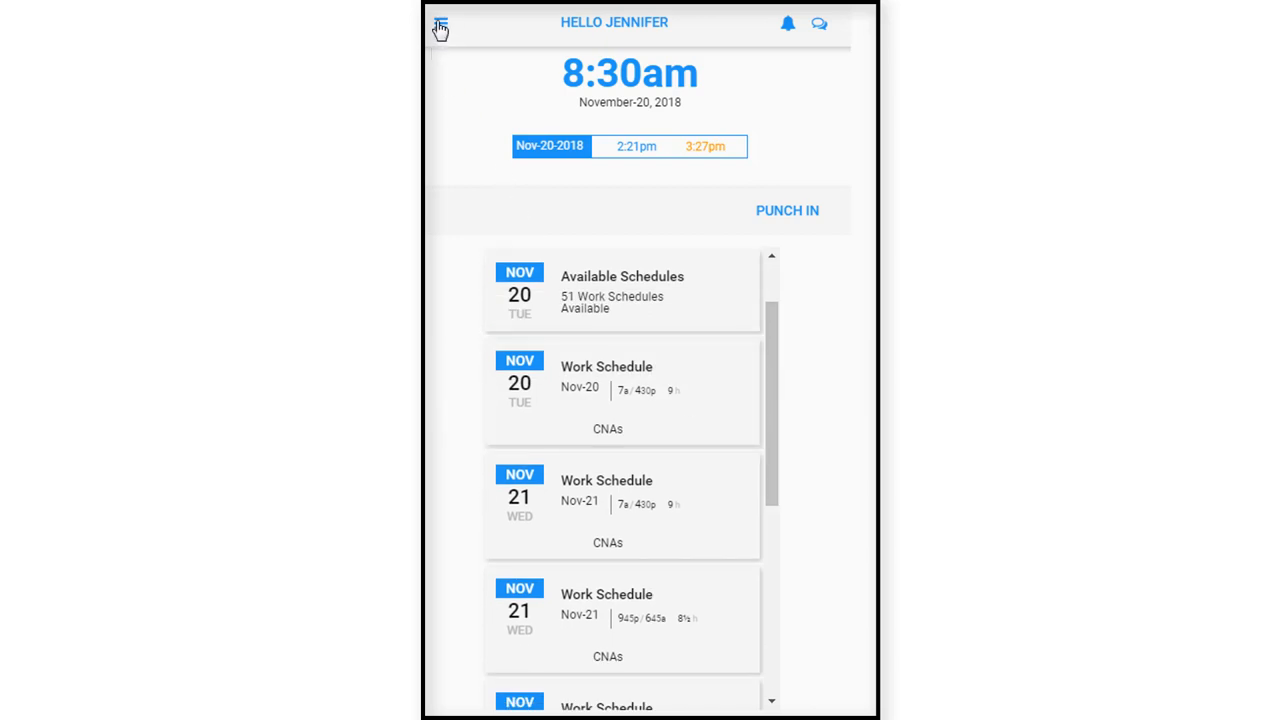
left_click(439, 24)
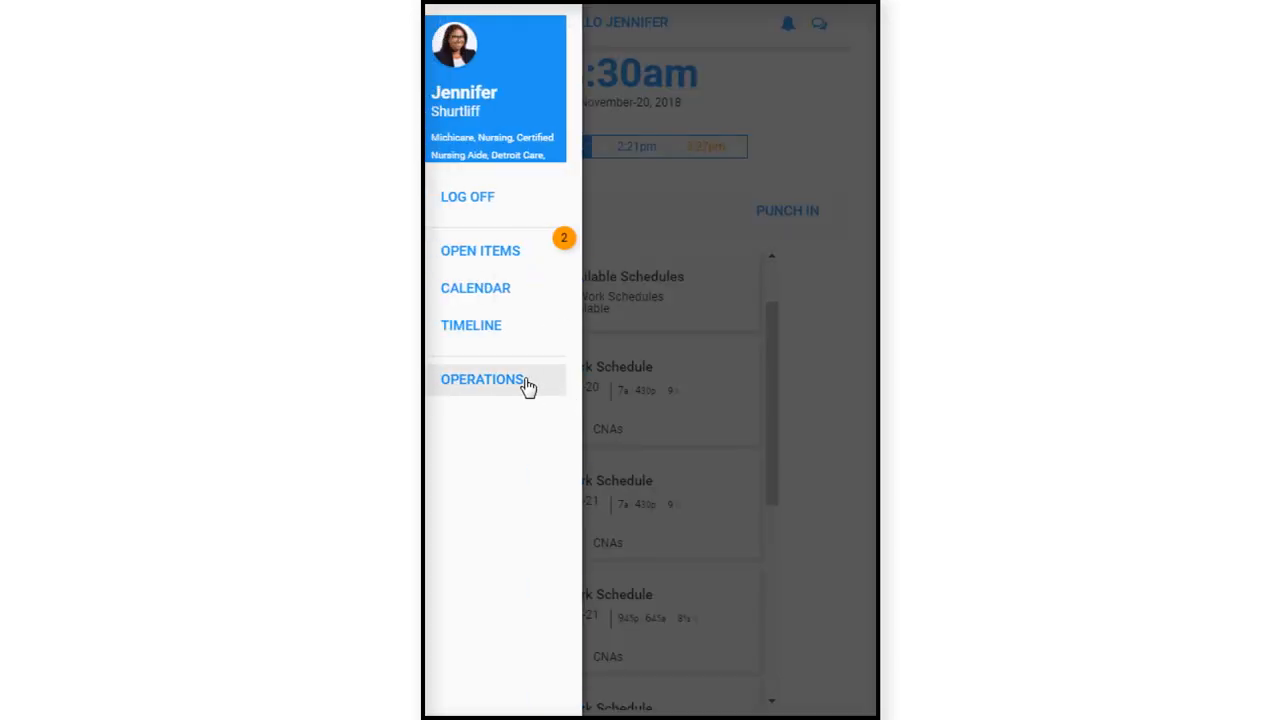
left_click(483, 379)
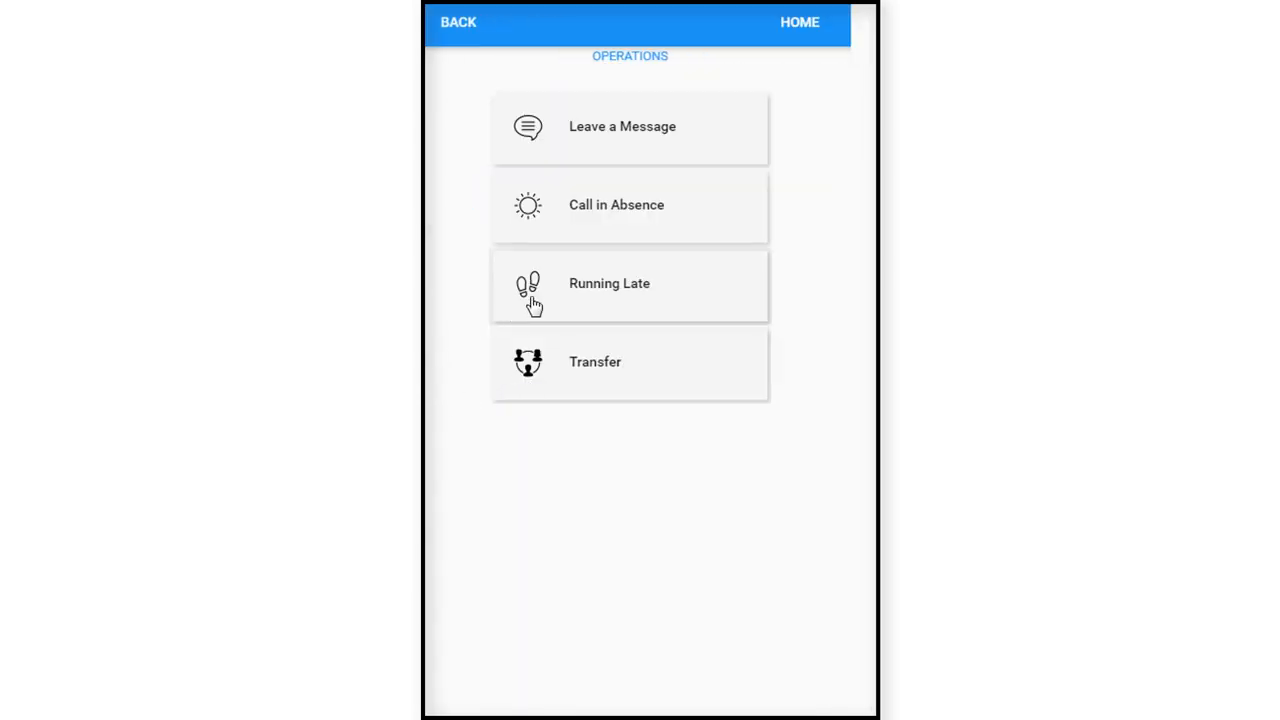
mouse_move(592, 298)
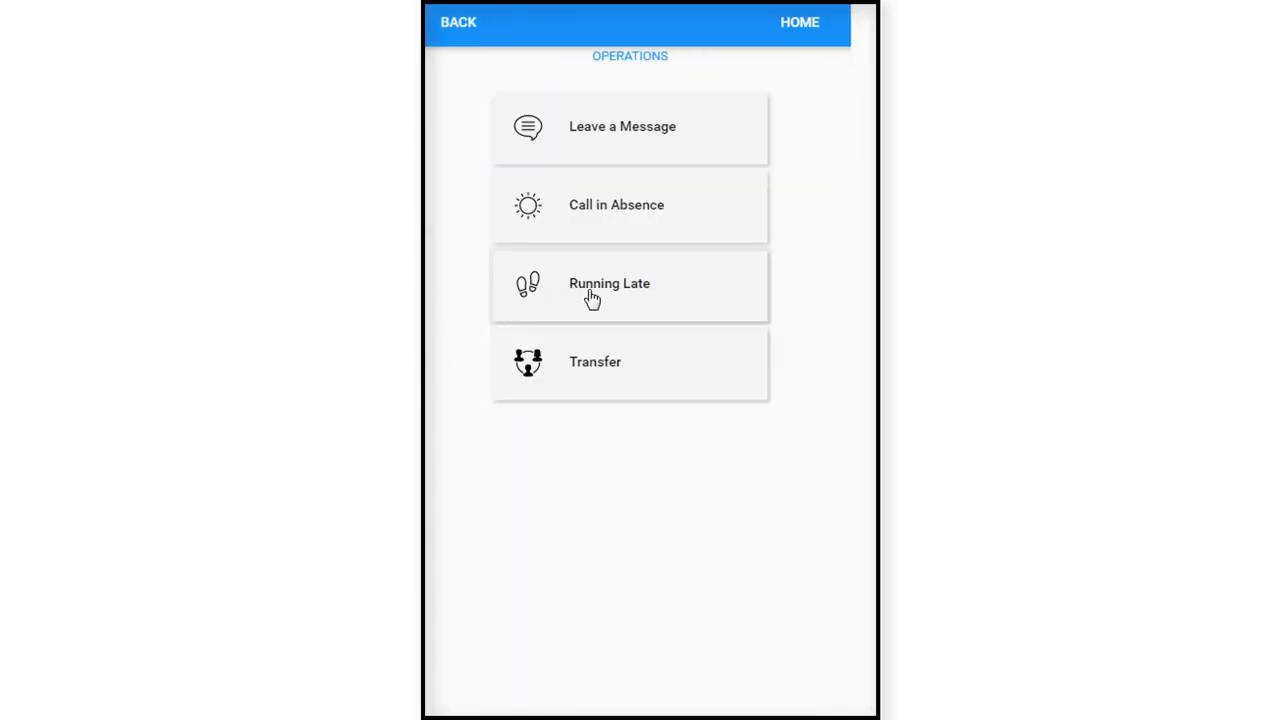
Save a Running Late note for 8:00 arrival: keys locked in the car, awaiting AAA service.
left_click(609, 283)
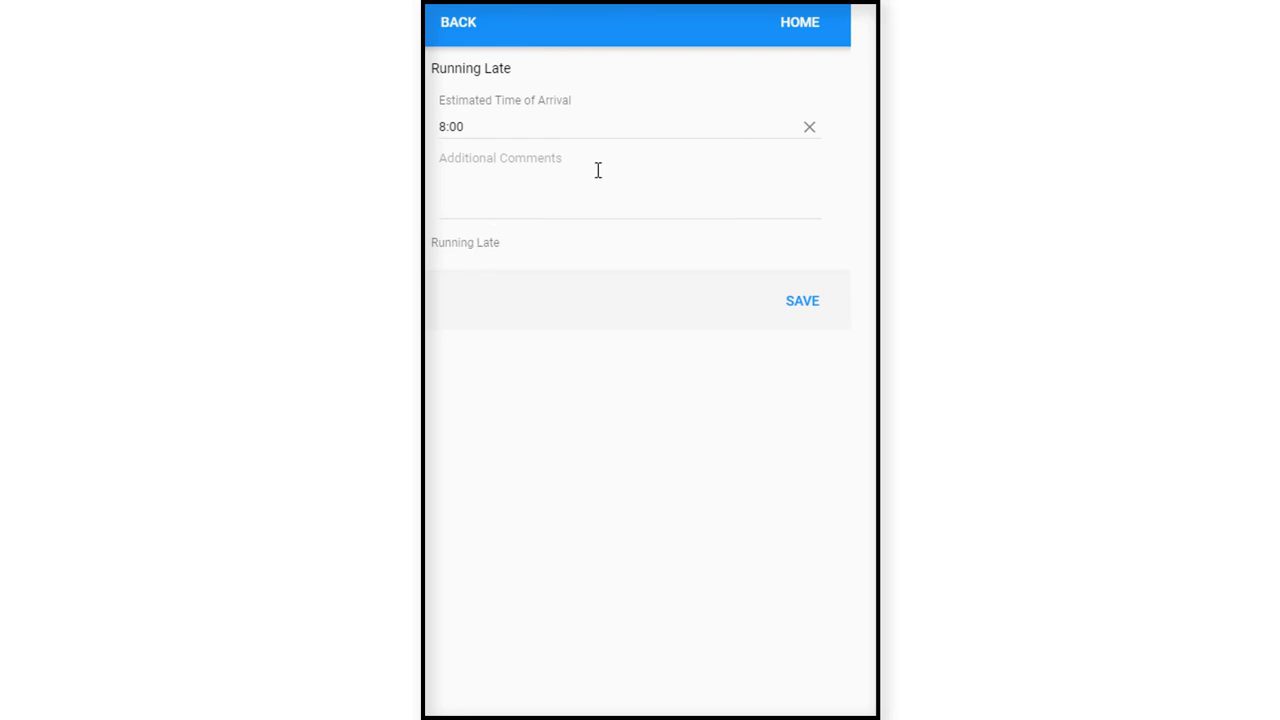
mouse_move(803, 150)
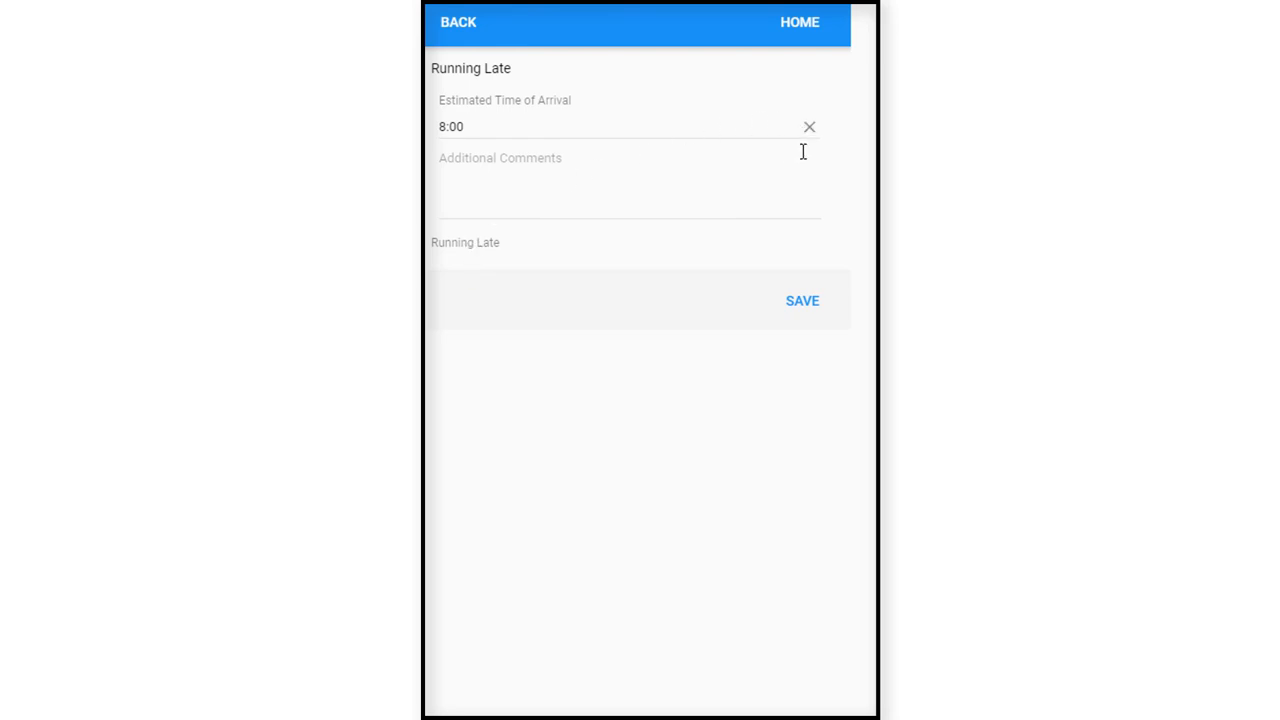
mouse_move(518, 152)
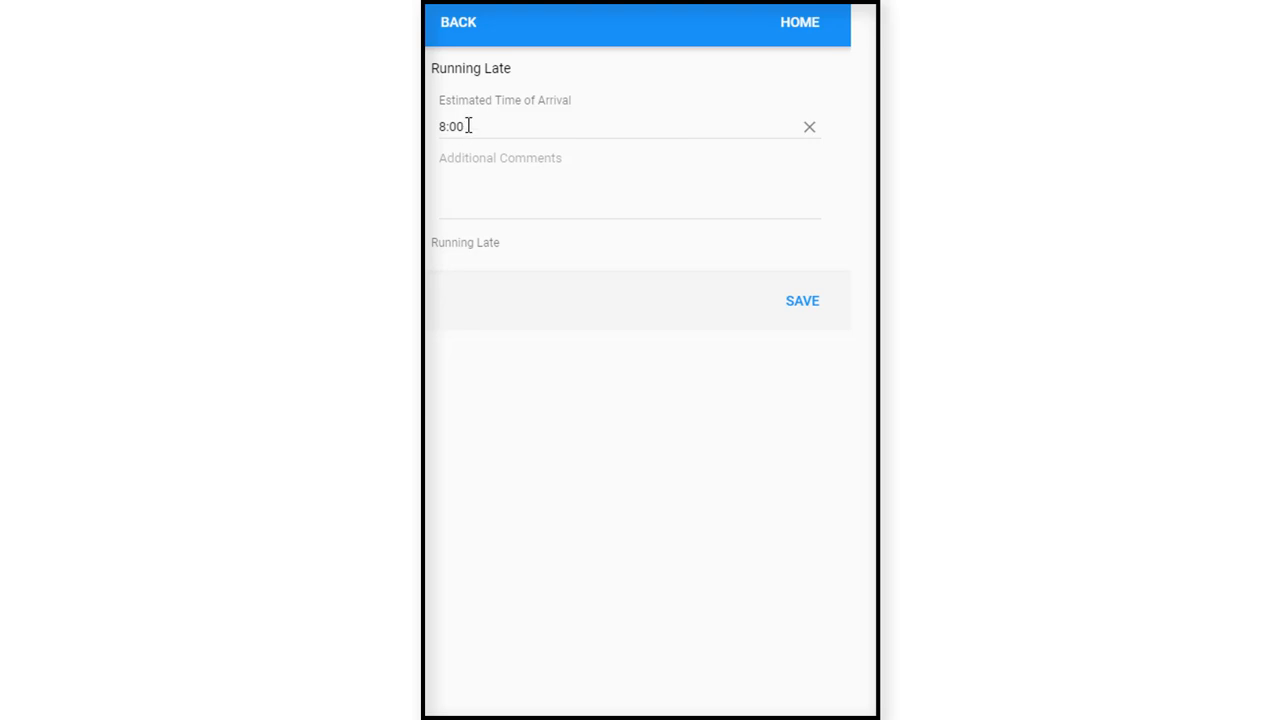
left_click(600, 200)
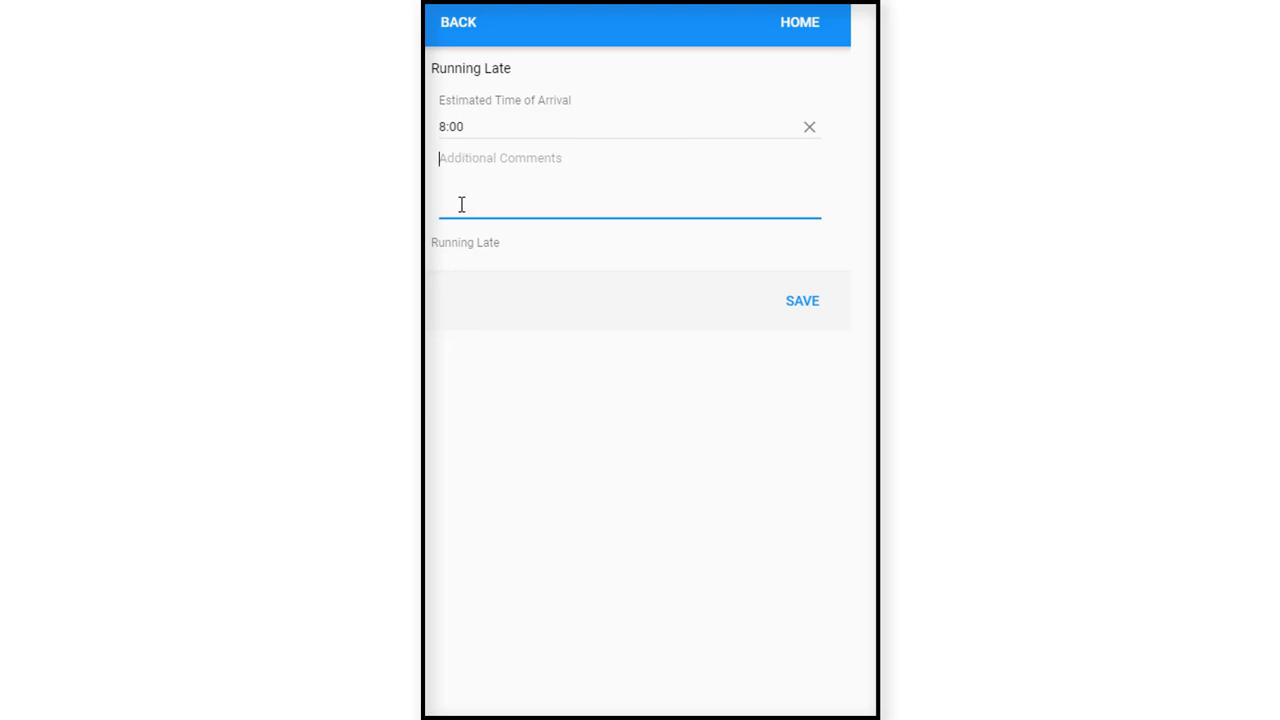
type("Locked")
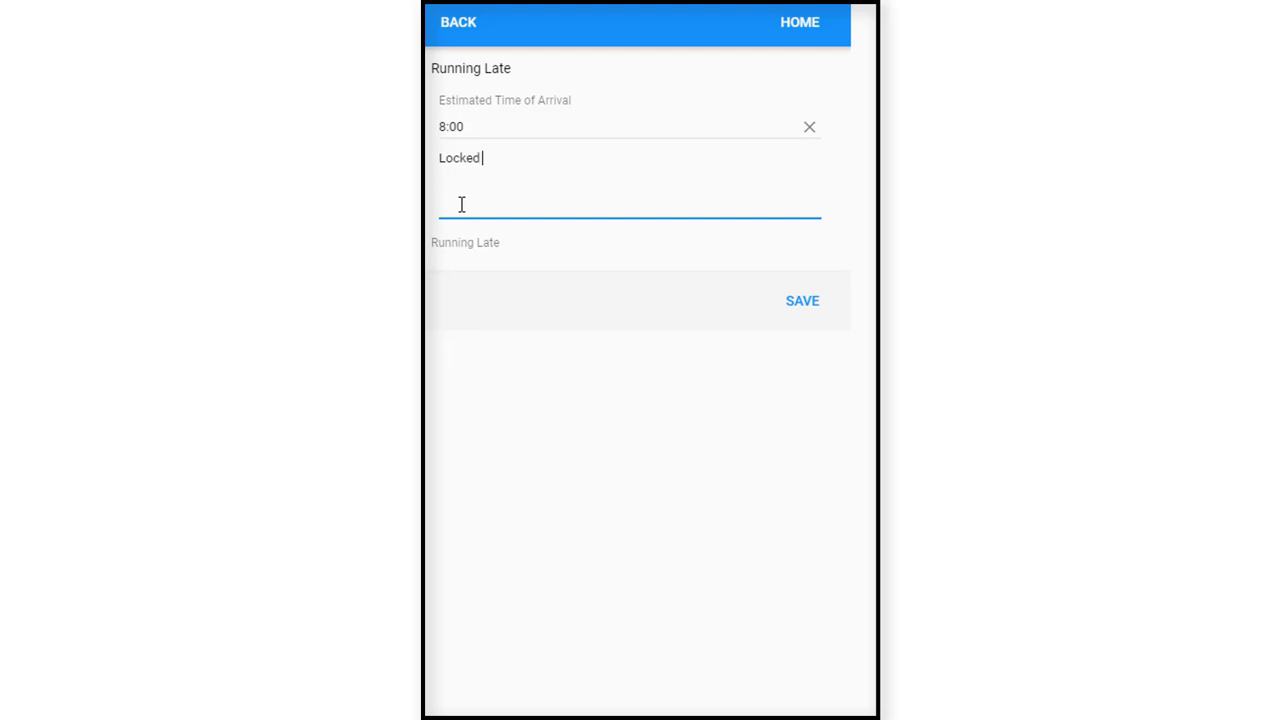
type("her car")
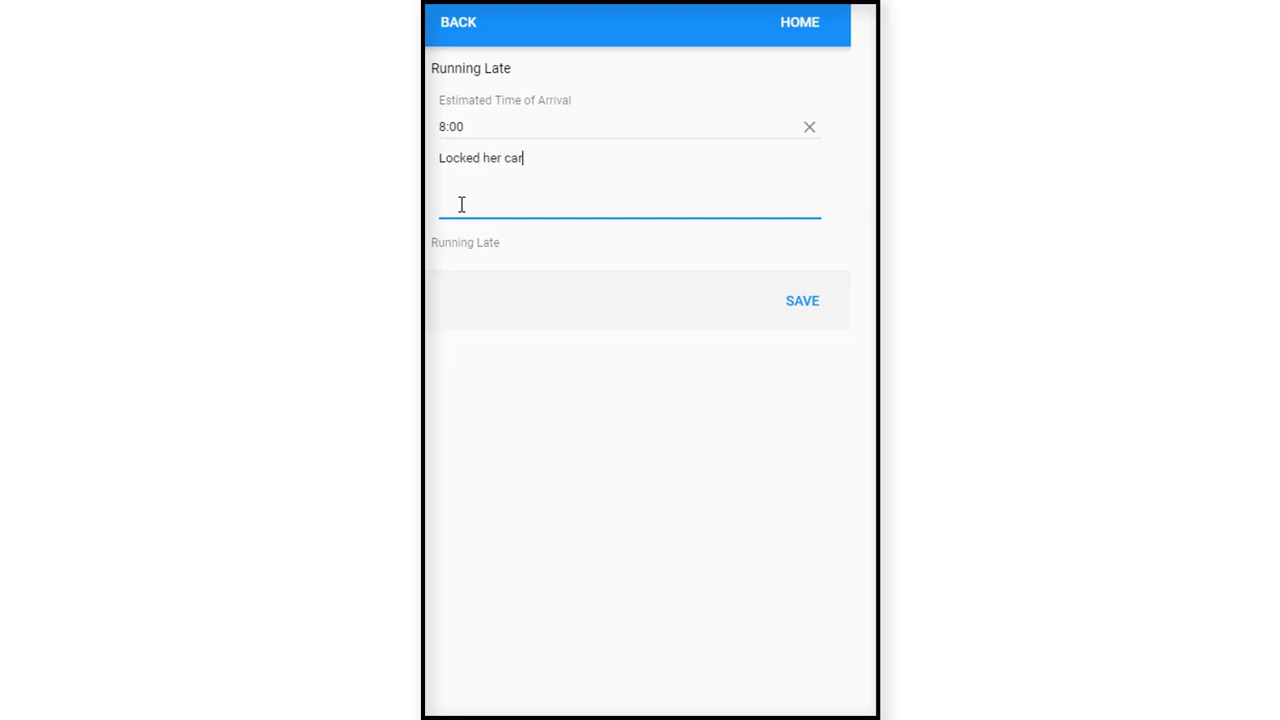
type("s key")
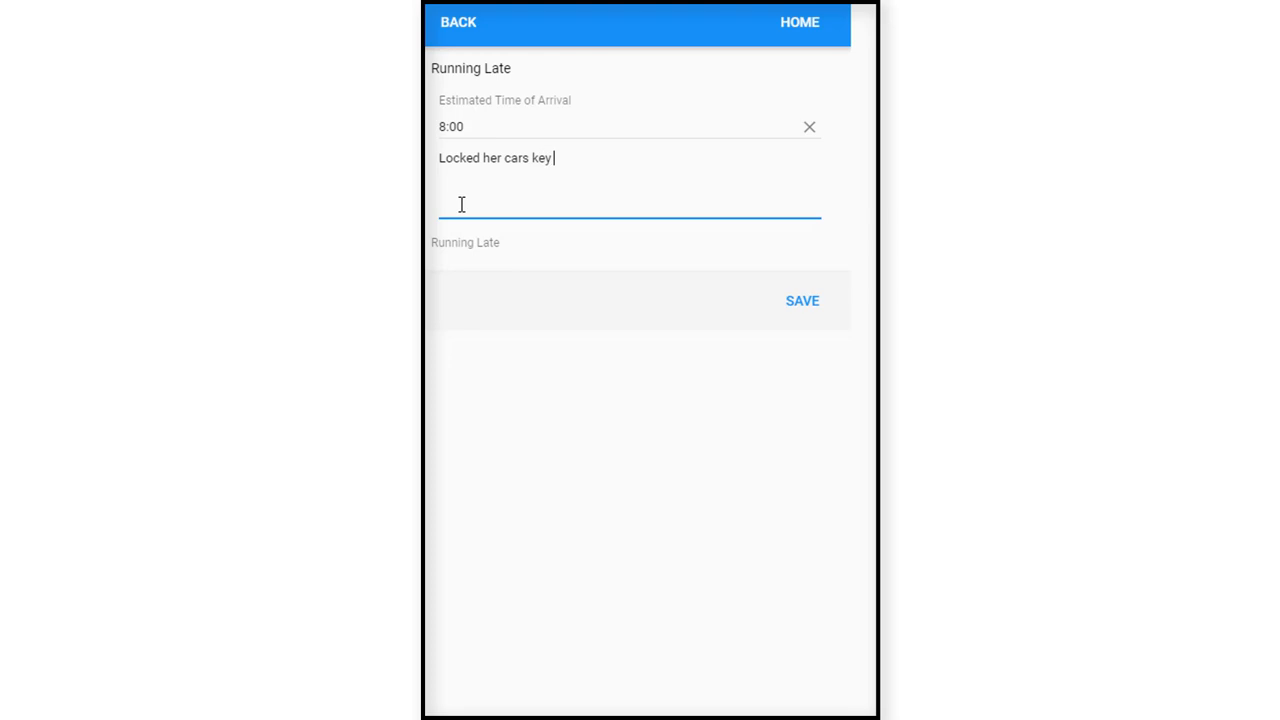
type("in the ca")
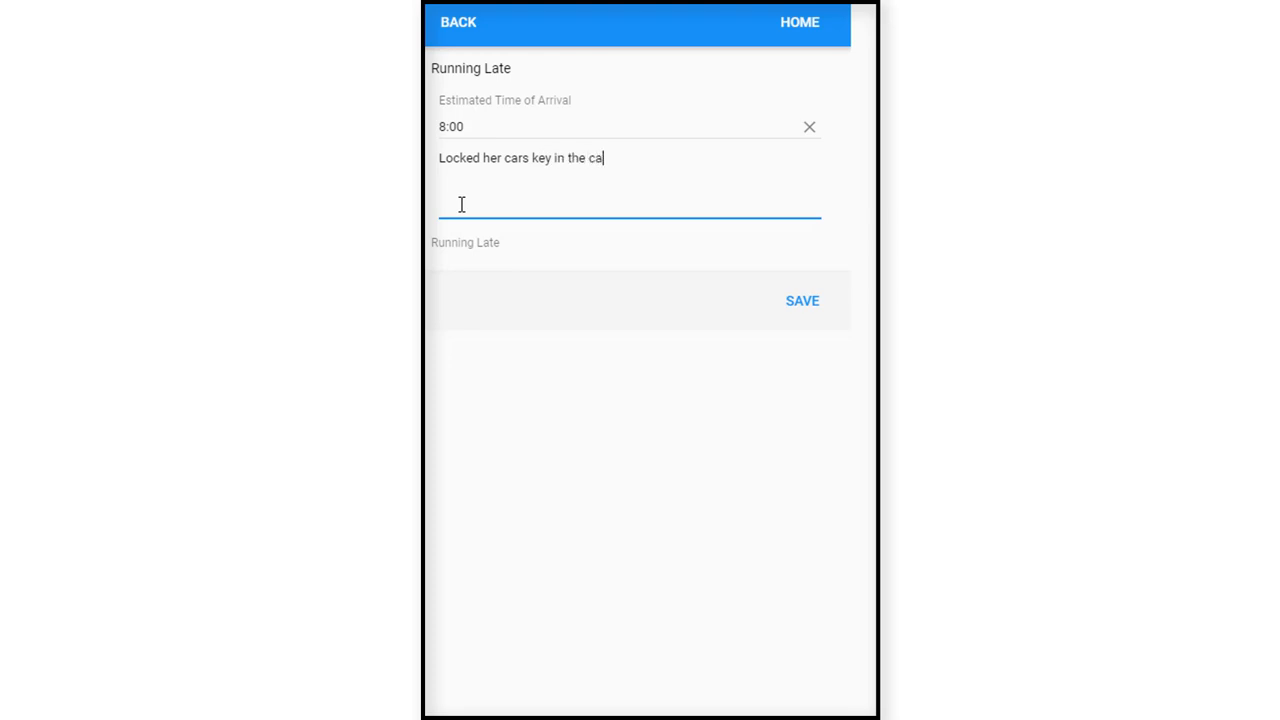
type("r;")
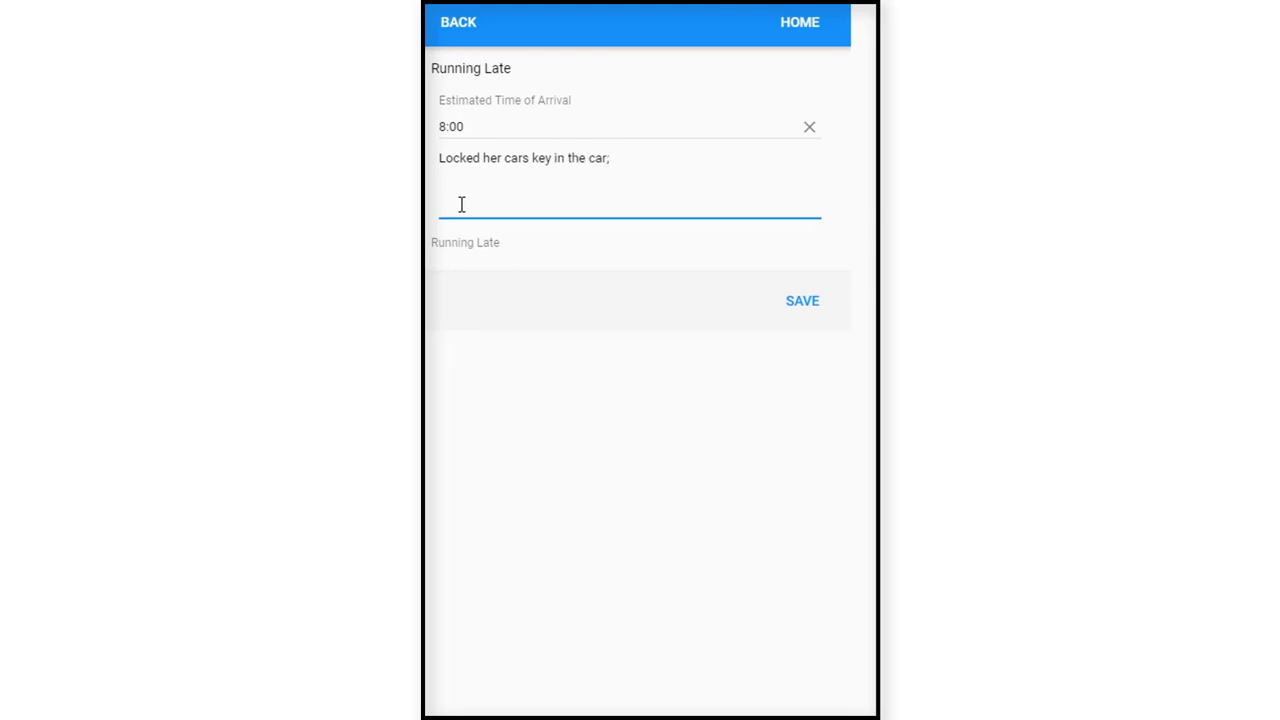
type("awai")
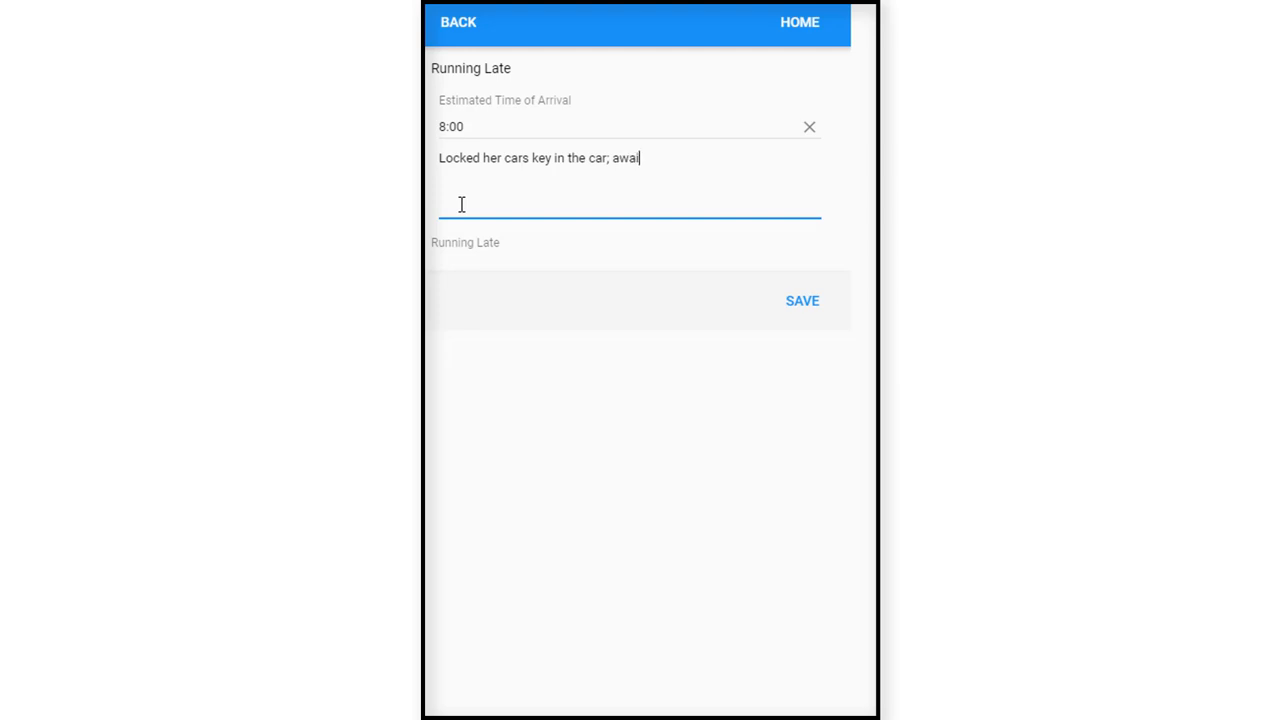
type("ting")
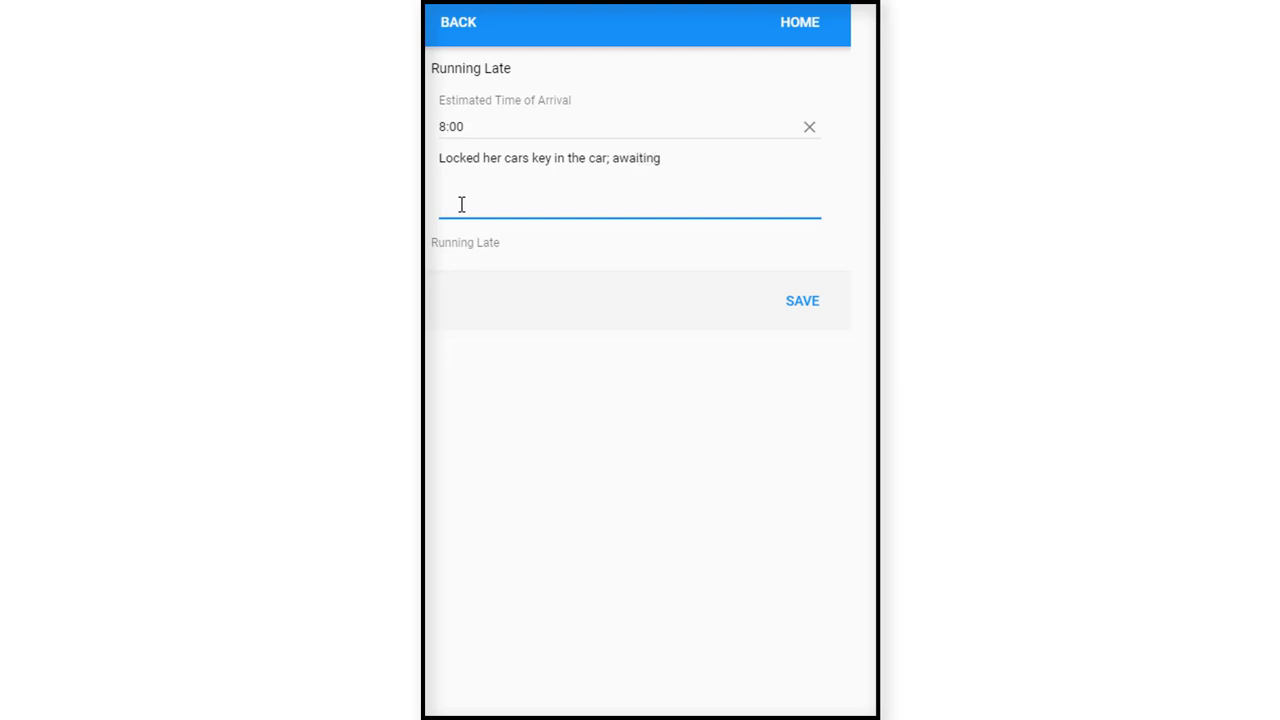
type("AAA")
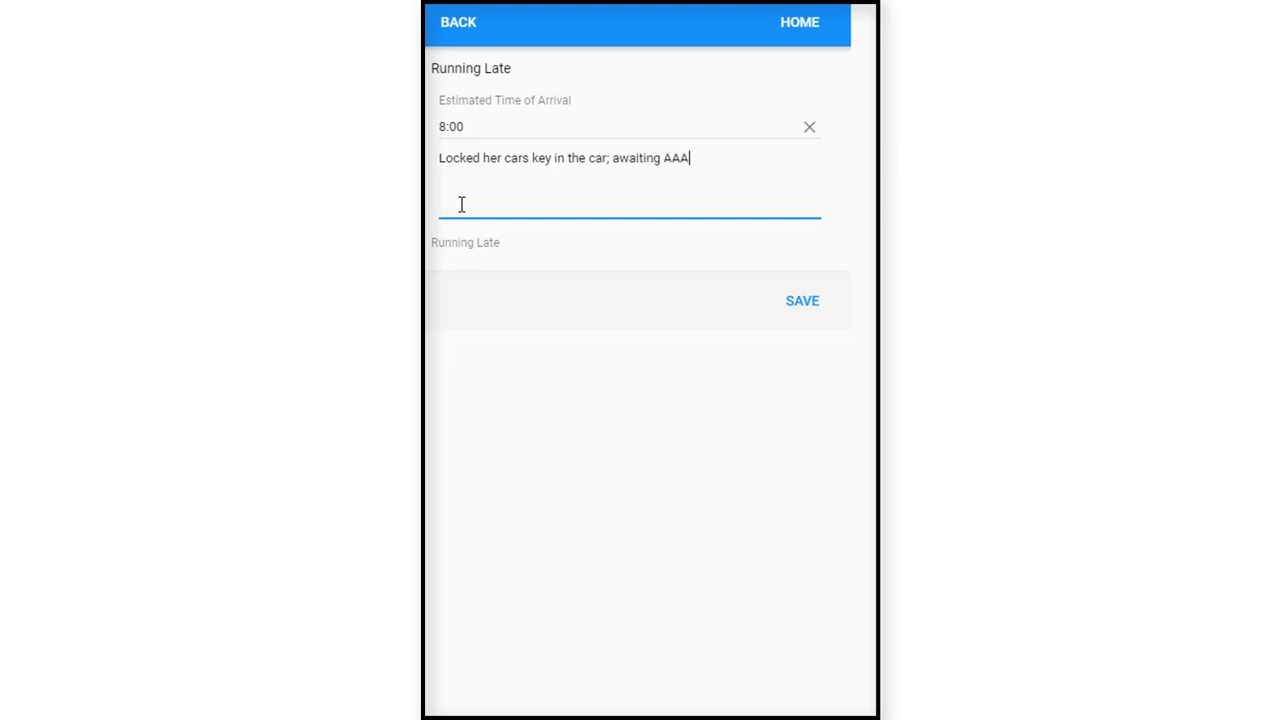
type("for se")
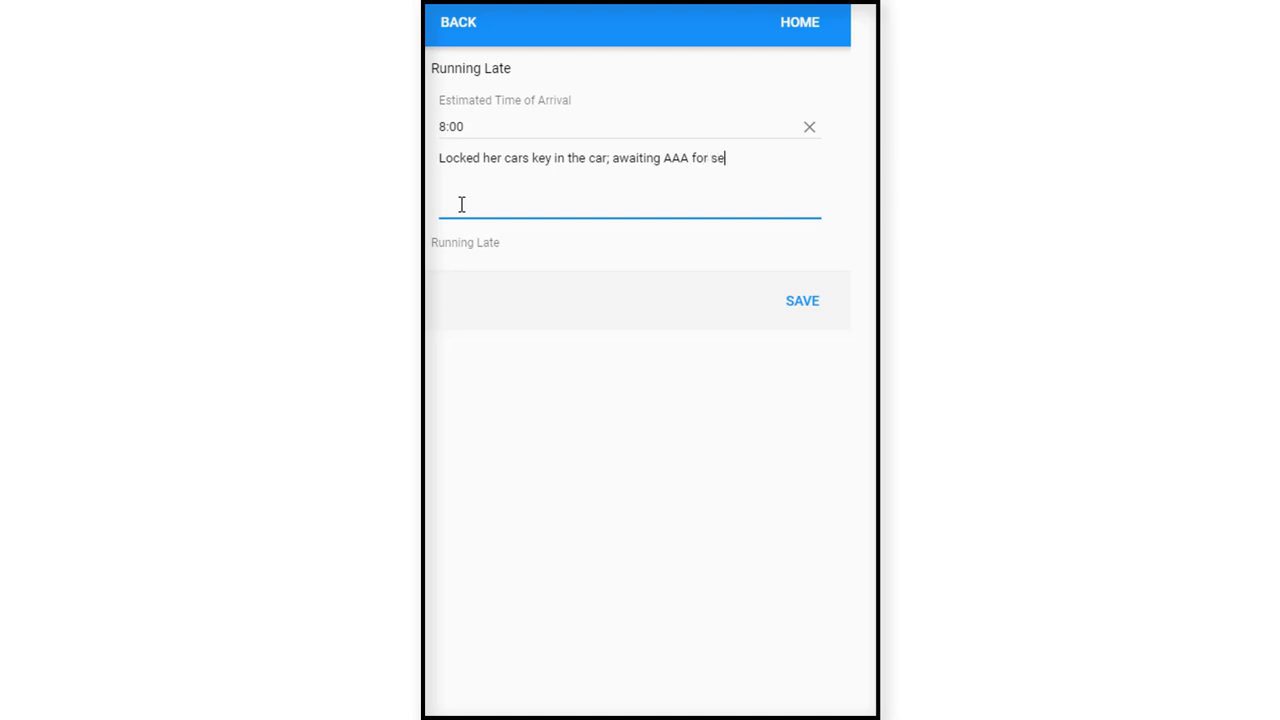
type("rvice")
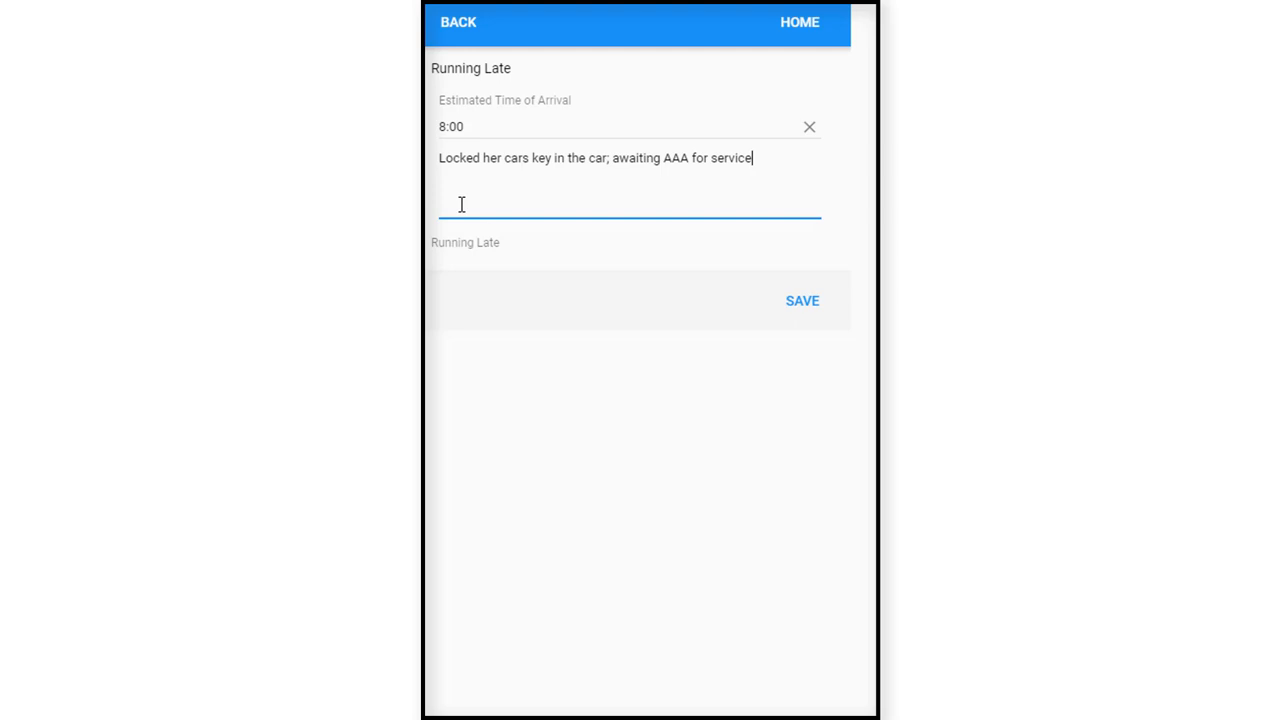
type(".")
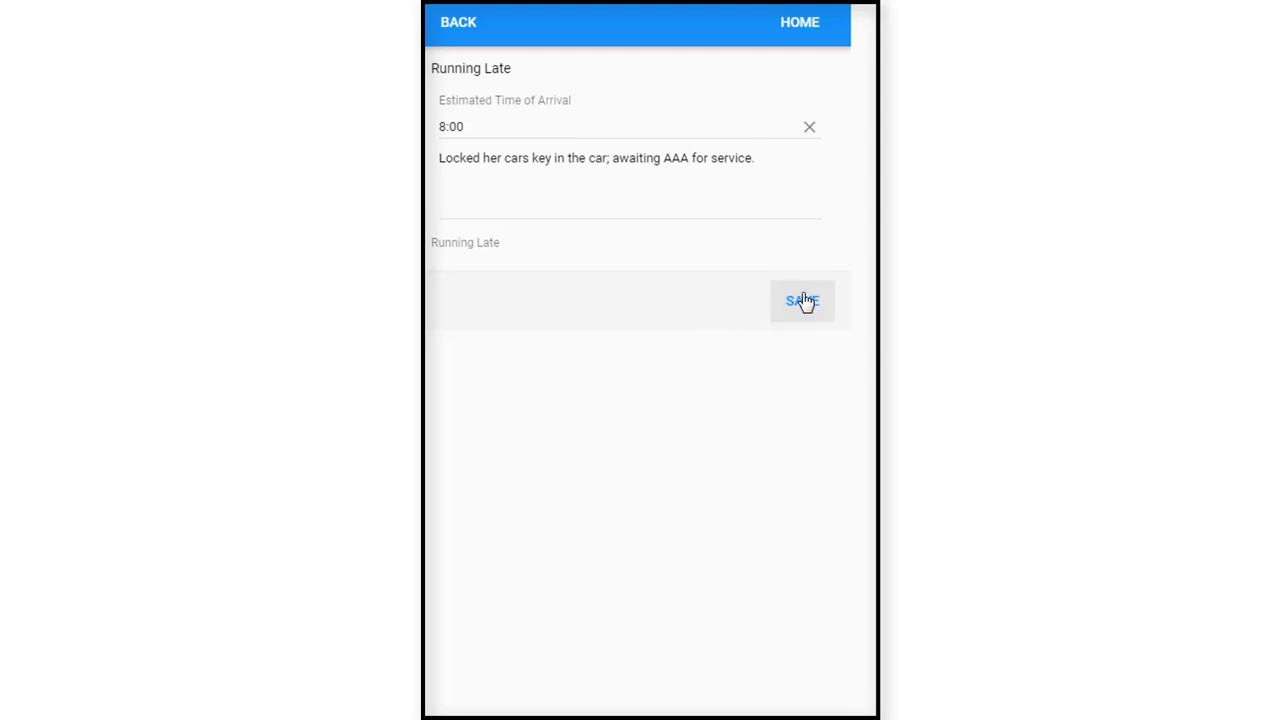
left_click(802, 301)
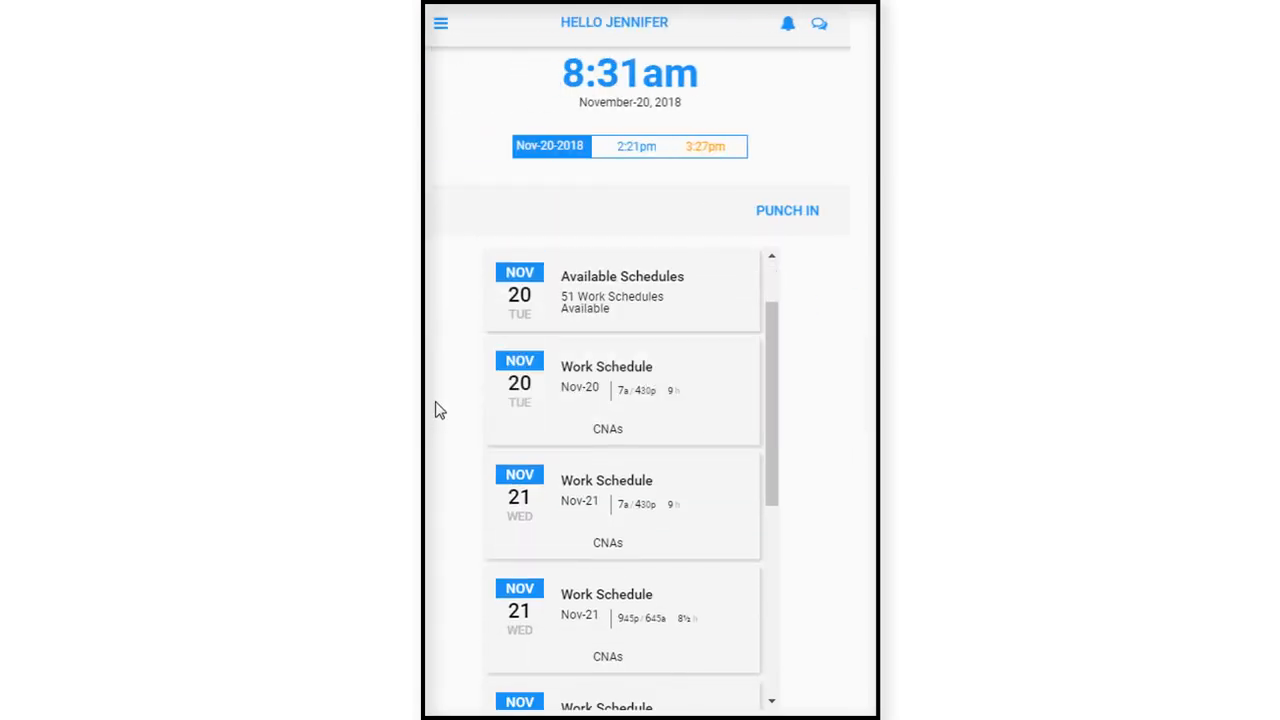
Go to the Operations page from the hamburger menu to reach message, absence, late and transfer options.
left_click(440, 22)
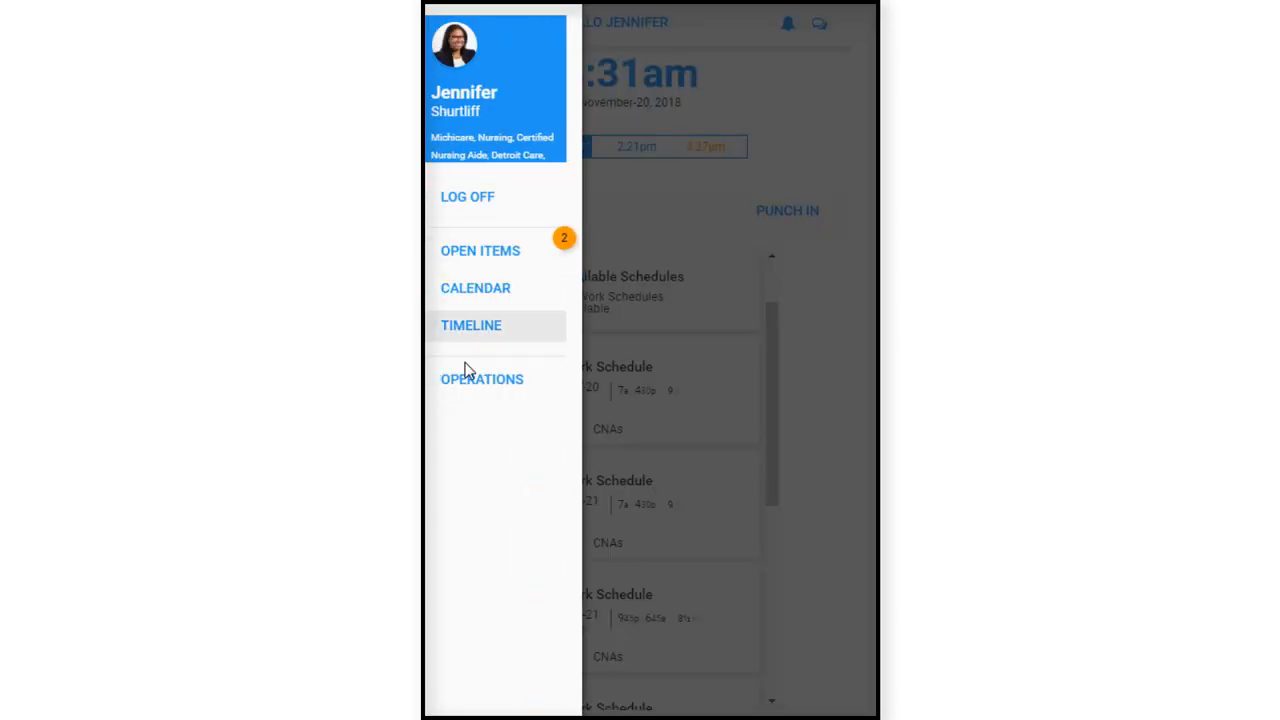
left_click(482, 379)
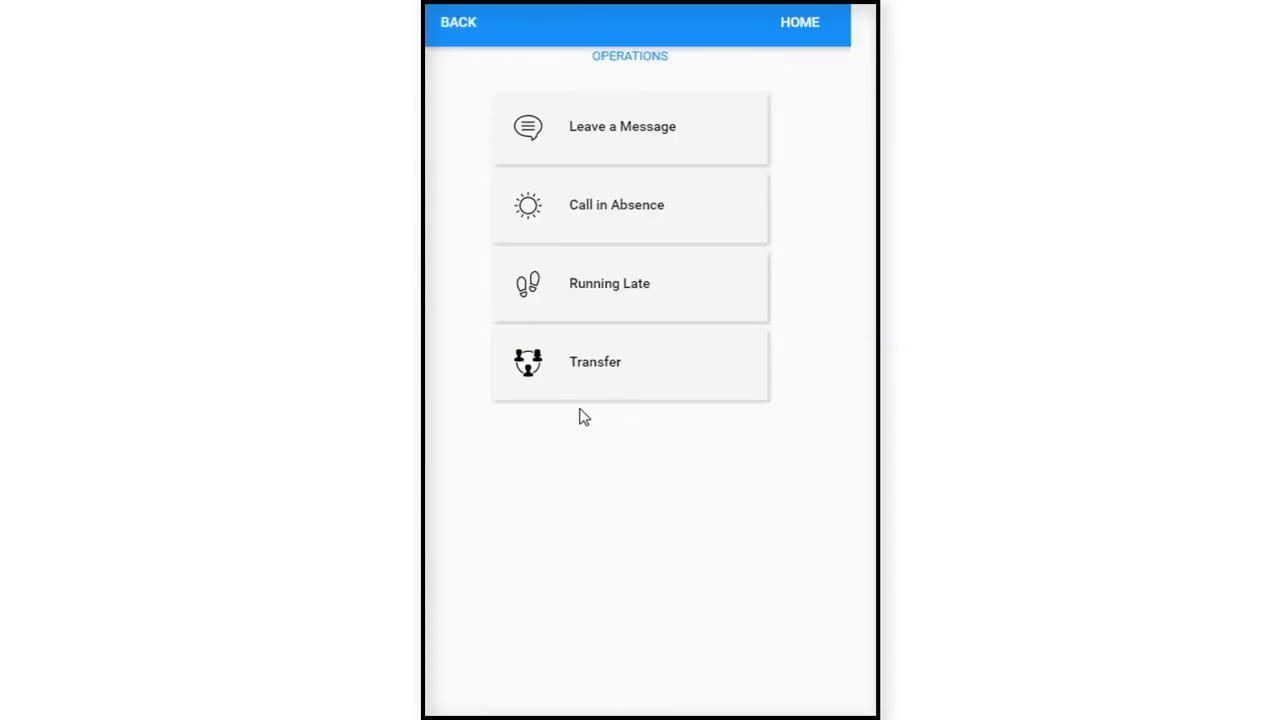
mouse_move(628, 370)
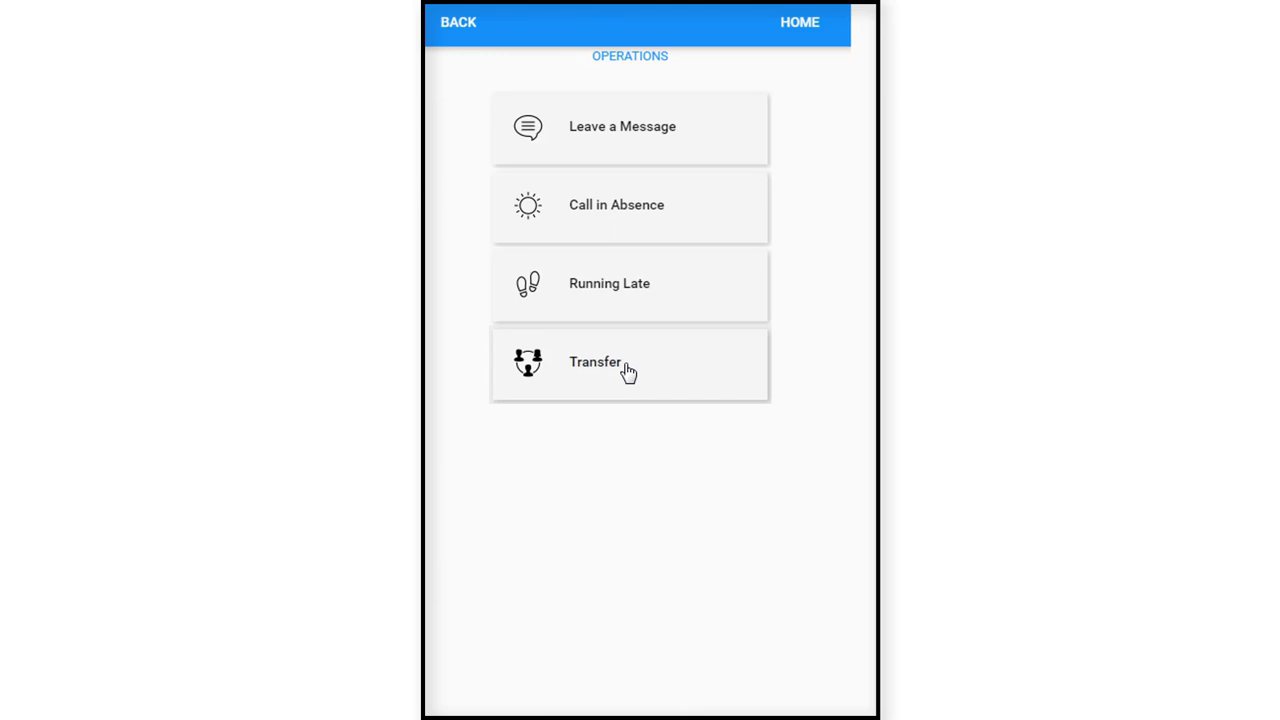
Start a Transfer with job code Administrative Assistant and training Assisted Living.
left_click(595, 361)
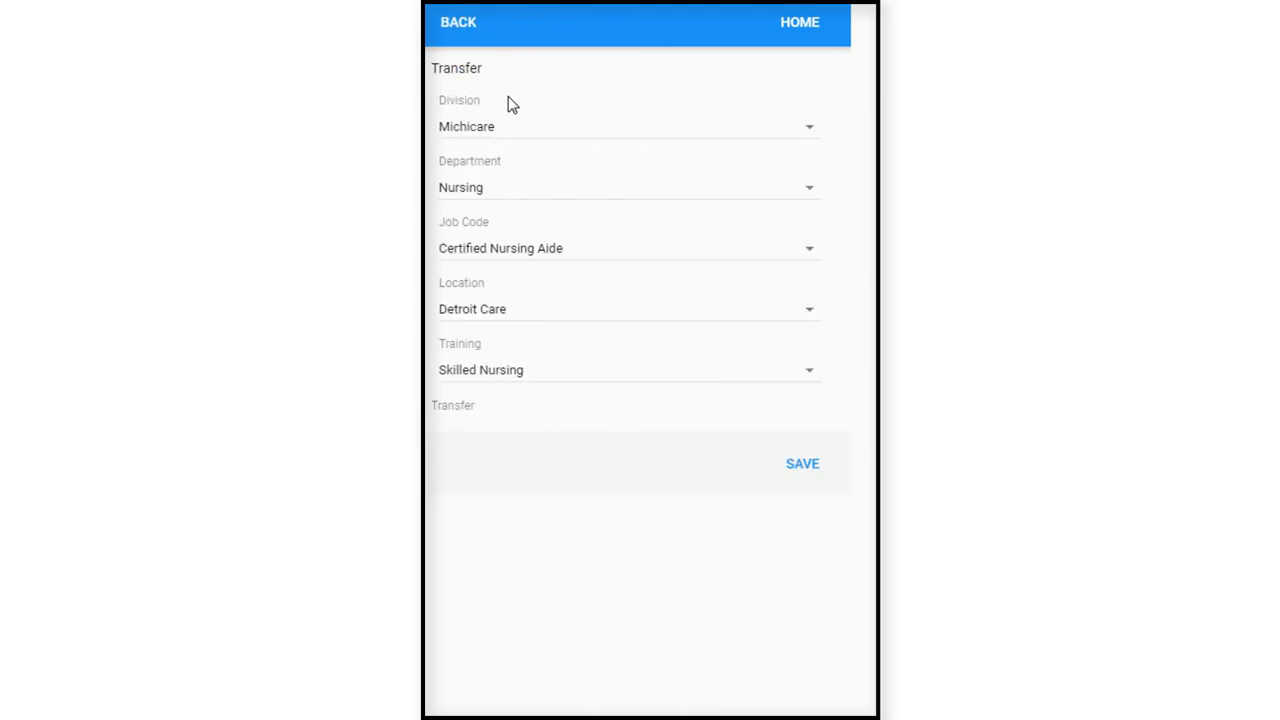
mouse_move(445, 152)
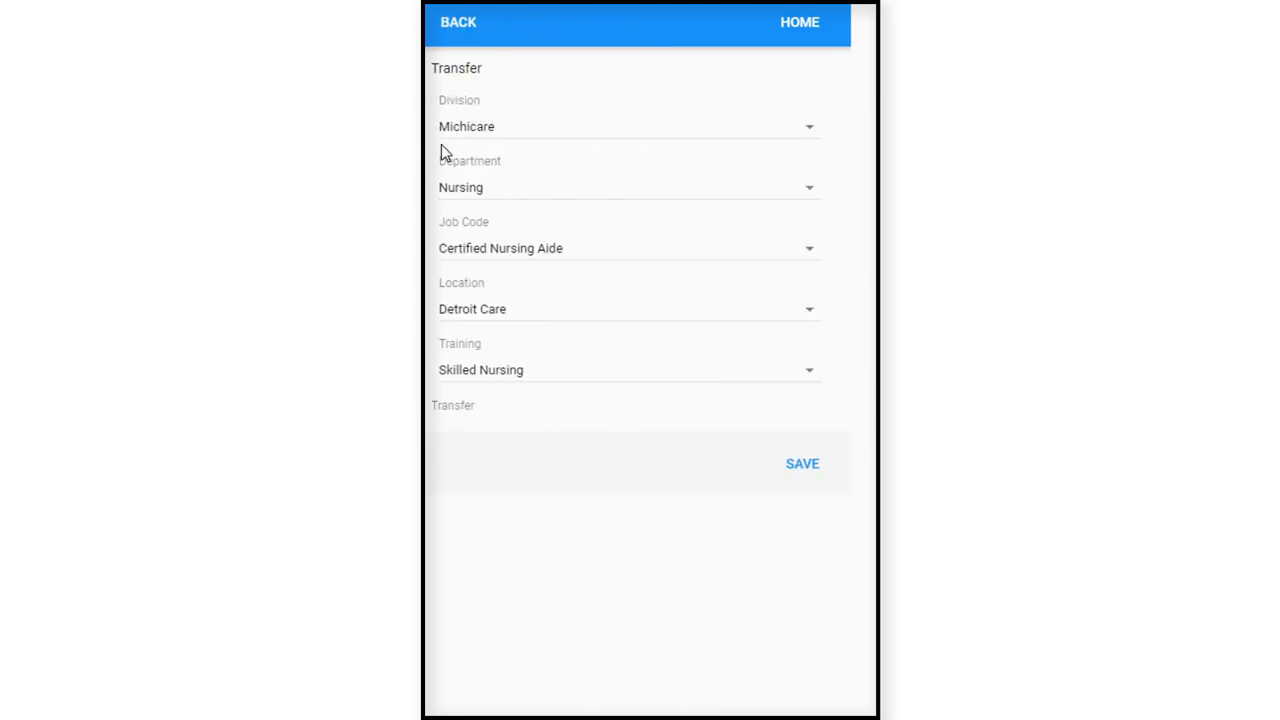
mouse_move(447, 215)
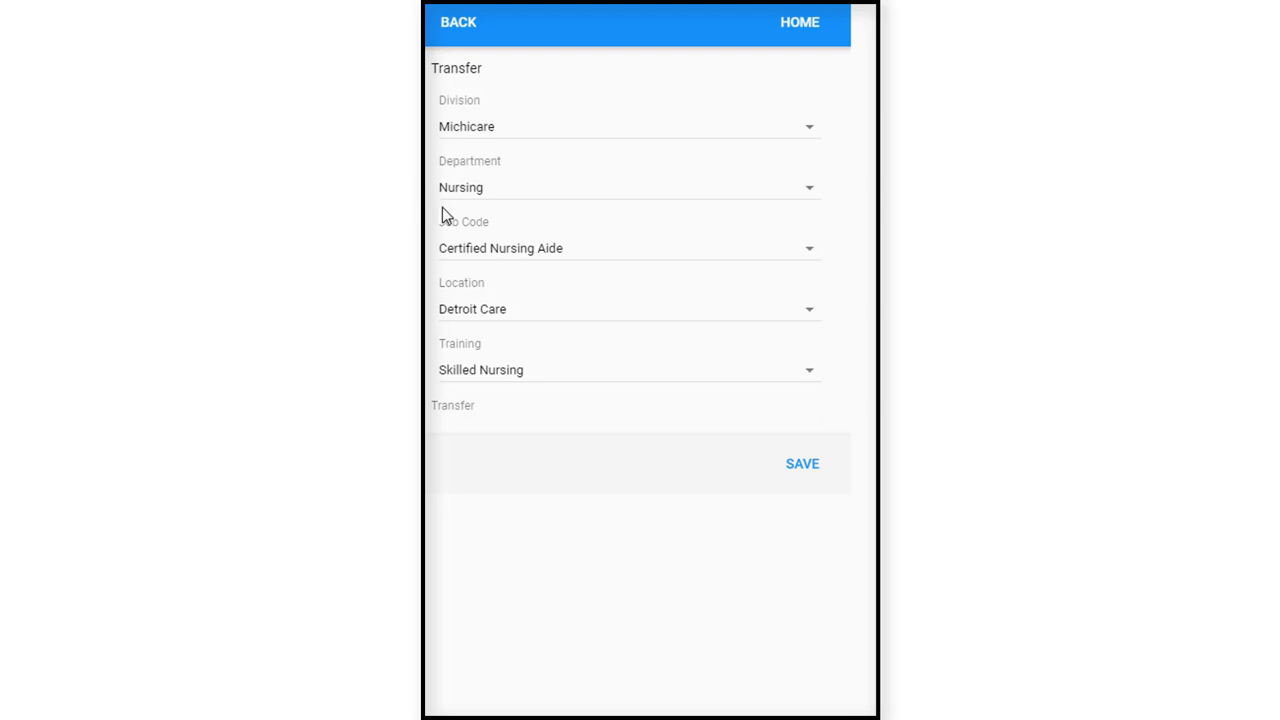
mouse_move(540, 278)
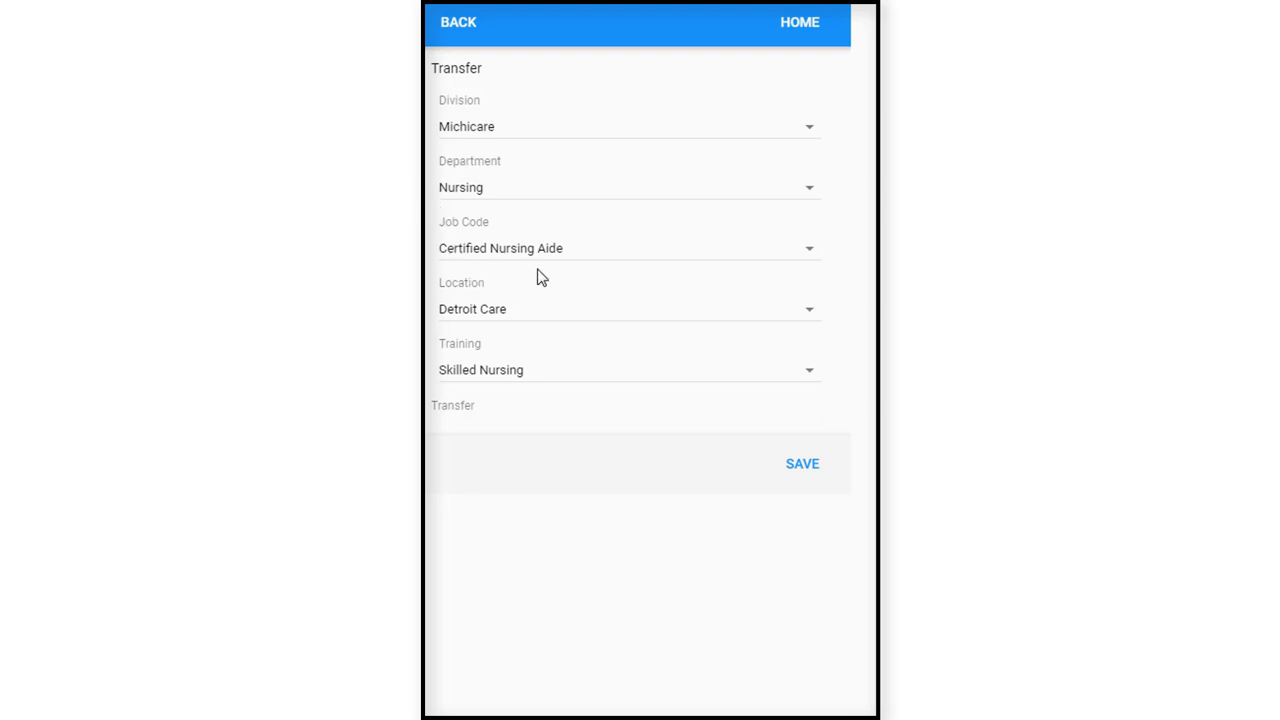
mouse_move(553, 281)
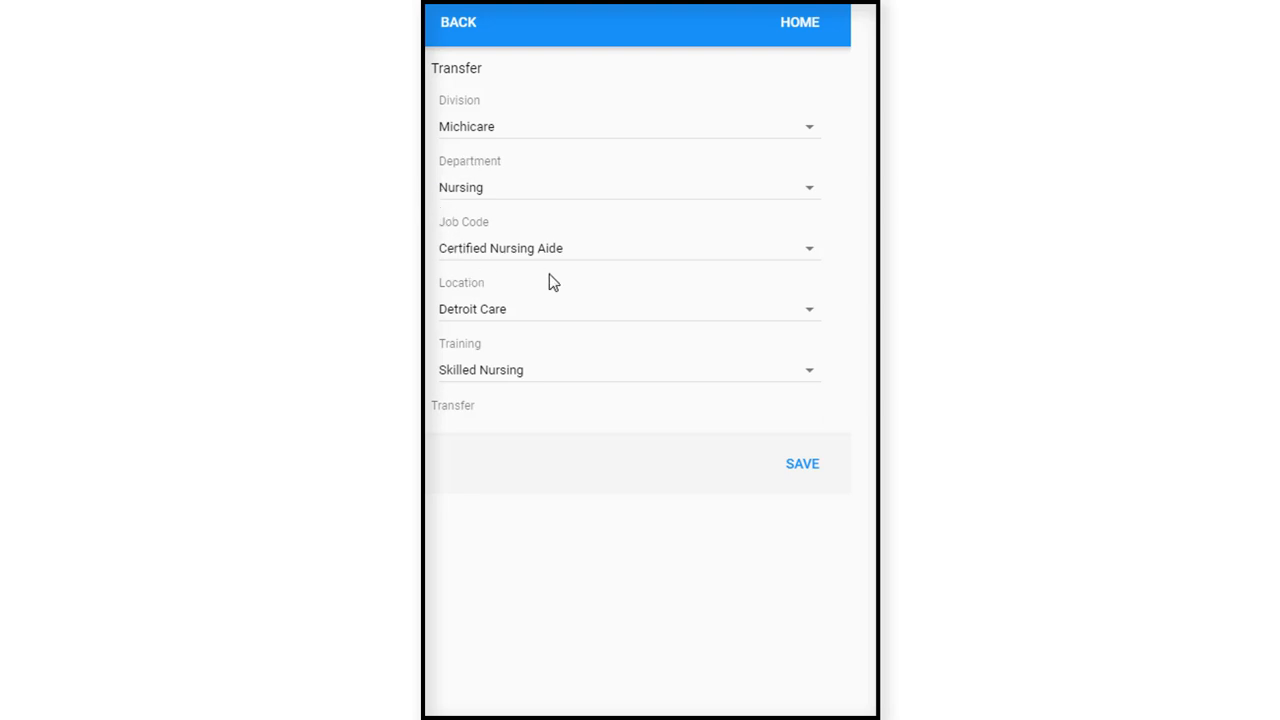
mouse_move(590, 292)
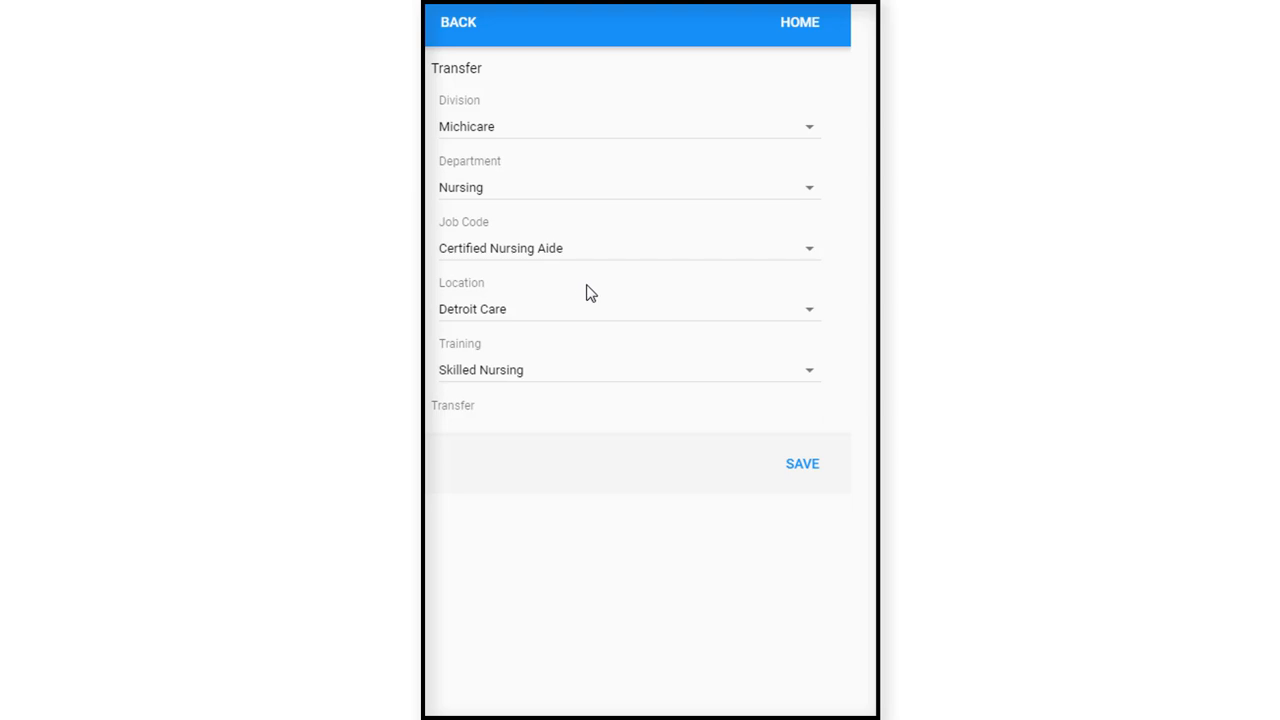
mouse_move(583, 293)
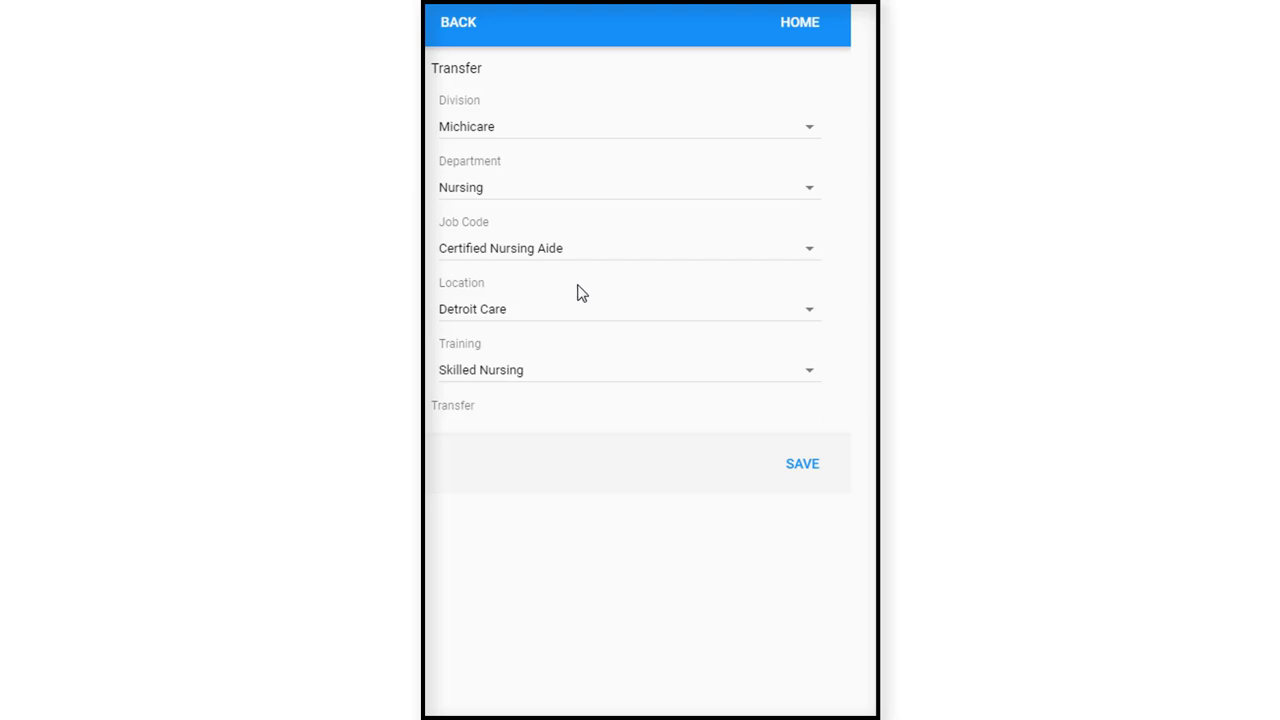
mouse_move(713, 302)
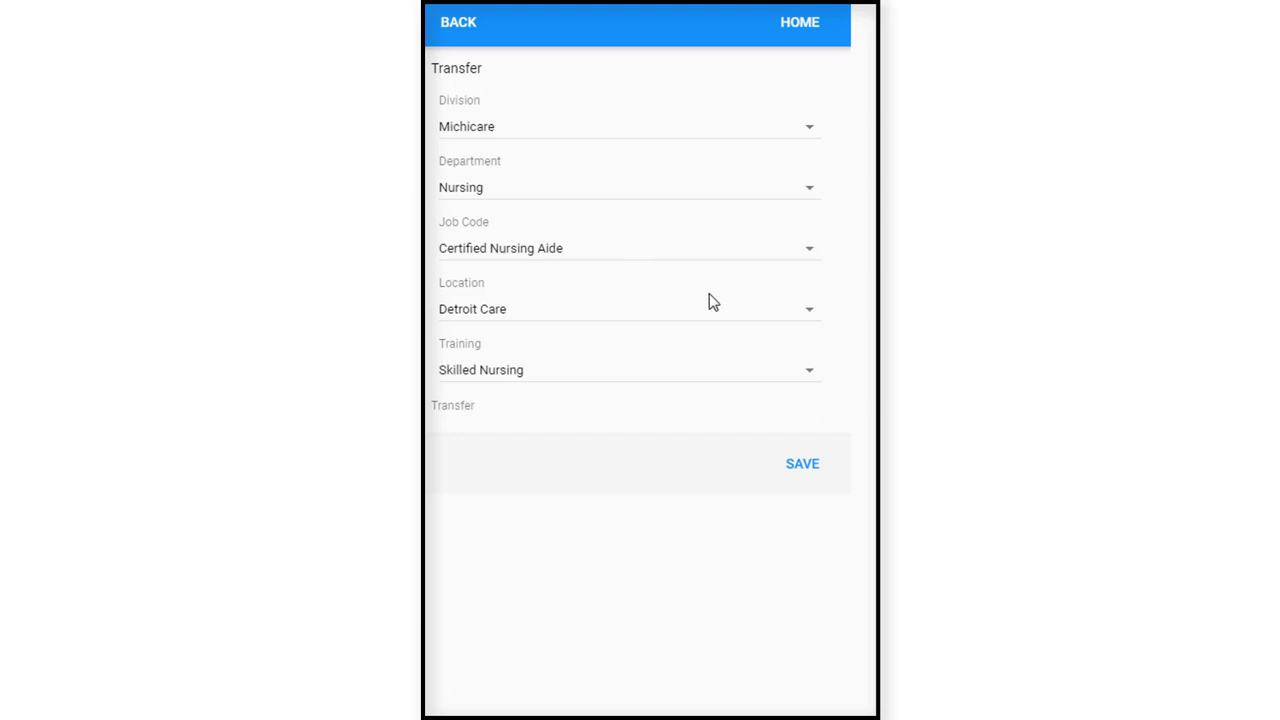
mouse_move(808, 255)
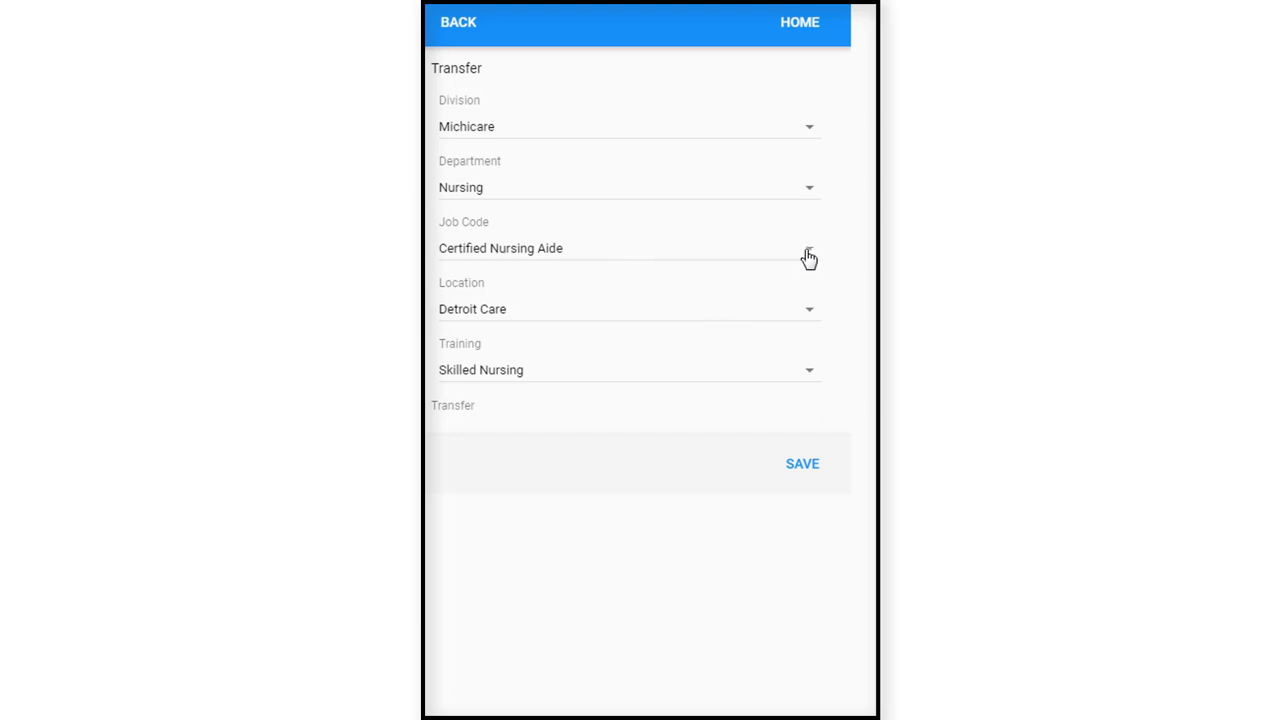
left_click(808, 248)
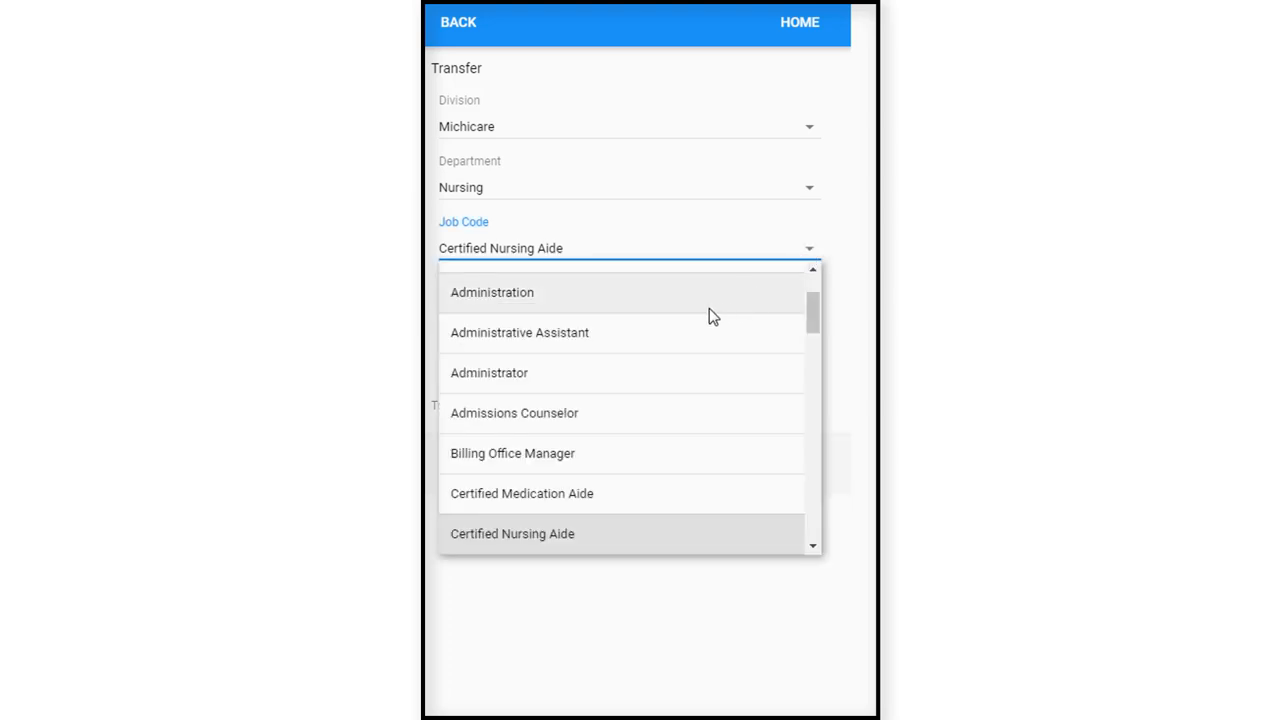
mouse_move(659, 345)
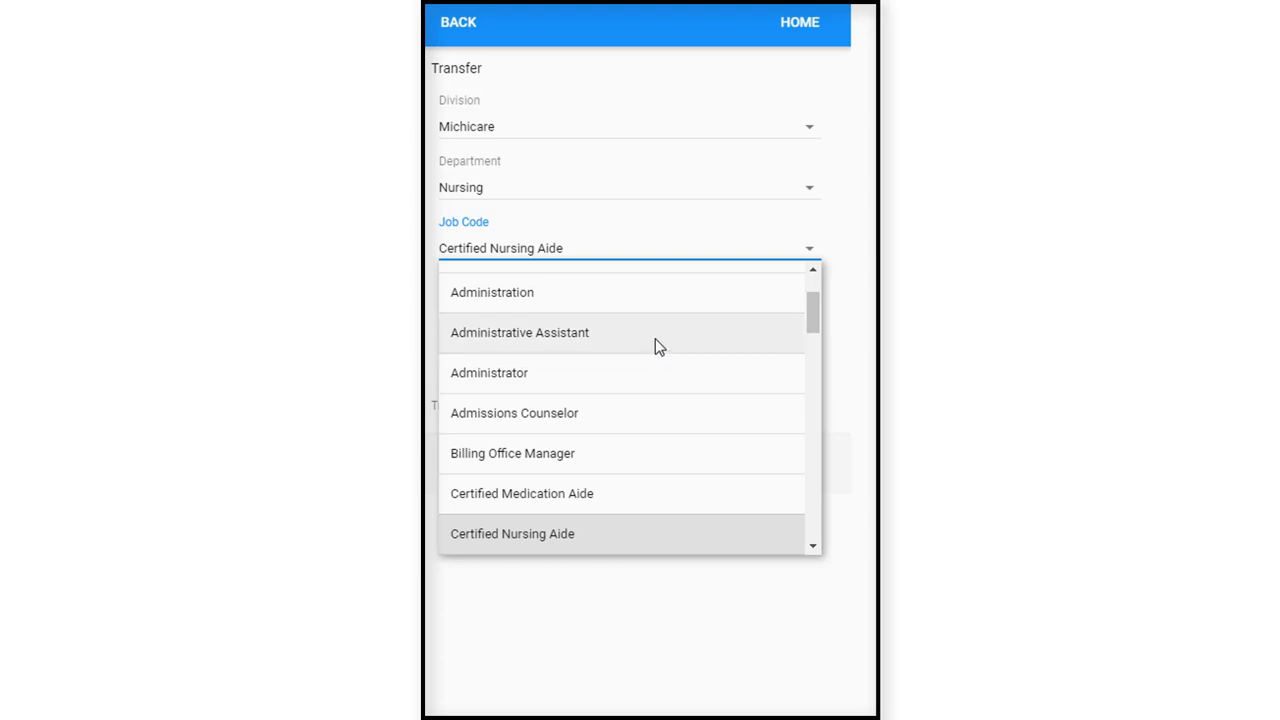
left_click(519, 332)
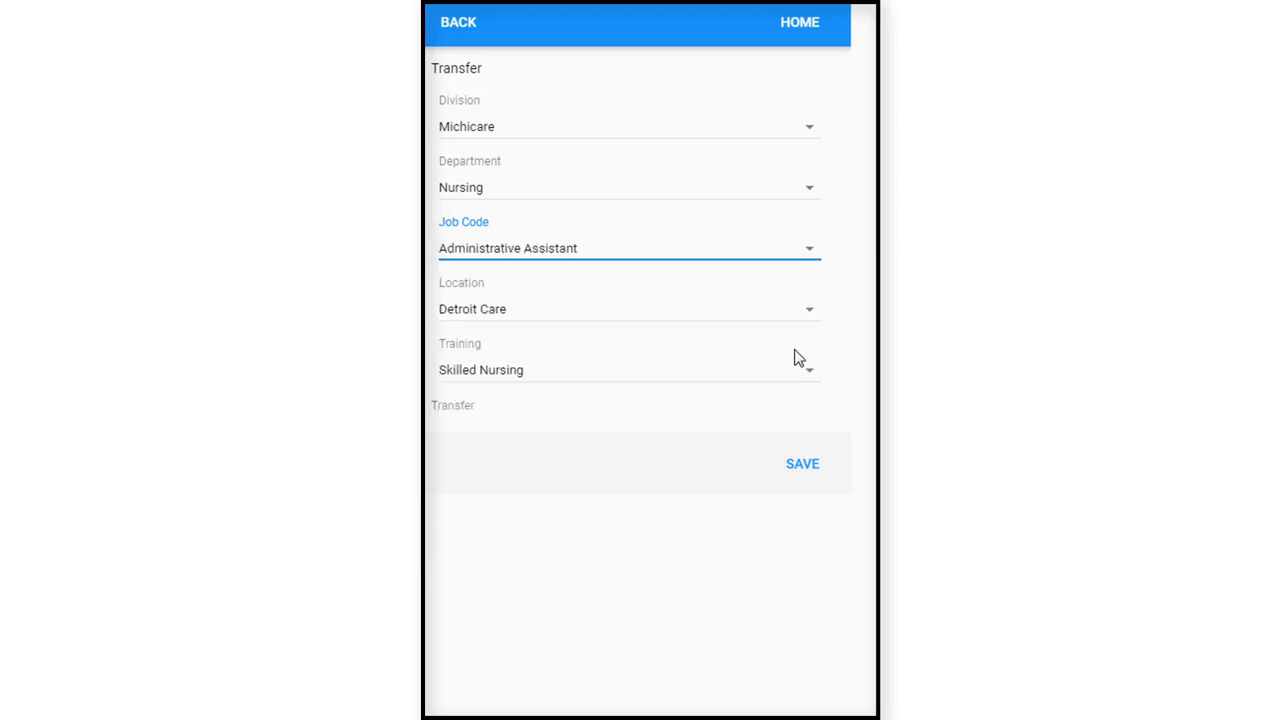
mouse_move(810, 371)
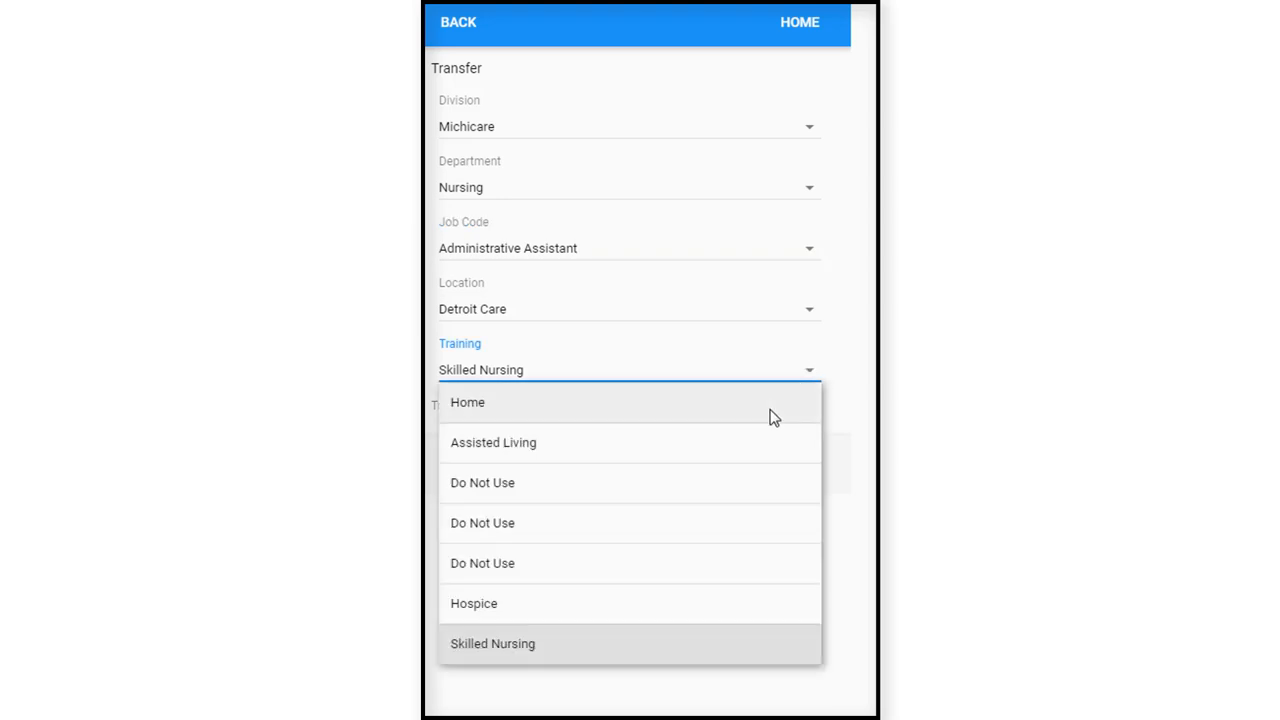
mouse_move(557, 449)
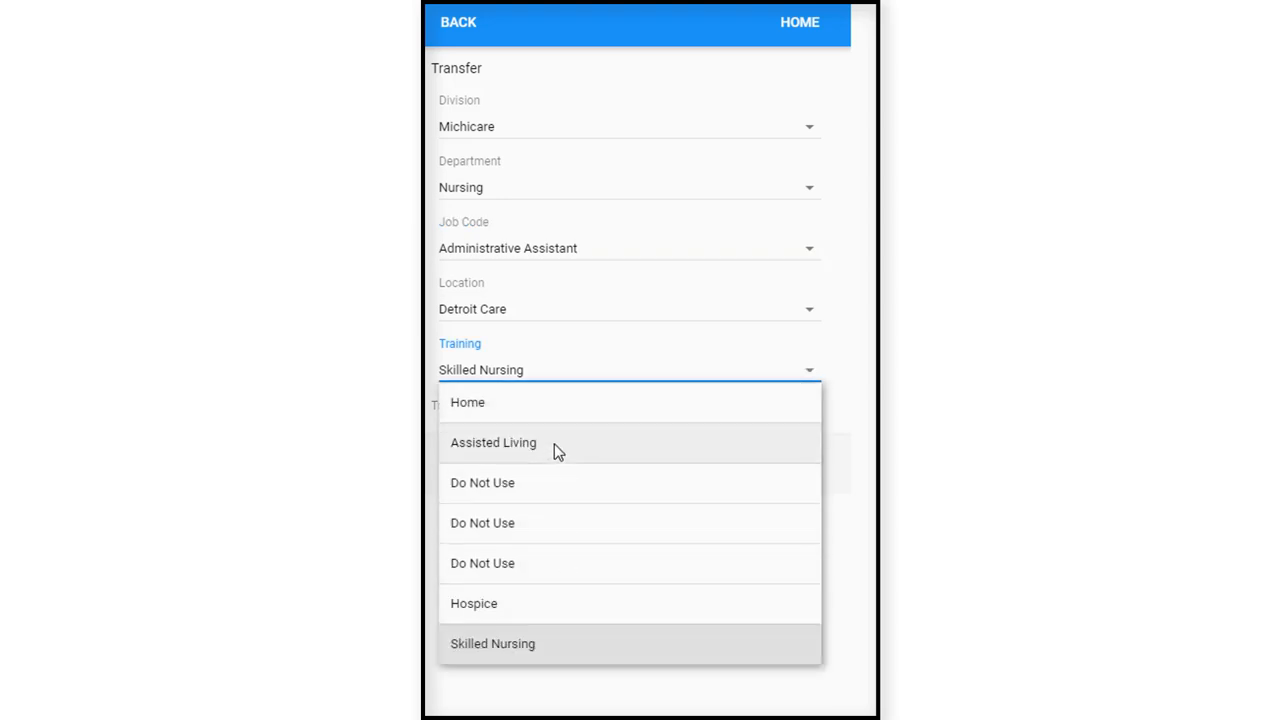
left_click(493, 442)
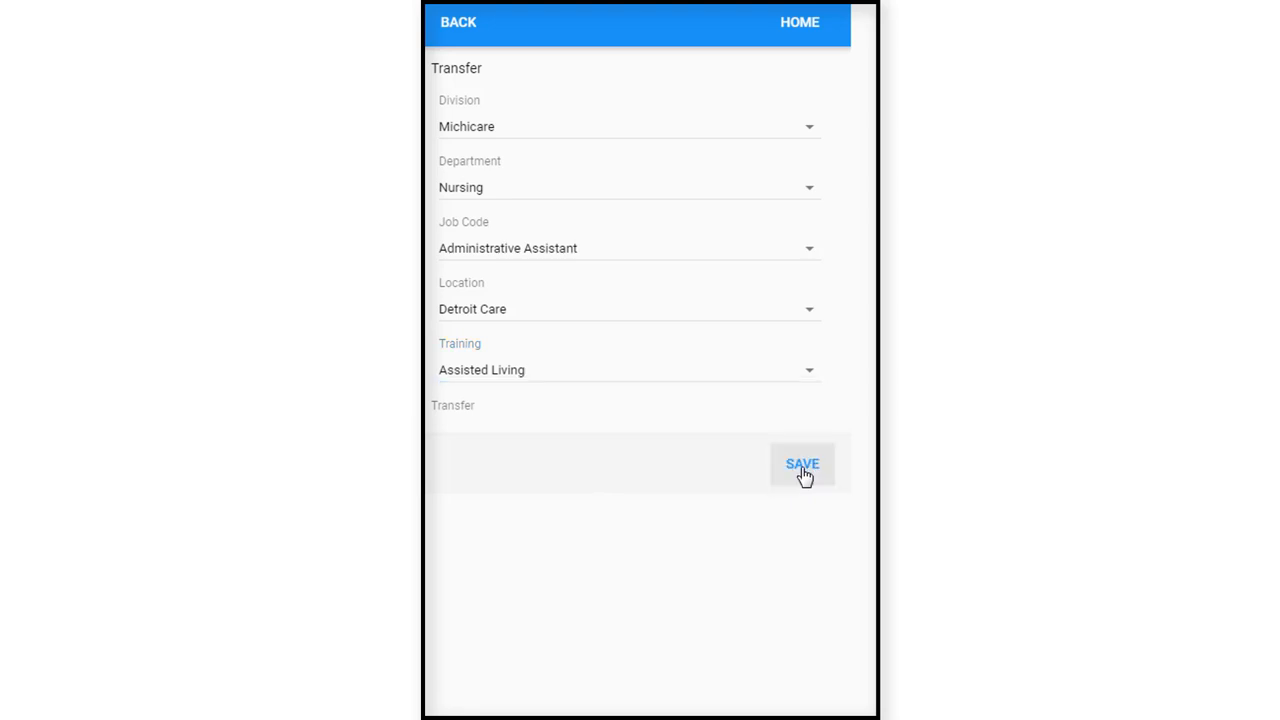
Save the Administrative Assistant transfer and return to Operations through the hamburger menu.
left_click(801, 463)
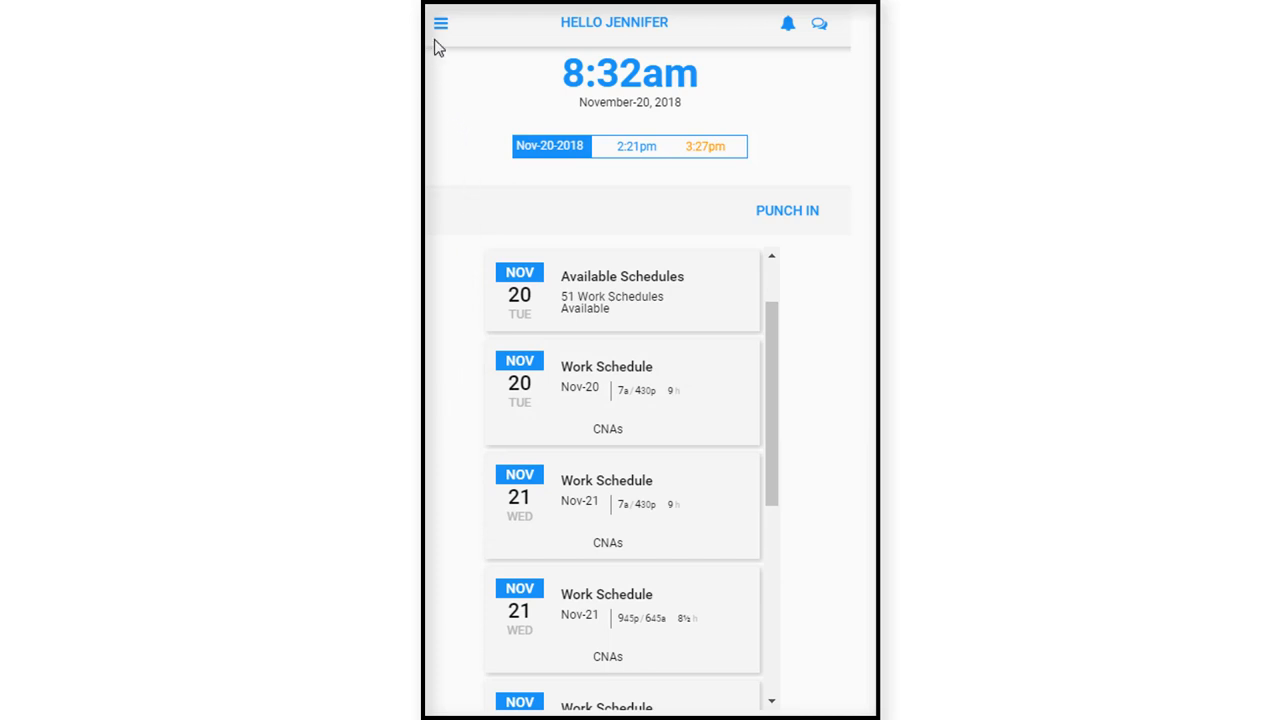
left_click(441, 22)
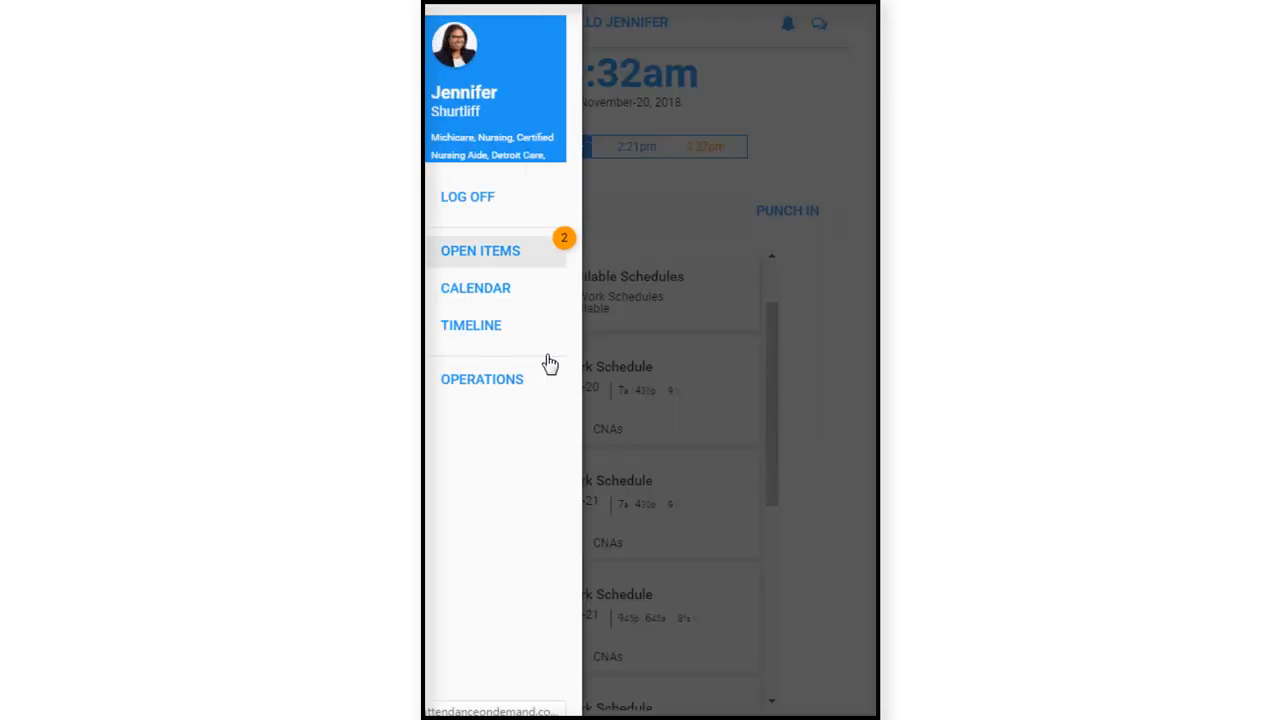
left_click(482, 379)
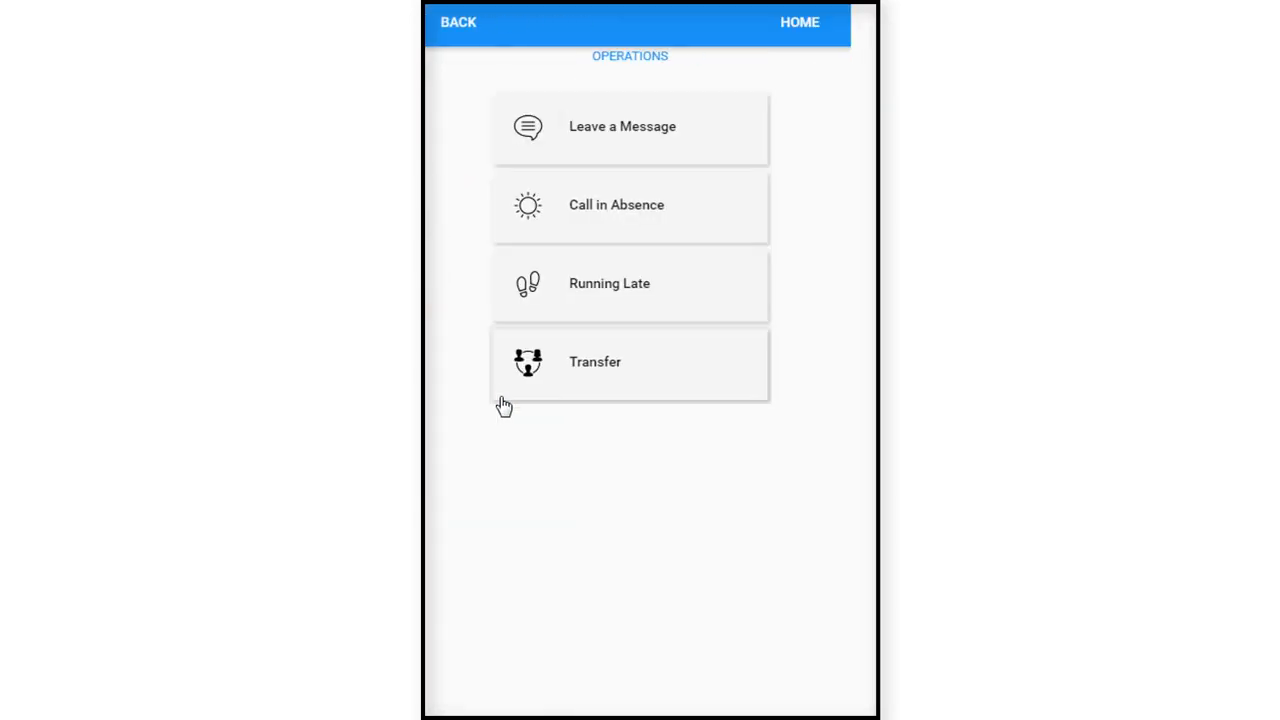